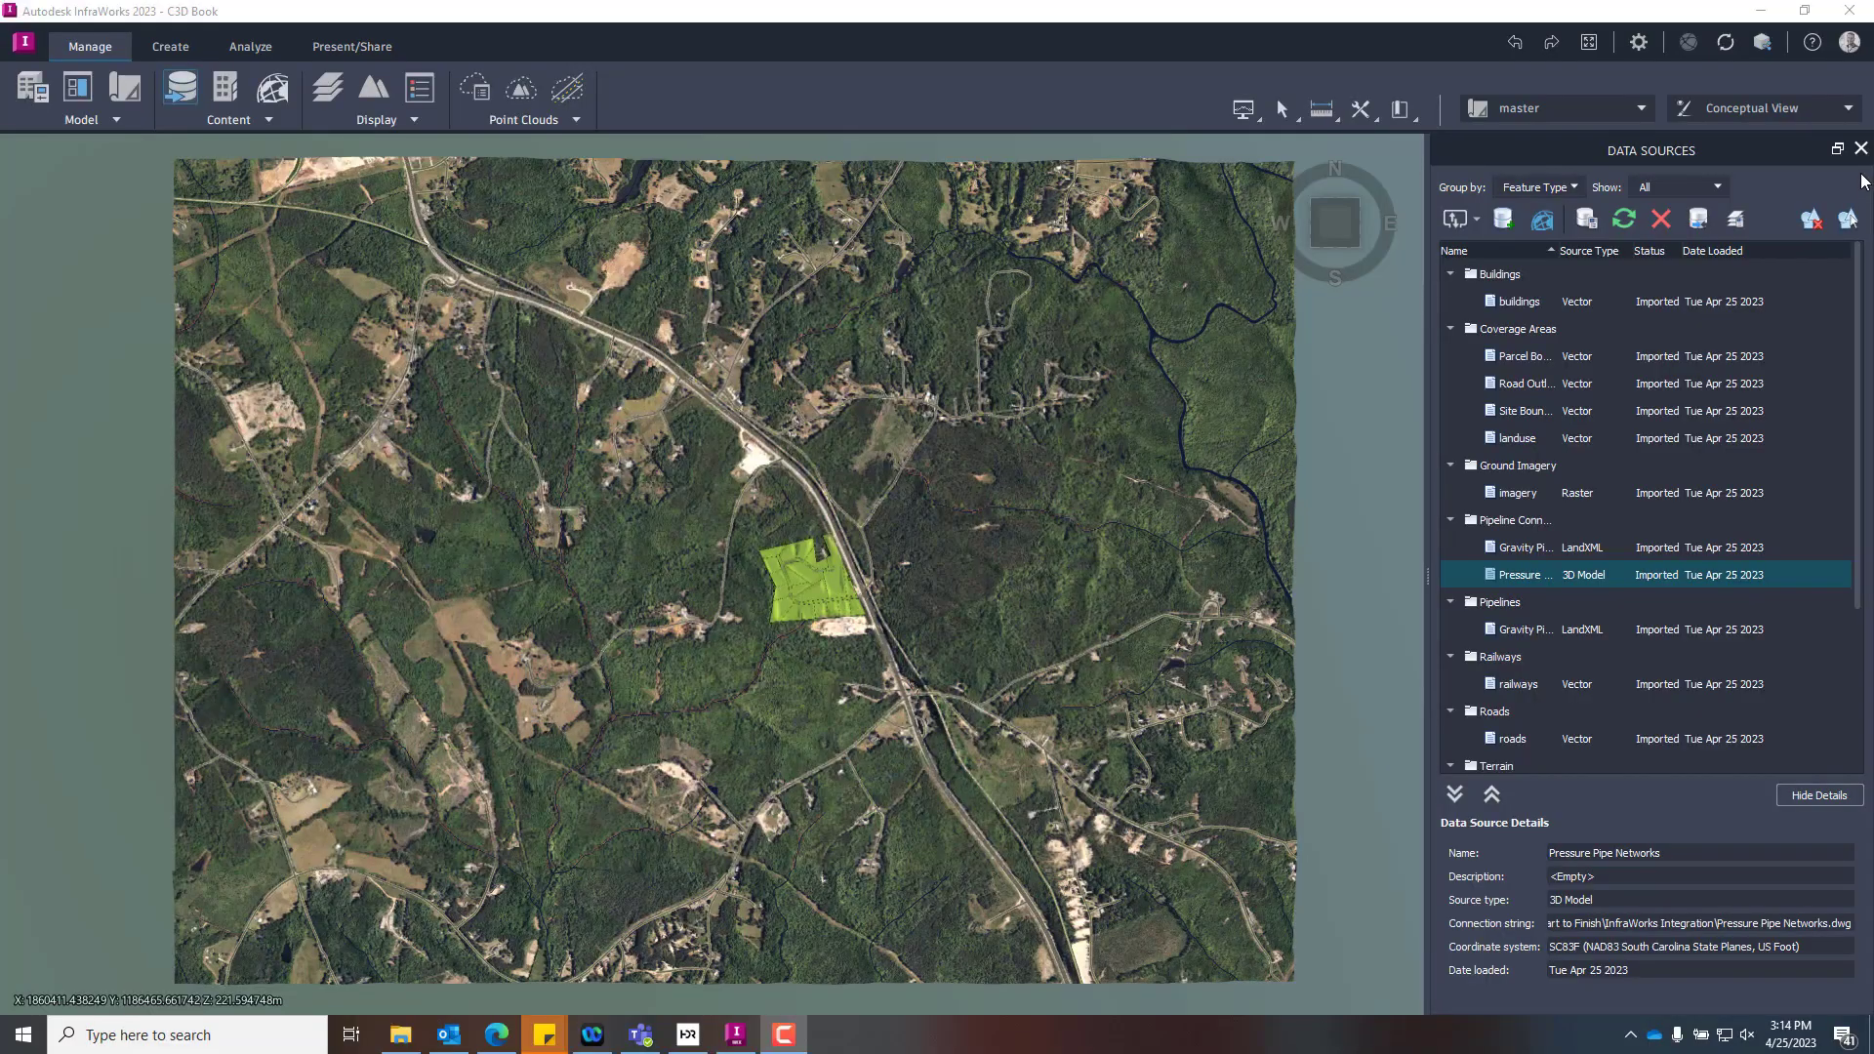
Close the Data Sources palette and zoom in on the subdivision parcels and road.
click(1859, 148)
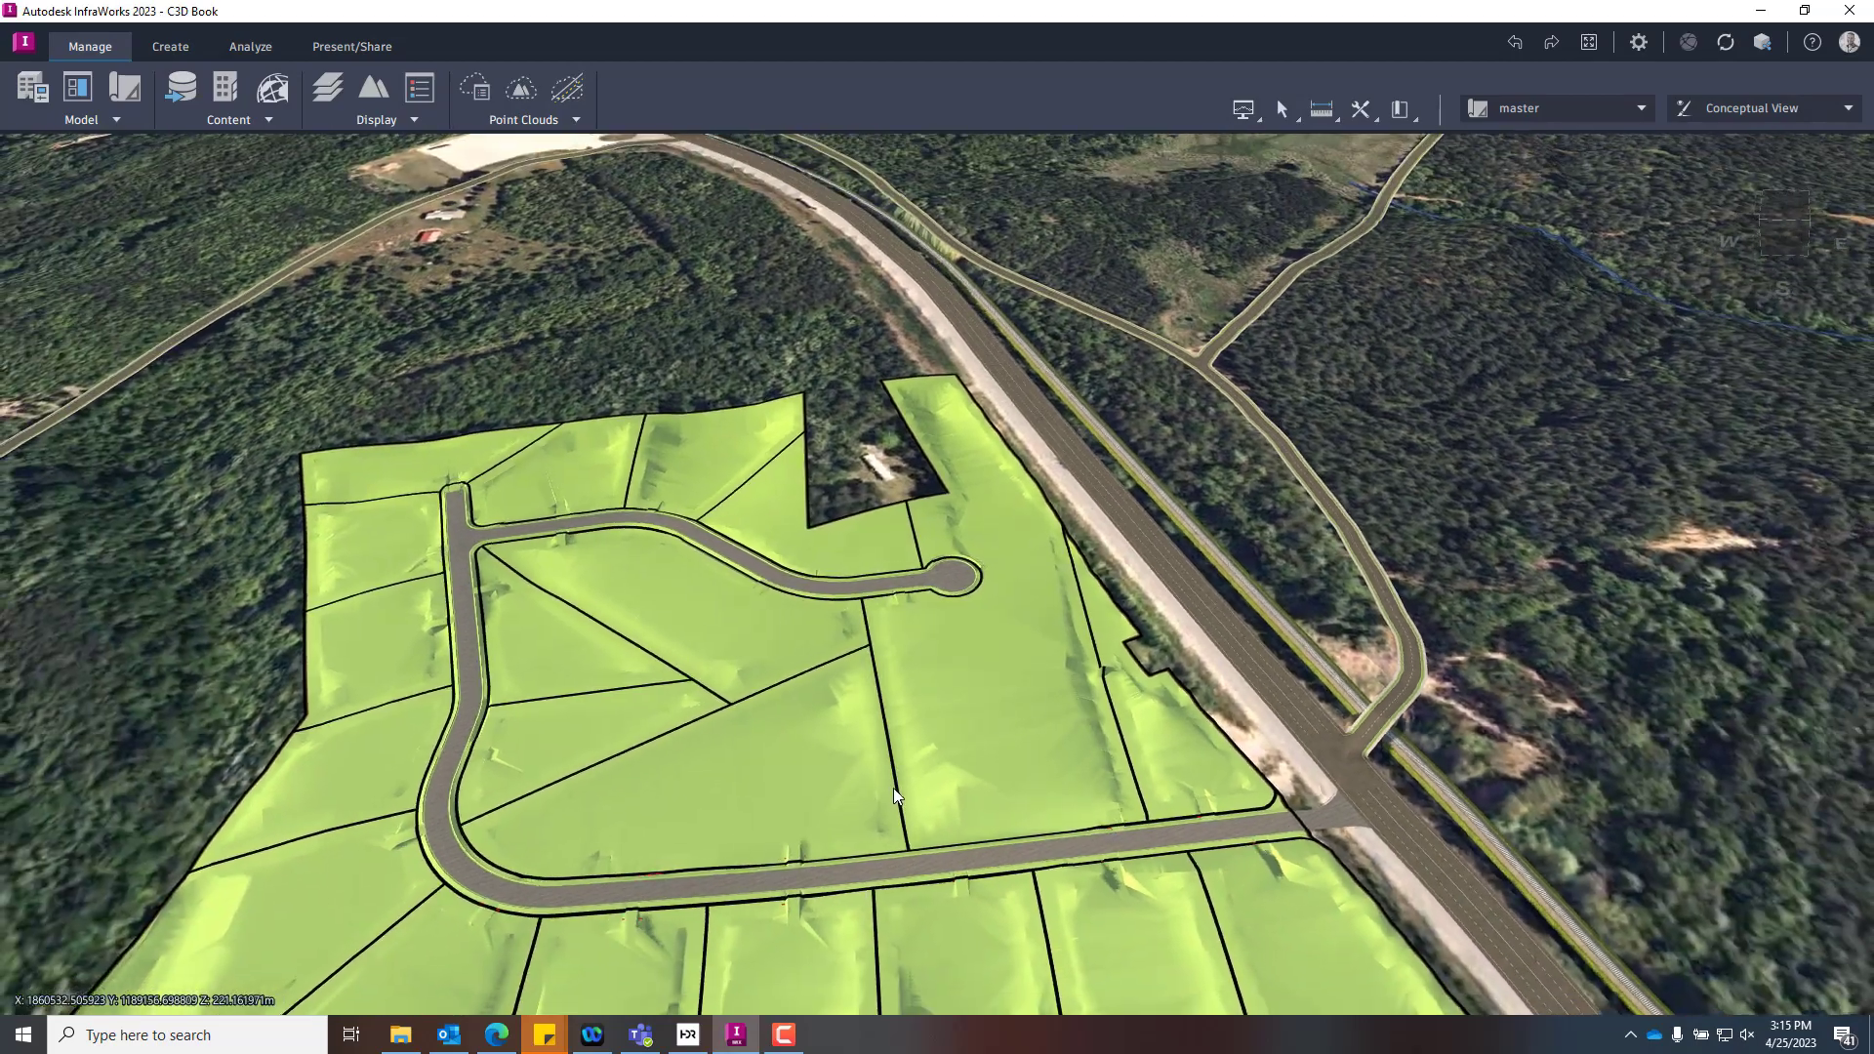
scroll(down, 3)
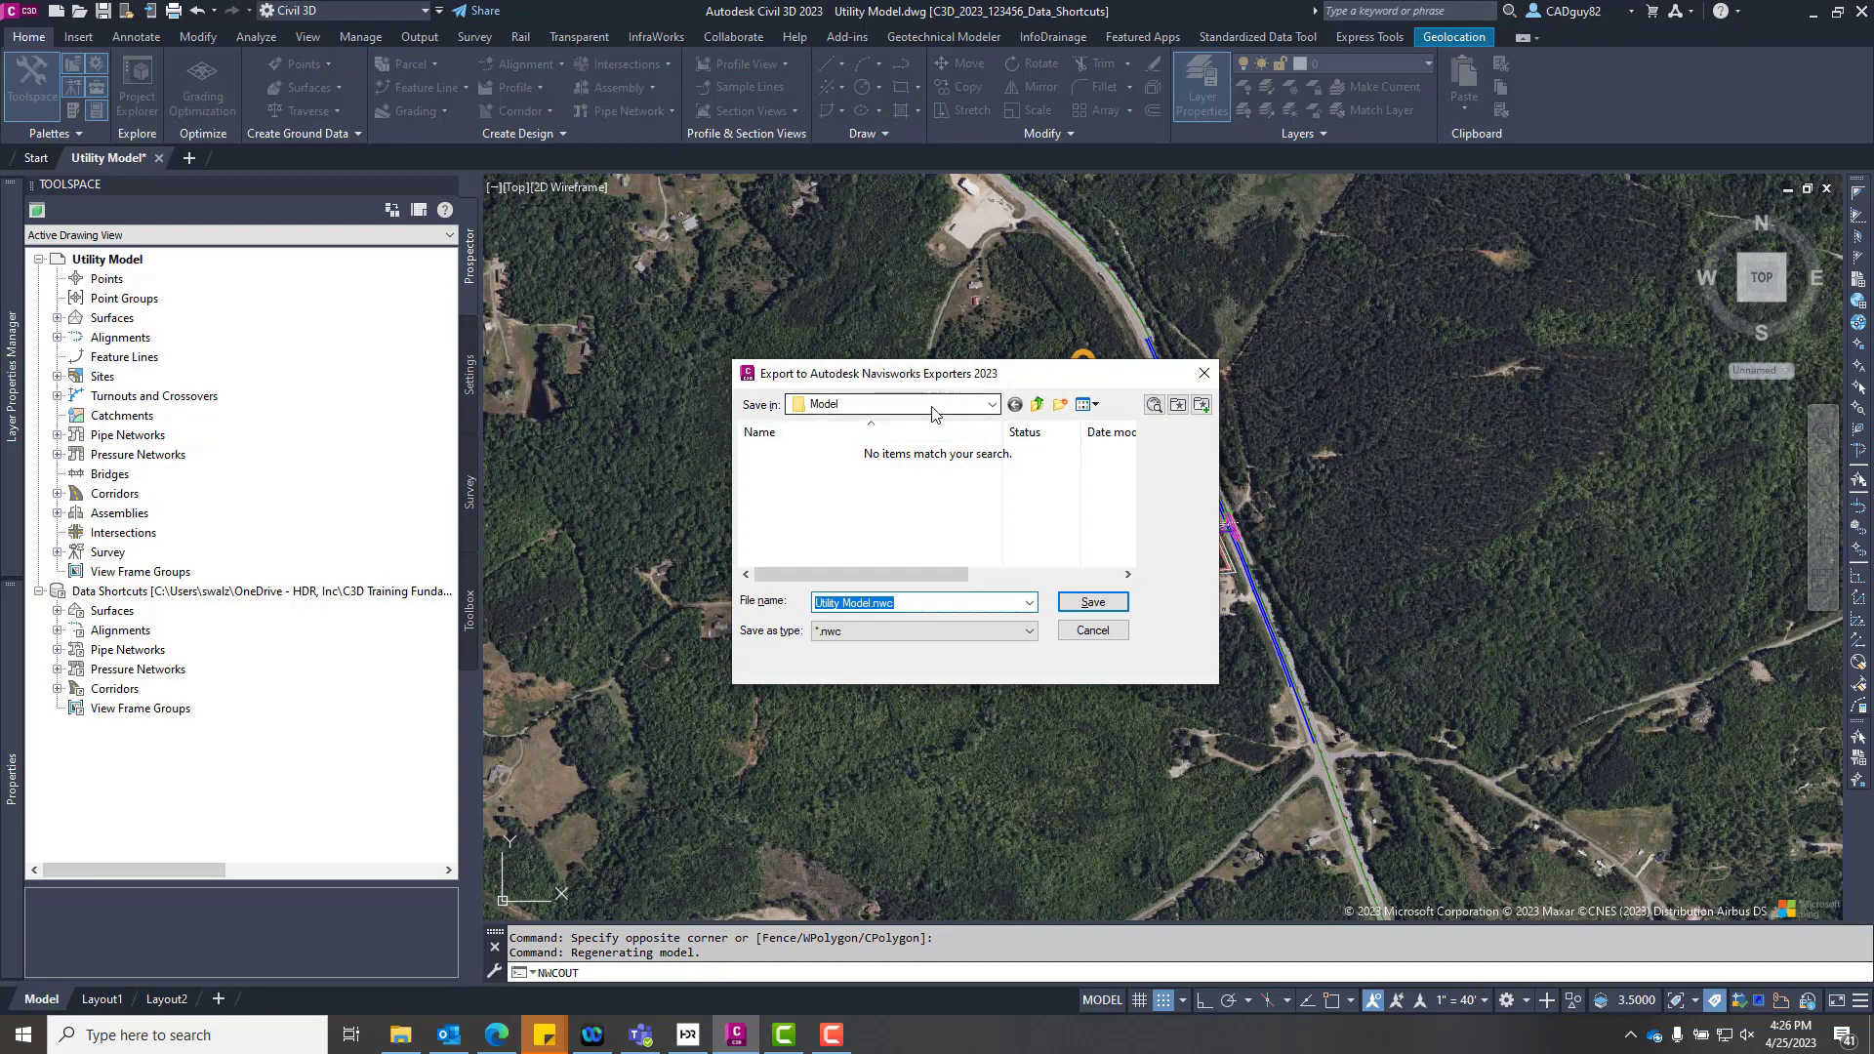
Save the Utility Model drawing as a Navisworks NWC cache file.
click(1089, 601)
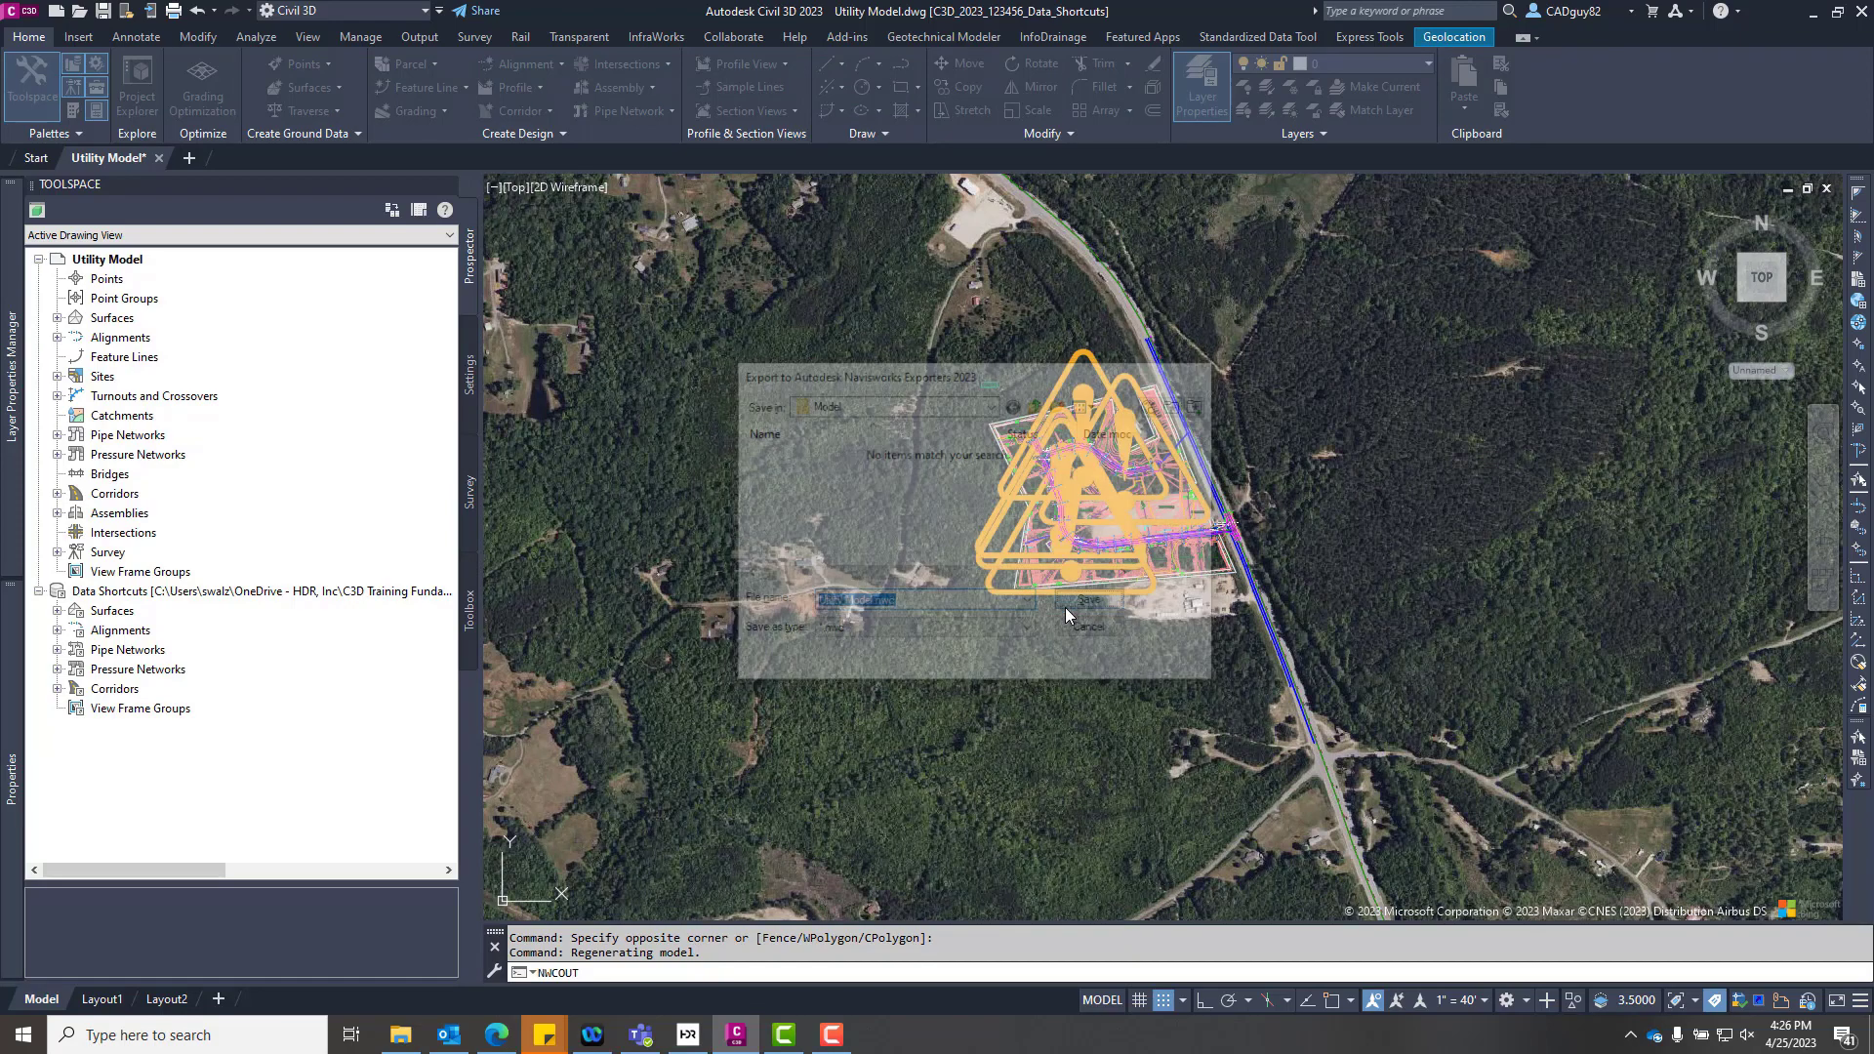
click(1084, 598)
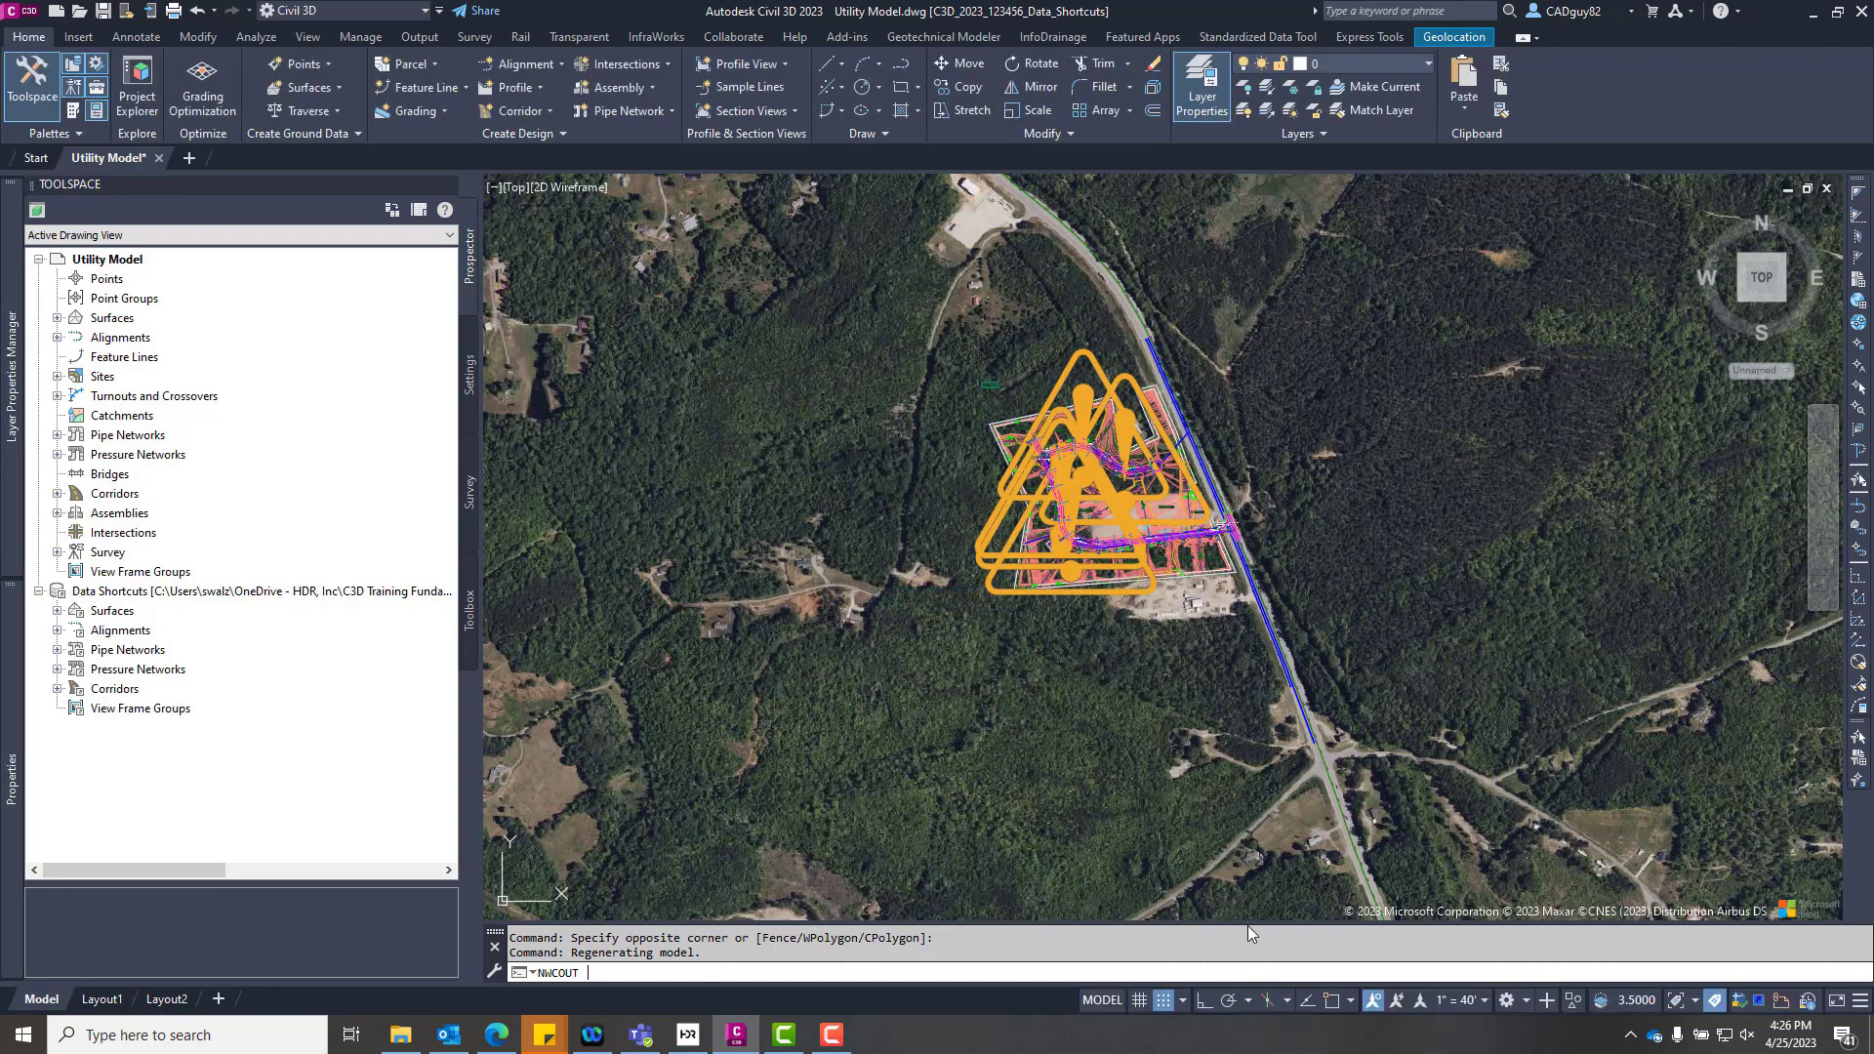
mouse_move(646, 836)
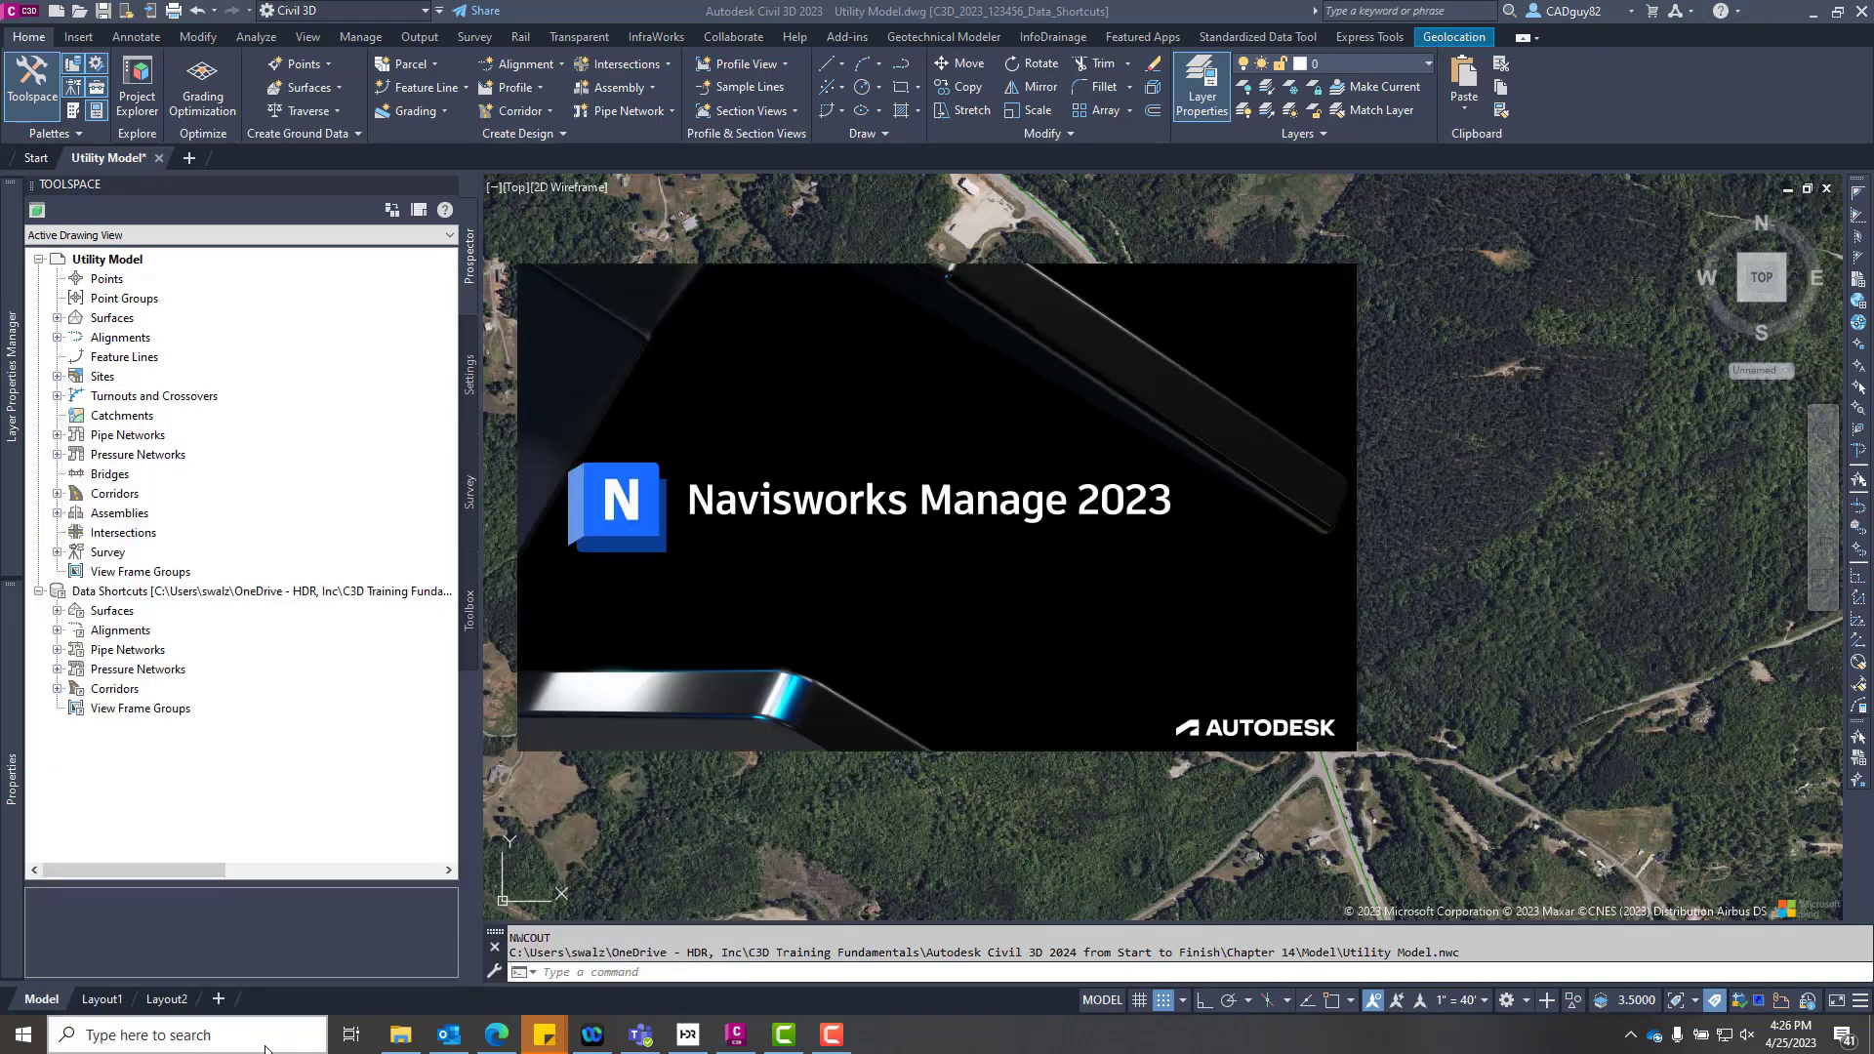
mouse_move(1098, 874)
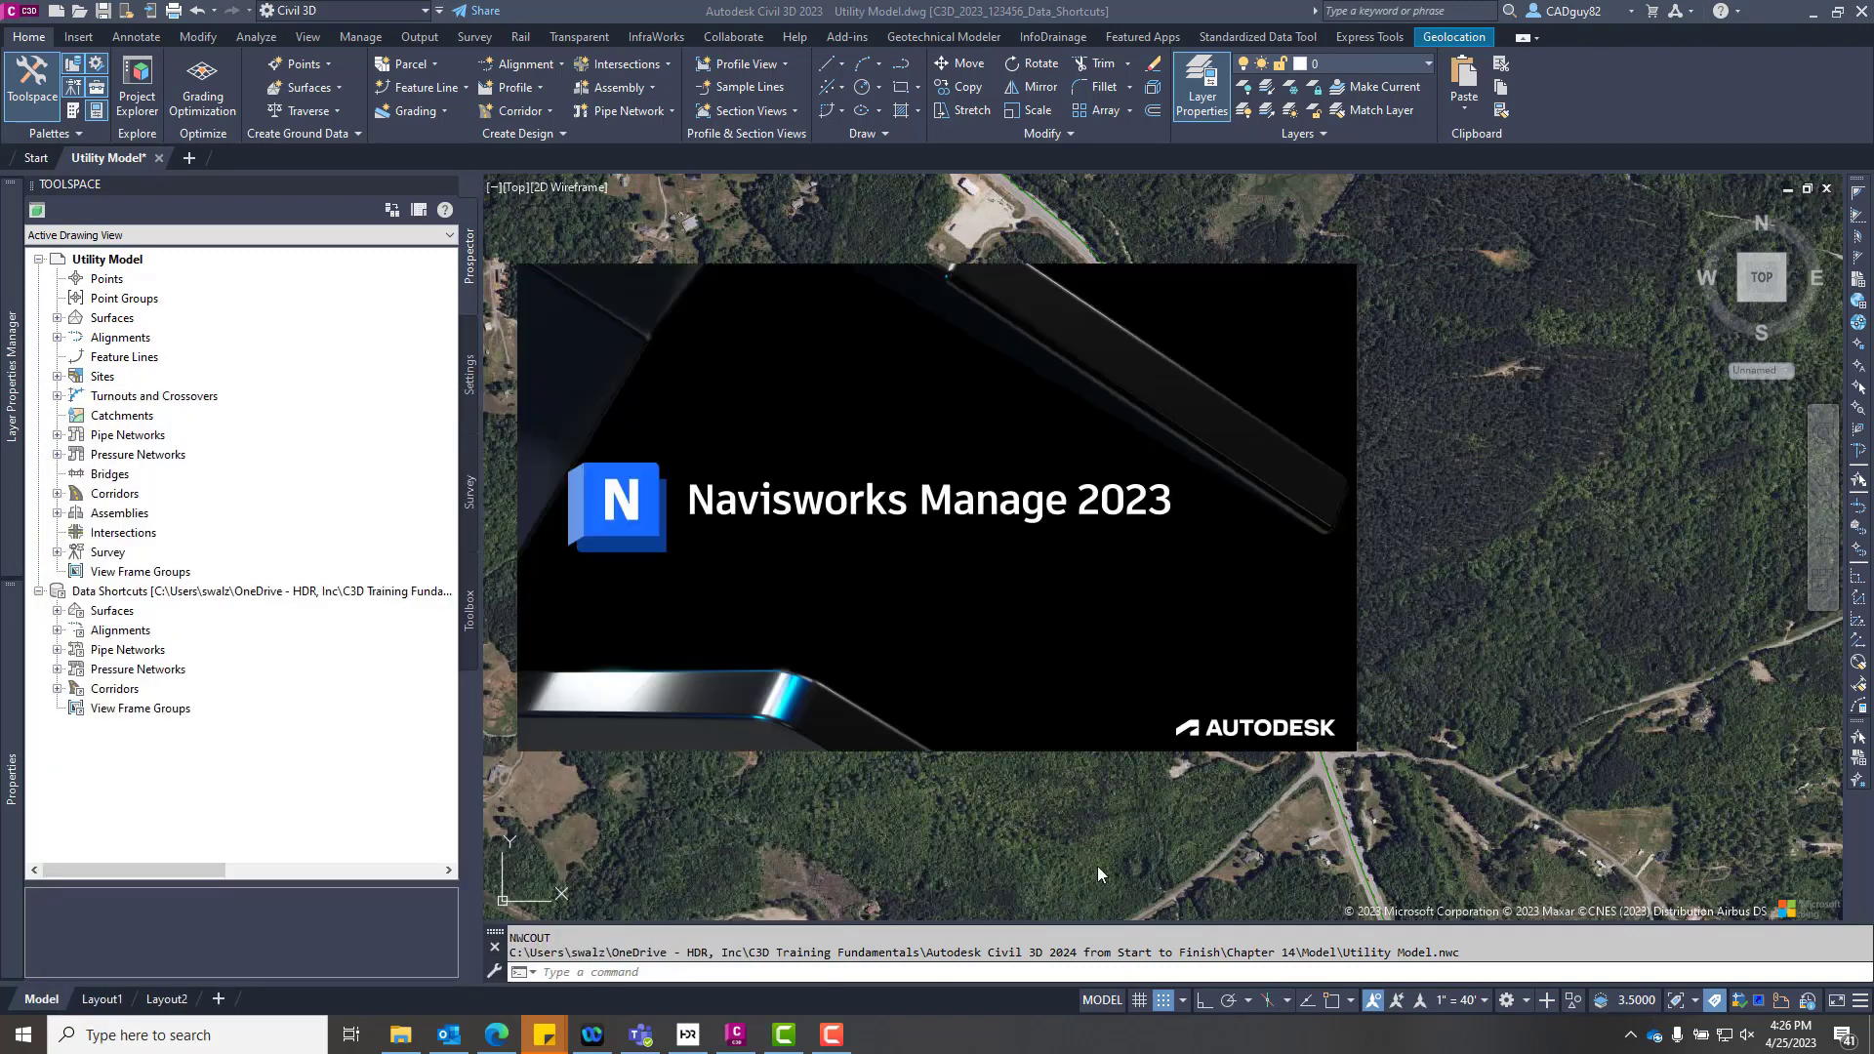
mouse_move(1136, 803)
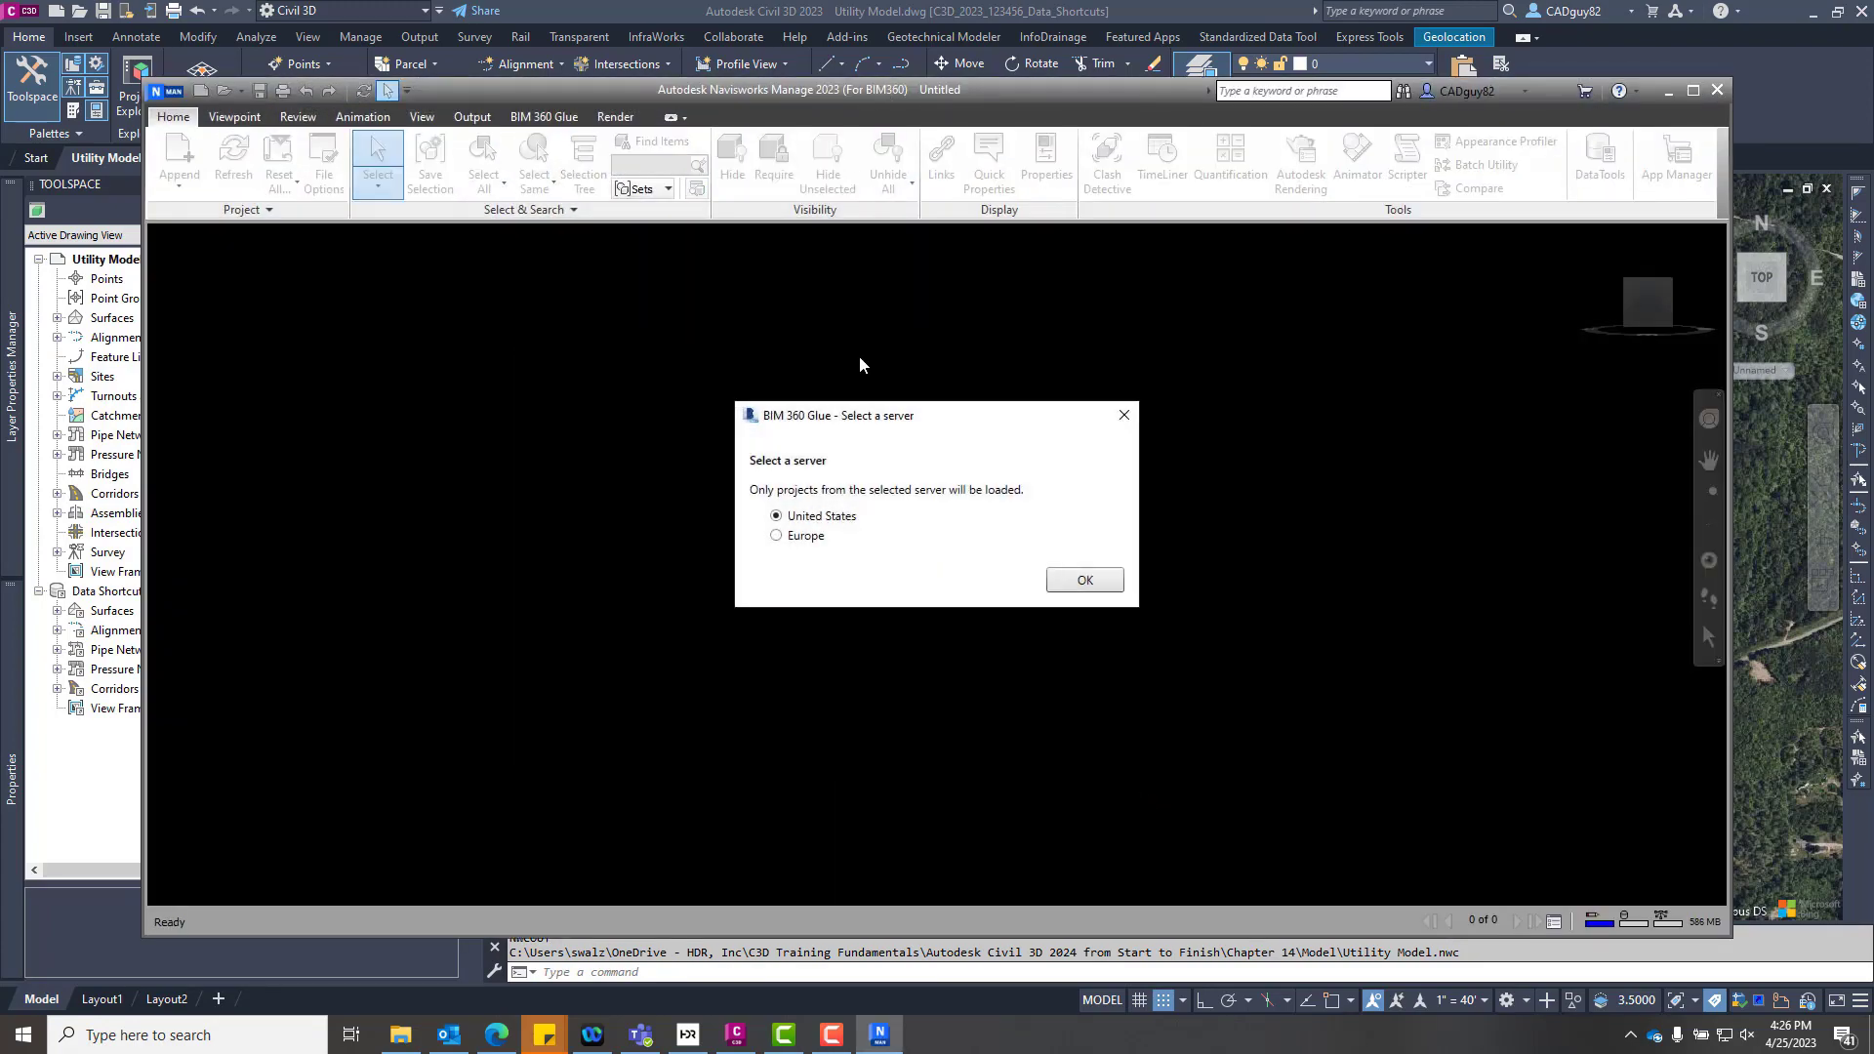
Accept the United States server and open Utility Model.nwc from Chapter 14 > Model.
click(1081, 579)
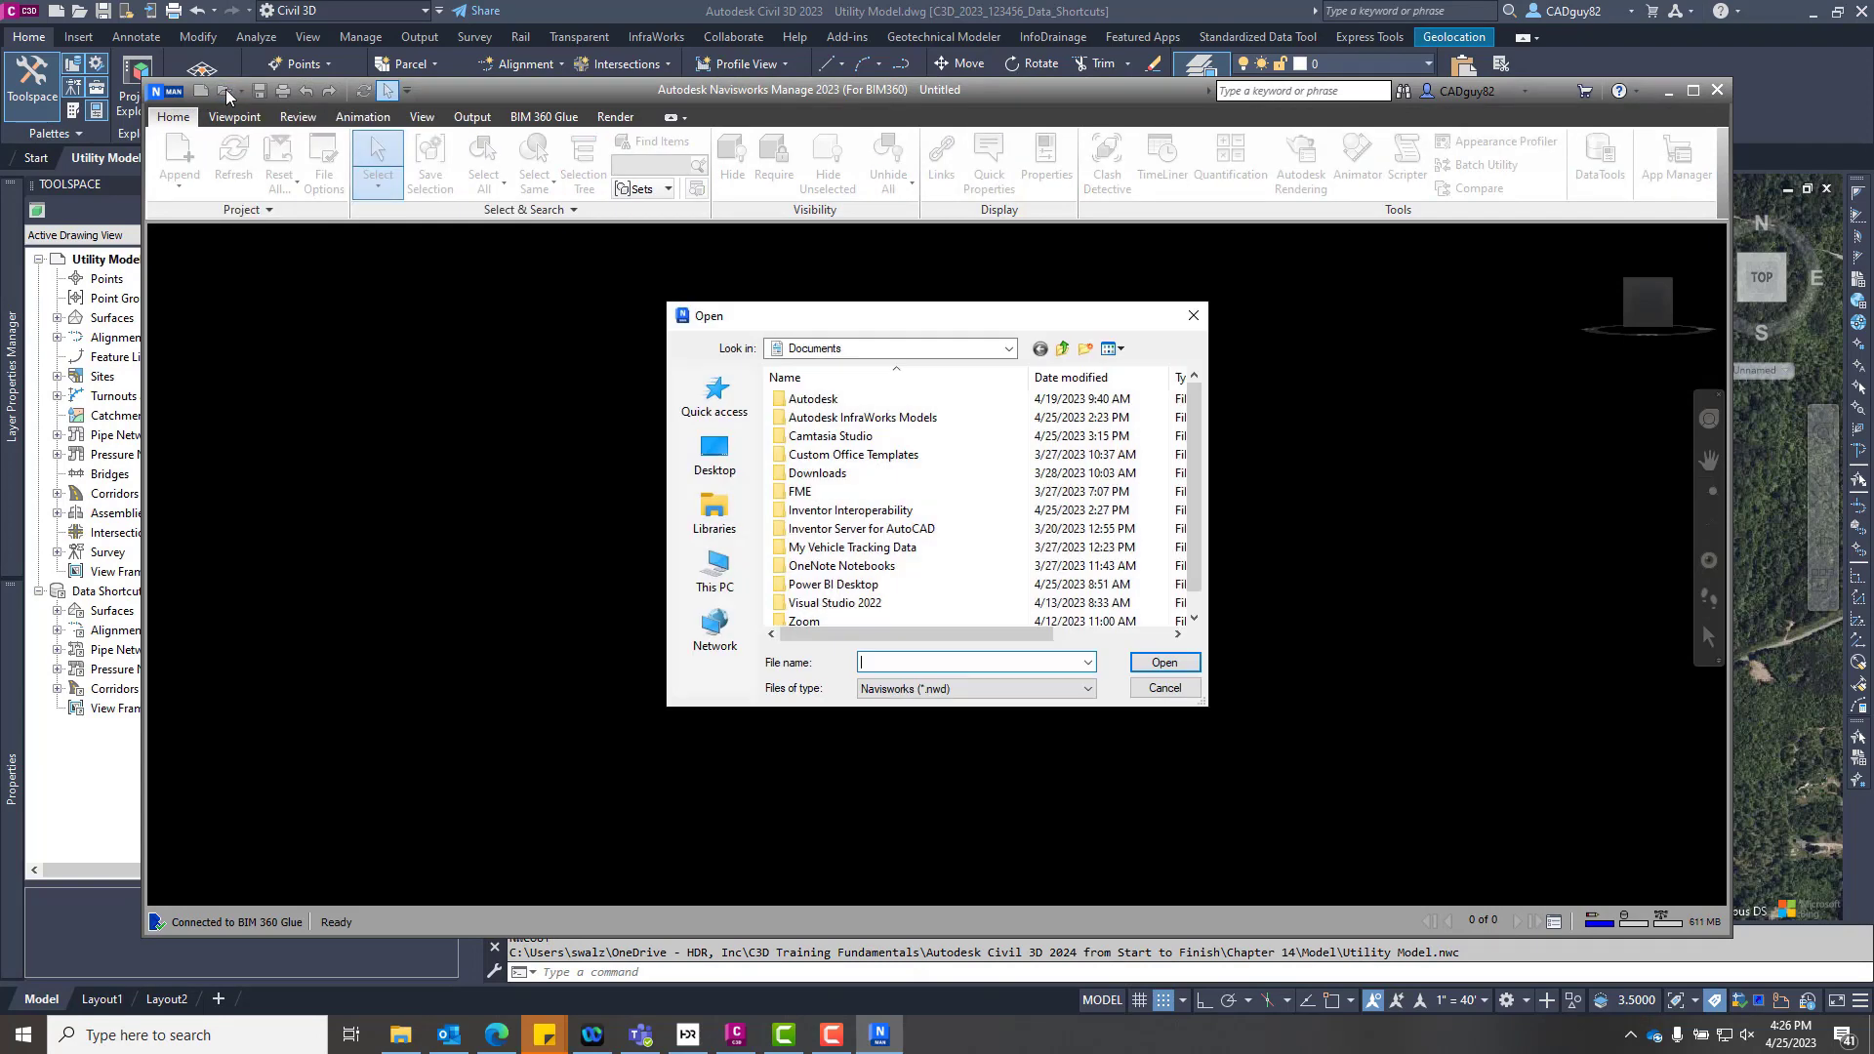
click(1082, 688)
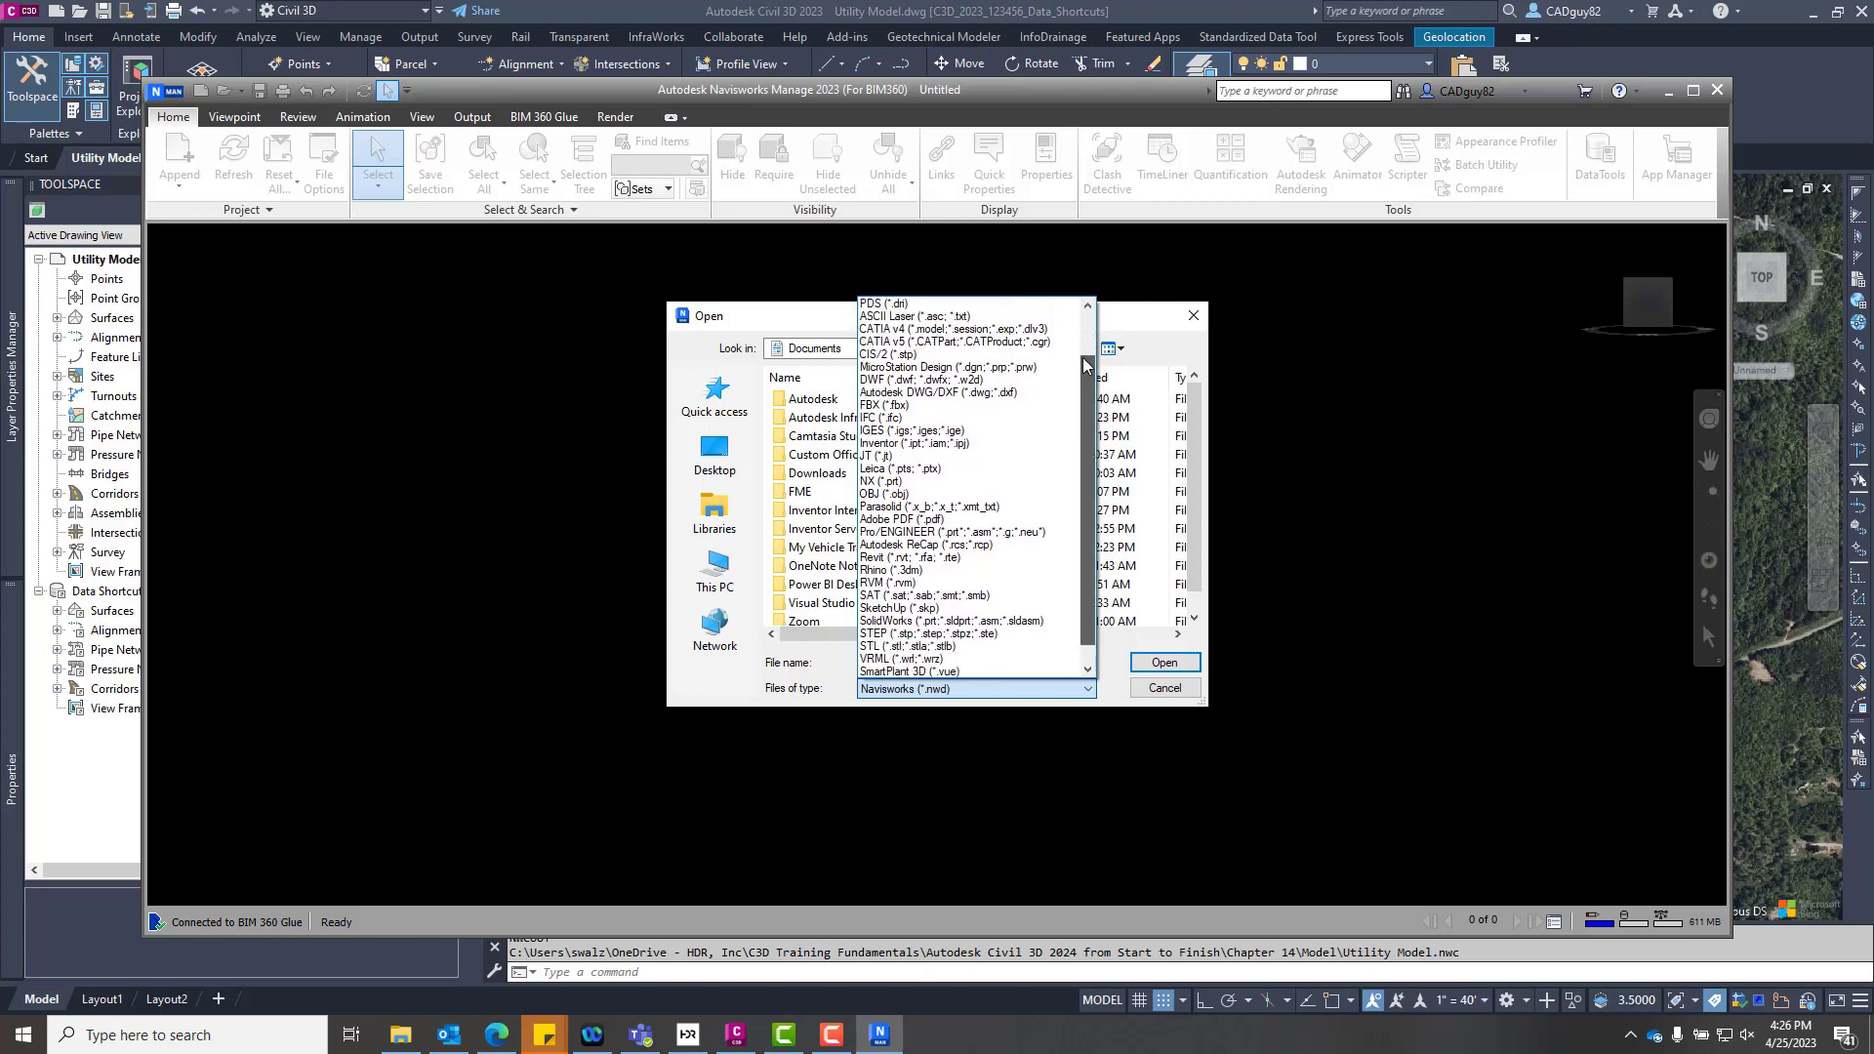
scroll(up, 3)
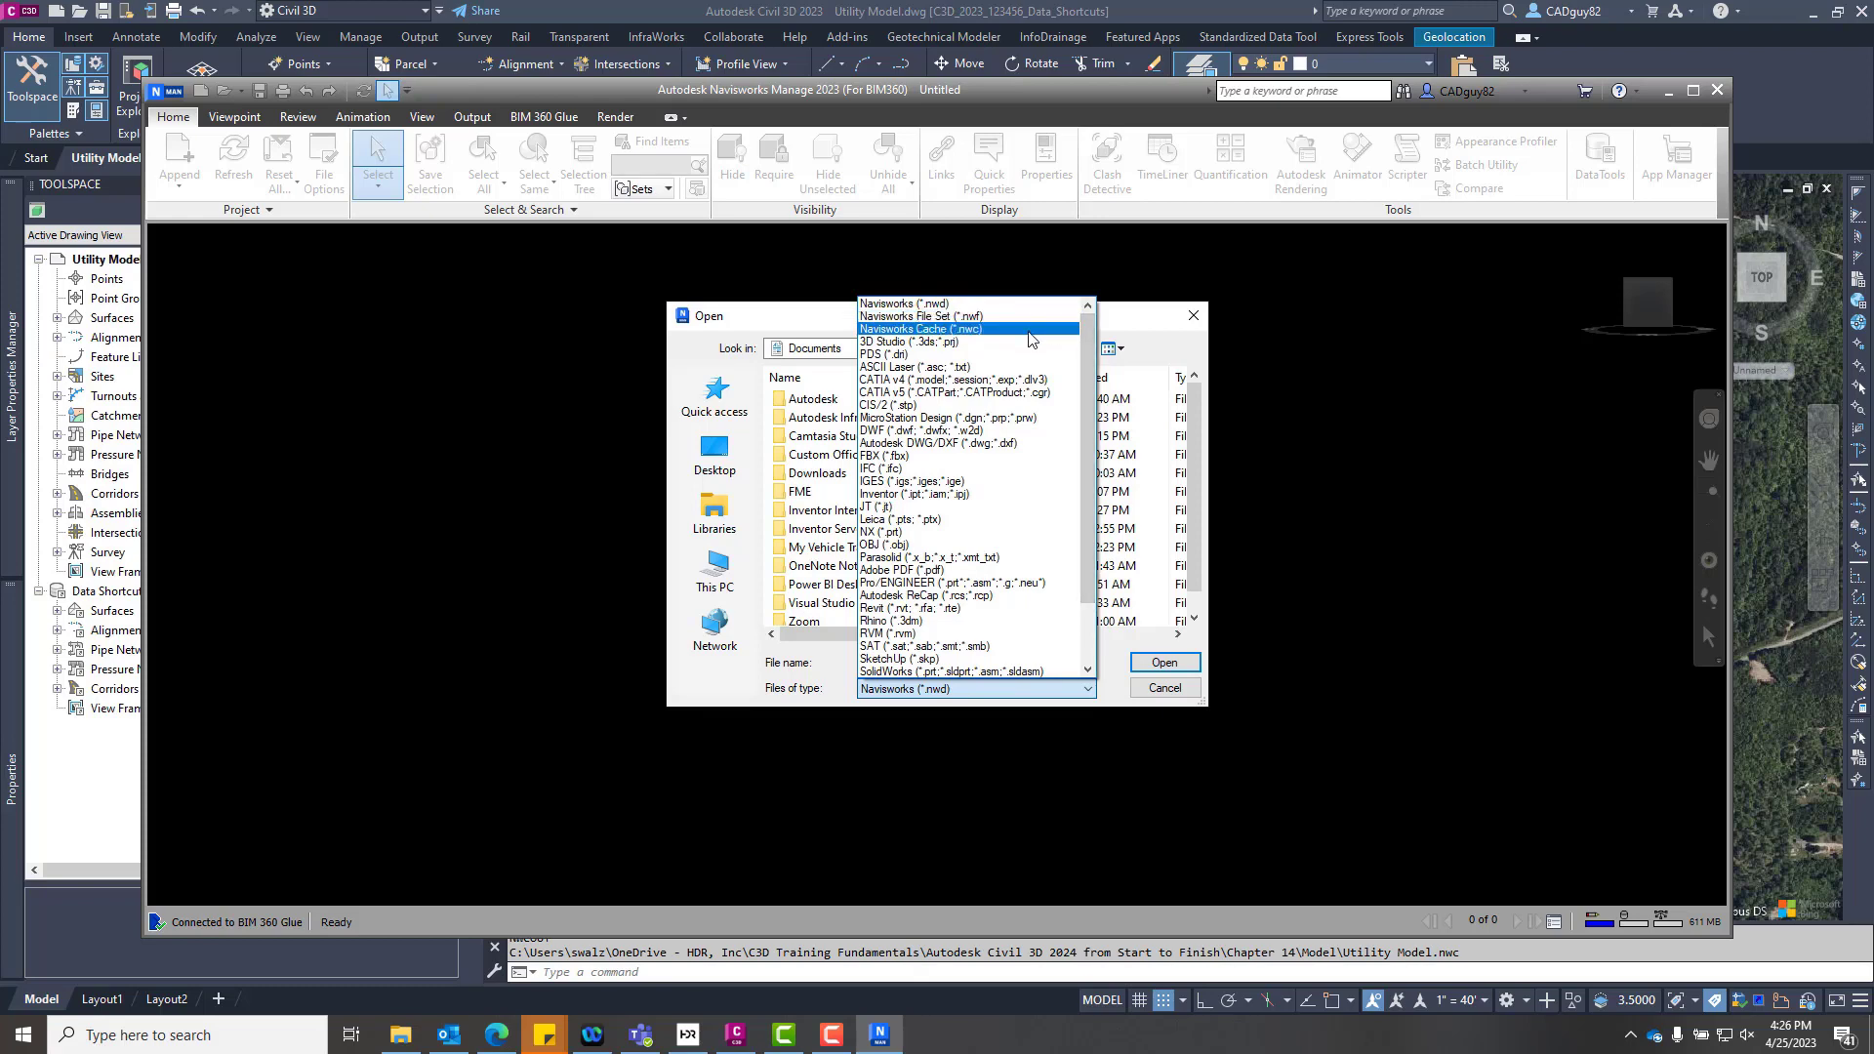
click(920, 329)
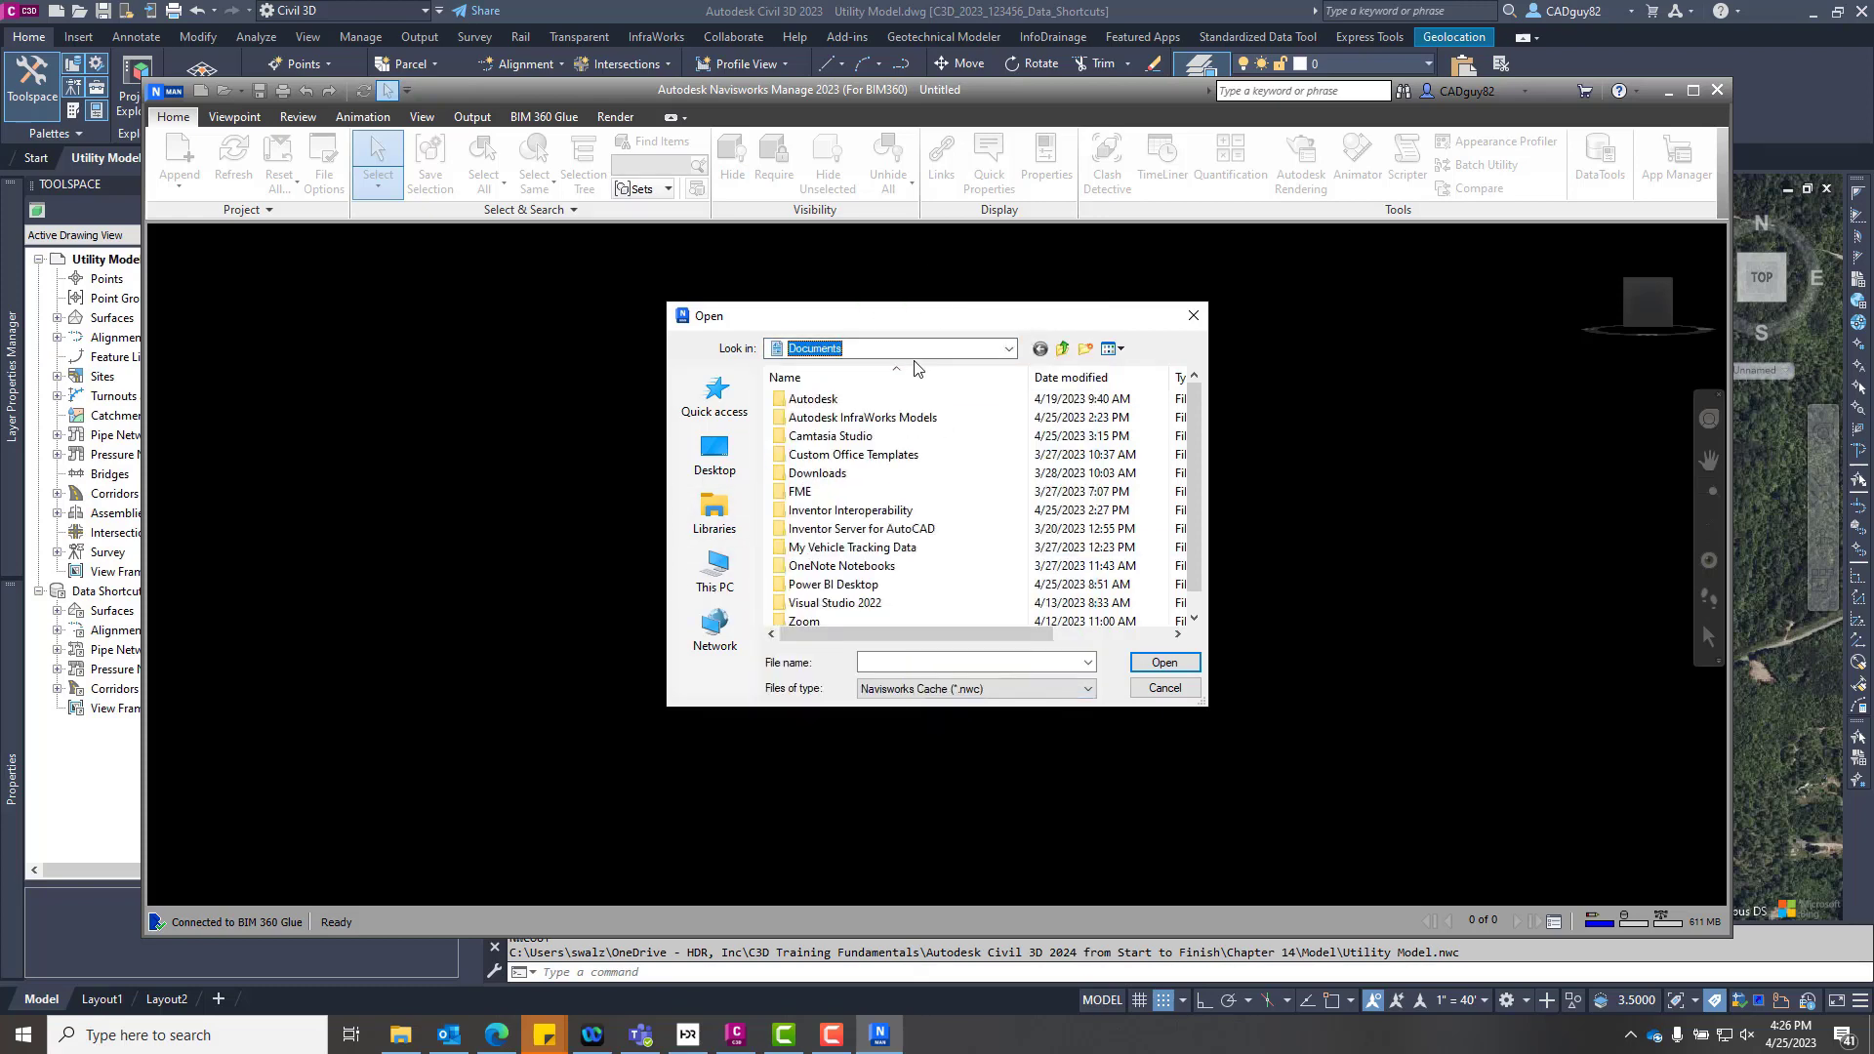
click(1007, 347)
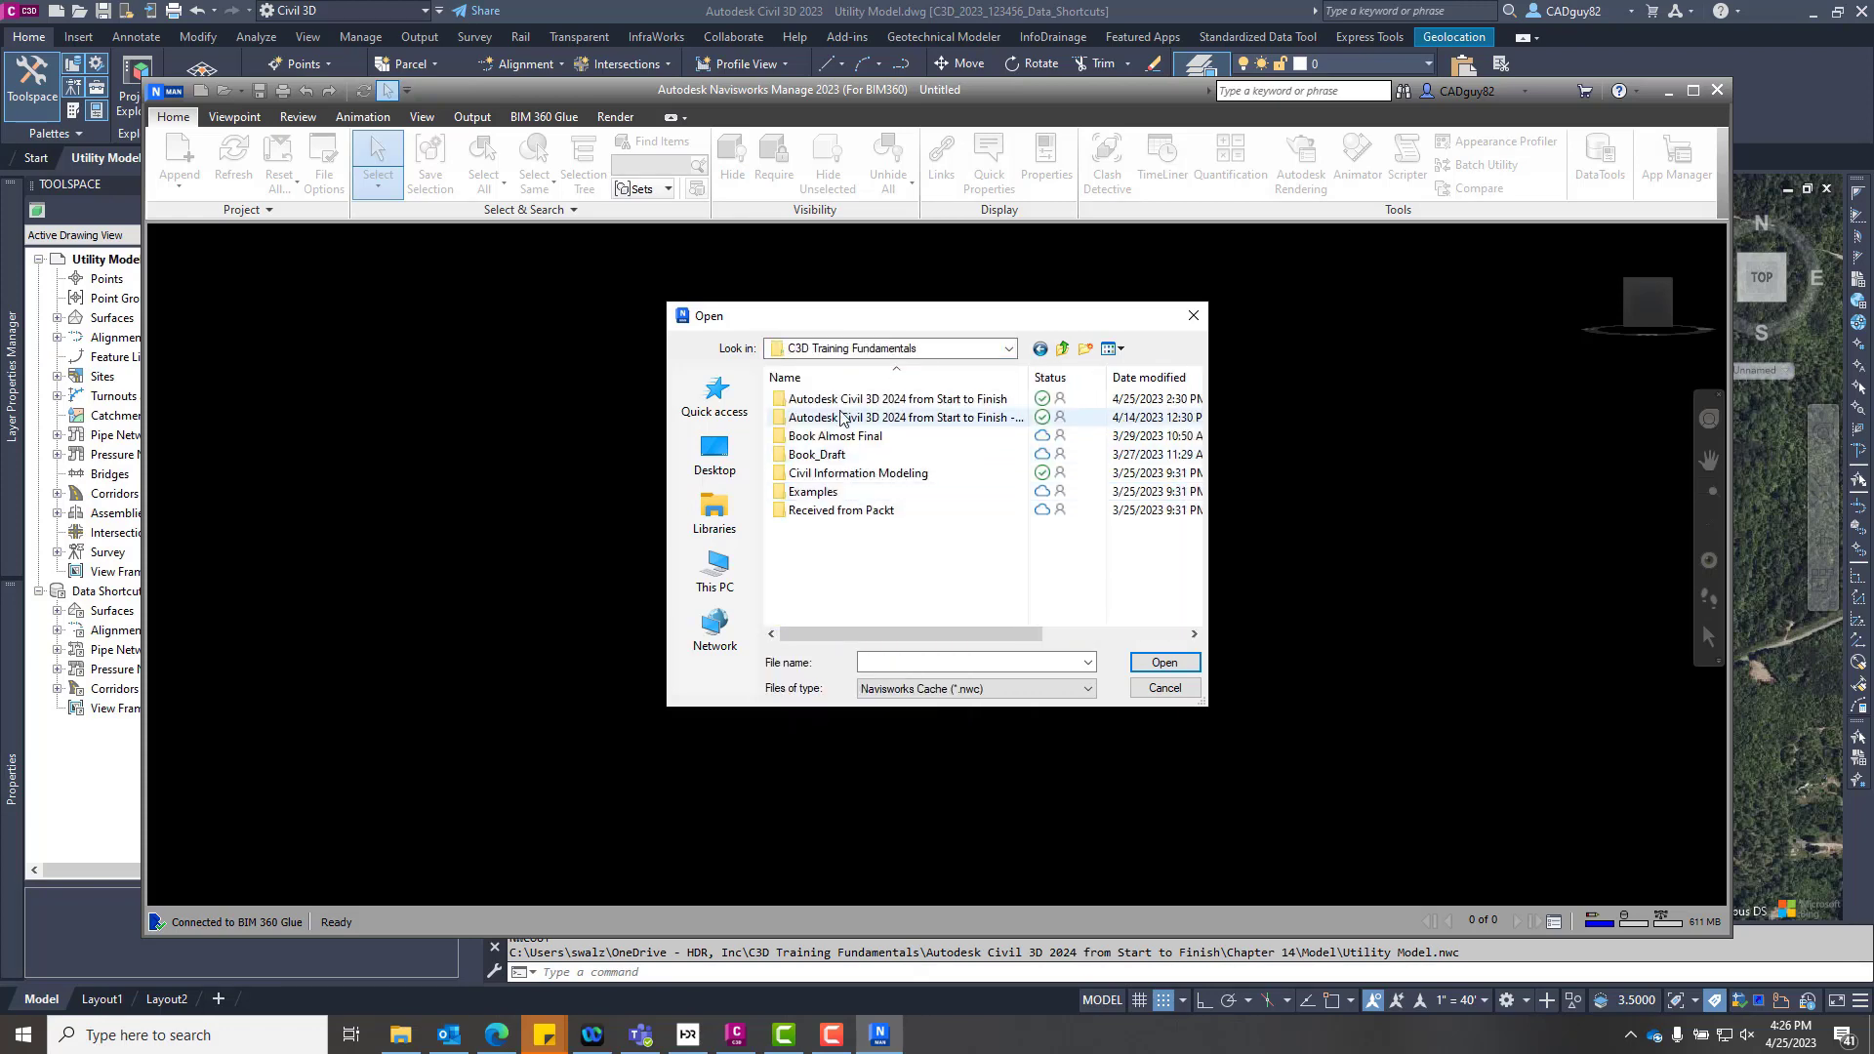
double_click(894, 398)
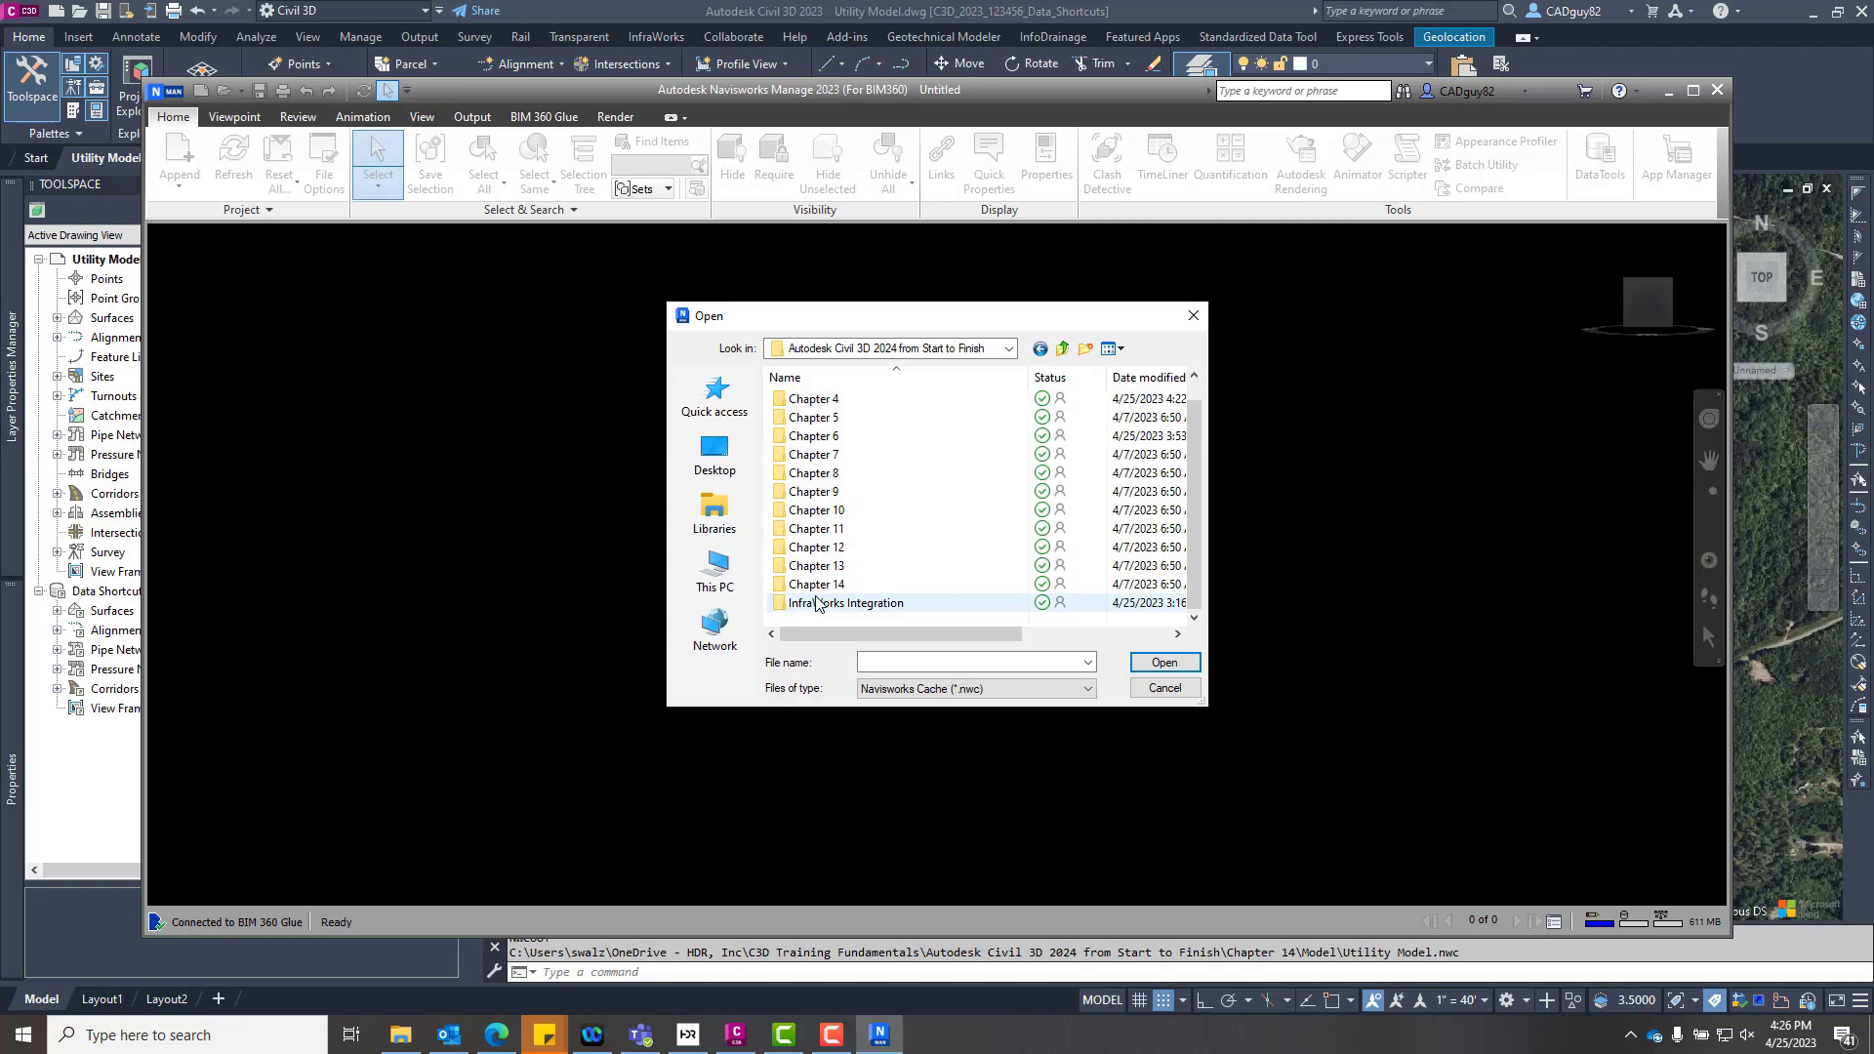
double_click(816, 584)
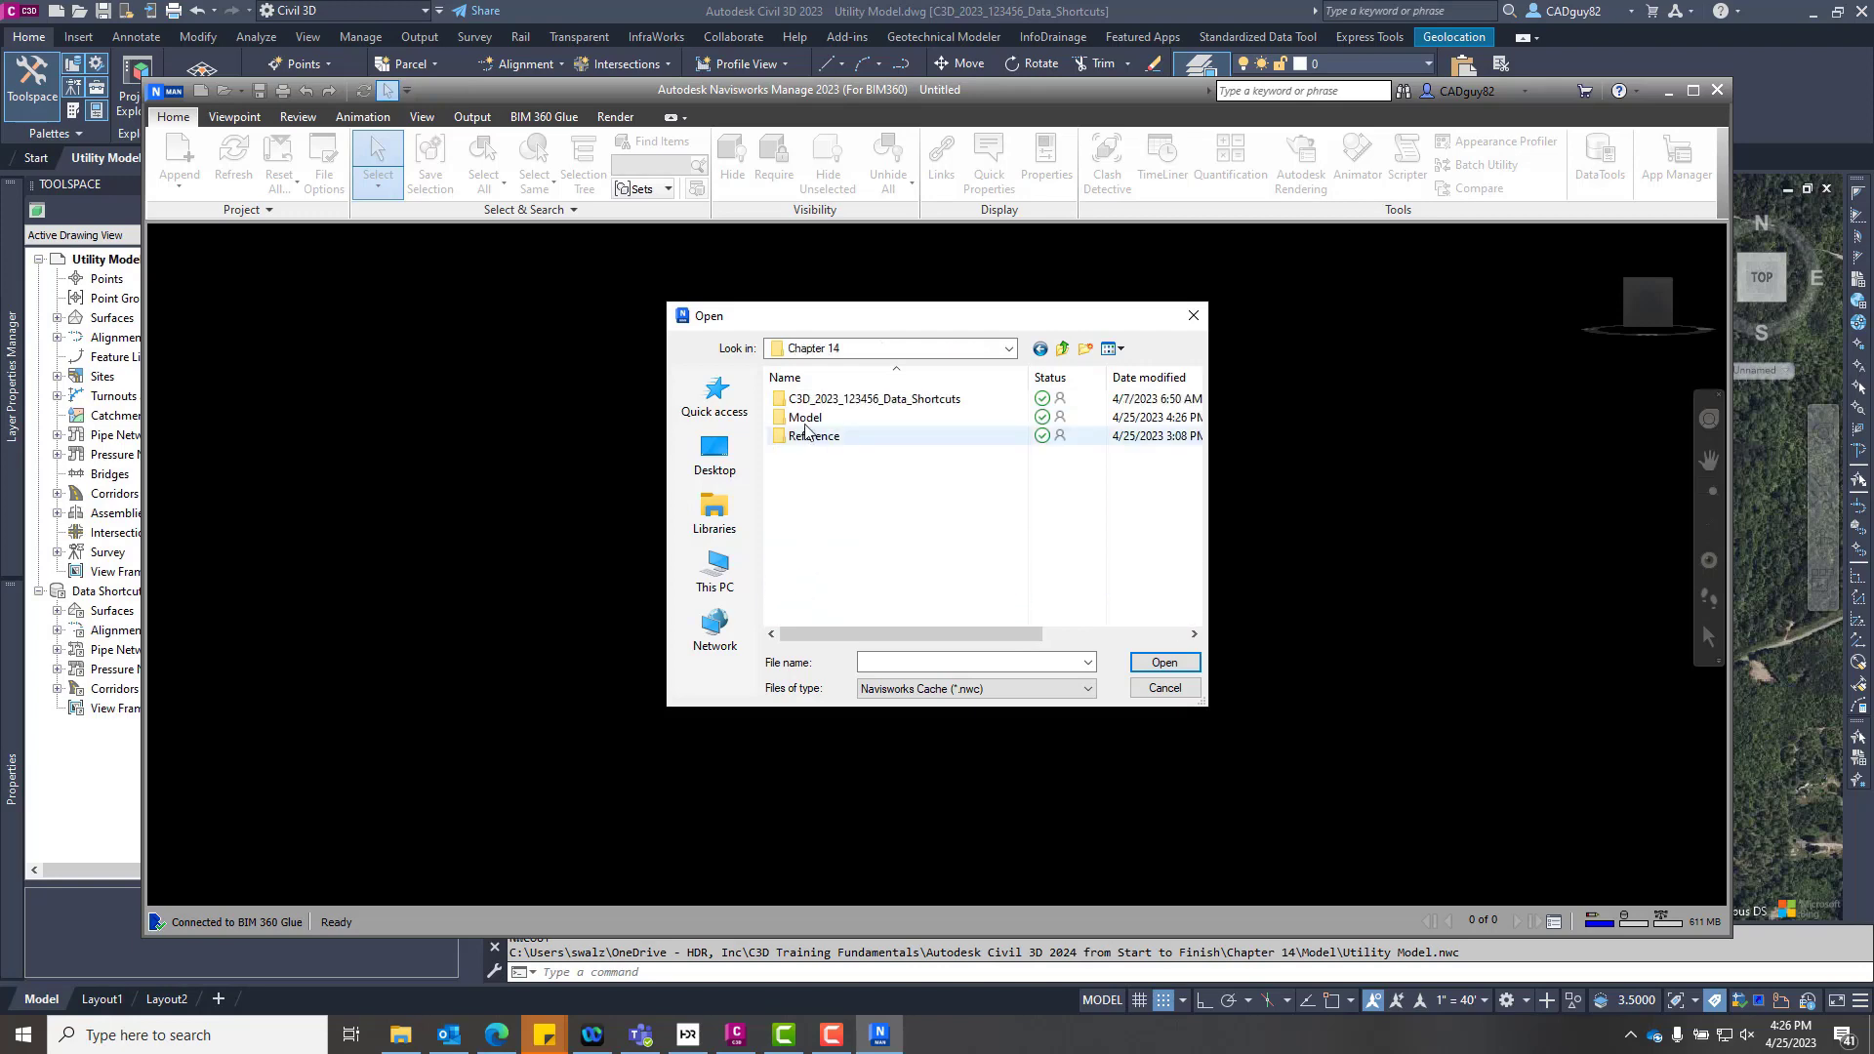
click(1160, 662)
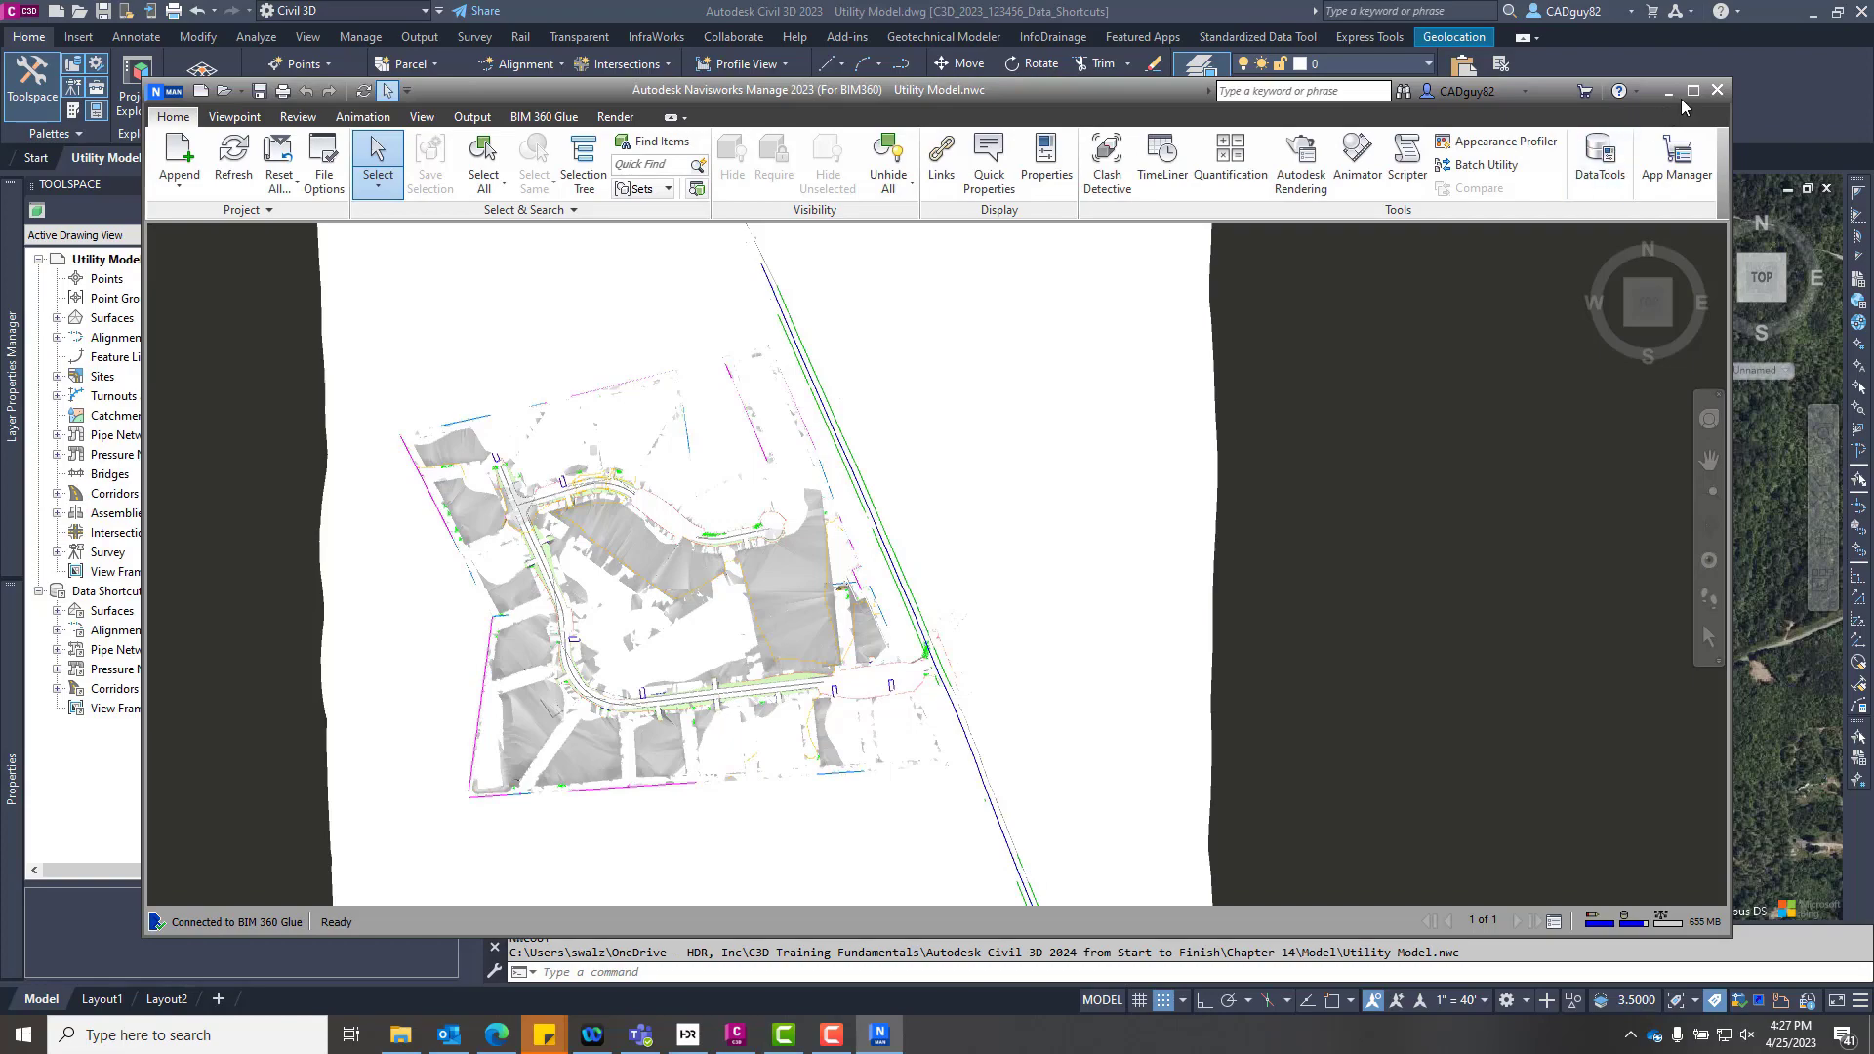
Maximize Navisworks and bring up the context menu for the selected surface.
click(1692, 91)
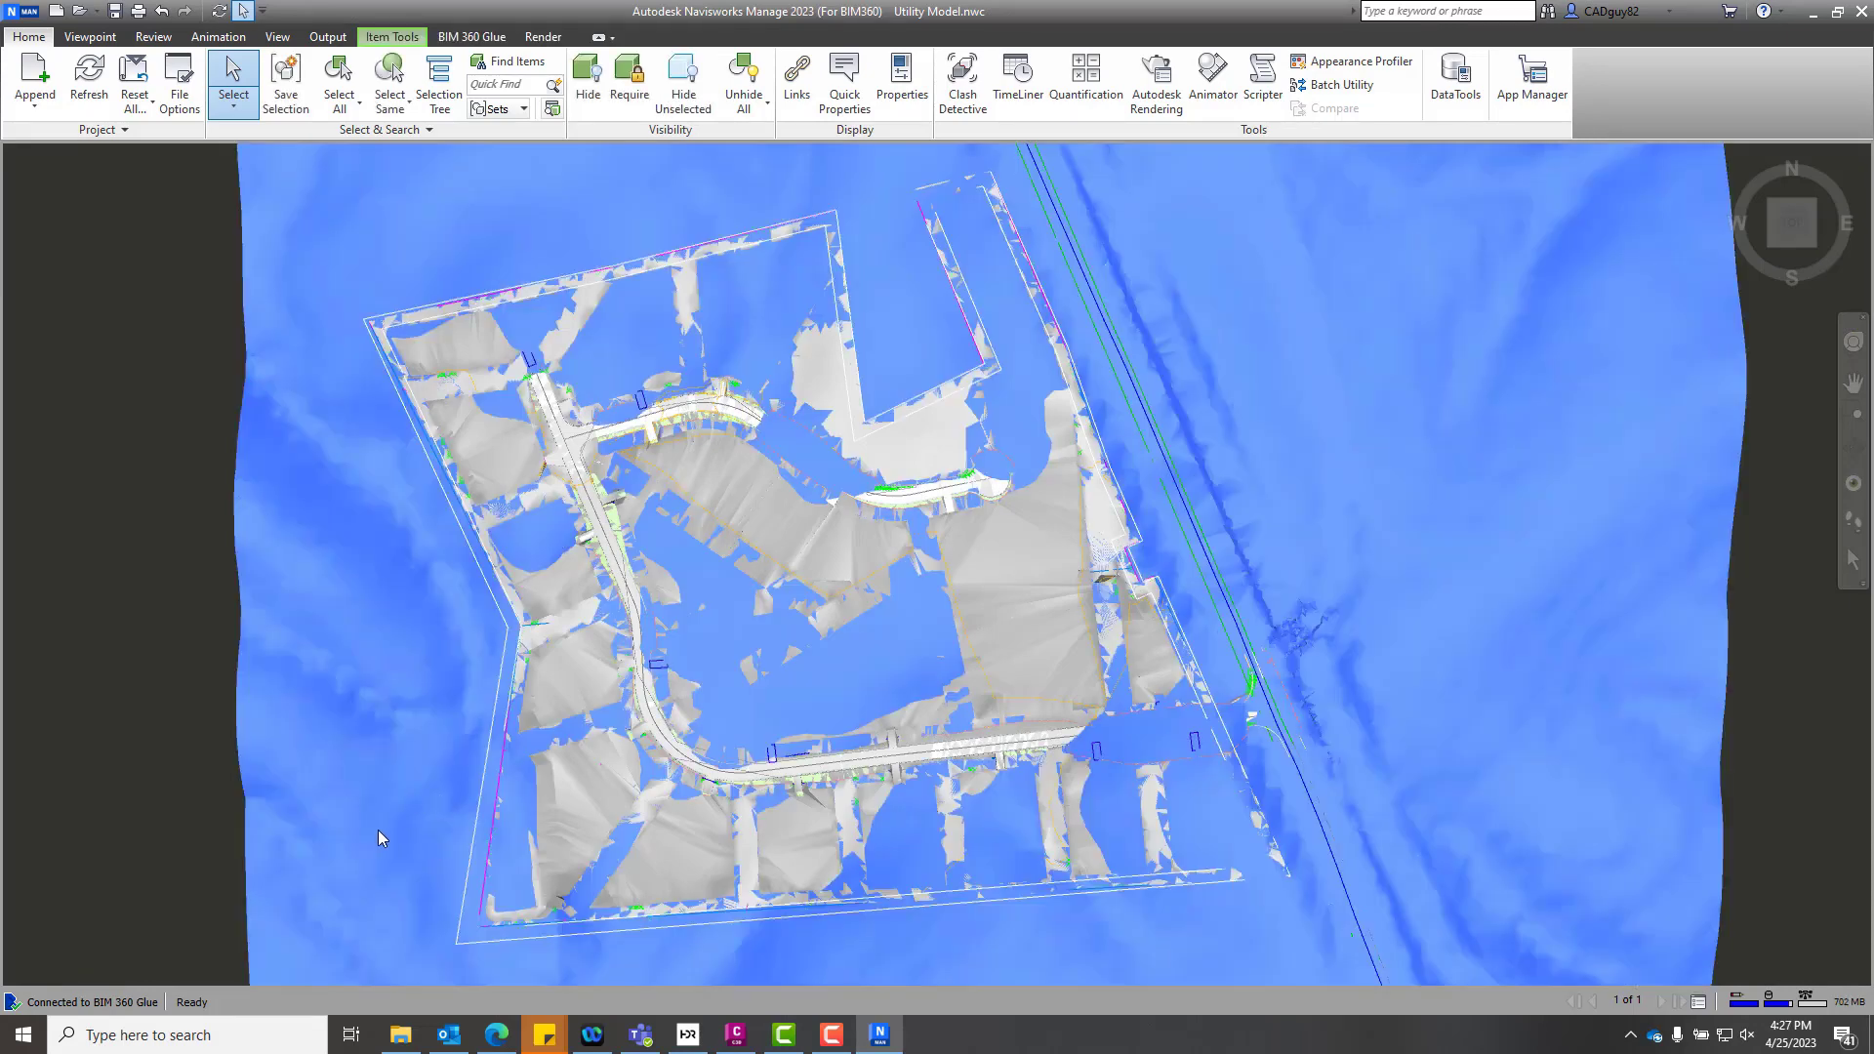
right_click(377, 837)
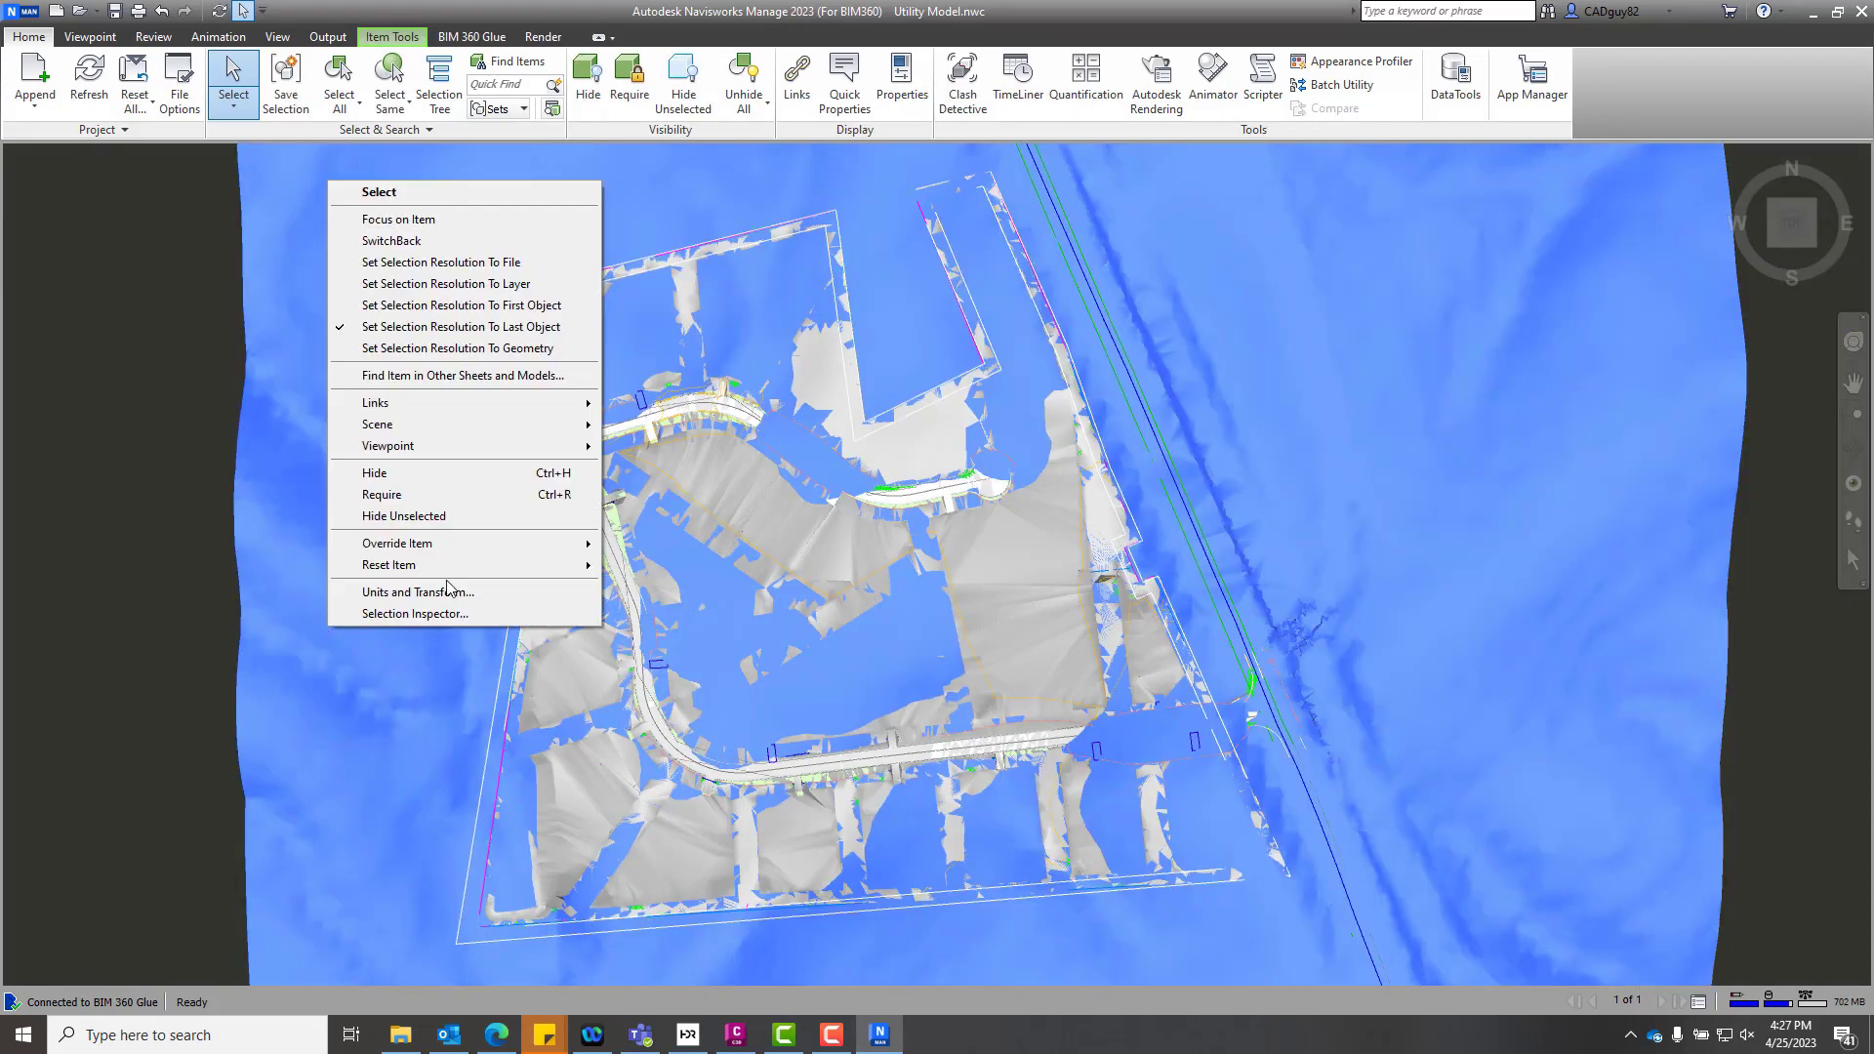
mouse_move(478, 503)
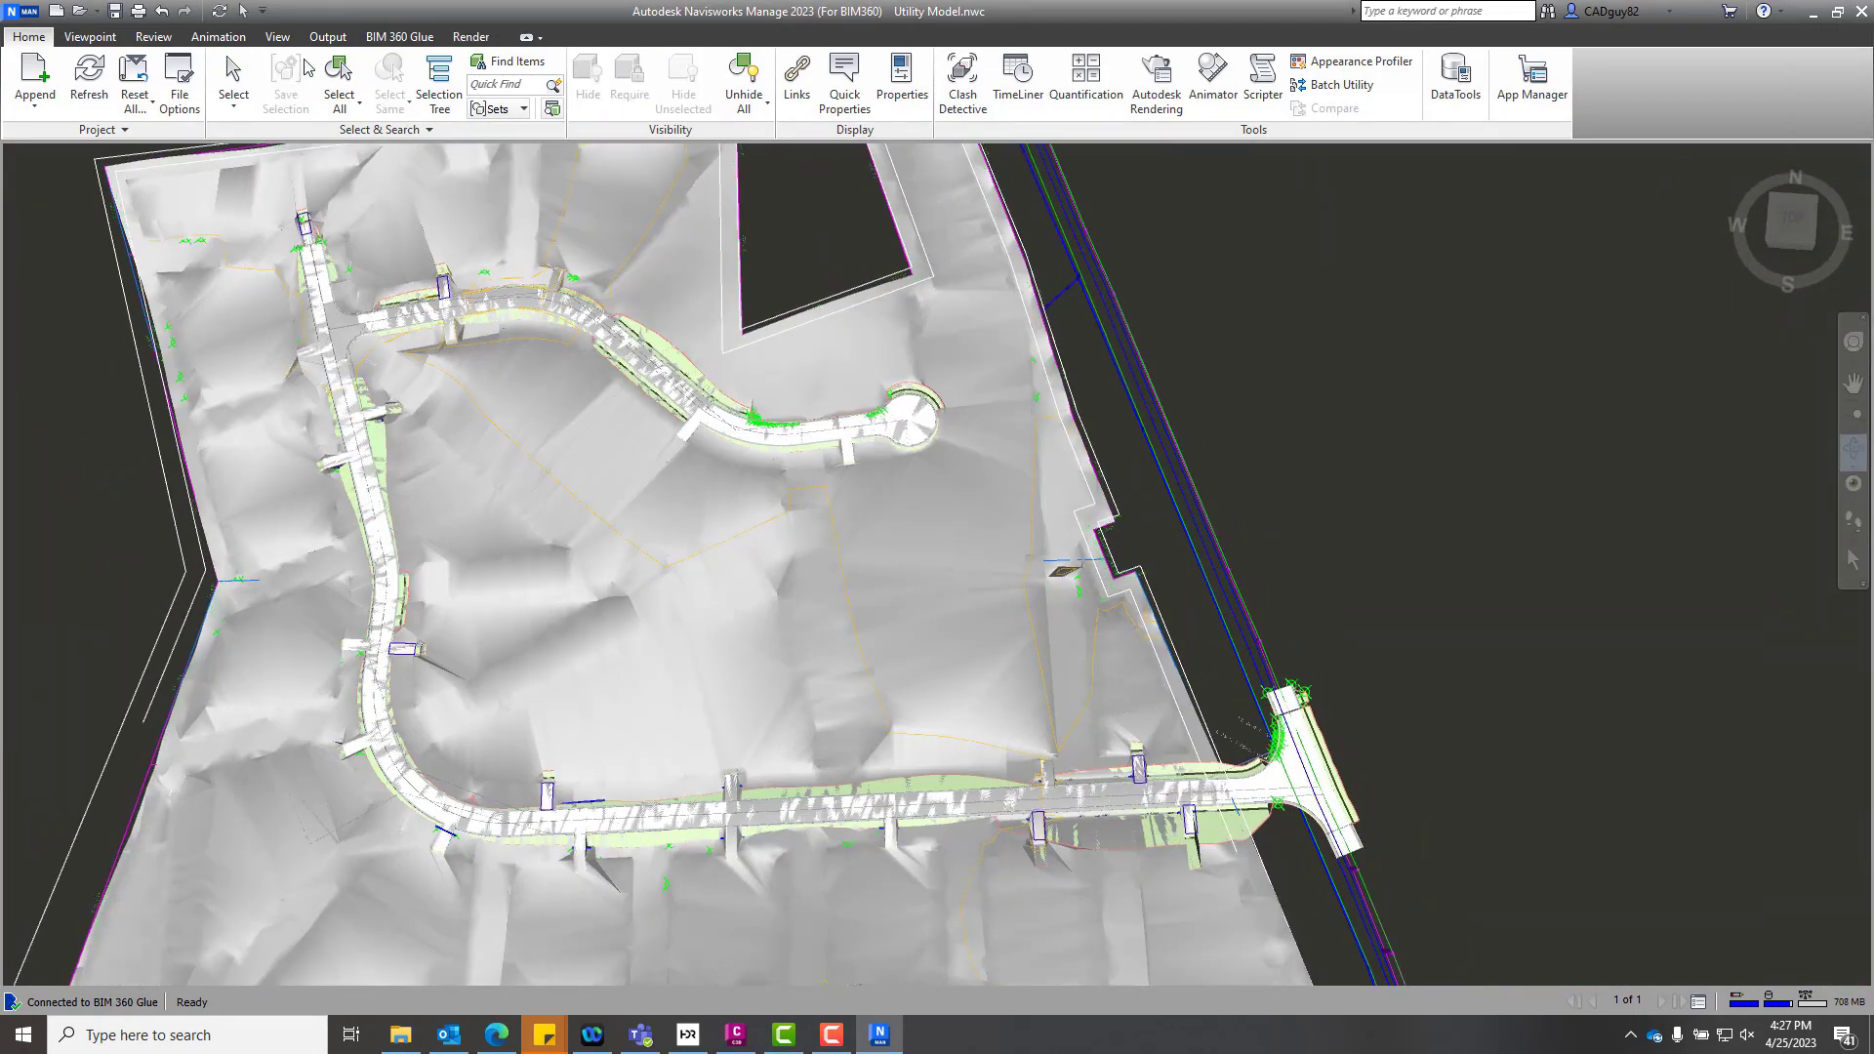
Show the drainage surface's properties and review the Civil3D, Entity Handle, TimeLiner and AutoCad tabs.
click(232, 80)
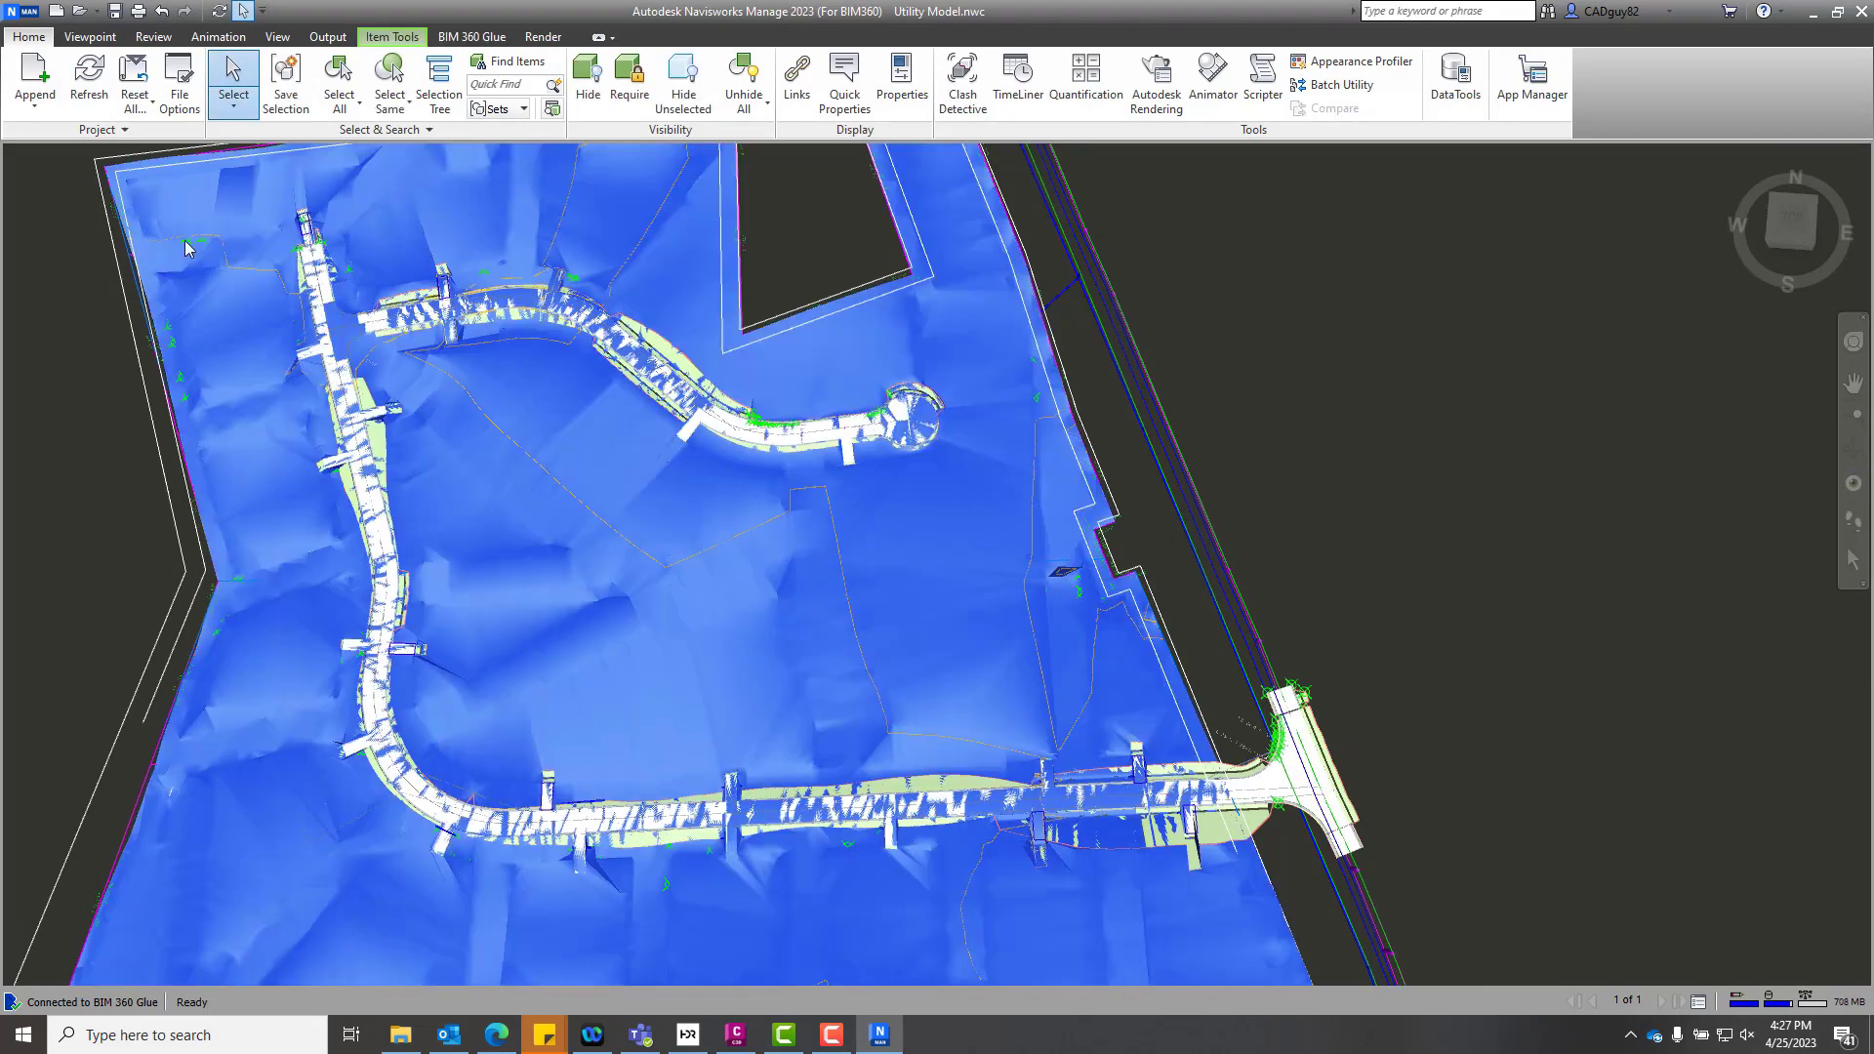
click(900, 84)
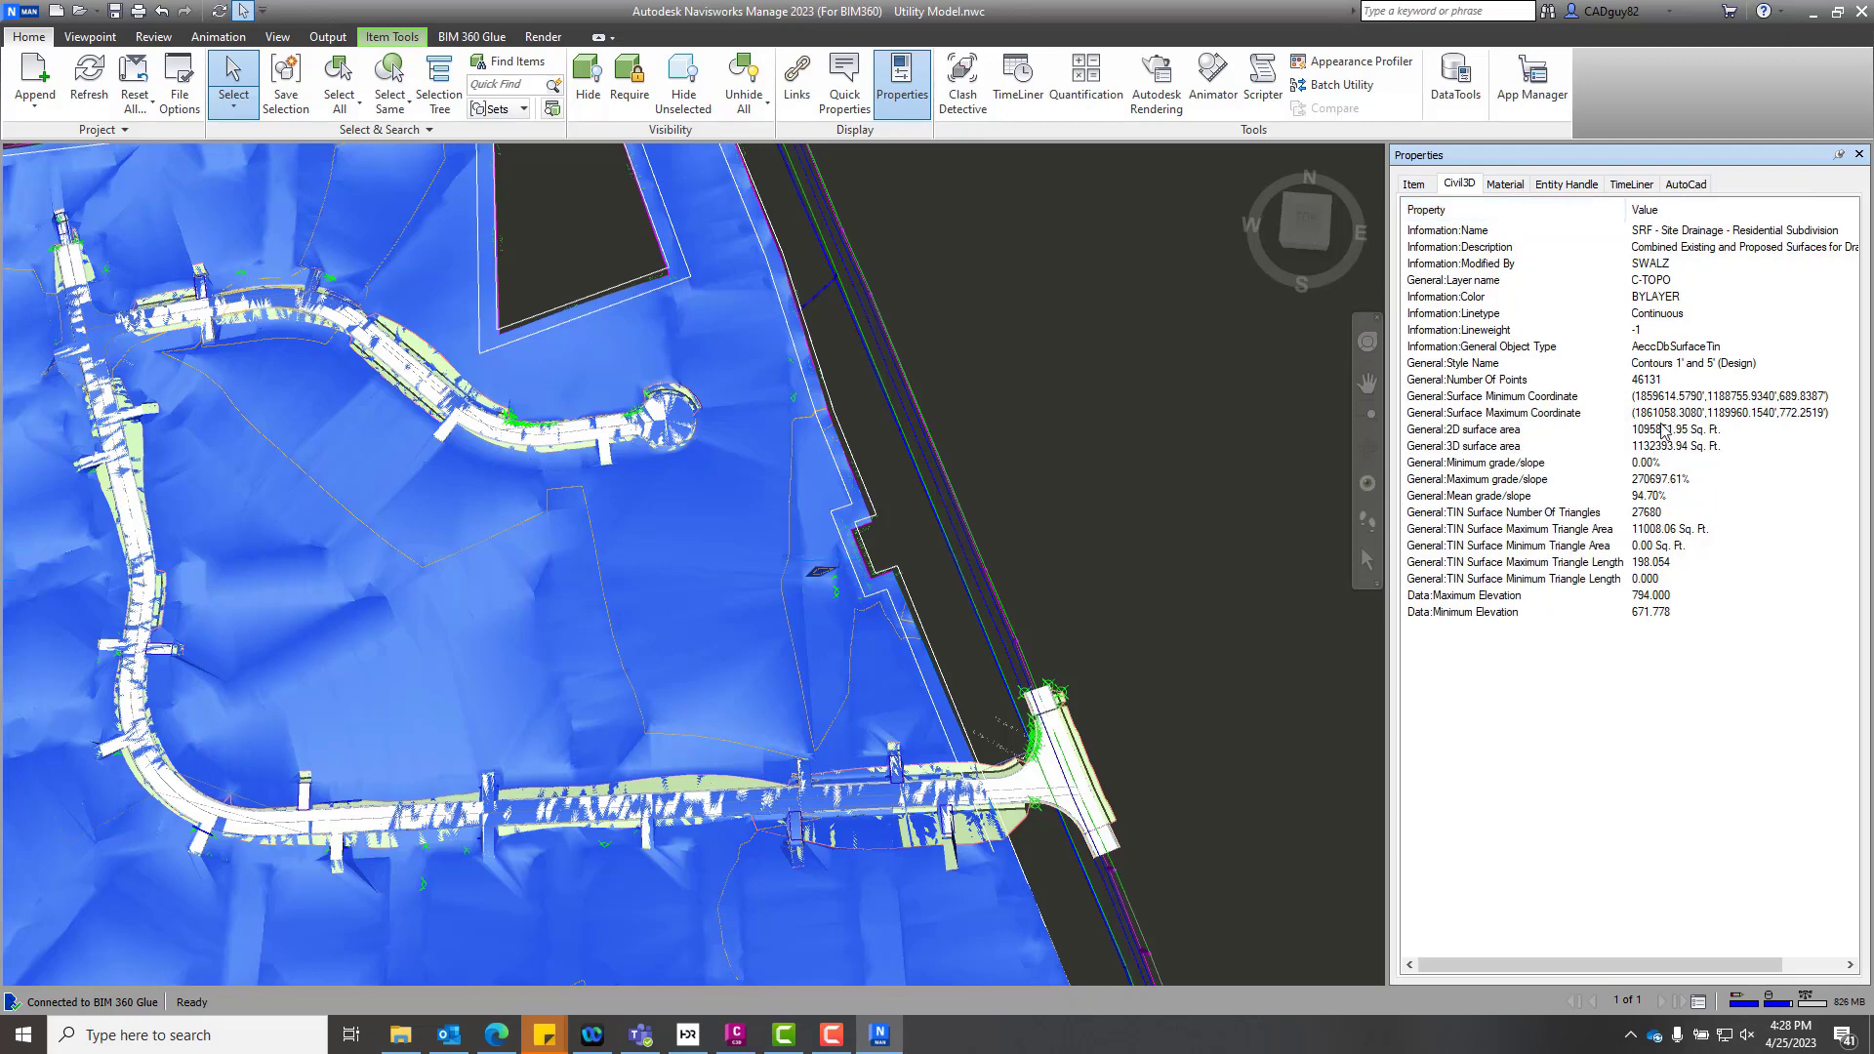
click(1566, 185)
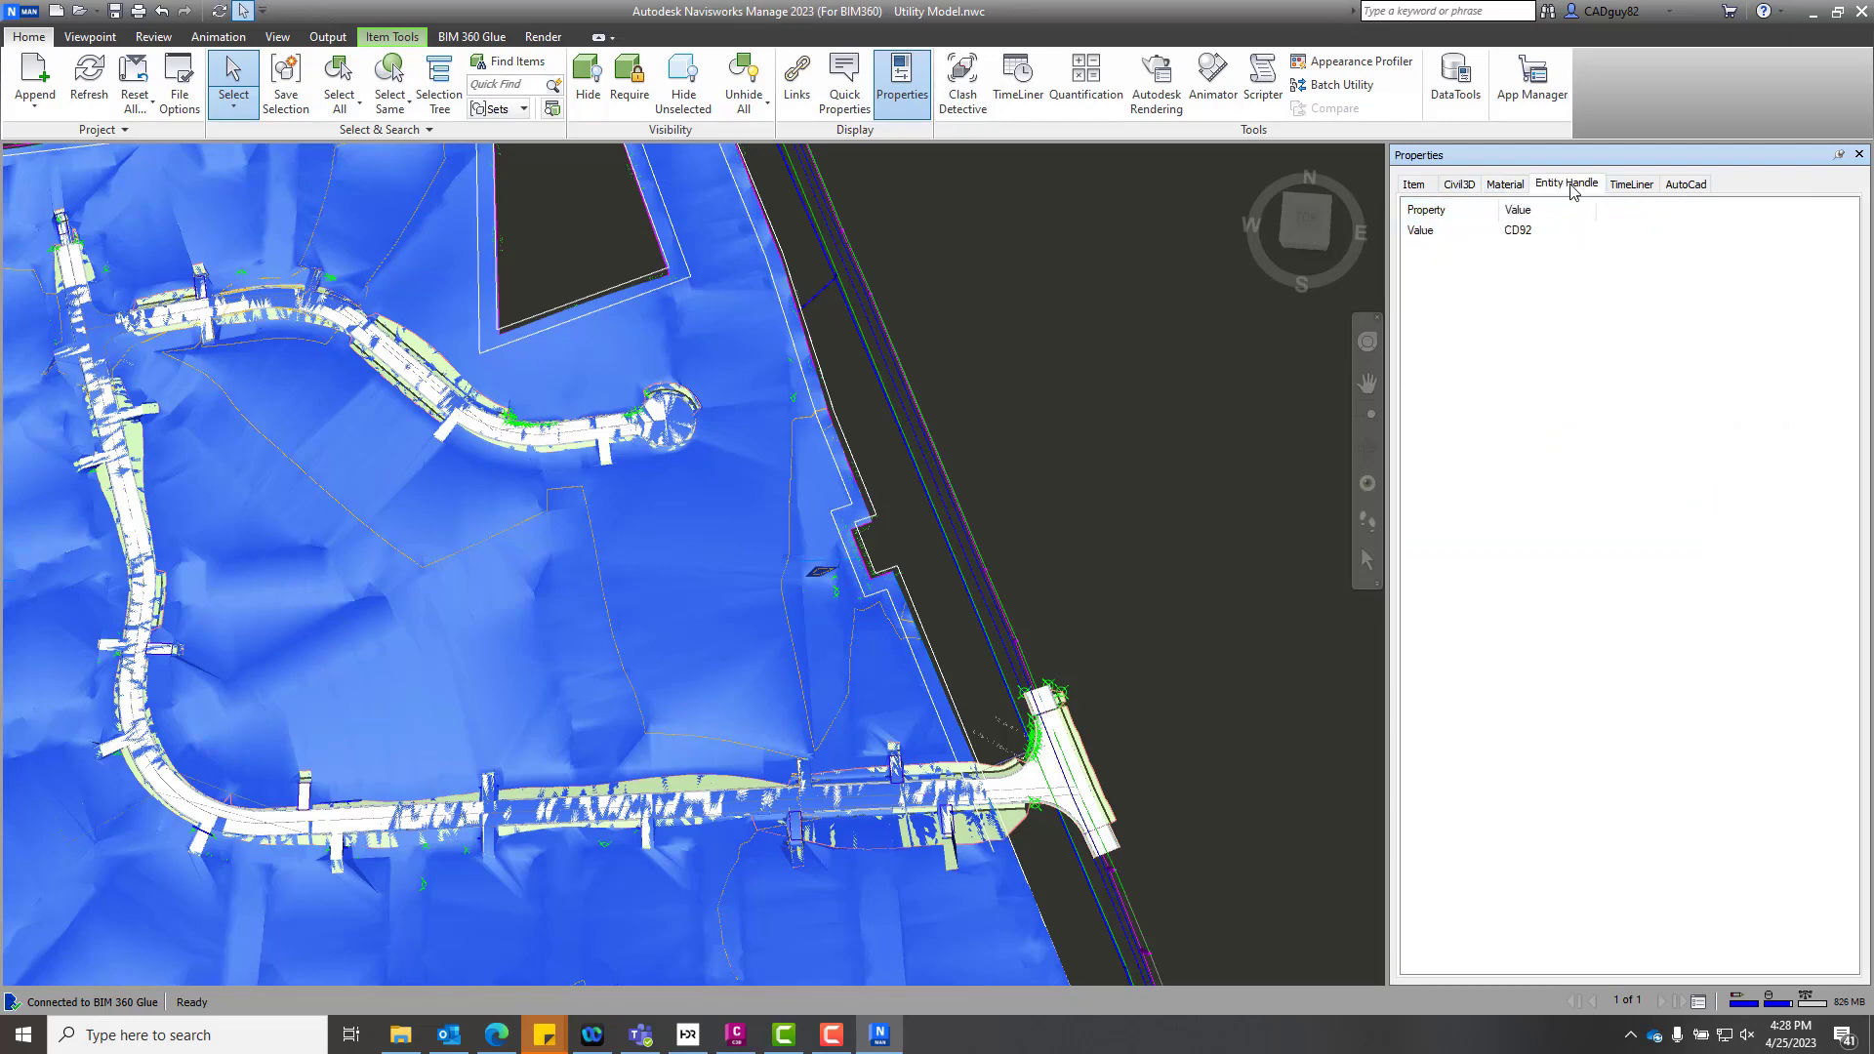
click(1630, 182)
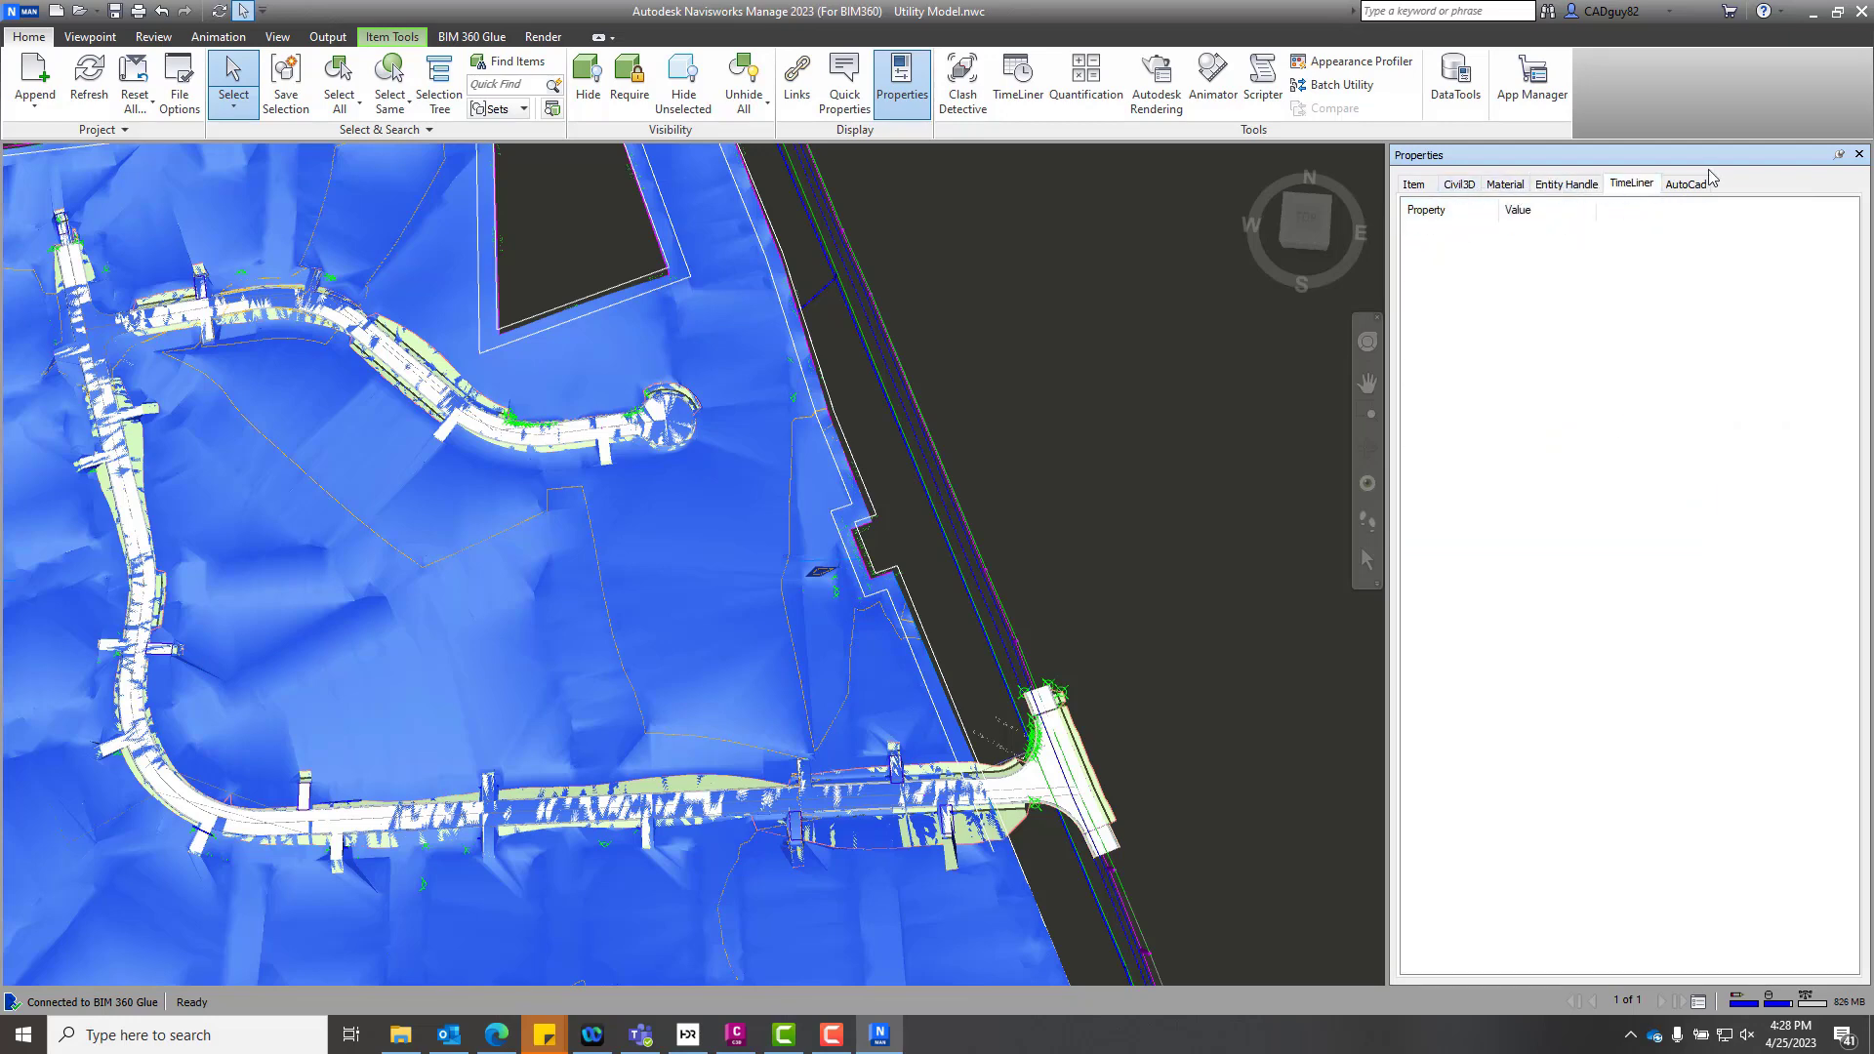
click(1685, 182)
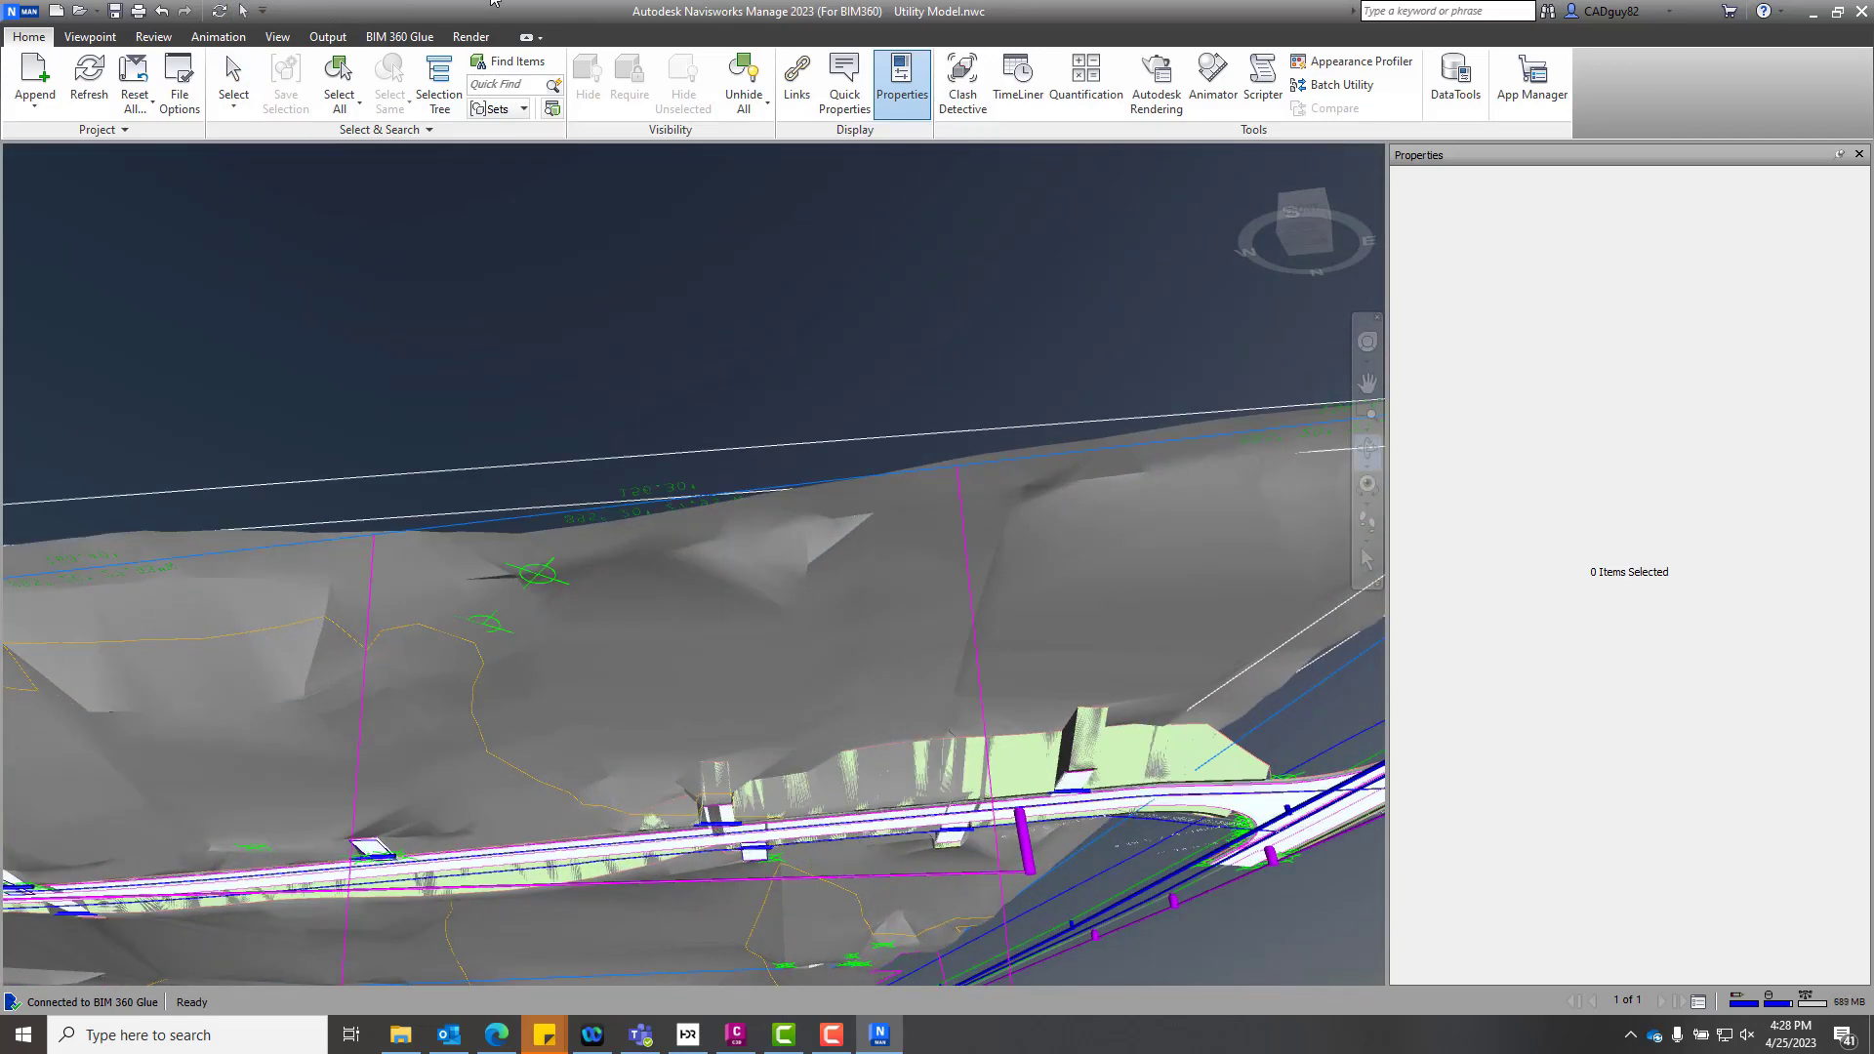
Select the 18-inch concrete culvert pipe and scroll through its inverts, slope and cover.
click(233, 84)
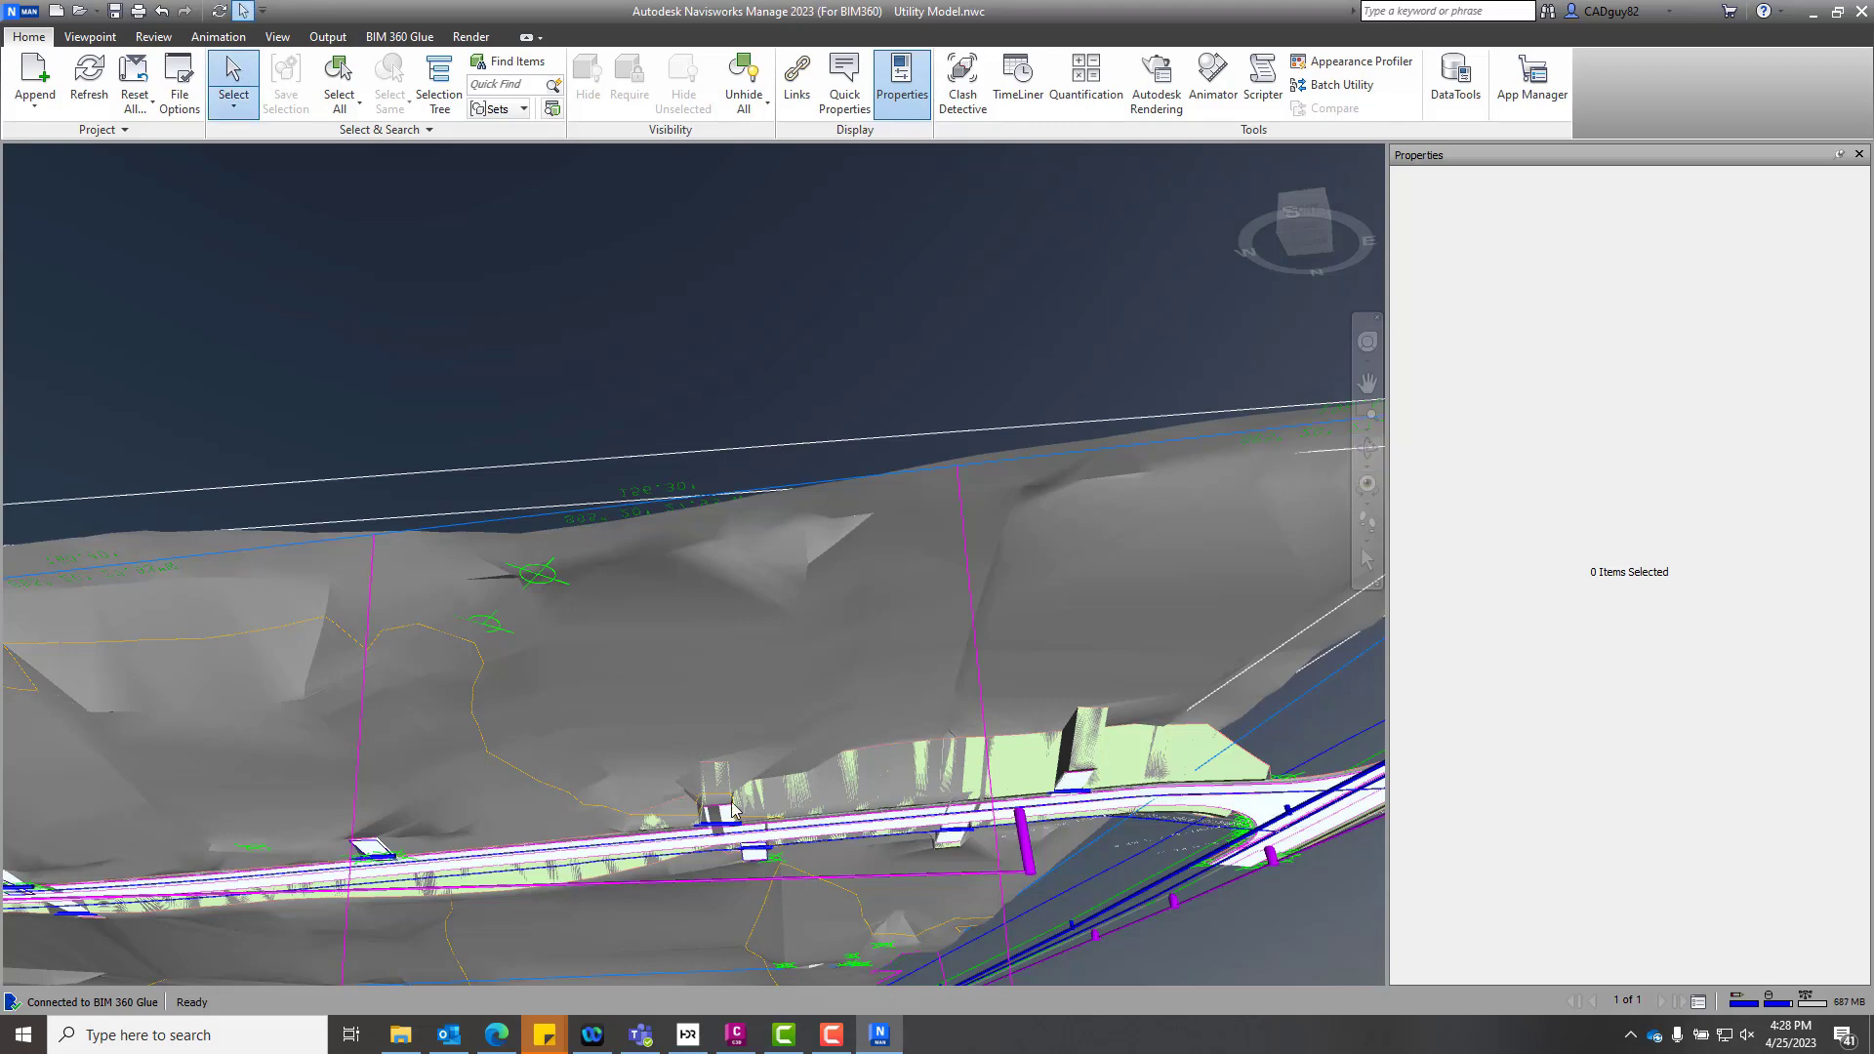
click(718, 819)
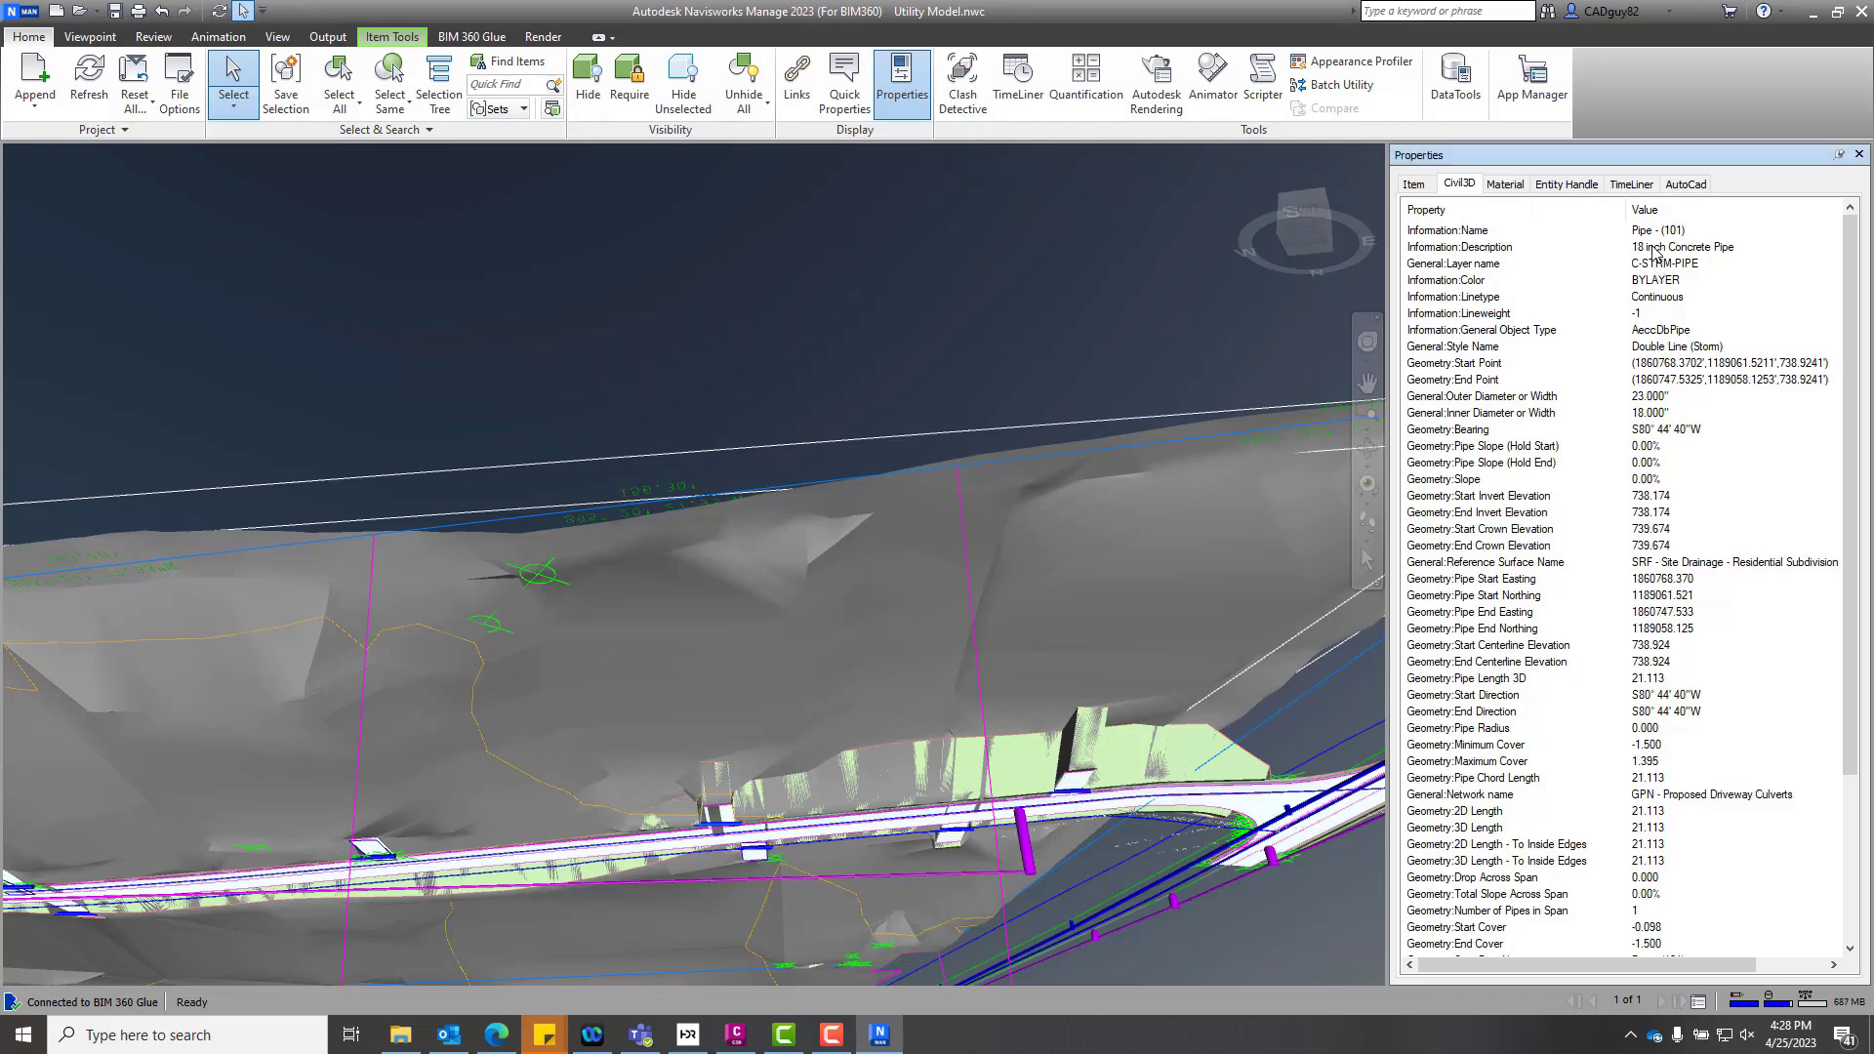
scroll(down, 3)
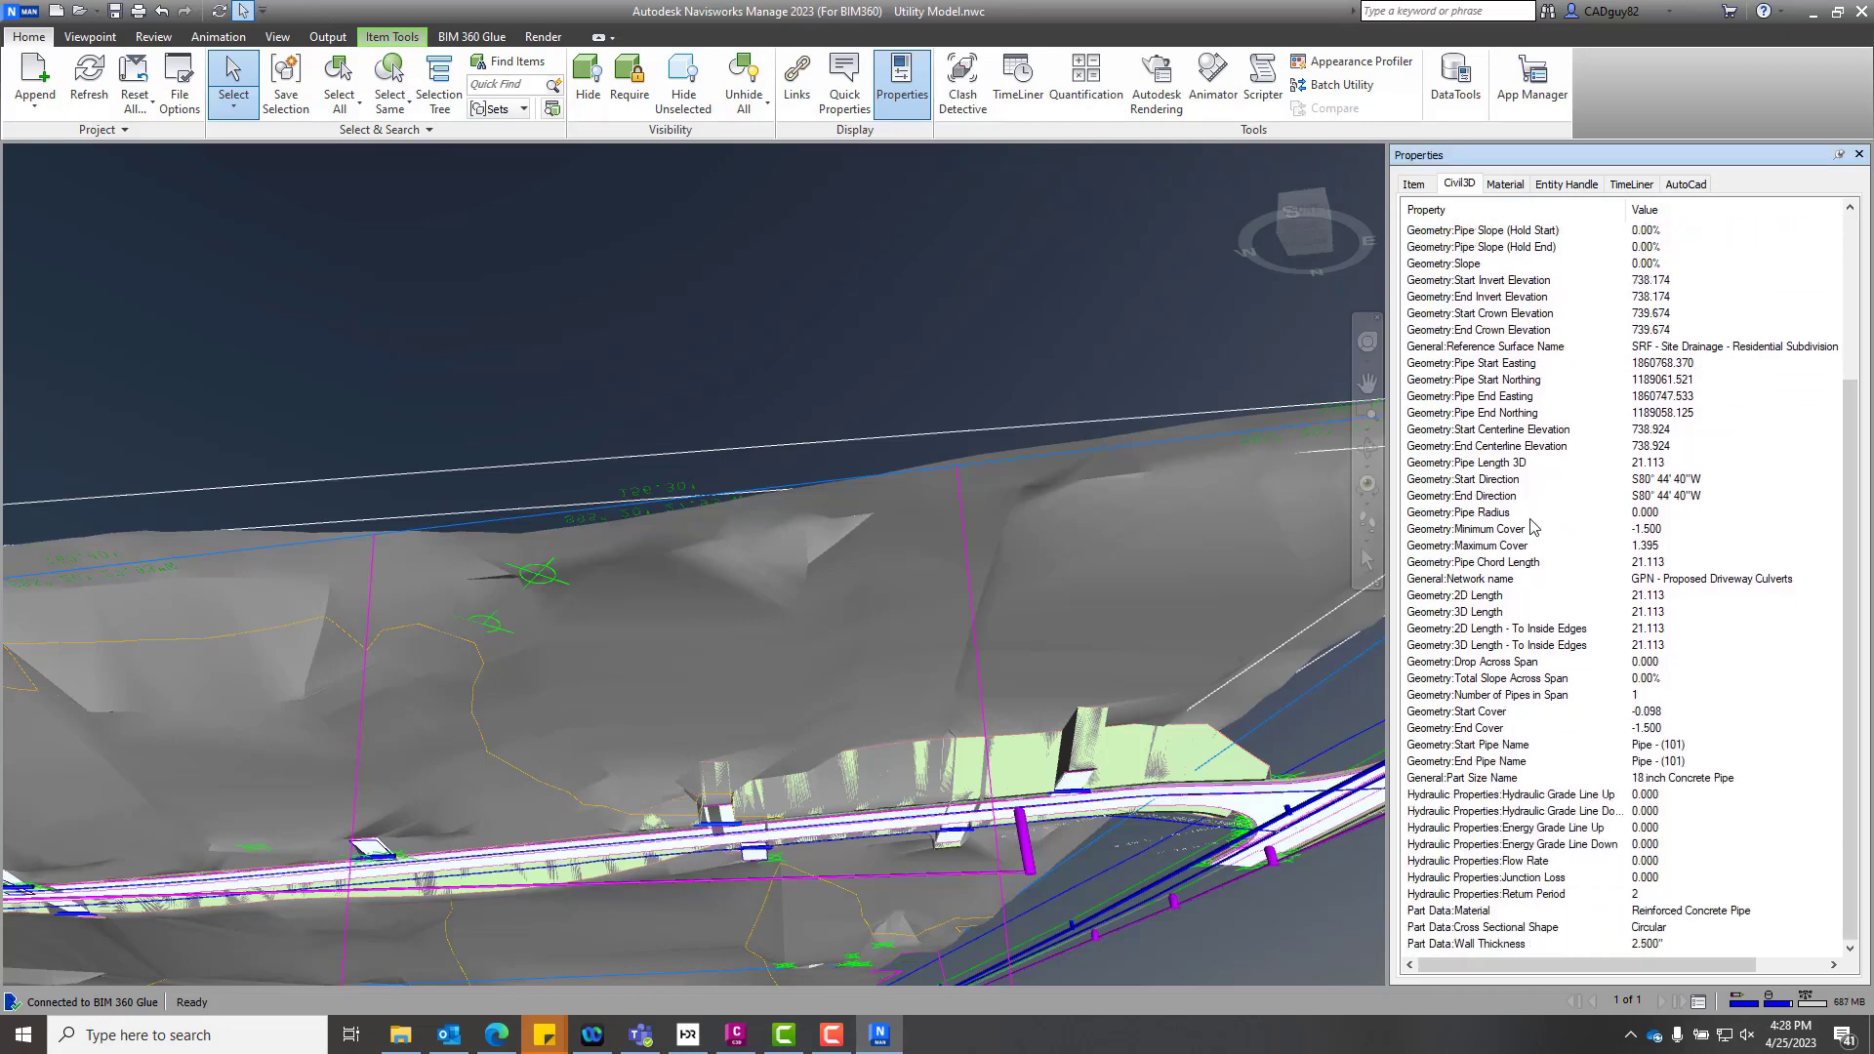
scroll(up, 3)
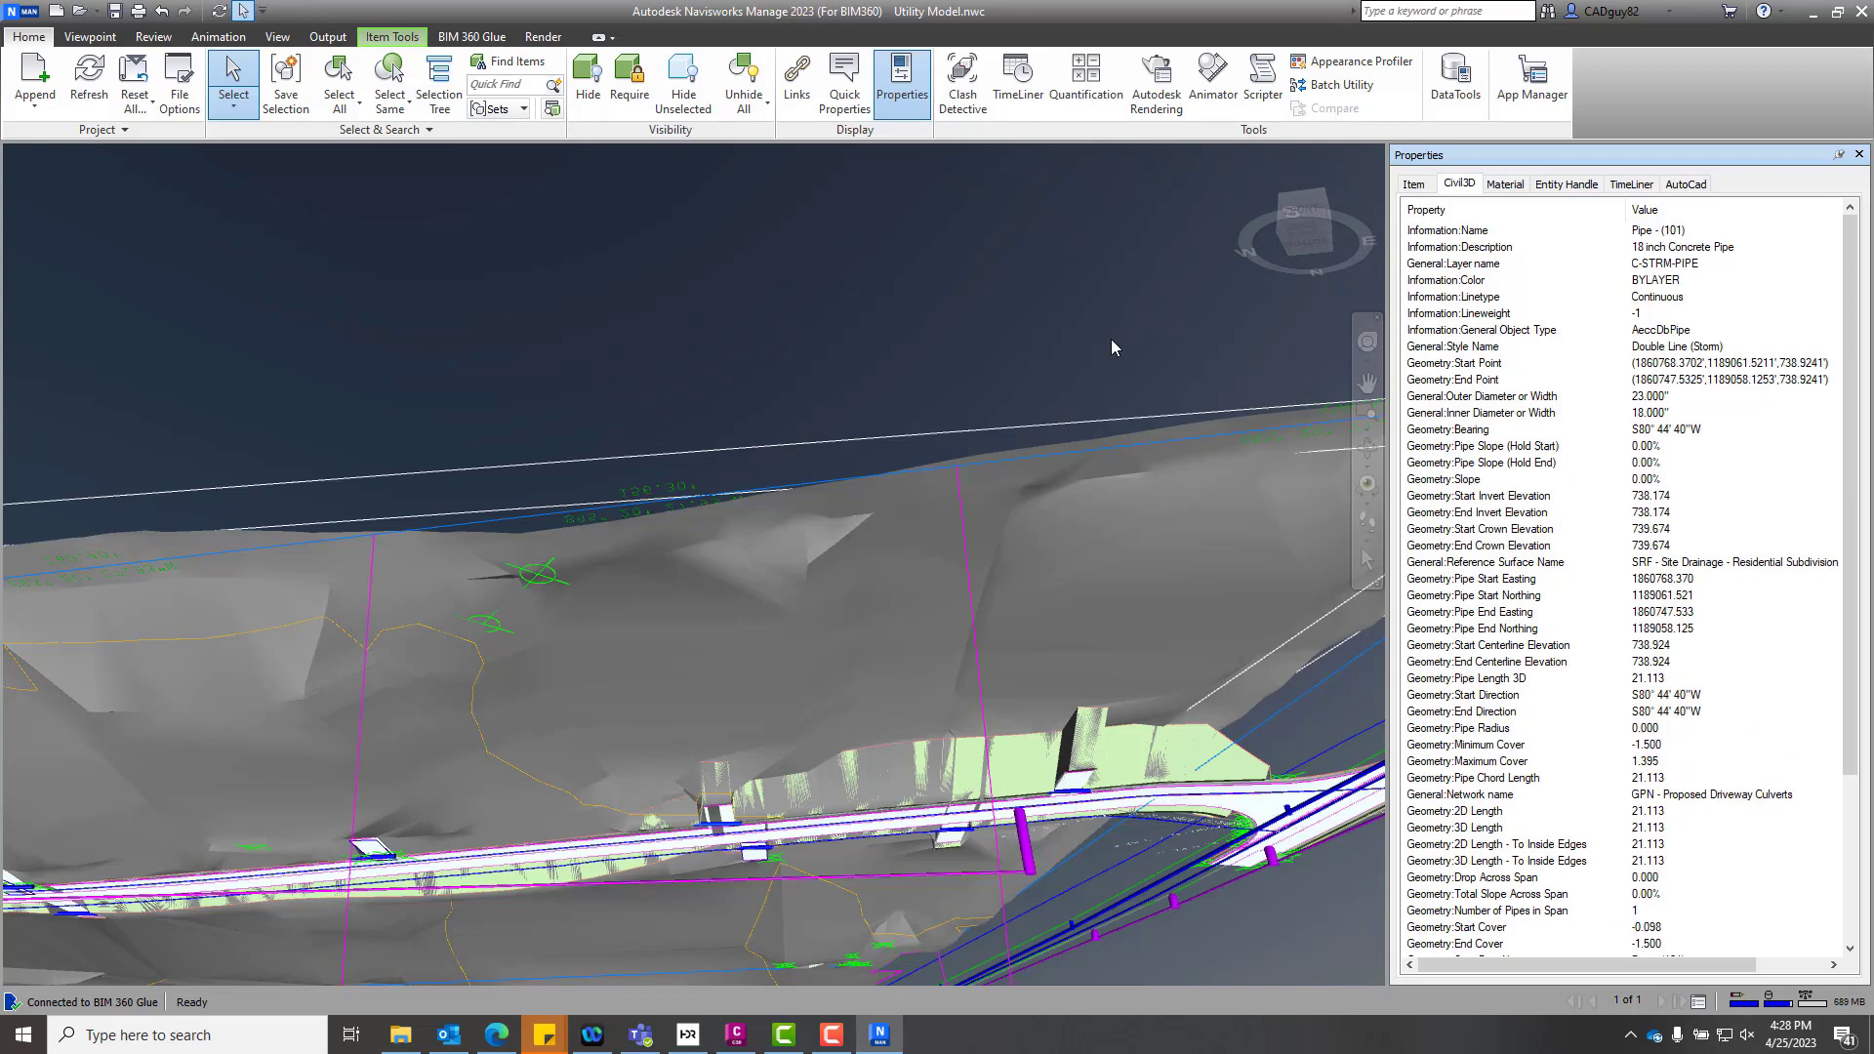
mouse_move(1198, 866)
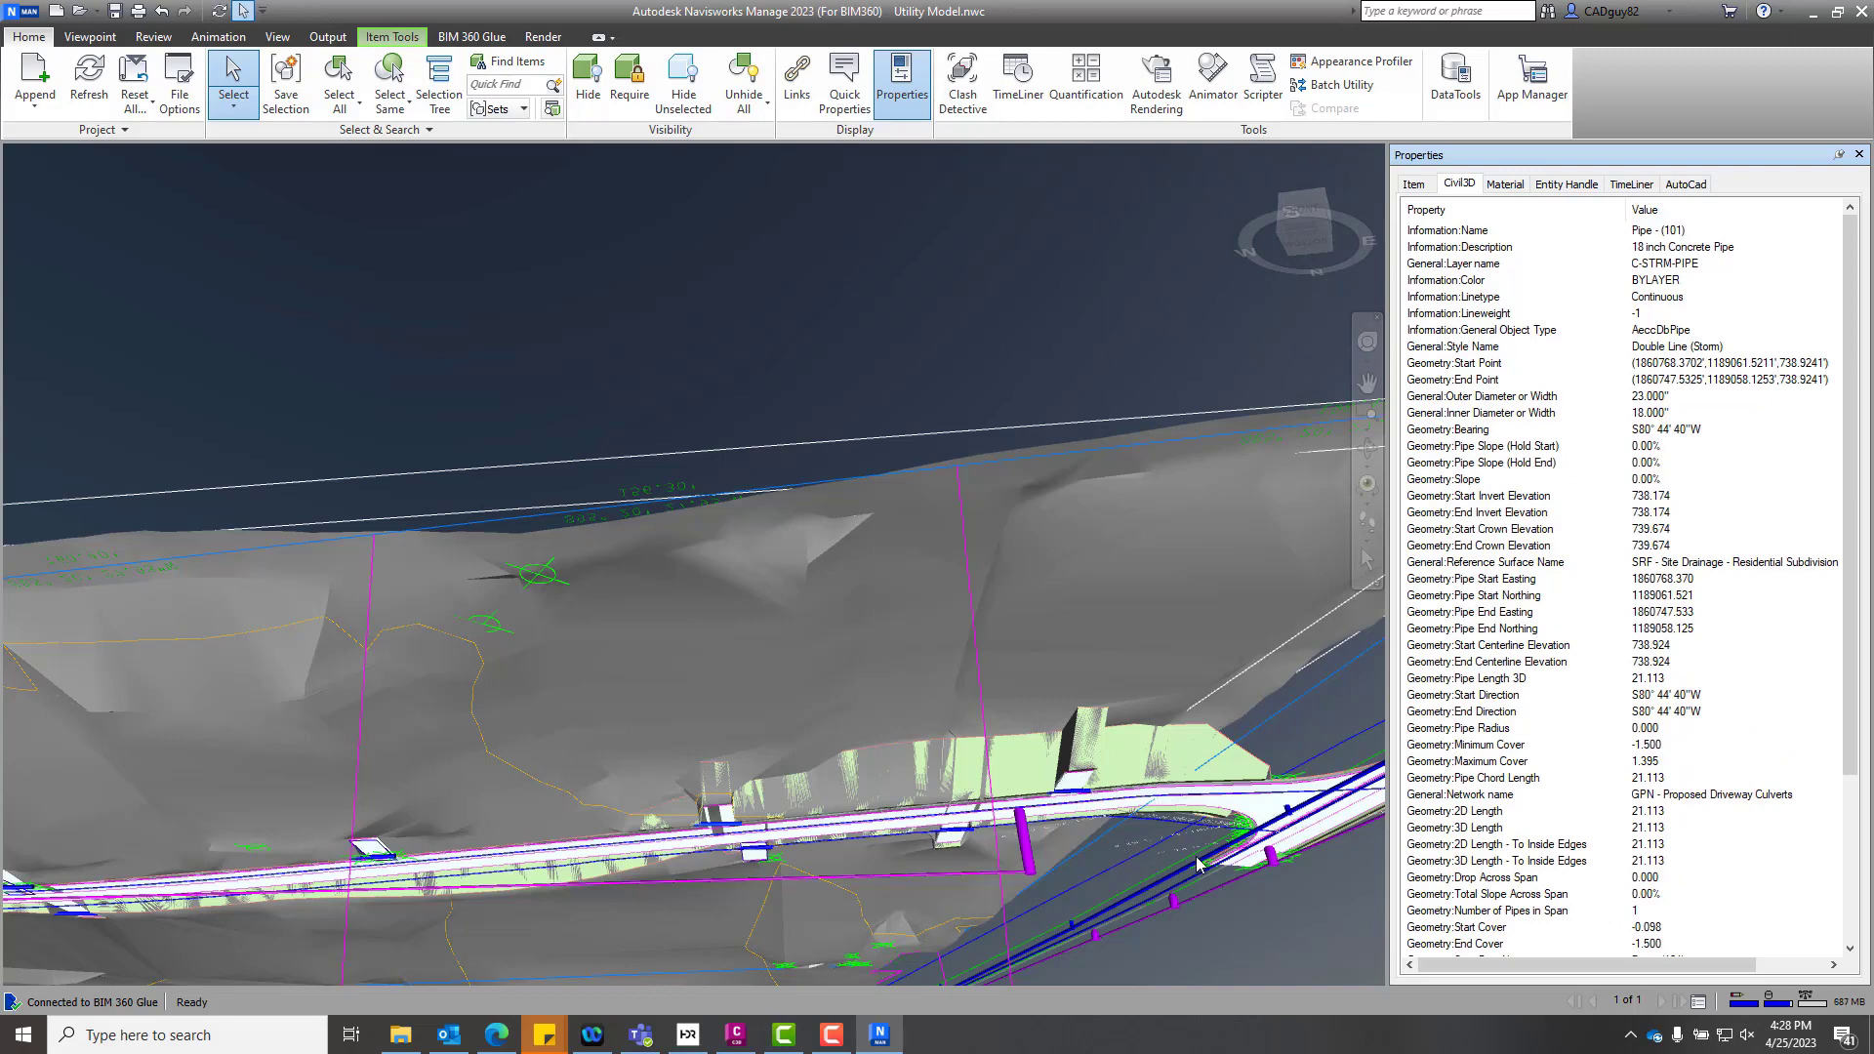
mouse_move(1314, 739)
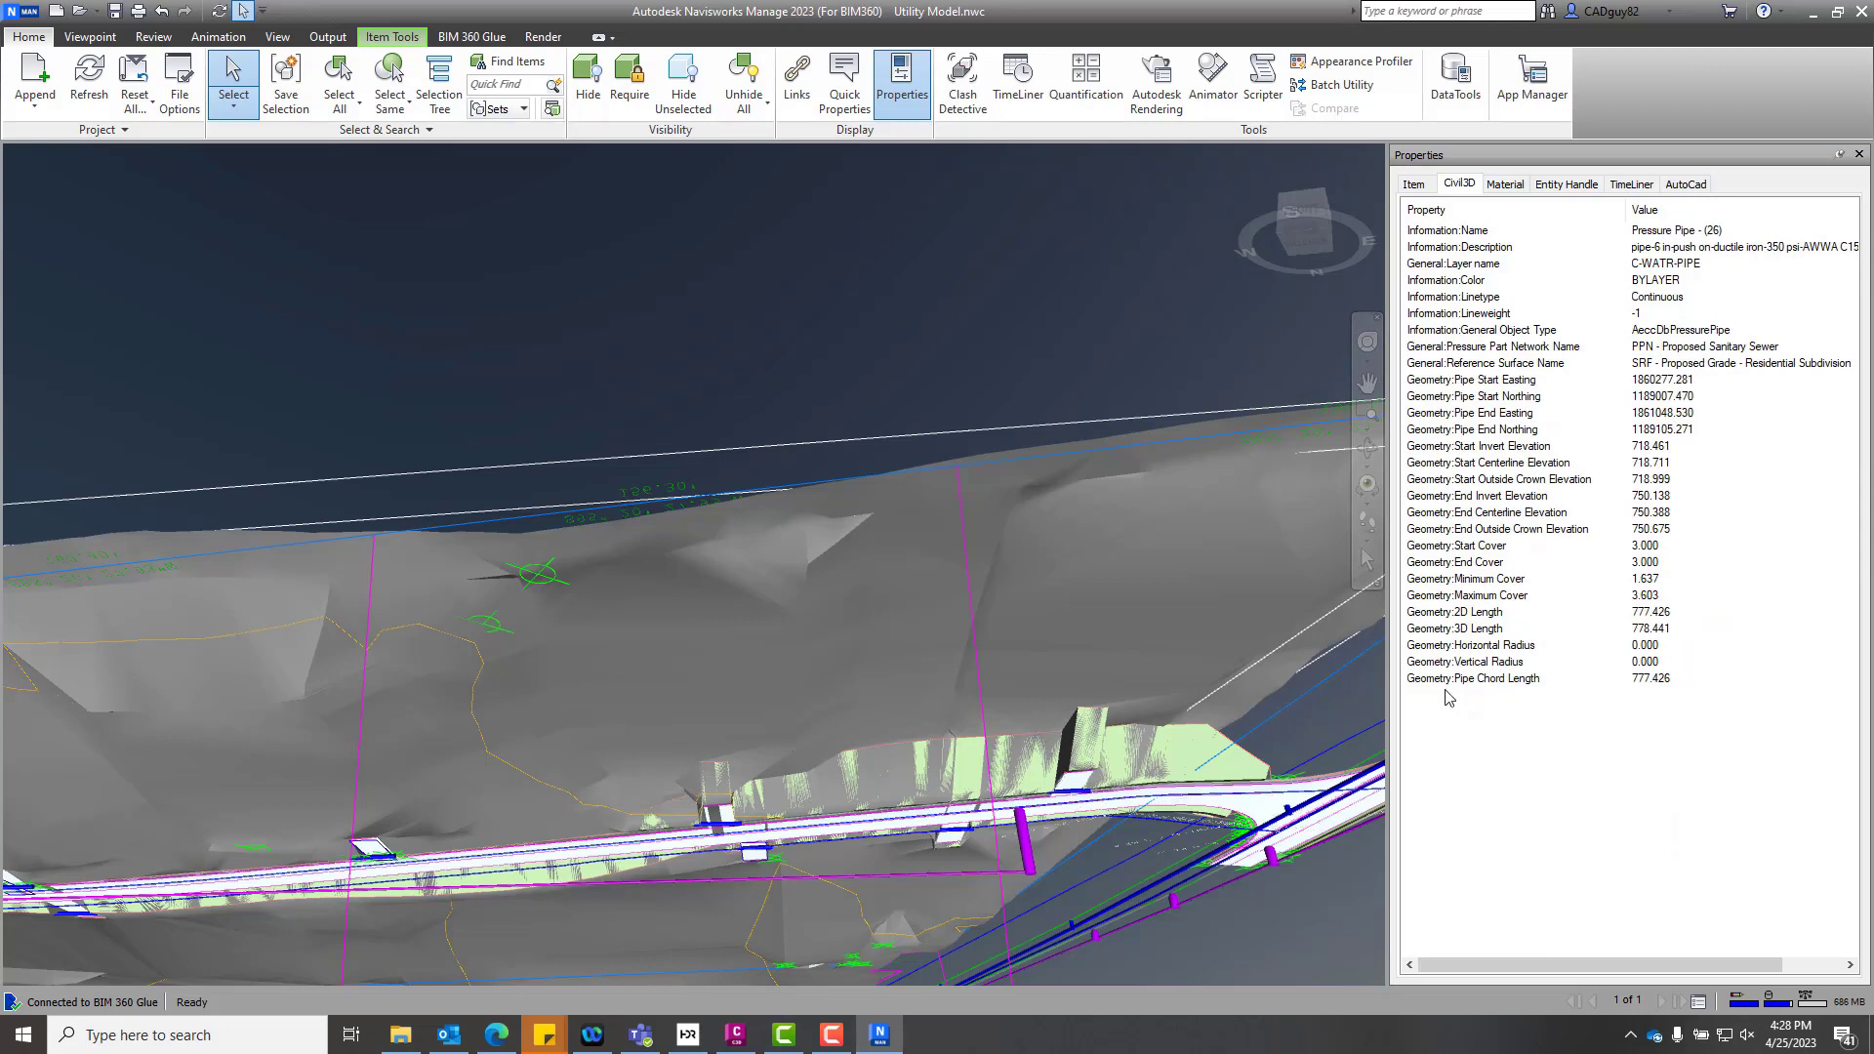
mouse_move(1715, 258)
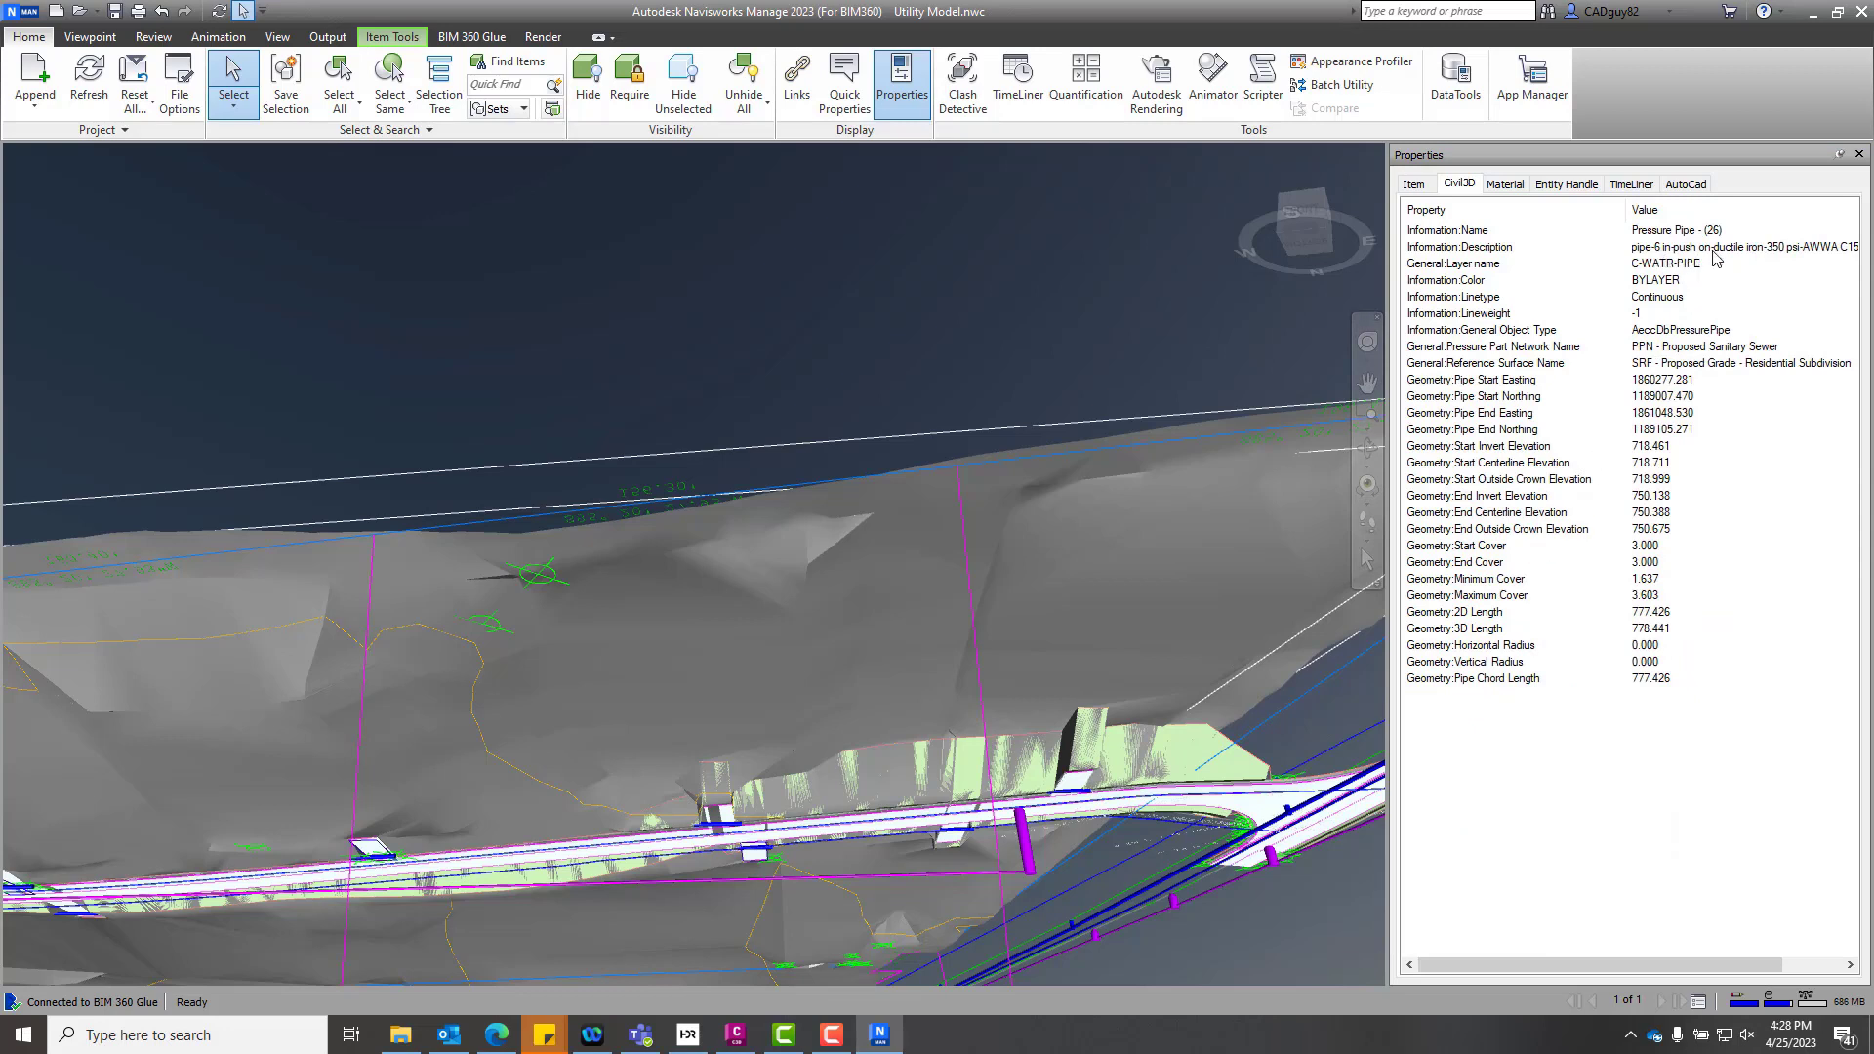
mouse_move(1659, 552)
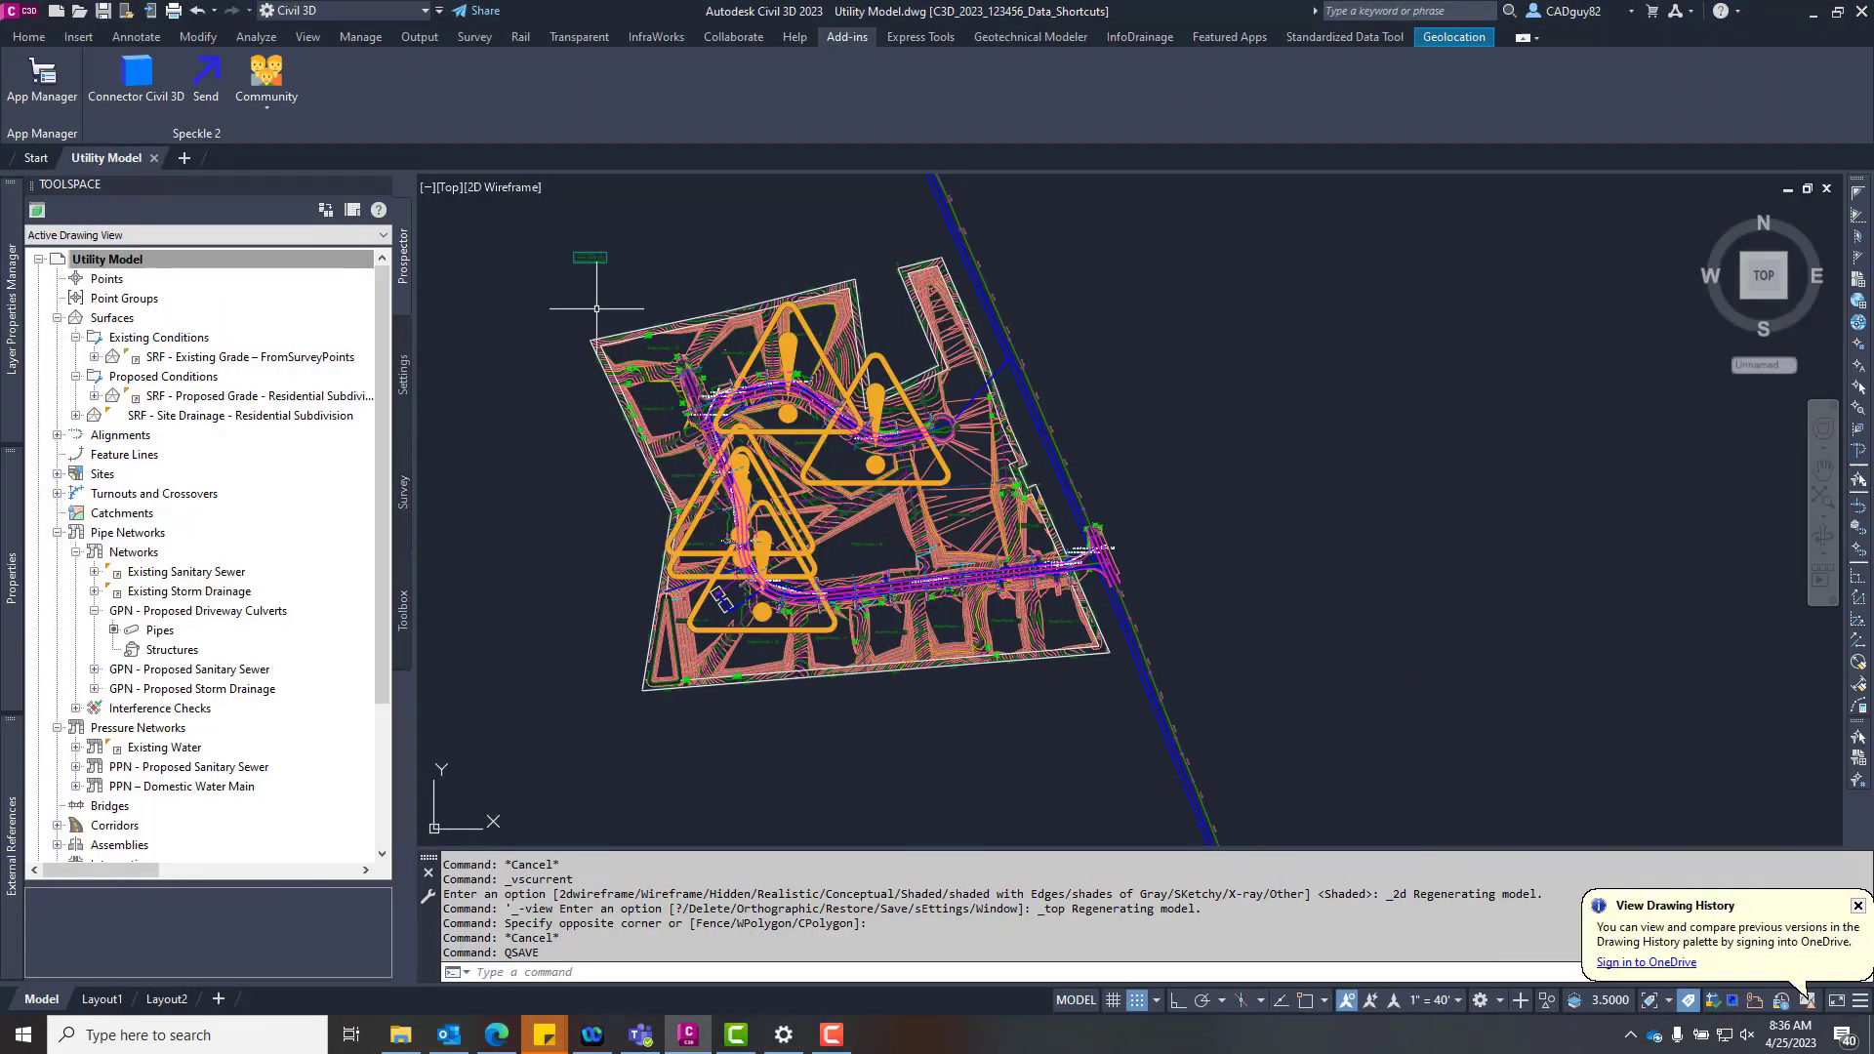
Select all surfaces and the culvert, sanitary, storm and water pipe networks in Prospector.
click(111, 316)
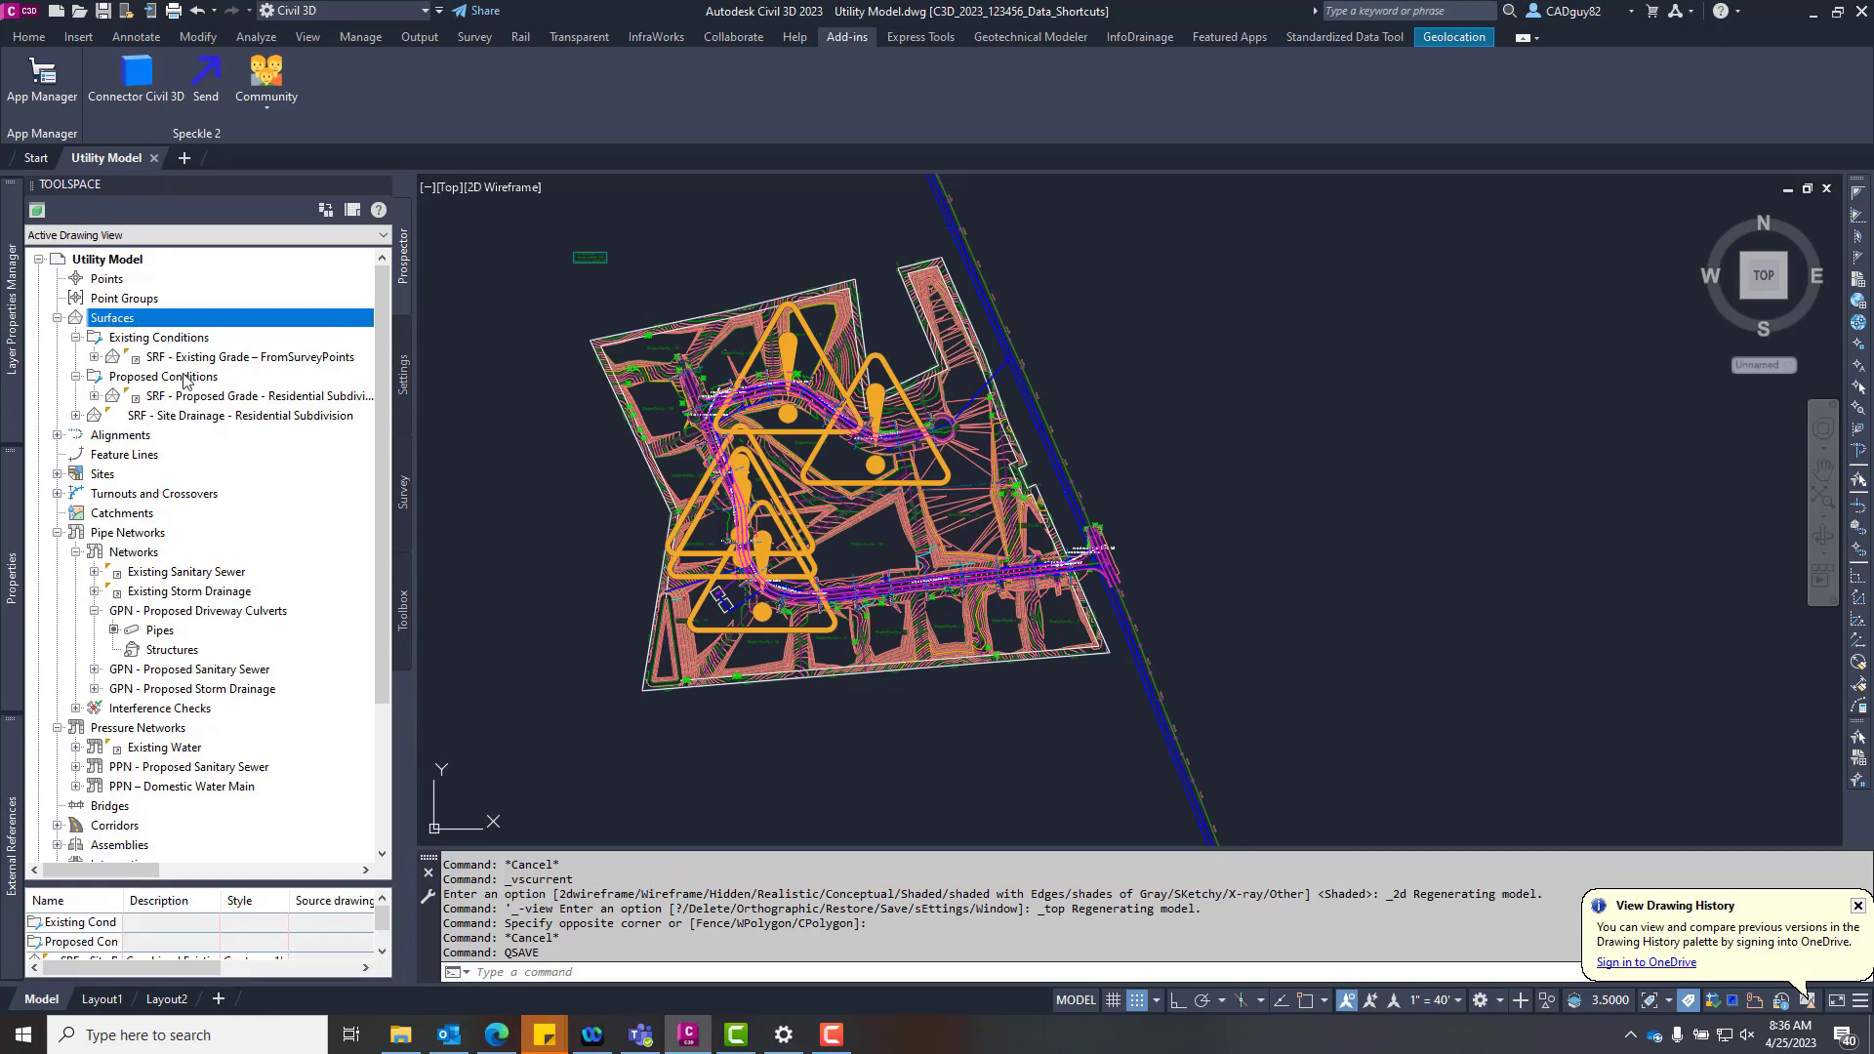
right_click(216, 415)
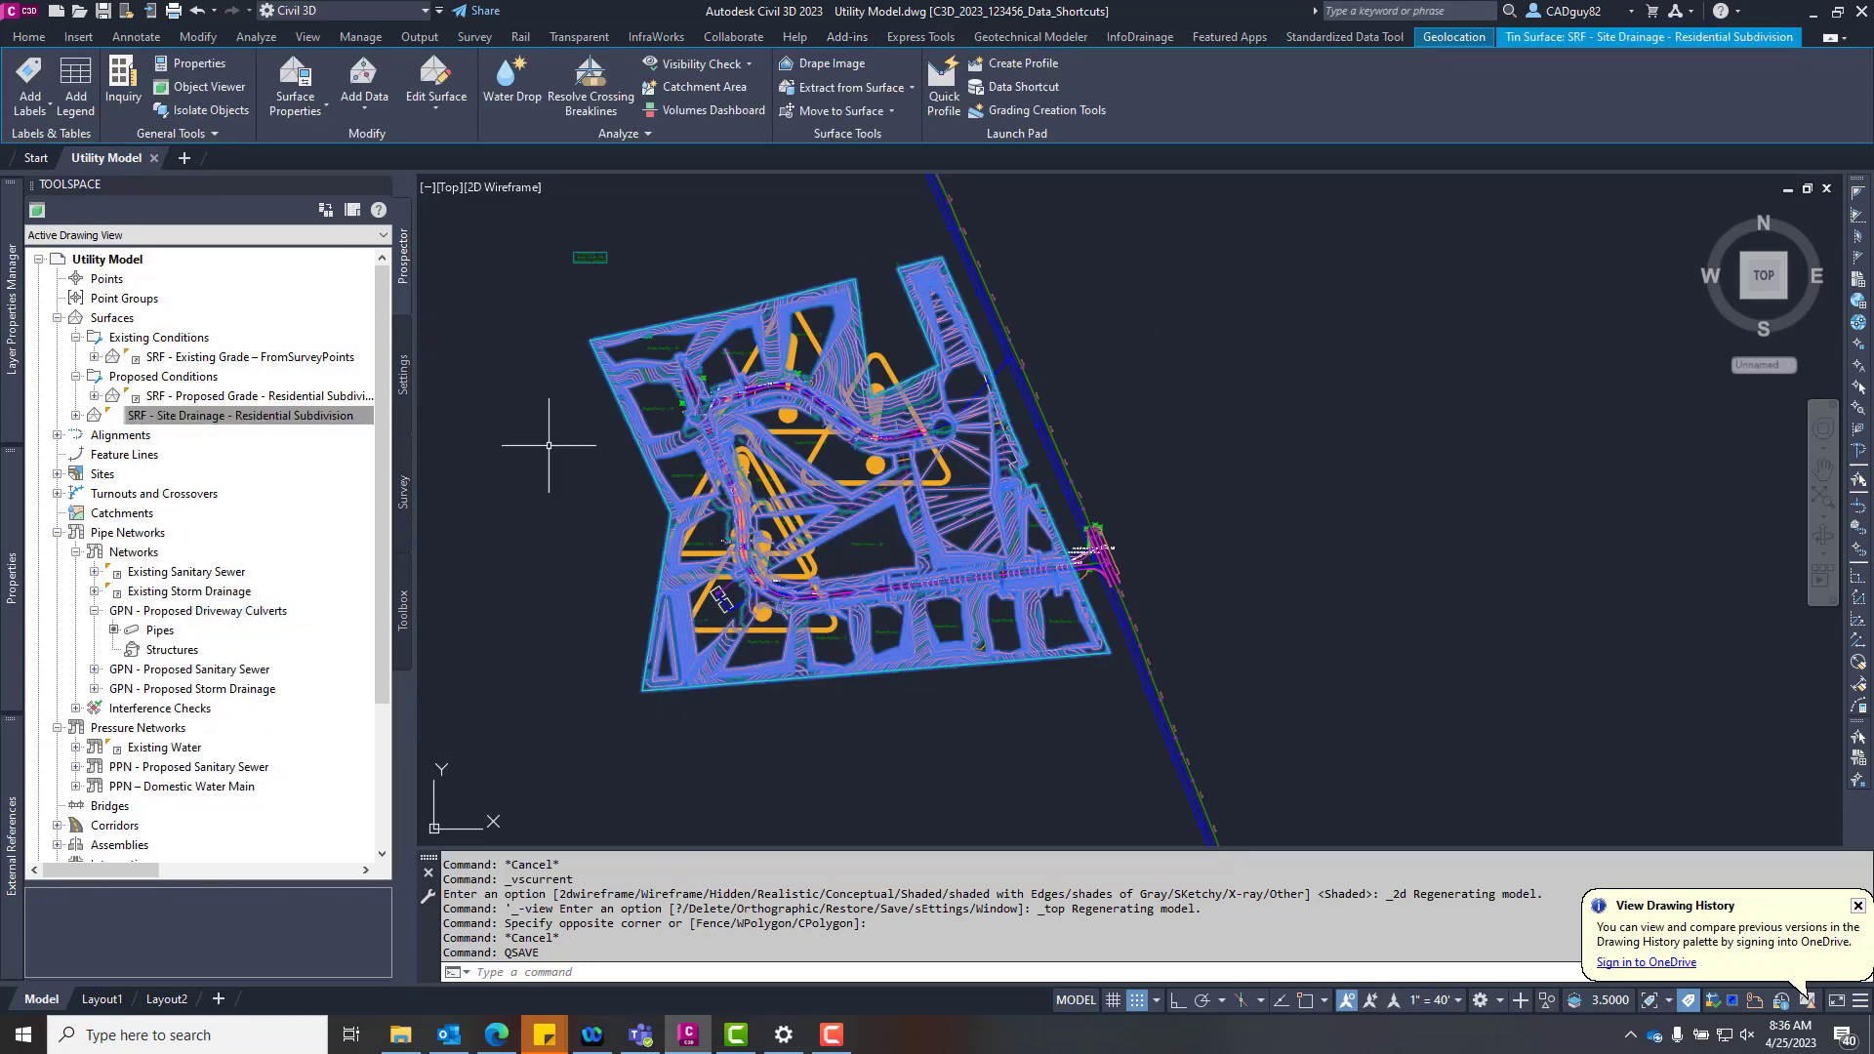
right_click(197, 611)
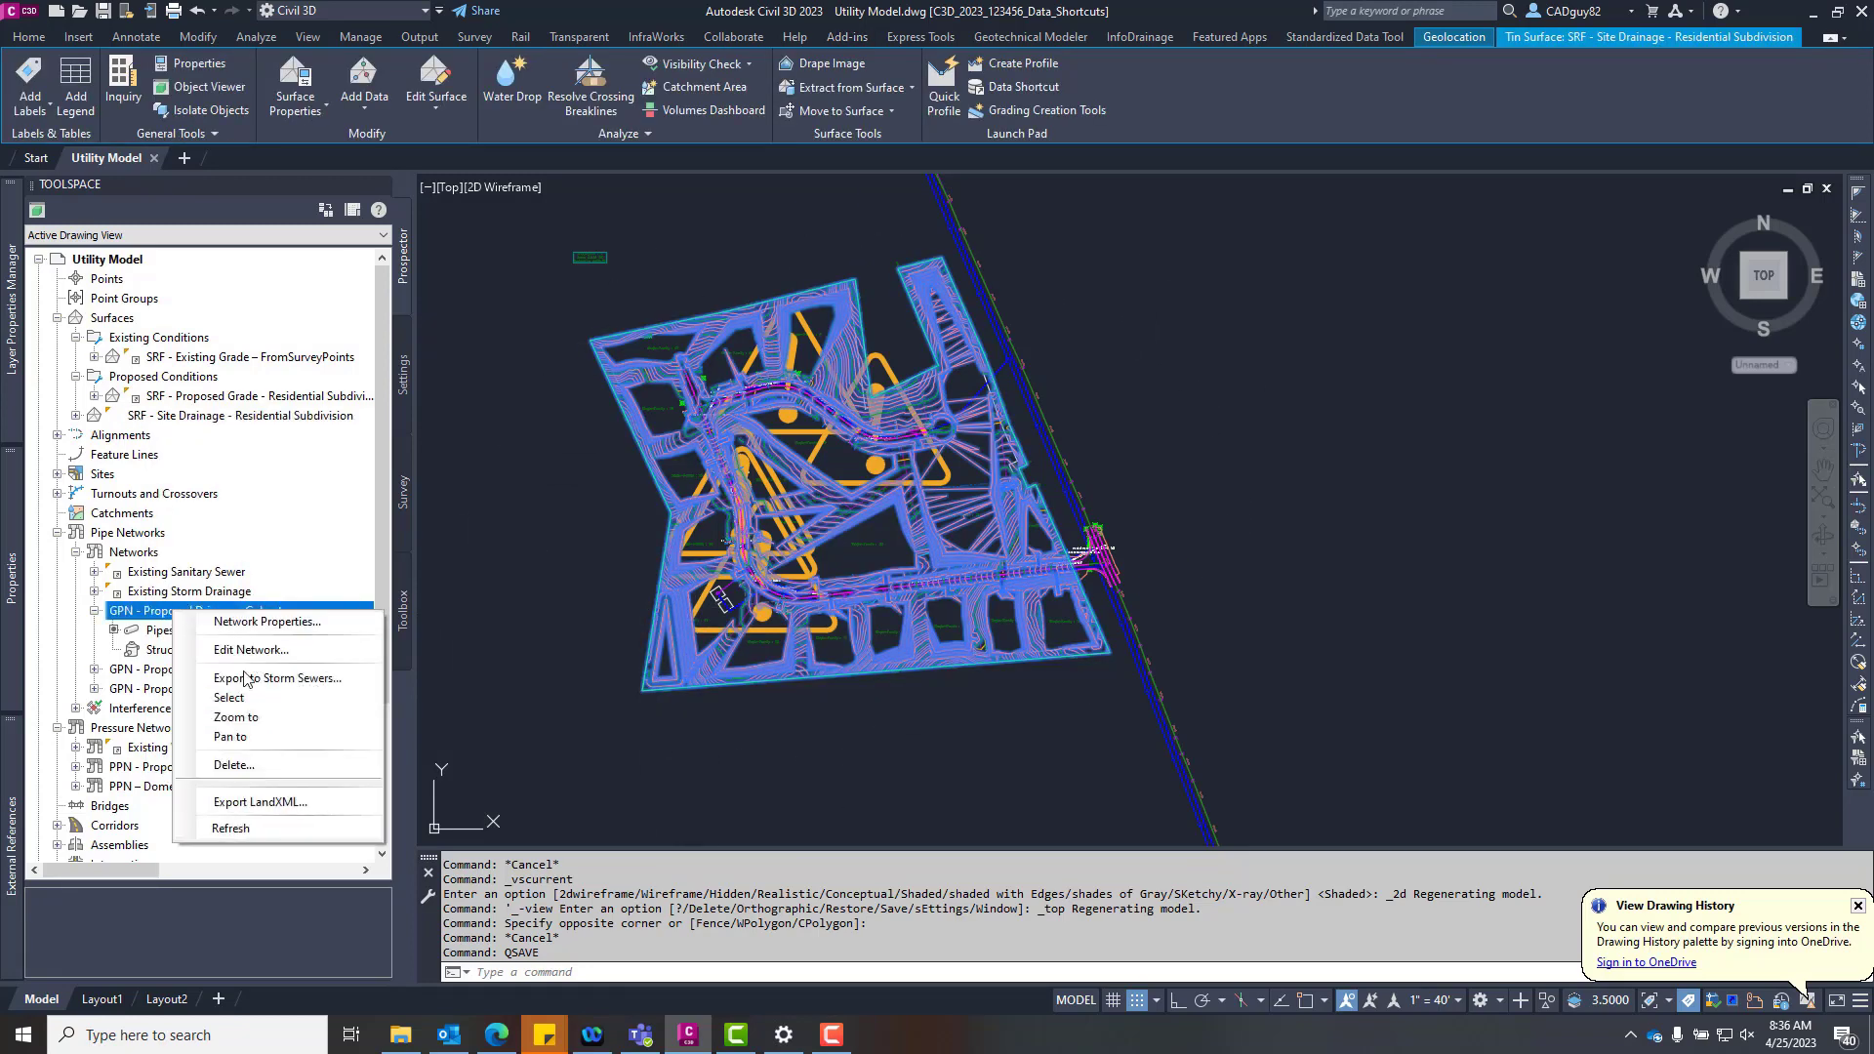
click(229, 697)
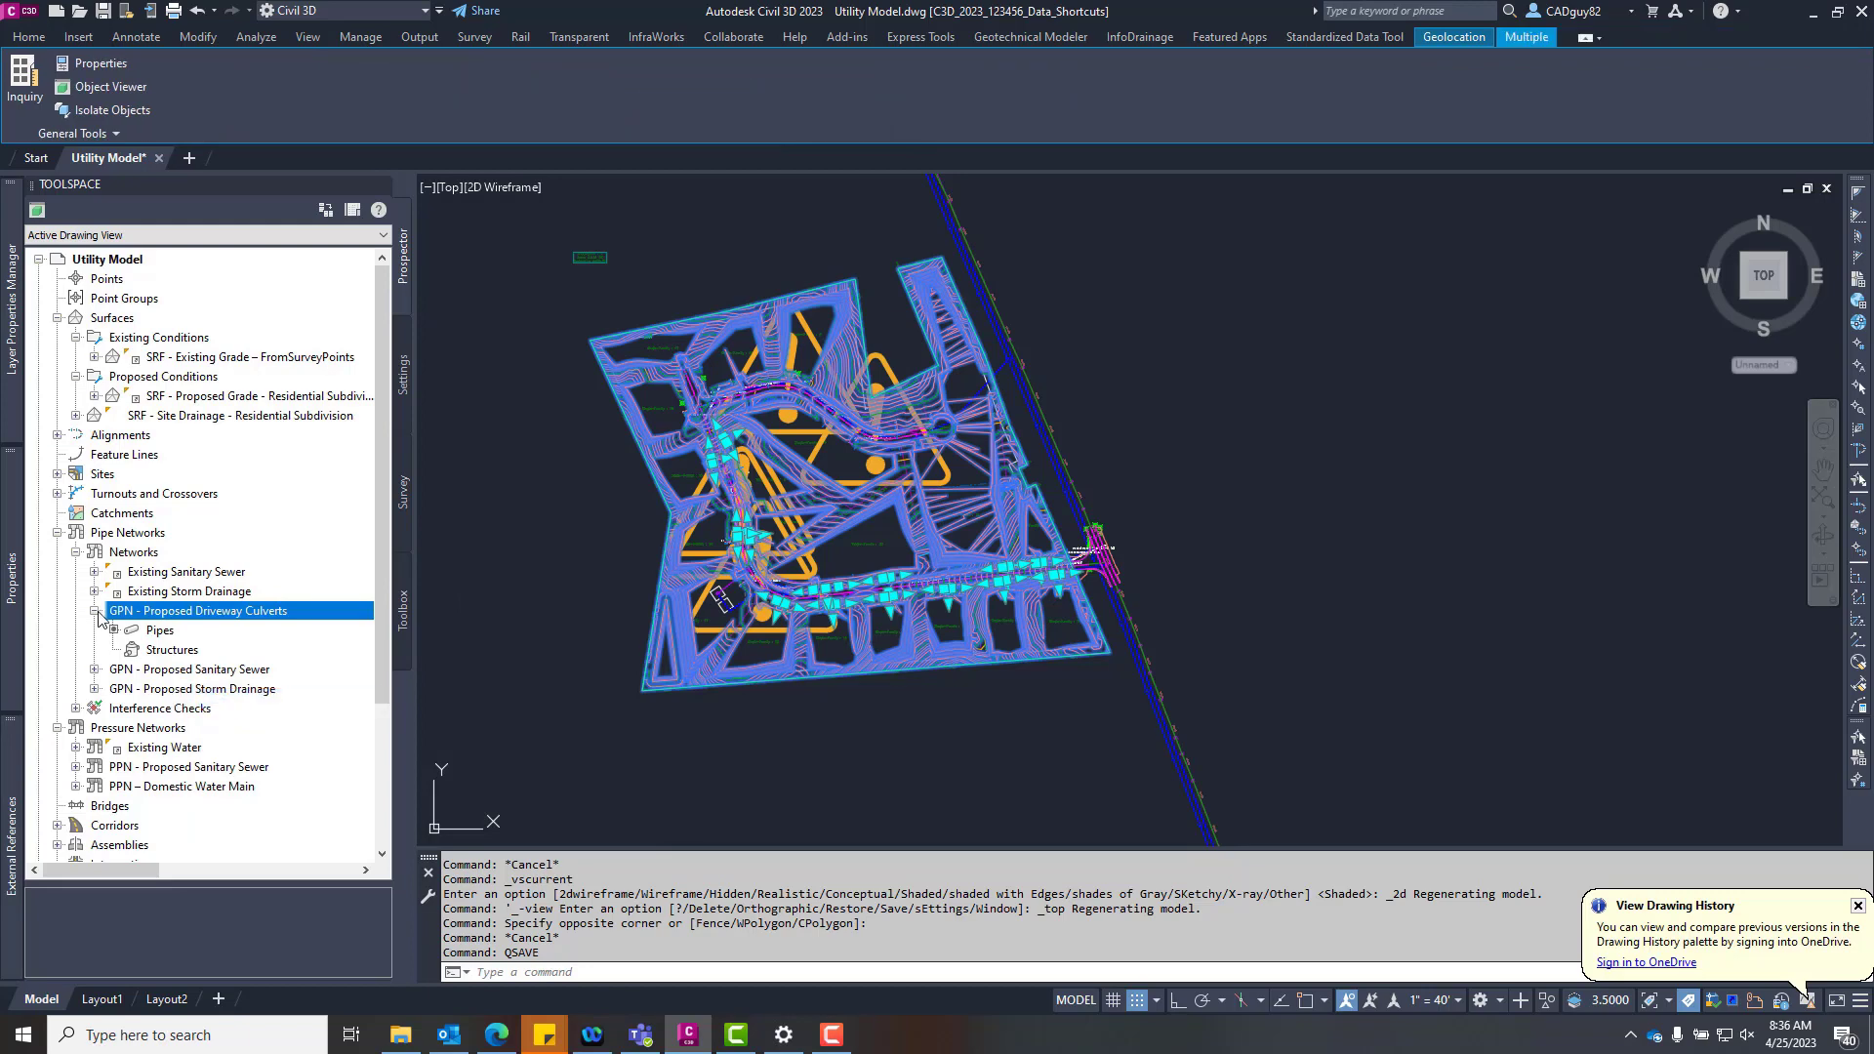
click(188, 630)
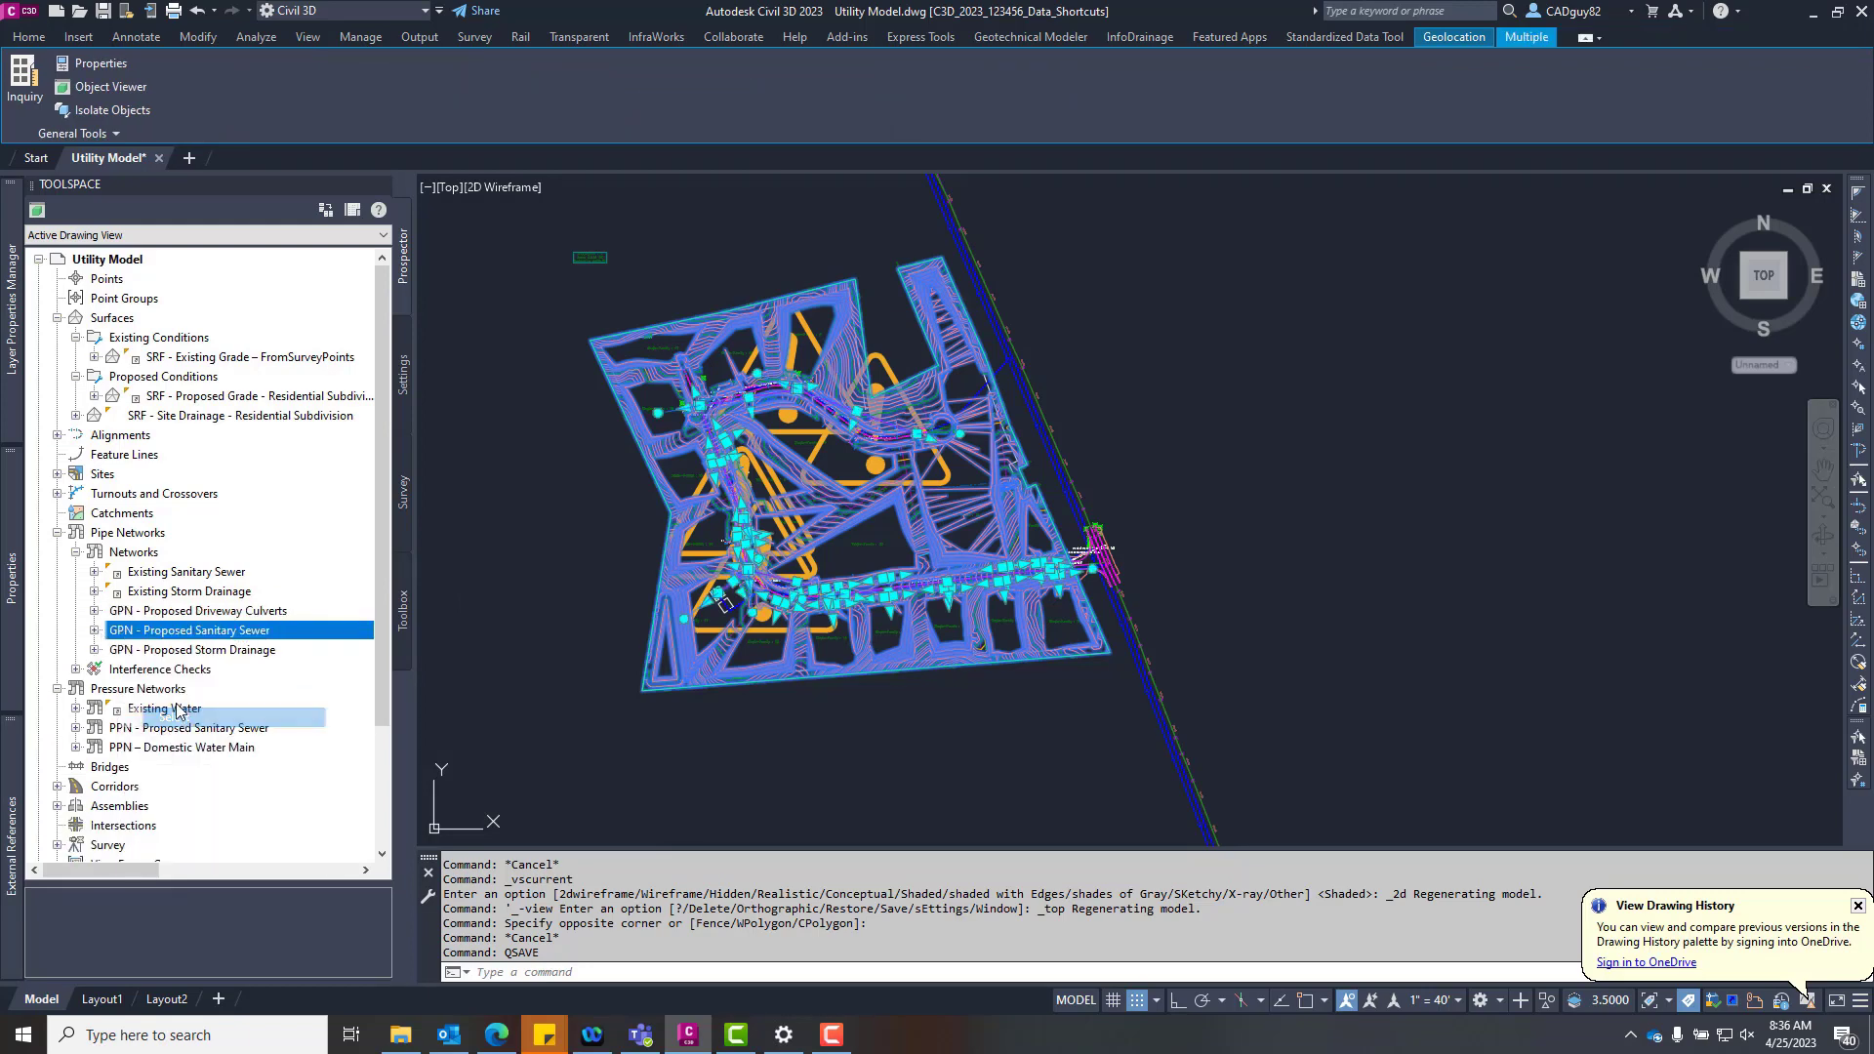
right_click(190, 629)
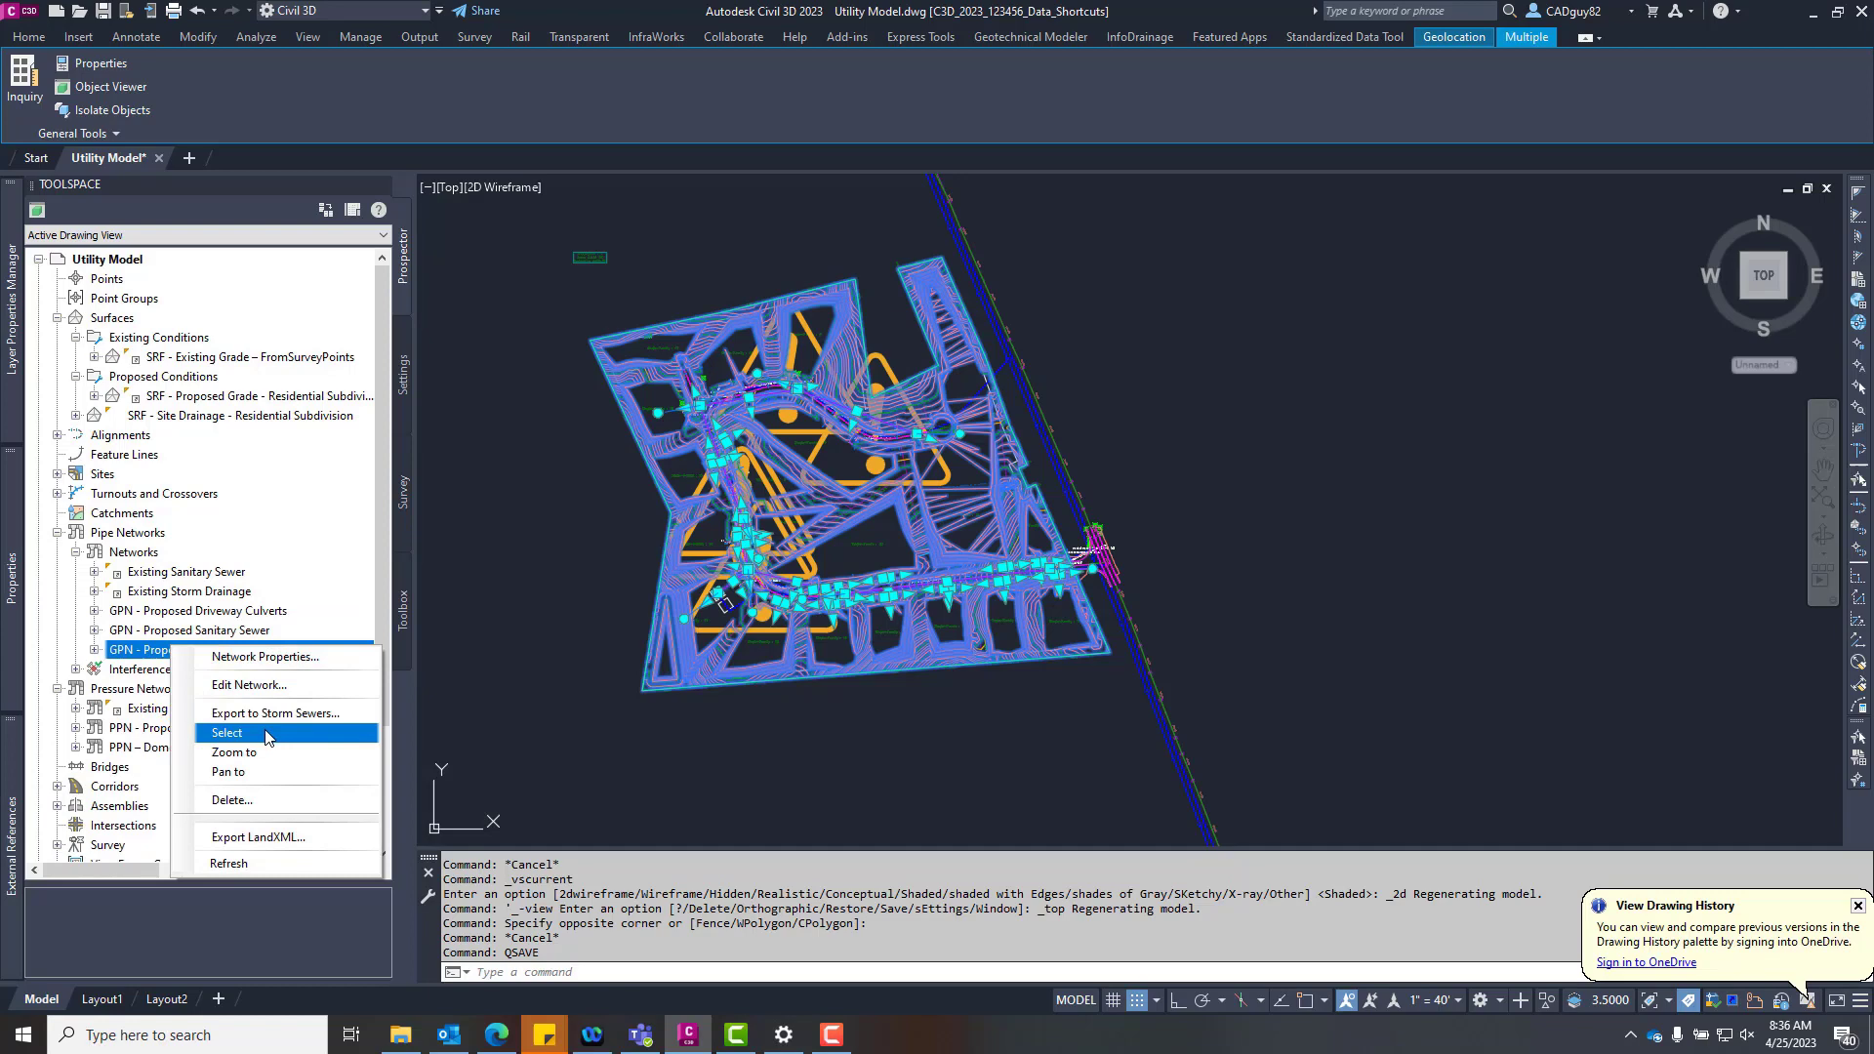
click(226, 733)
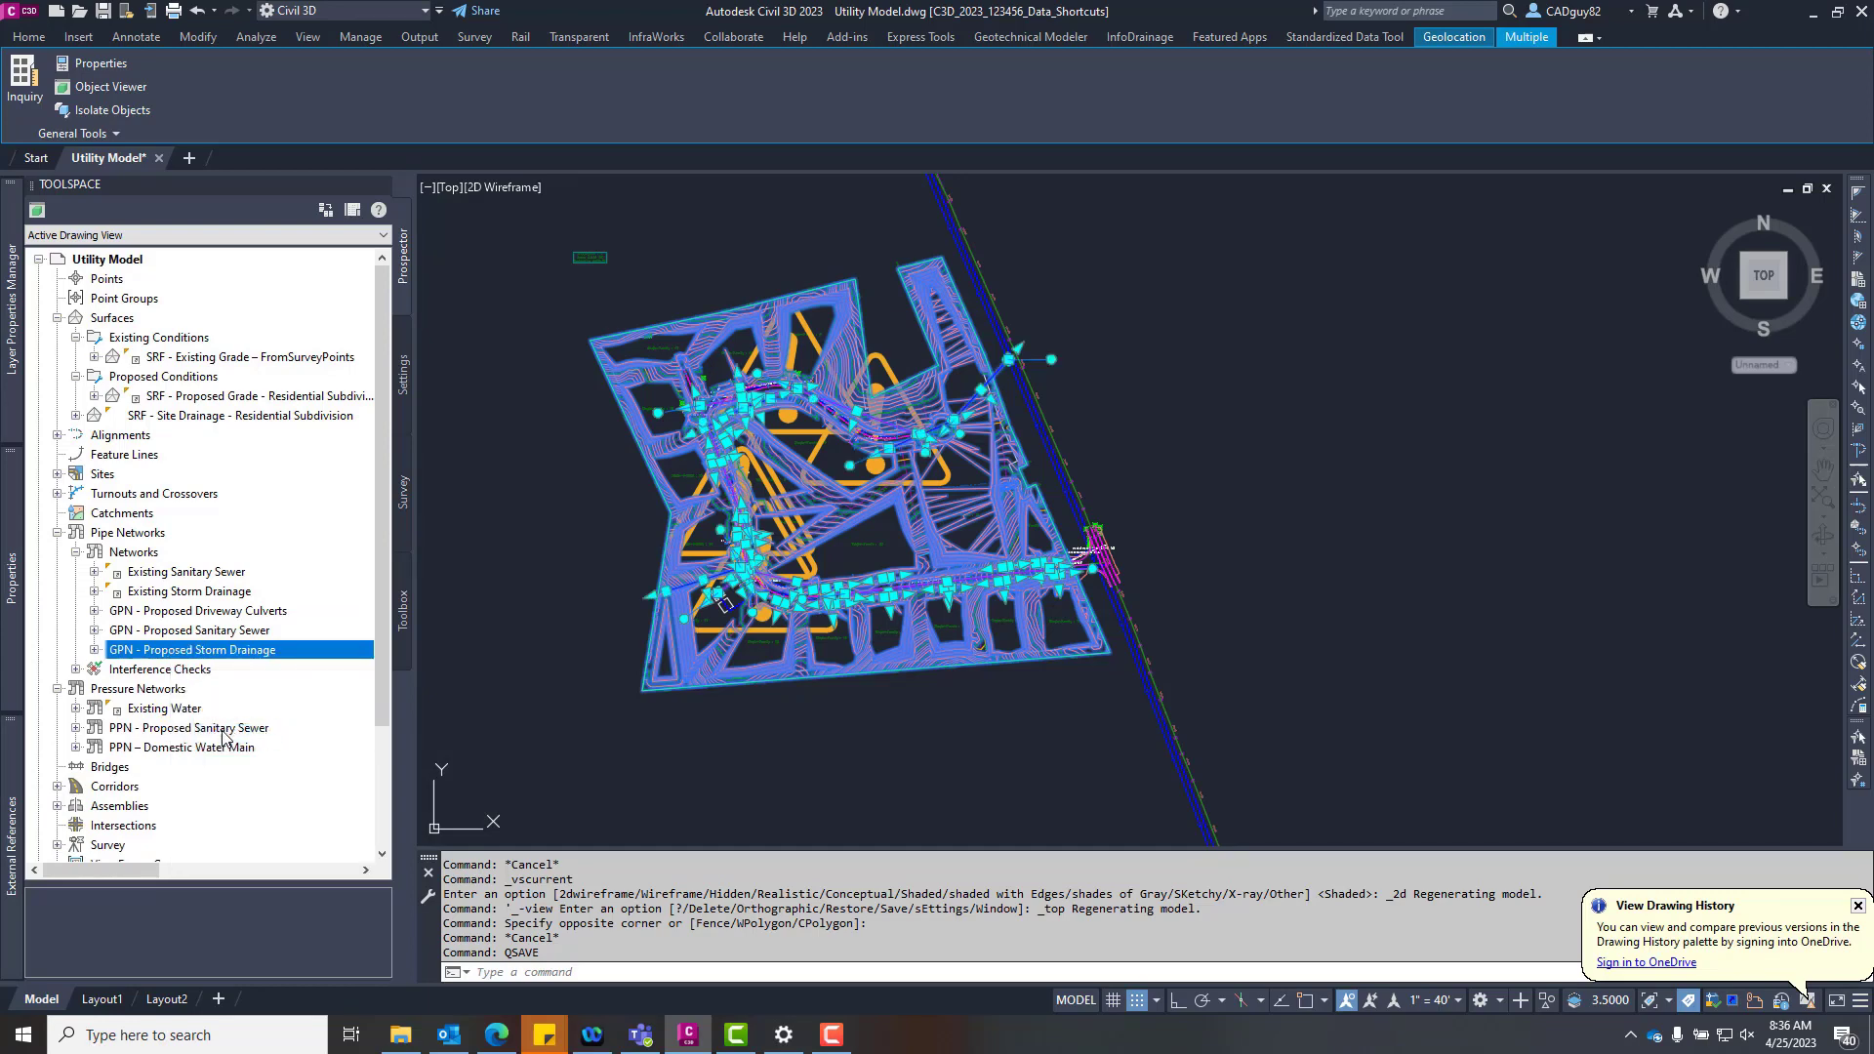
right_click(188, 728)
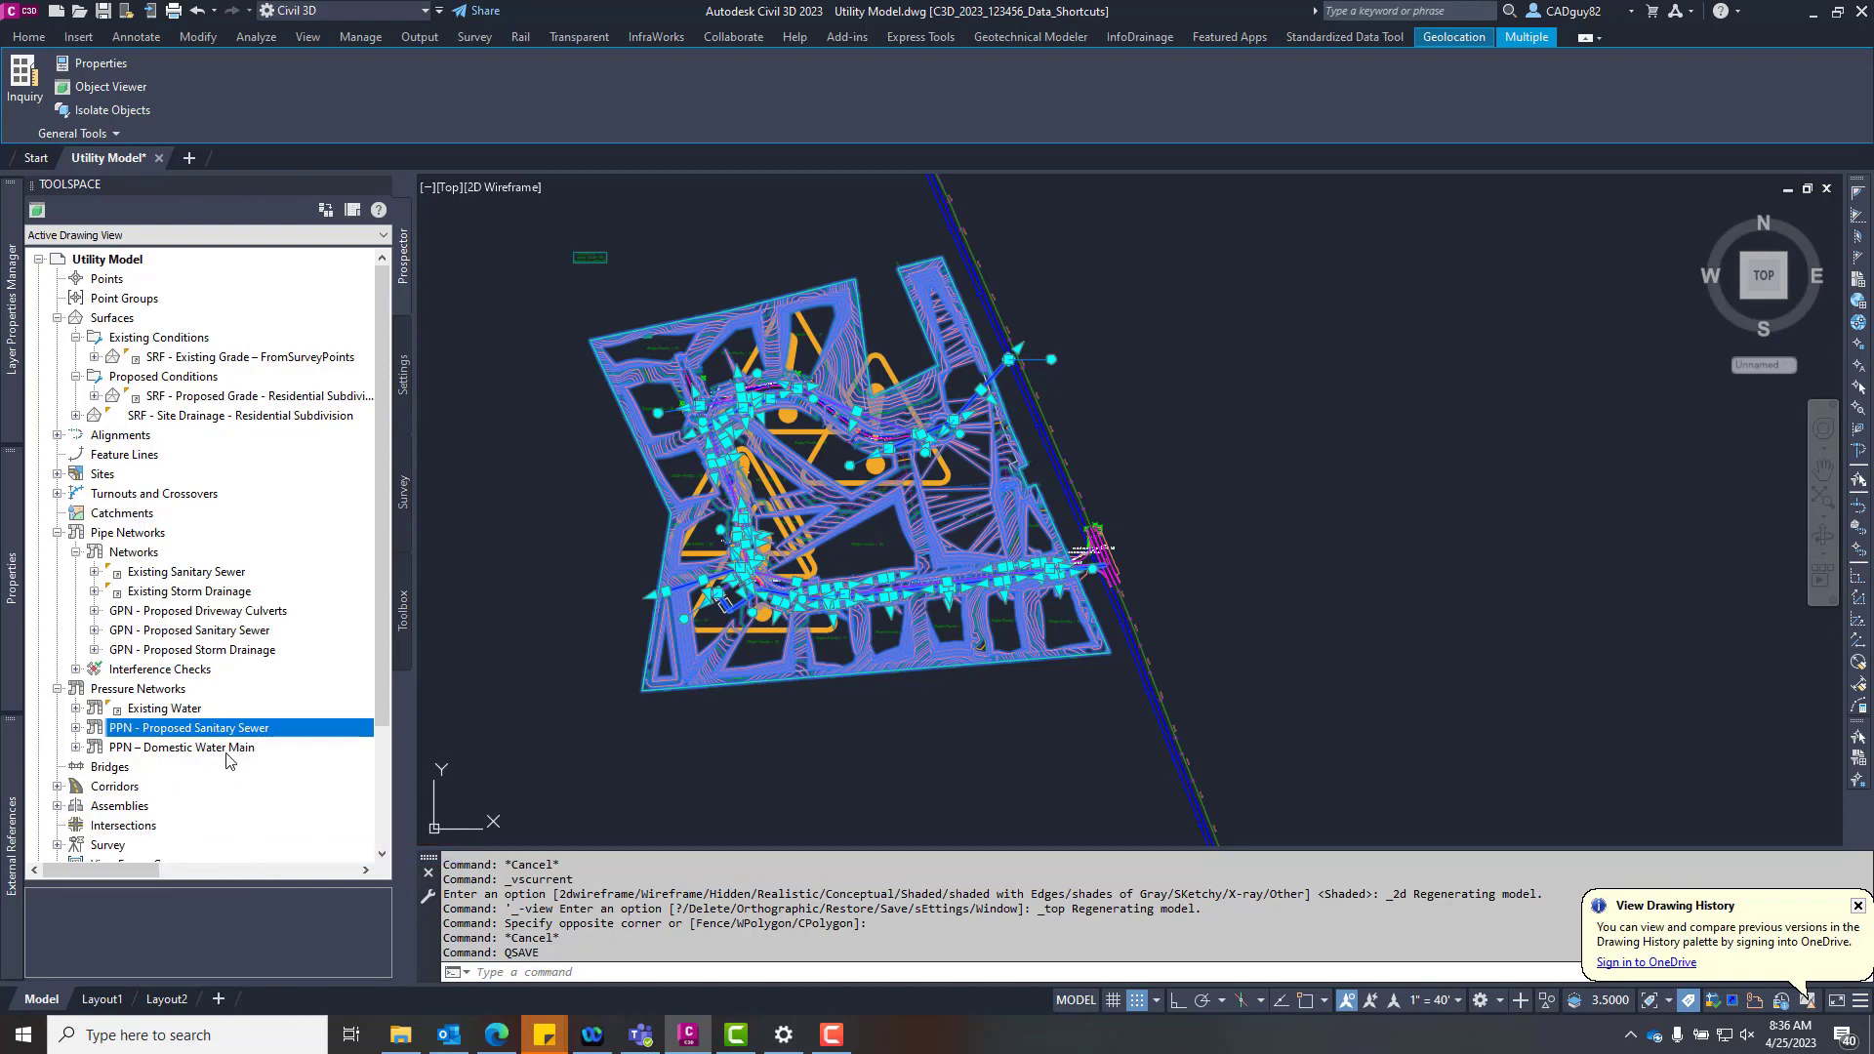
click(182, 747)
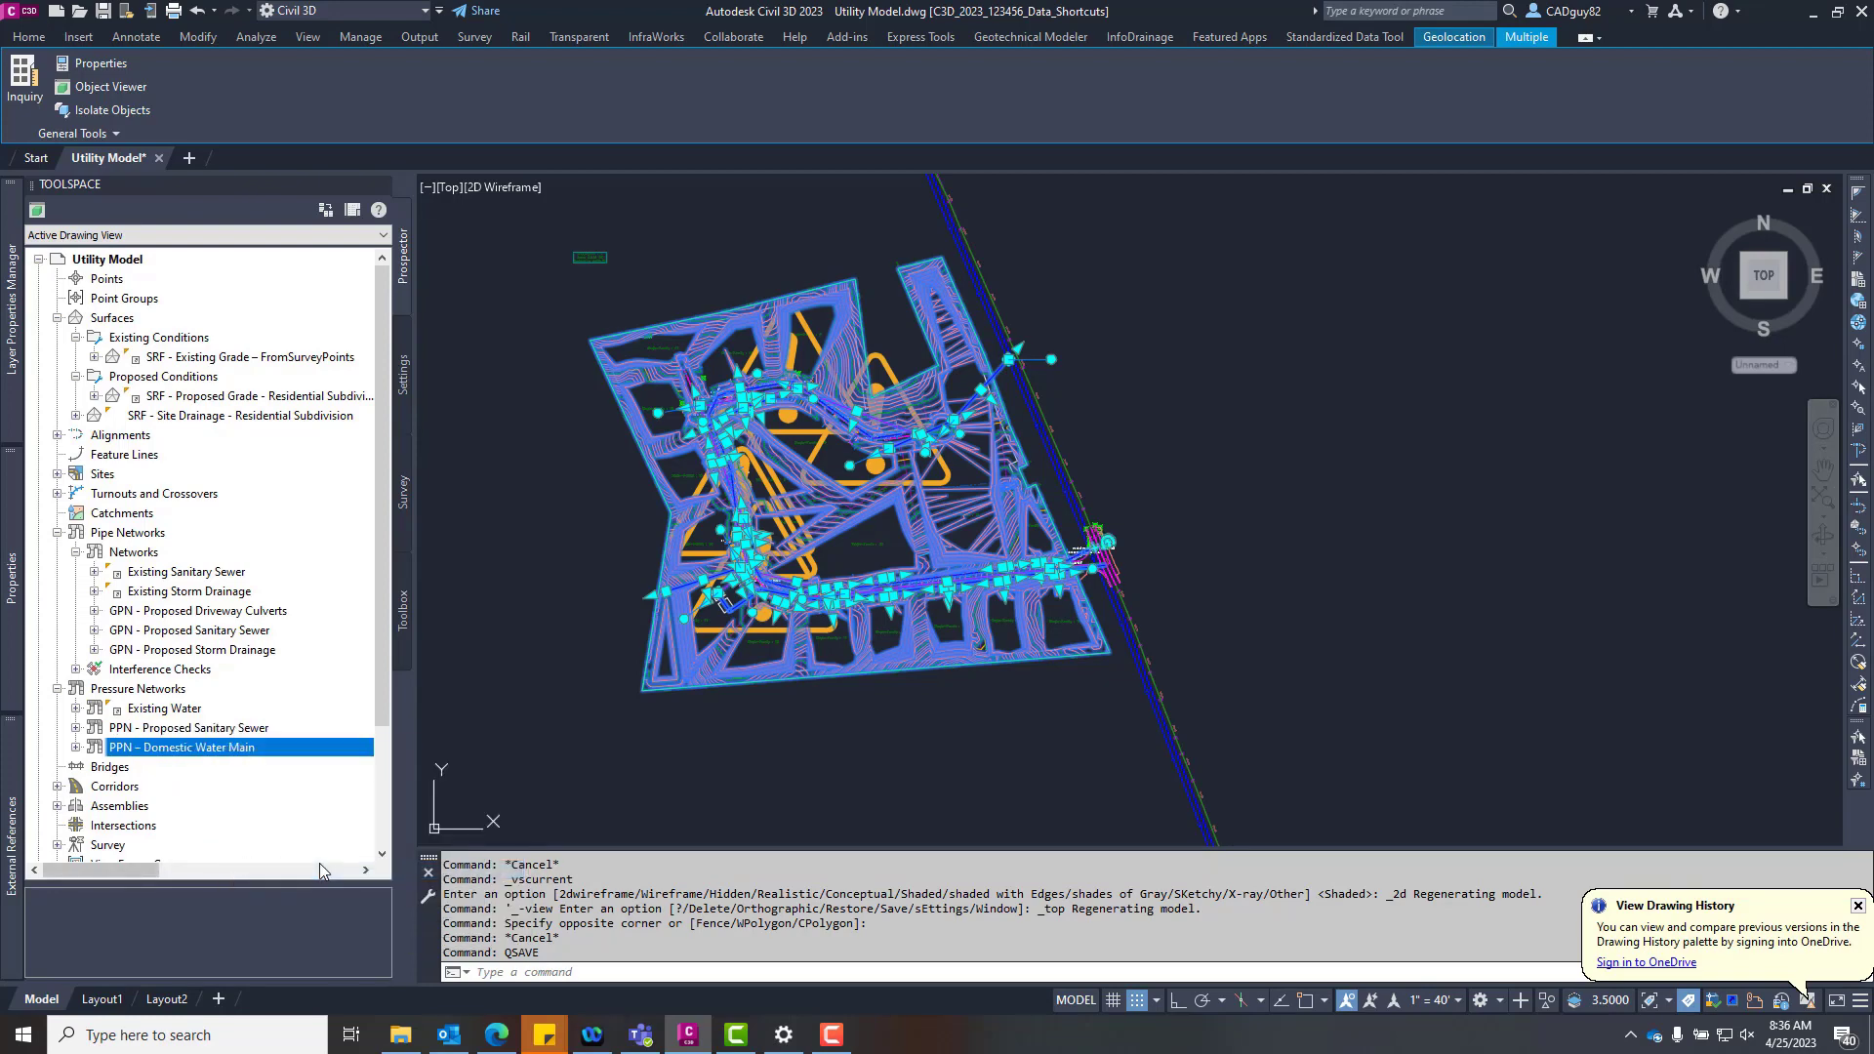
mouse_move(1141, 276)
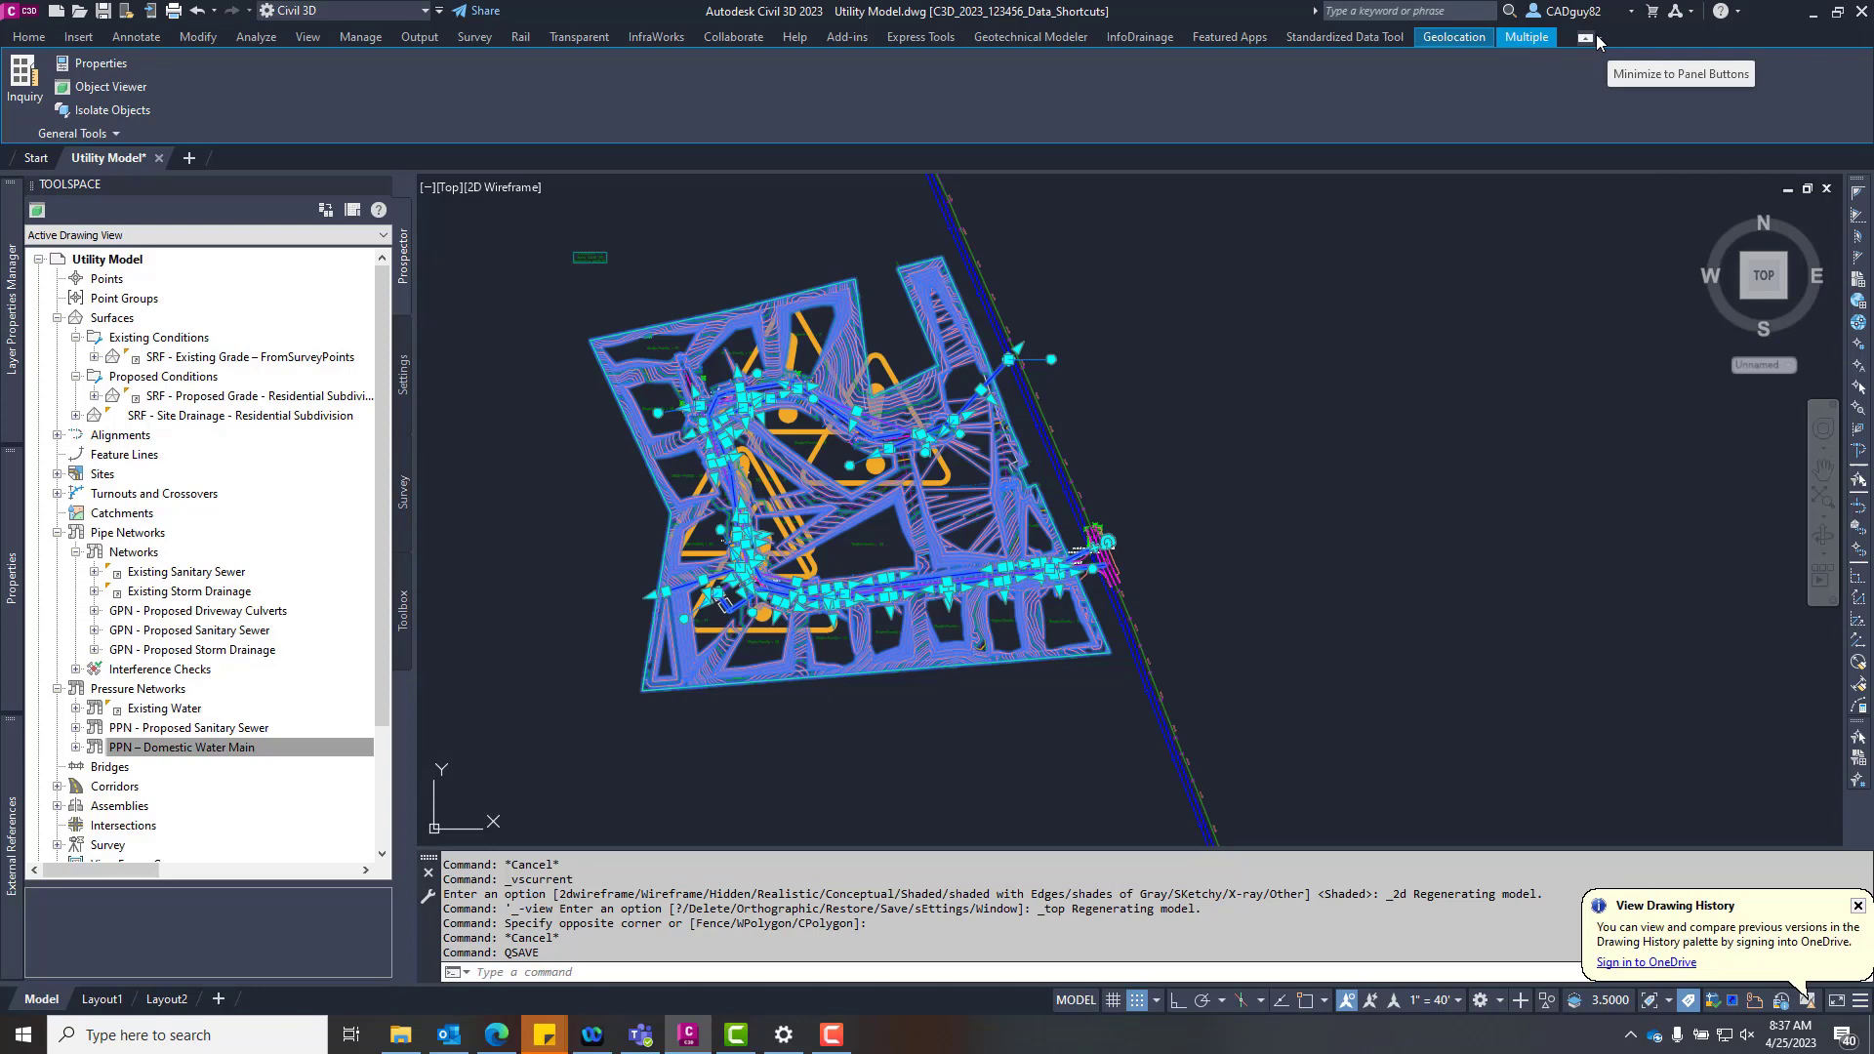
Launch the Speckle Civil 3D connector and use the current drawing selection for sending.
click(845, 36)
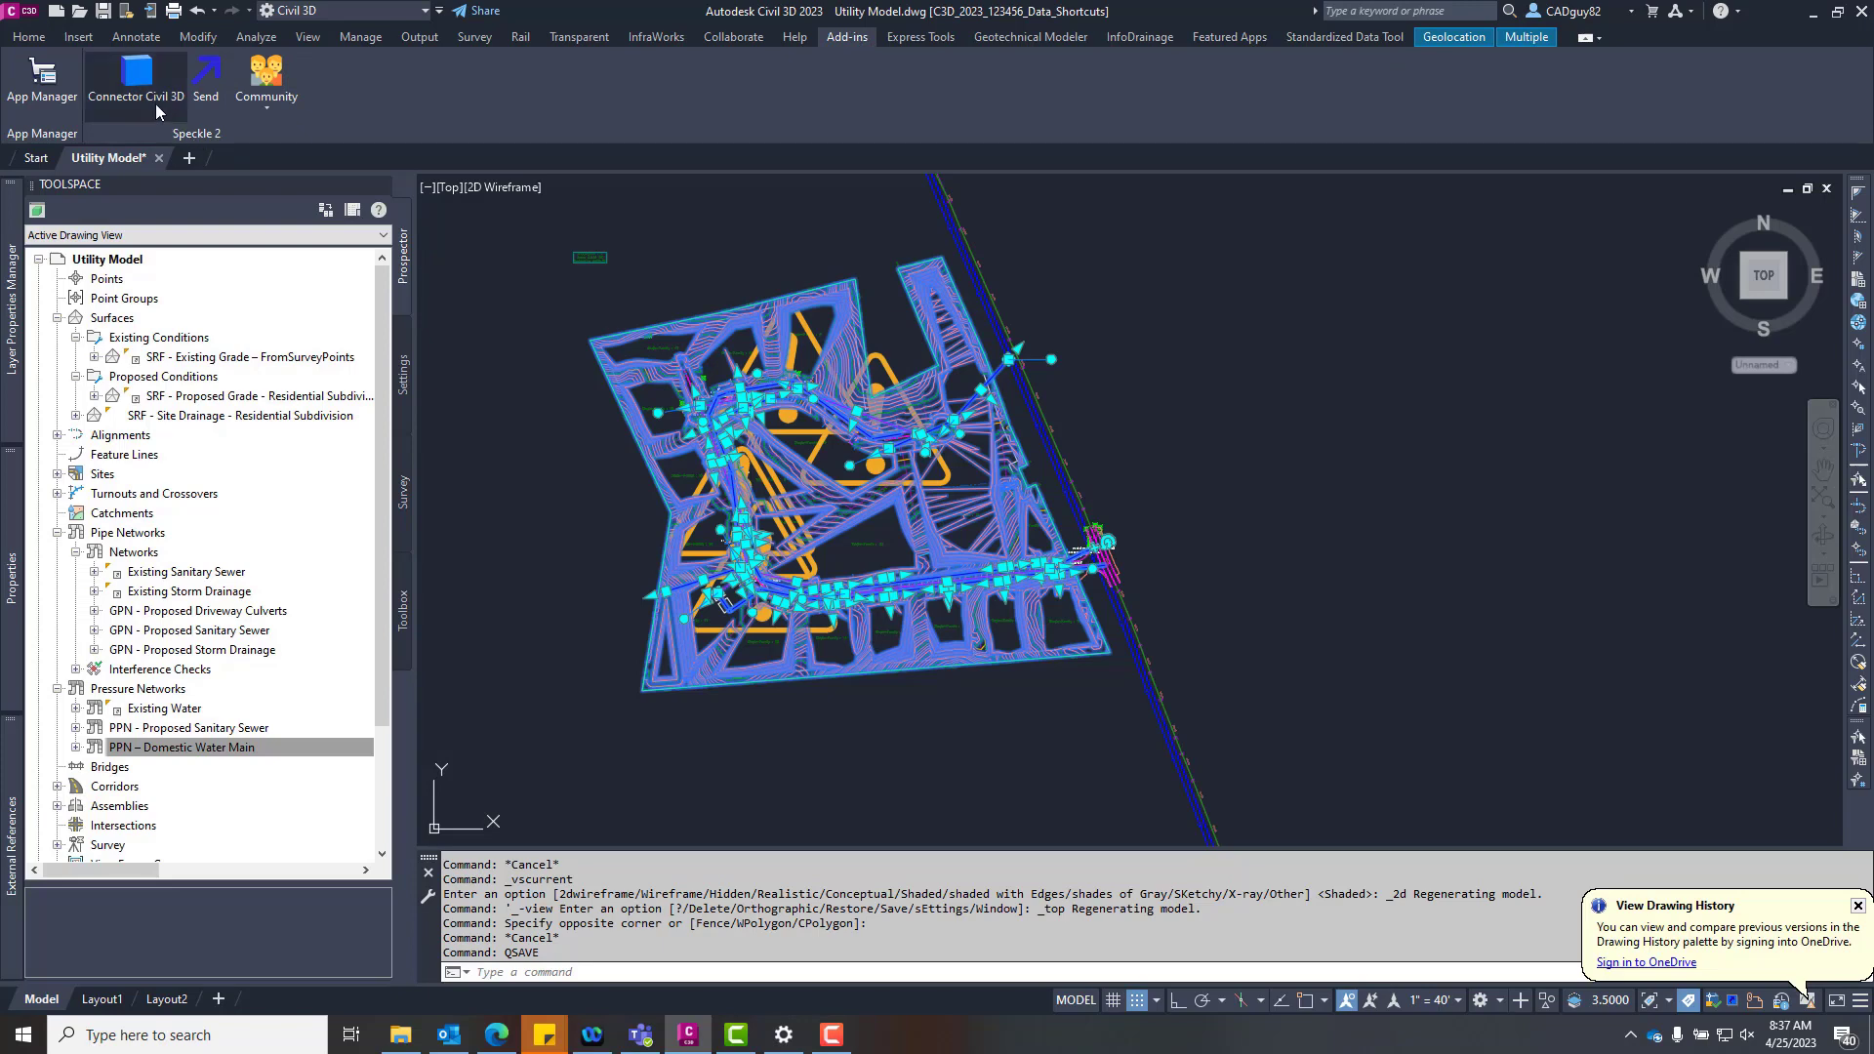
click(134, 84)
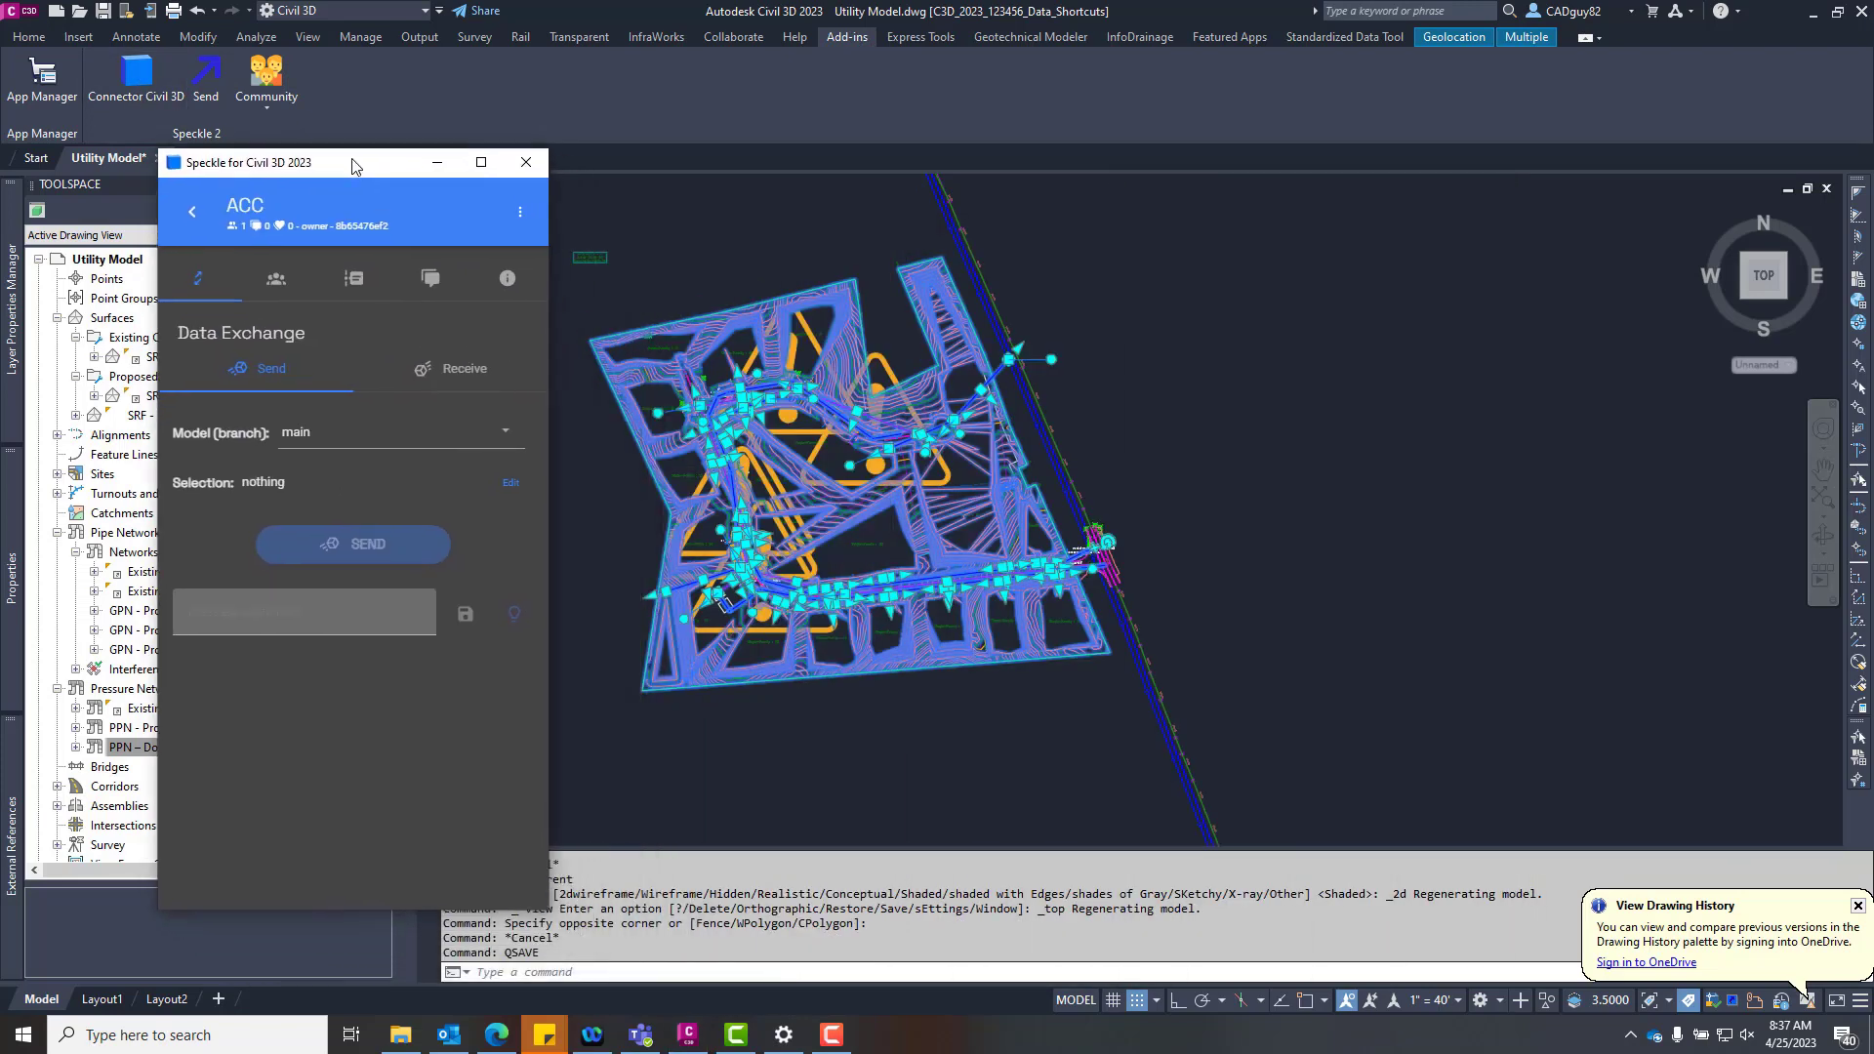
drag(353, 161, 335, 183)
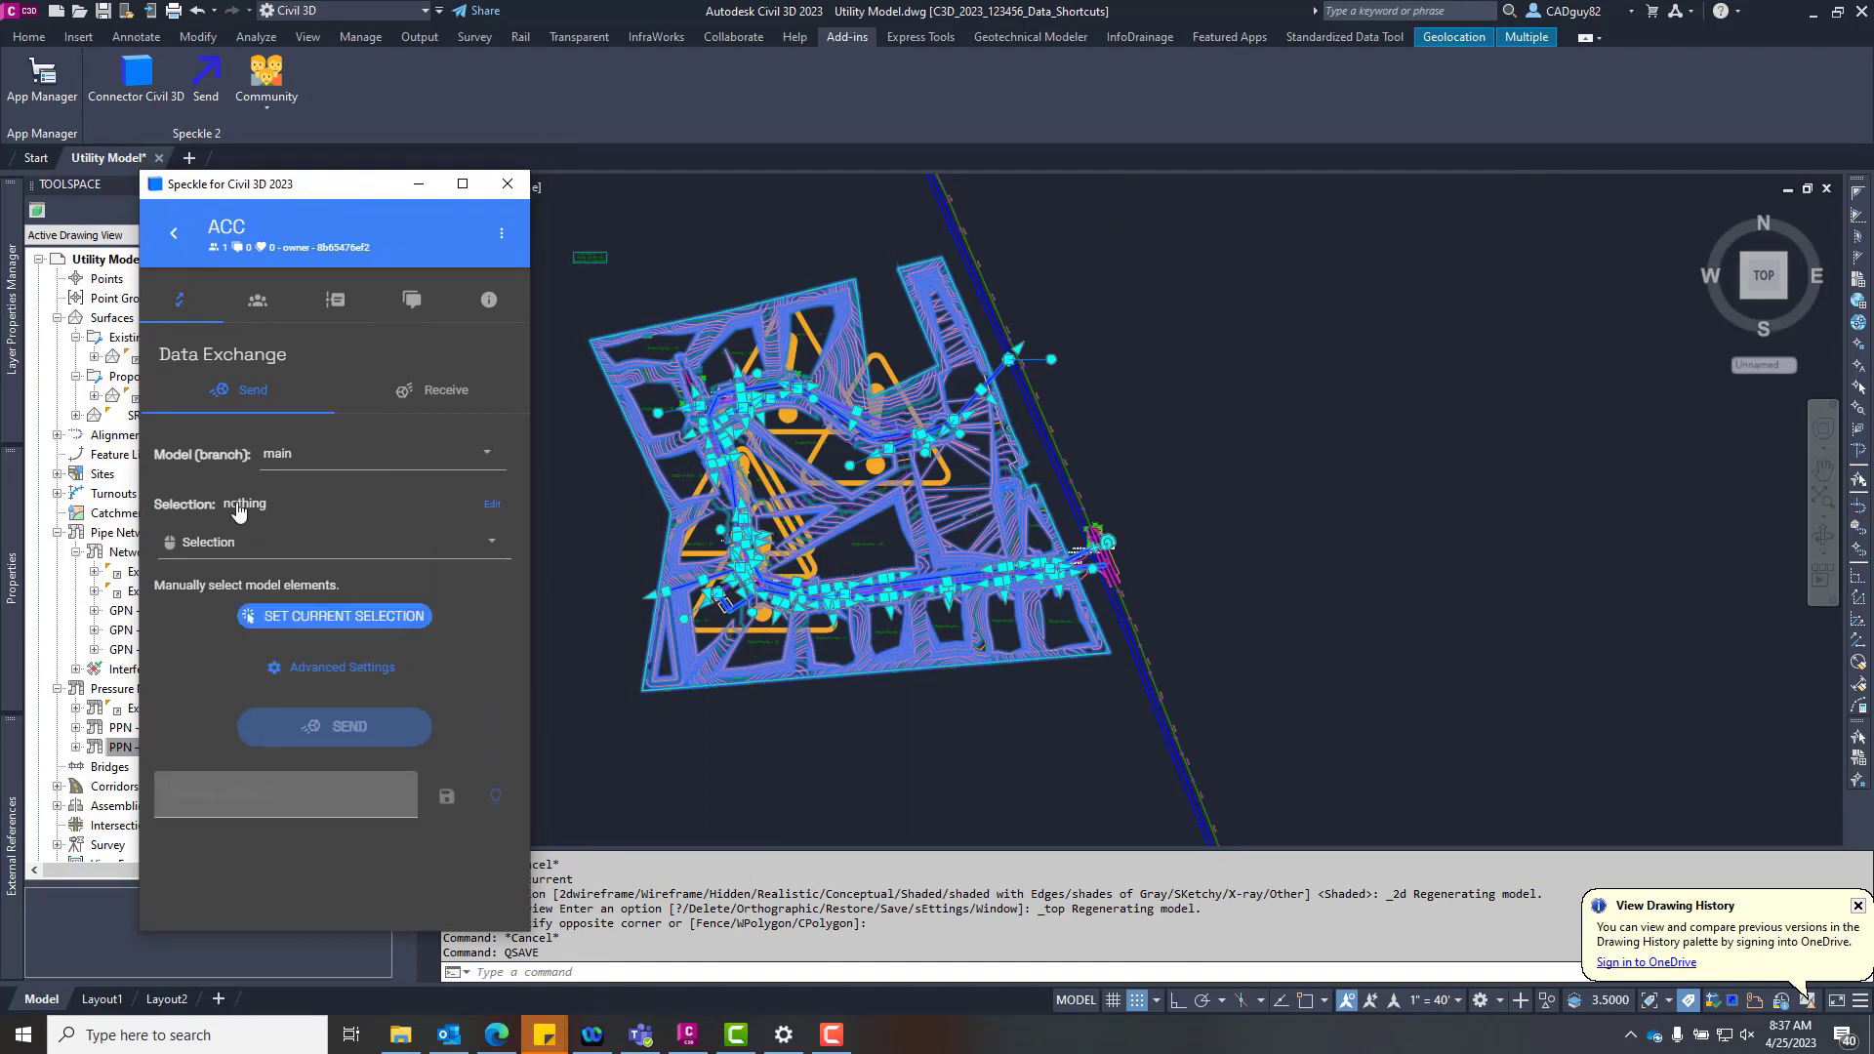
mouse_move(335, 616)
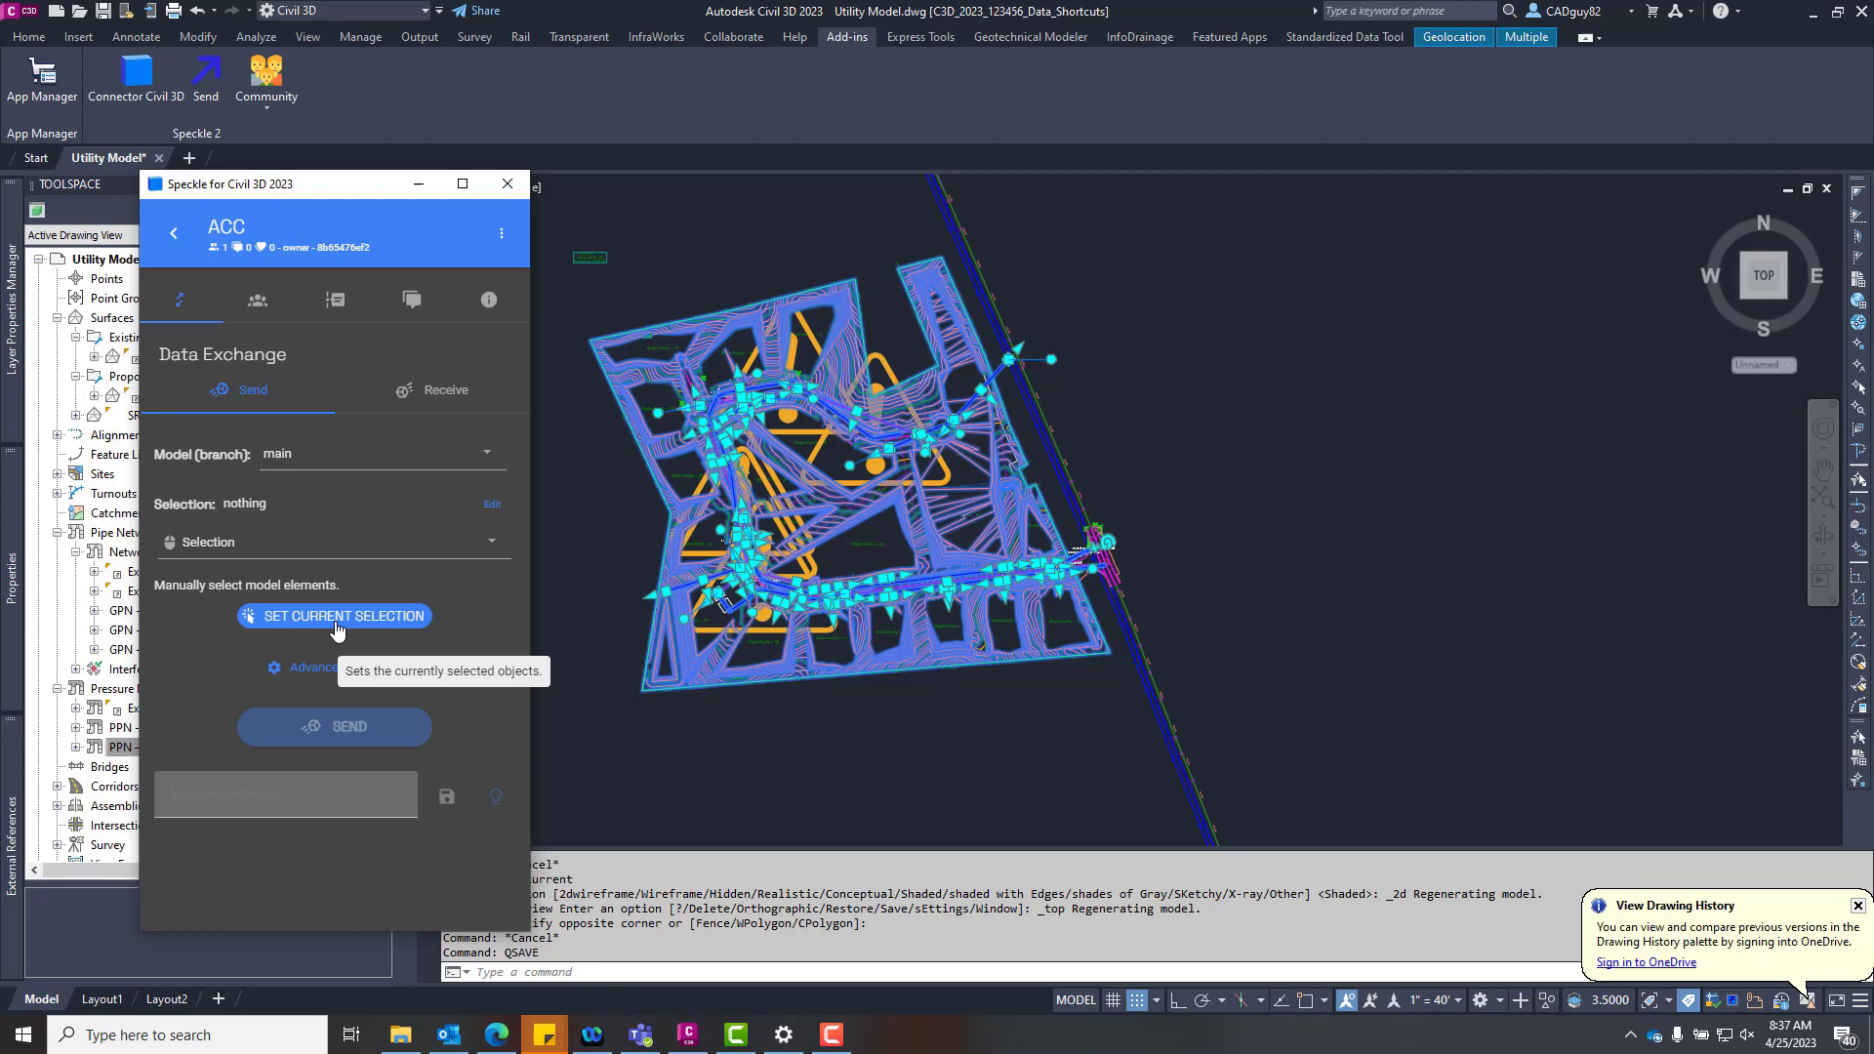
click(335, 614)
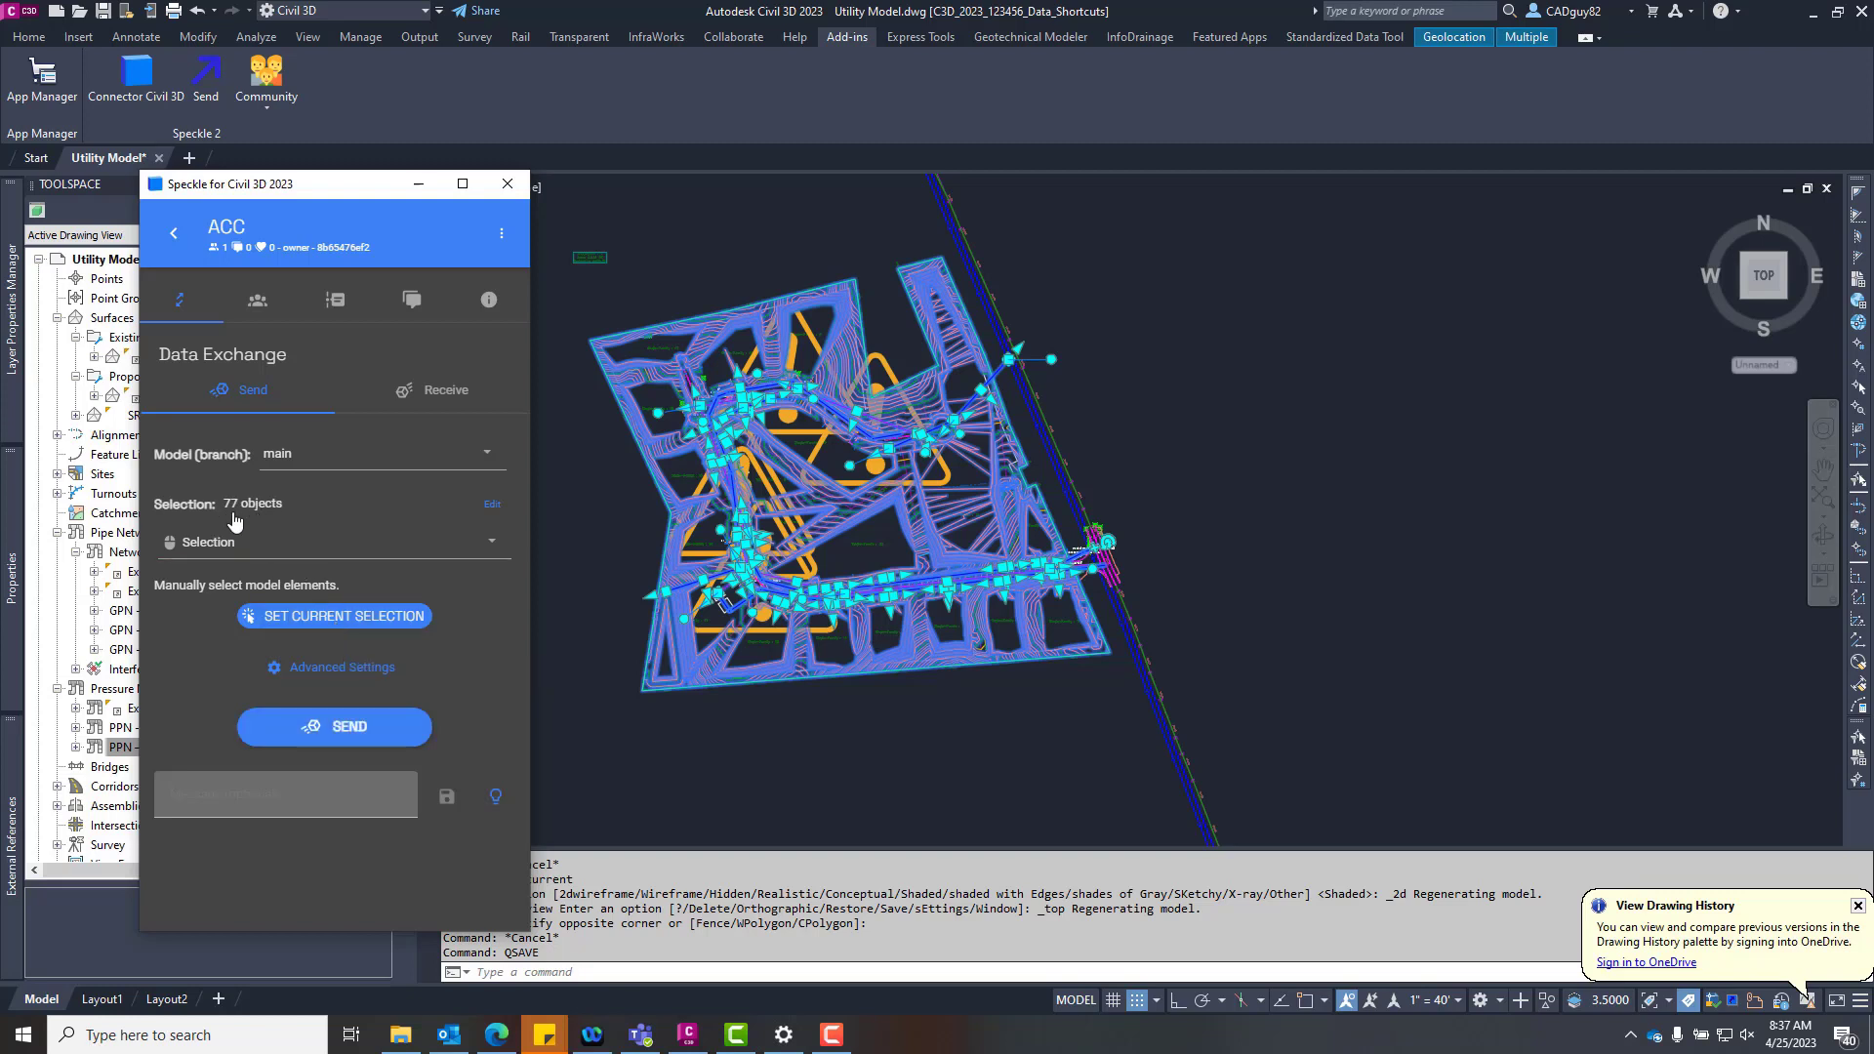
mouse_move(565, 726)
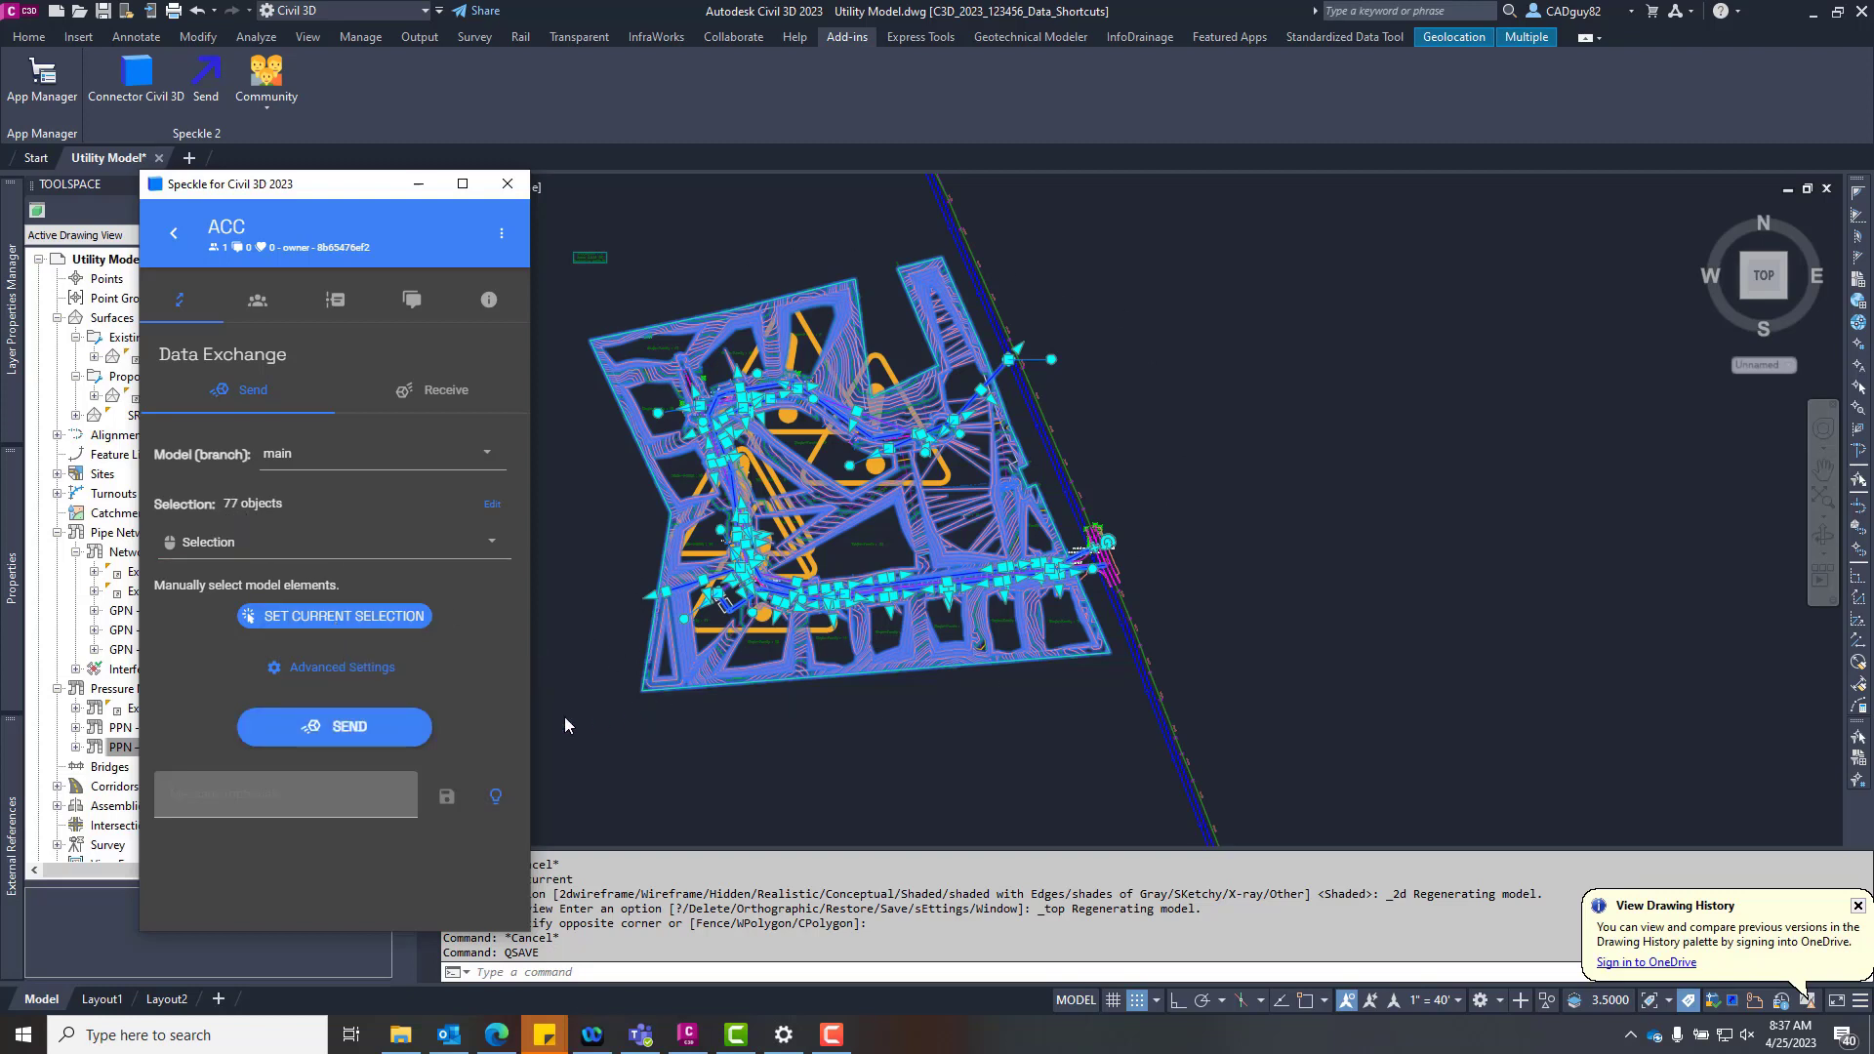
mouse_move(363, 740)
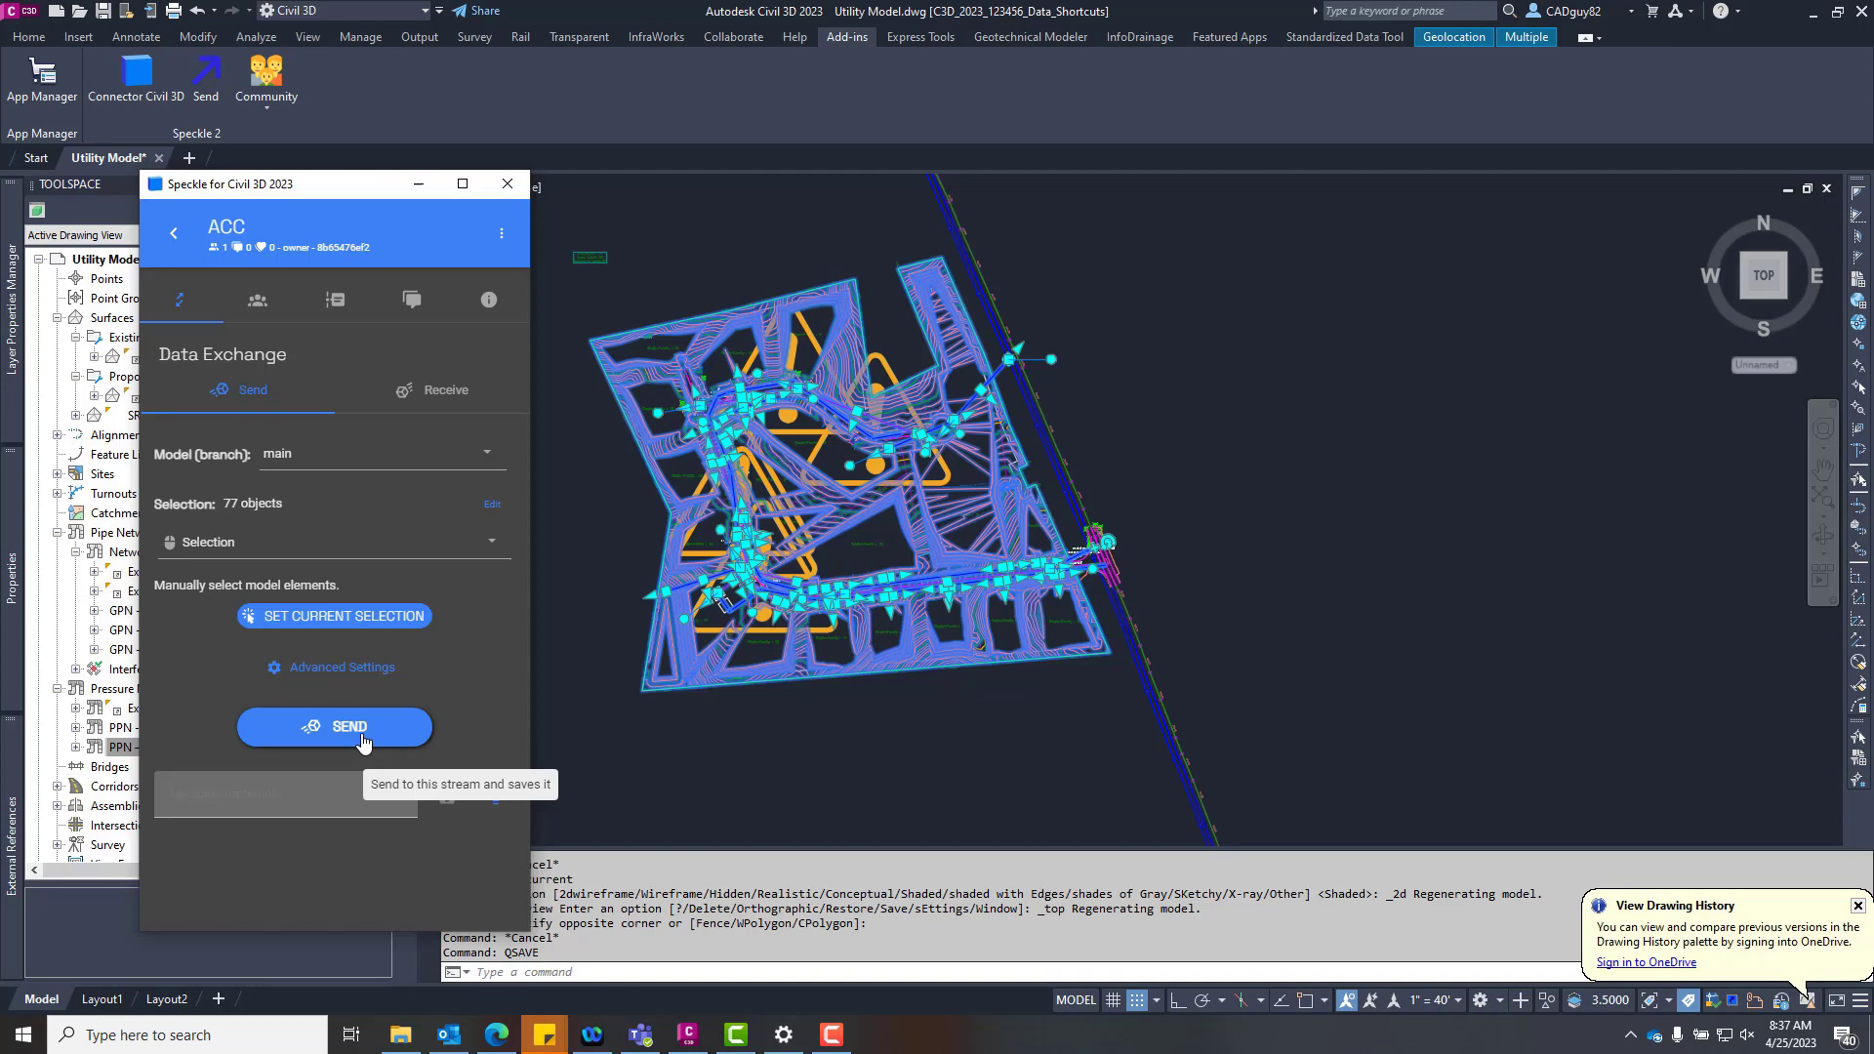
mouse_move(232, 233)
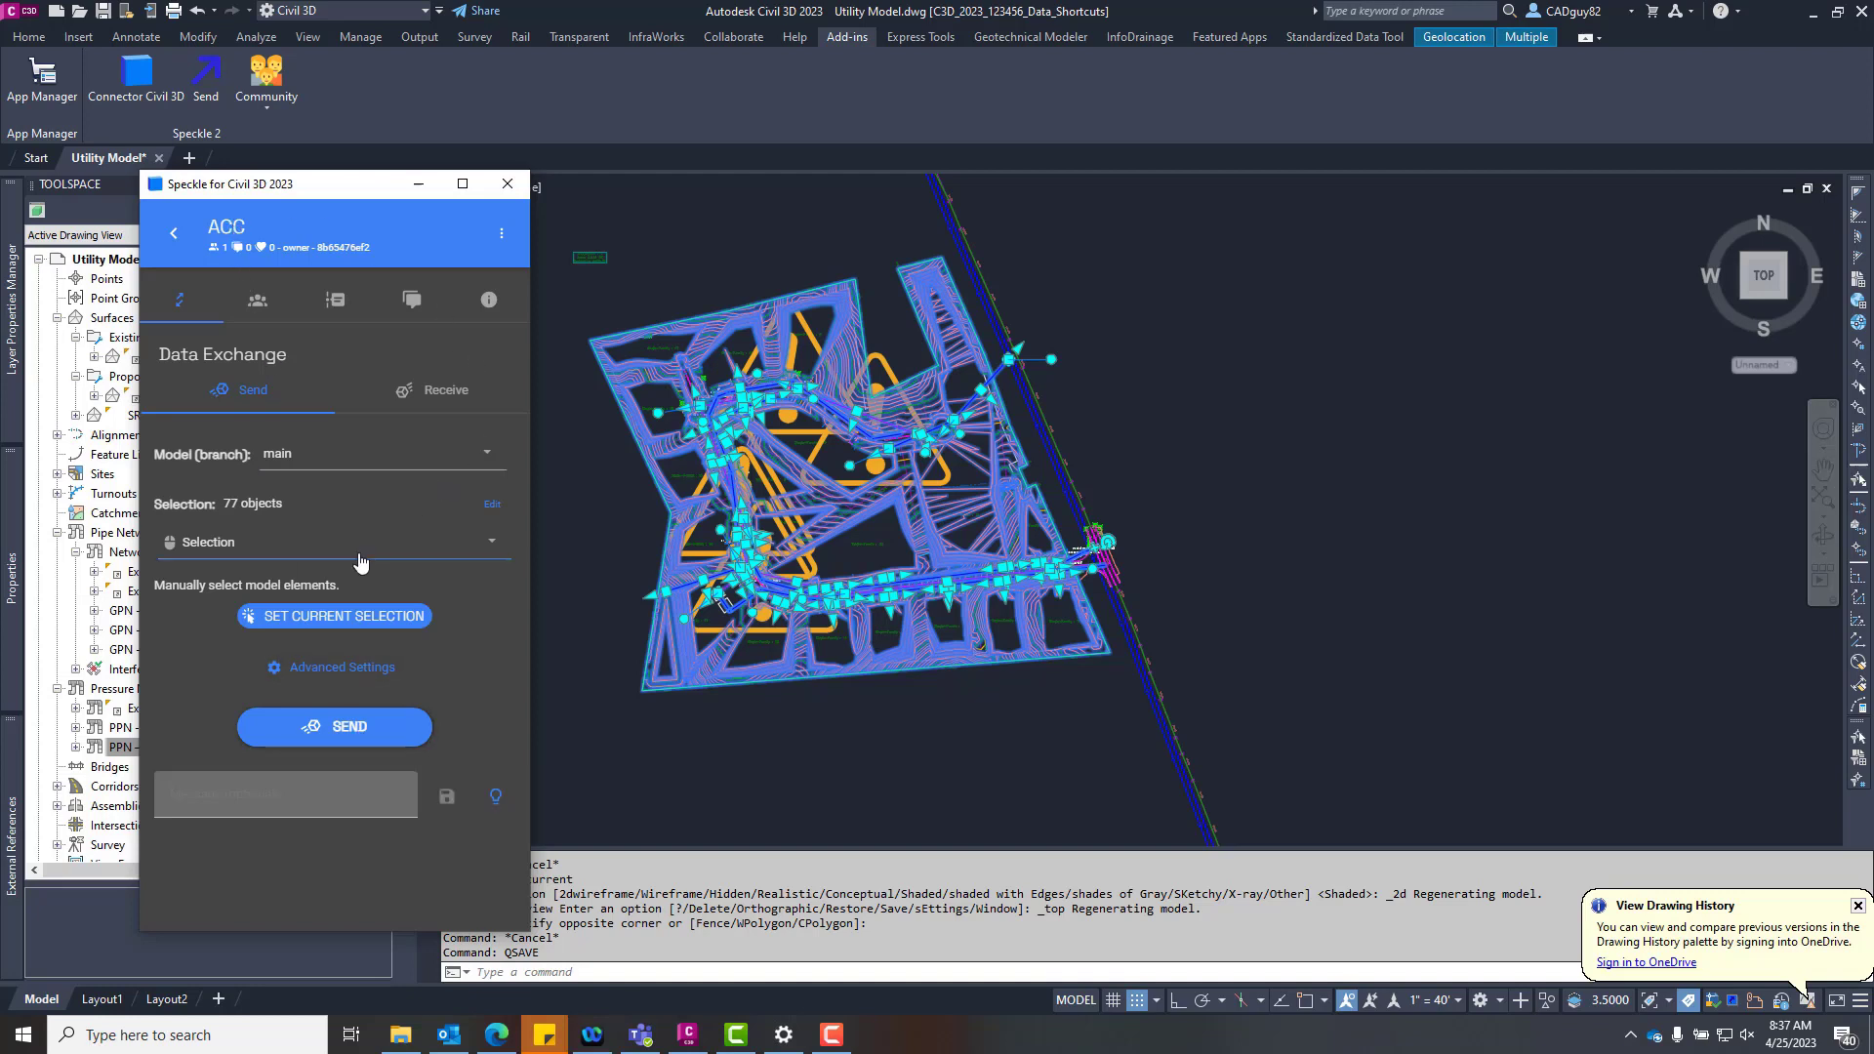
Set the Speckle send reference point to Current UCS.
click(342, 666)
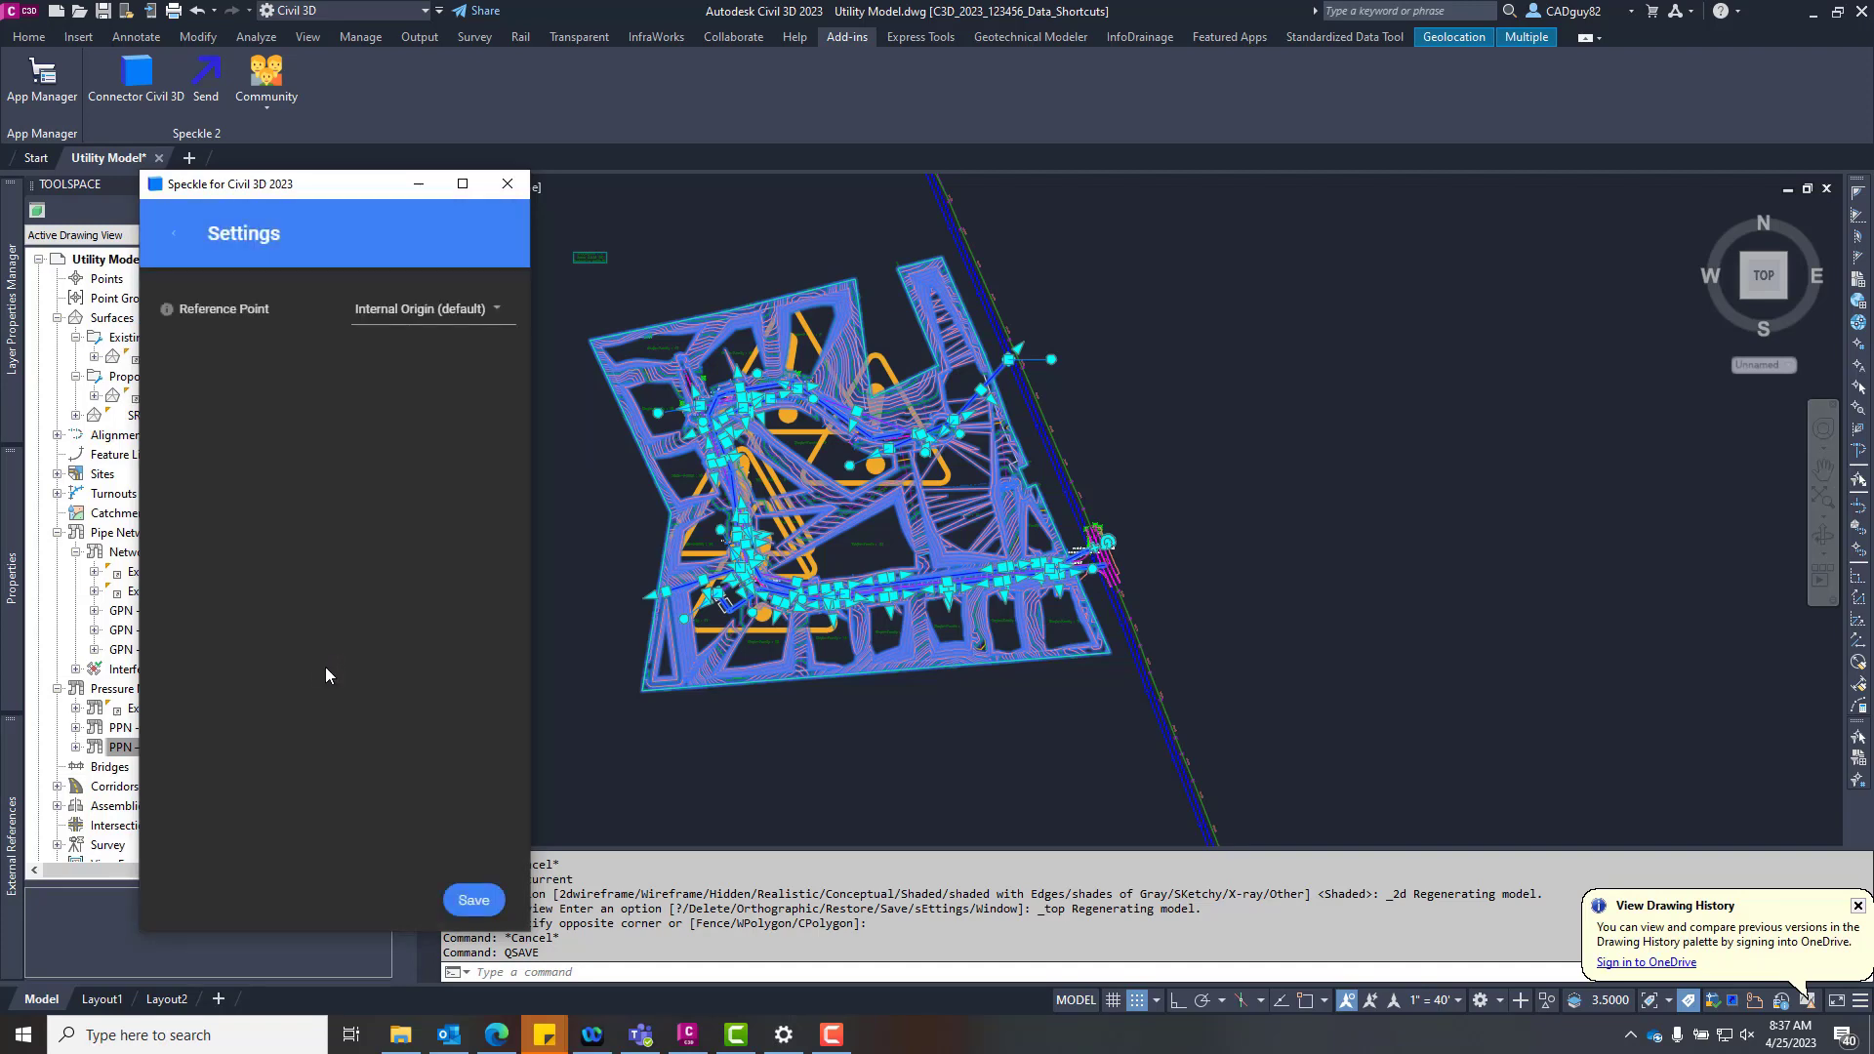
click(491, 309)
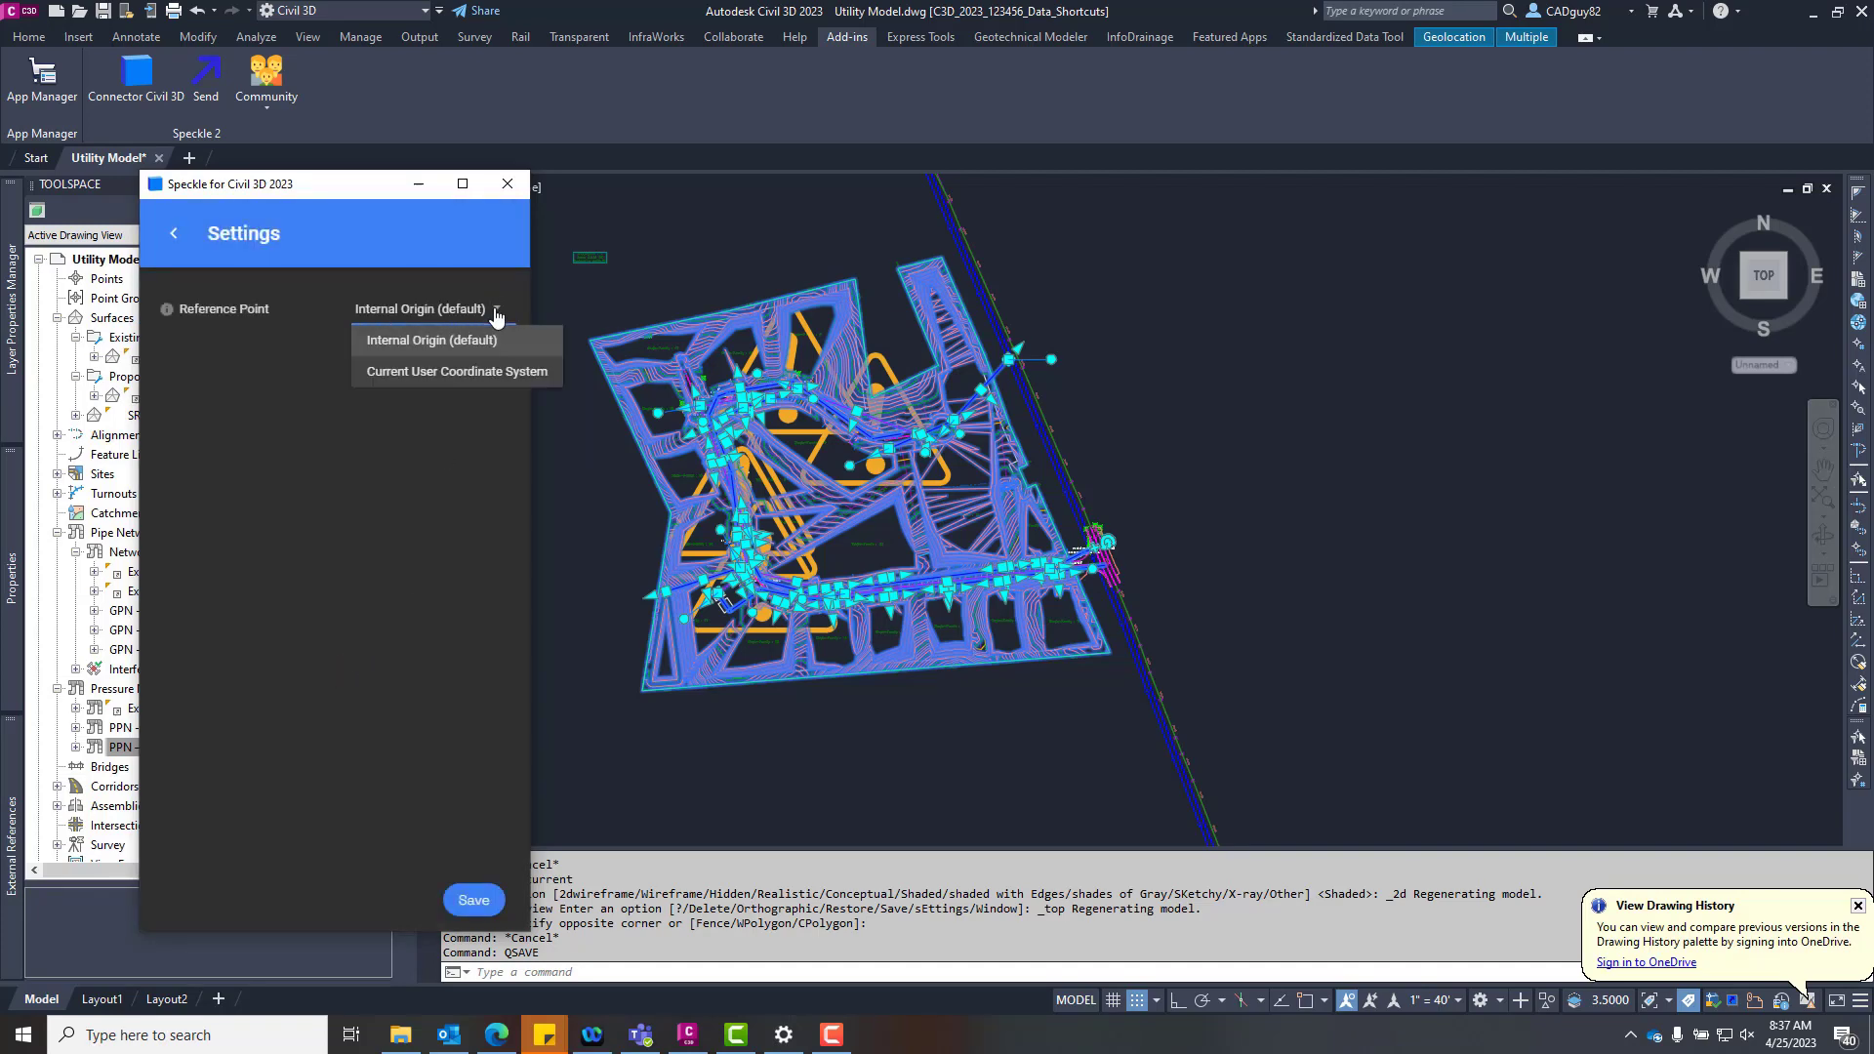
click(455, 370)
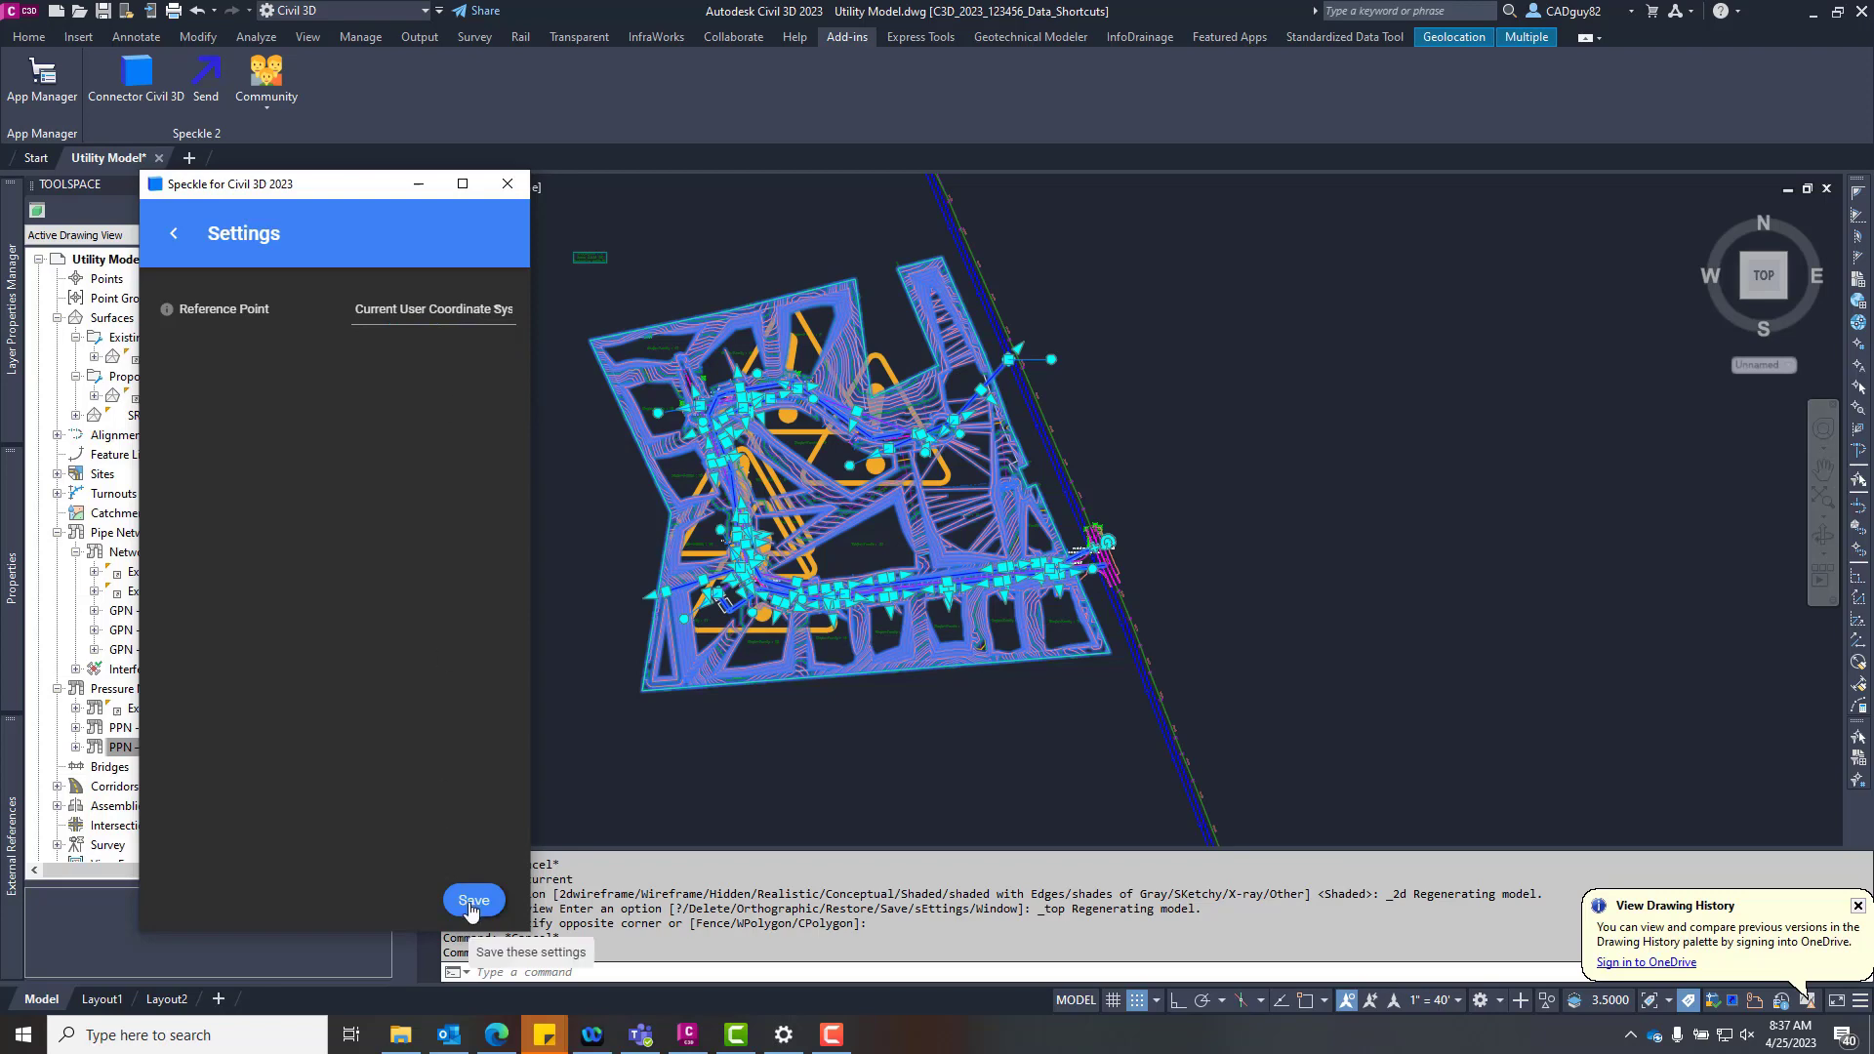
Save the Current UCS setting and send the 77 objects to the ACC stream.
click(473, 900)
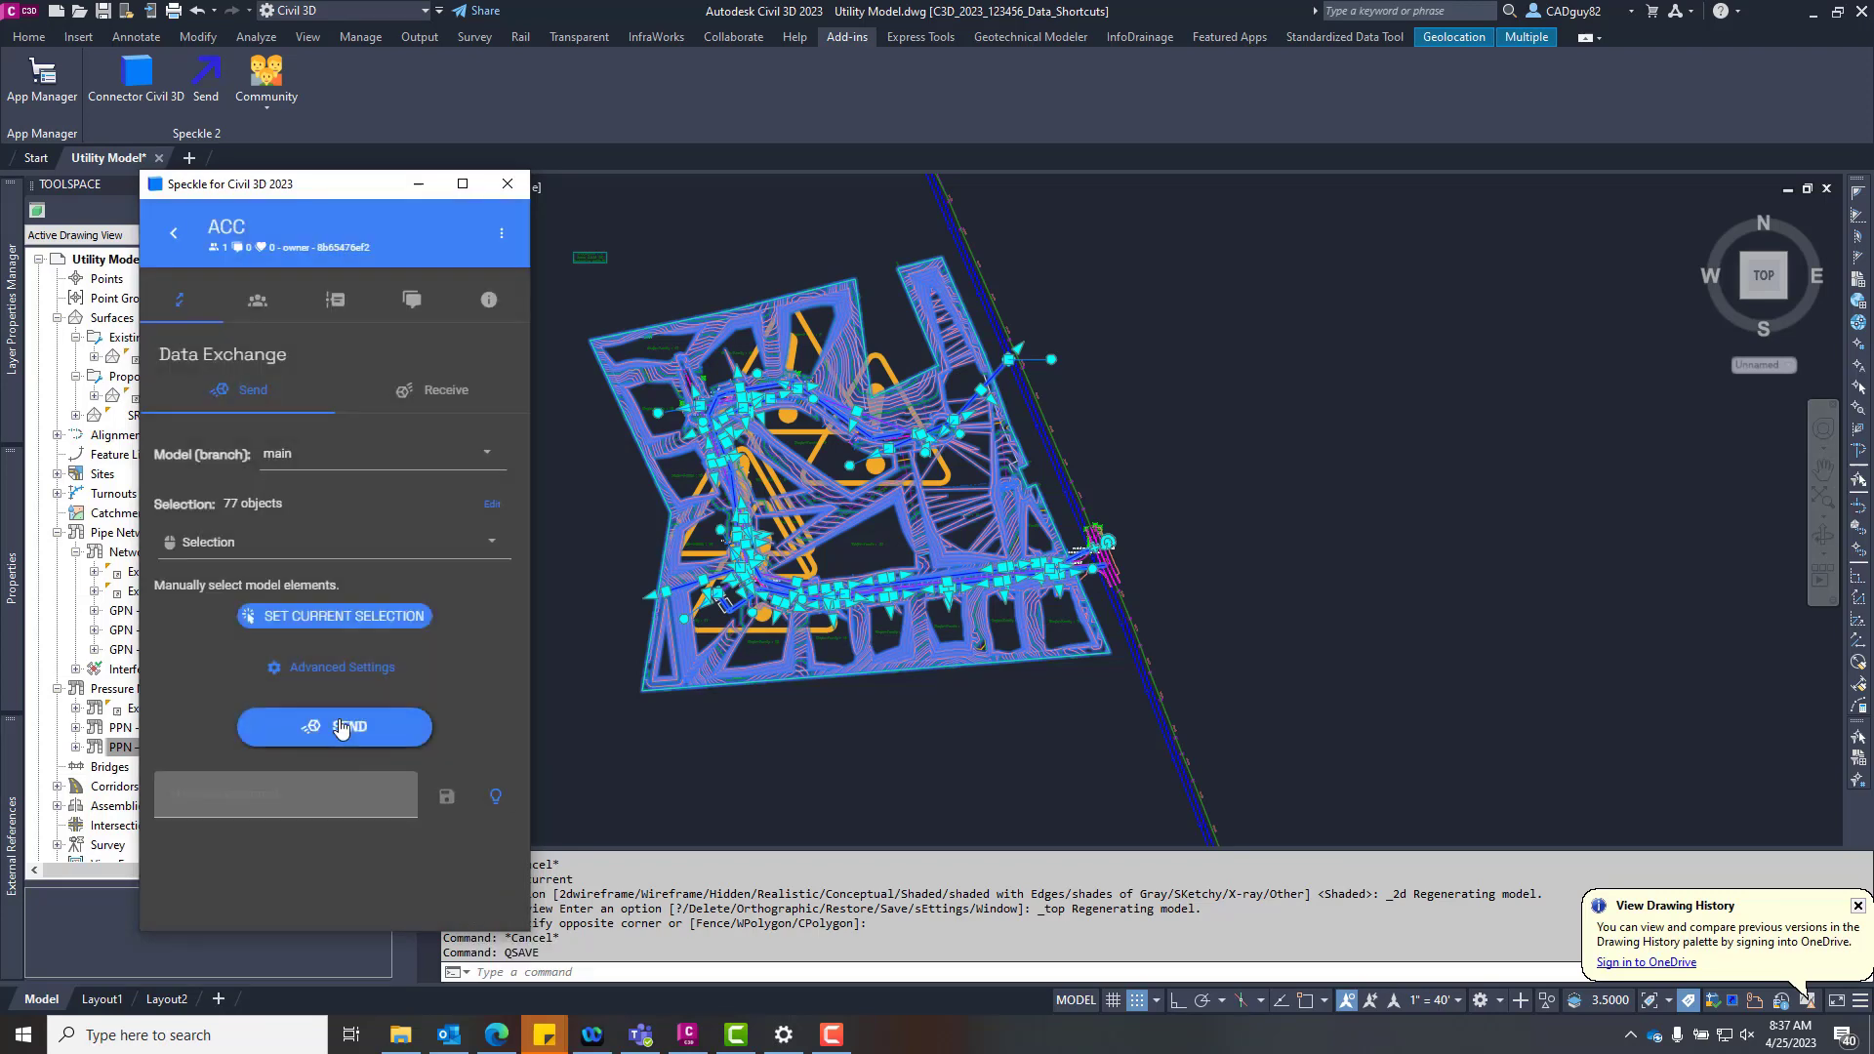
click(335, 726)
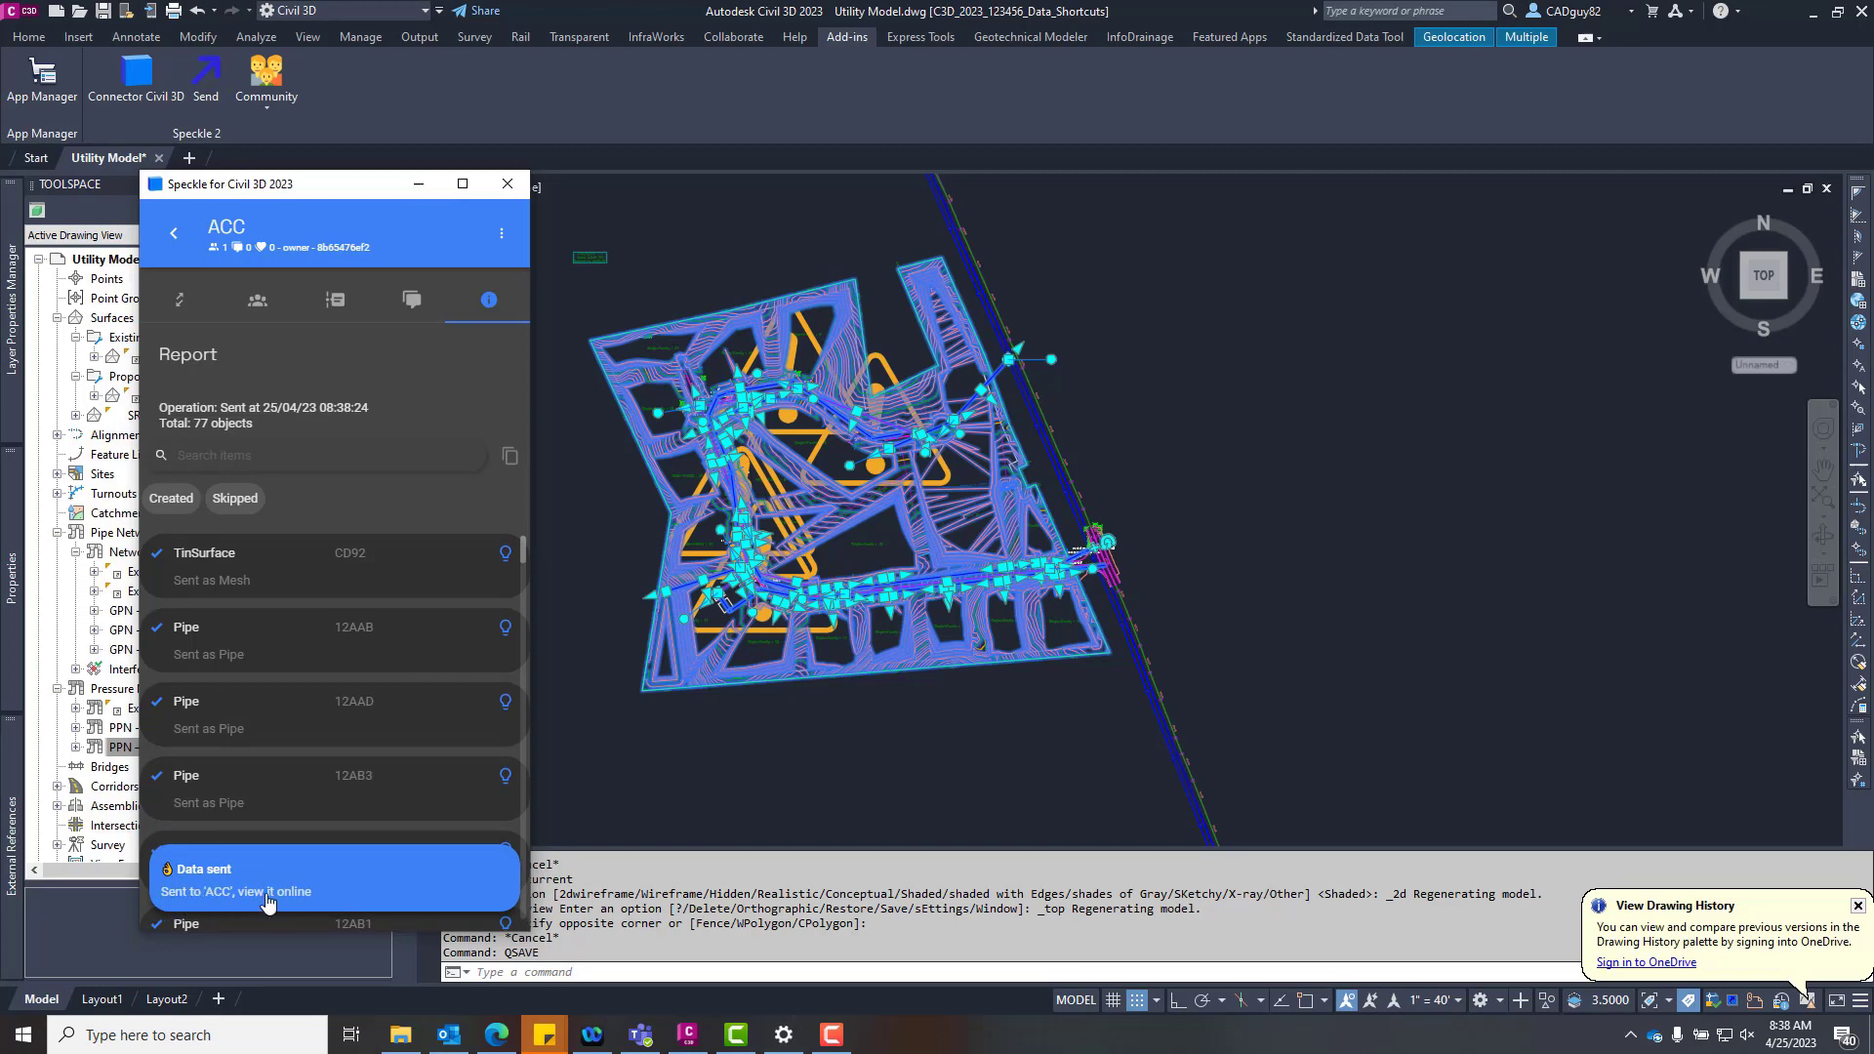
scroll(down, 3)
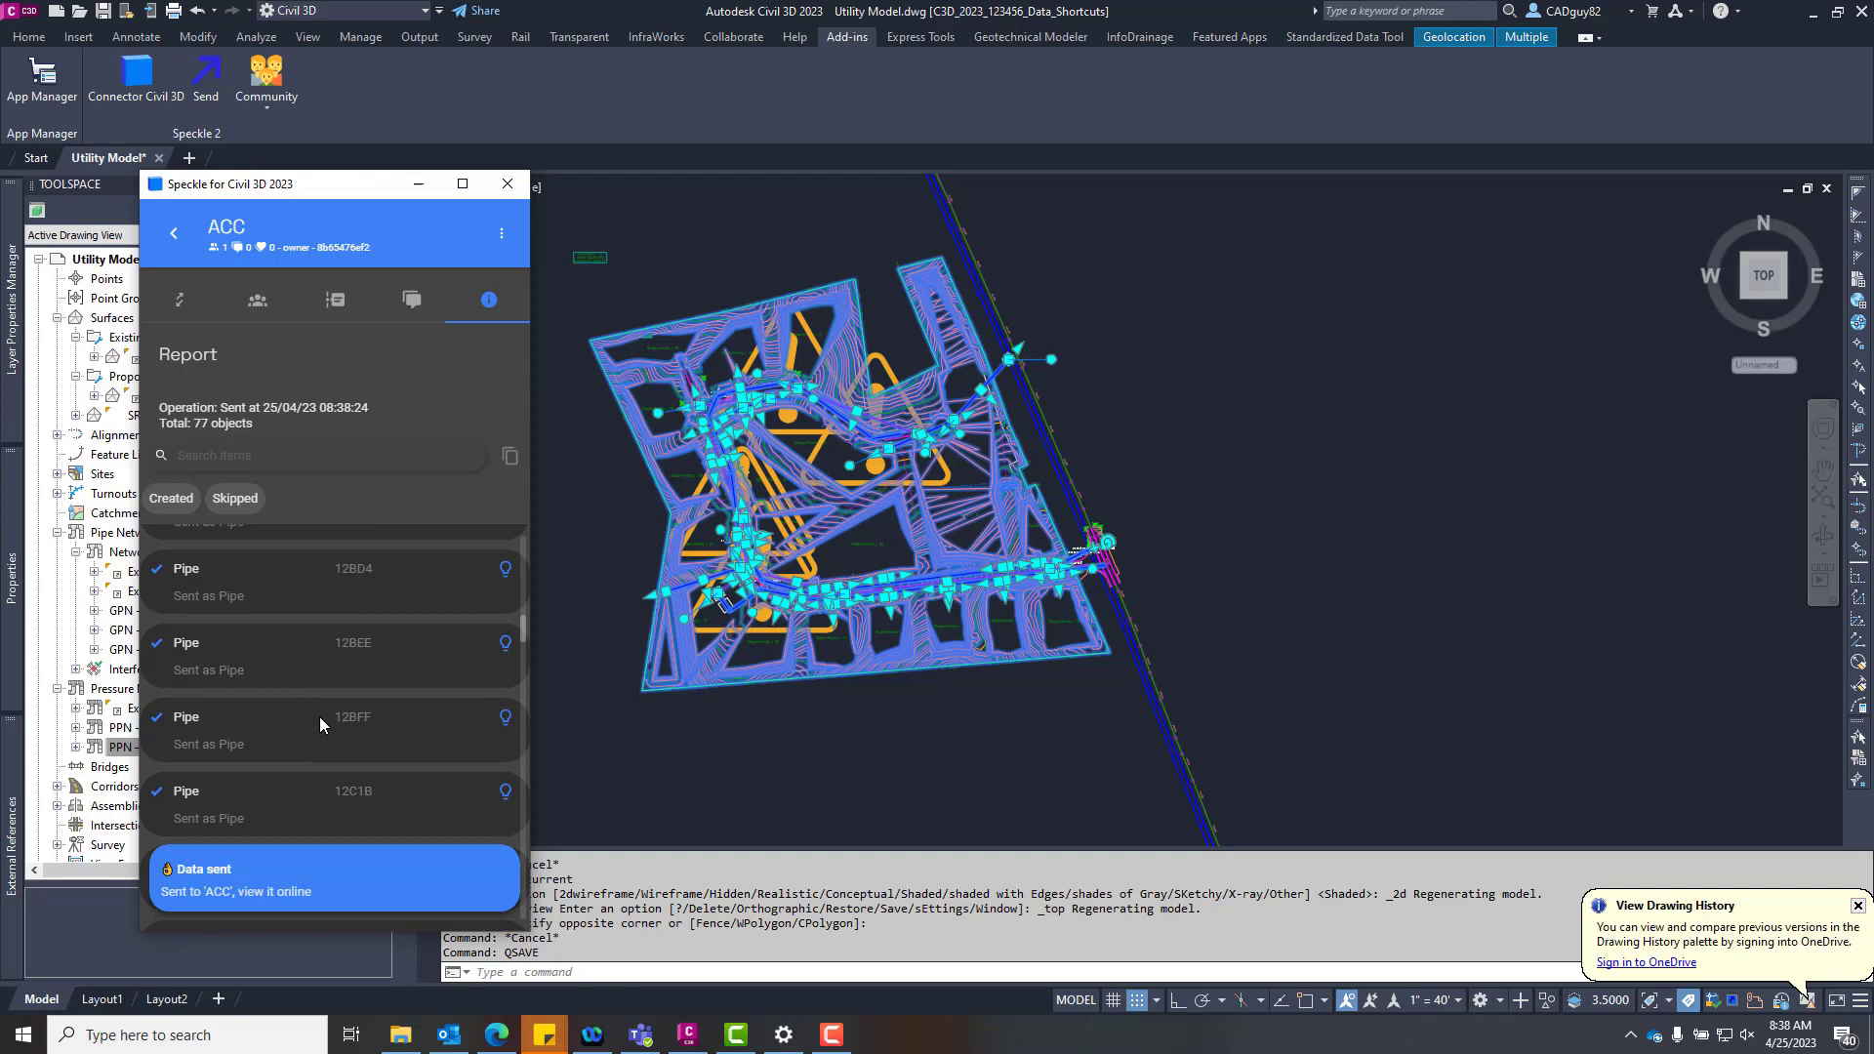
scroll(down, 3)
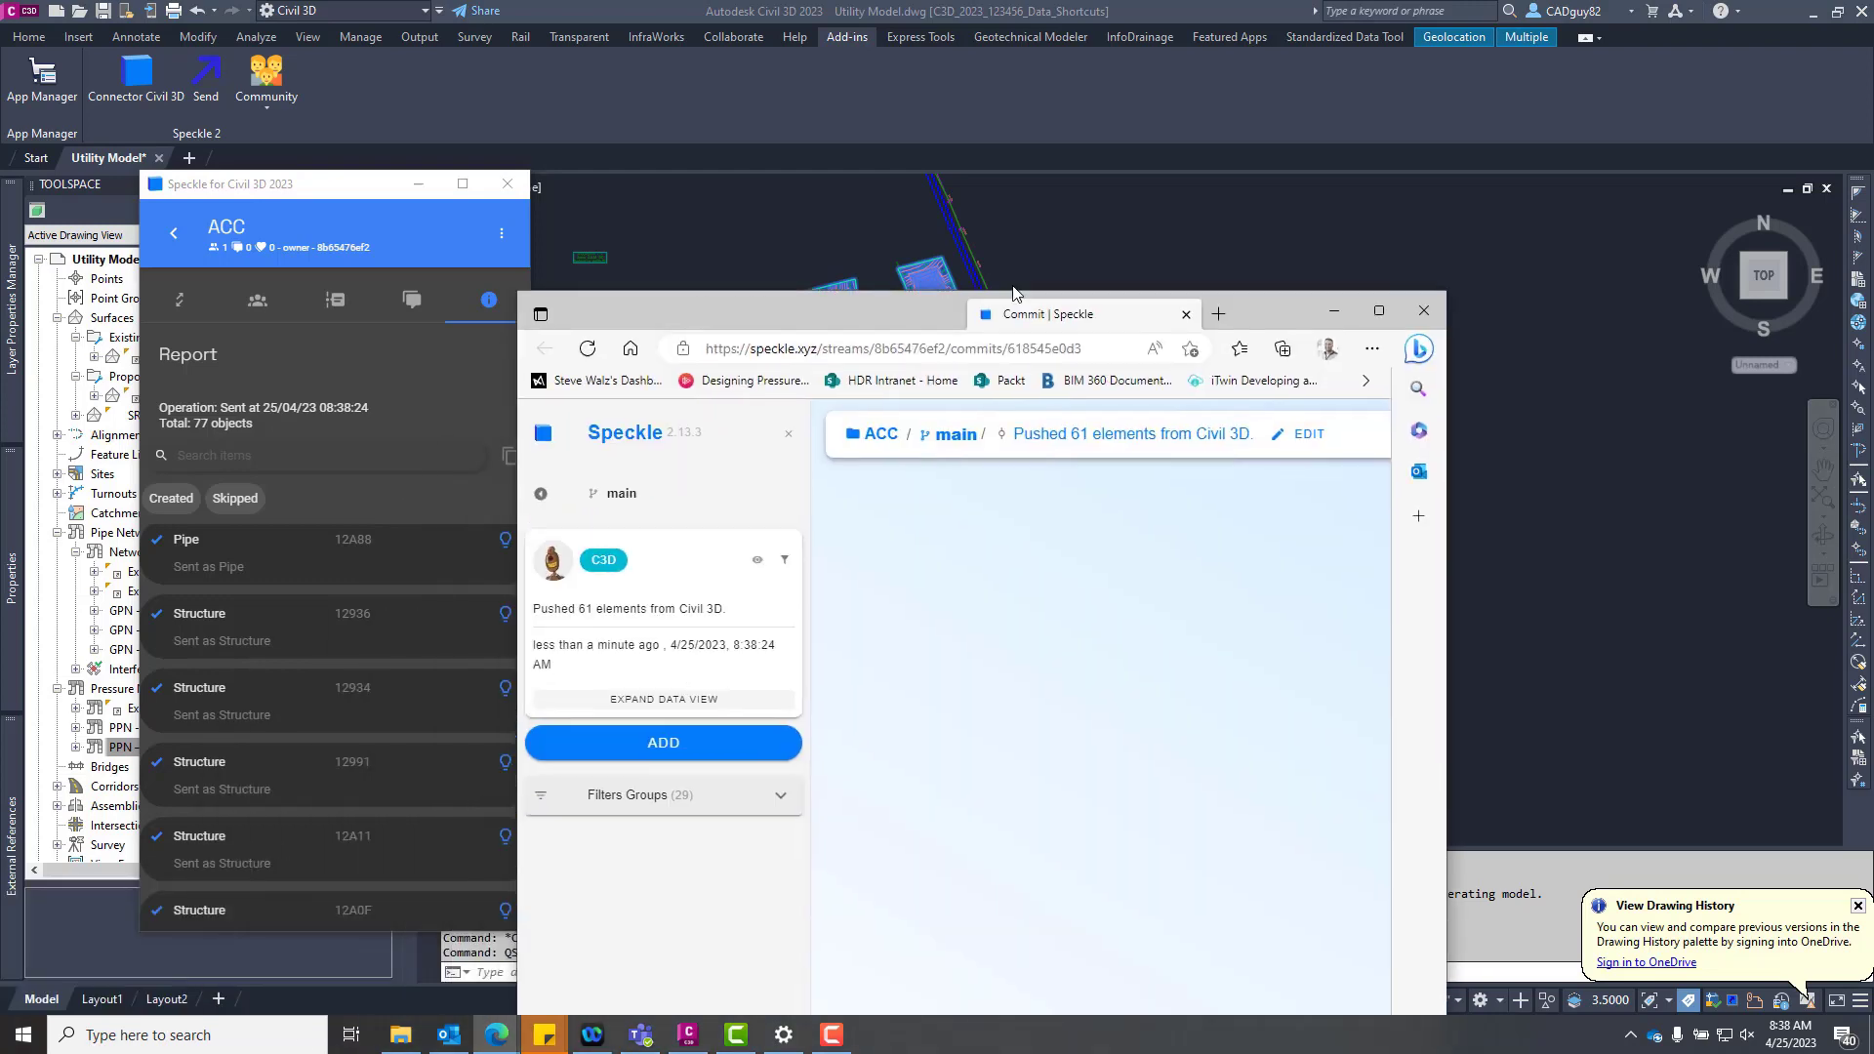
Maximize the browser, browse the commit's pipes, structures and mesh, then launch Power BI.
click(1377, 313)
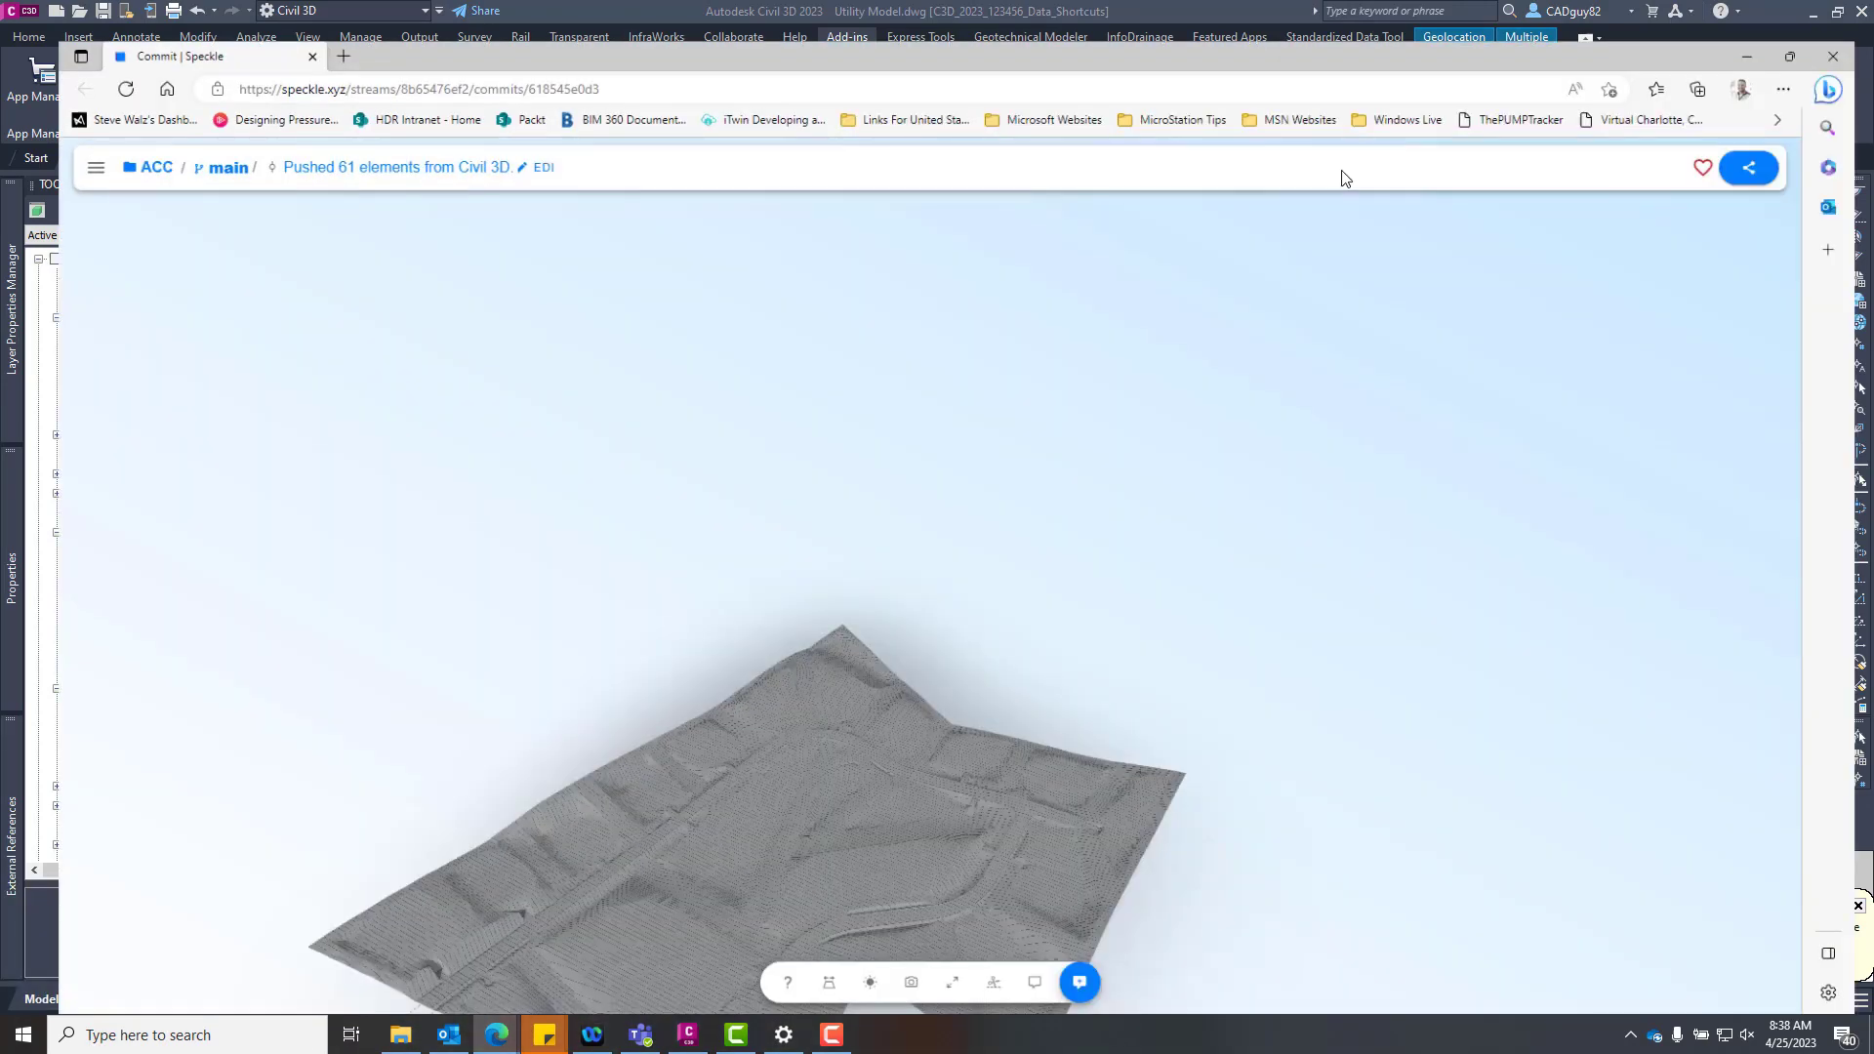
click(96, 167)
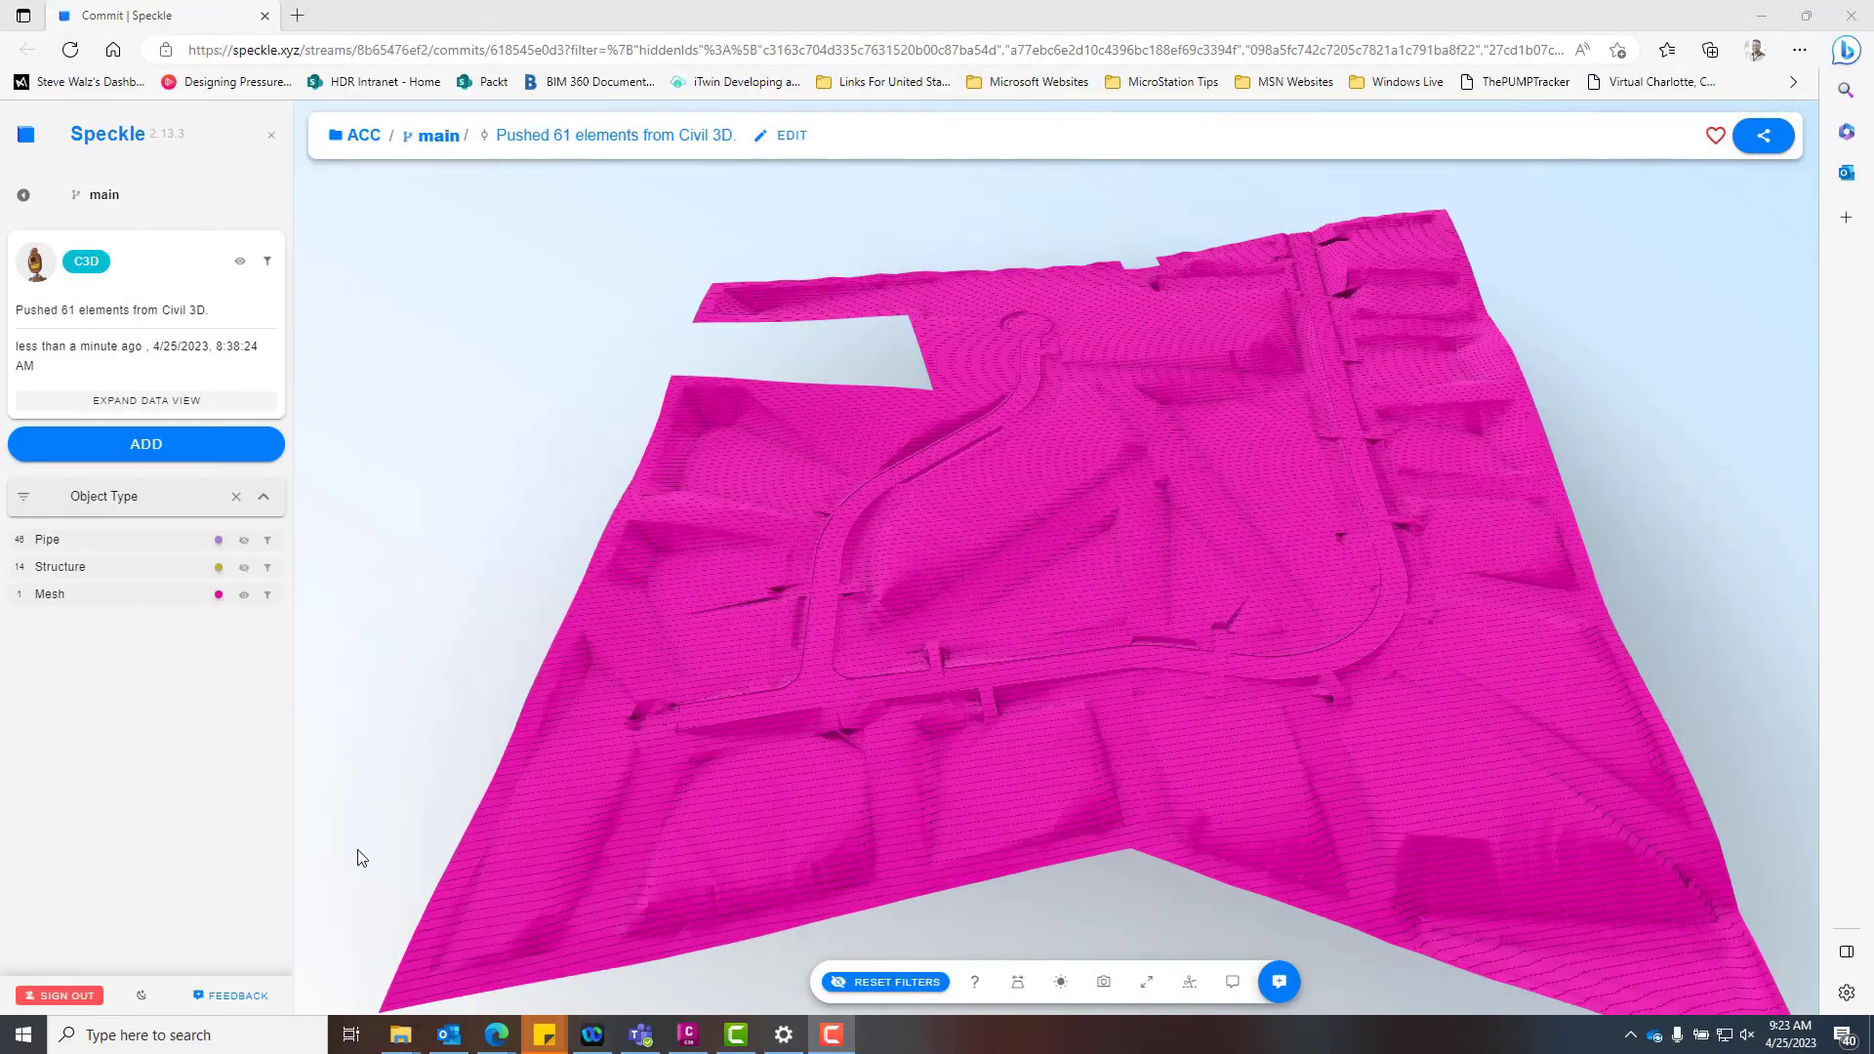
click(21, 1035)
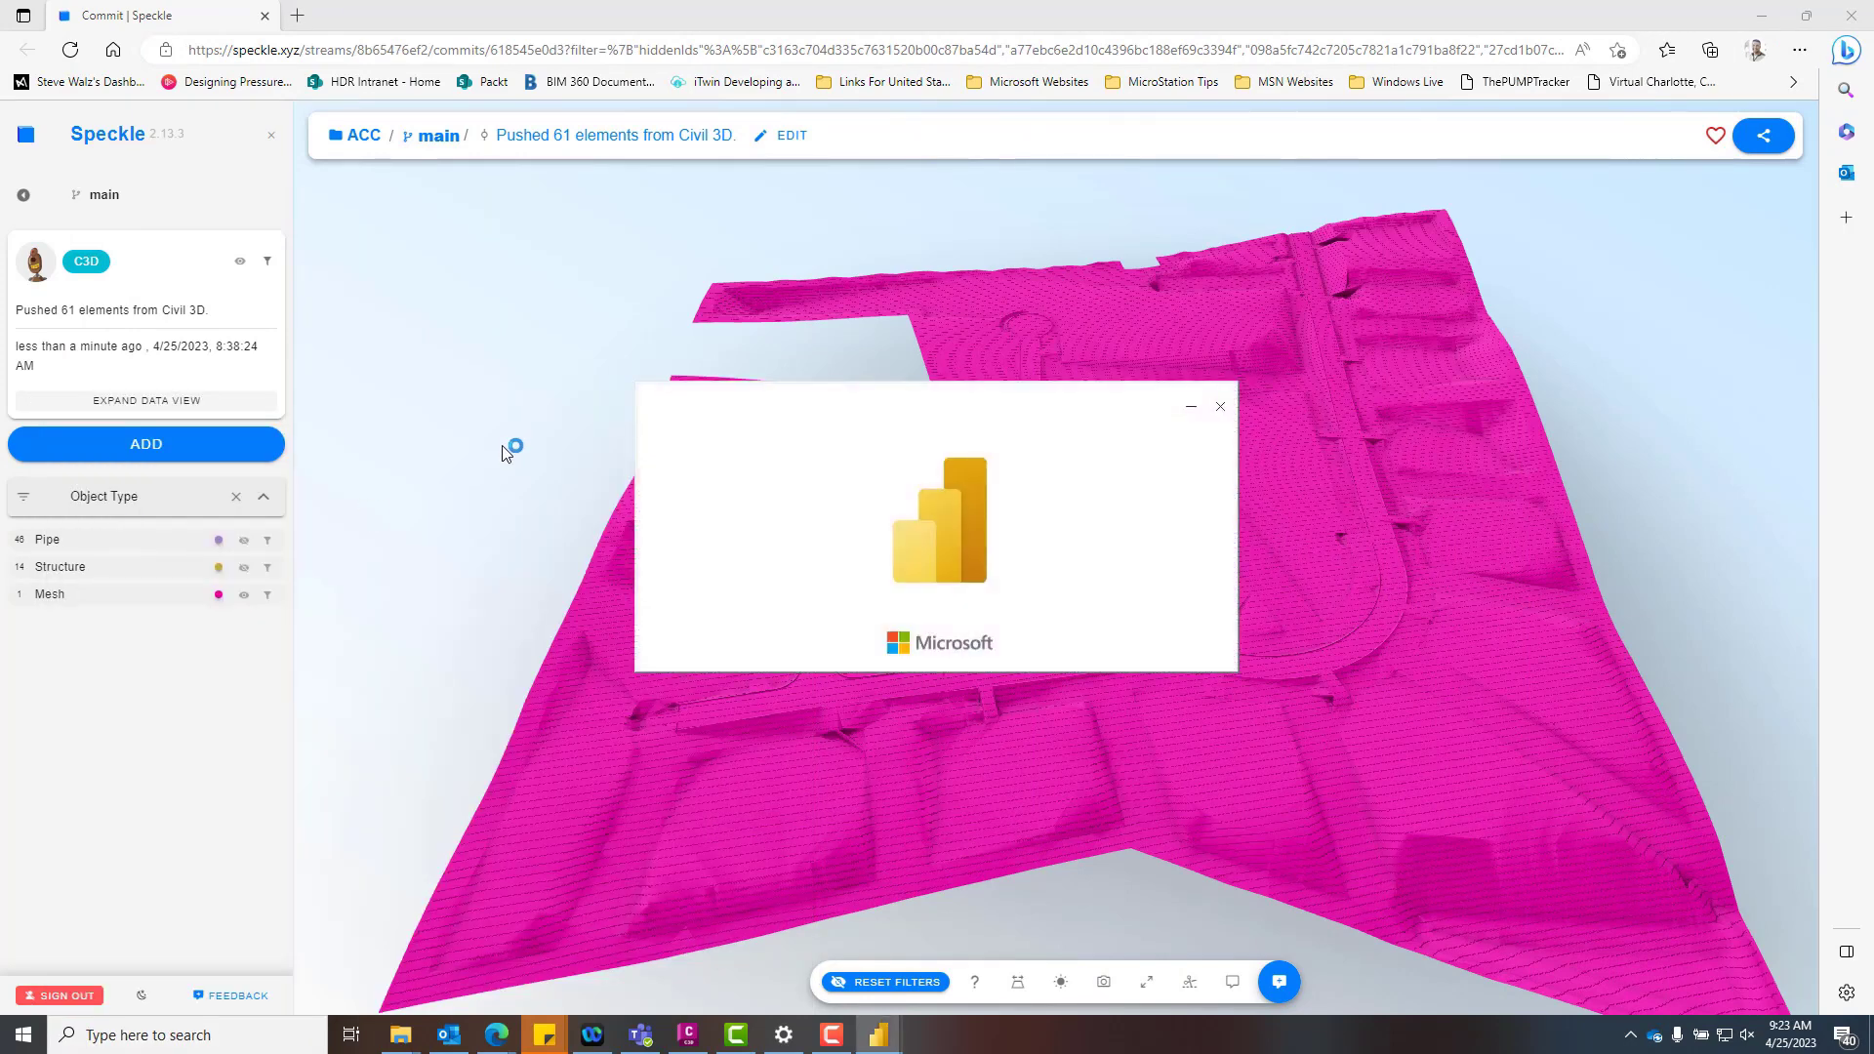
Search Get data for 'speckle' and connect with Speckle - Get stream by URL (Beta).
click(877, 1035)
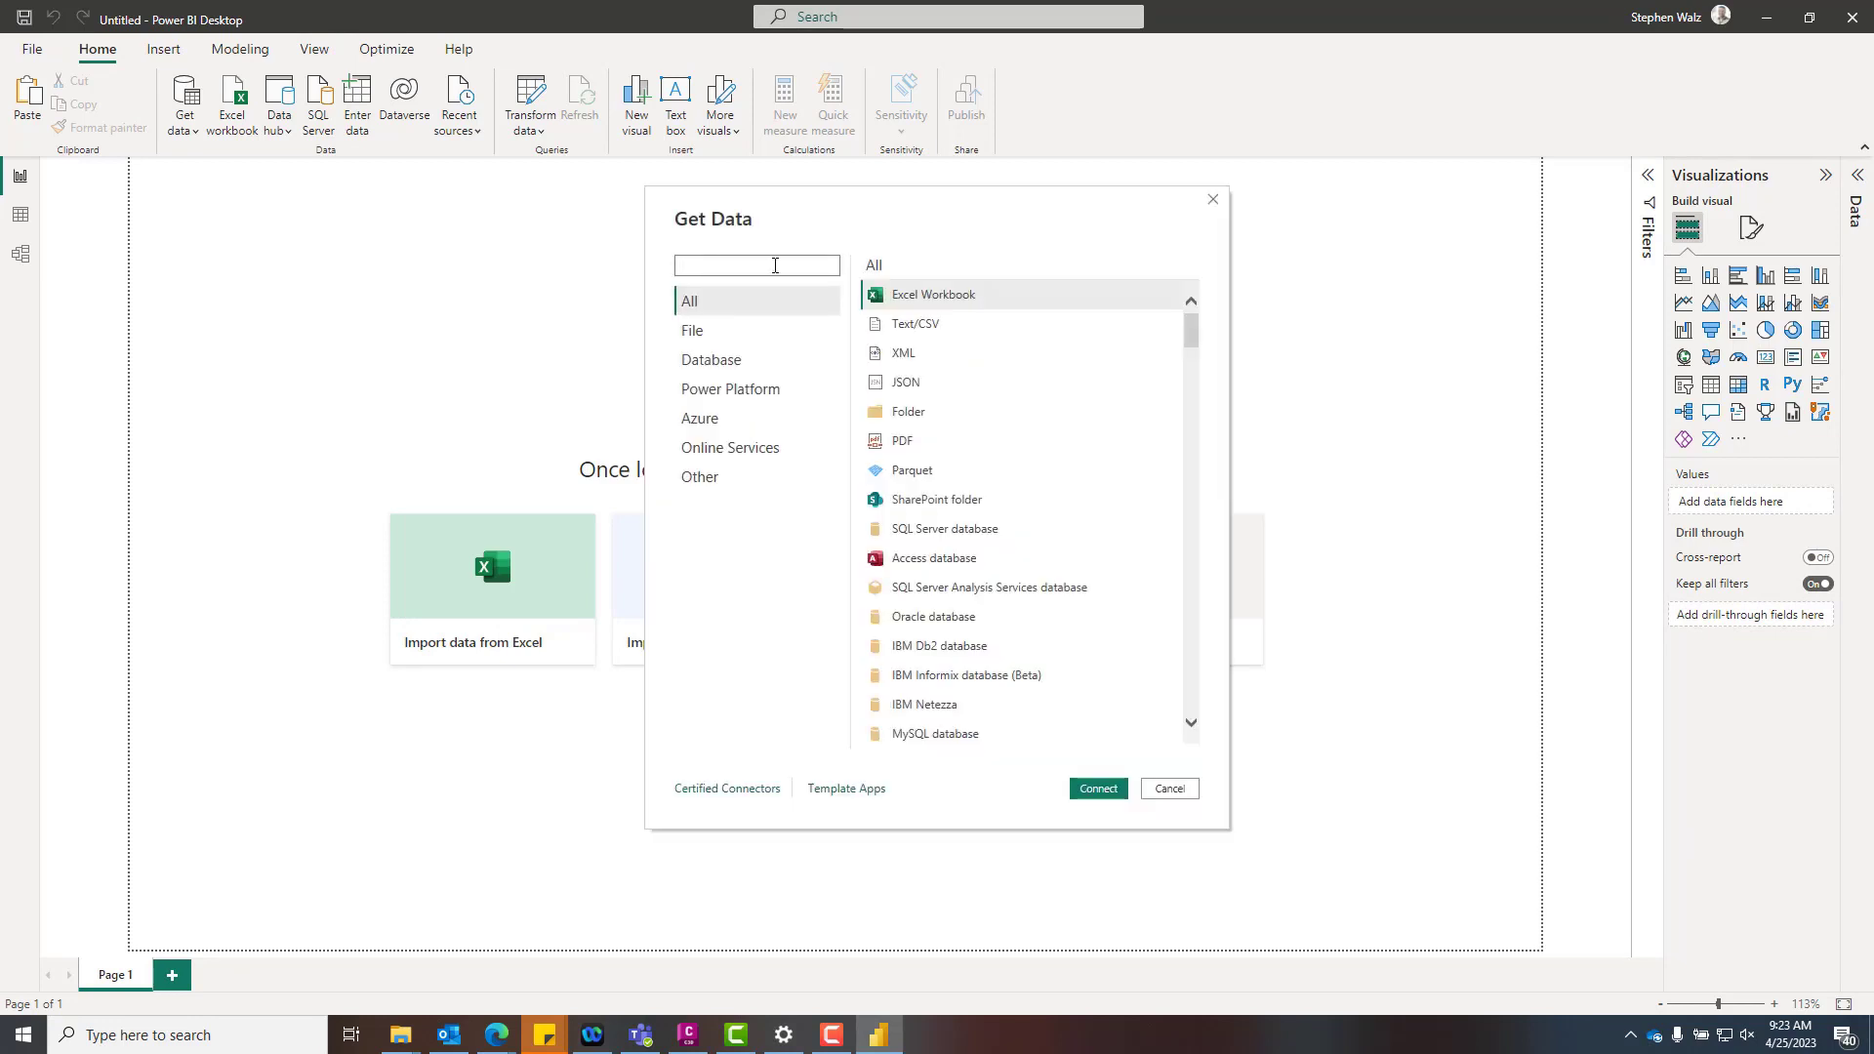
text(speckle)
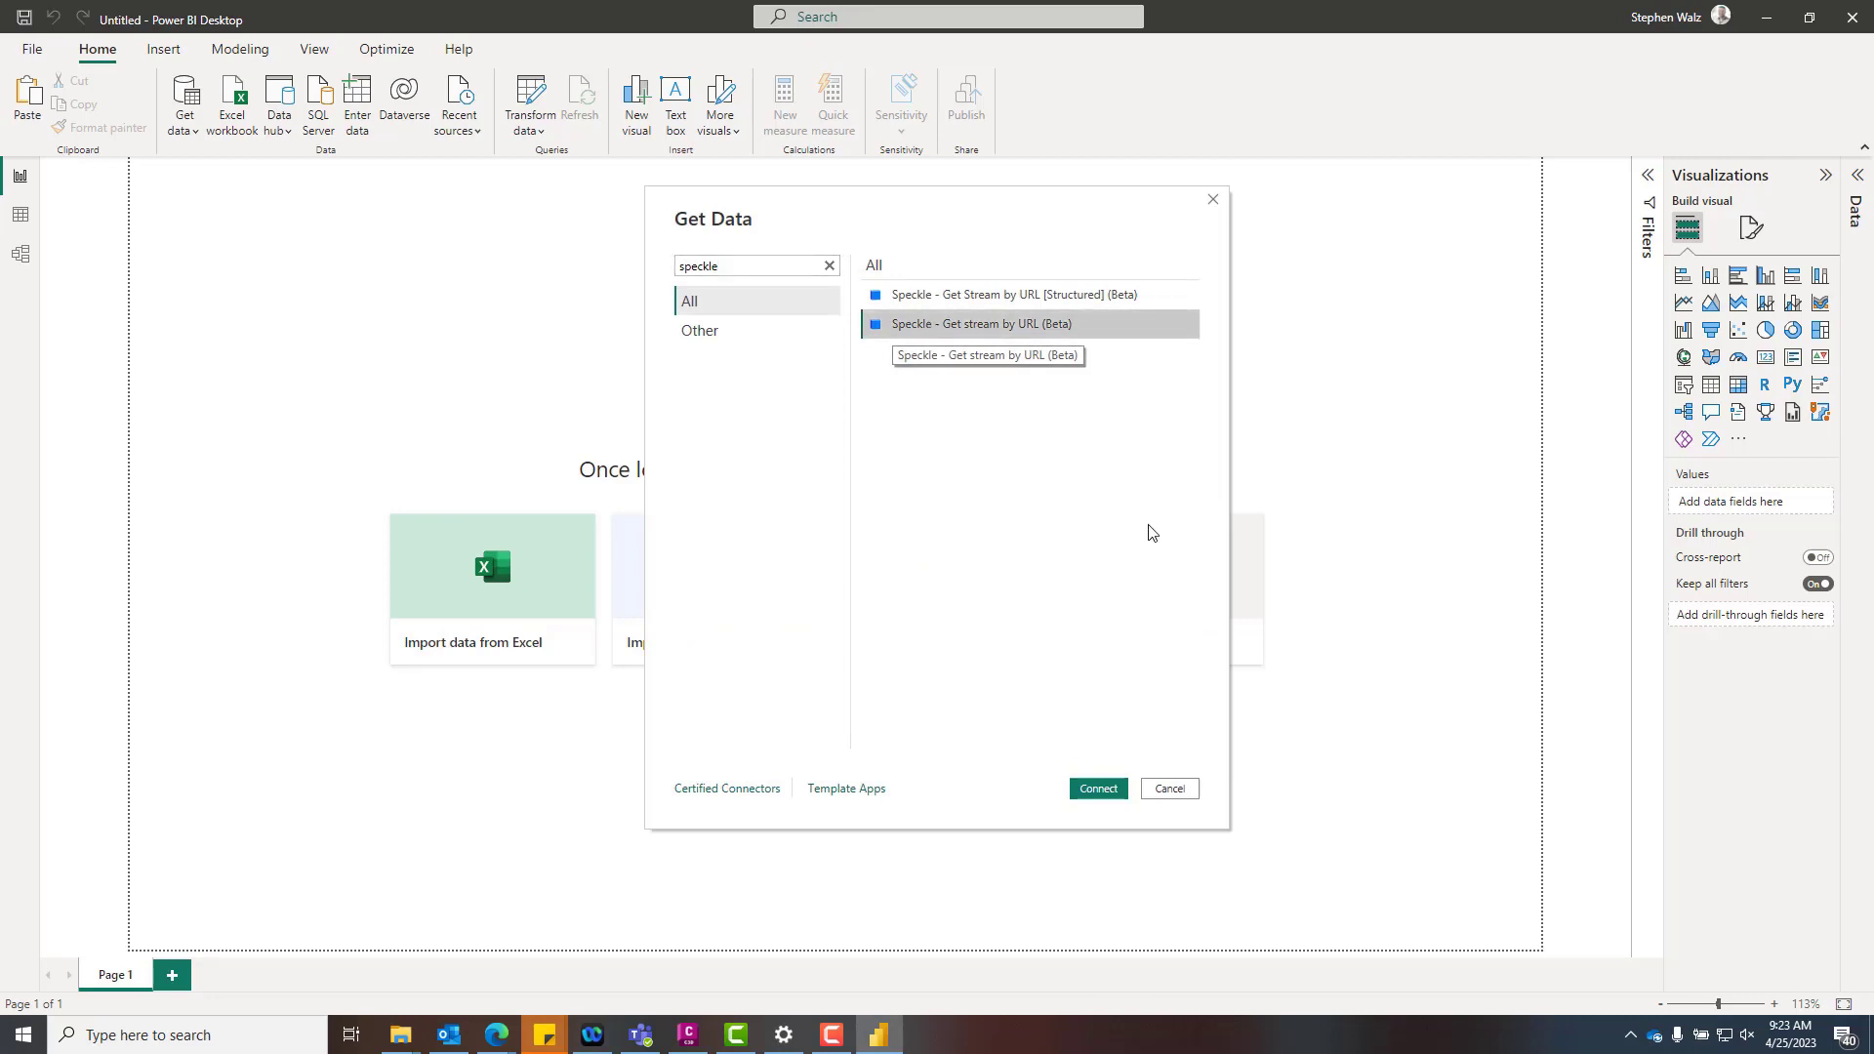
click(1095, 787)
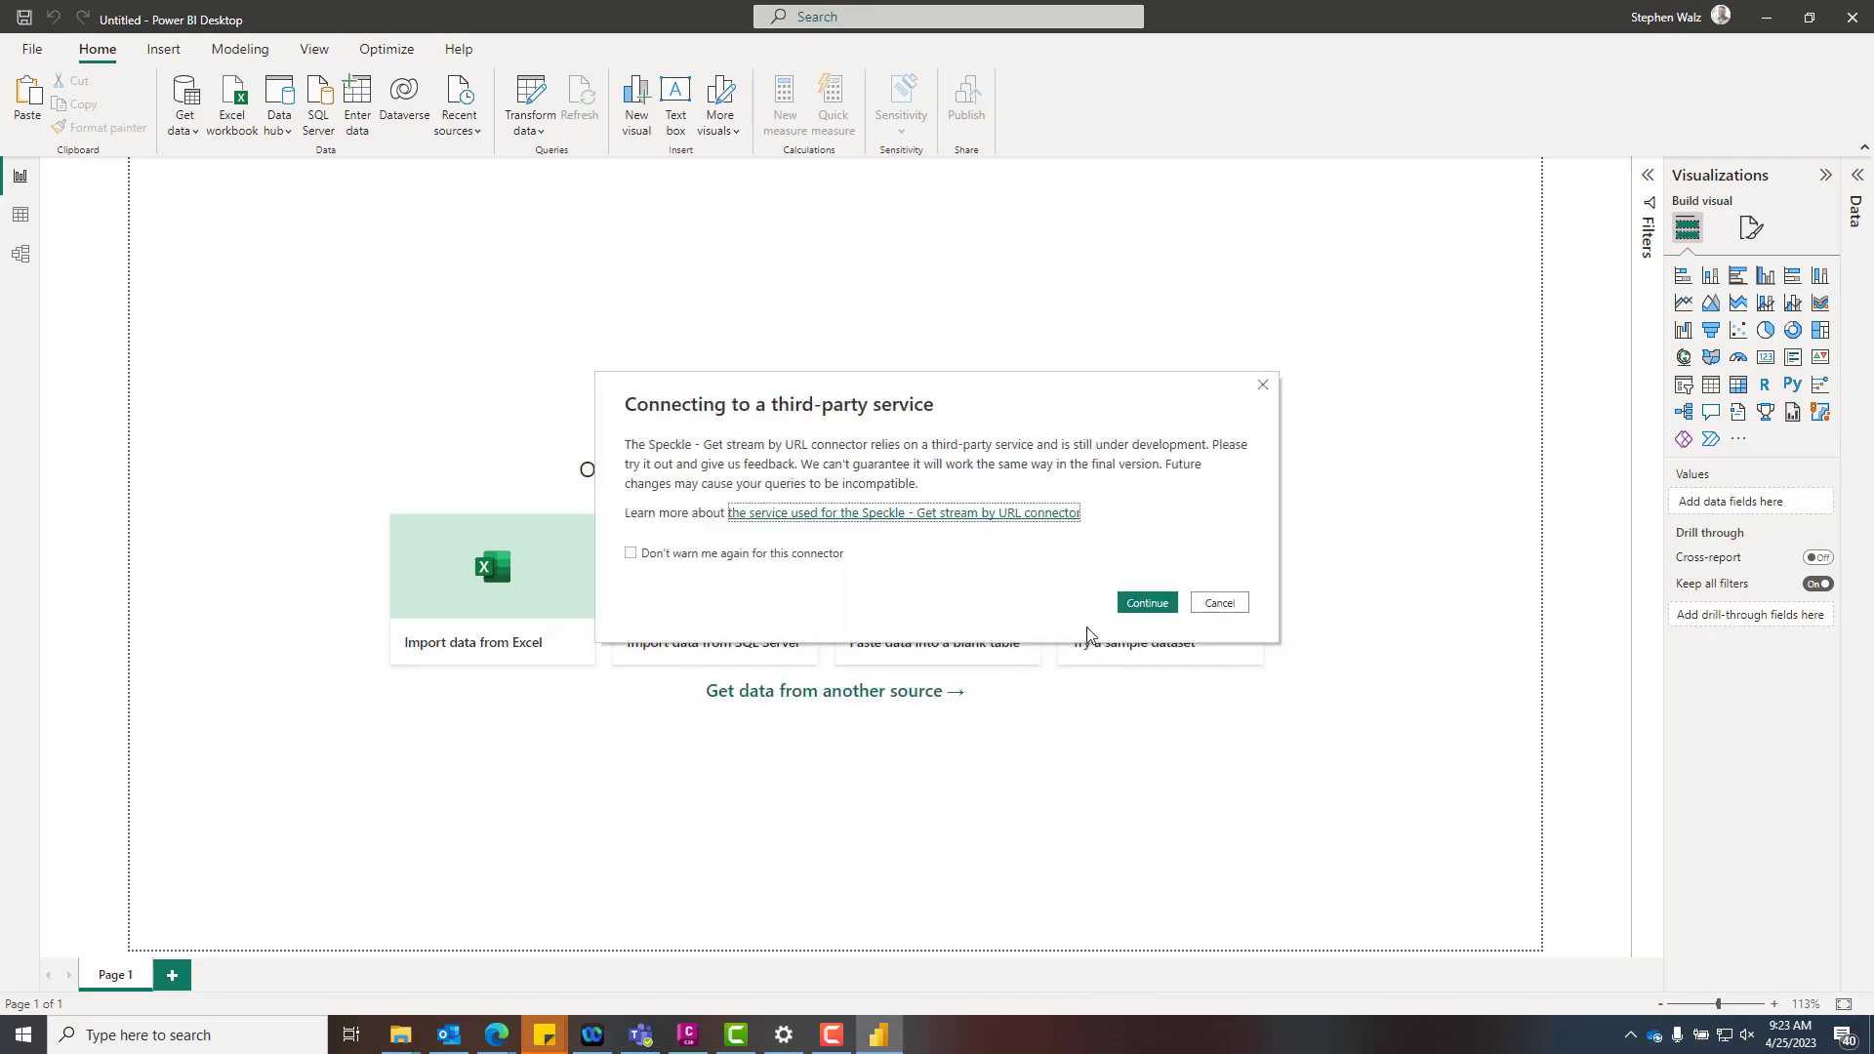
click(1218, 602)
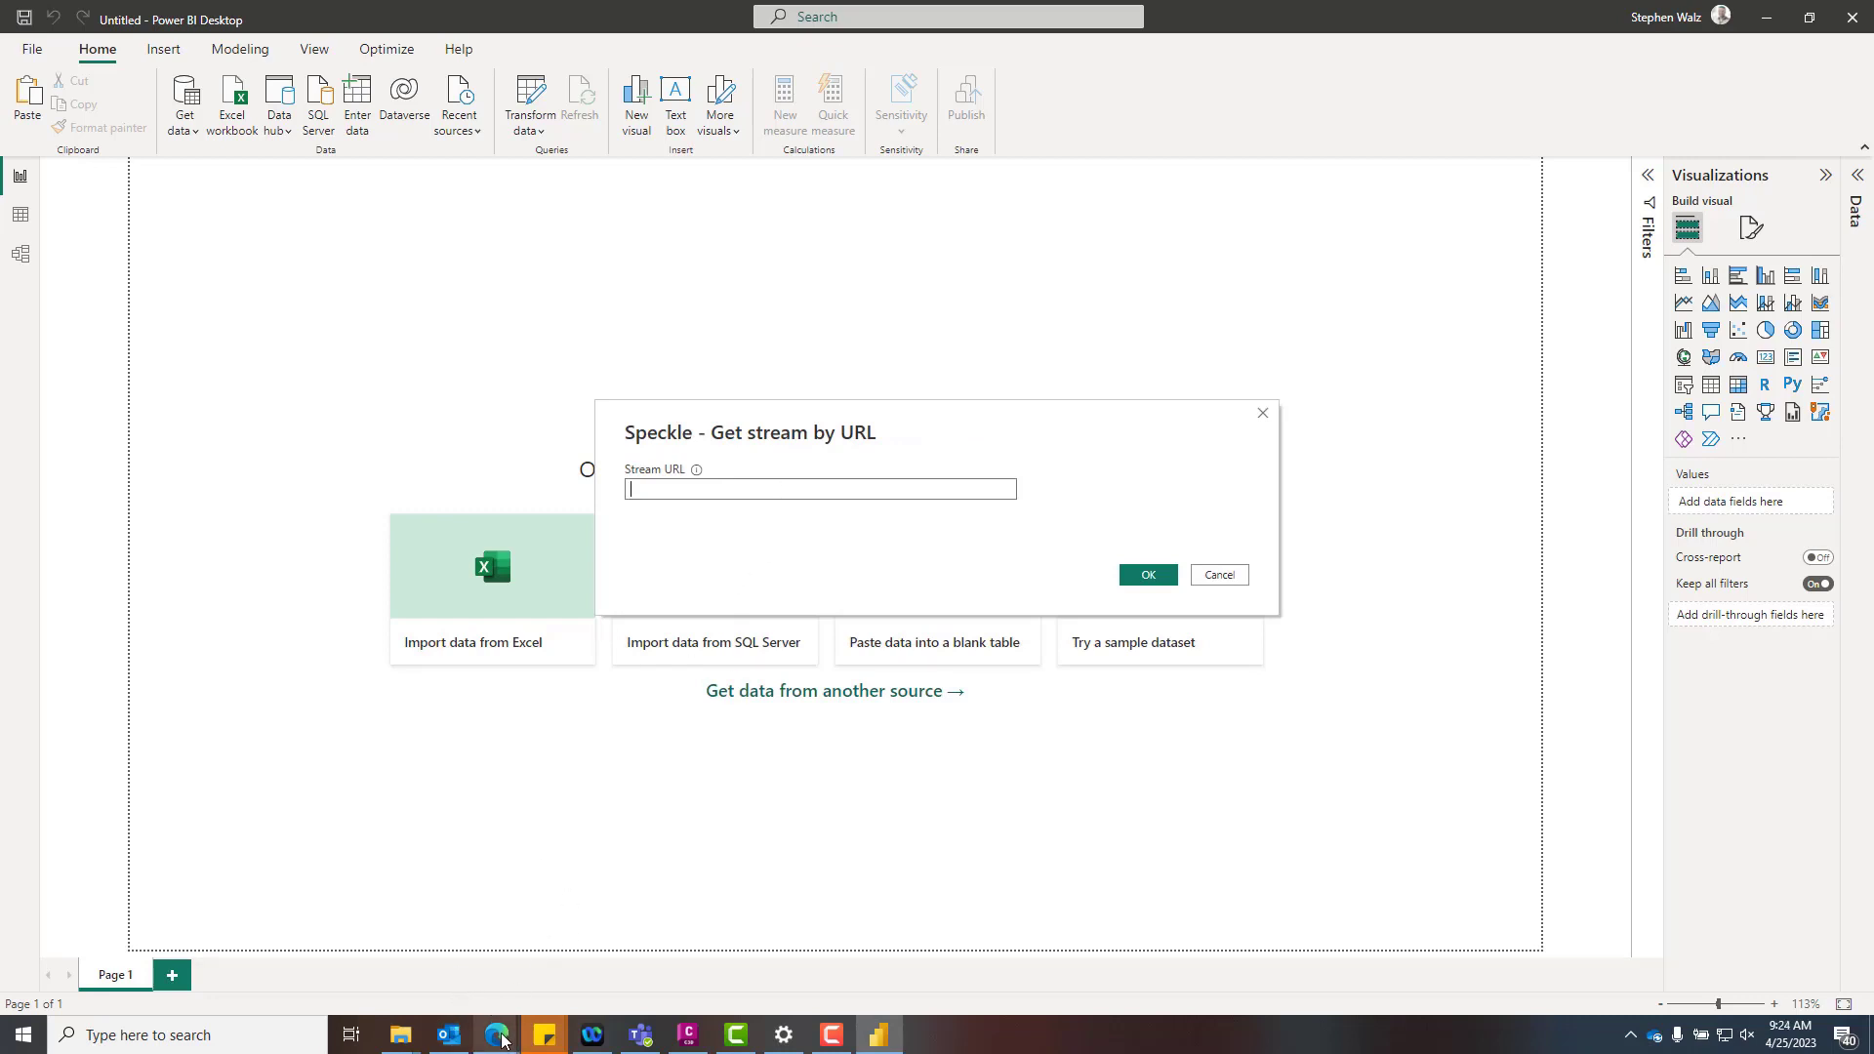
Connect Power BI to the Speckle stream link with commit ID /commits/618545e0d3.
click(494, 1034)
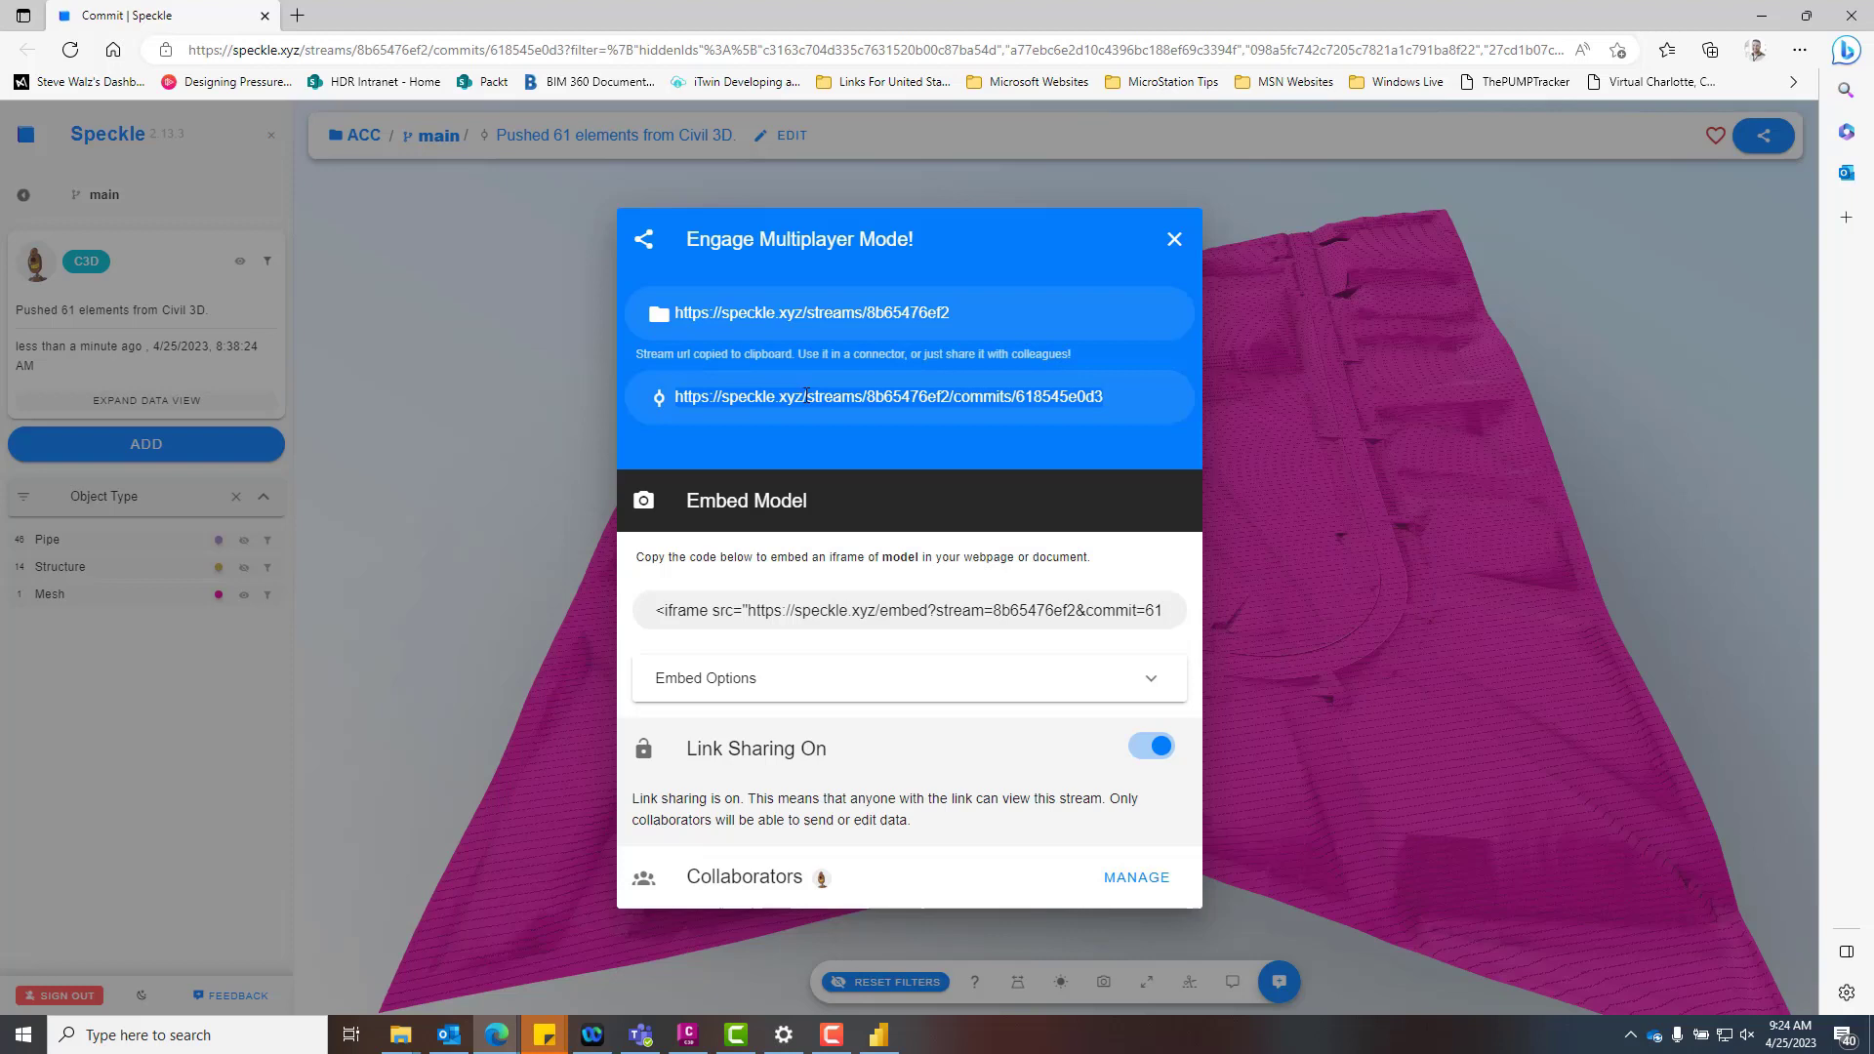
right_click(887, 395)
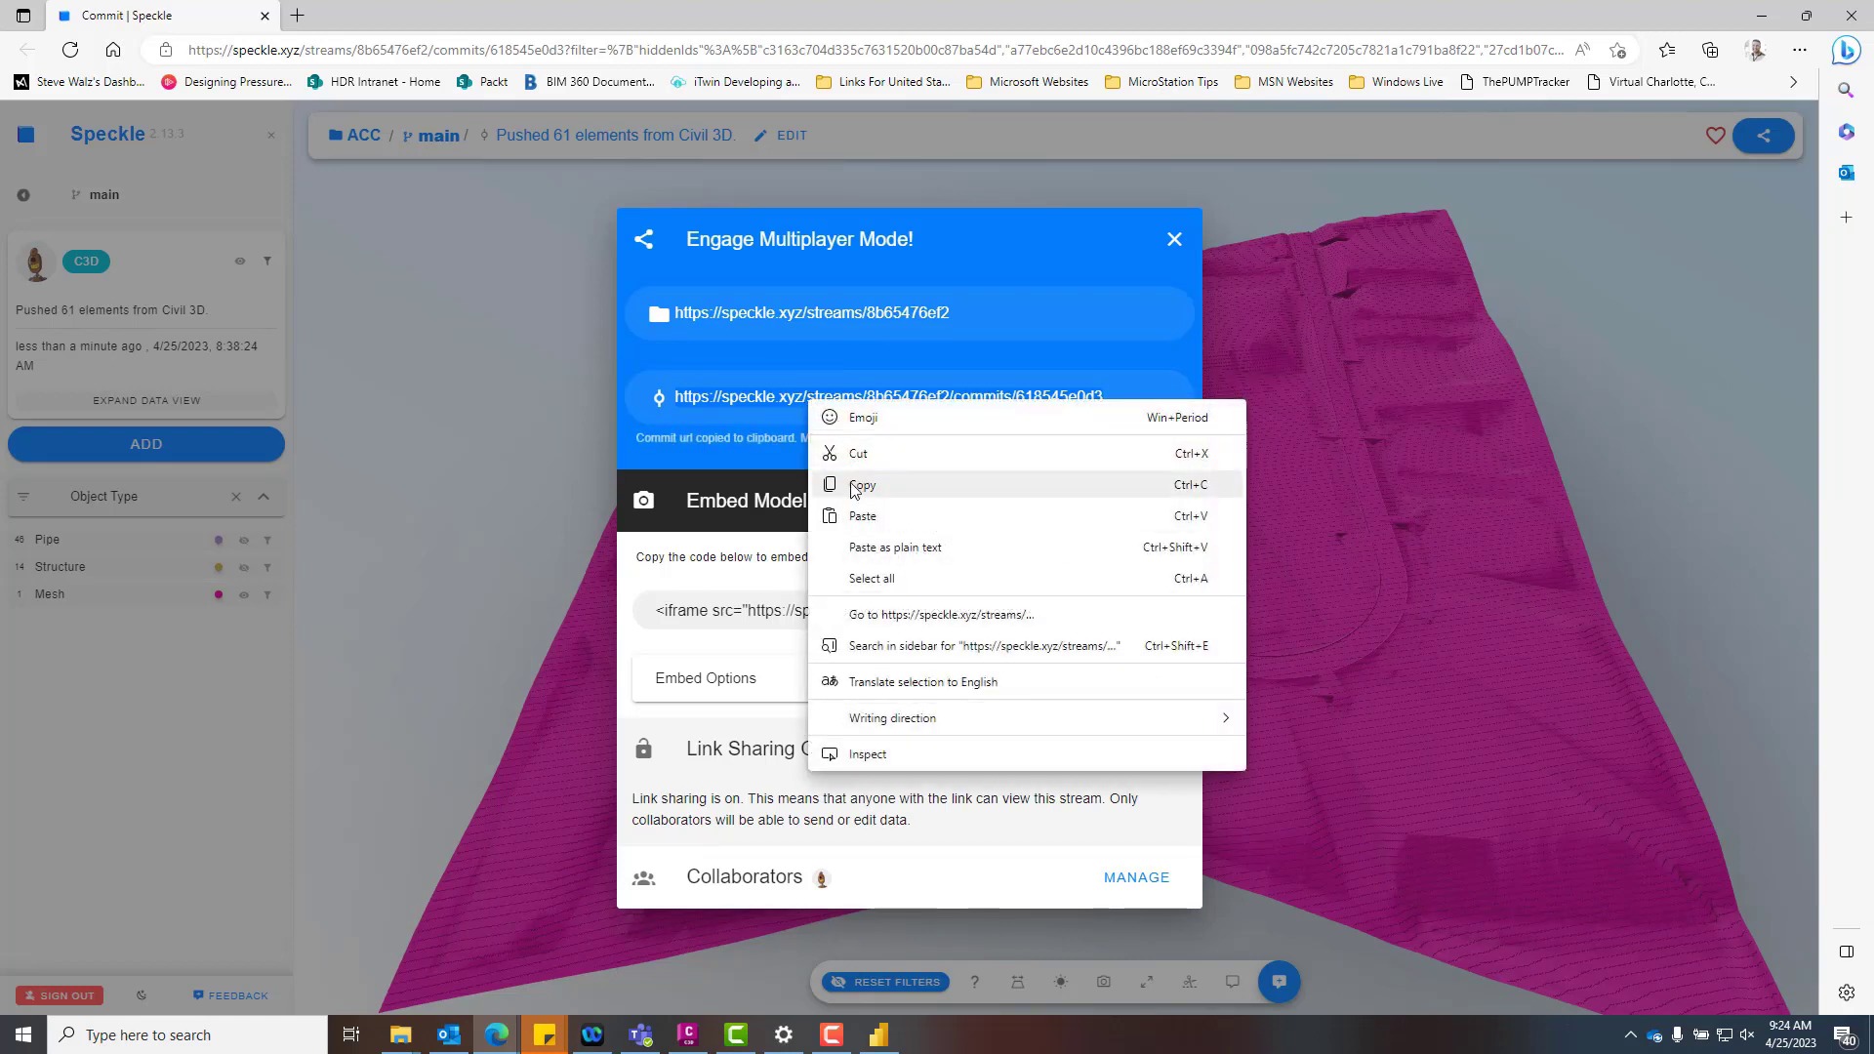
click(877, 1043)
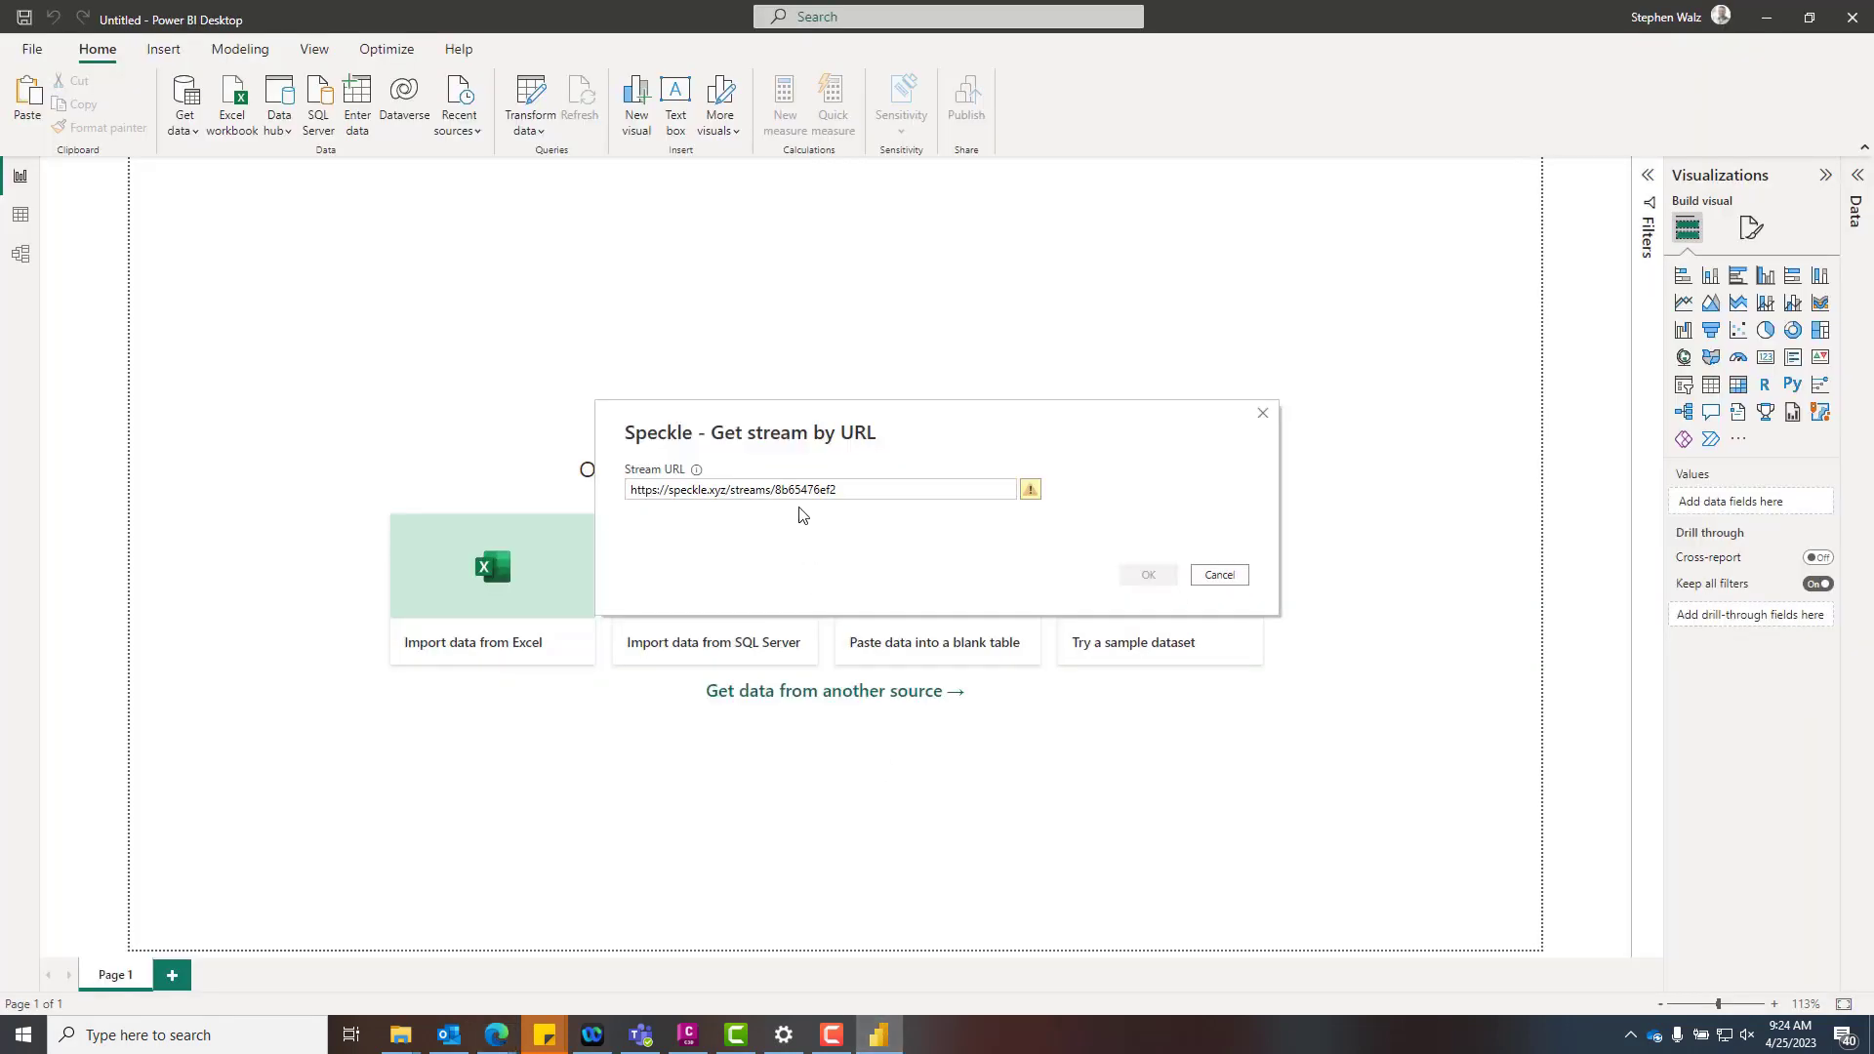
text(/commits/618545e0d3)
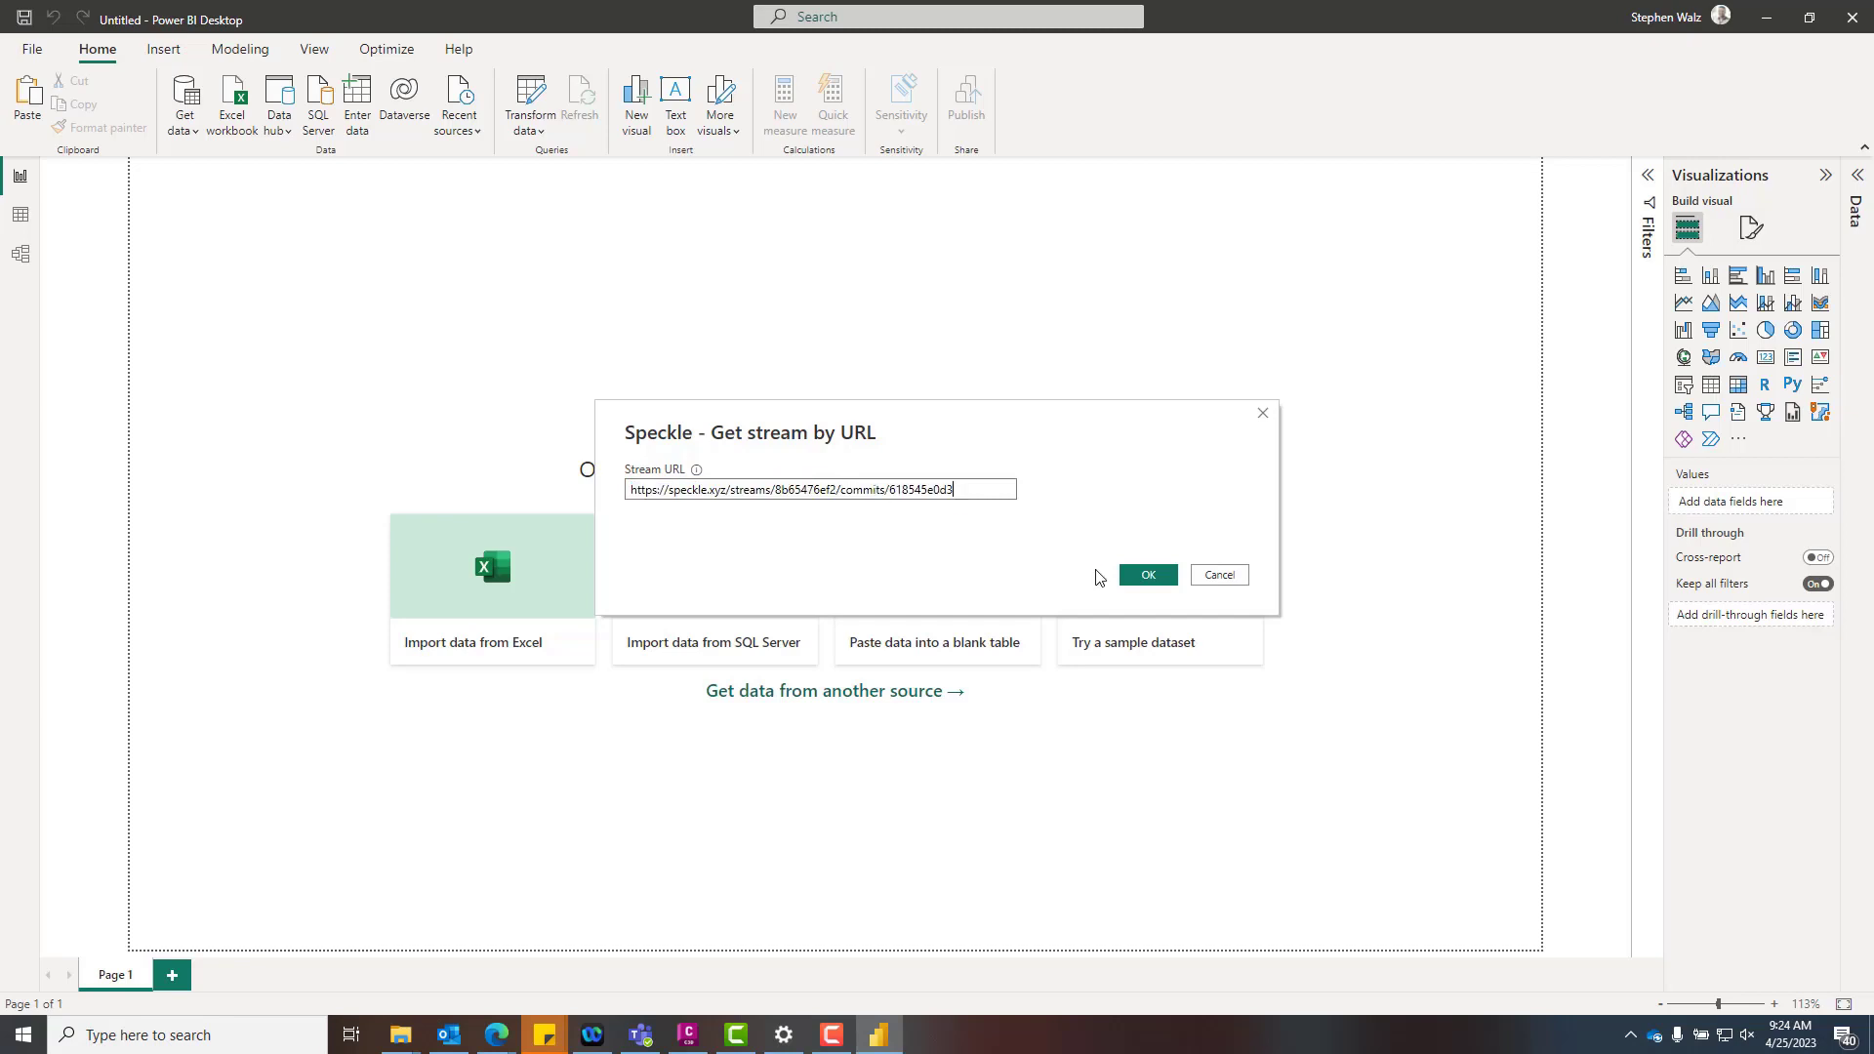
click(1144, 574)
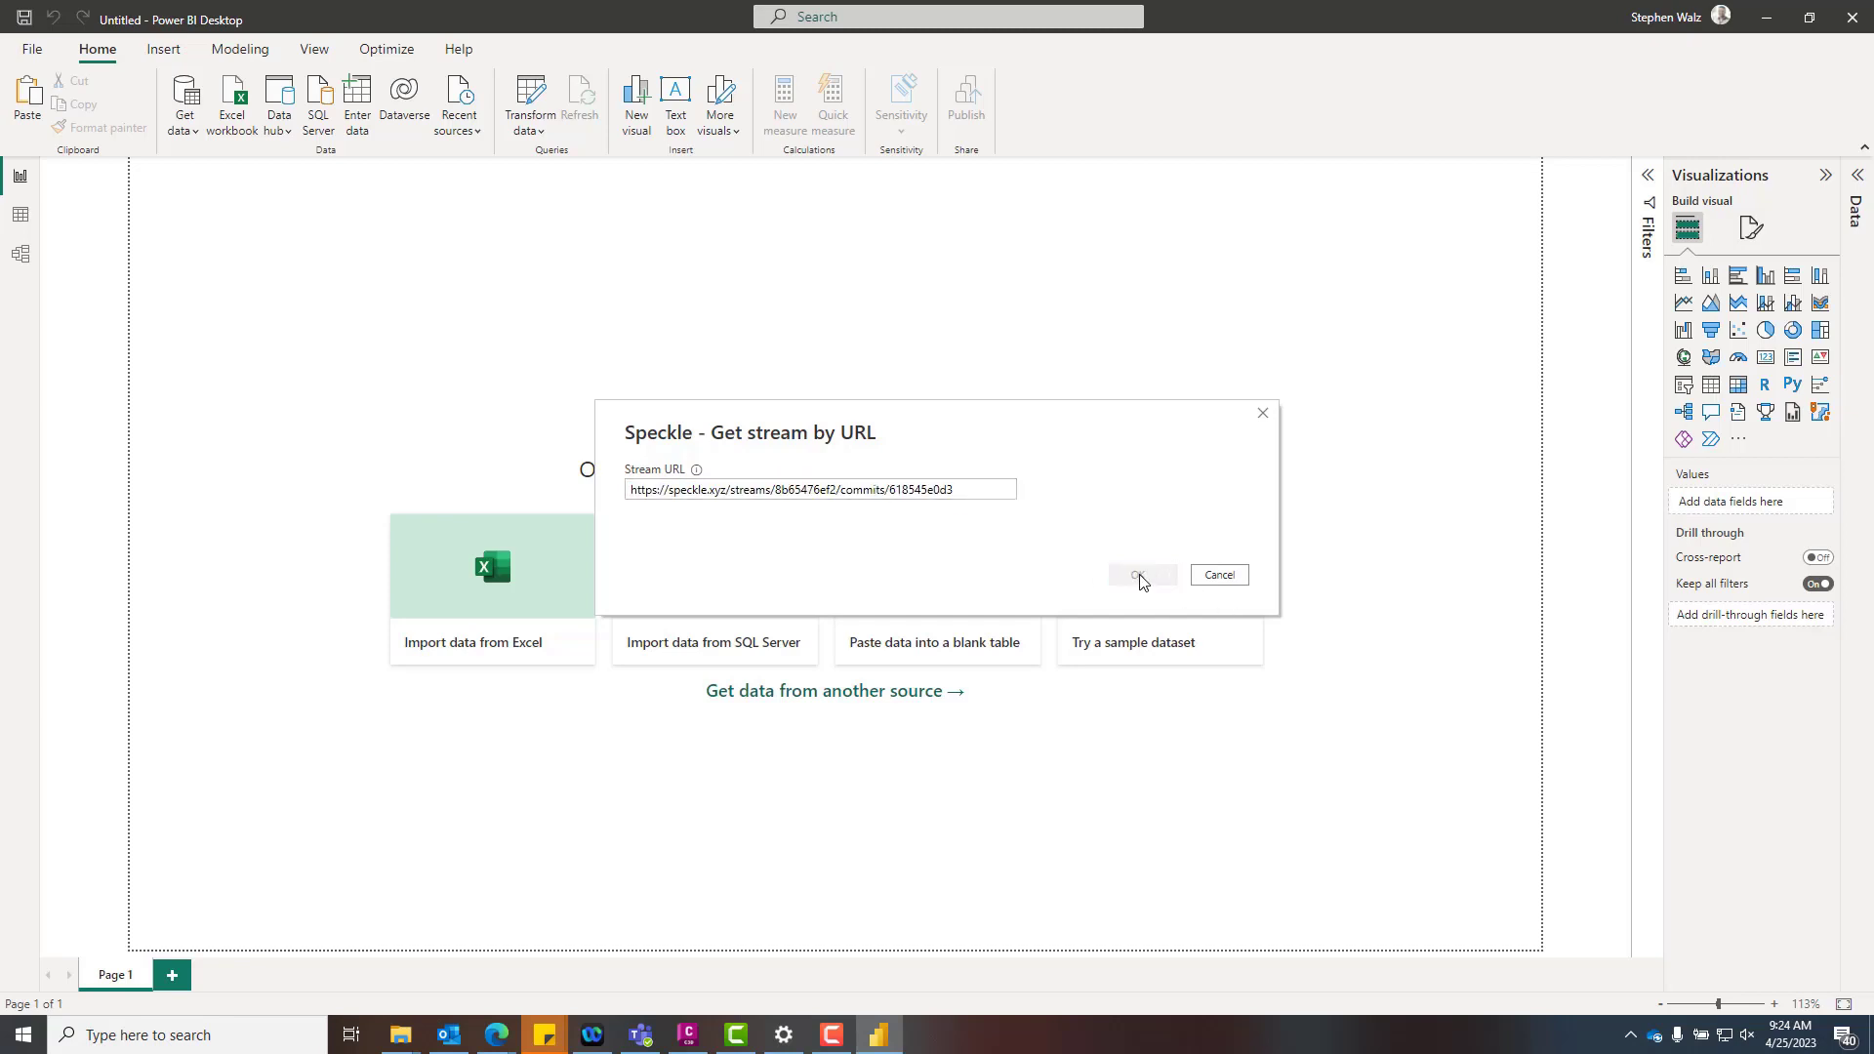
click(1135, 575)
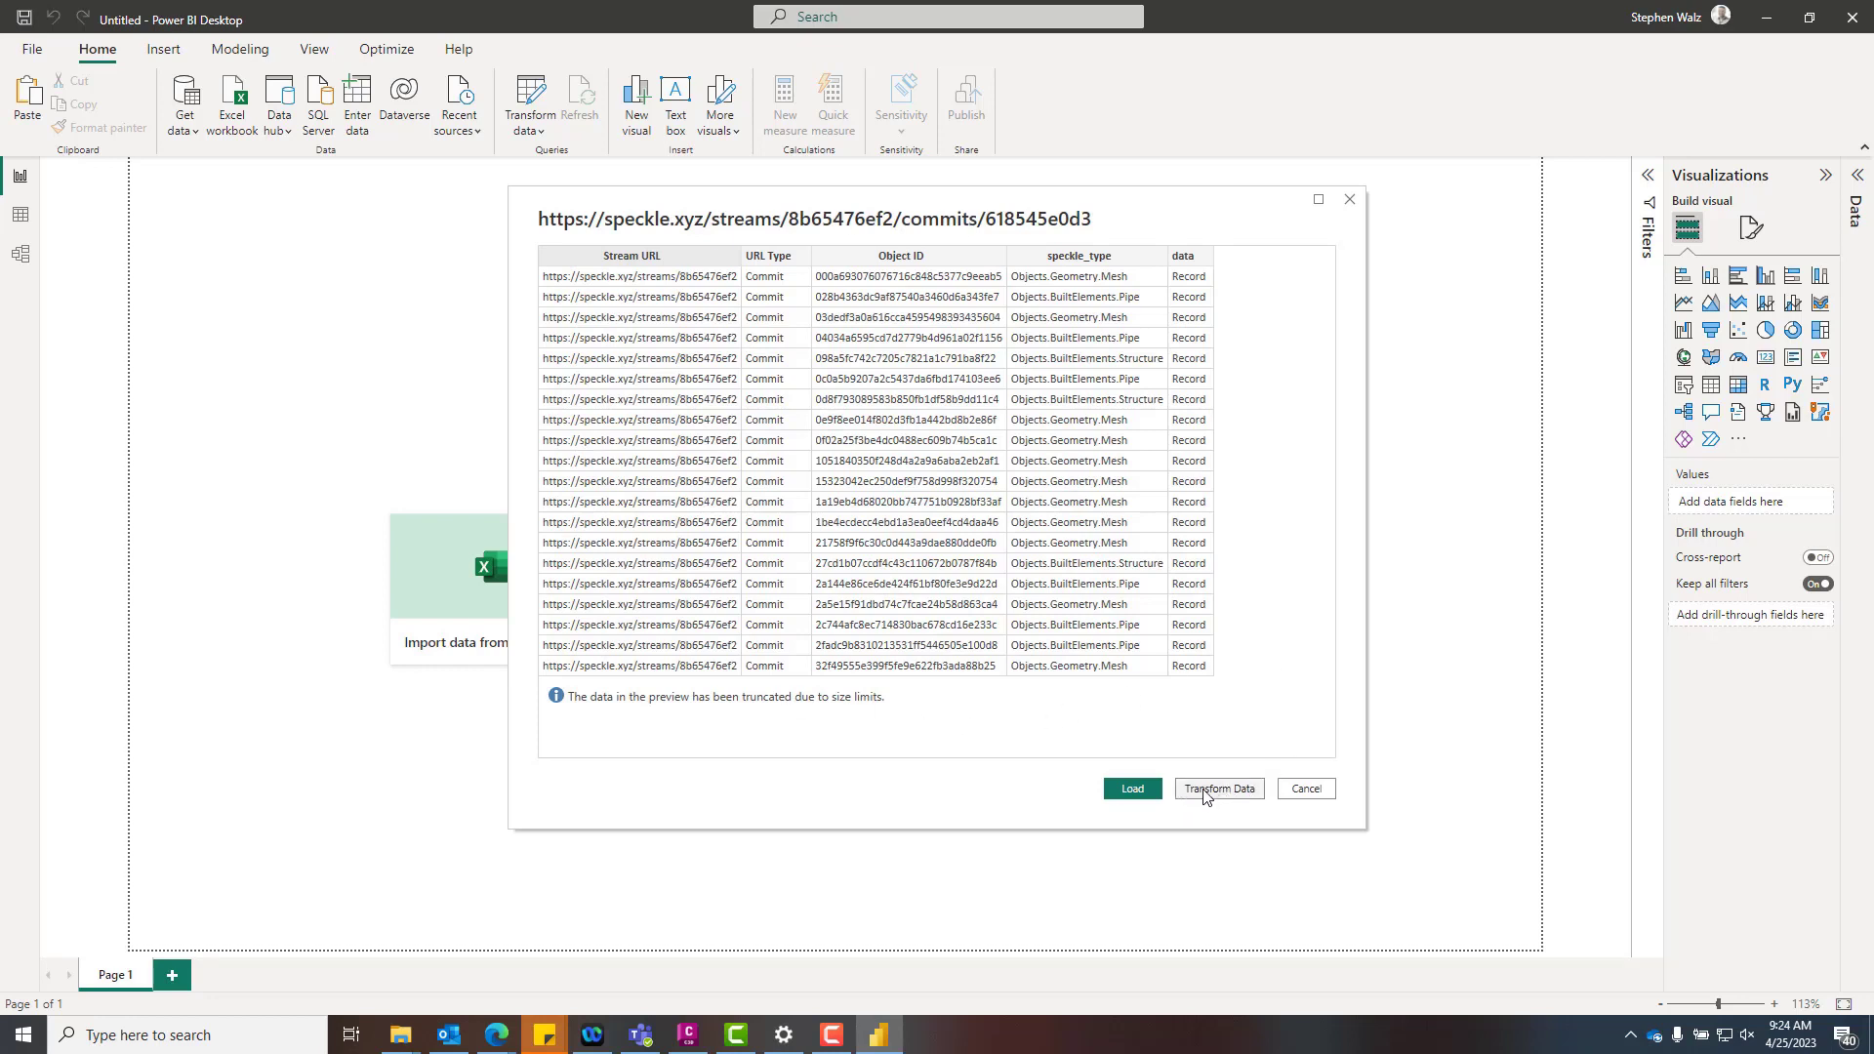
Open the Speckle data in Power Query and rename the query to Speckle.
click(1218, 788)
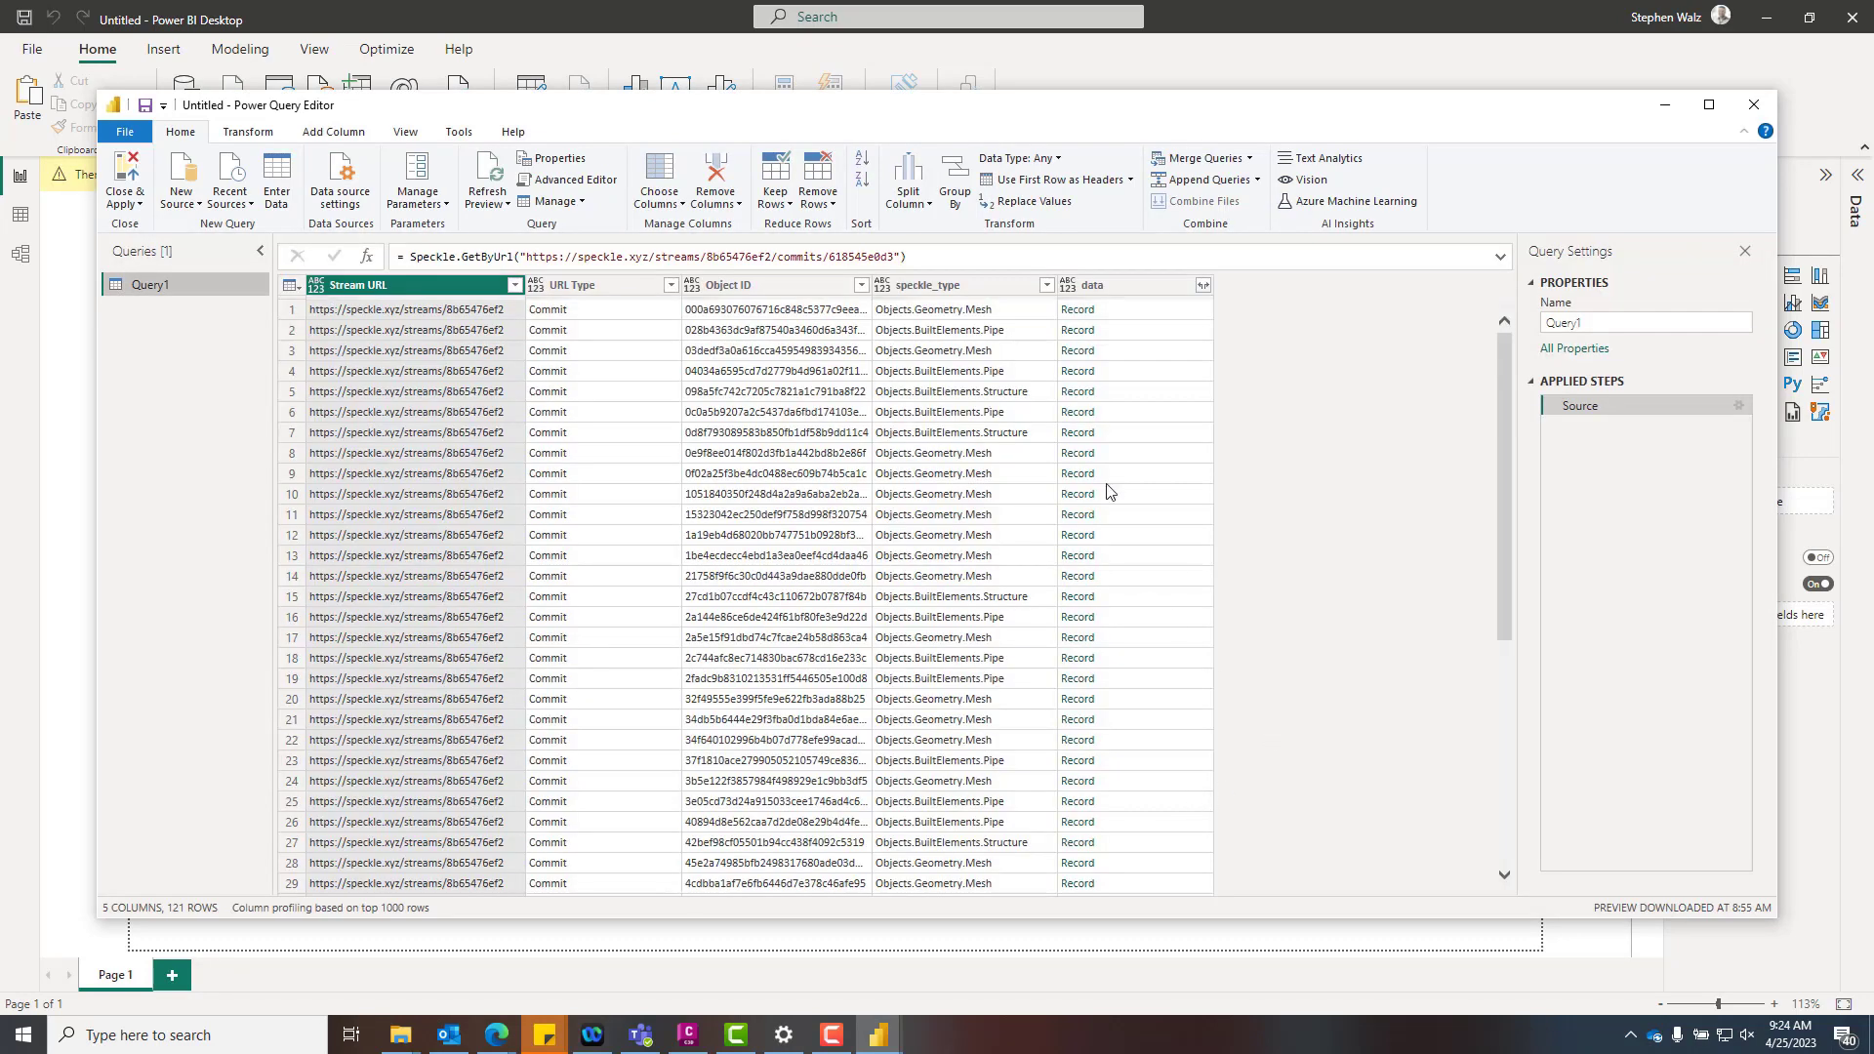
scroll(down, 3)
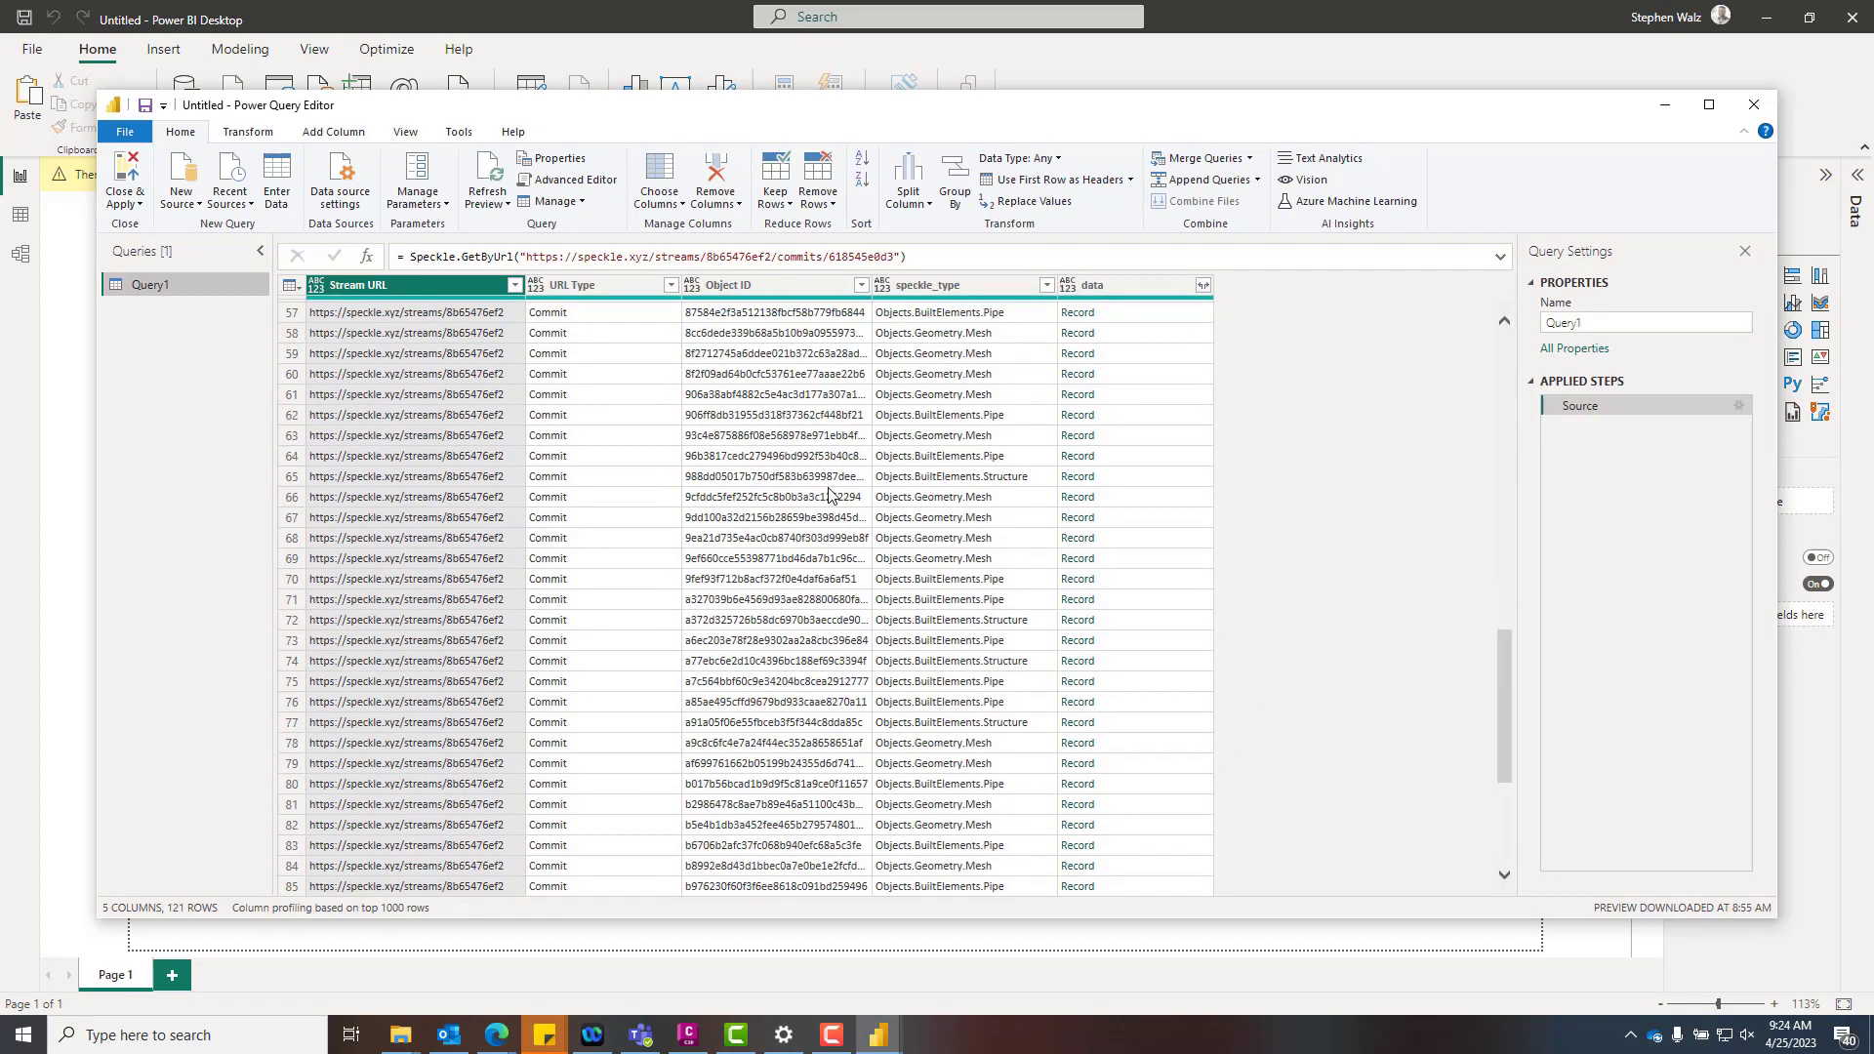
scroll(up, 3)
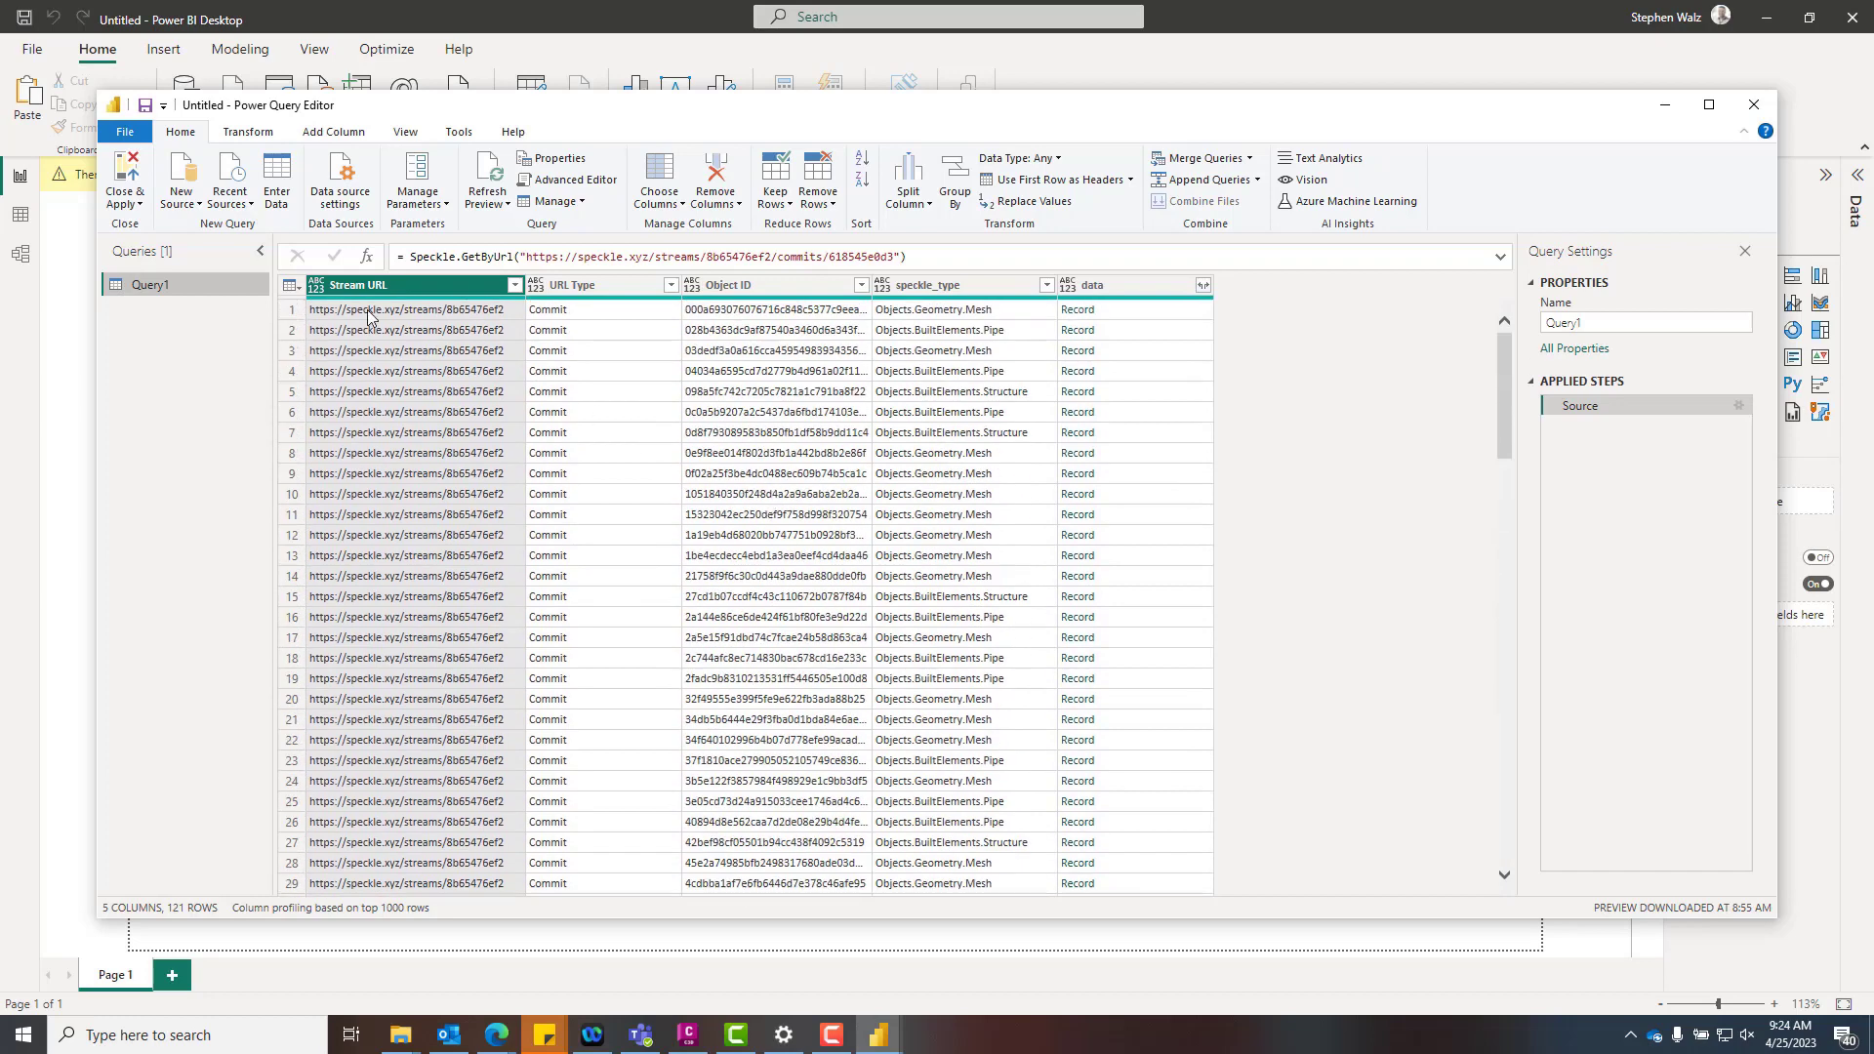
double_click(150, 284)
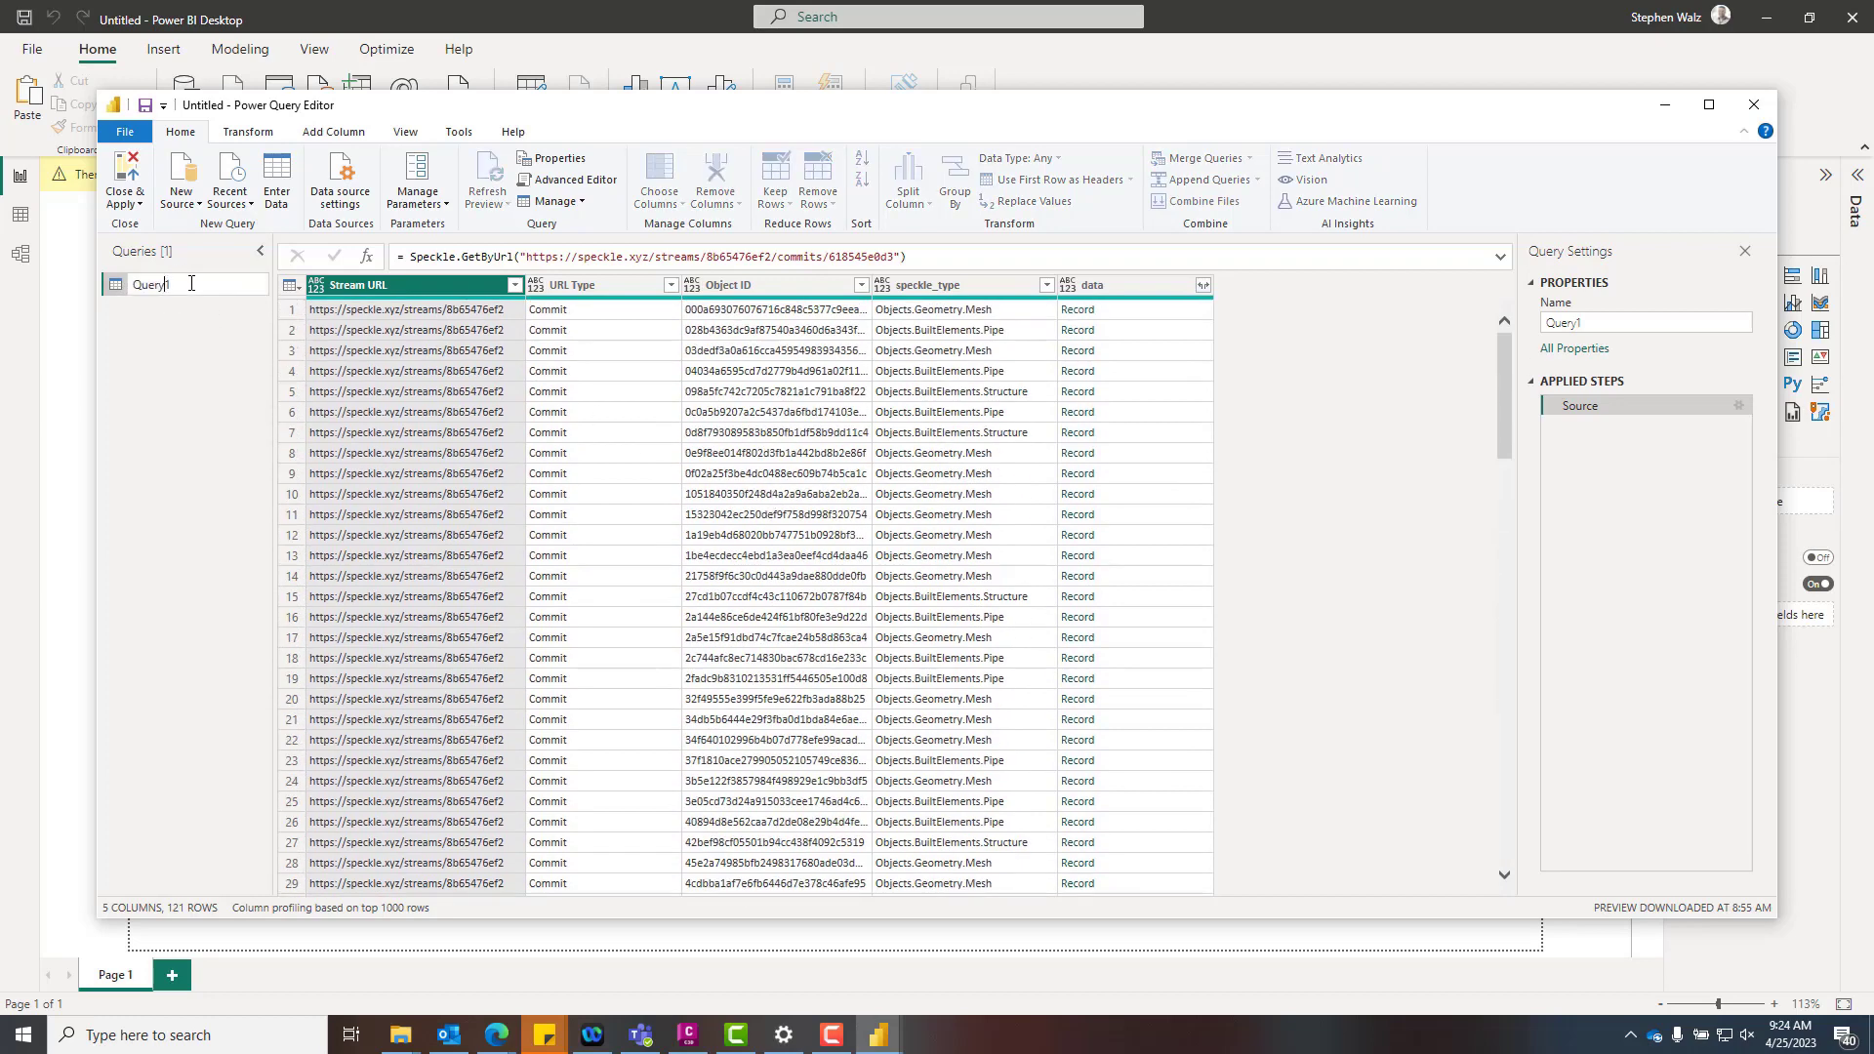
text(Speckle)
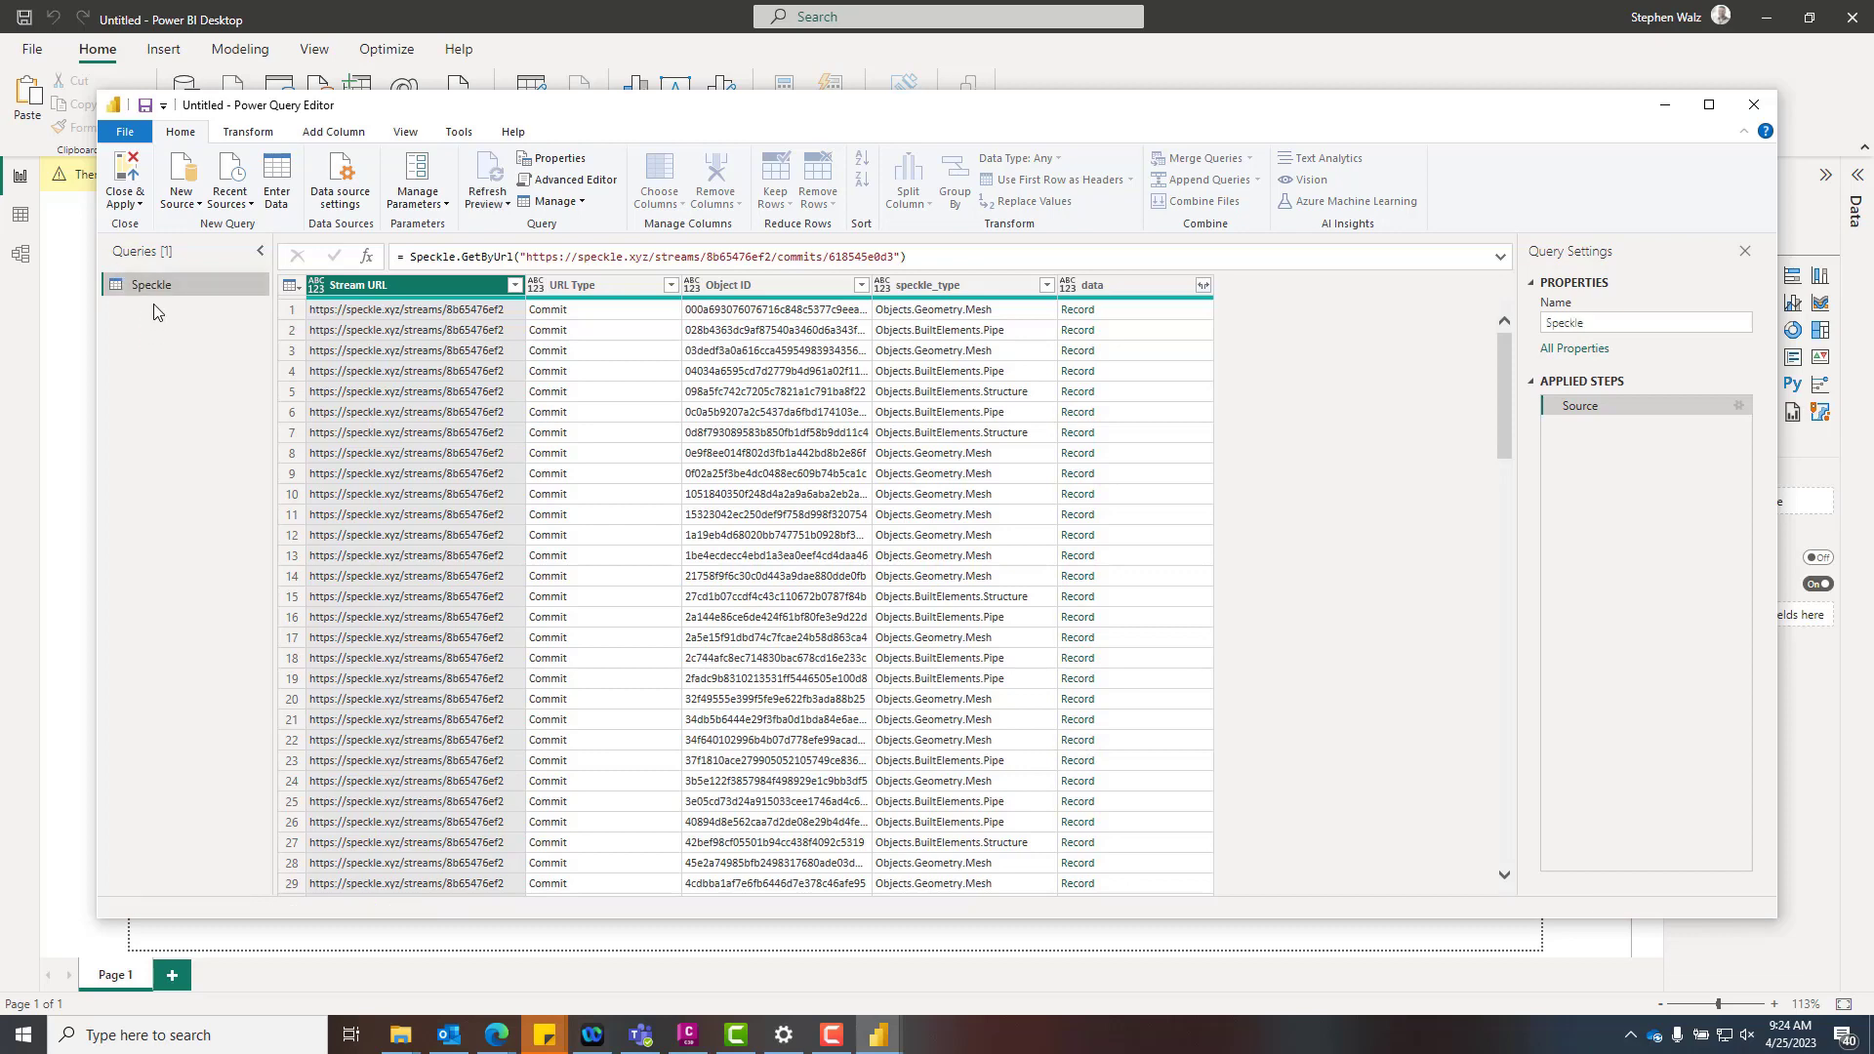
Paste a copy of the Speckle query and name it Pipe Data.
right_click(153, 310)
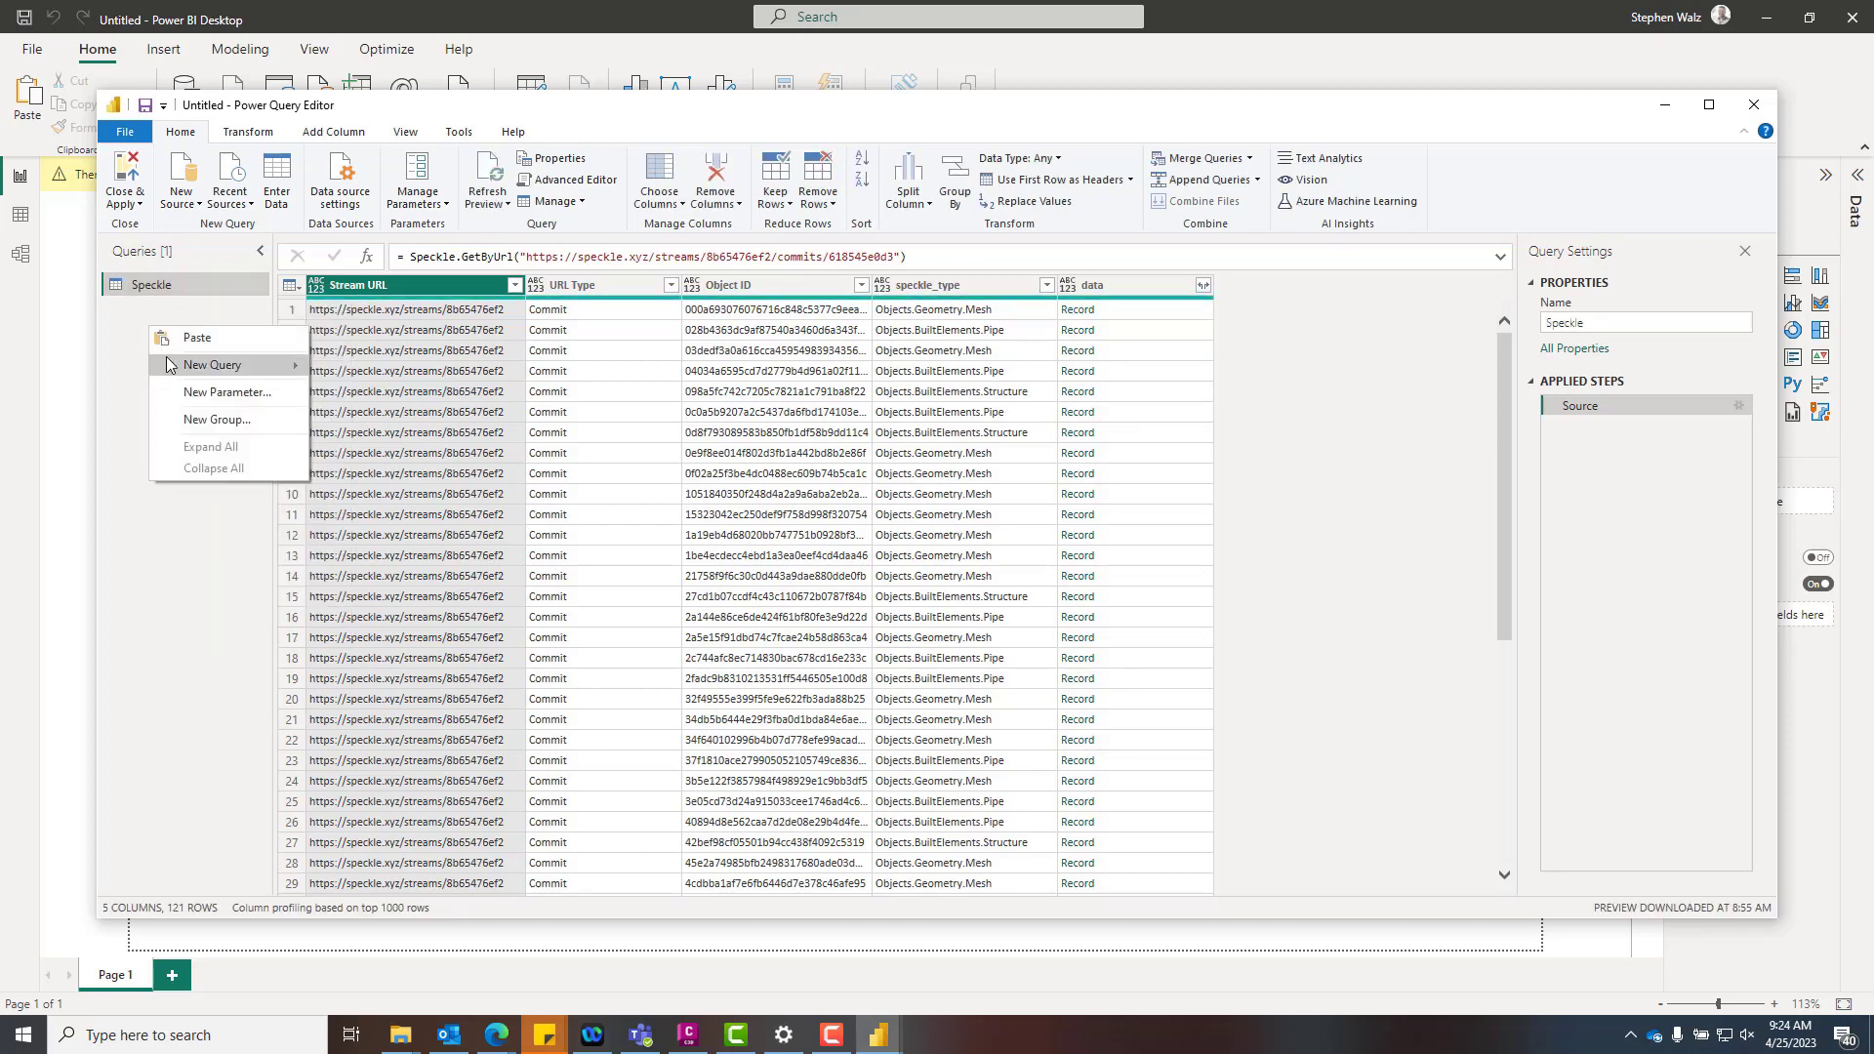
click(196, 338)
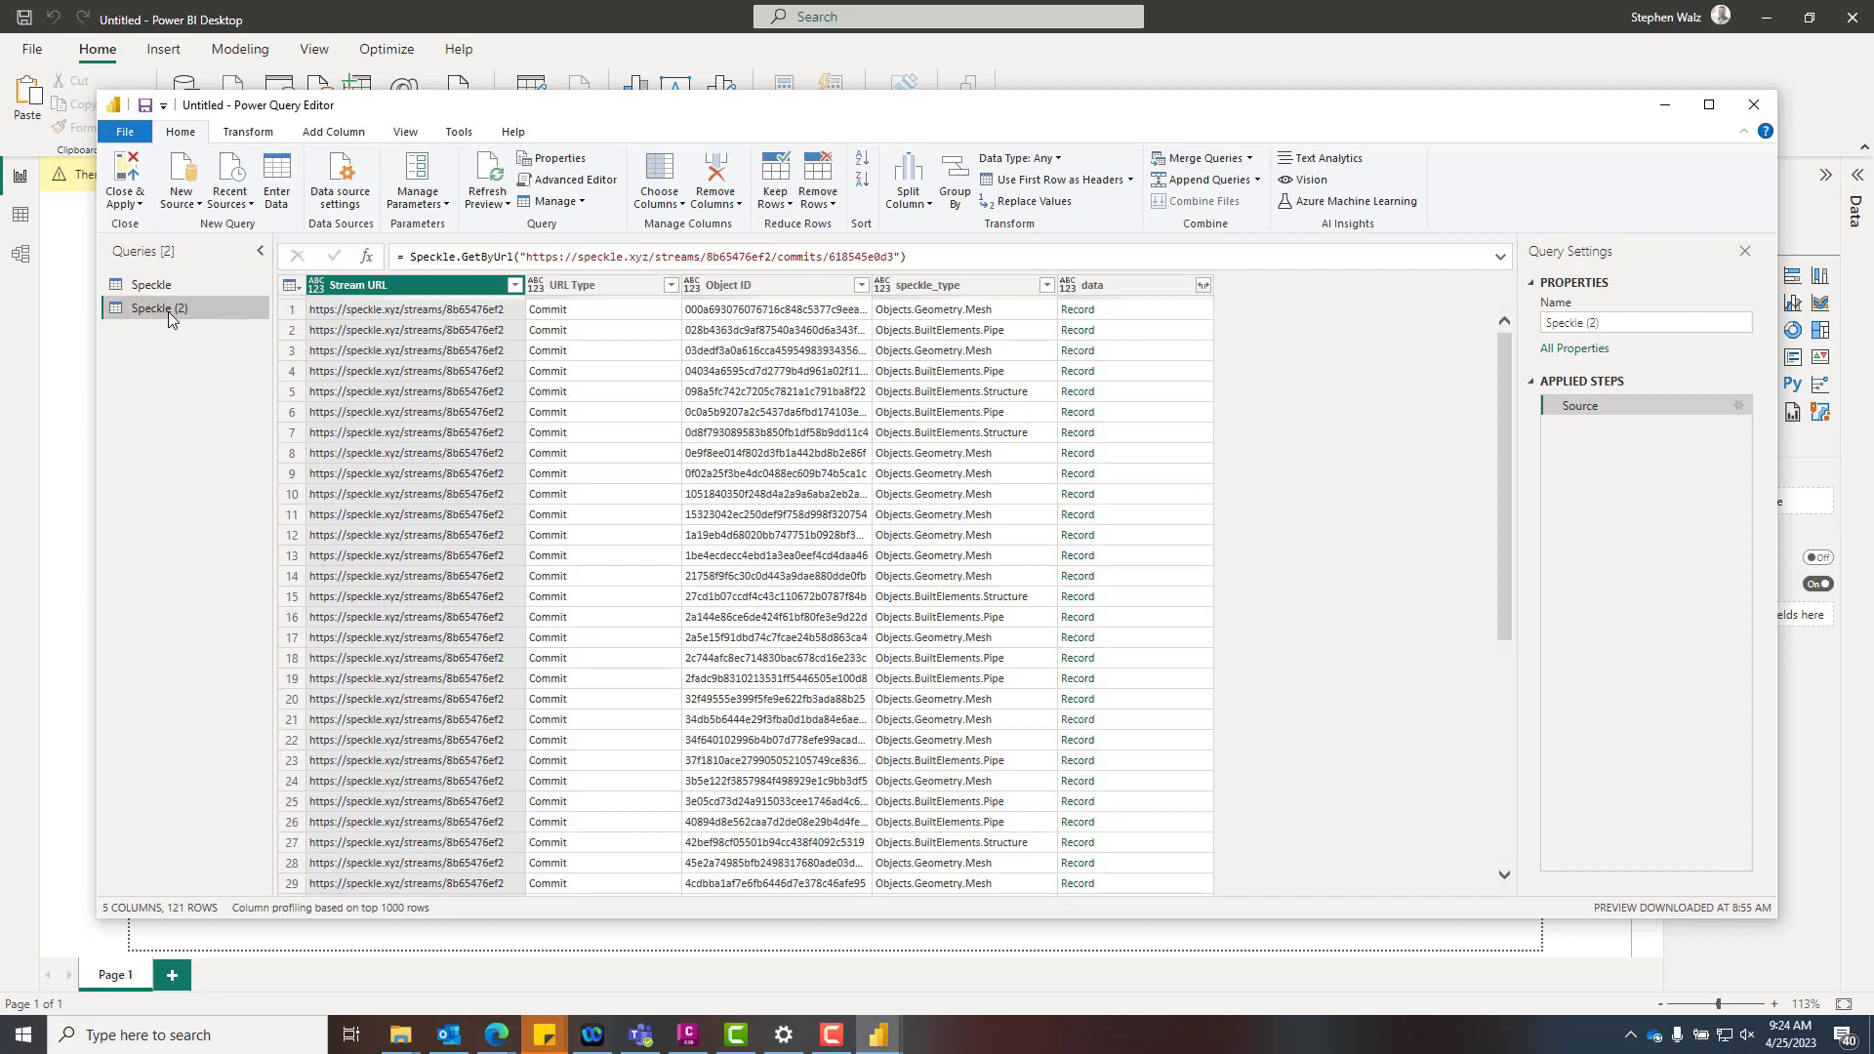
double_click(153, 309)
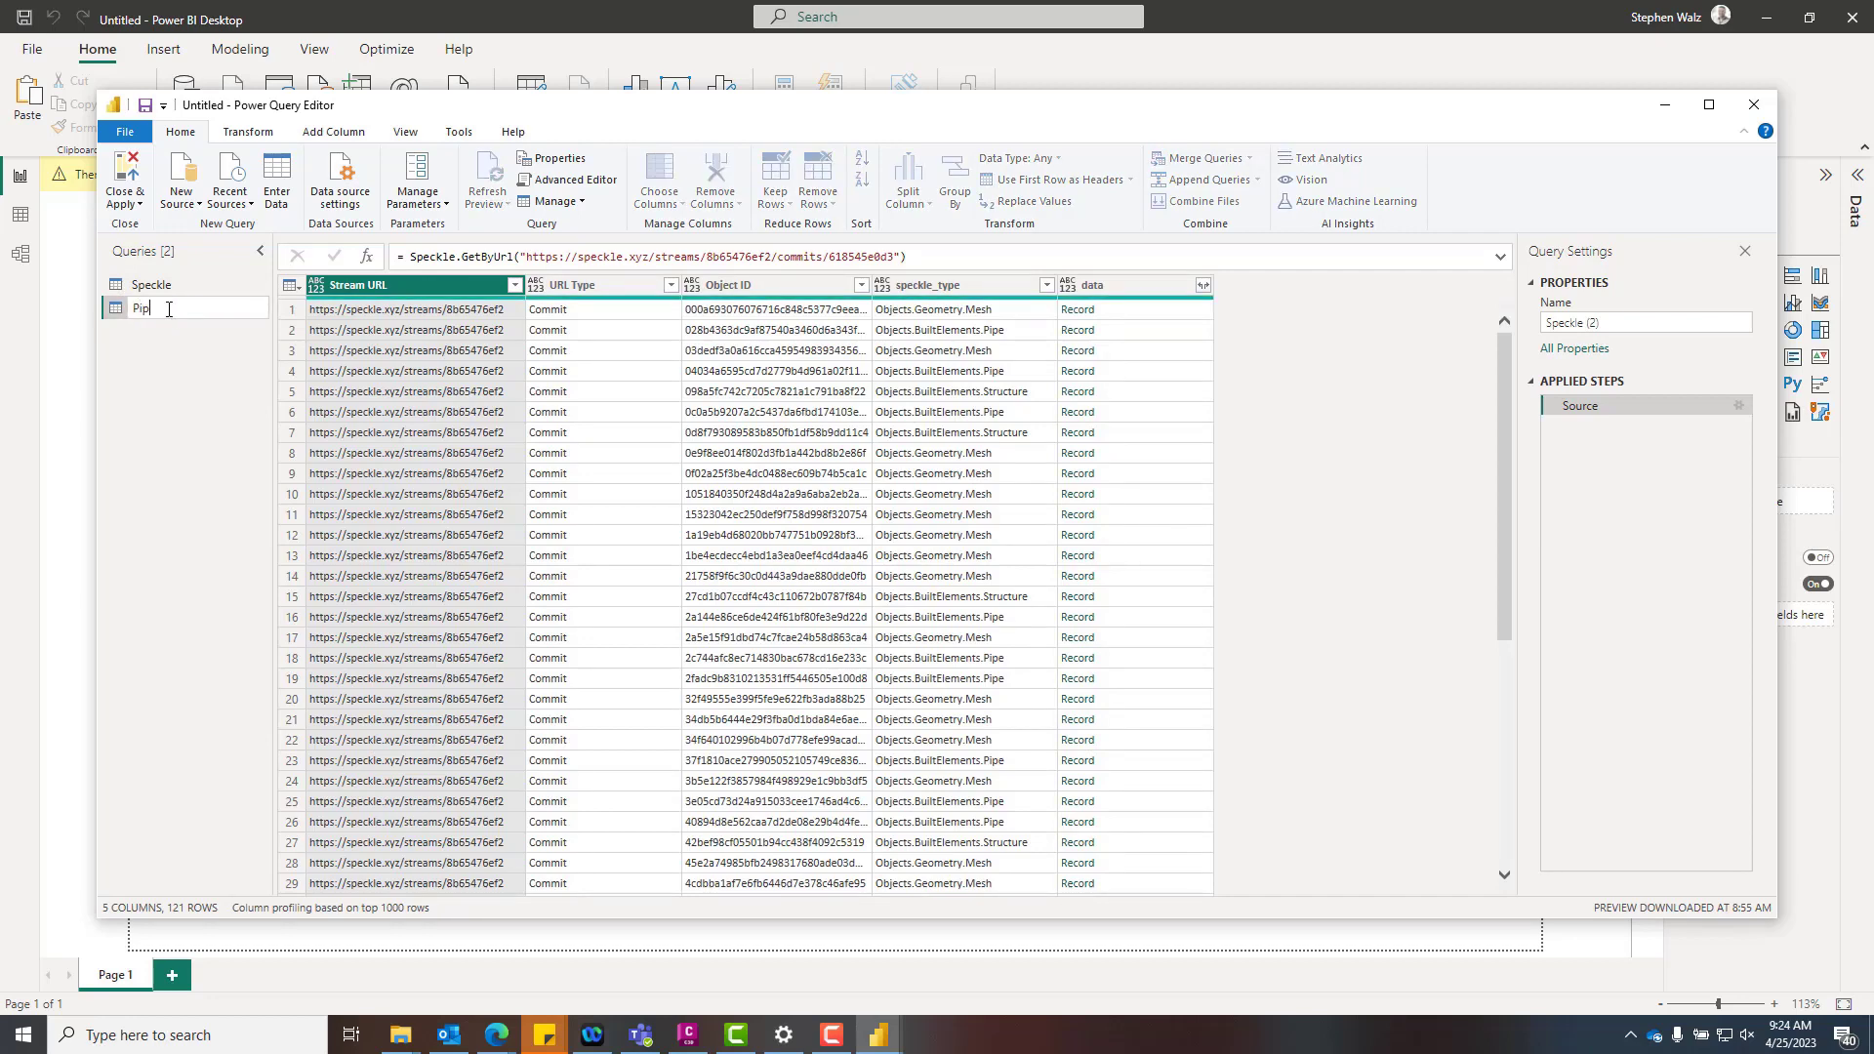
text(Pipe Data)
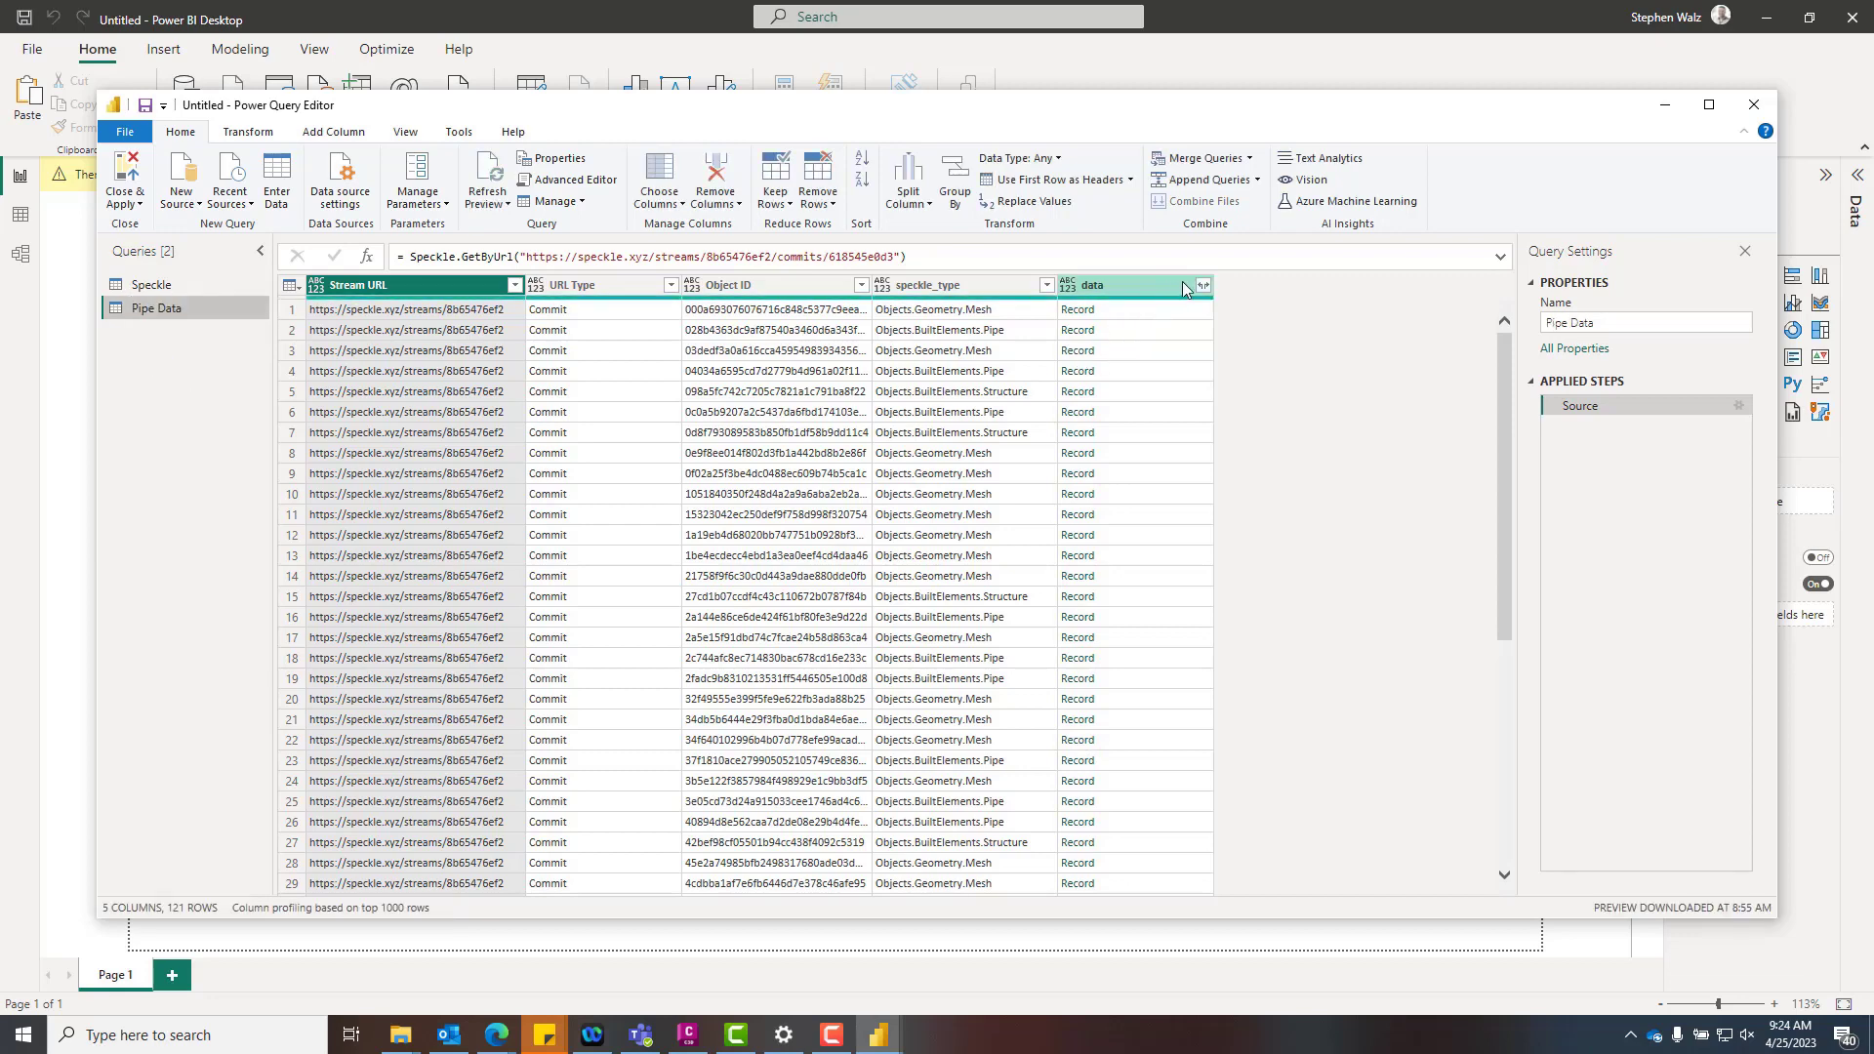
mouse_move(729, 287)
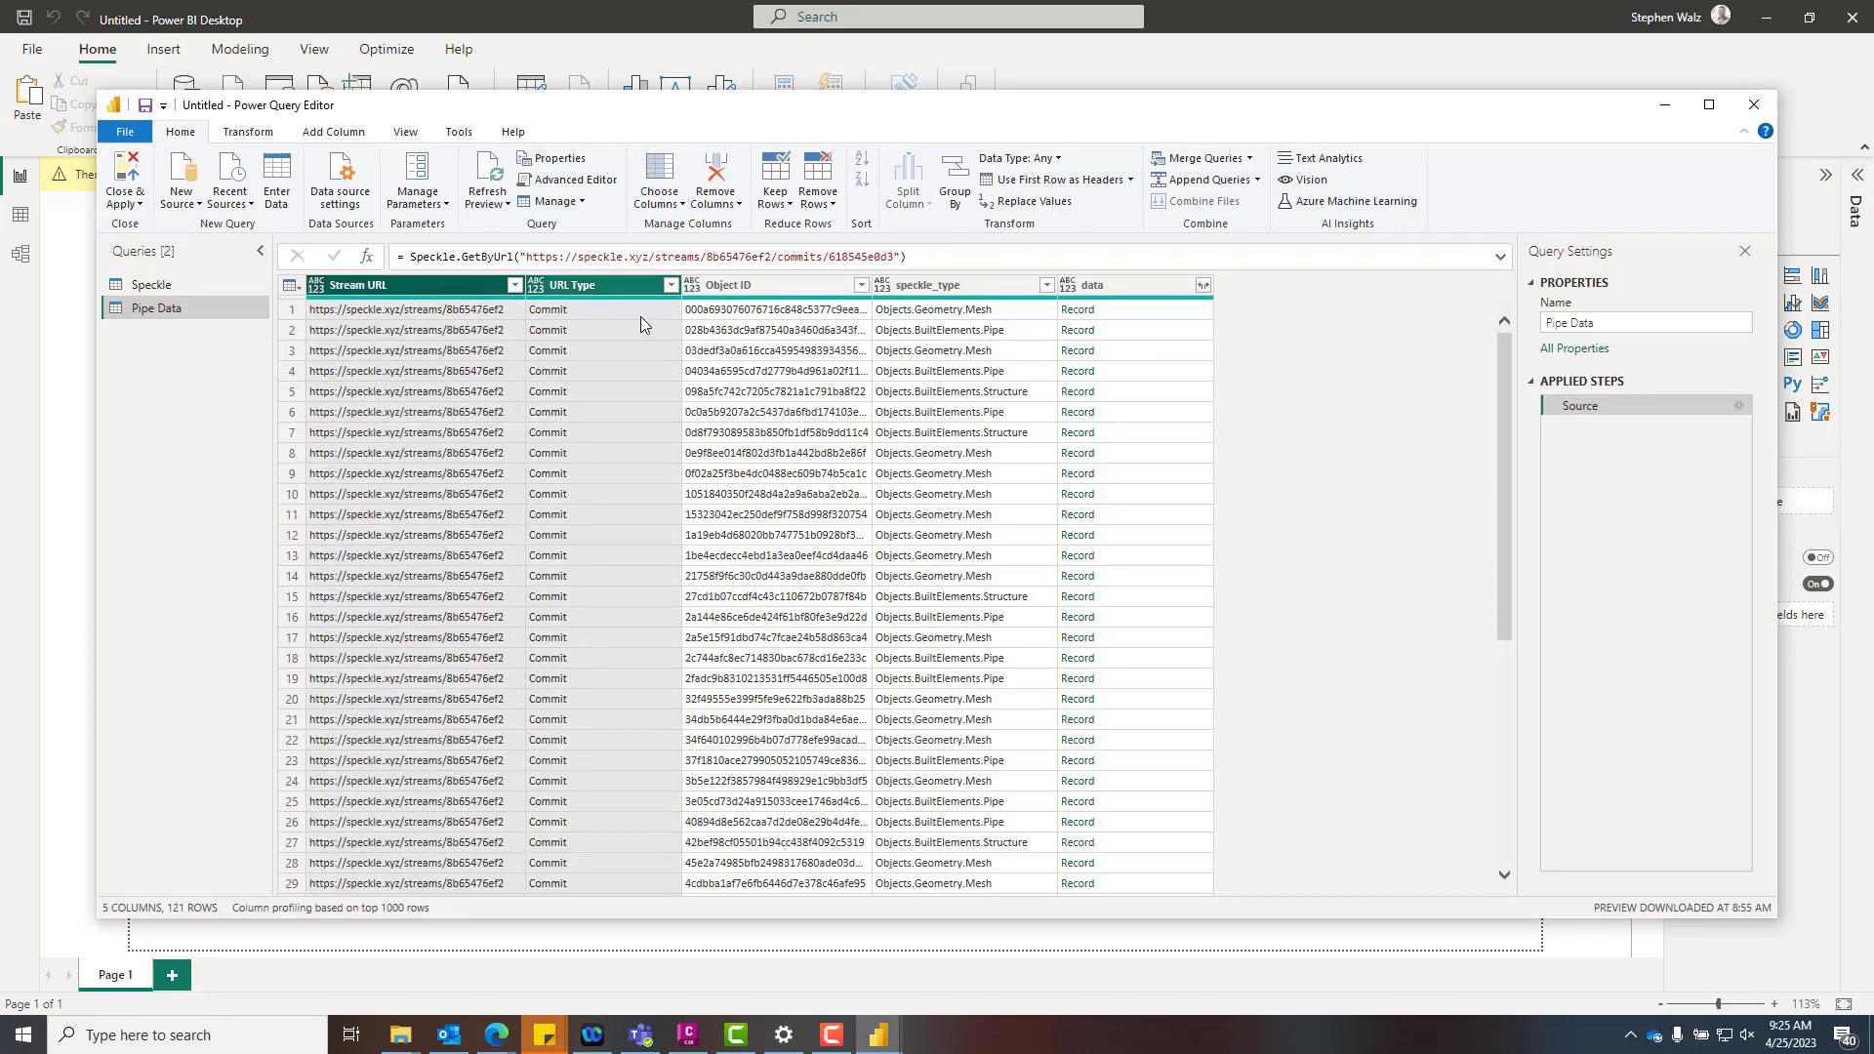
Remove the Stream URL and URL Type columns from Pipe Data.
click(1093, 284)
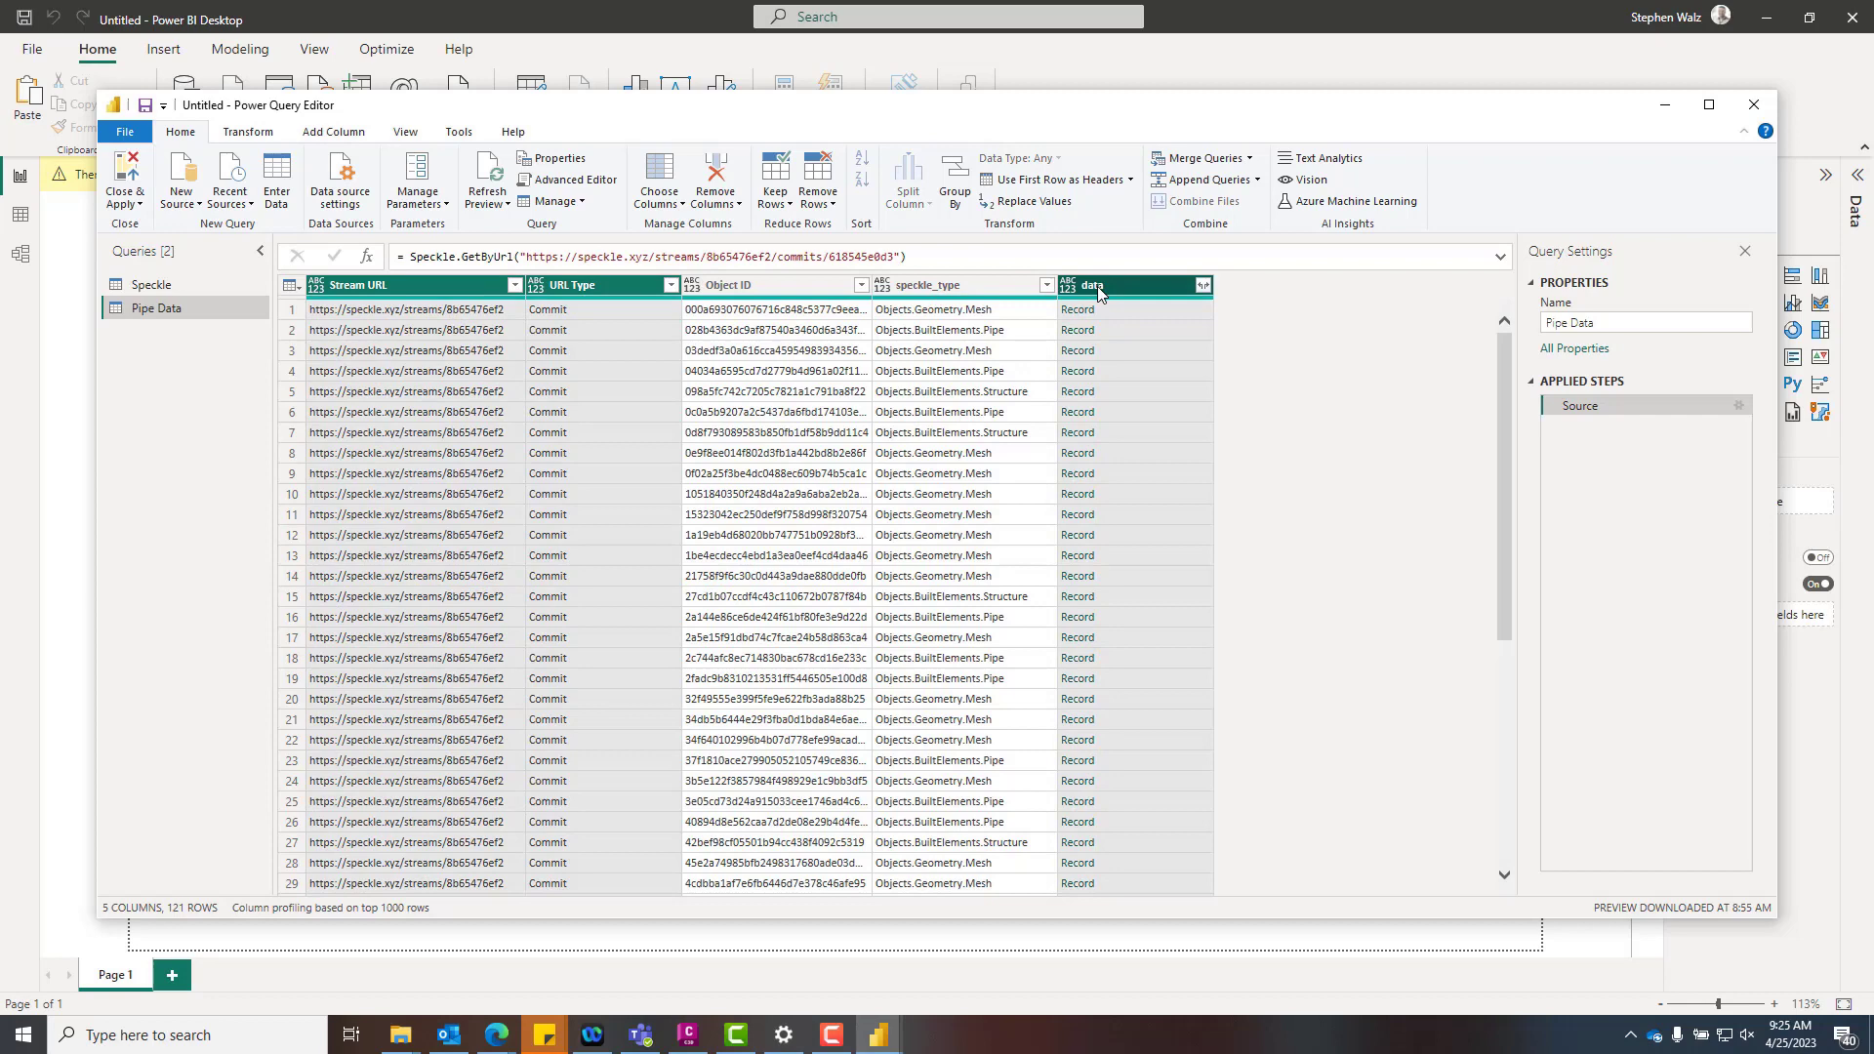
right_click(568, 284)
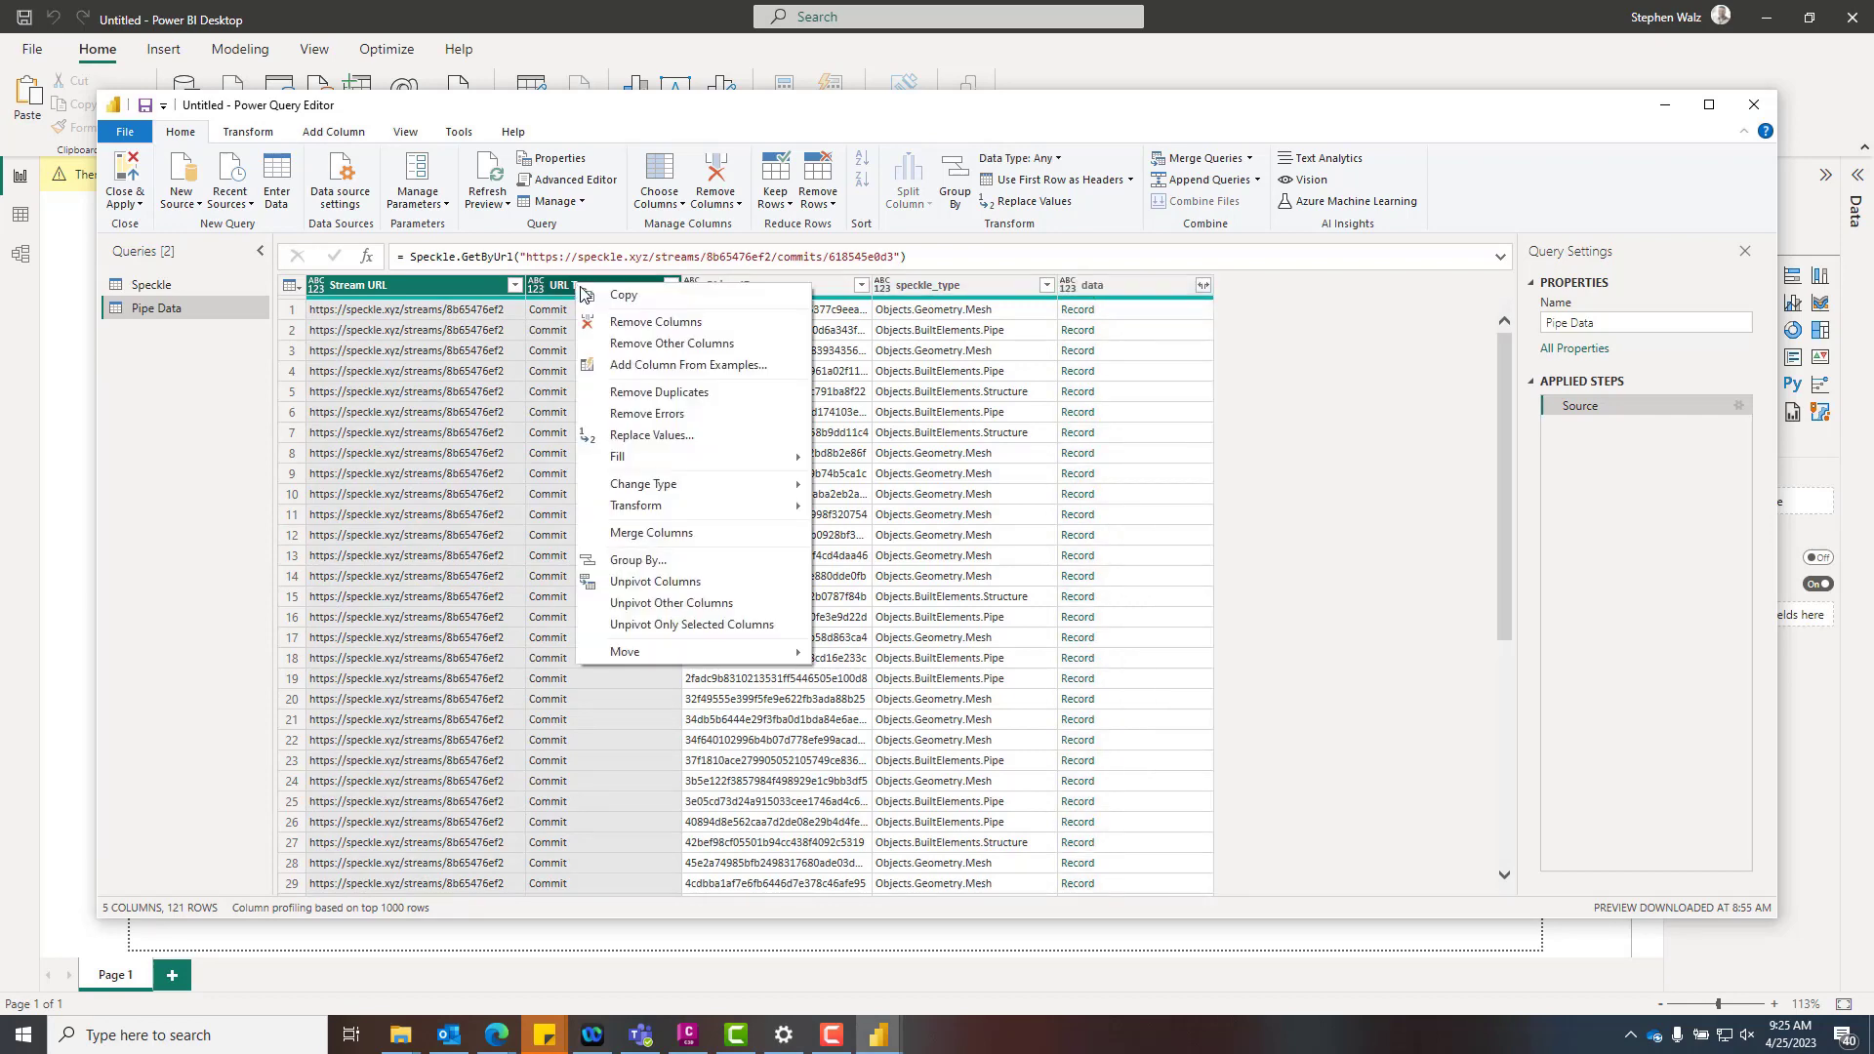
click(655, 320)
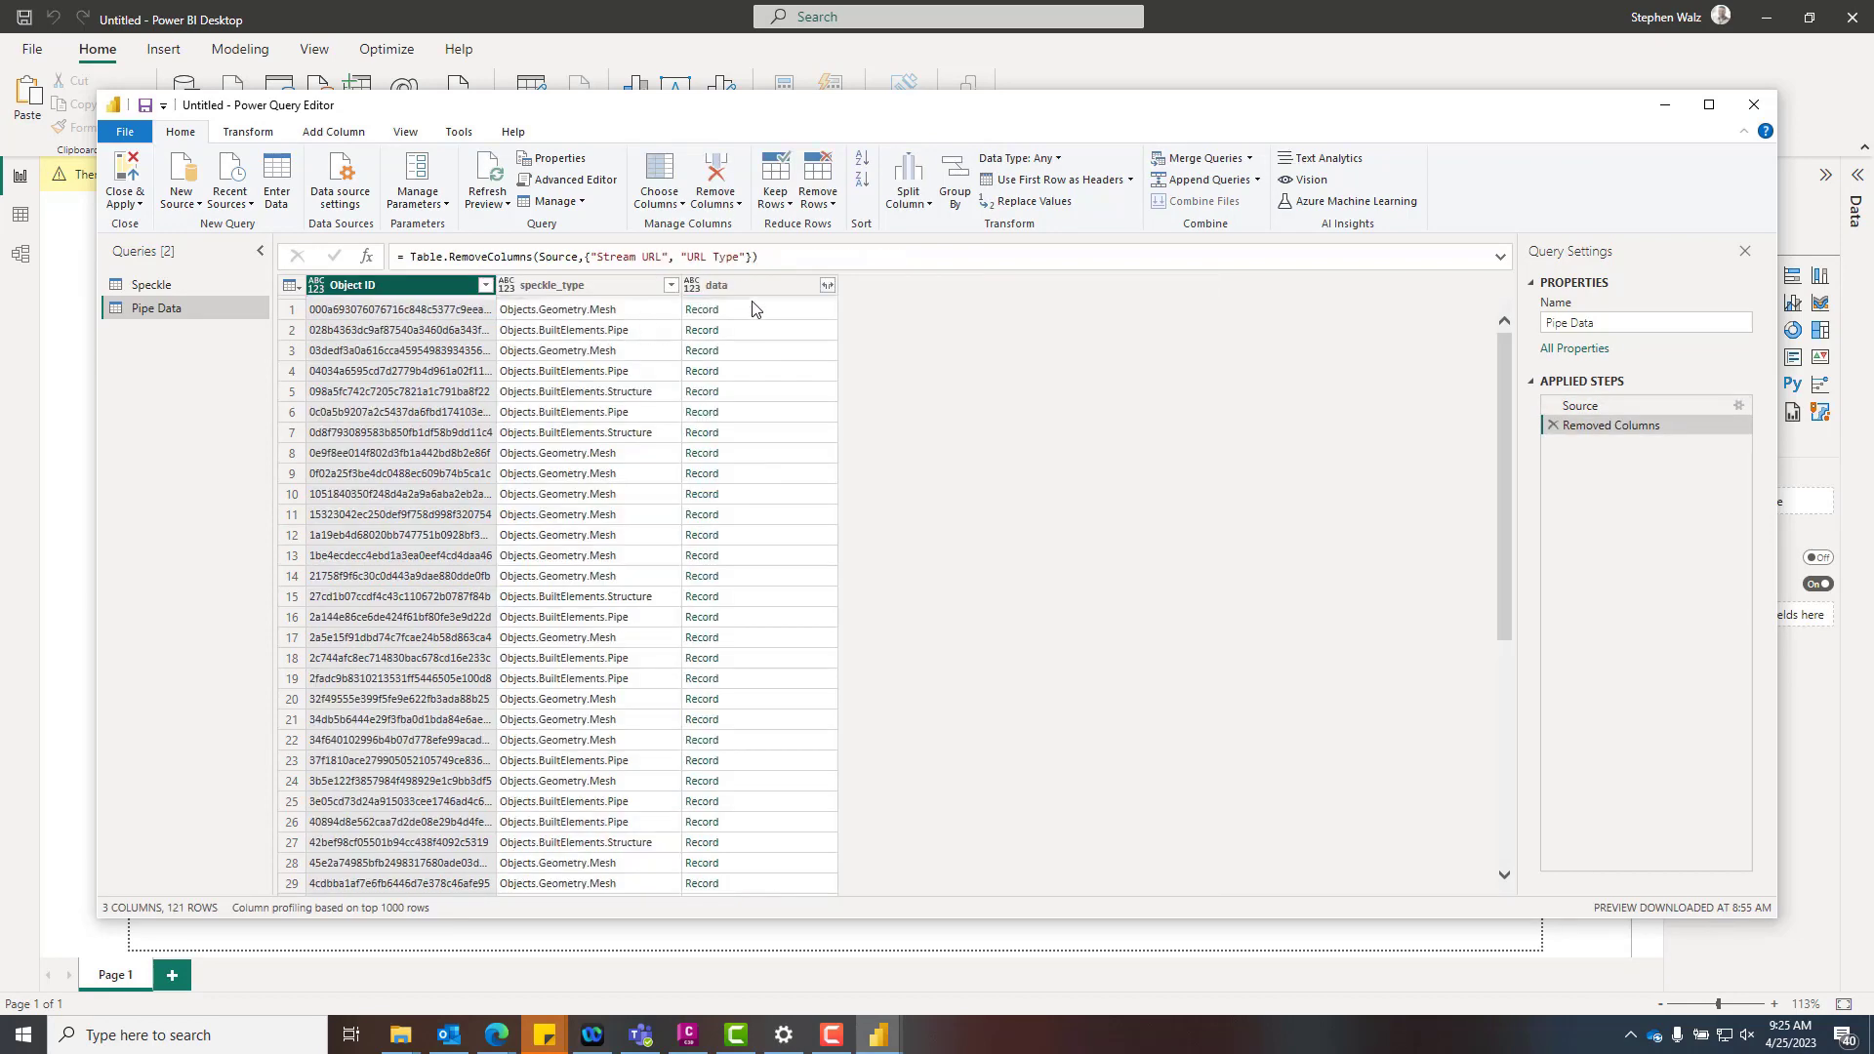
Expand the data column into only the name, slope, length, network and diameter fields.
click(759, 284)
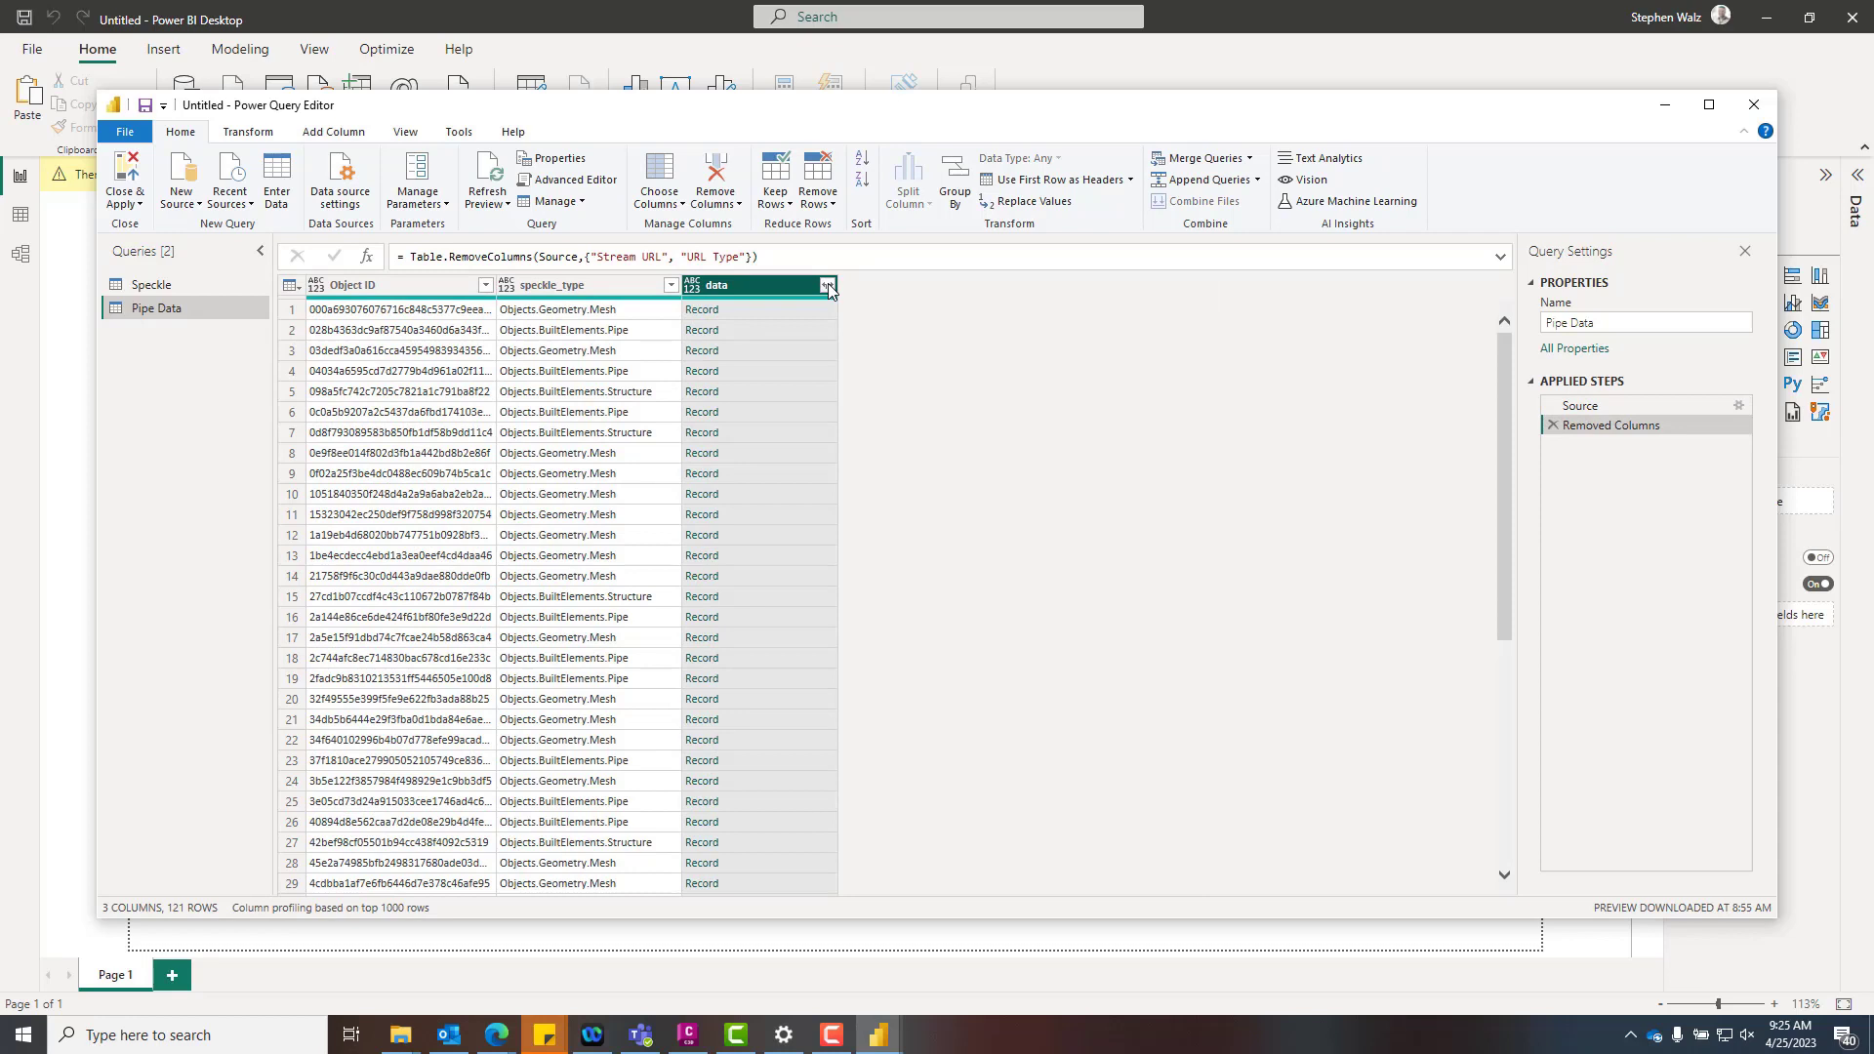
click(827, 284)
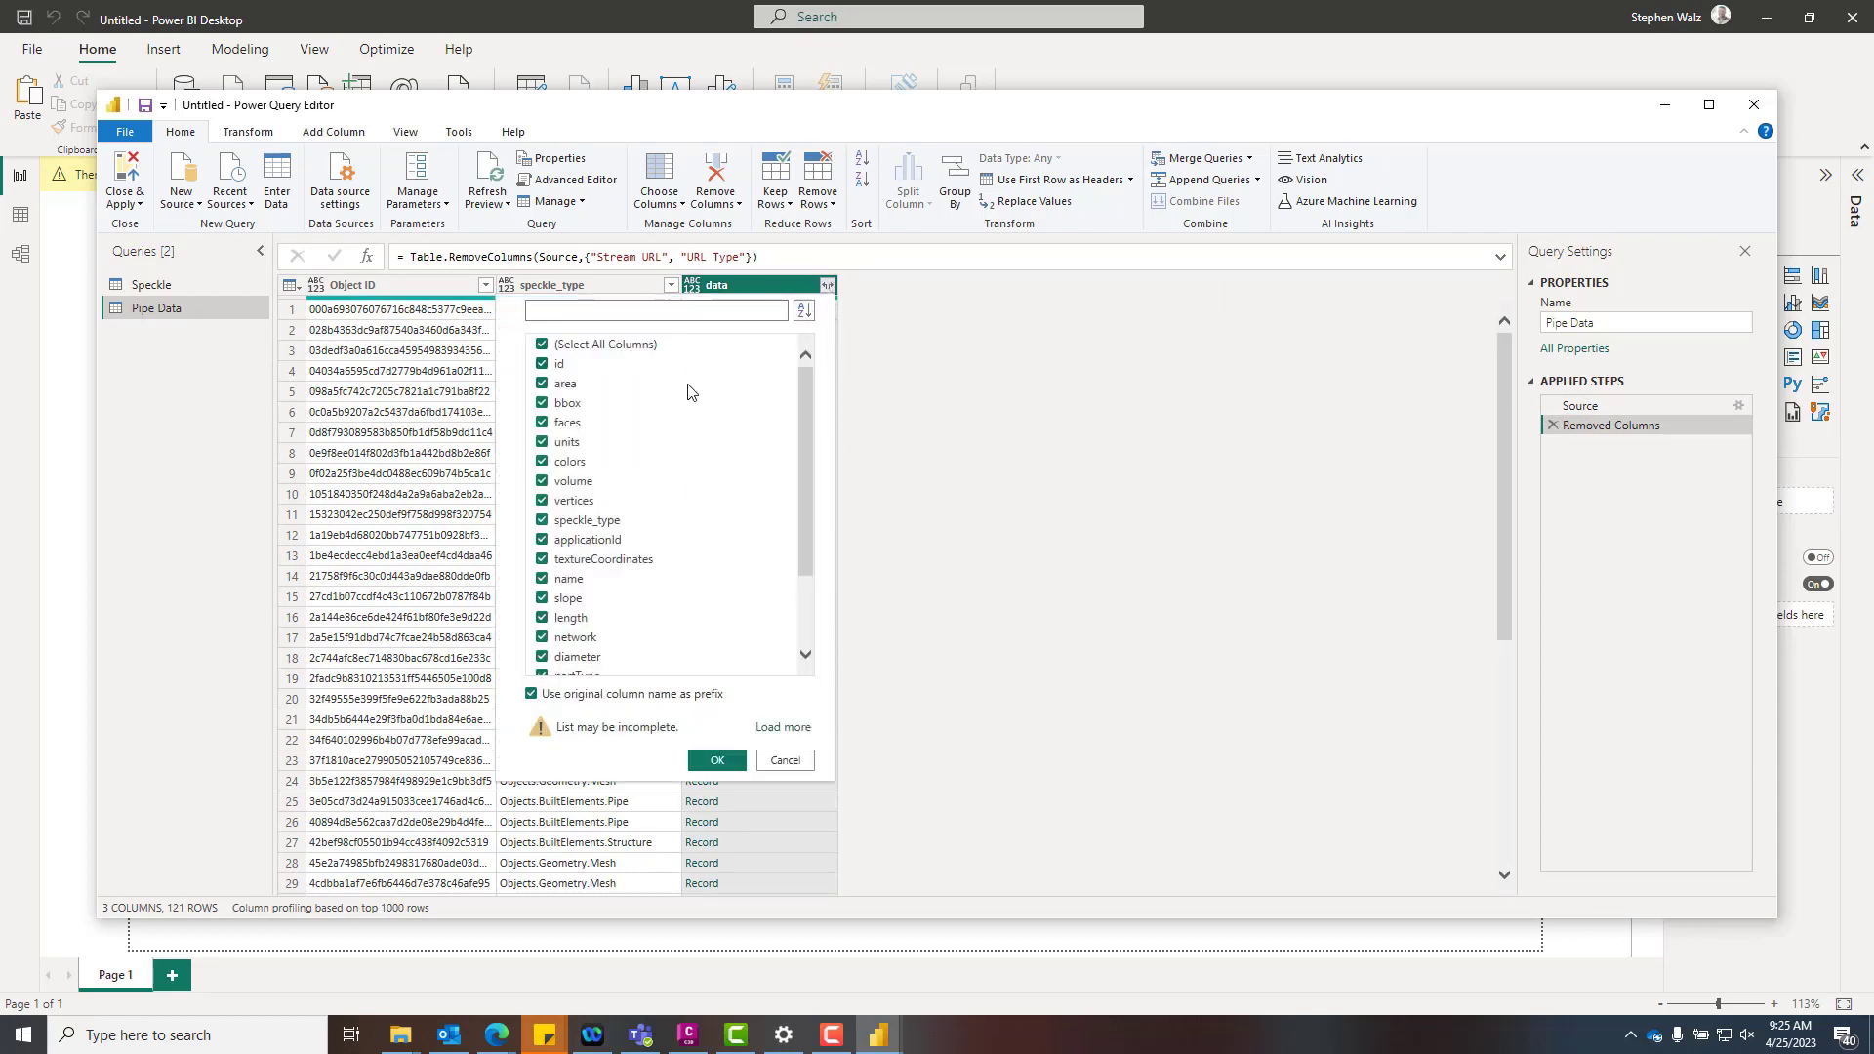
click(541, 345)
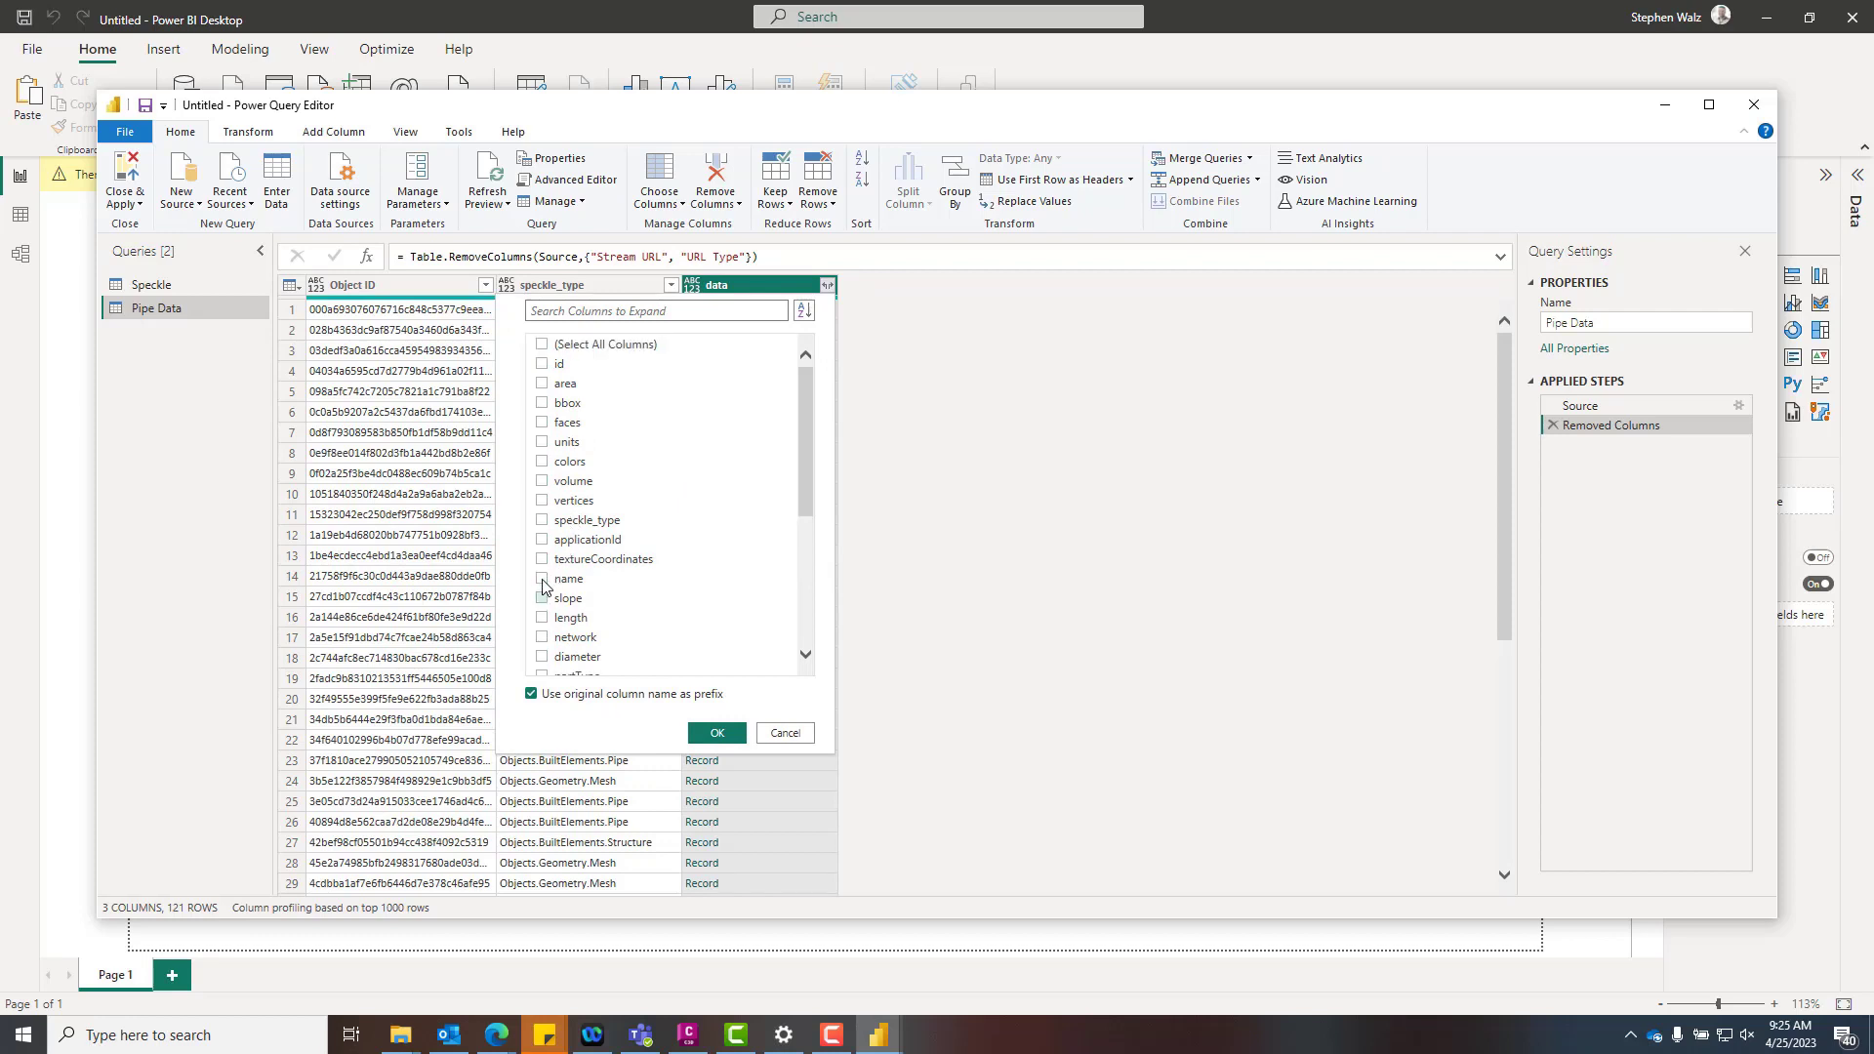
click(542, 598)
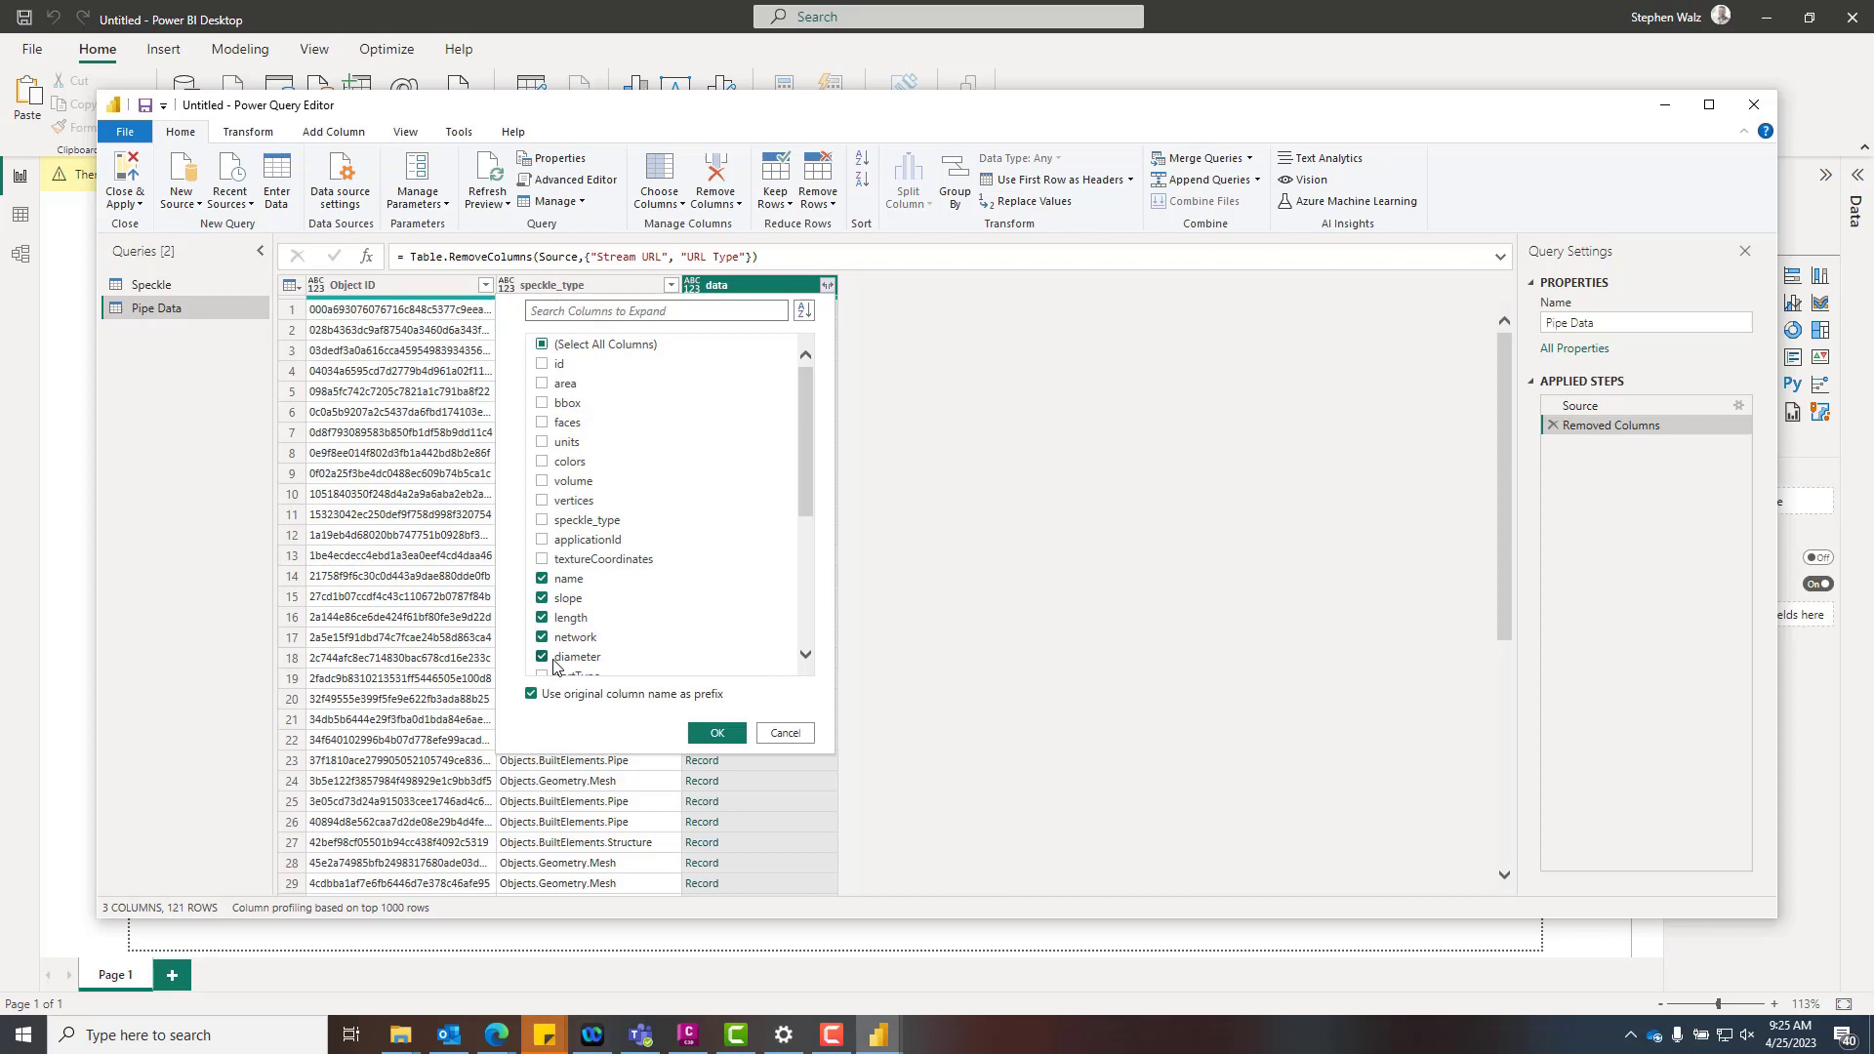
scroll(down, 3)
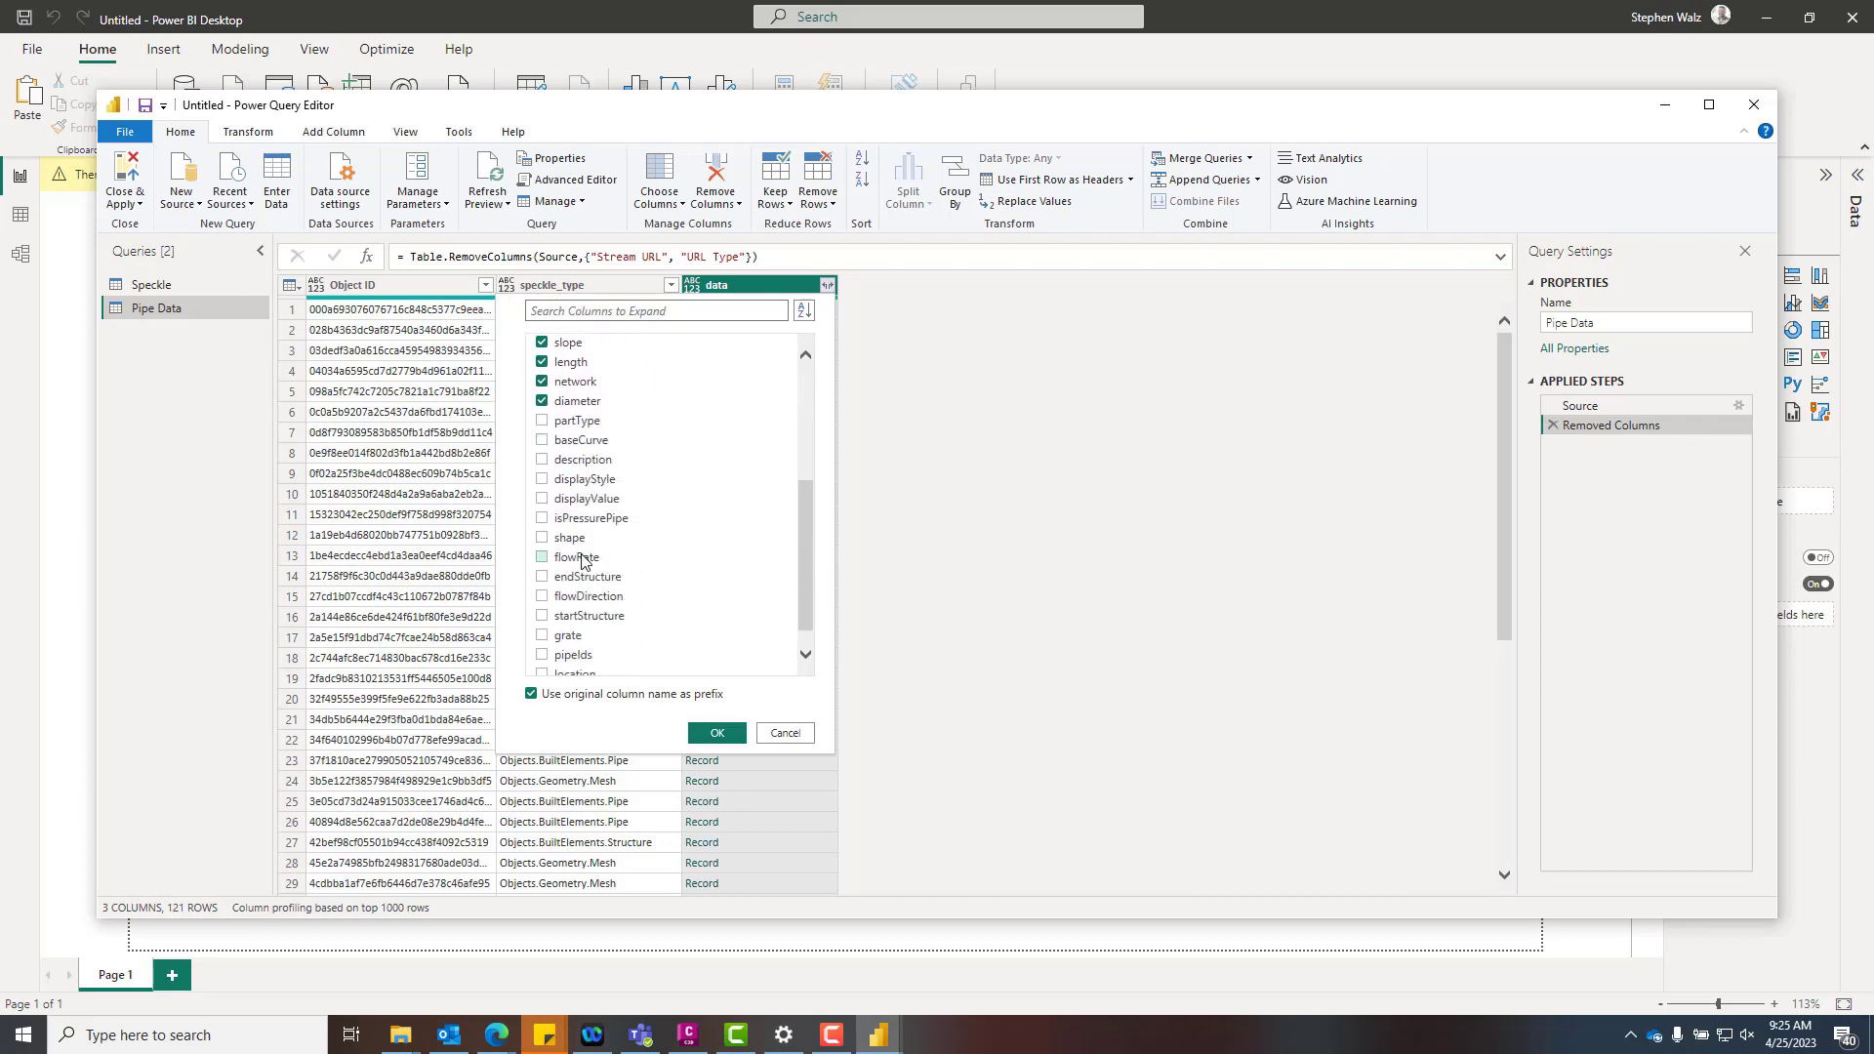
scroll(down, 3)
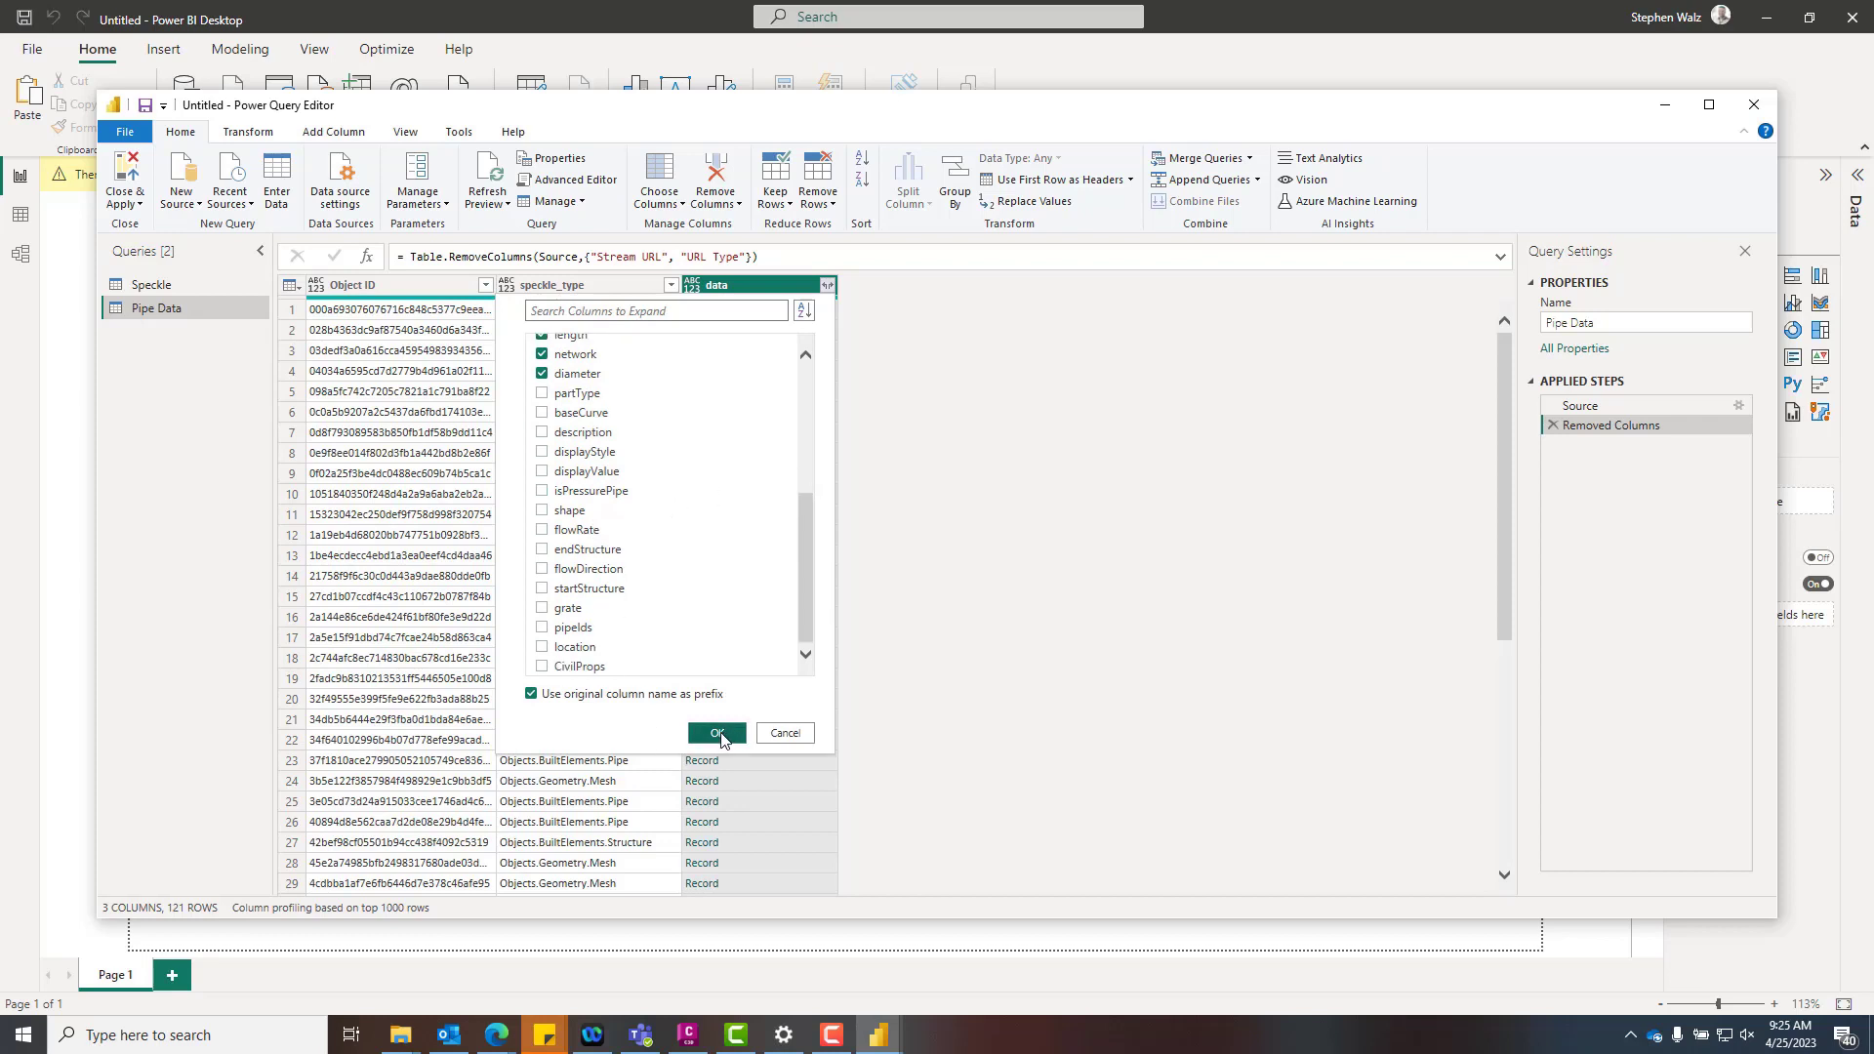
click(716, 733)
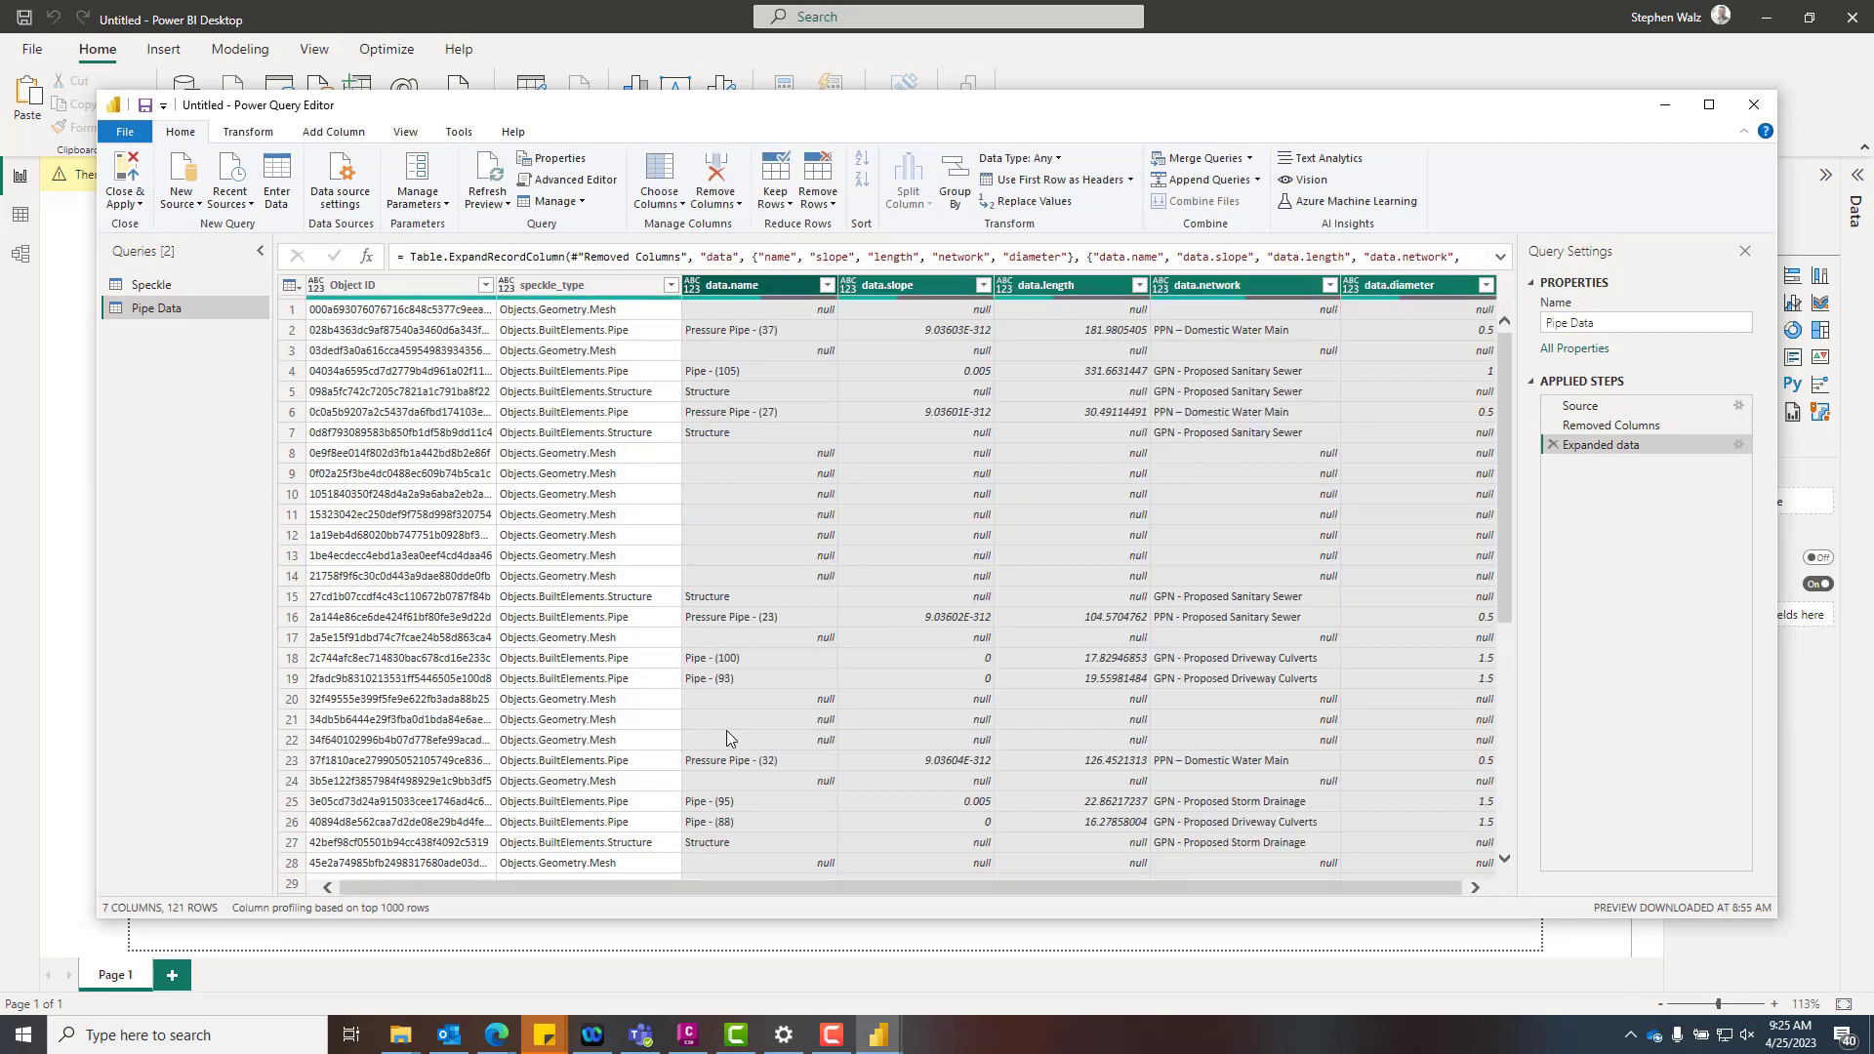
mouse_move(751, 727)
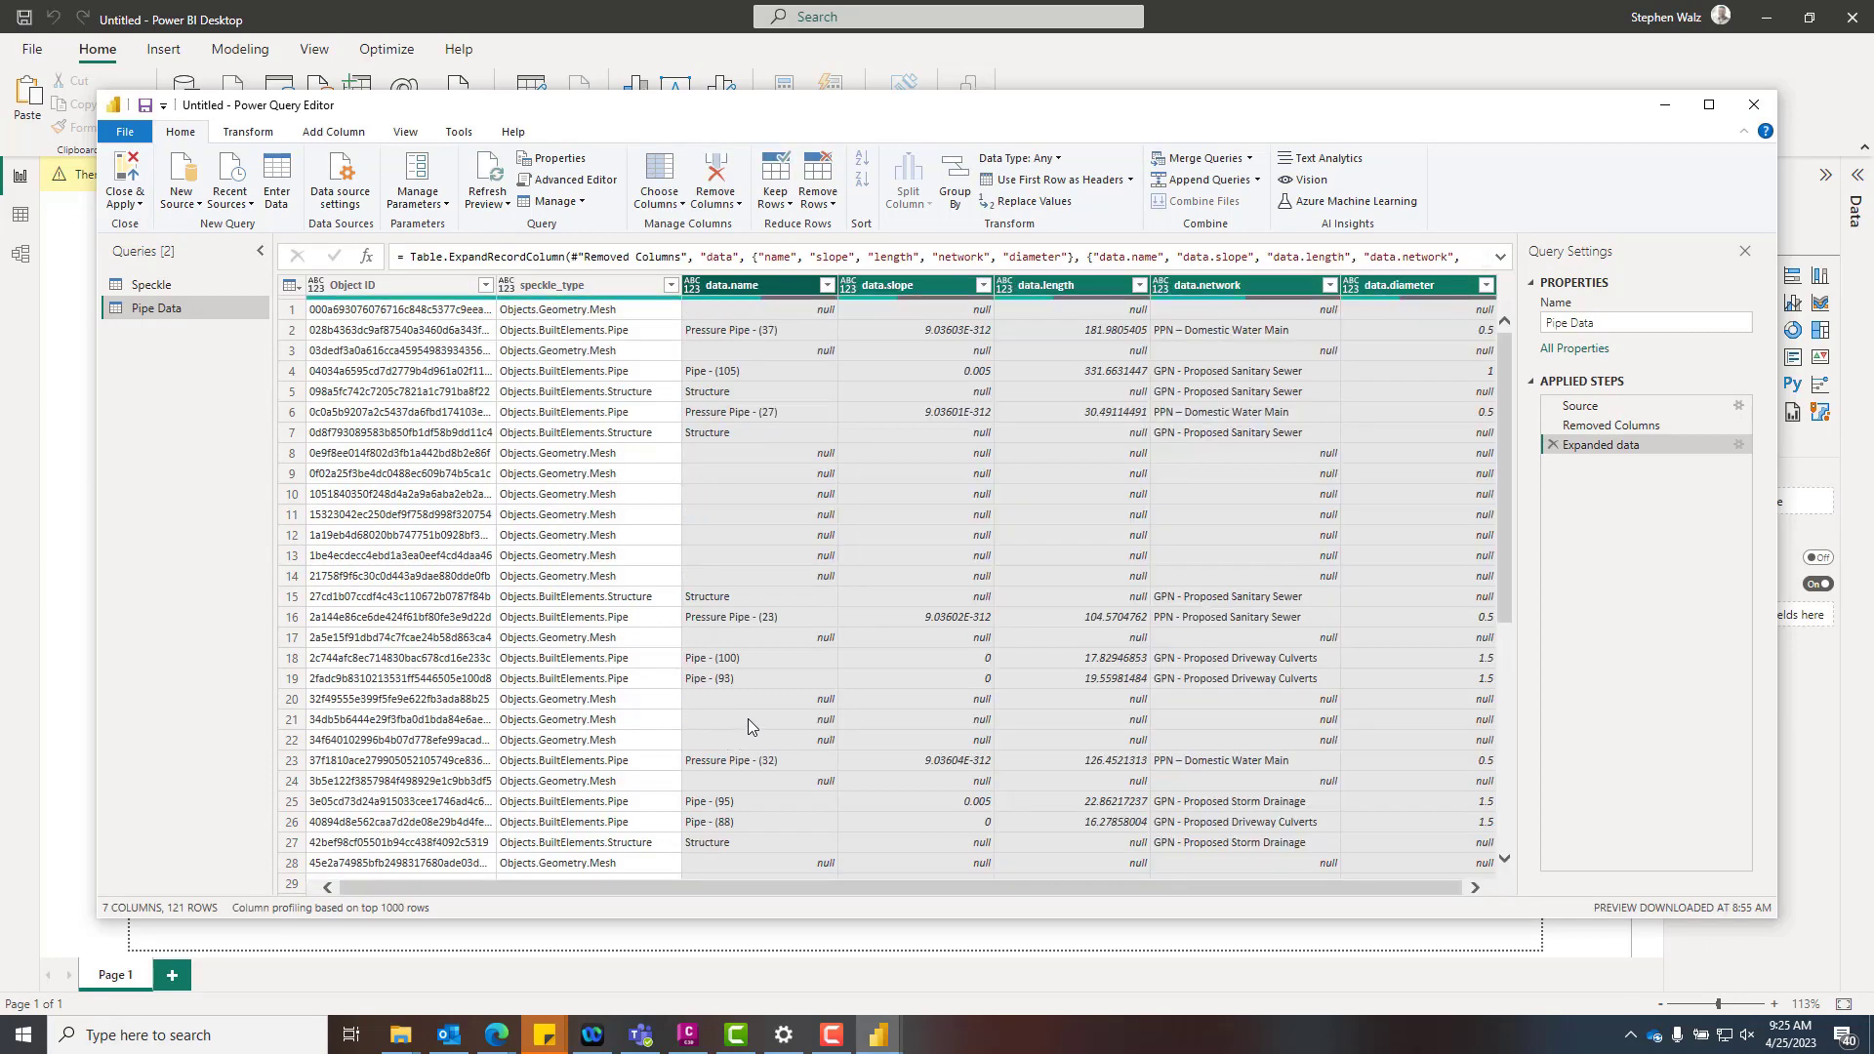
mouse_move(1077, 638)
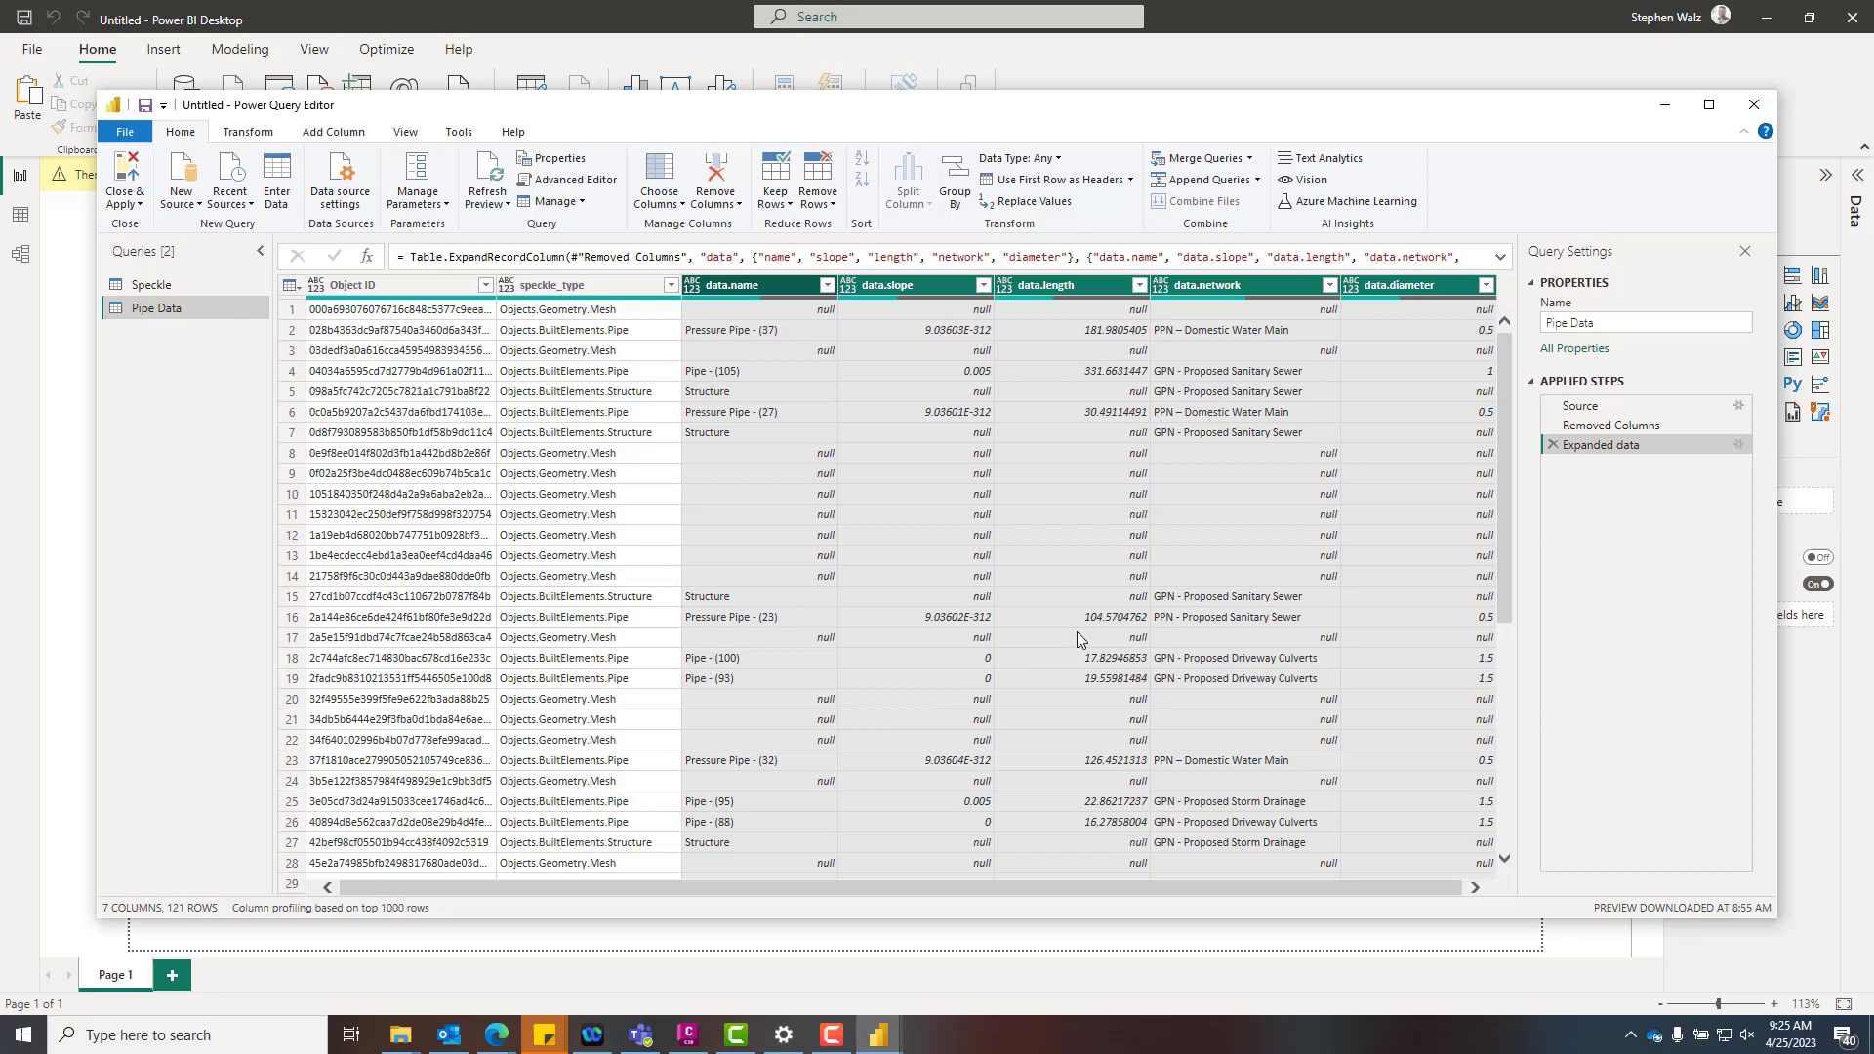
click(670, 284)
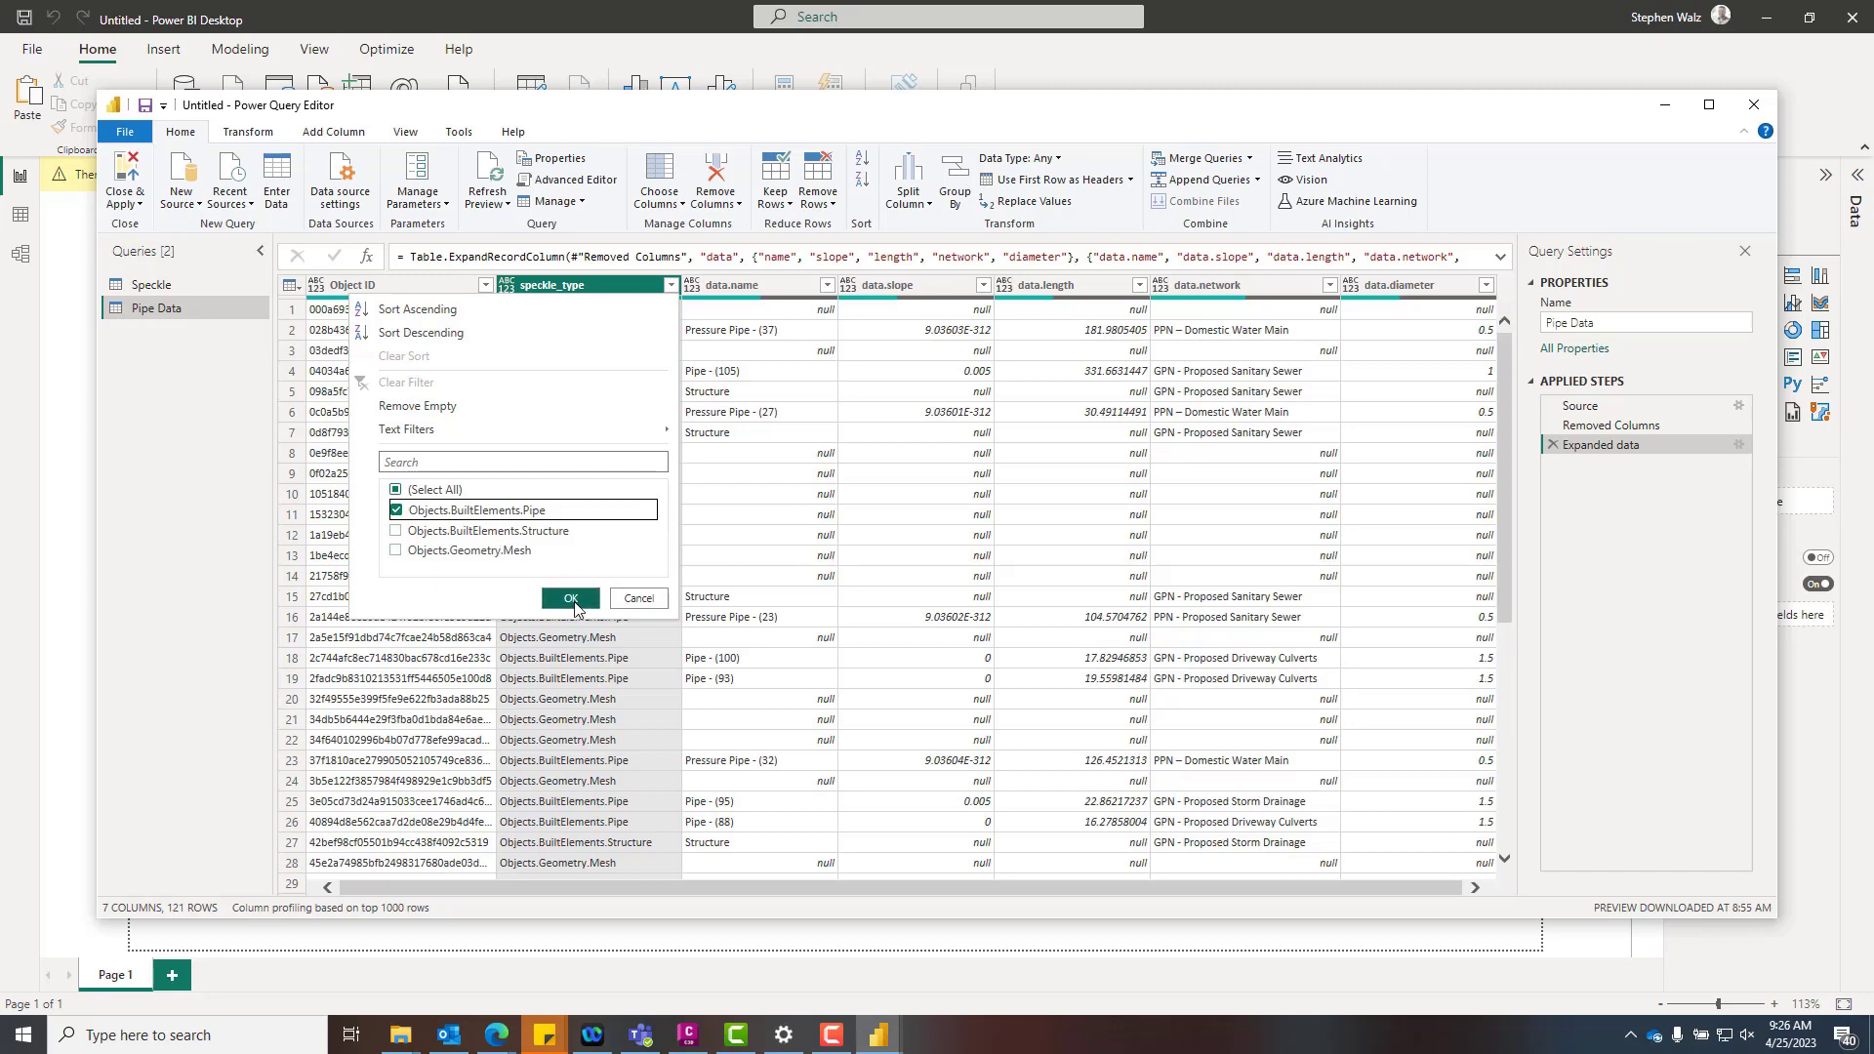
Filter speckle_type to Objects.BuiltElements.Pipe and set data.slope's type to Percentage.
click(570, 597)
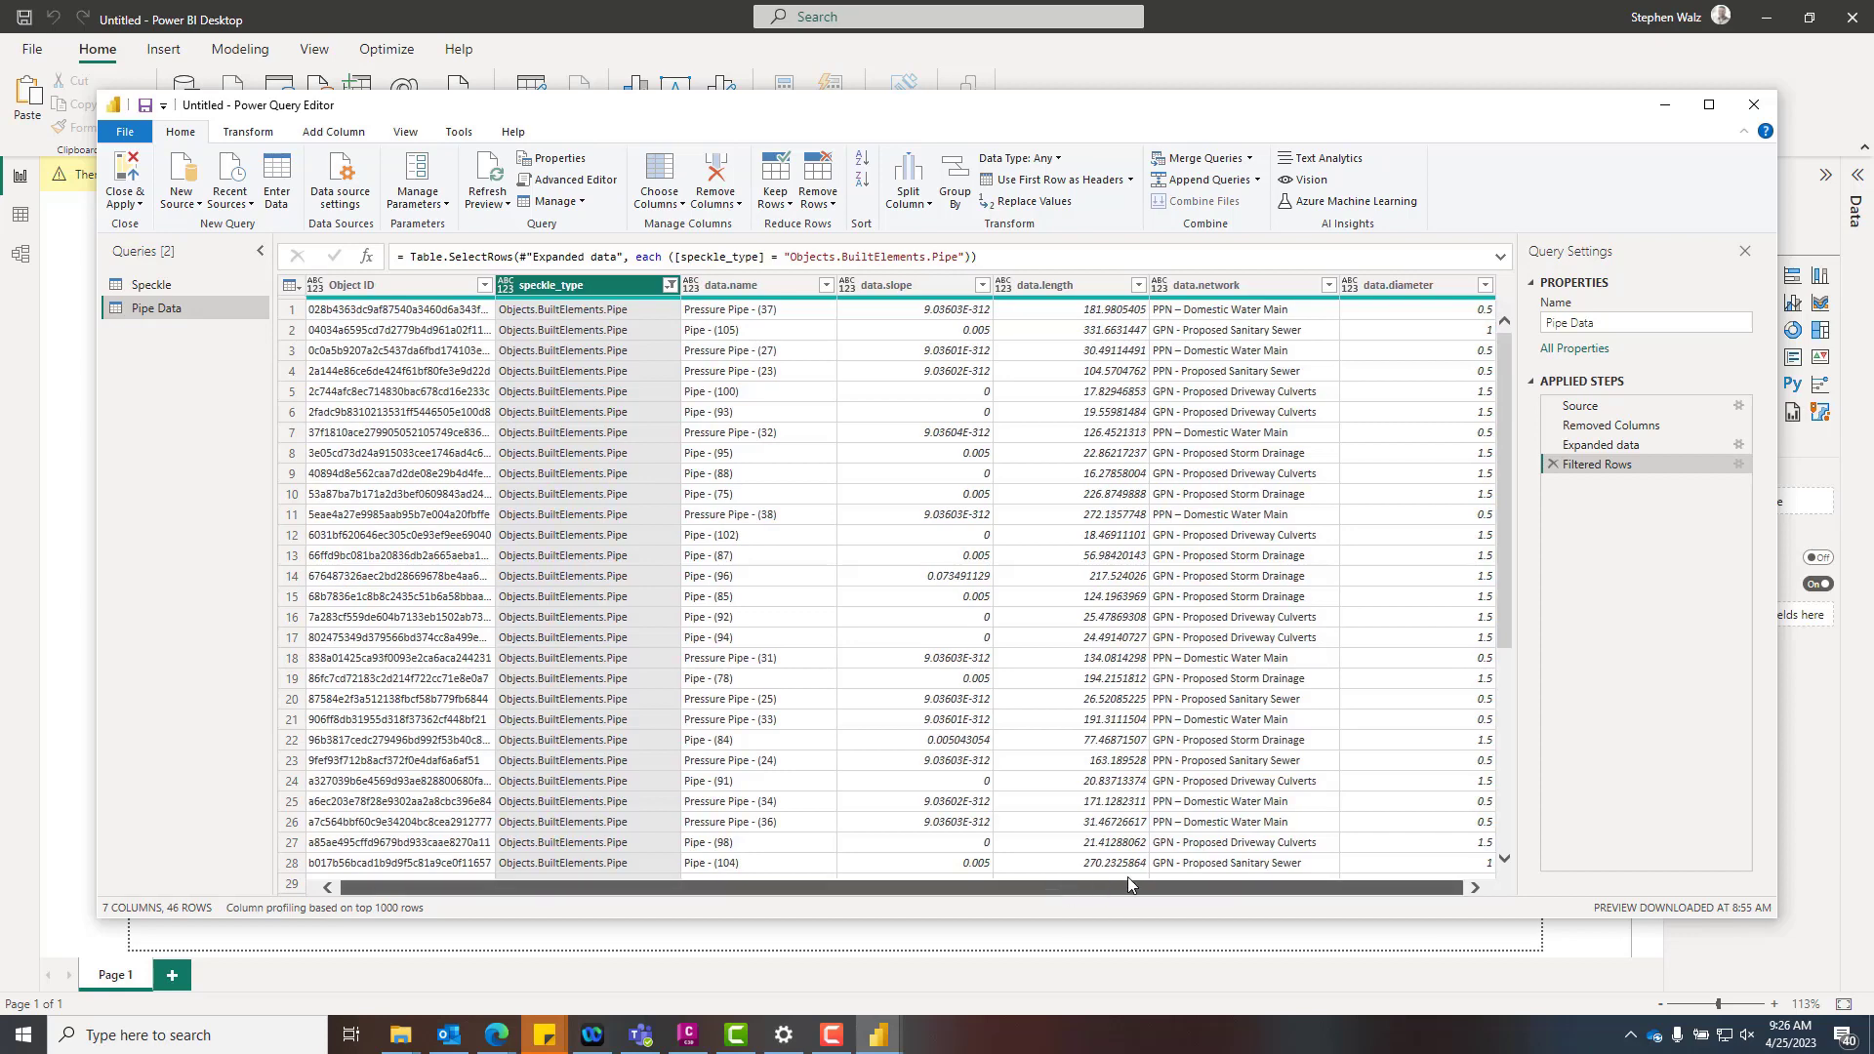
click(908, 284)
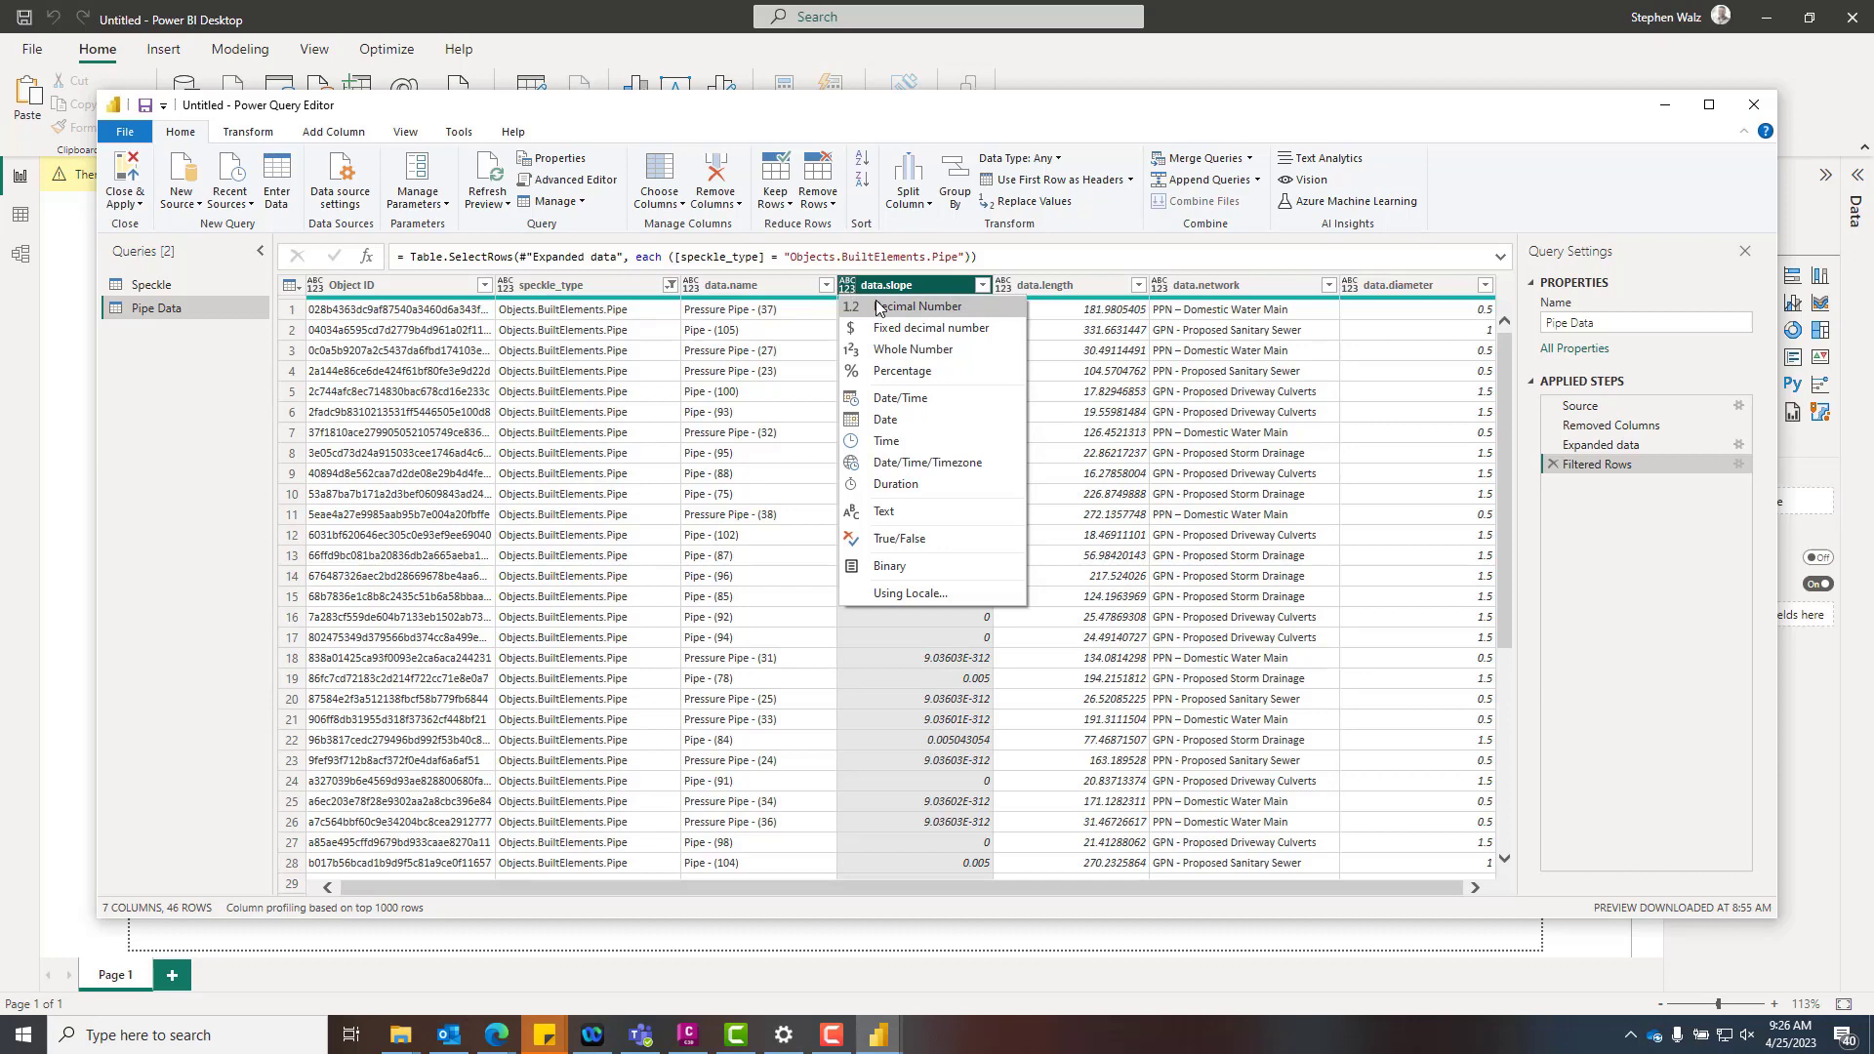
click(903, 371)
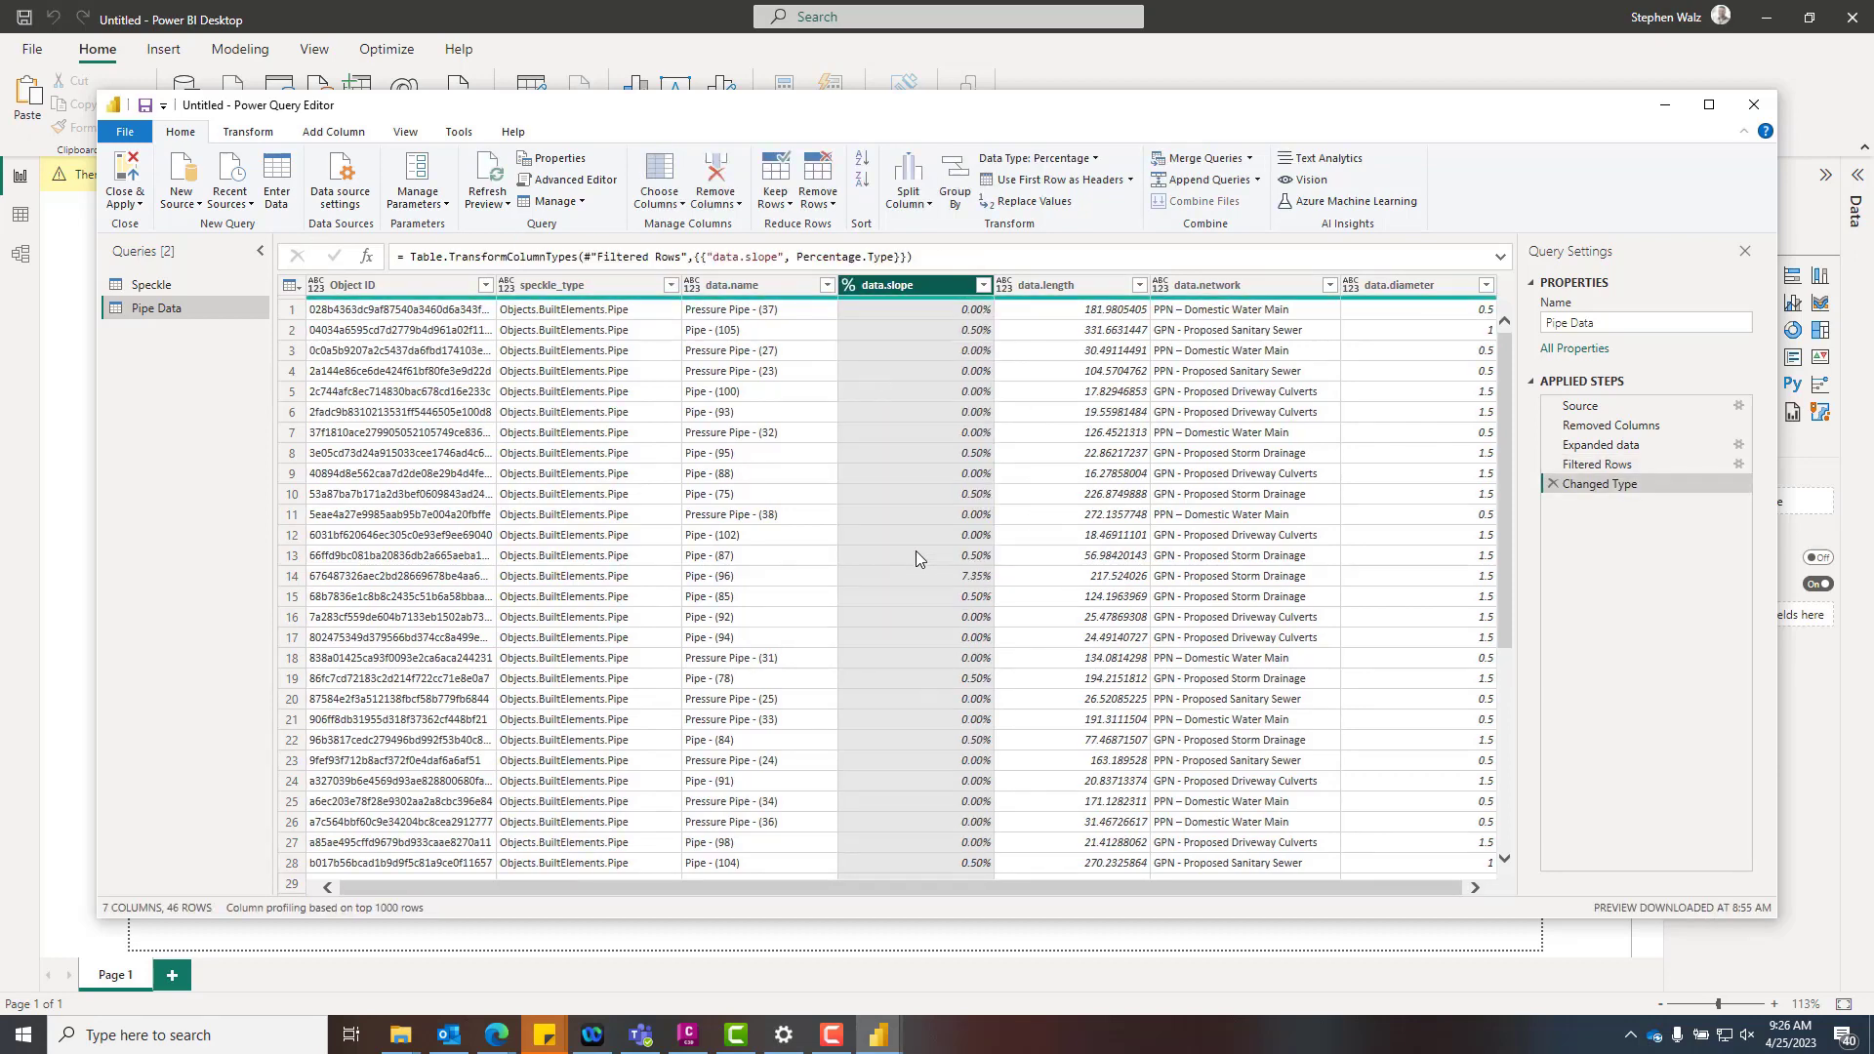
click(1236, 284)
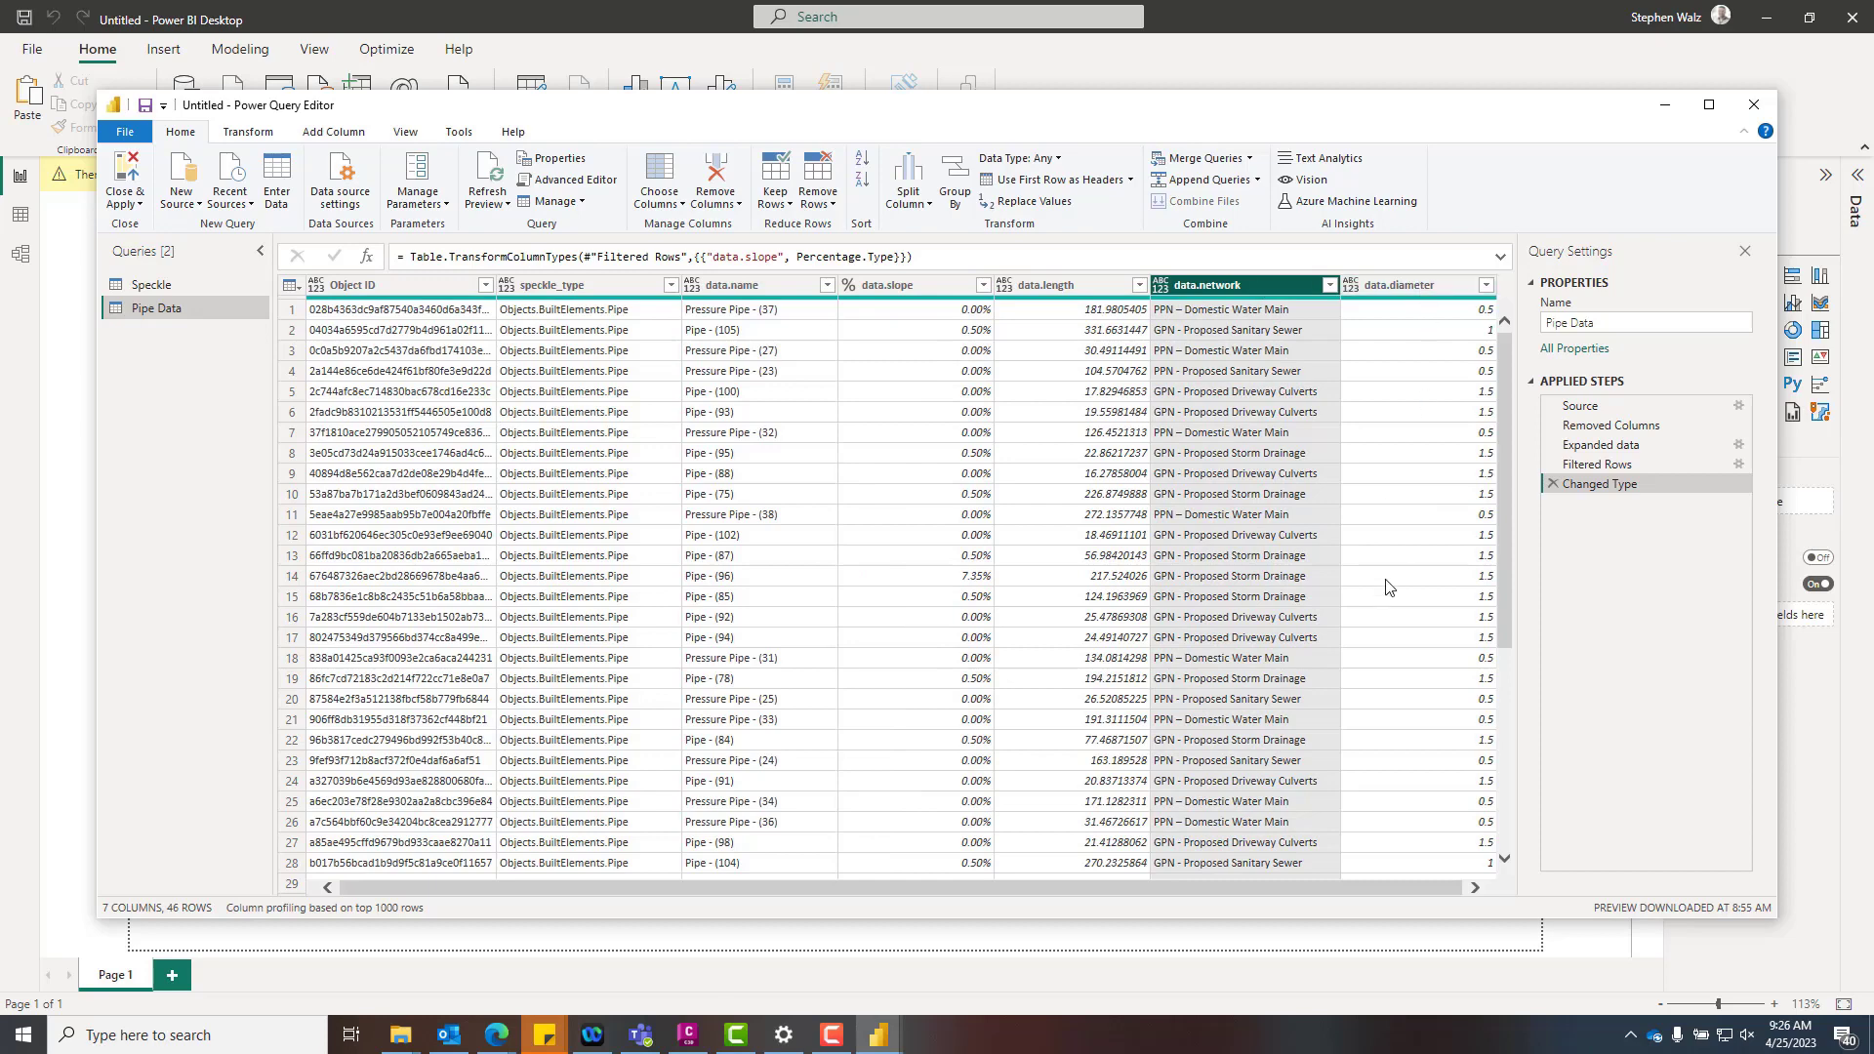
mouse_move(550, 152)
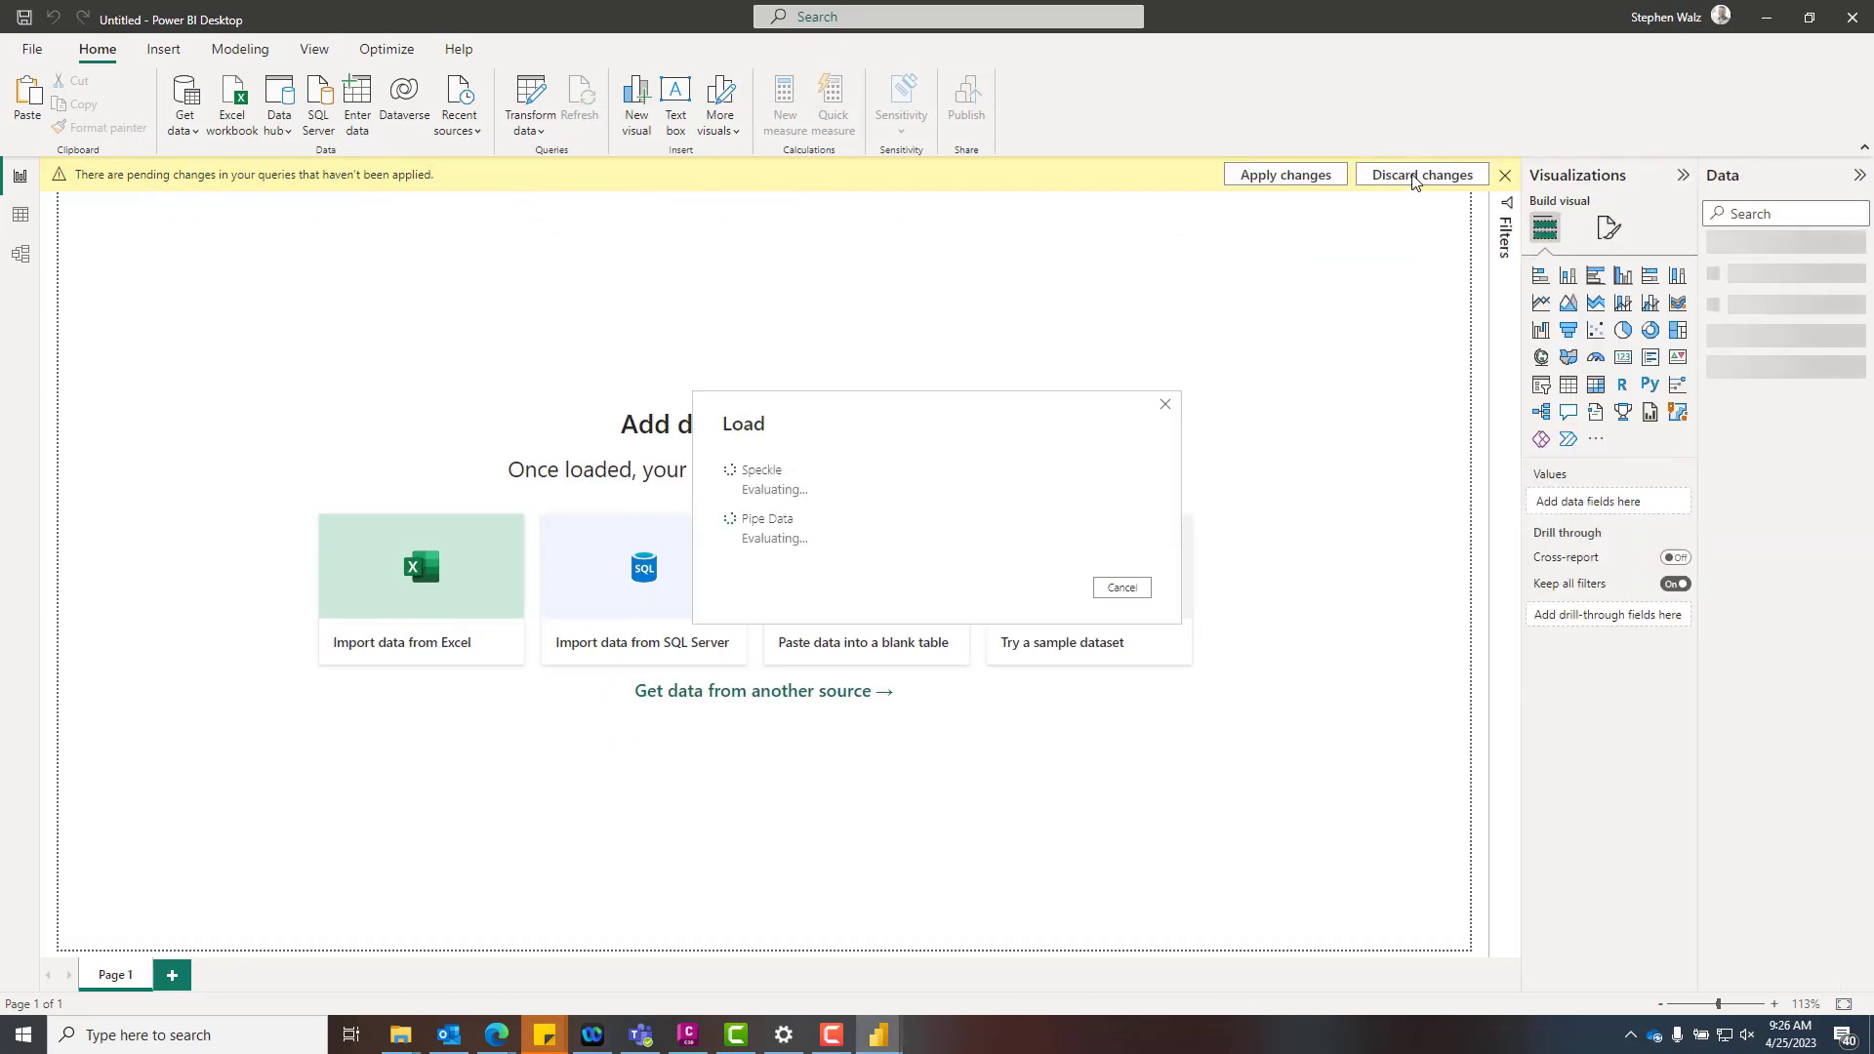
mouse_move(1747, 314)
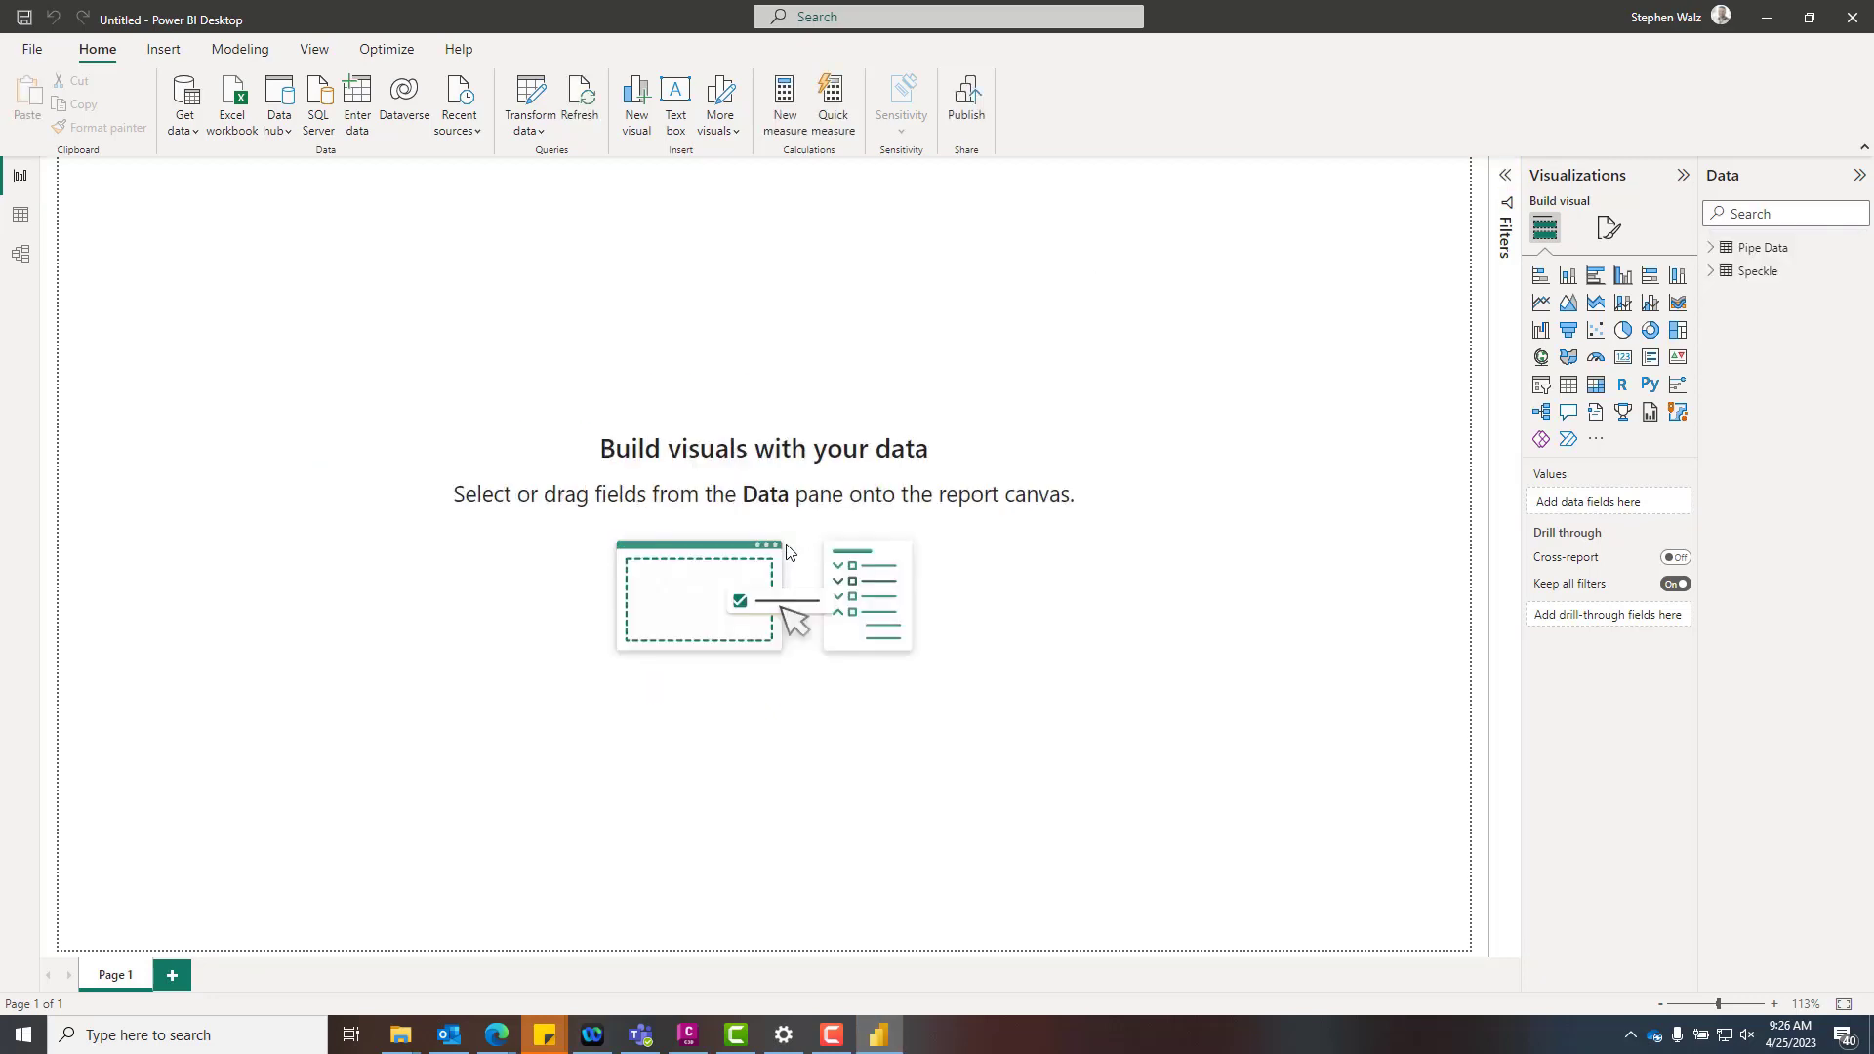
Review the Pipe Data and Speckle fields and their model relationship, then import a visual from file.
click(1711, 247)
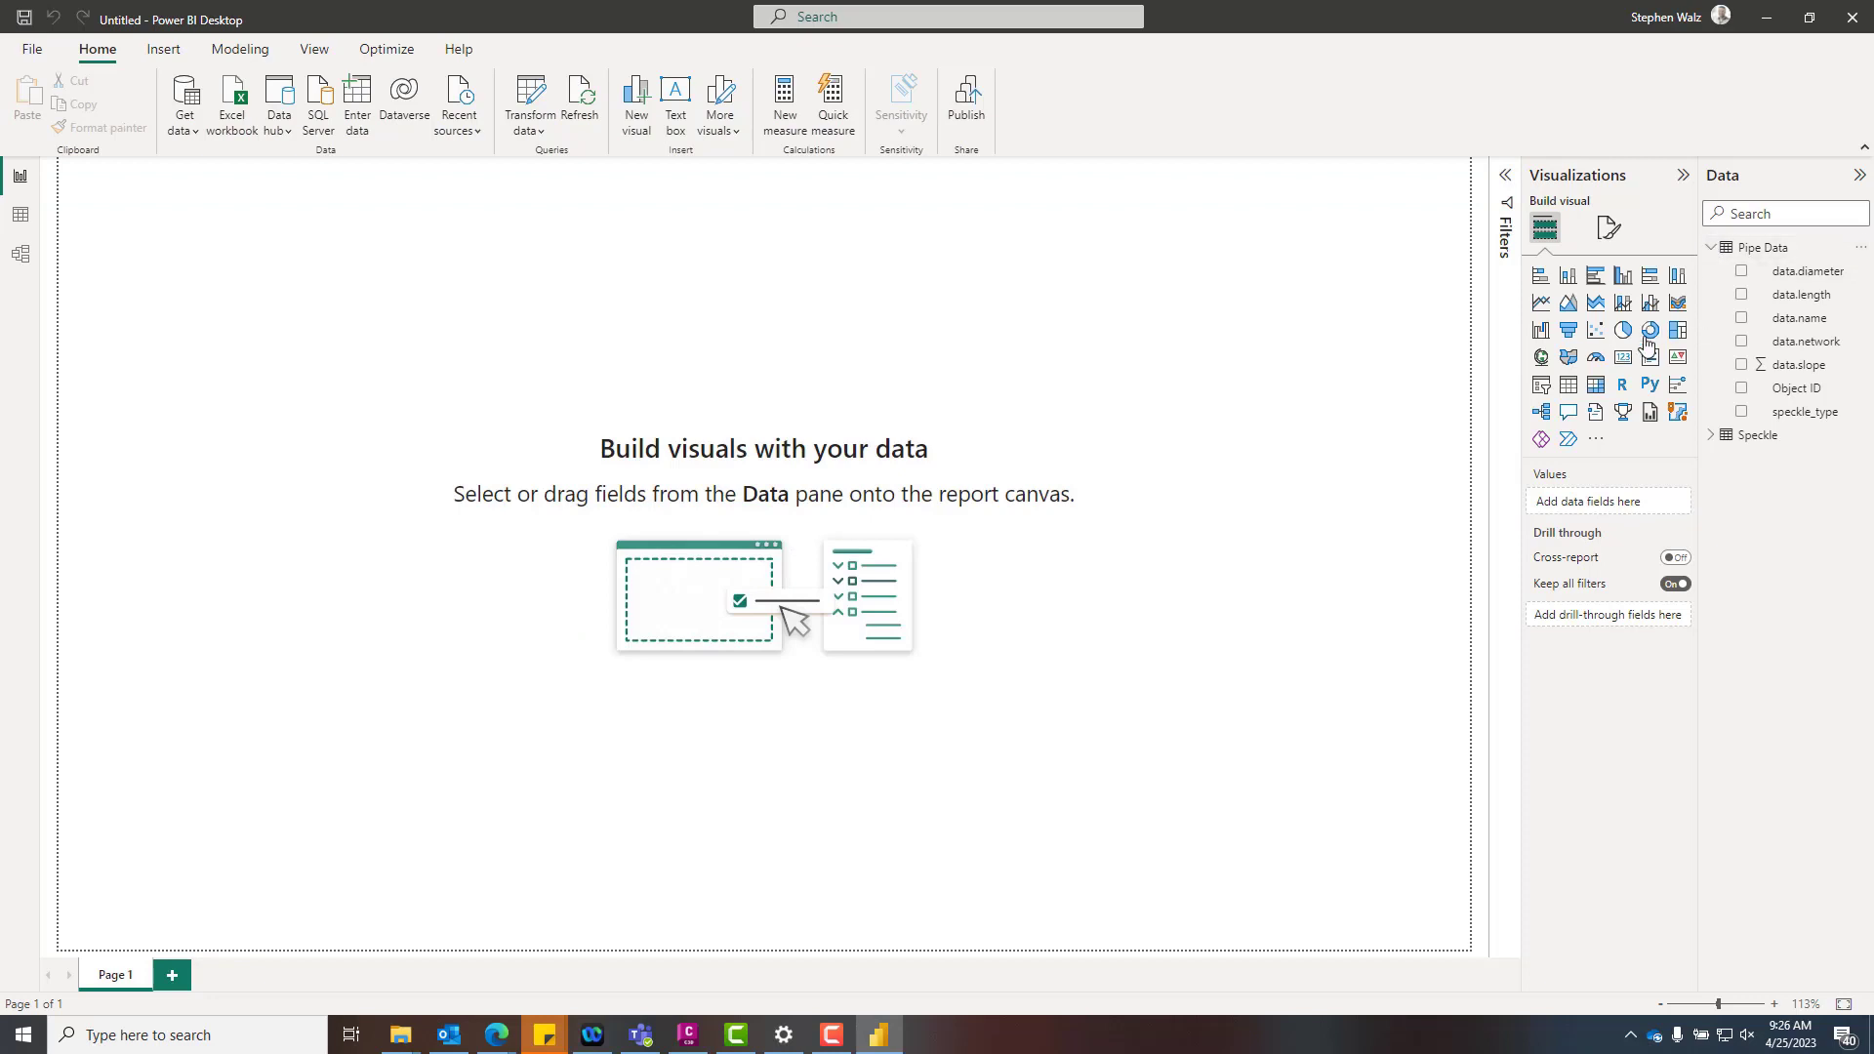
click(1710, 435)
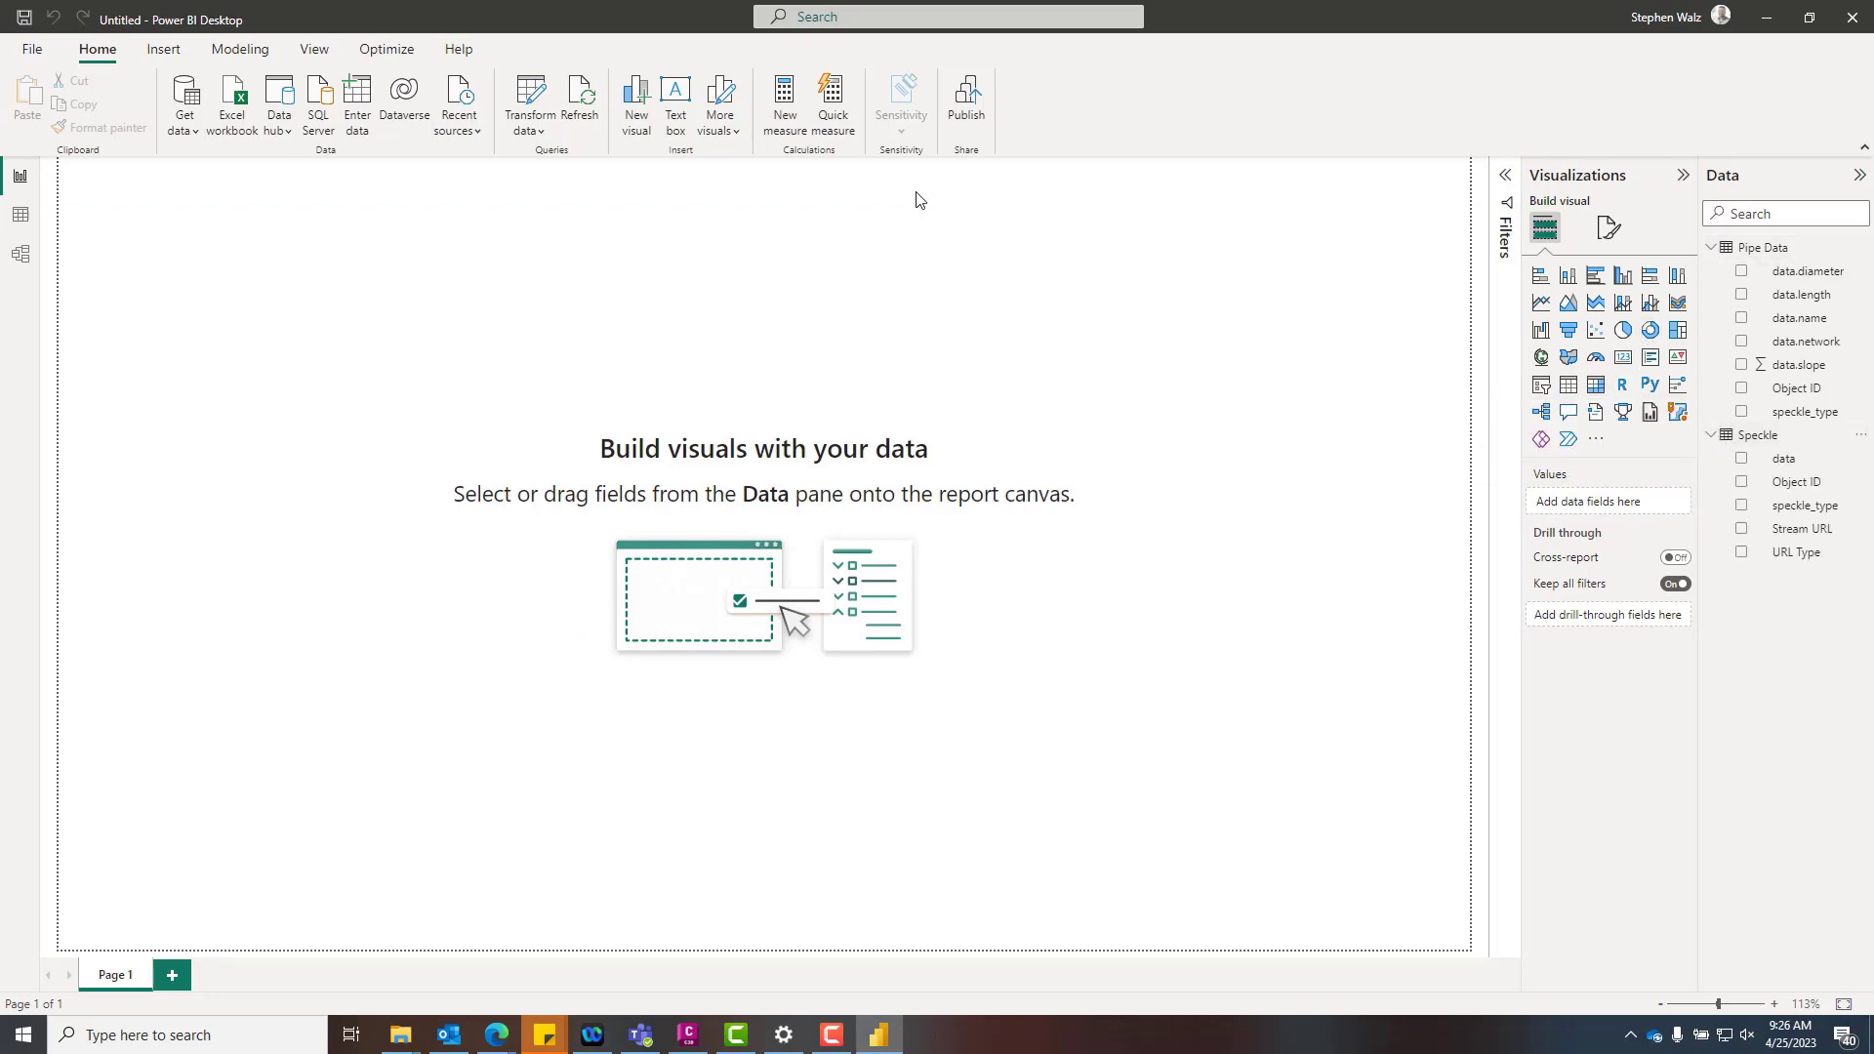
click(19, 254)
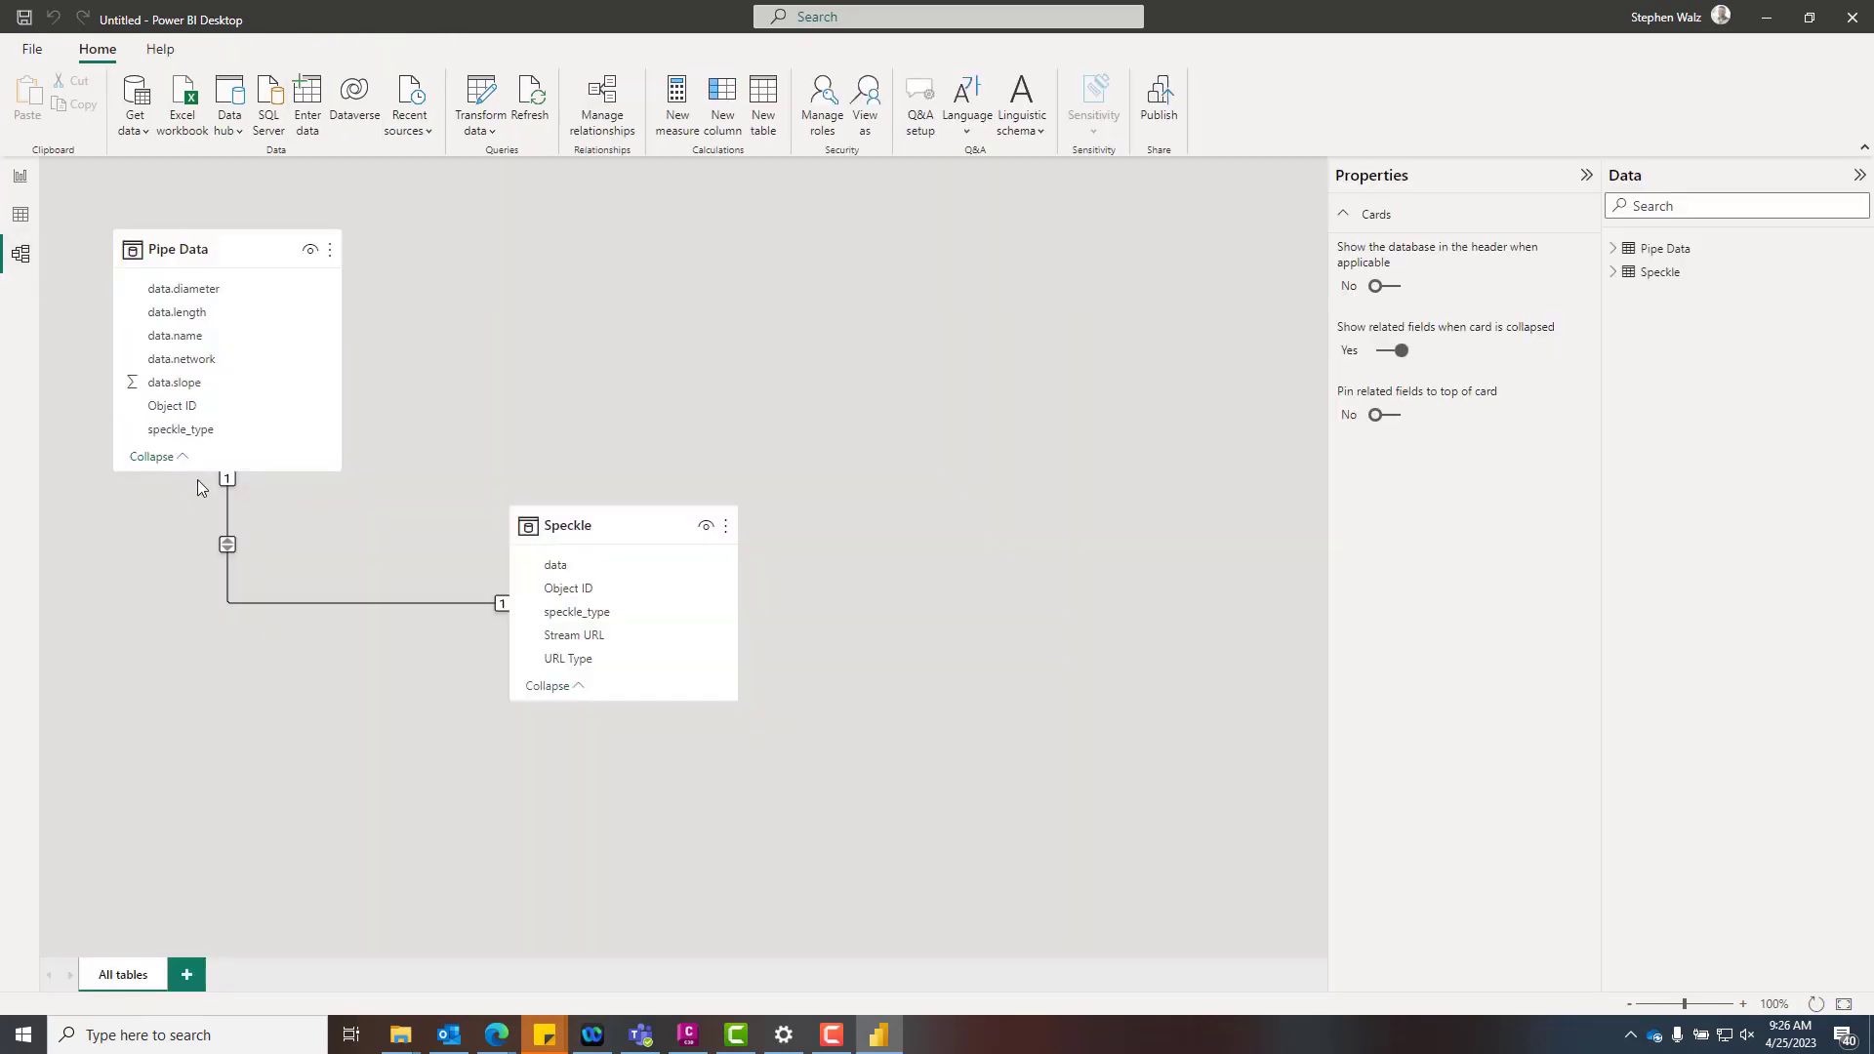
click(19, 179)
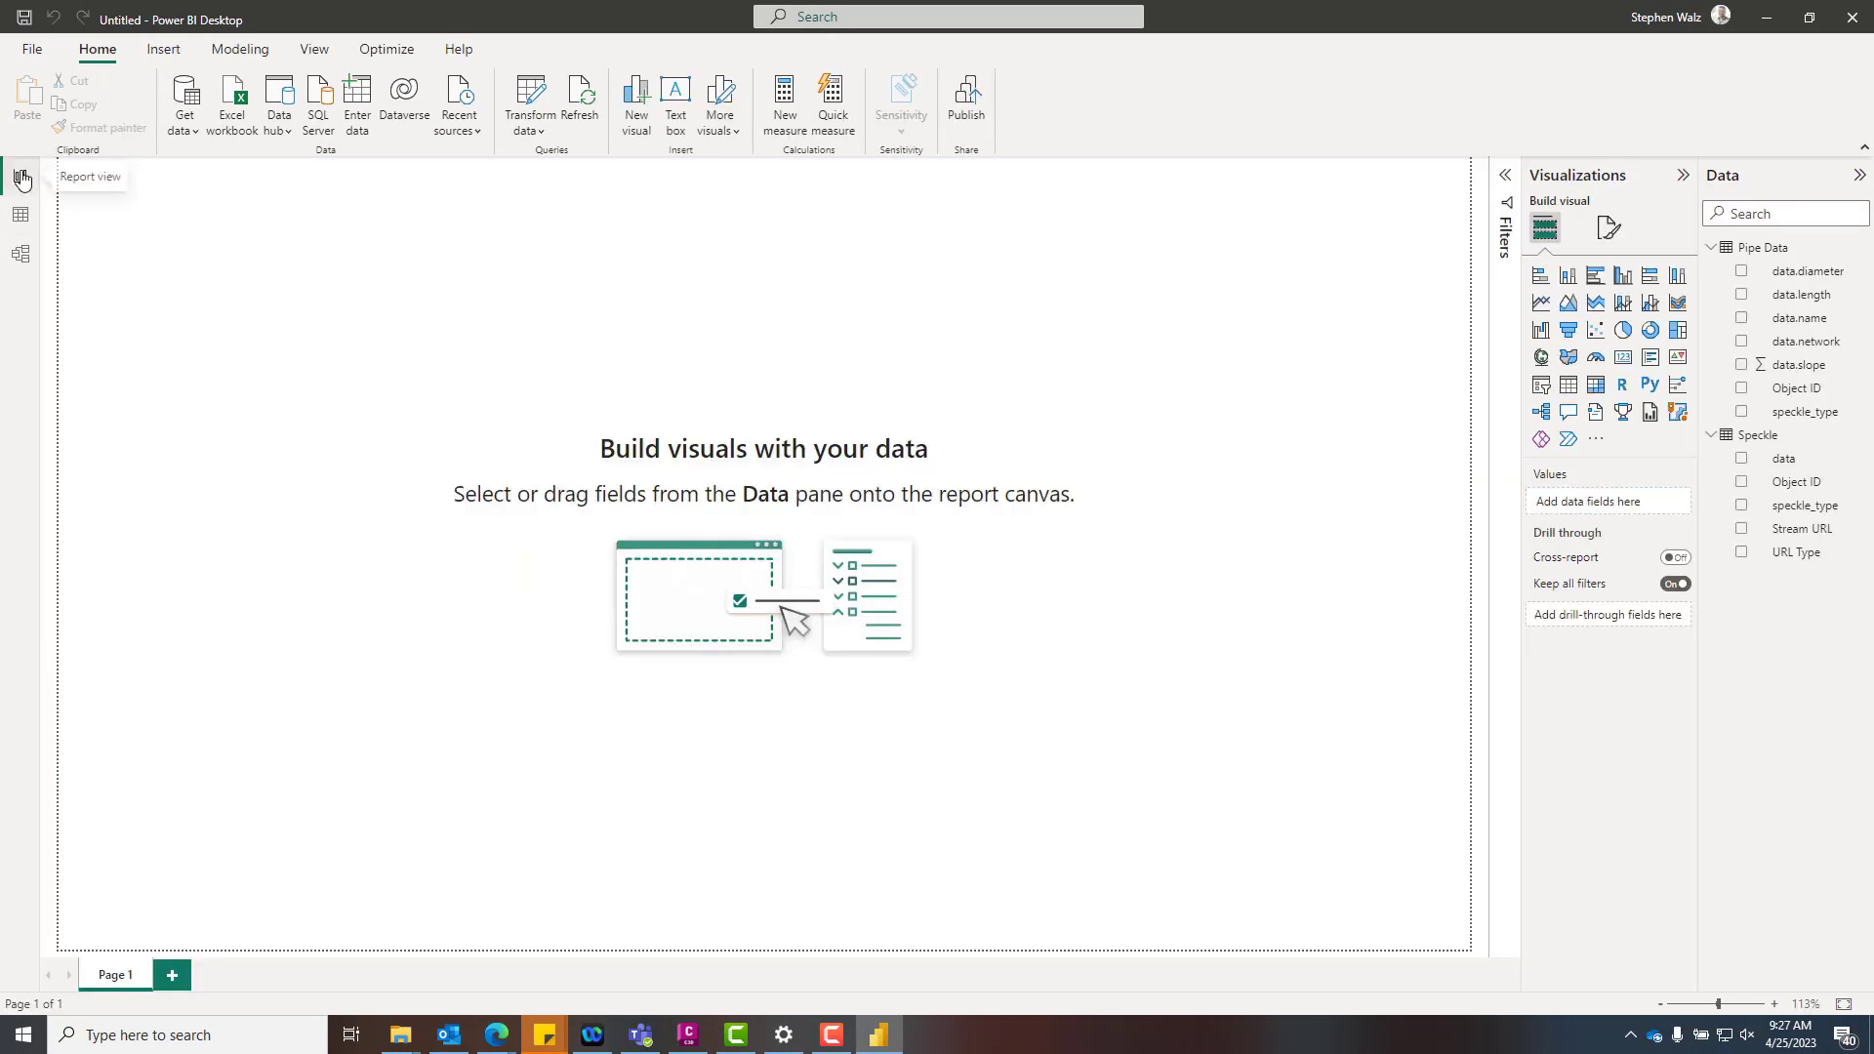
click(1594, 412)
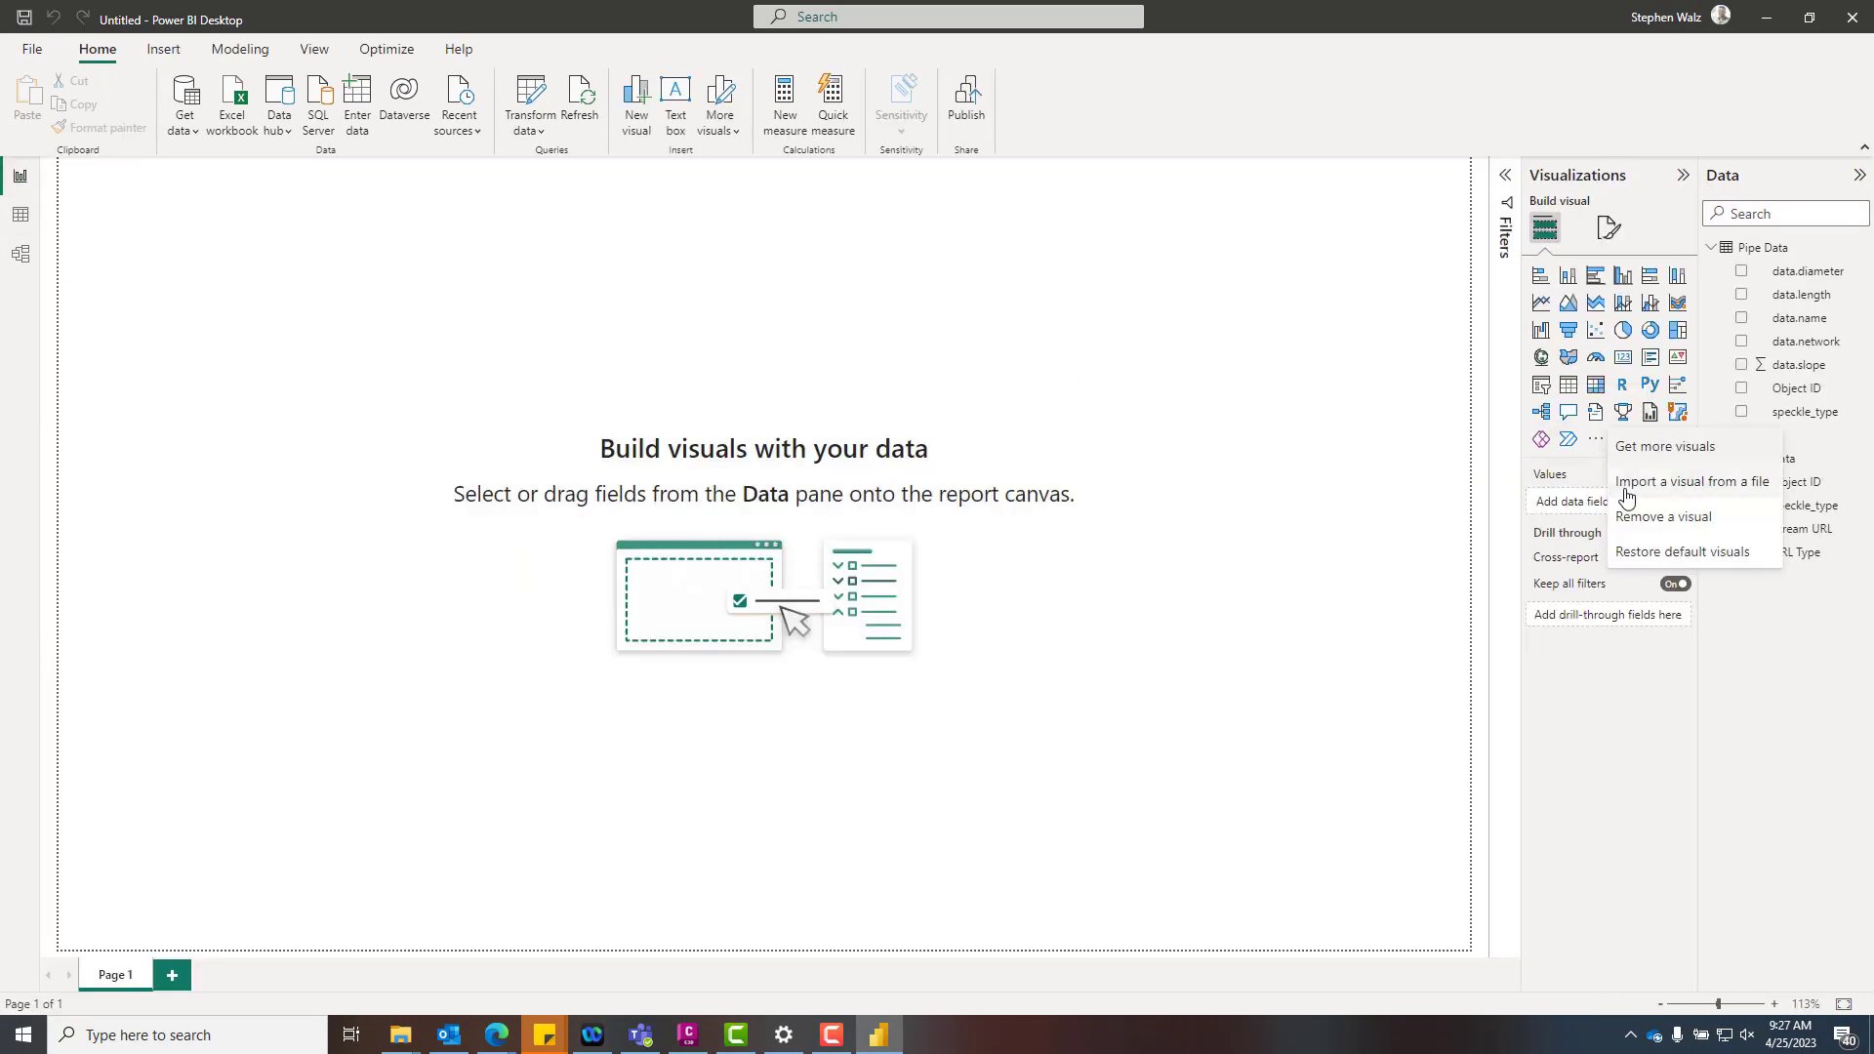
click(1689, 480)
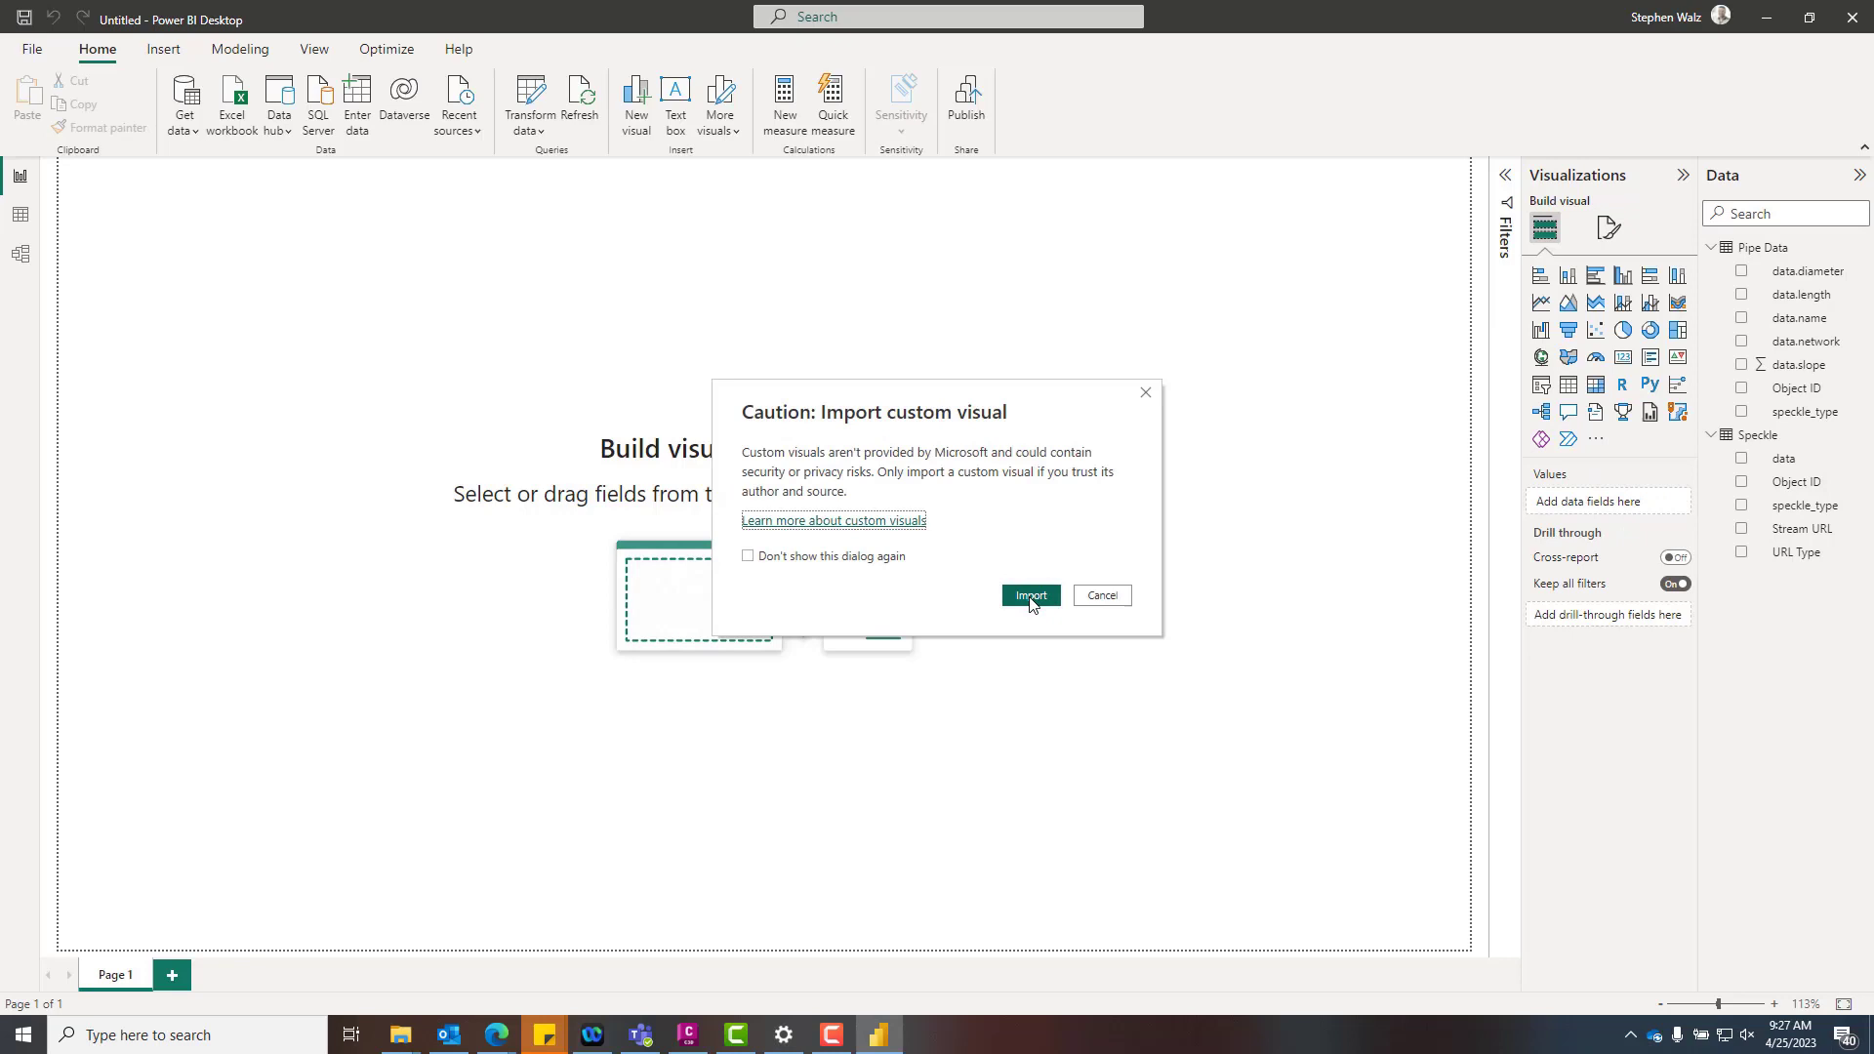
Import the Speckle 3D viewer .pbiviz file and place the viewer on the report page.
click(1028, 595)
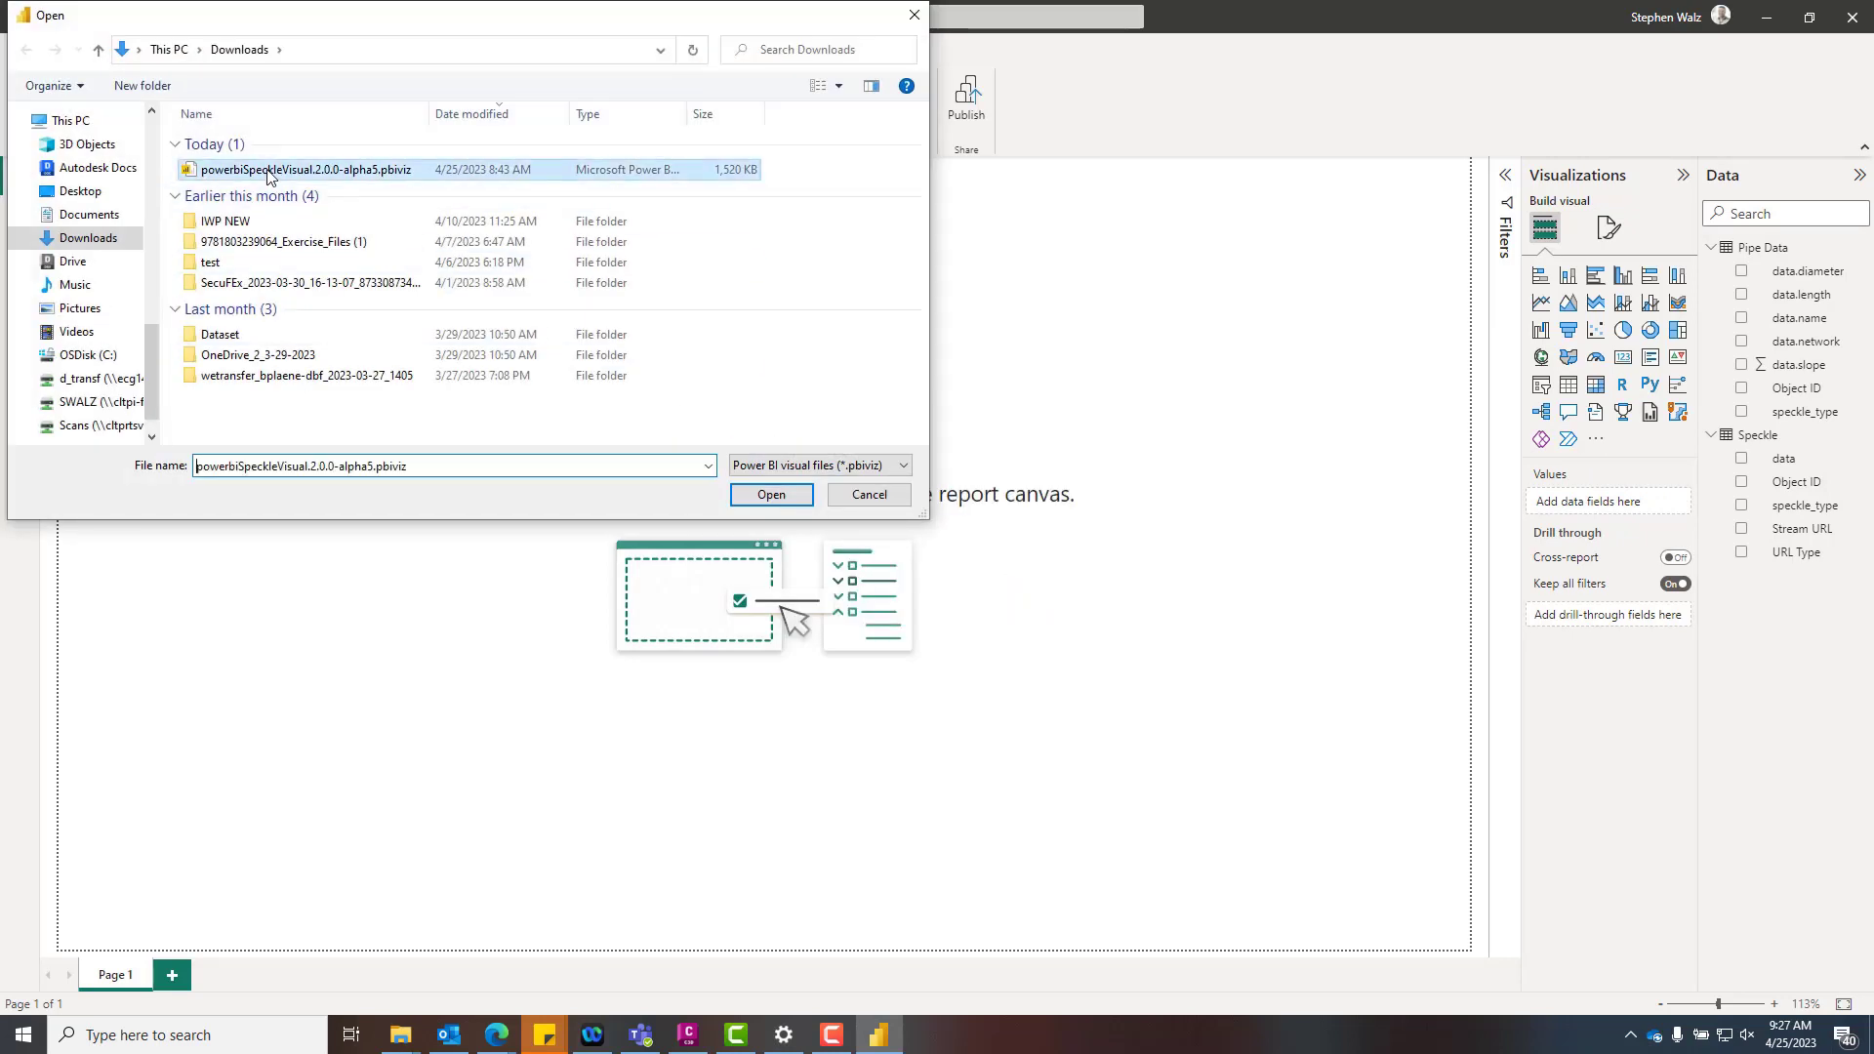
click(770, 495)
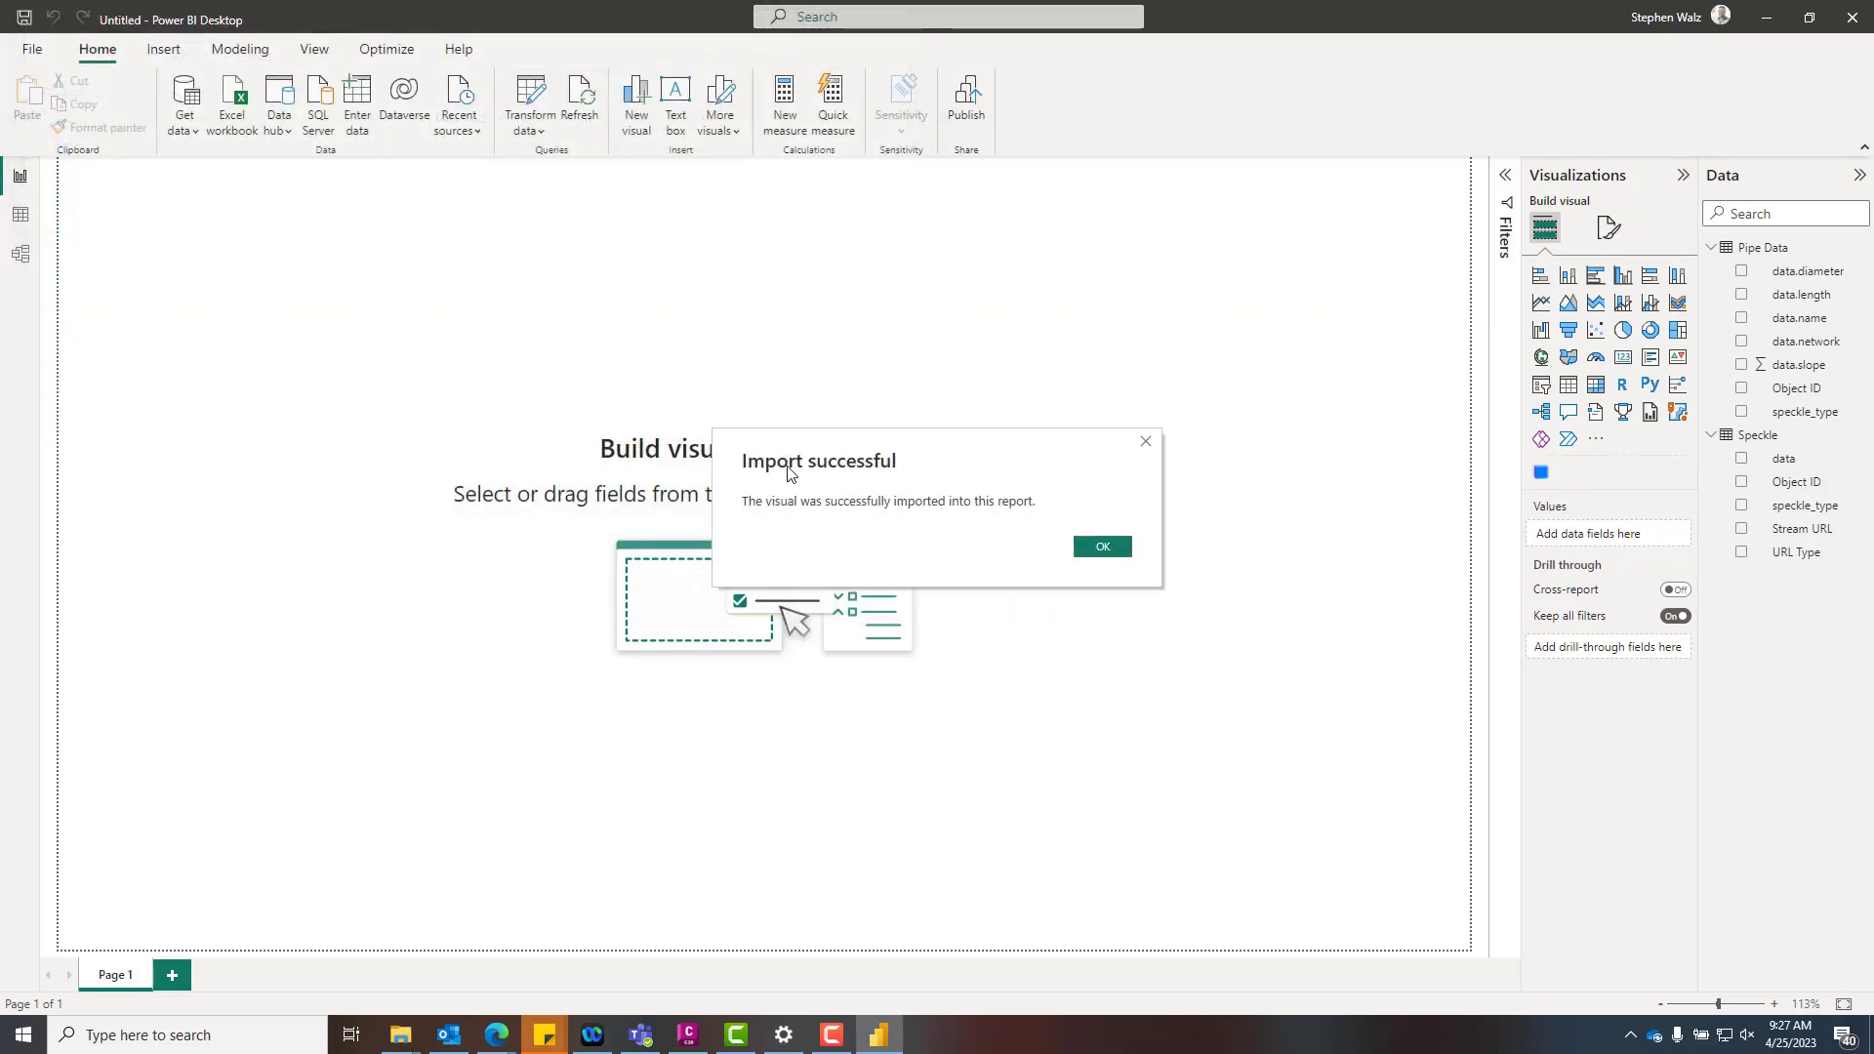
click(1098, 547)
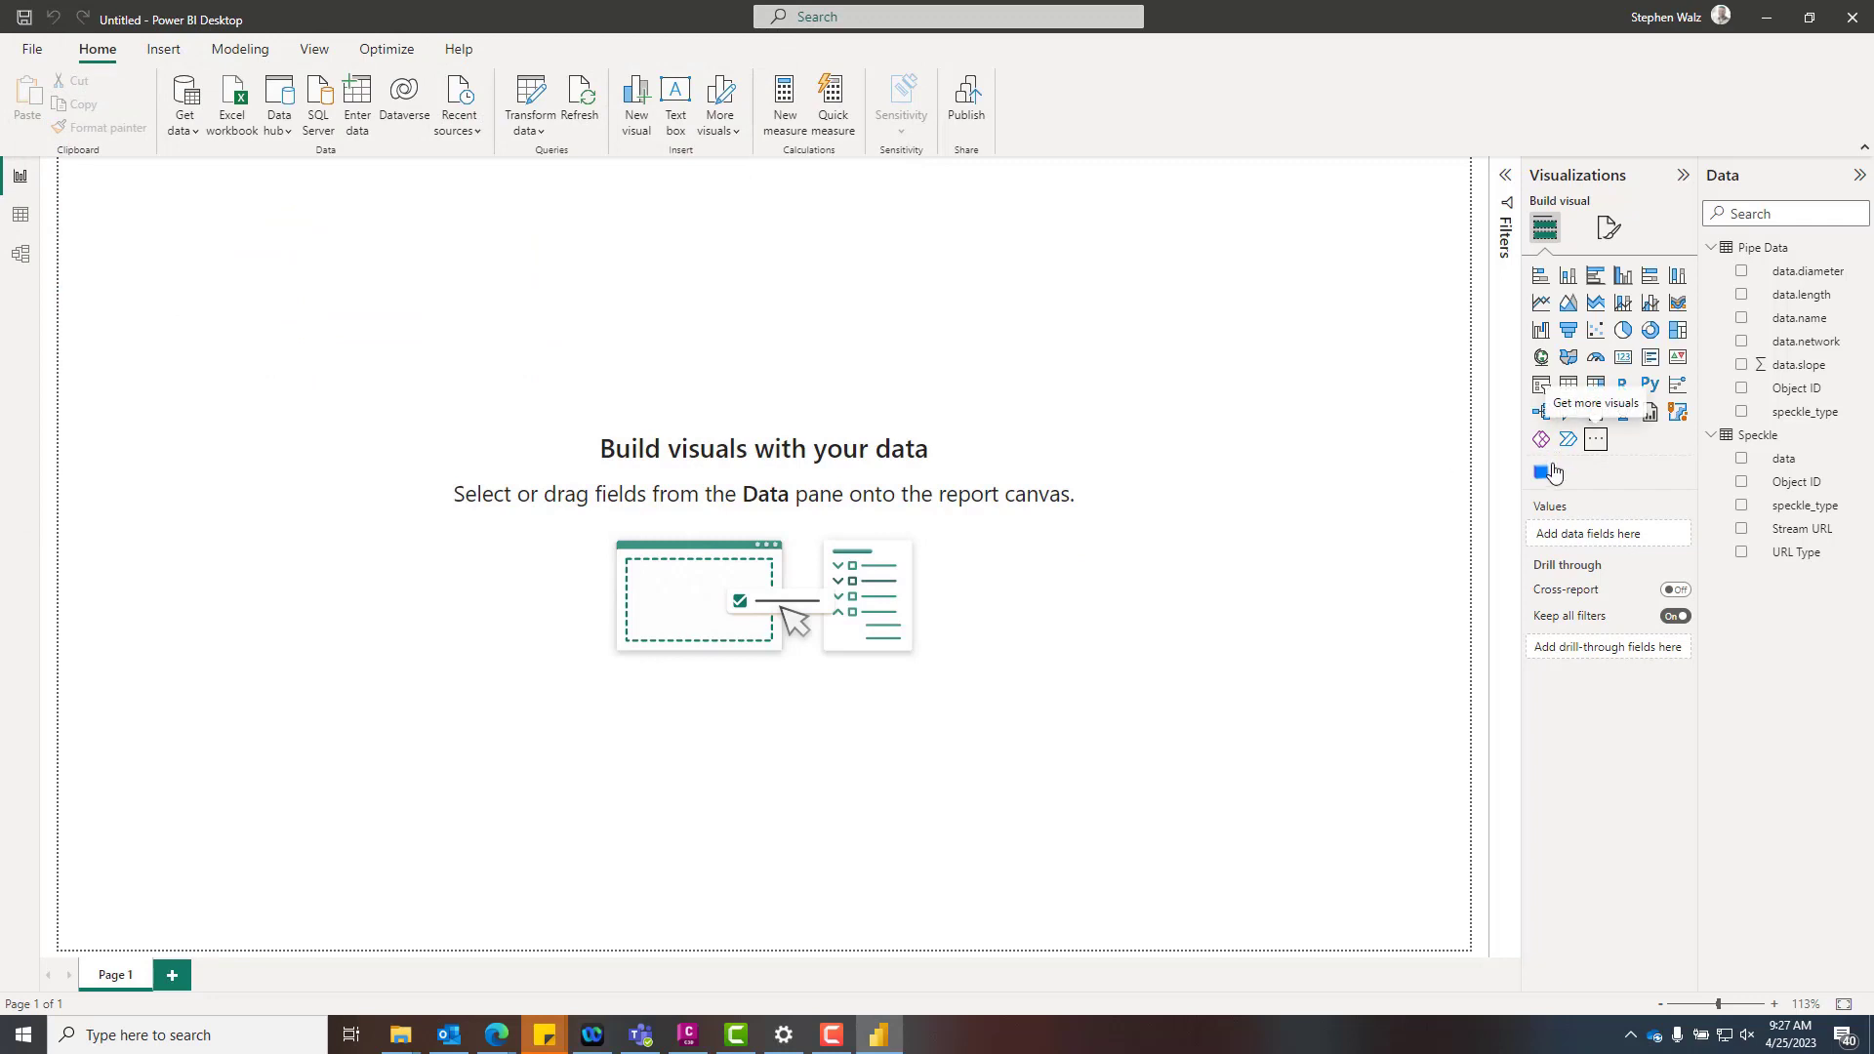
click(1540, 471)
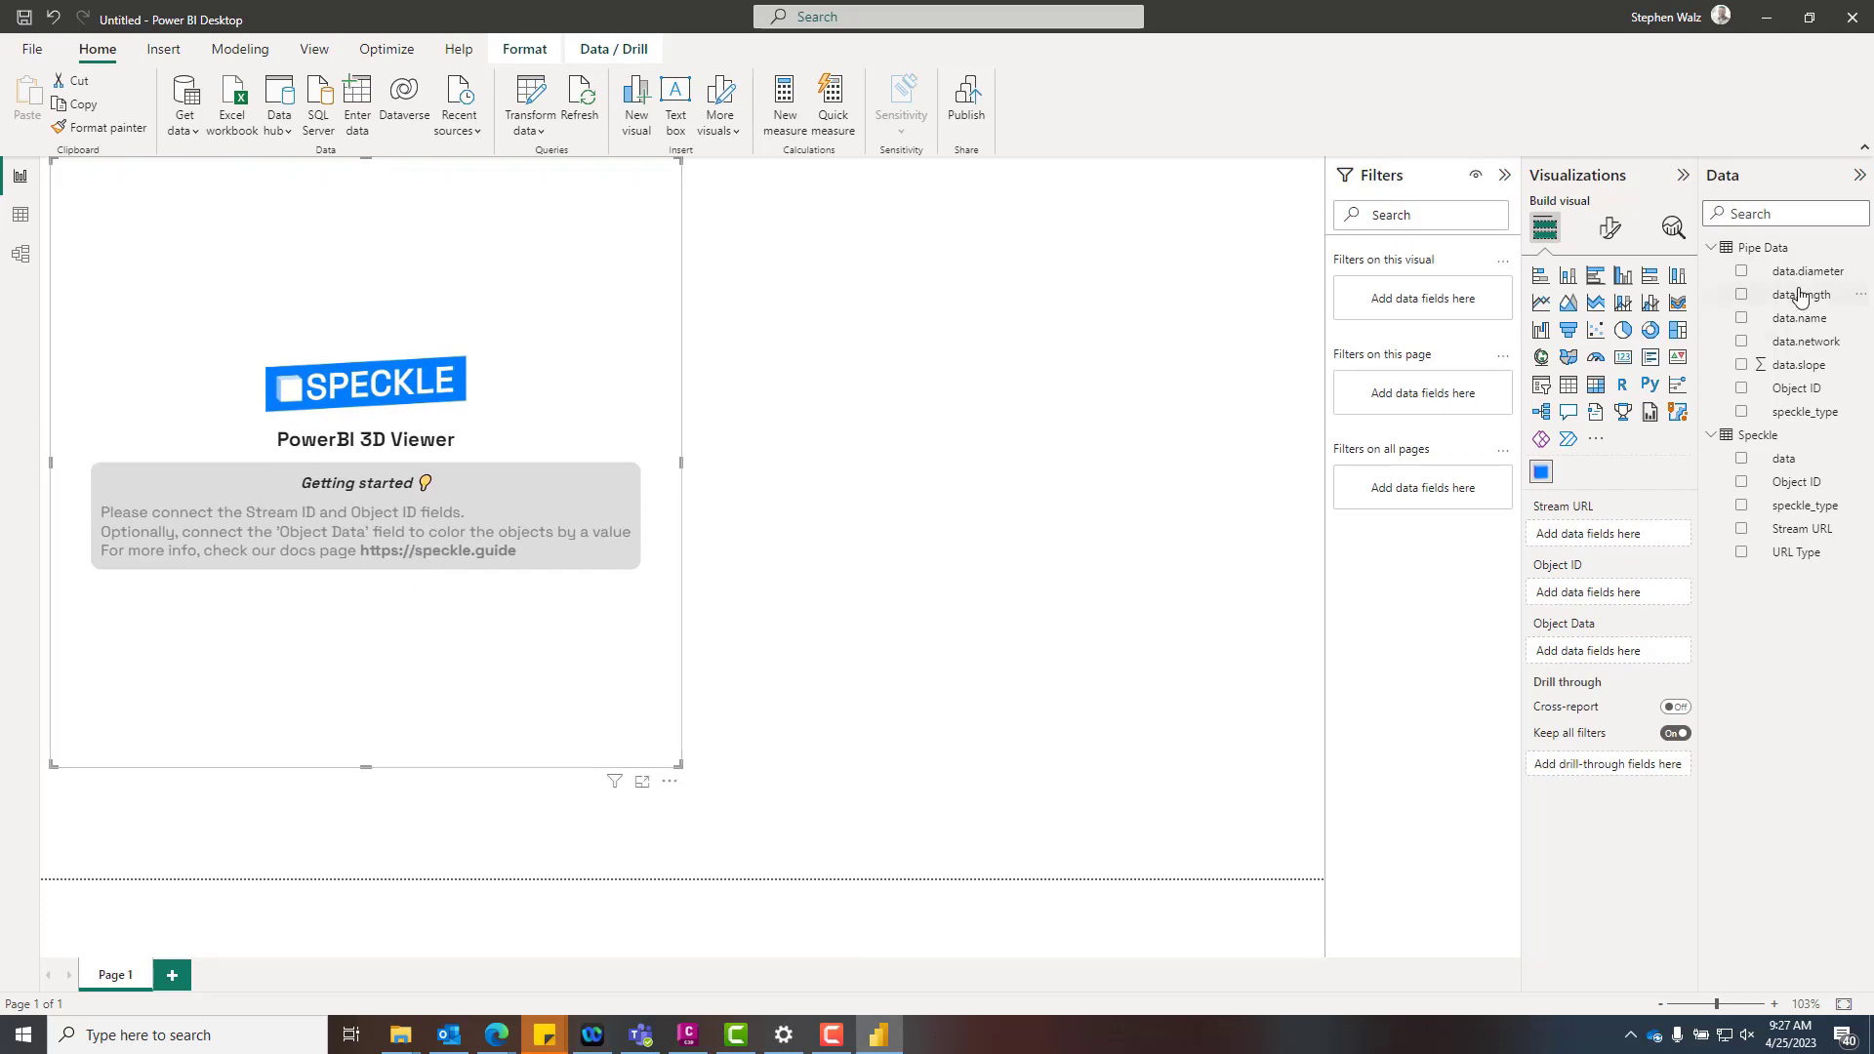
mouse_move(1815, 490)
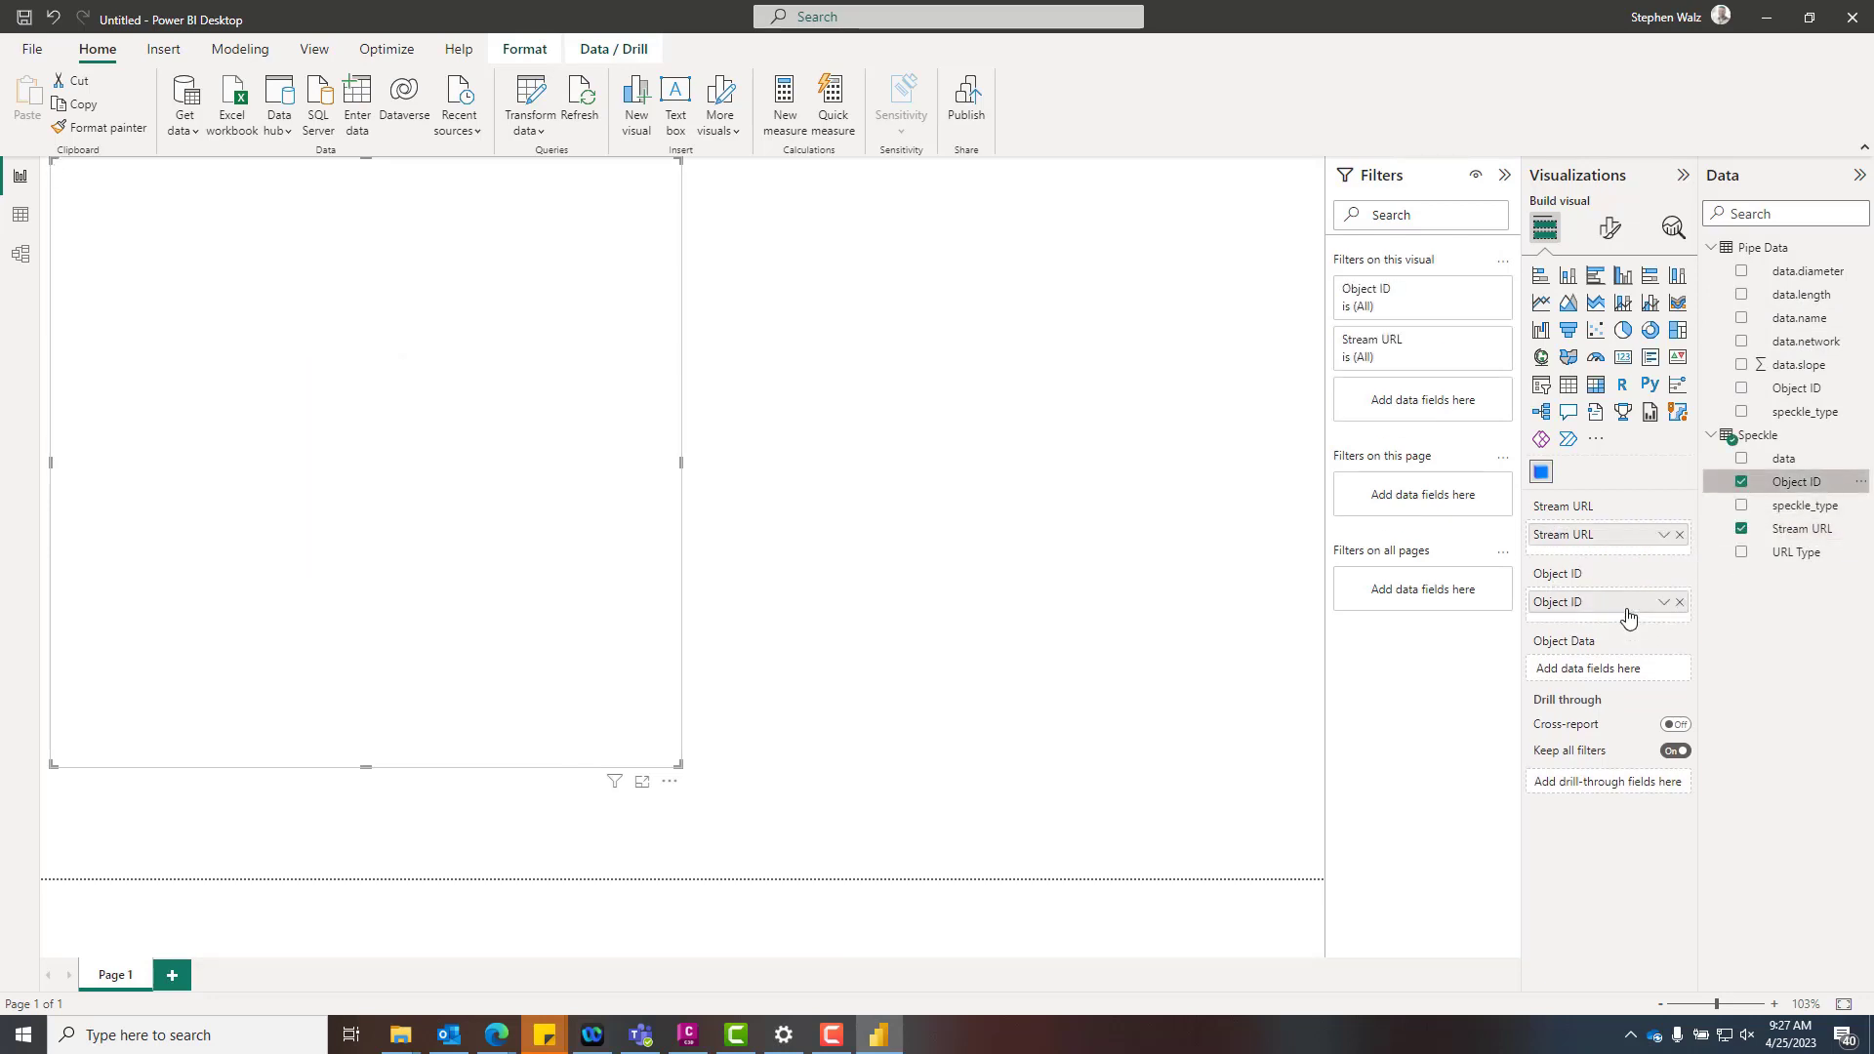
mouse_move(1054, 542)
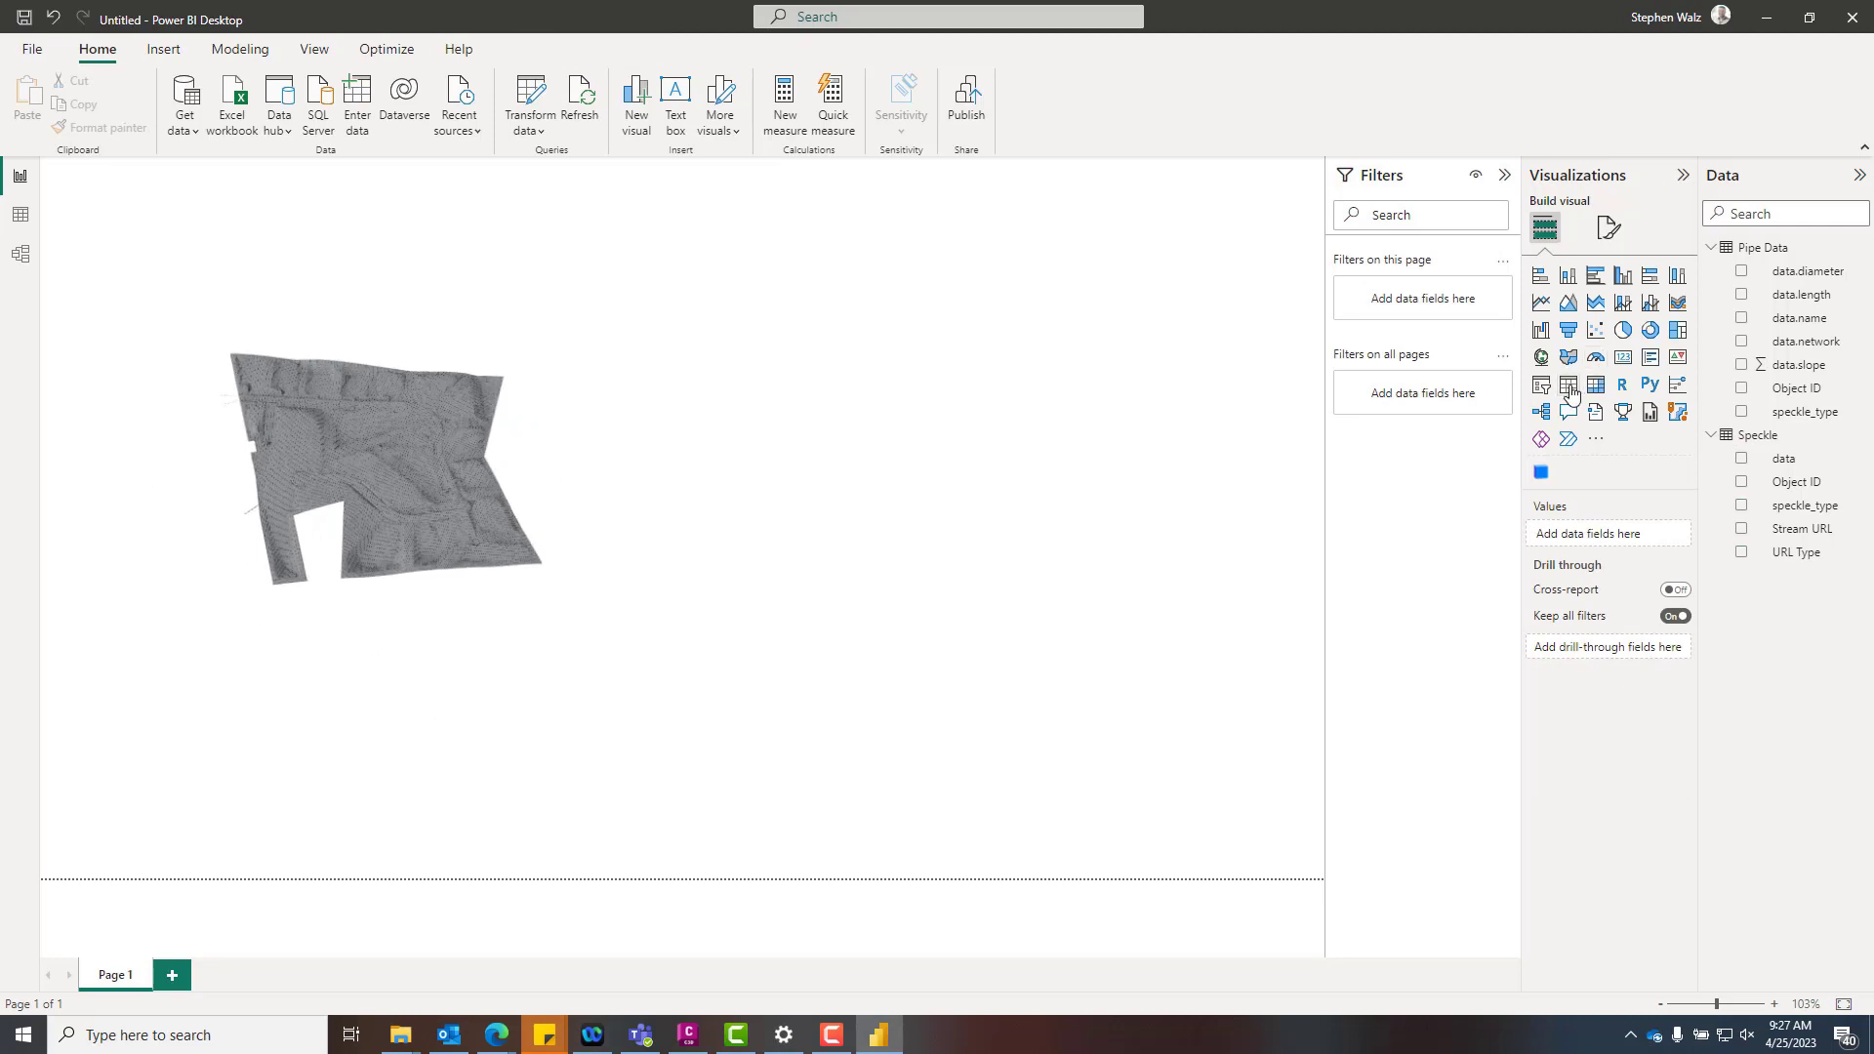
Add a table visual listing speckle_type to serve as the object-type slicer.
click(1594, 384)
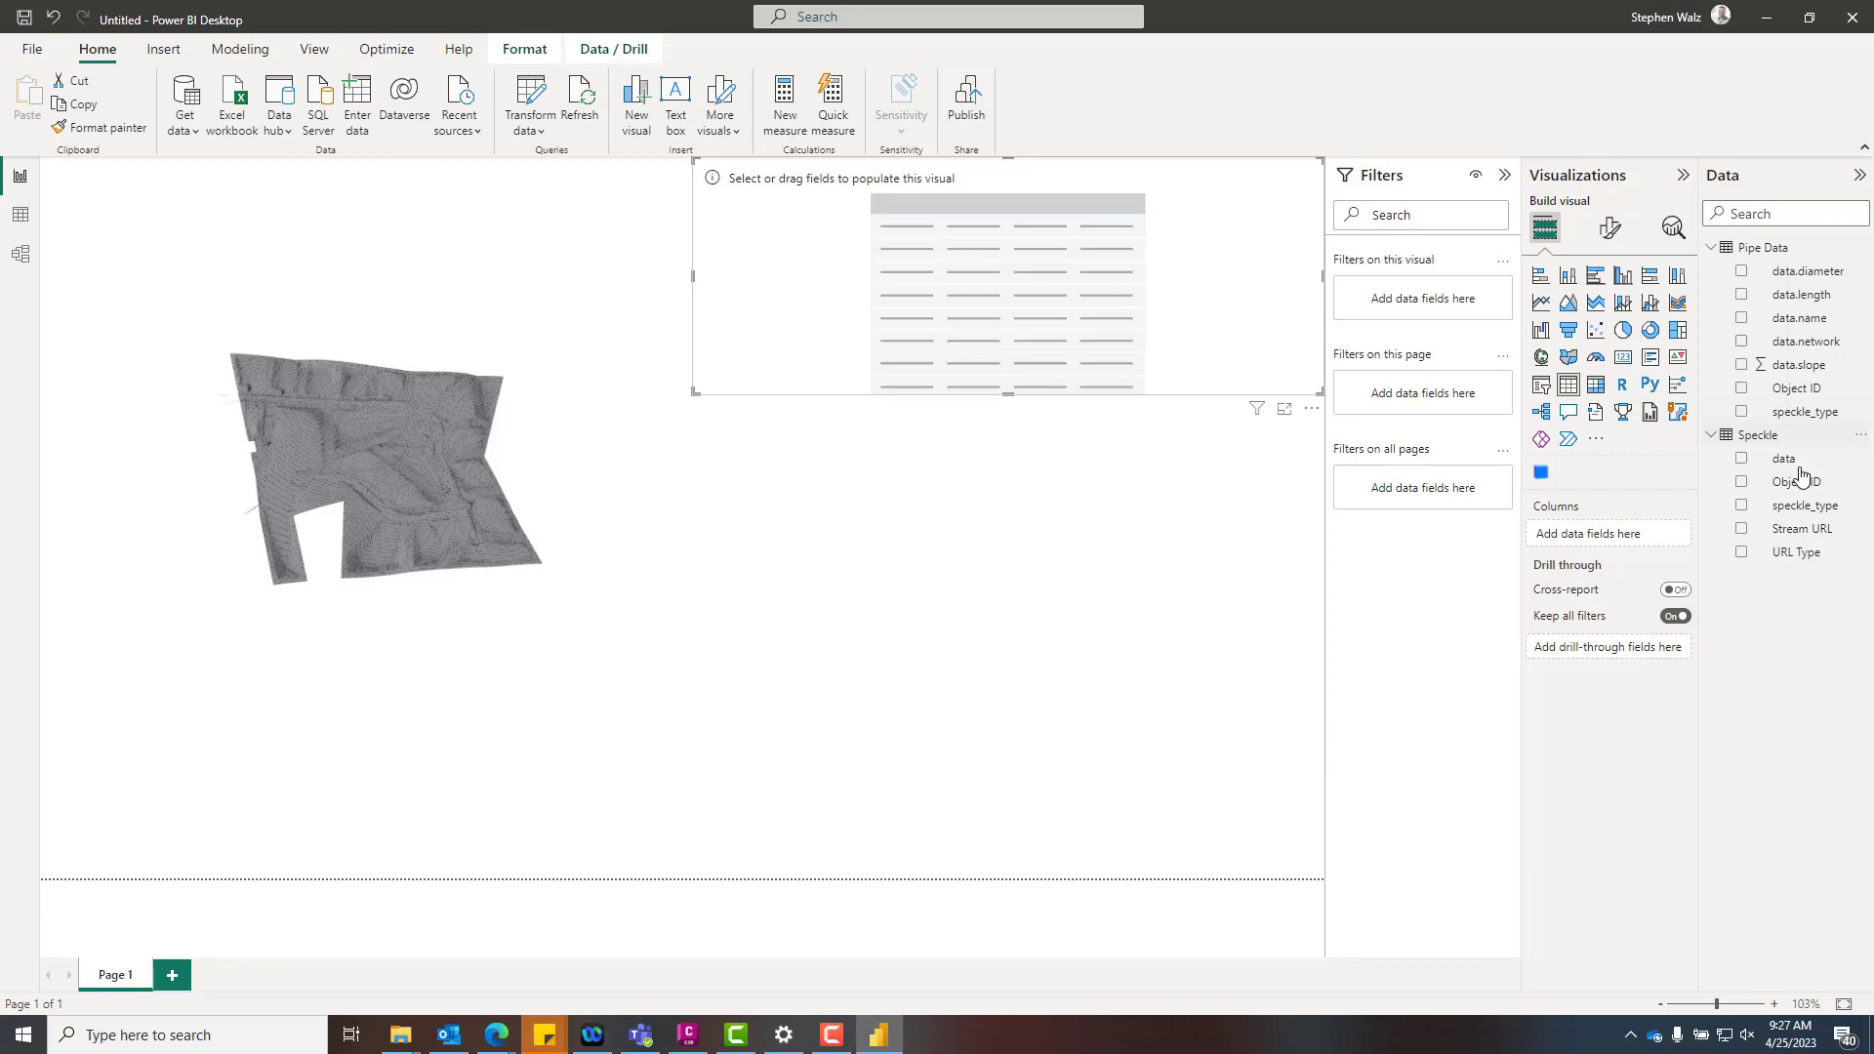
click(1806, 504)
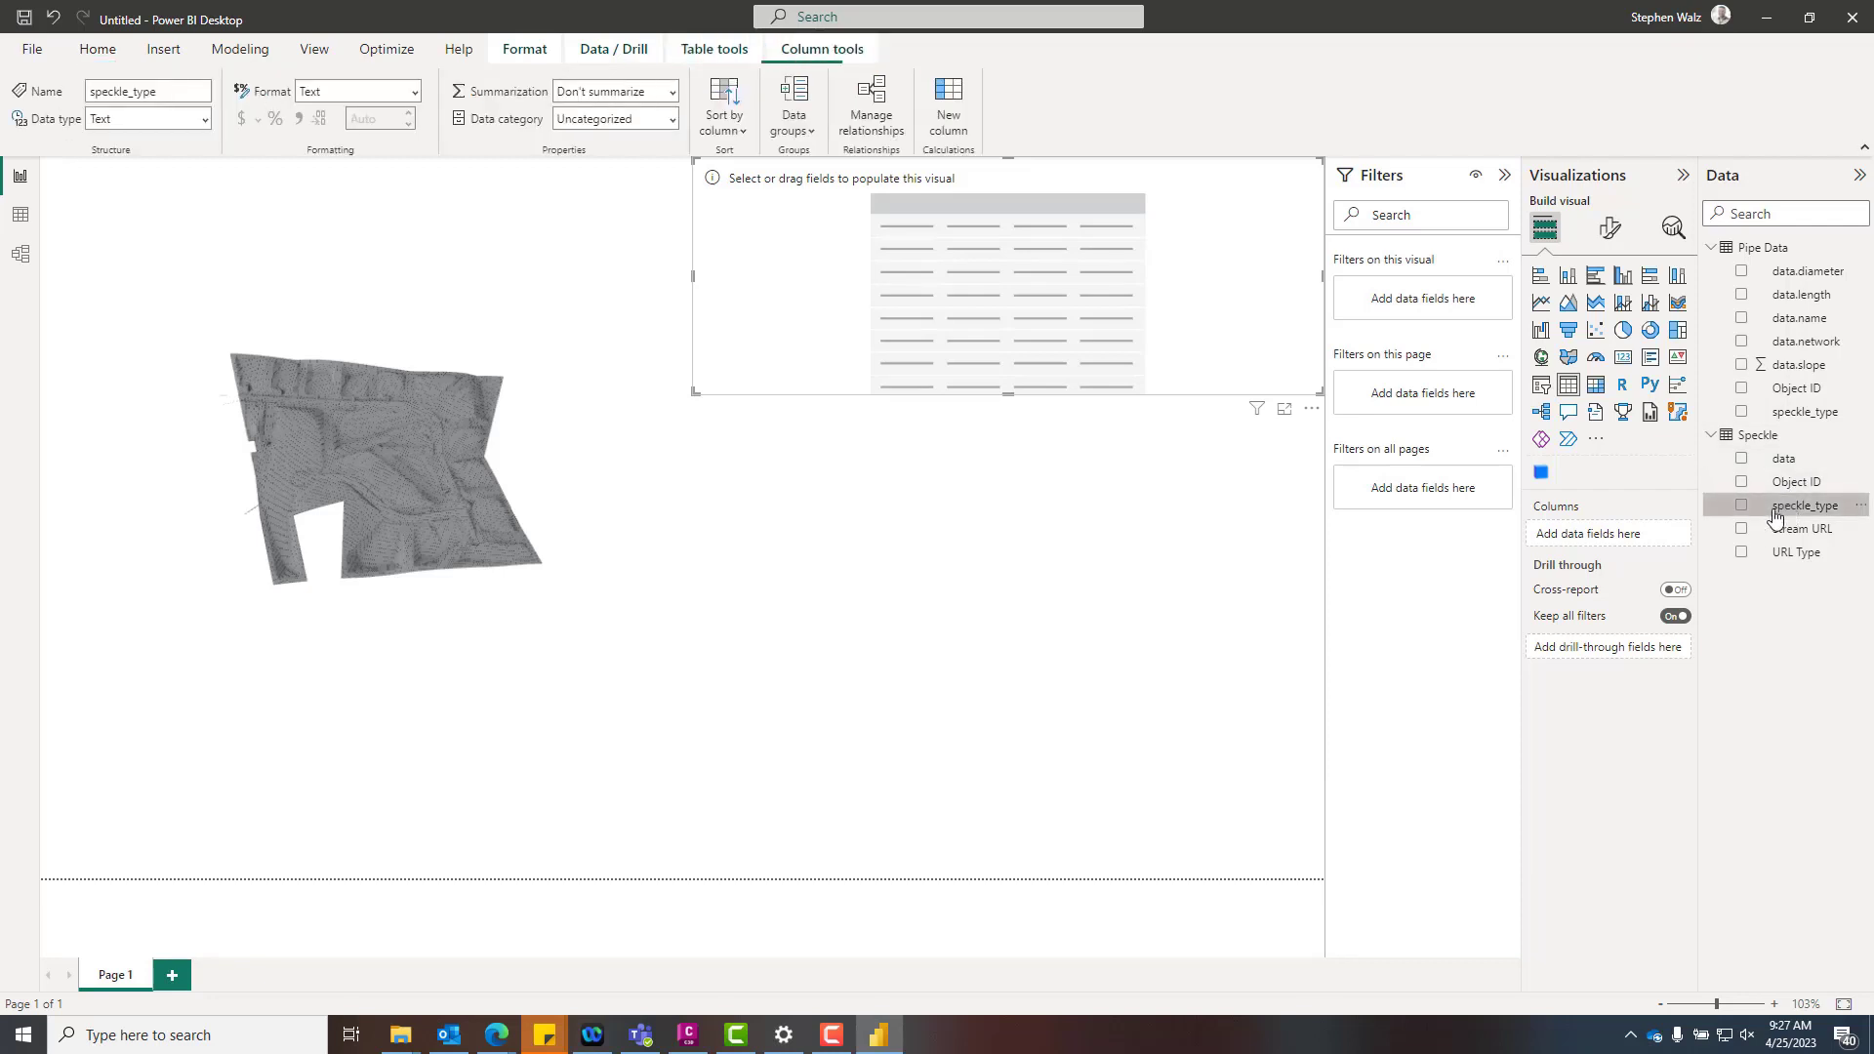
click(1808, 505)
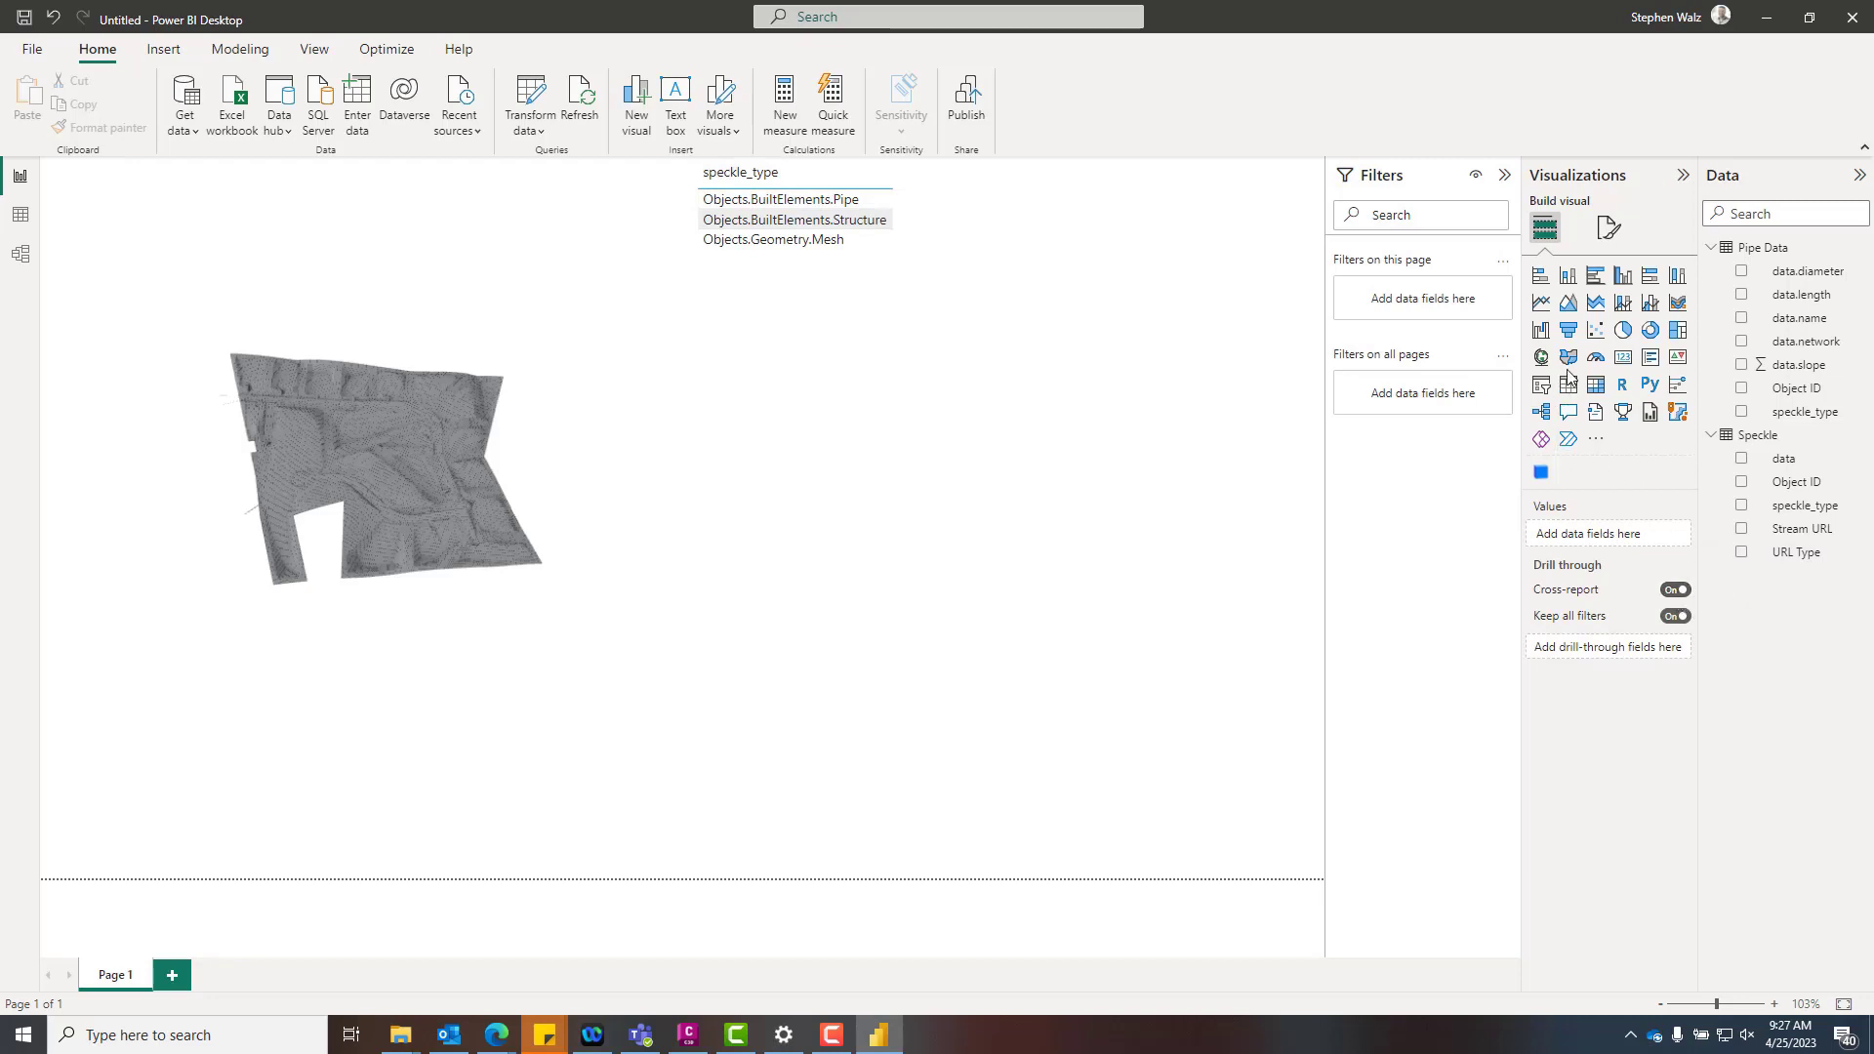
click(1596, 384)
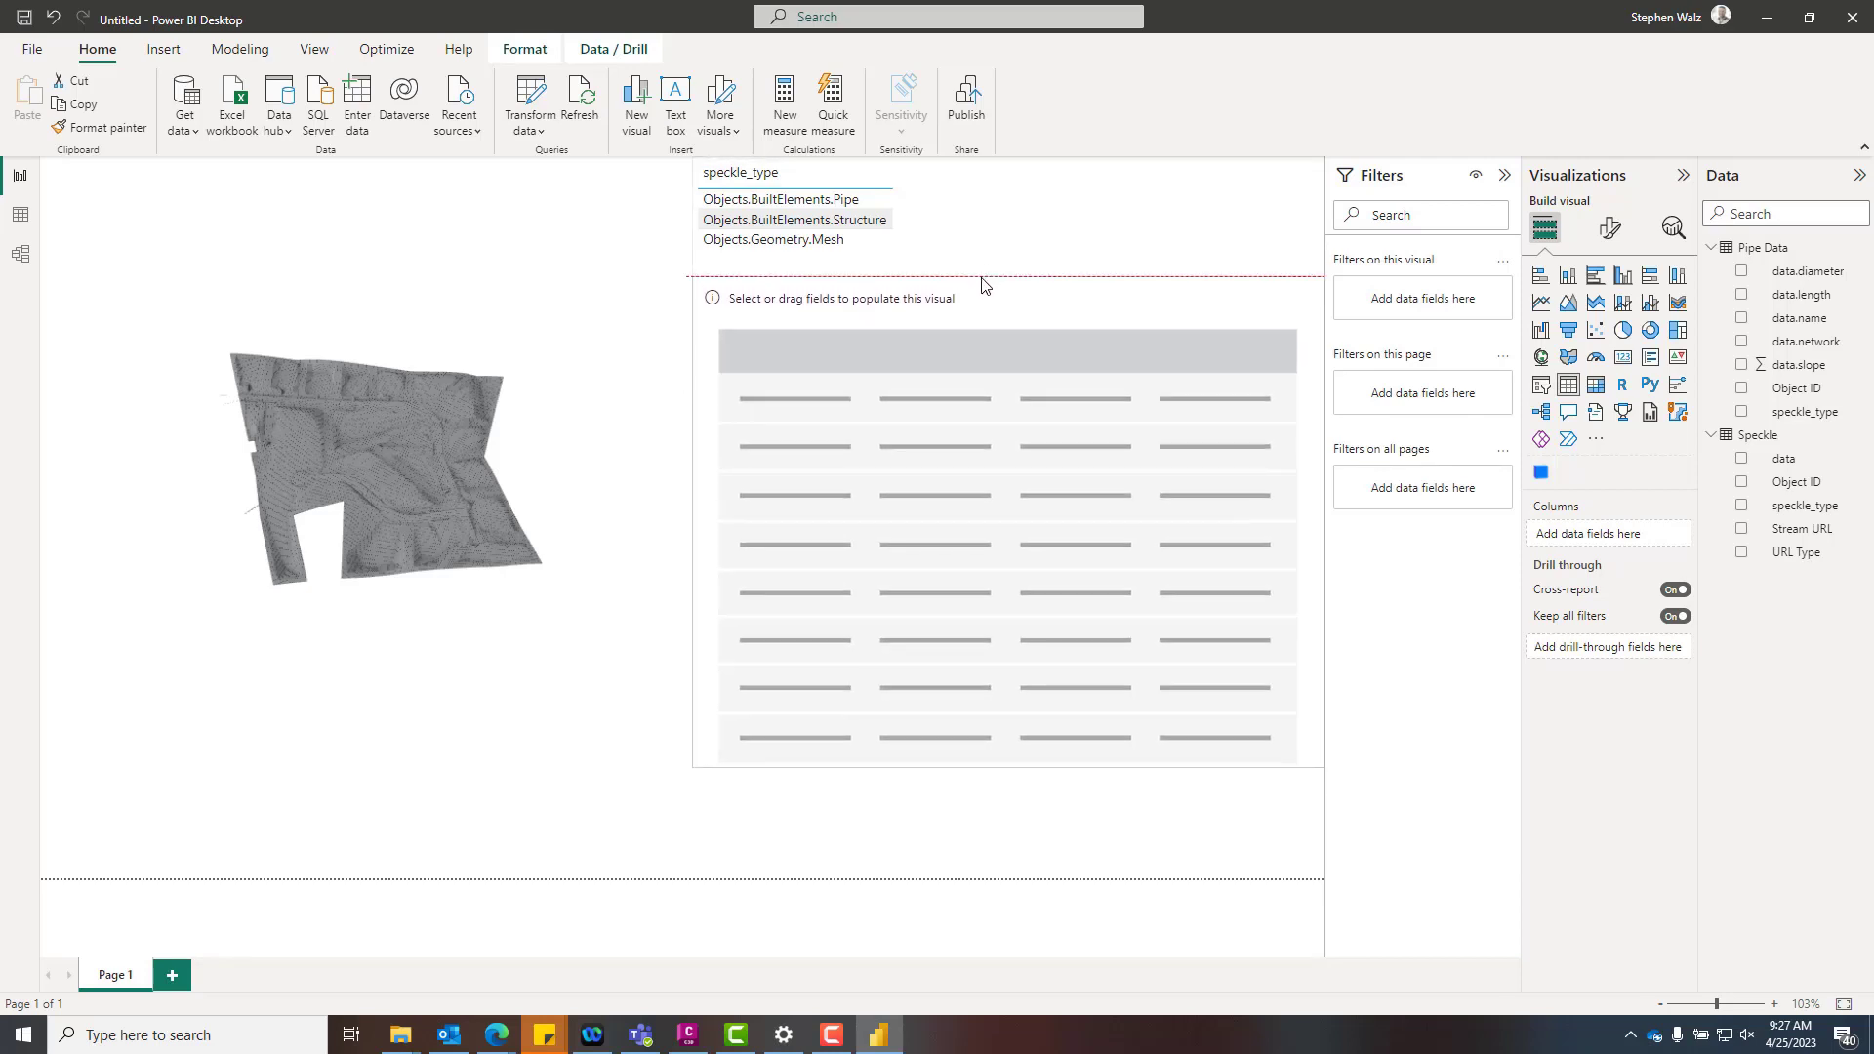
click(1007, 538)
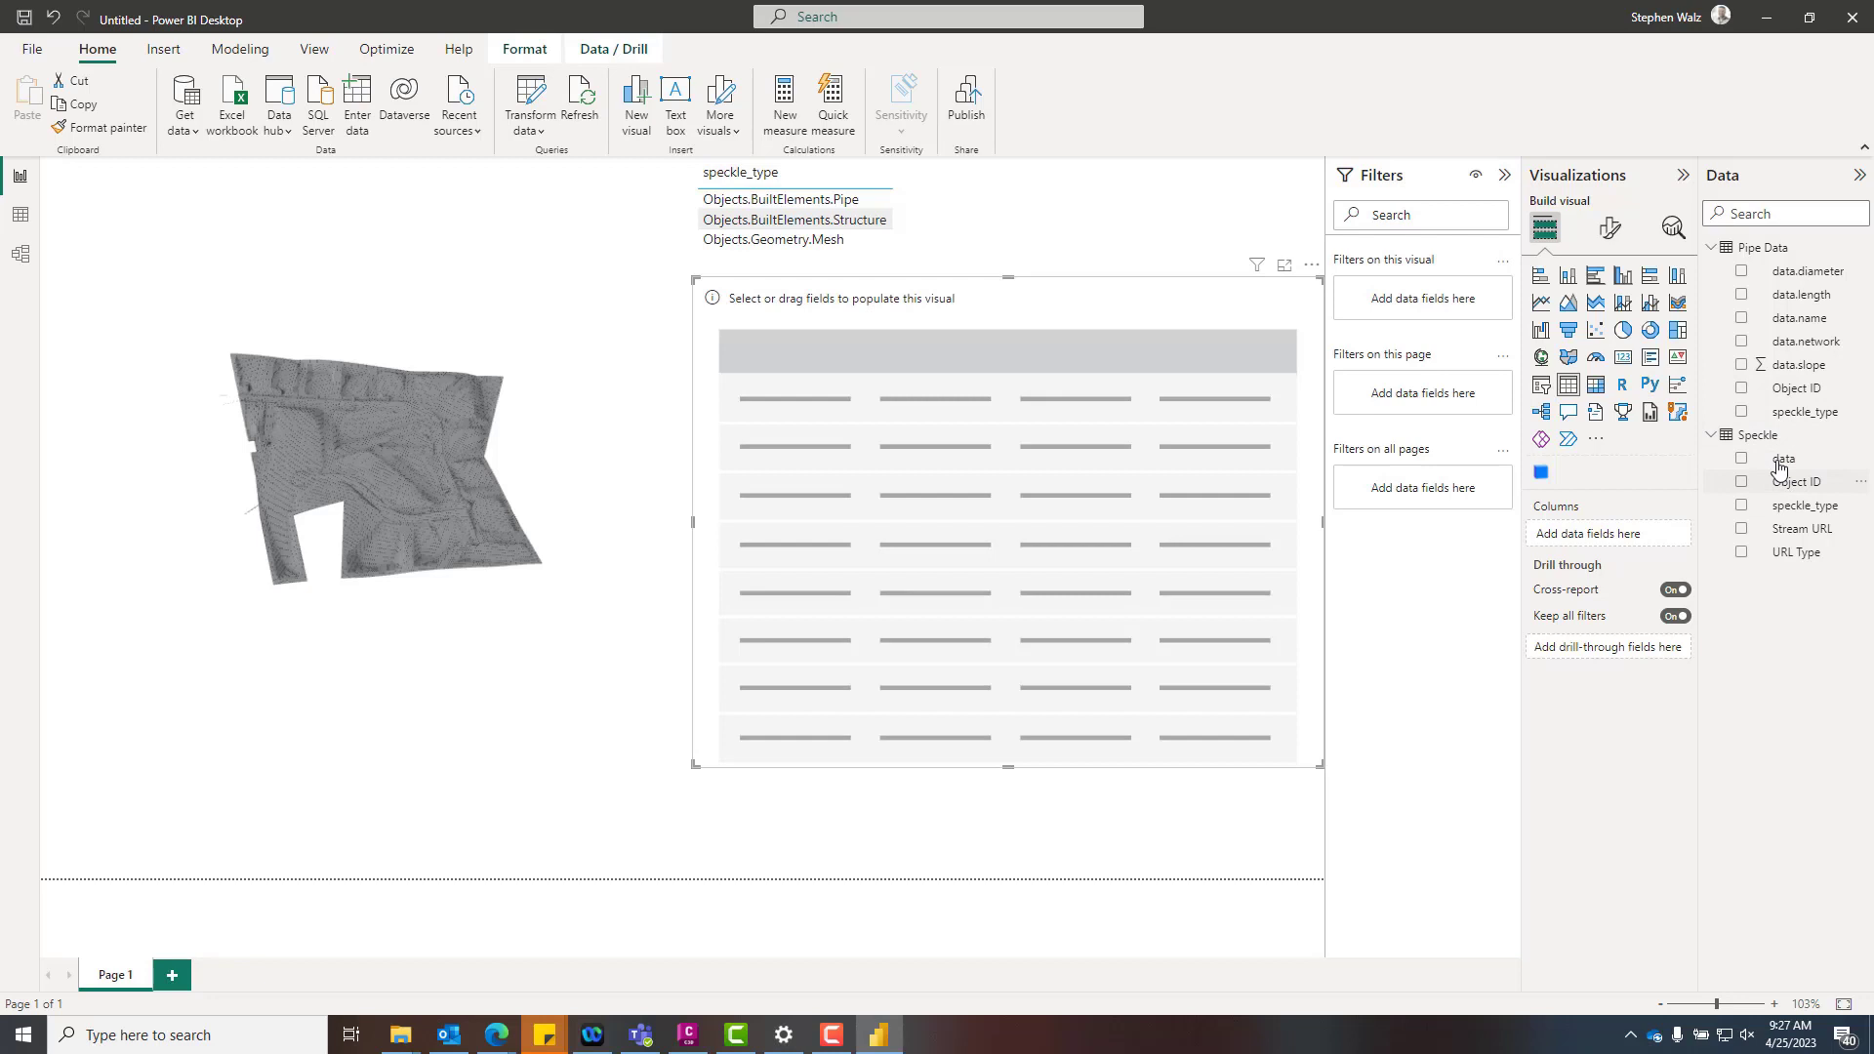
mouse_move(1796, 318)
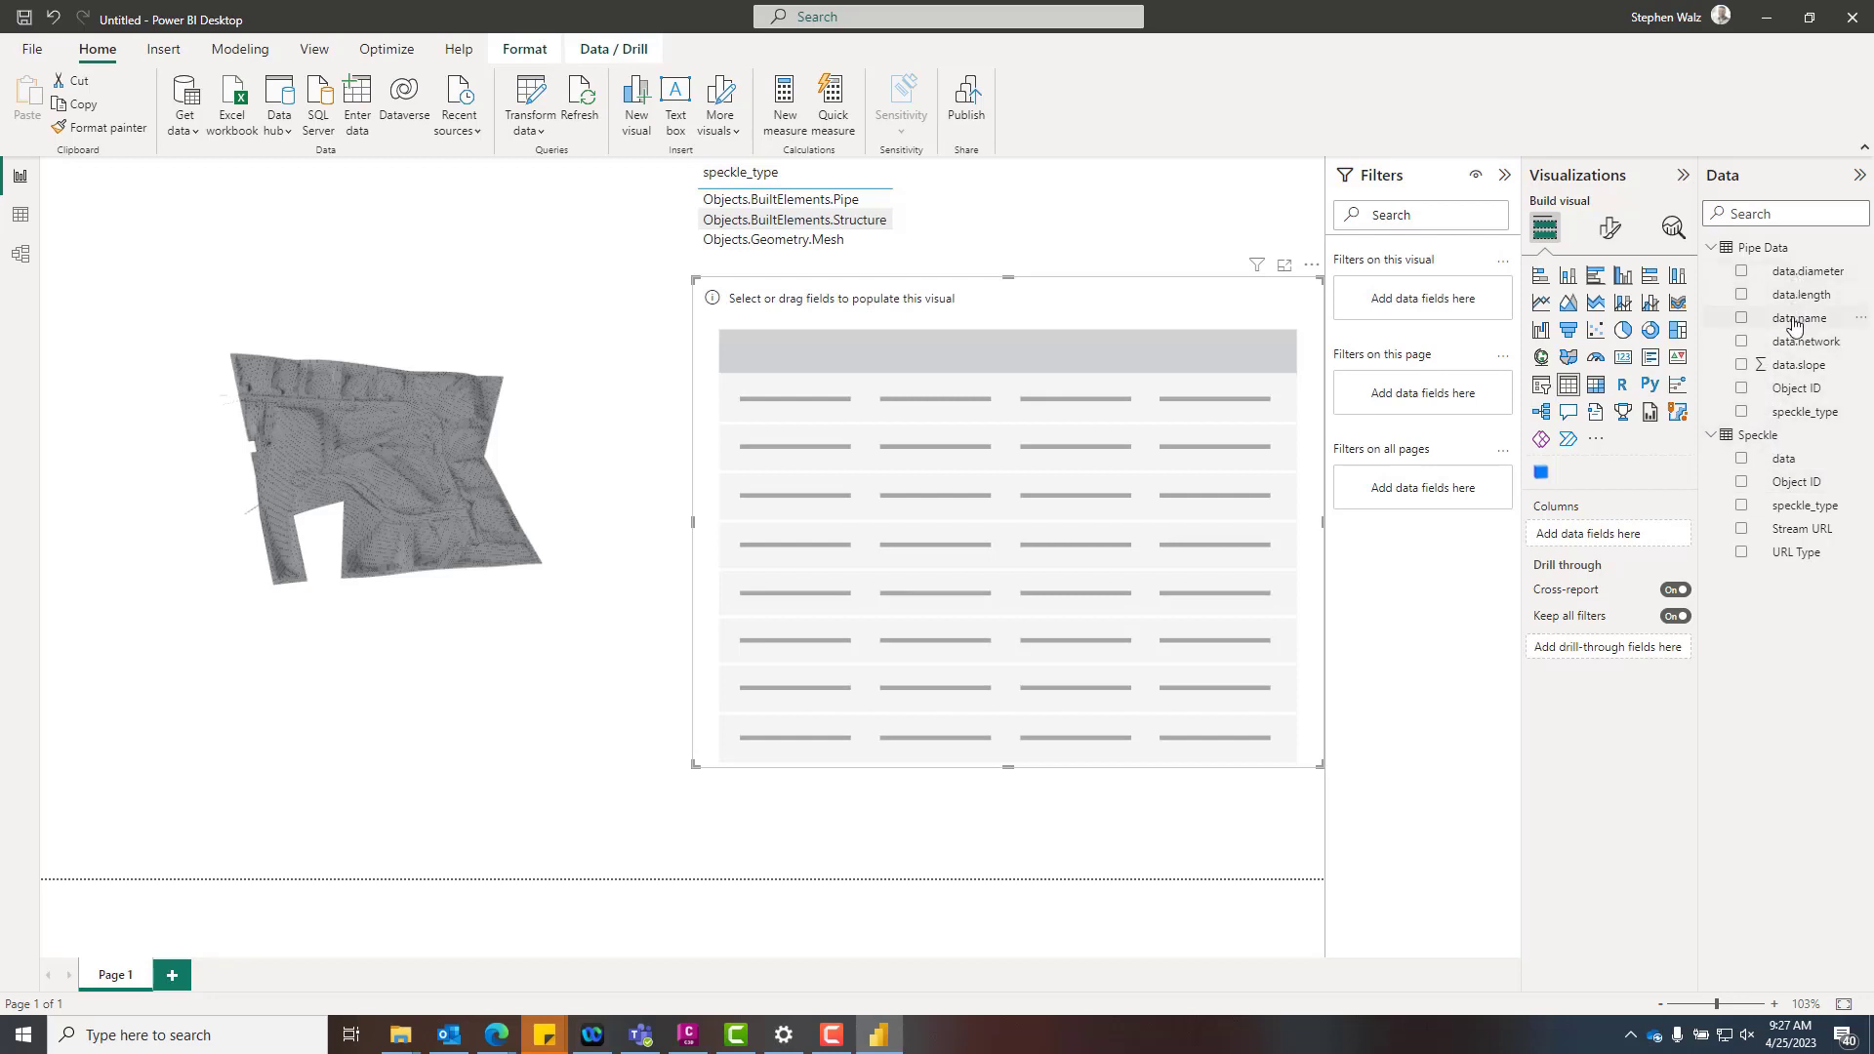
Build a pipe table of data.name, data.length and data.diameter and move it lower.
click(1742, 318)
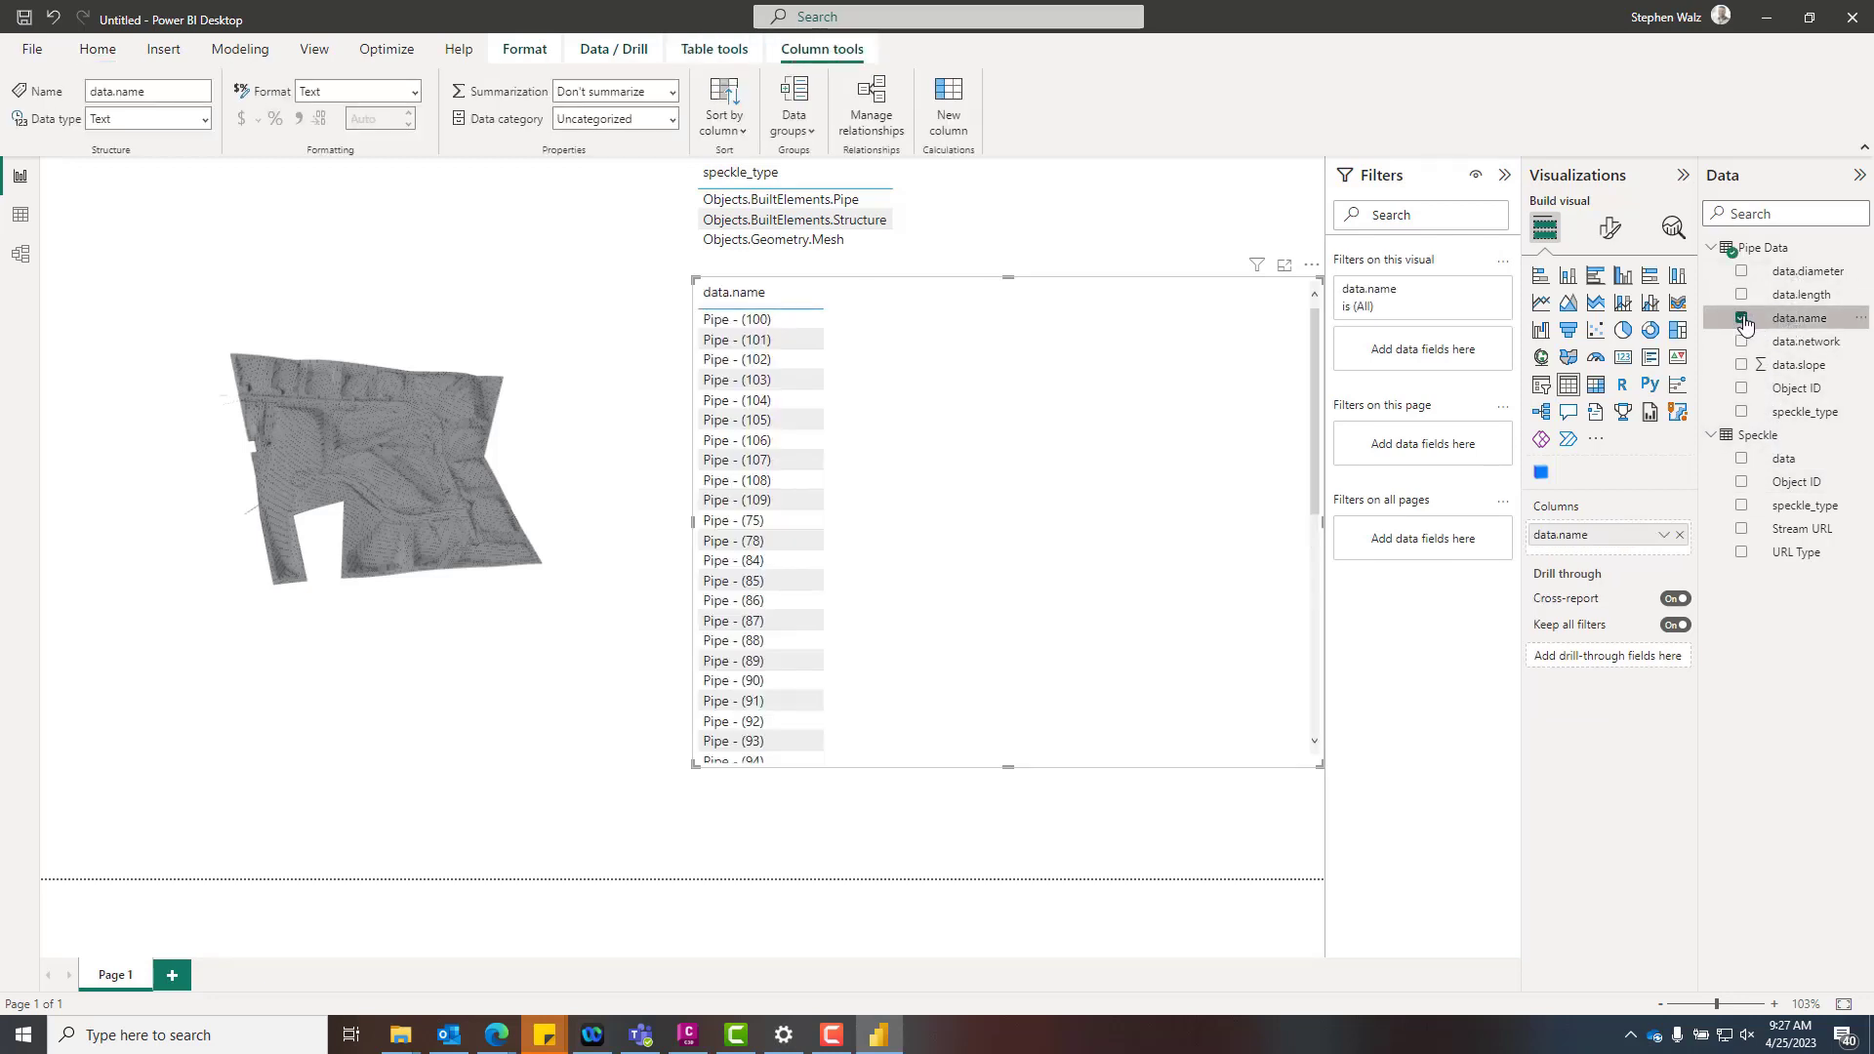
click(1743, 294)
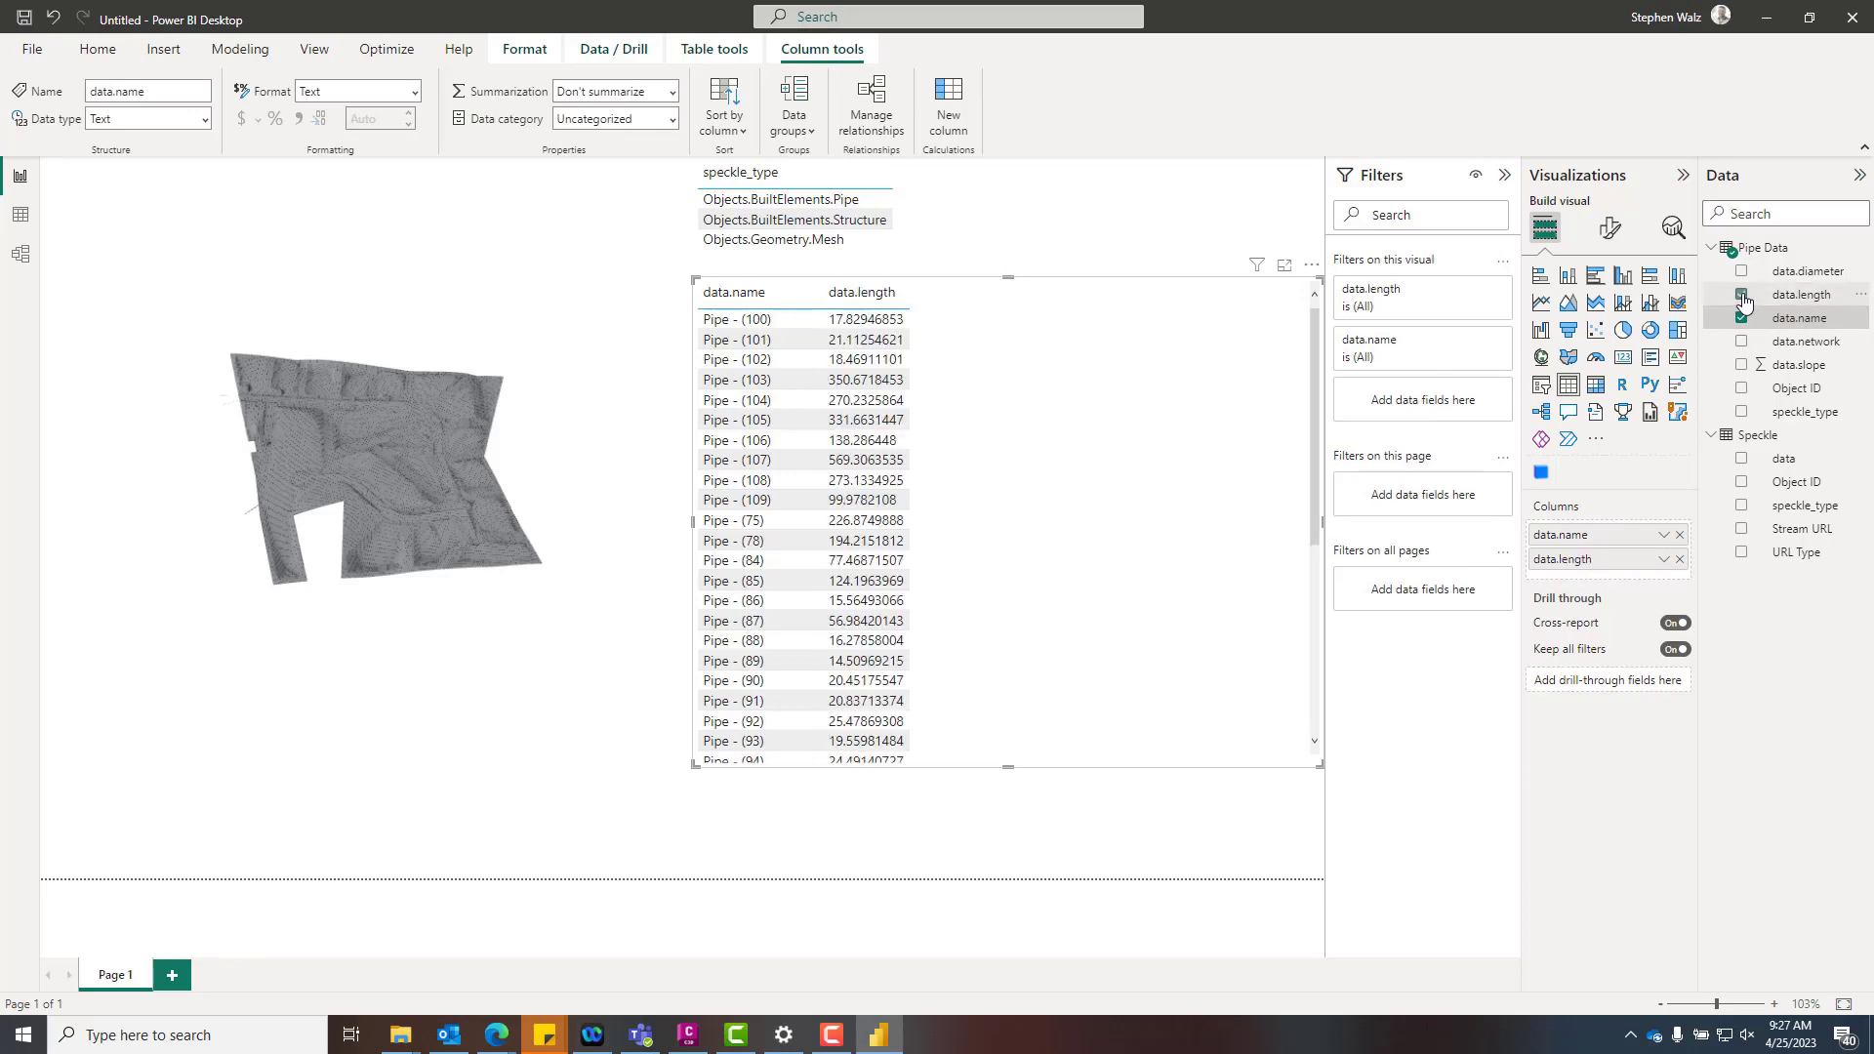
click(1742, 273)
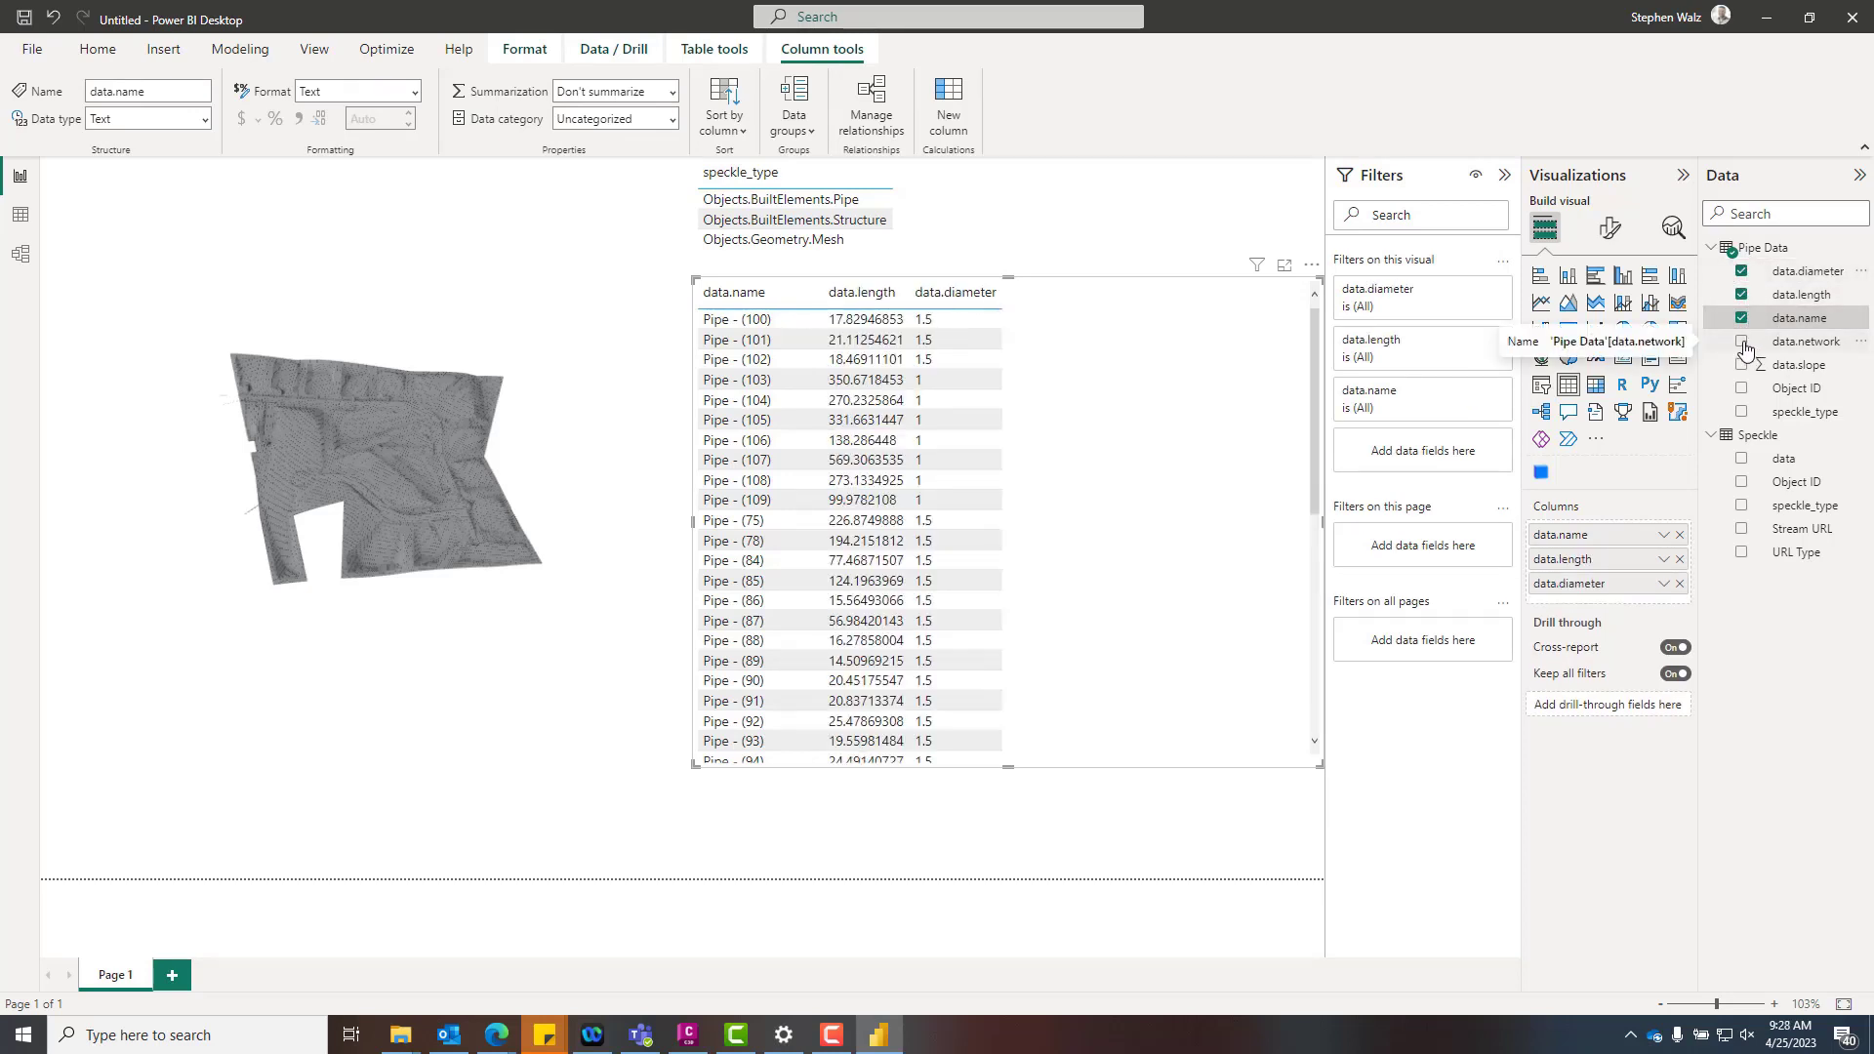
click(1022, 766)
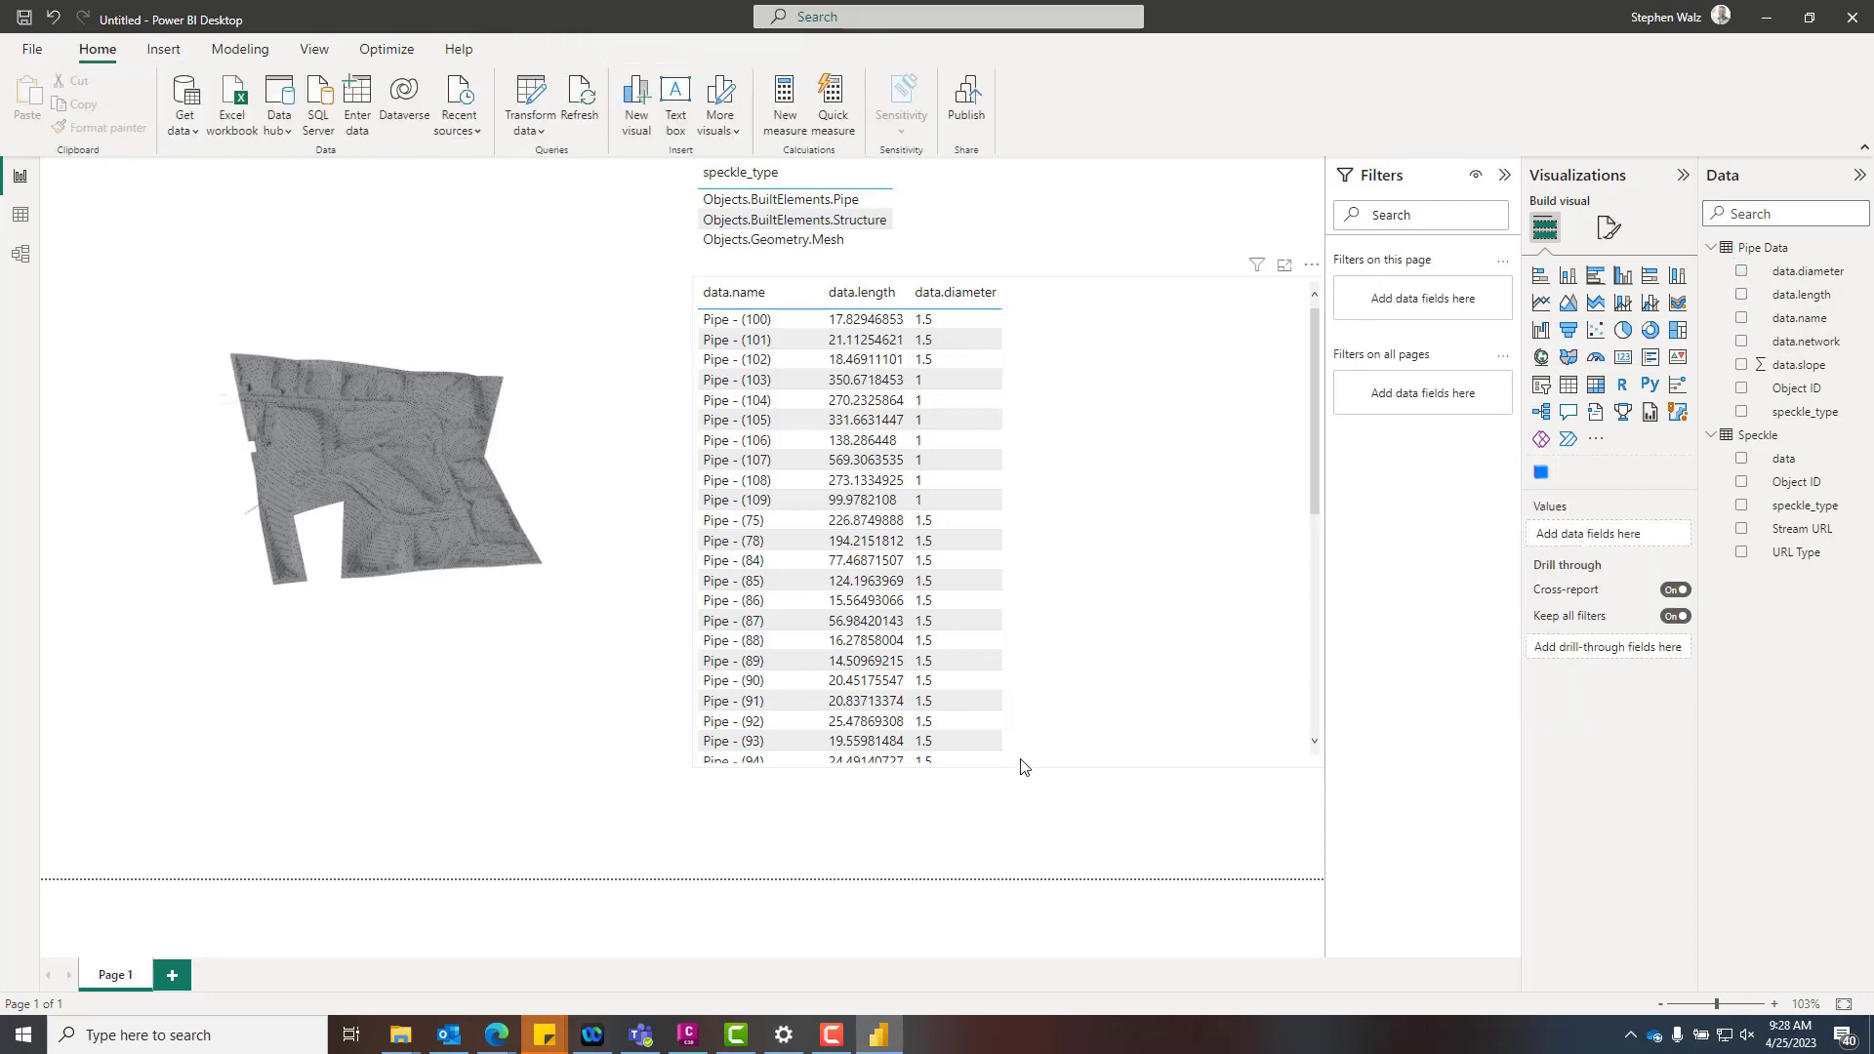
click(1016, 306)
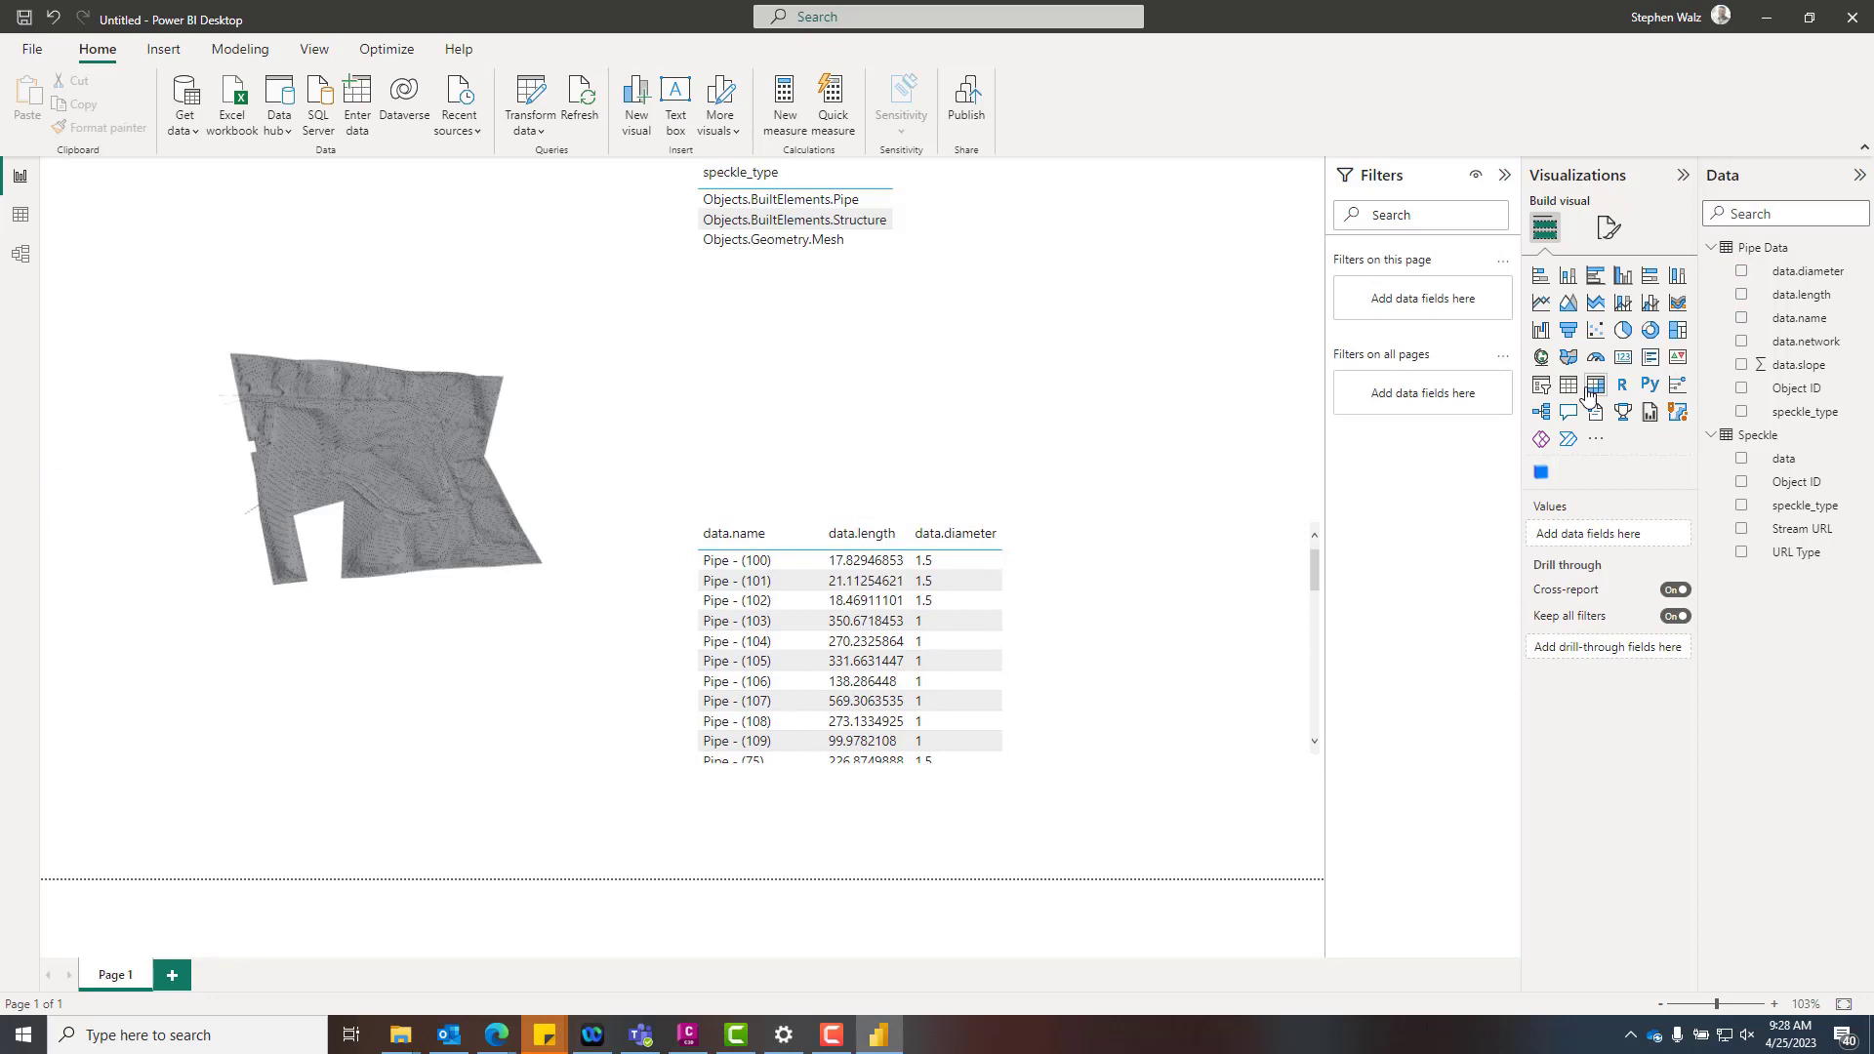
Add a data.network list, then filter the 3D model to pipes, structures and surface mesh.
click(1594, 384)
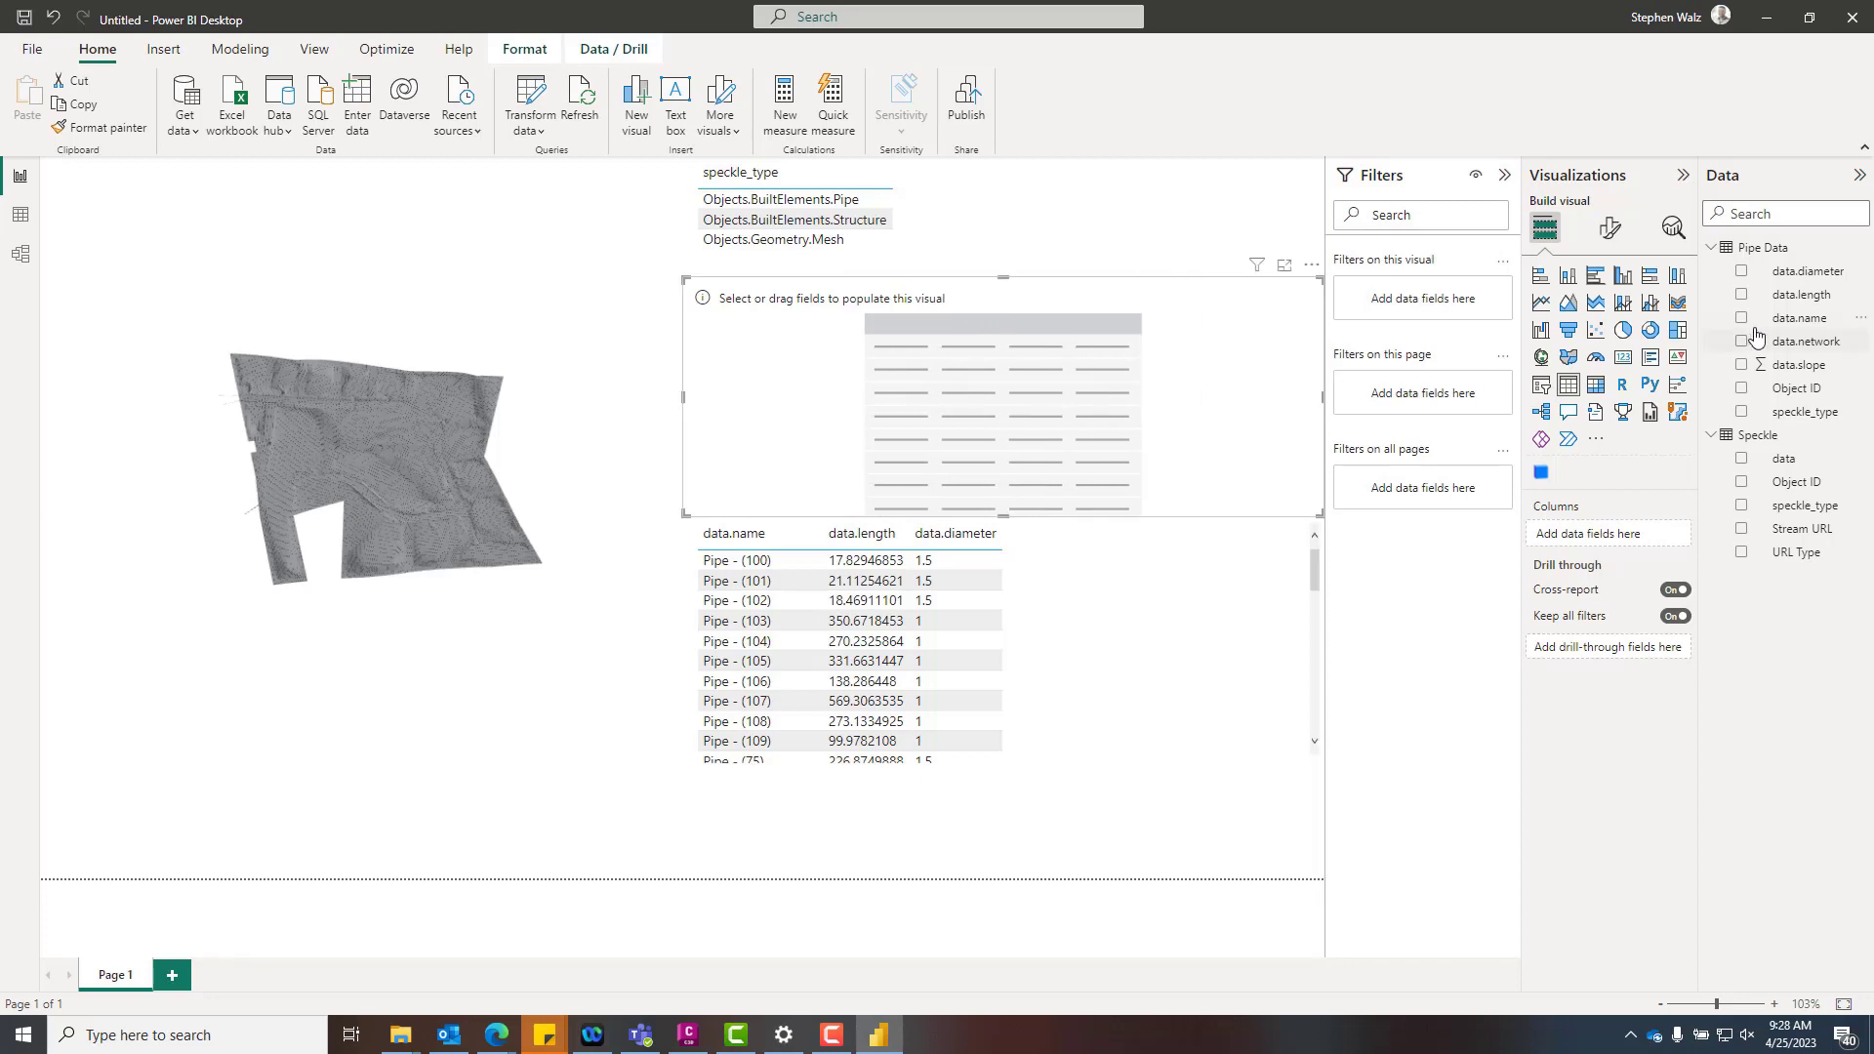
click(1742, 341)
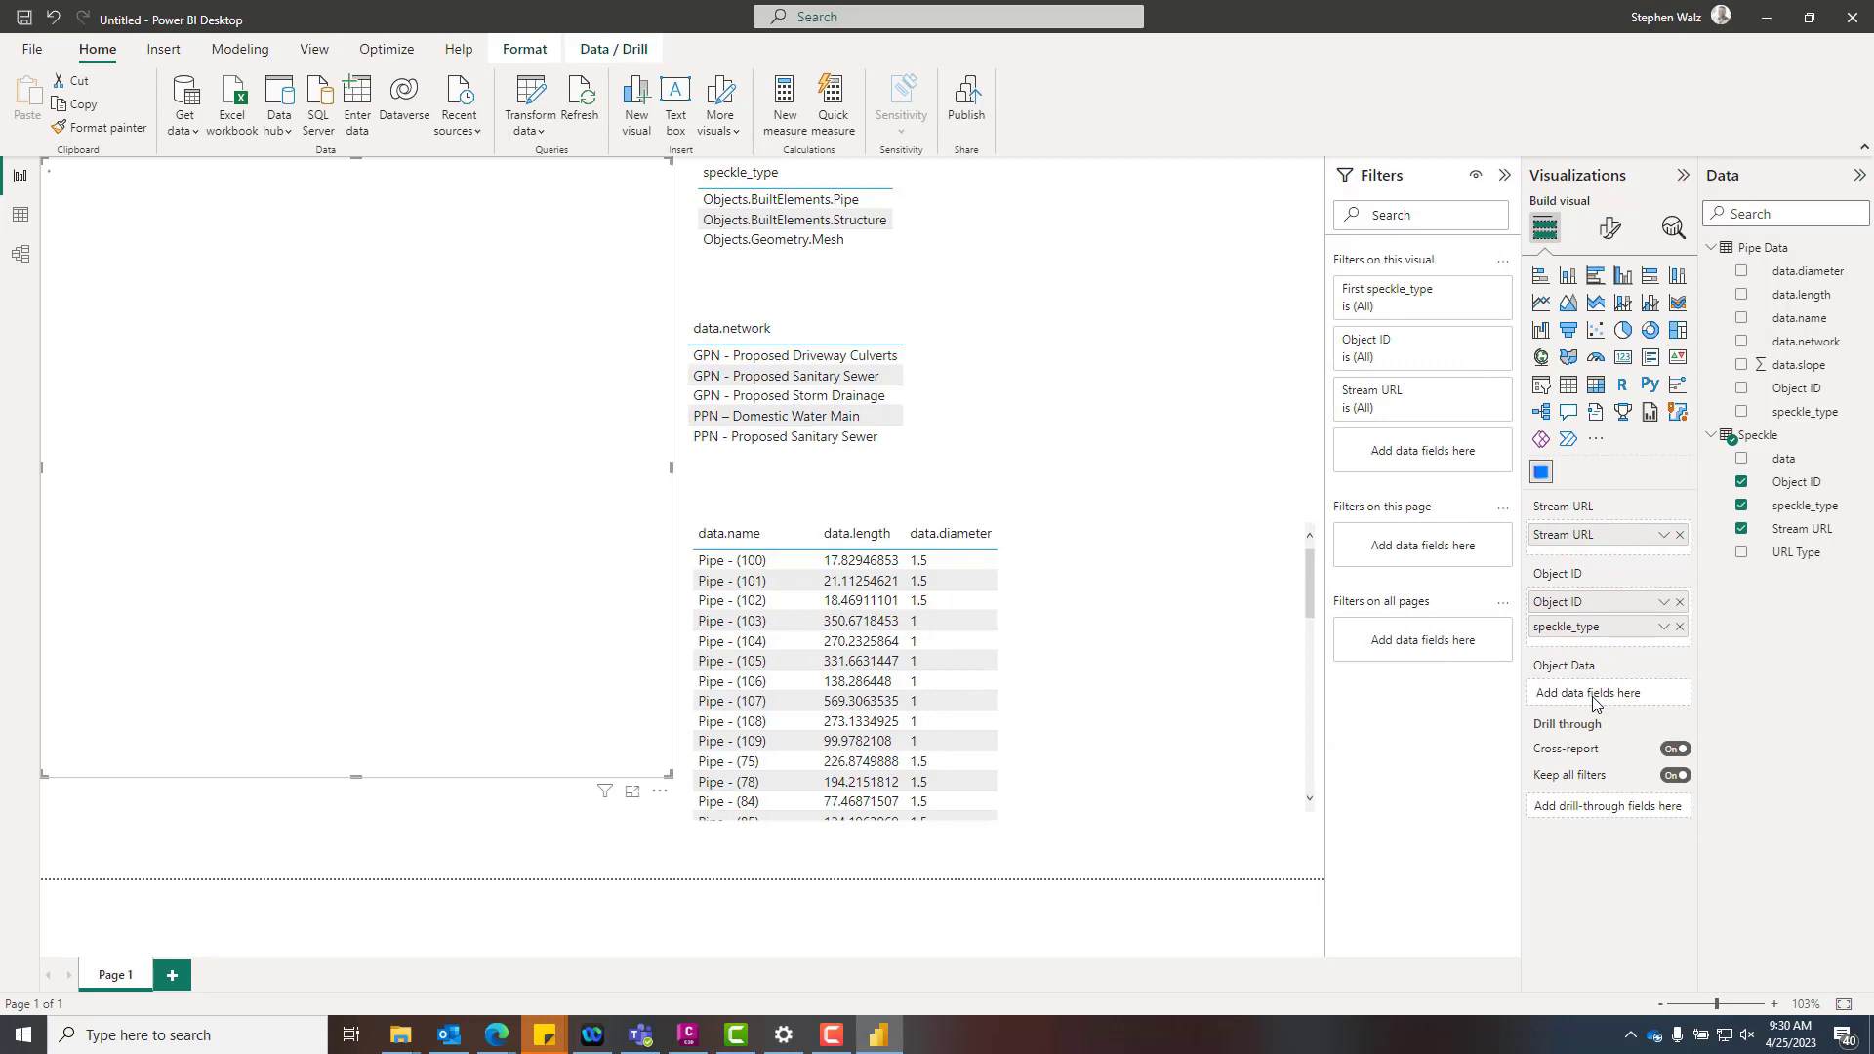
click(781, 198)
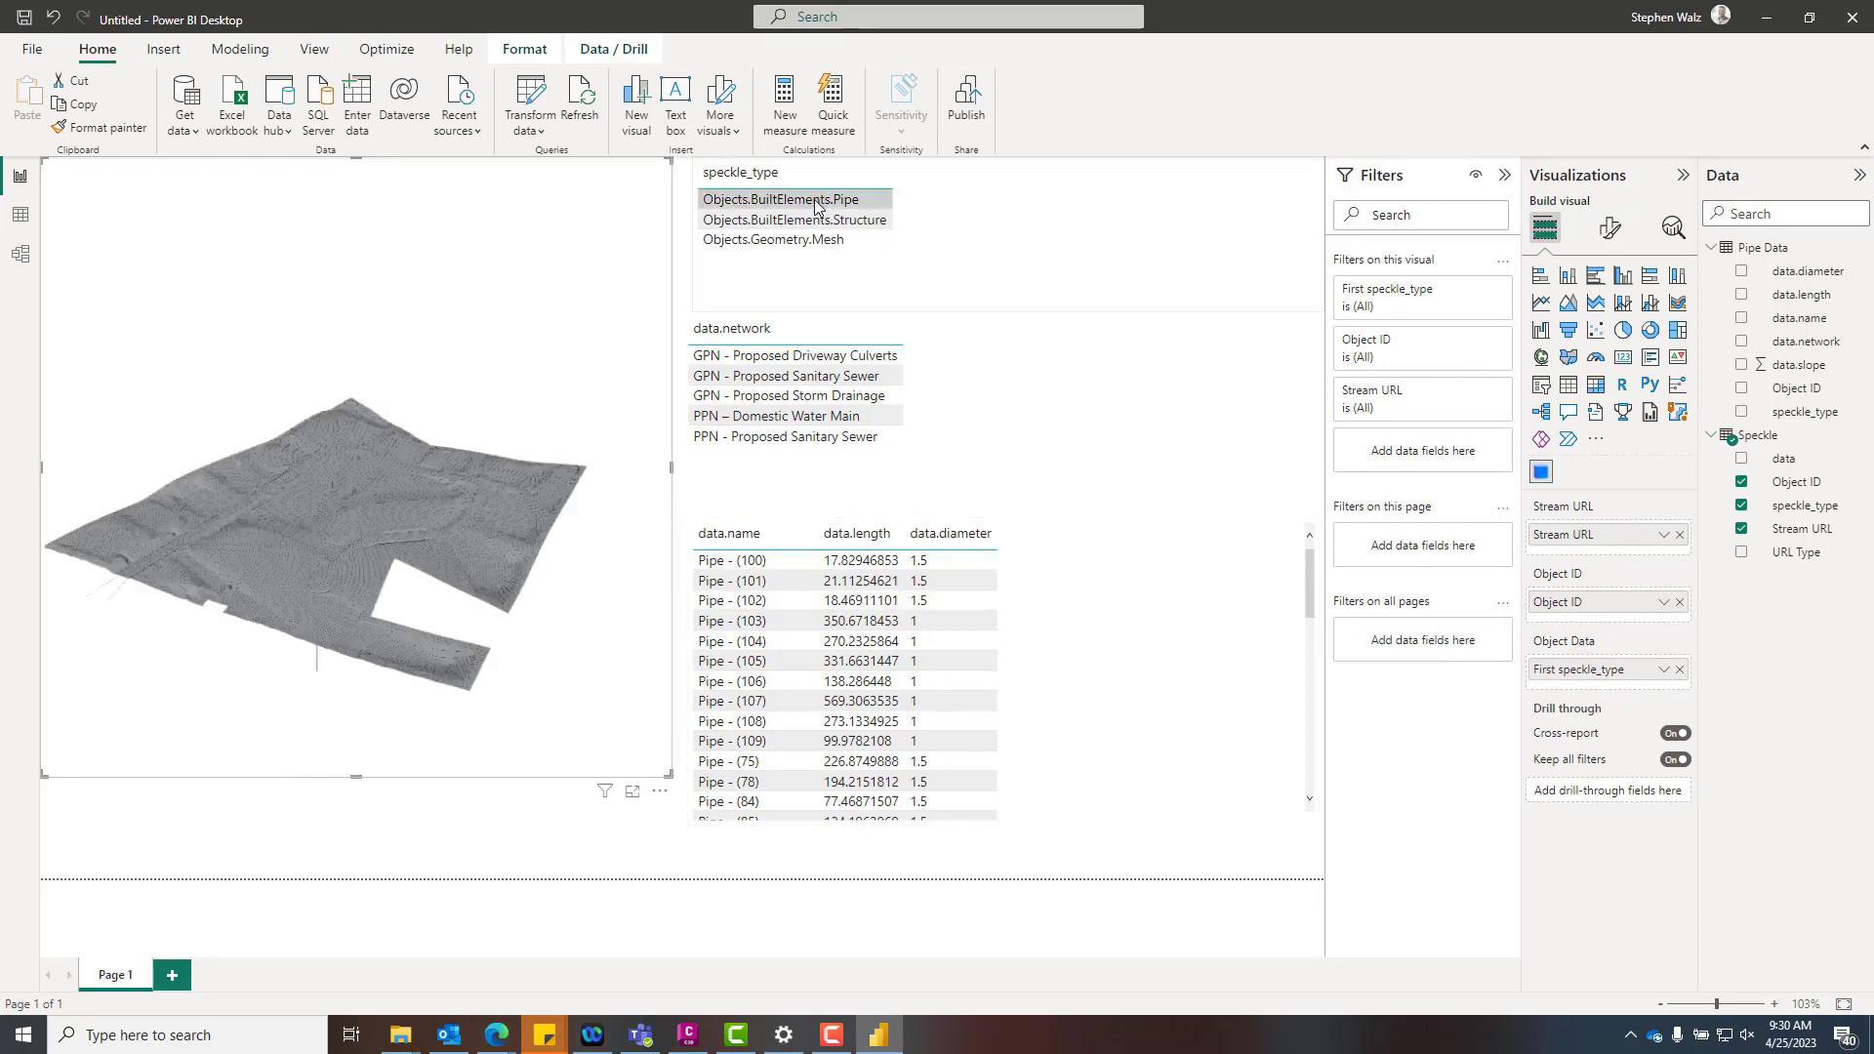
click(783, 198)
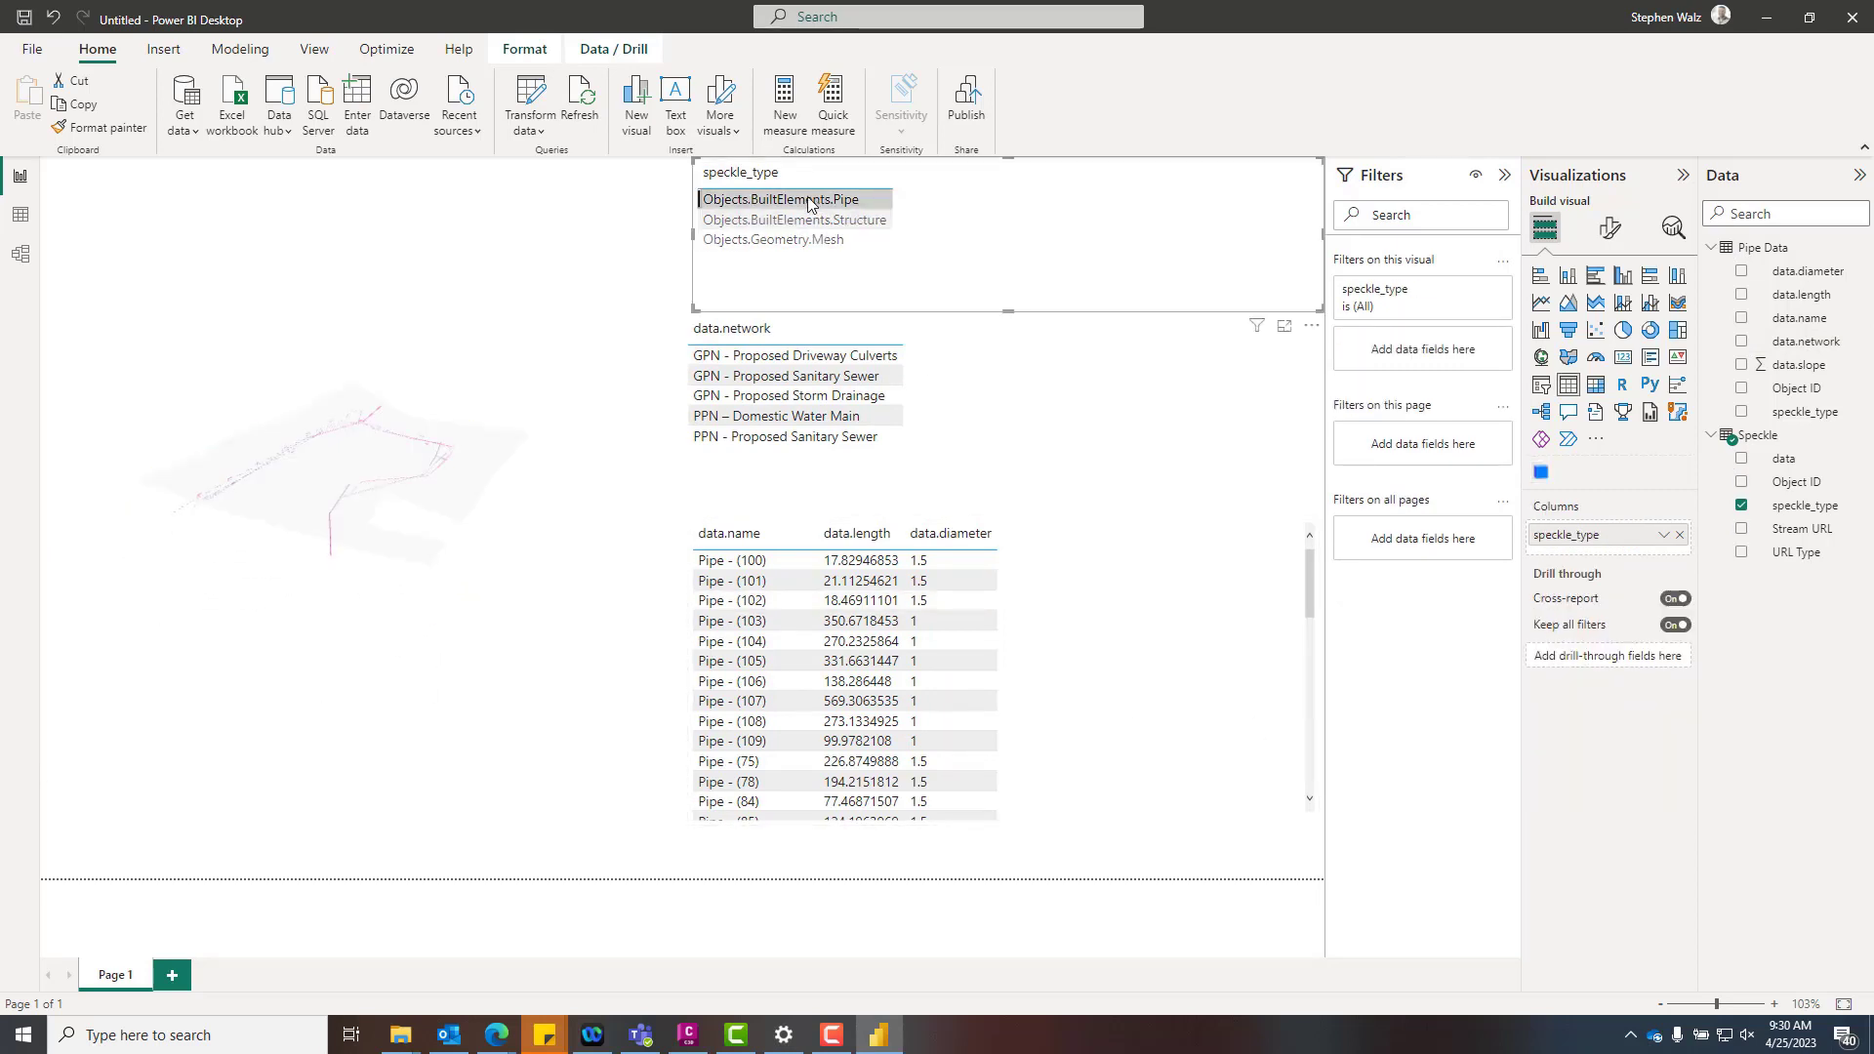
click(794, 219)
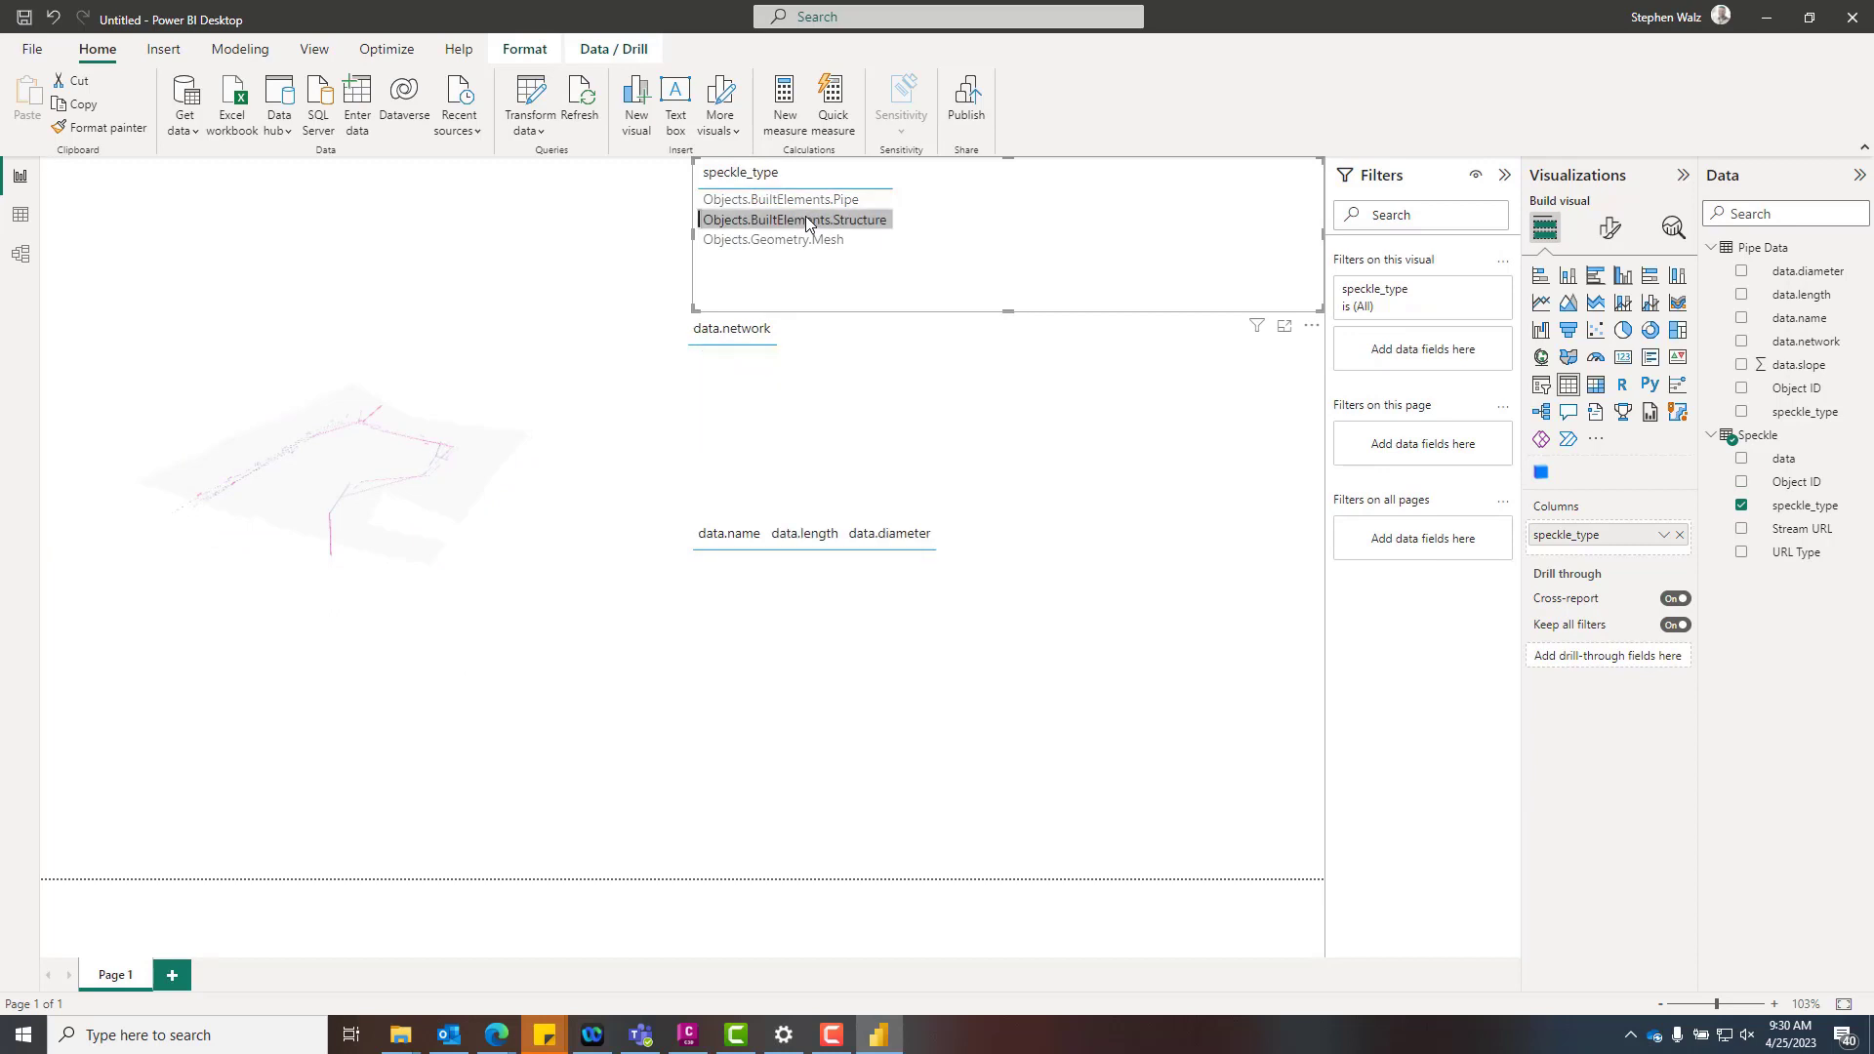
click(773, 239)
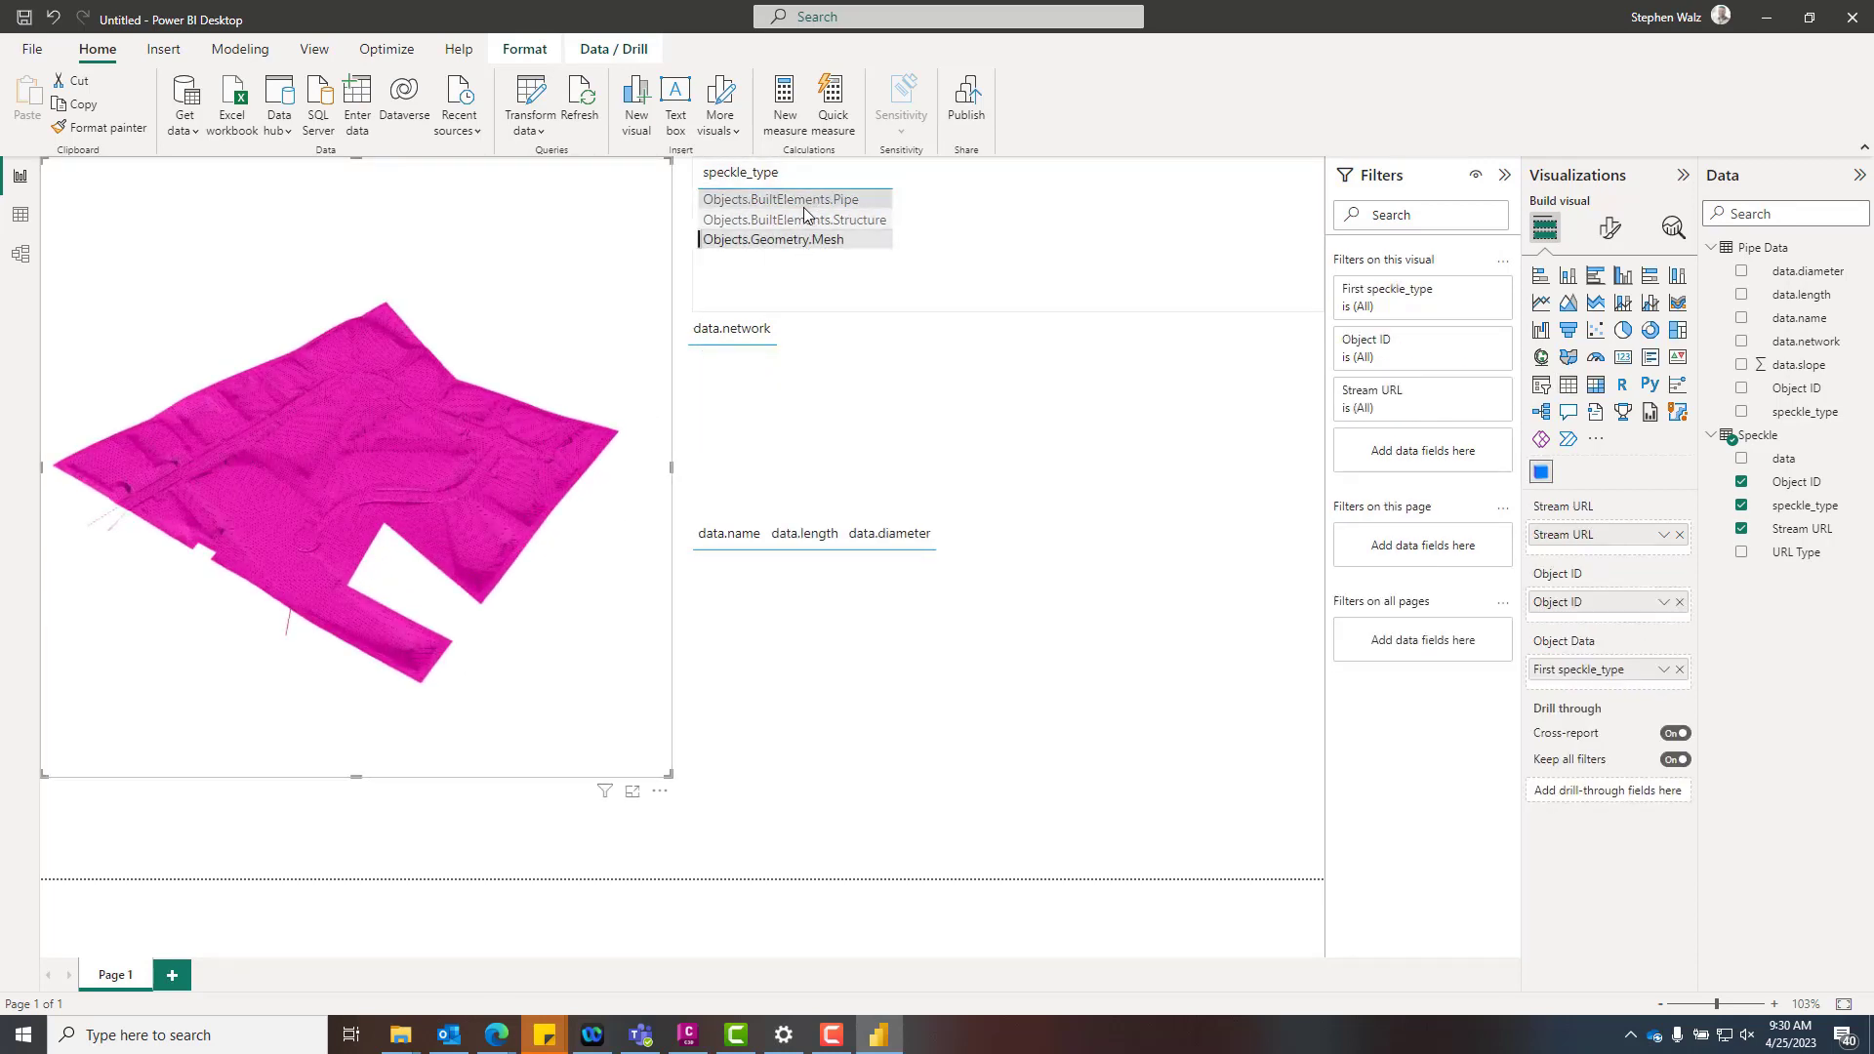
click(793, 218)
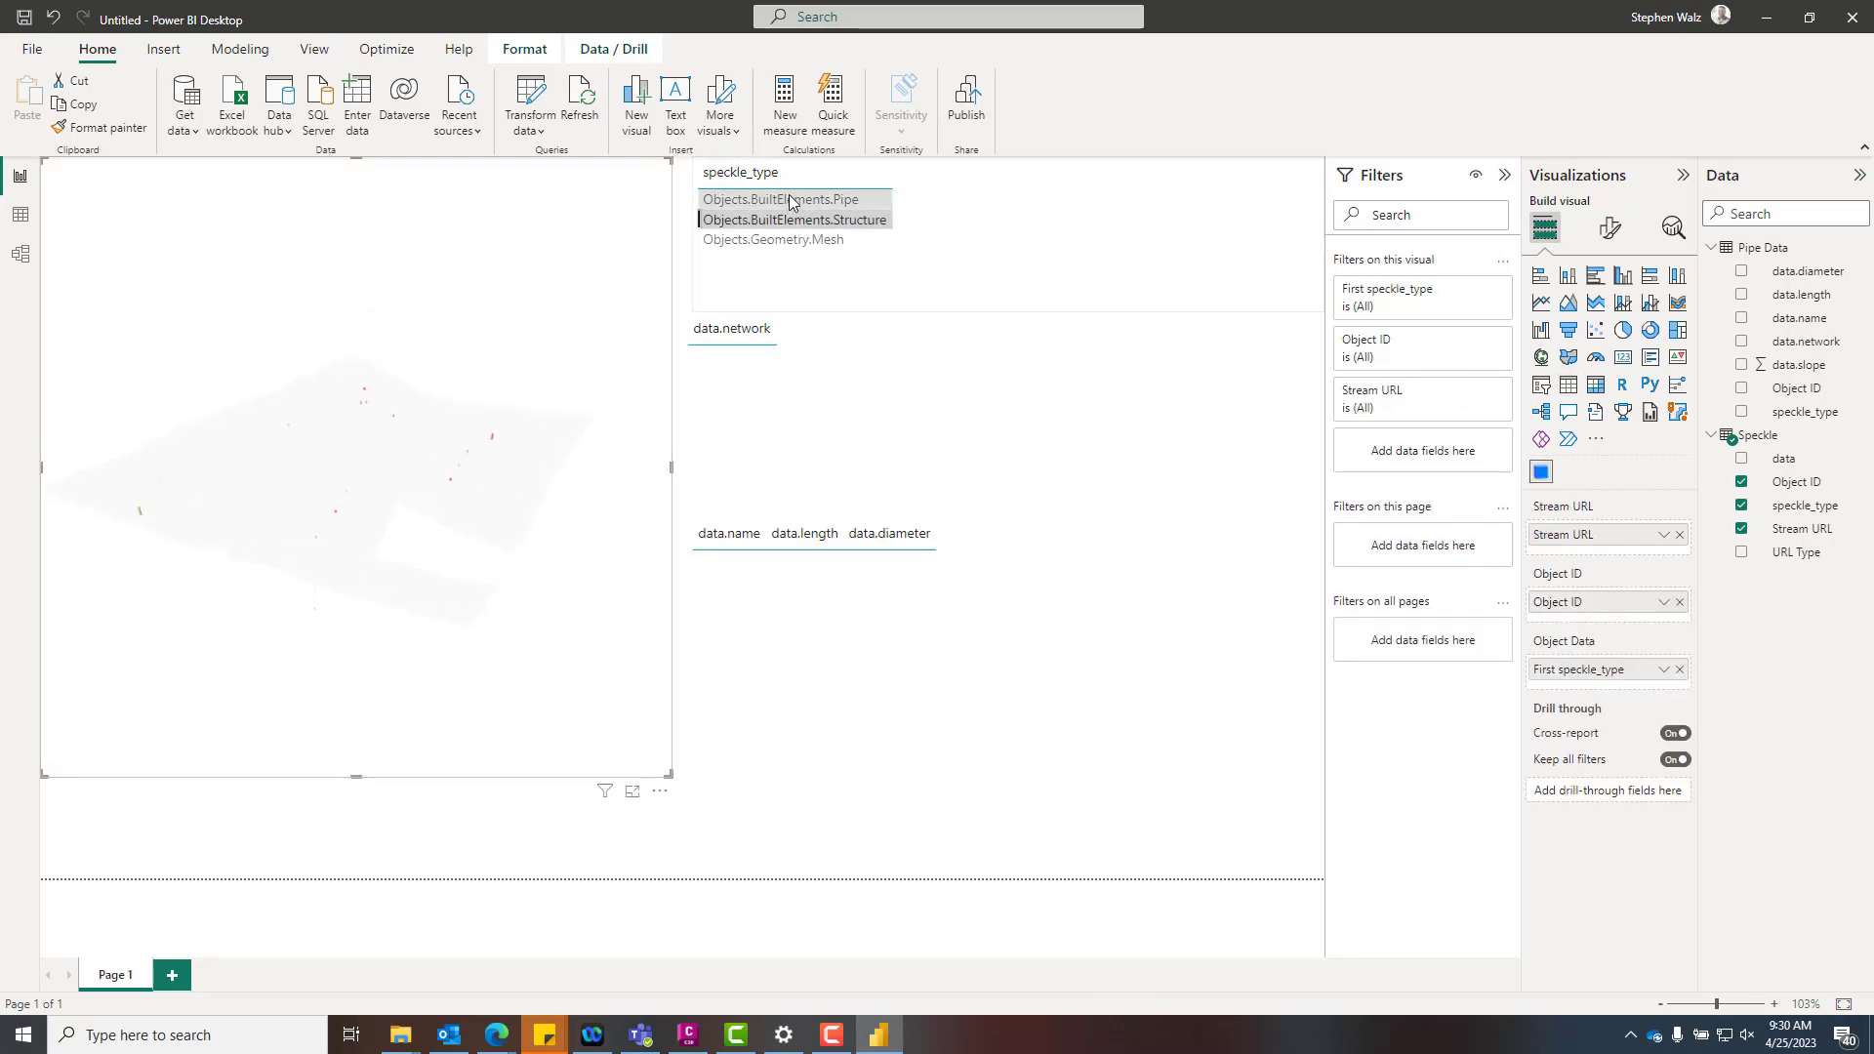
click(781, 198)
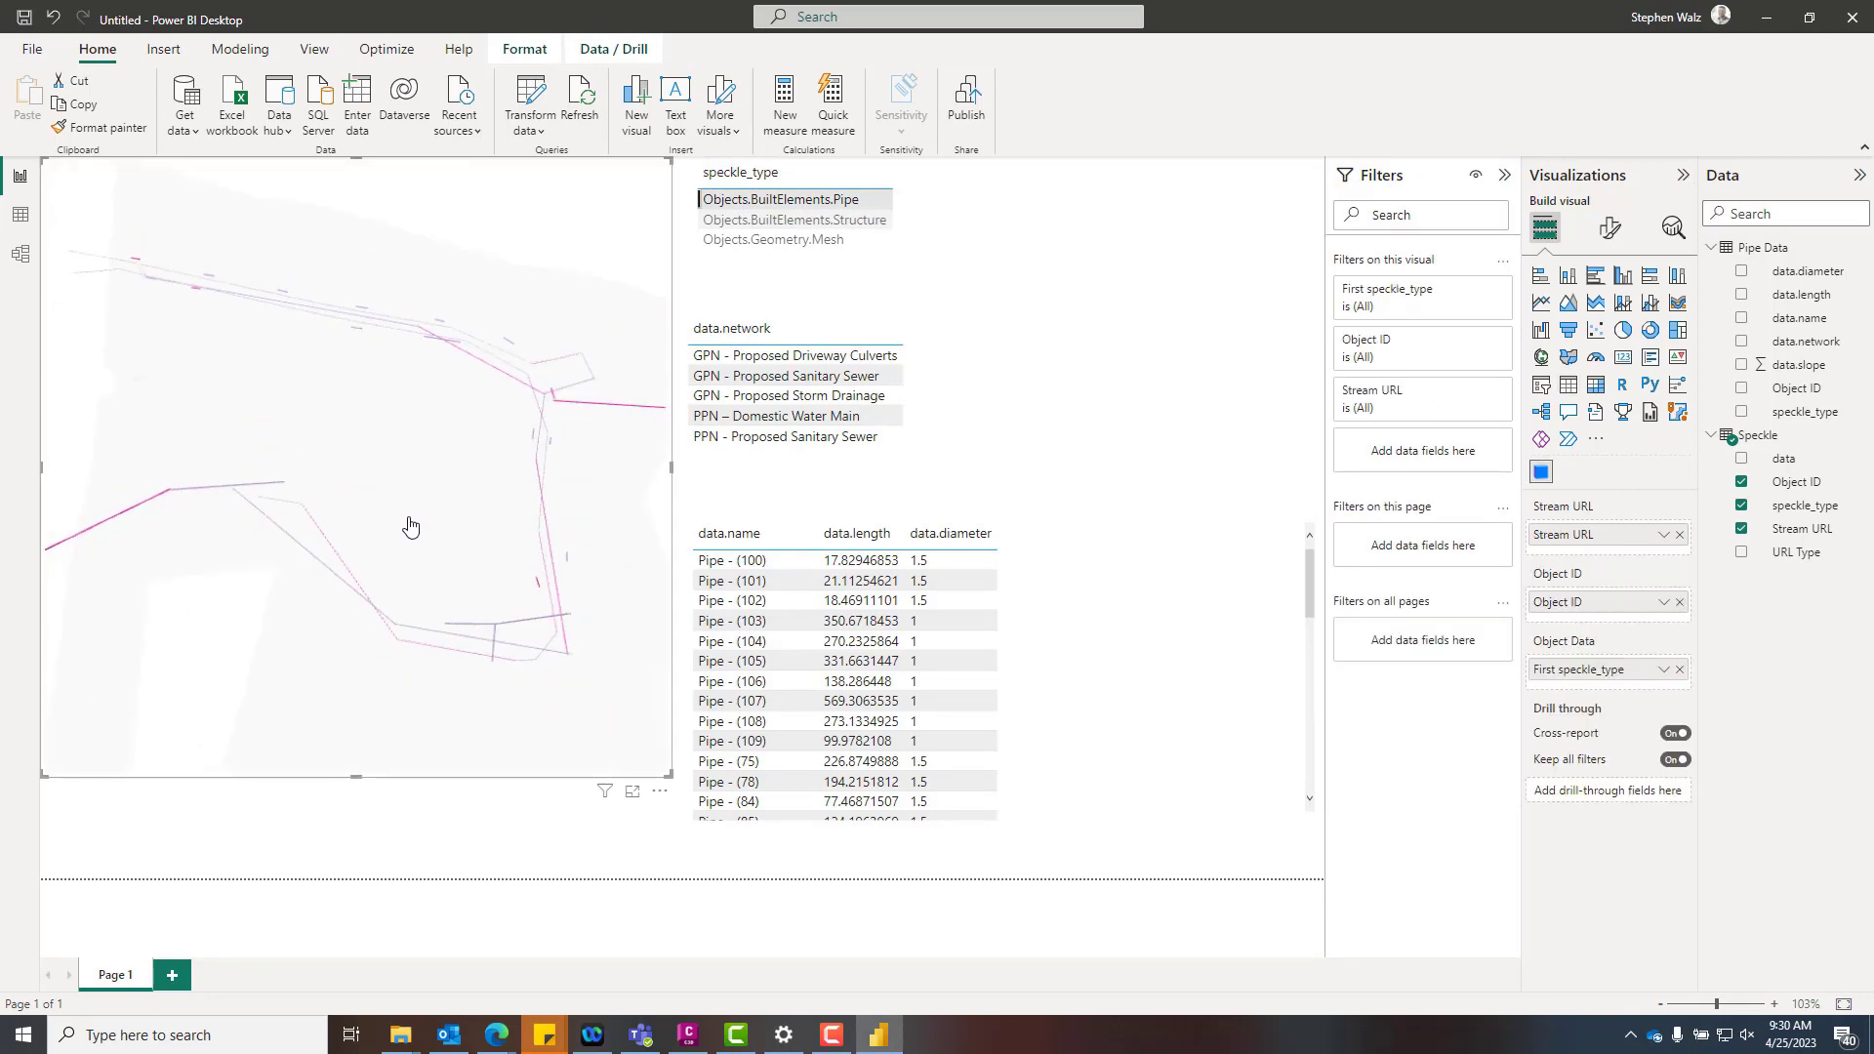
Filter through the GPN and PPN networks, e.g. Sanitary Sewer, Storm Drainage, Domestic Water Main.
click(792, 355)
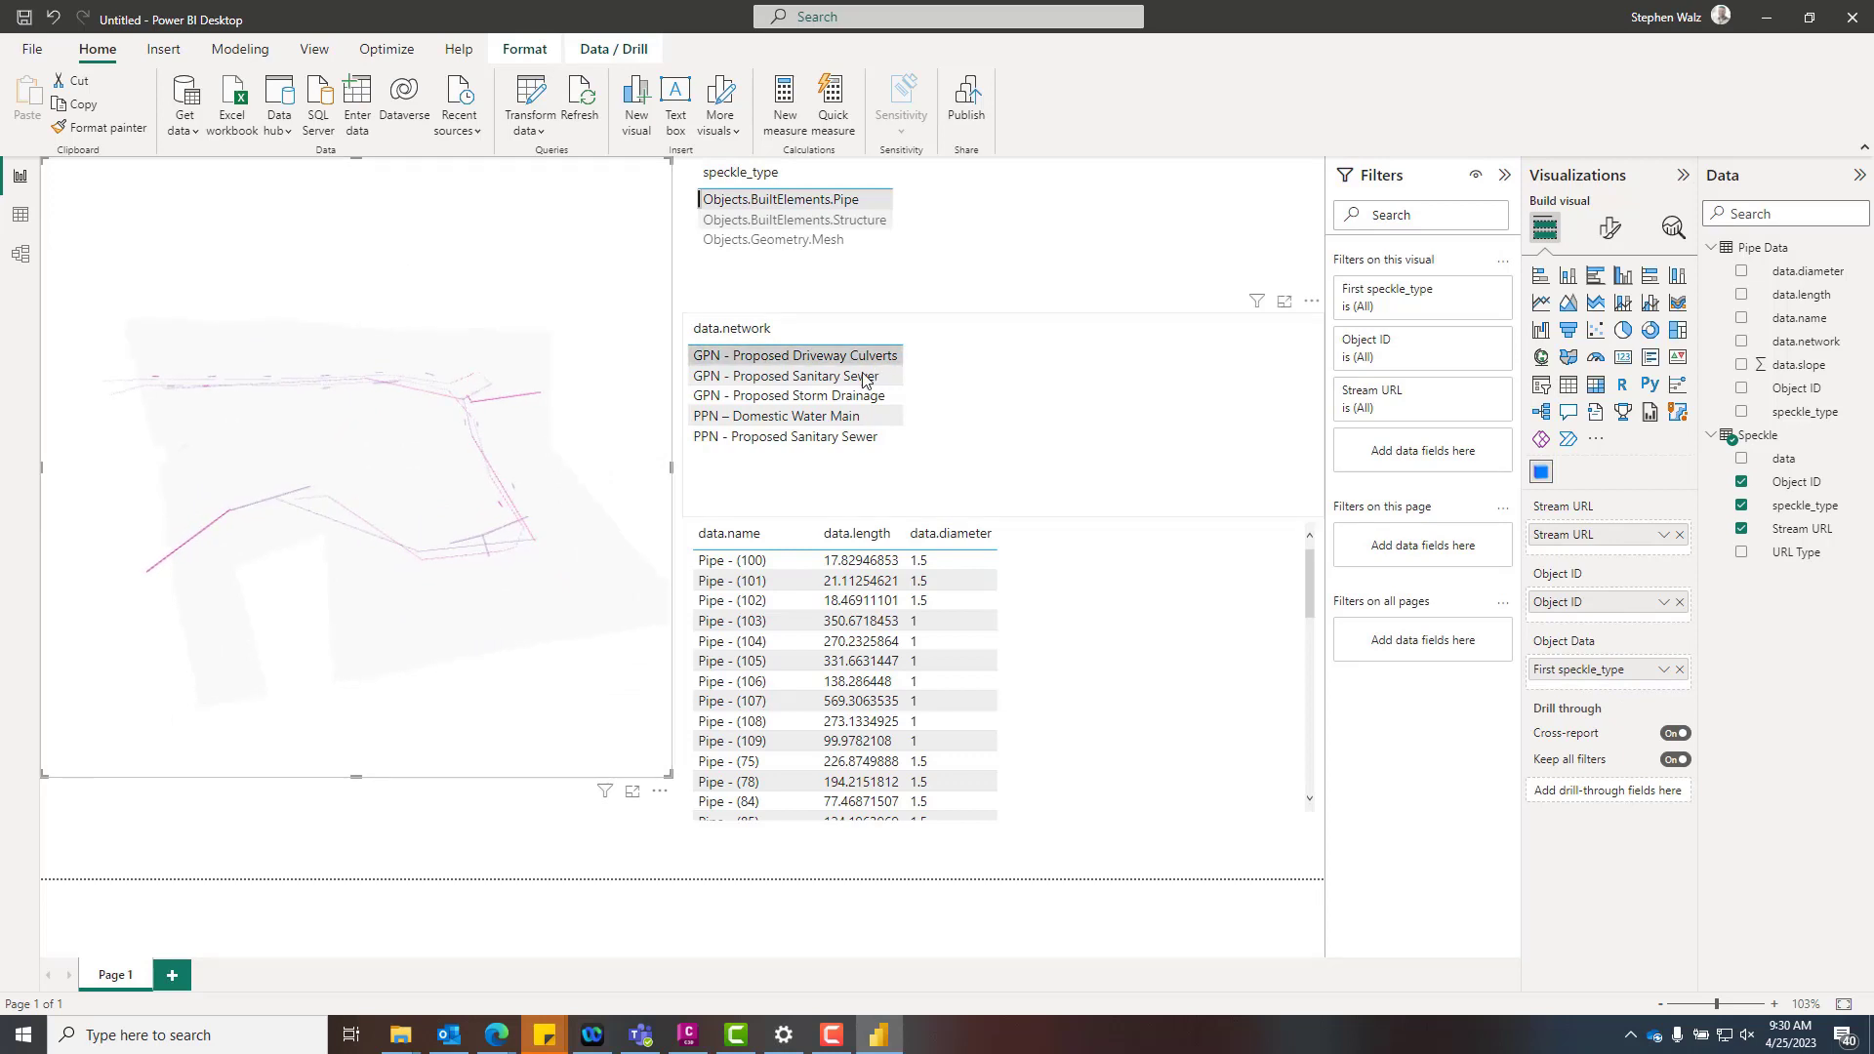
click(786, 374)
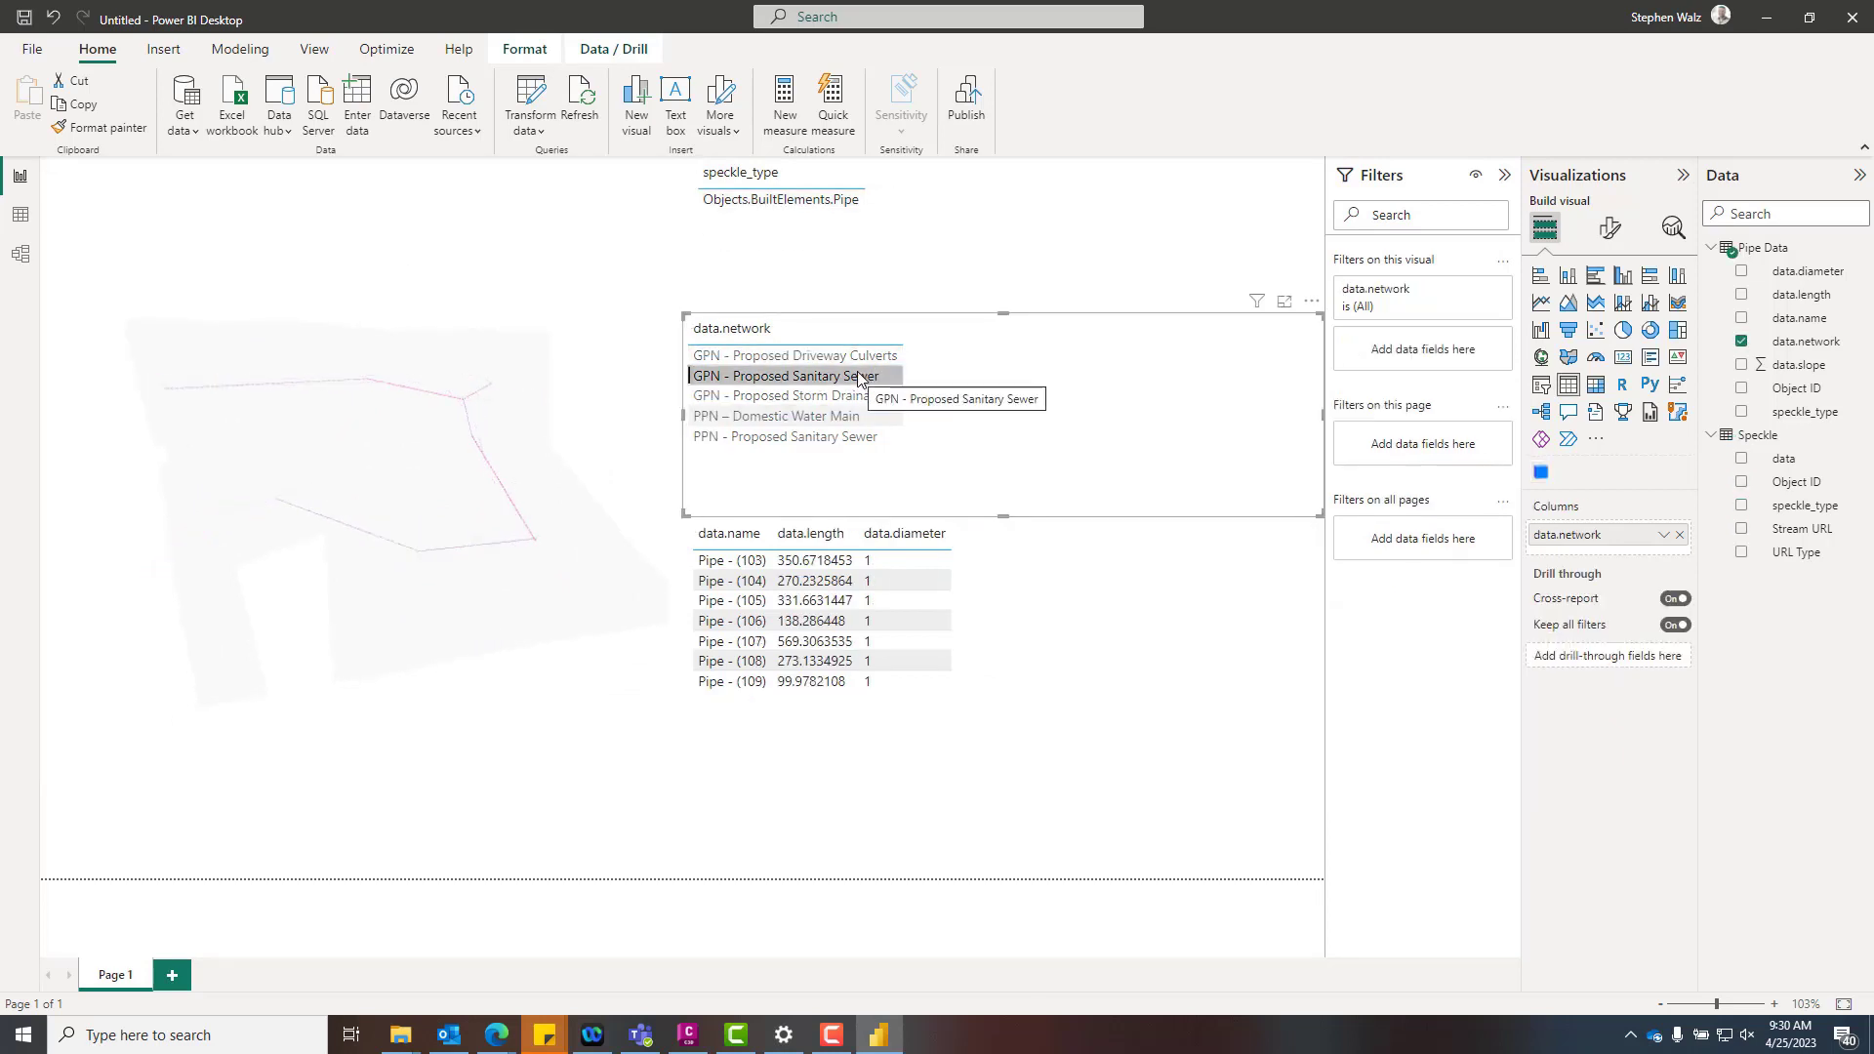
click(793, 355)
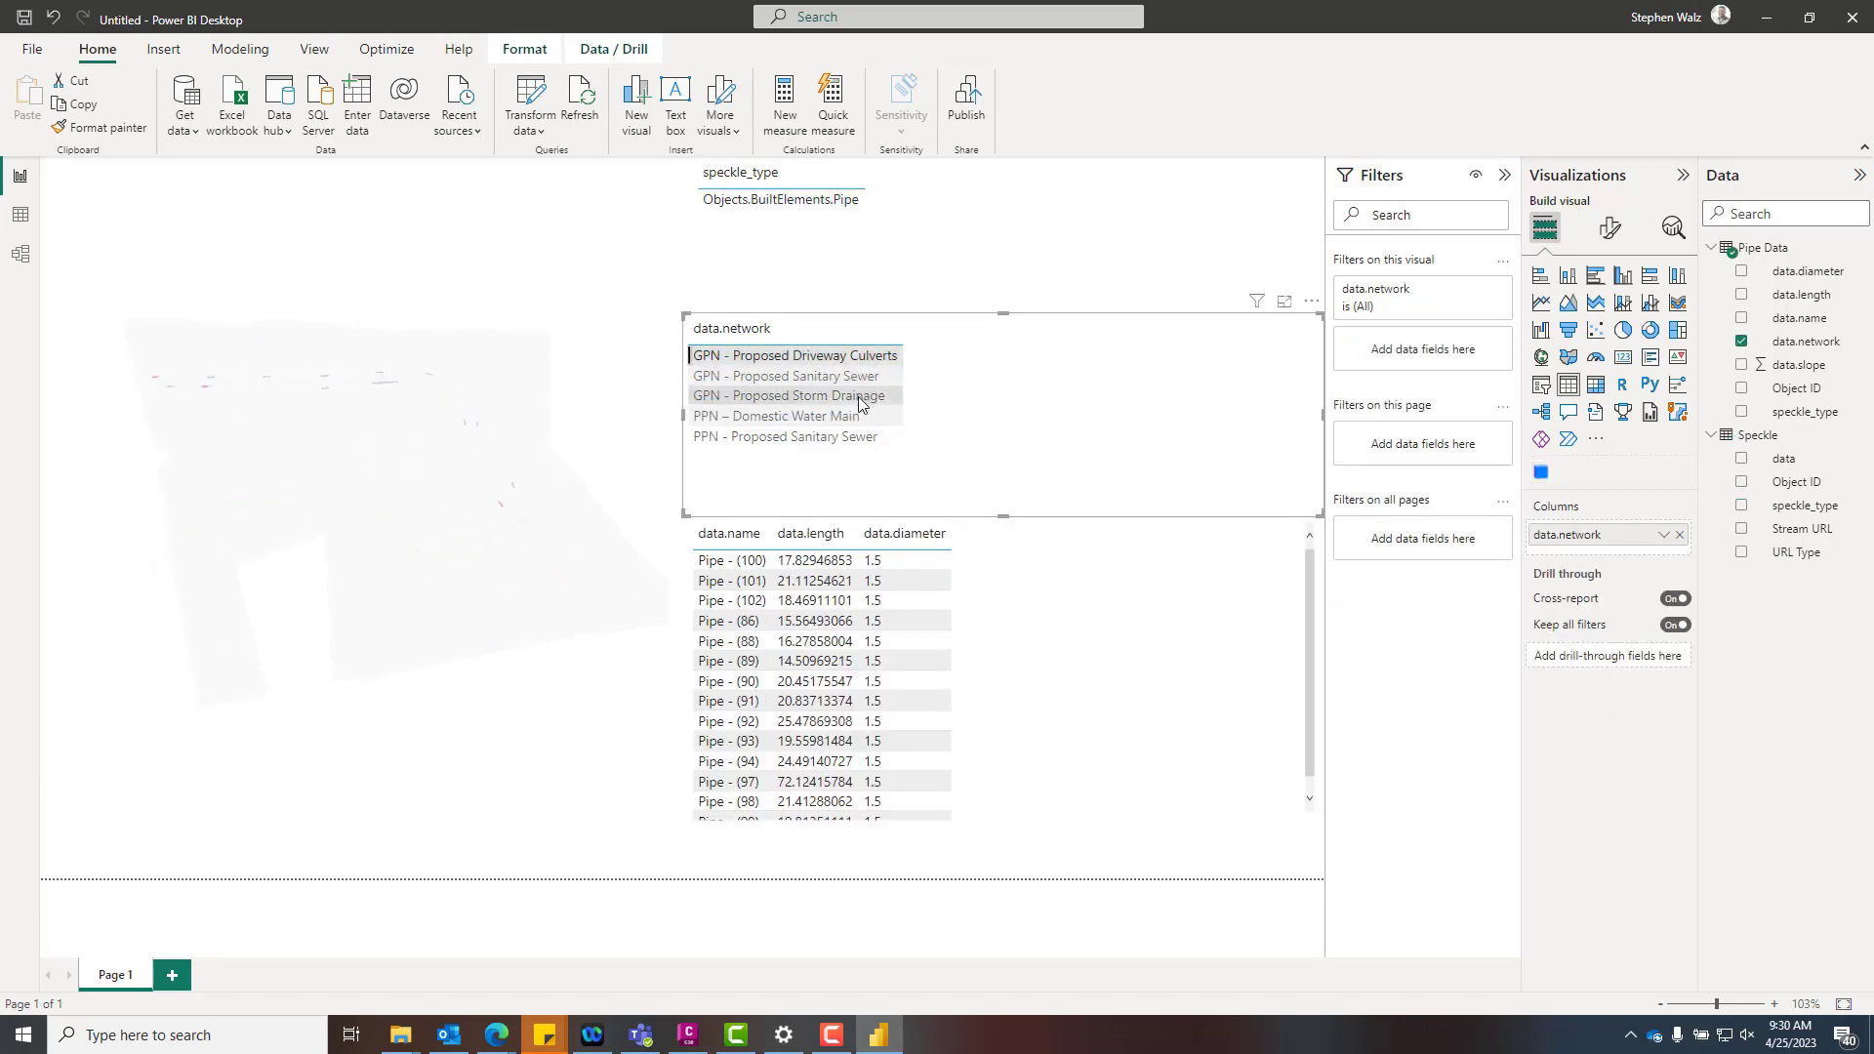
click(777, 415)
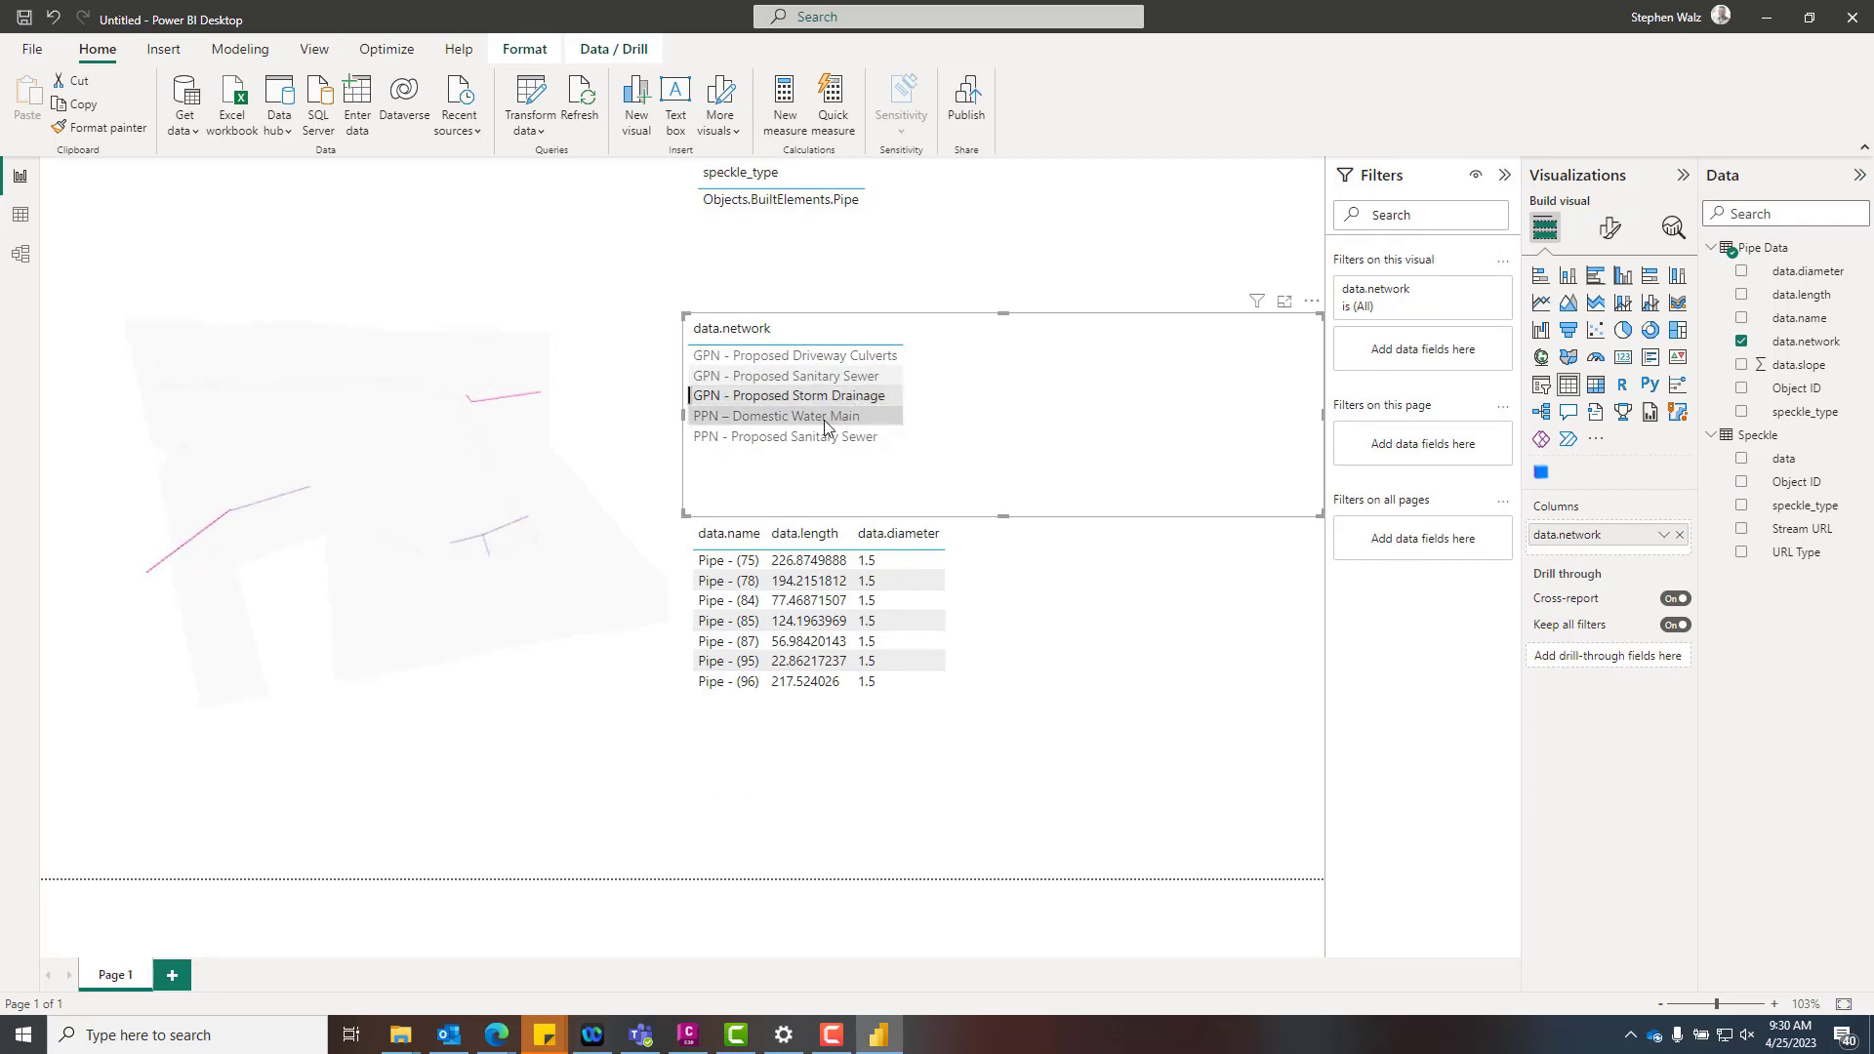
click(776, 414)
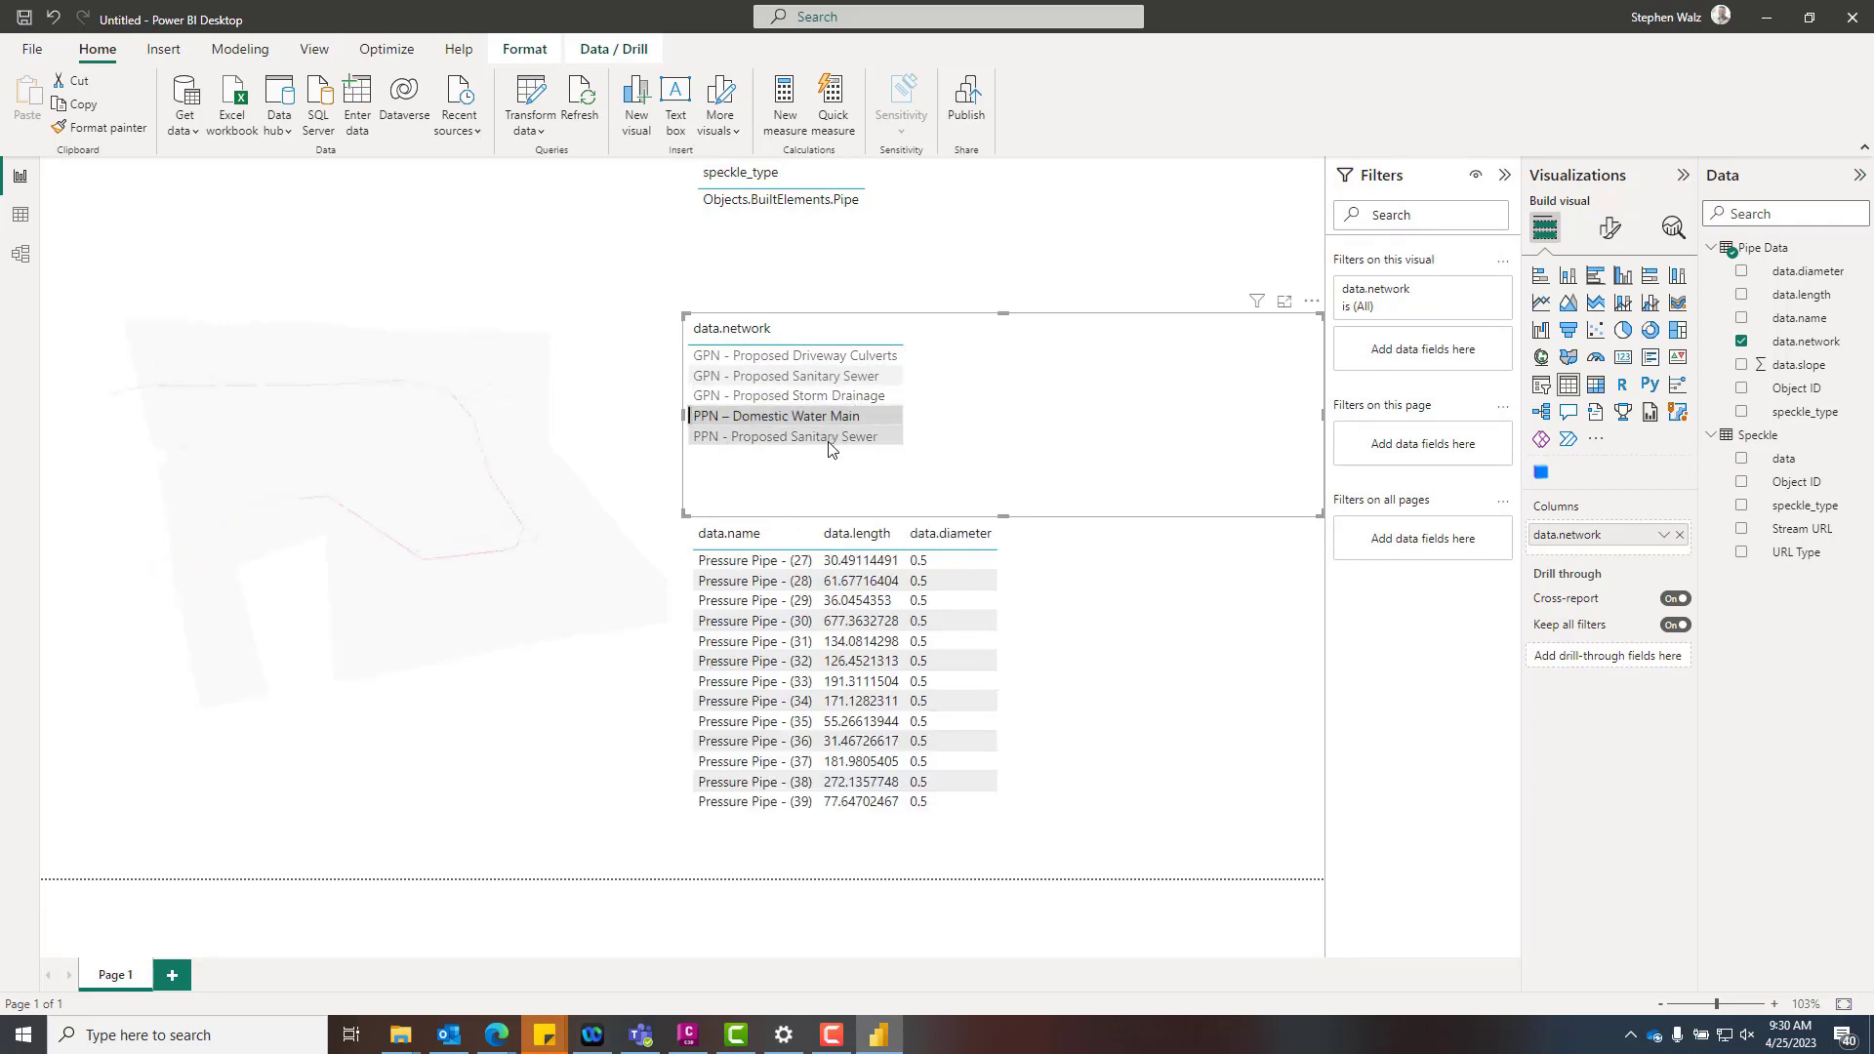
click(784, 436)
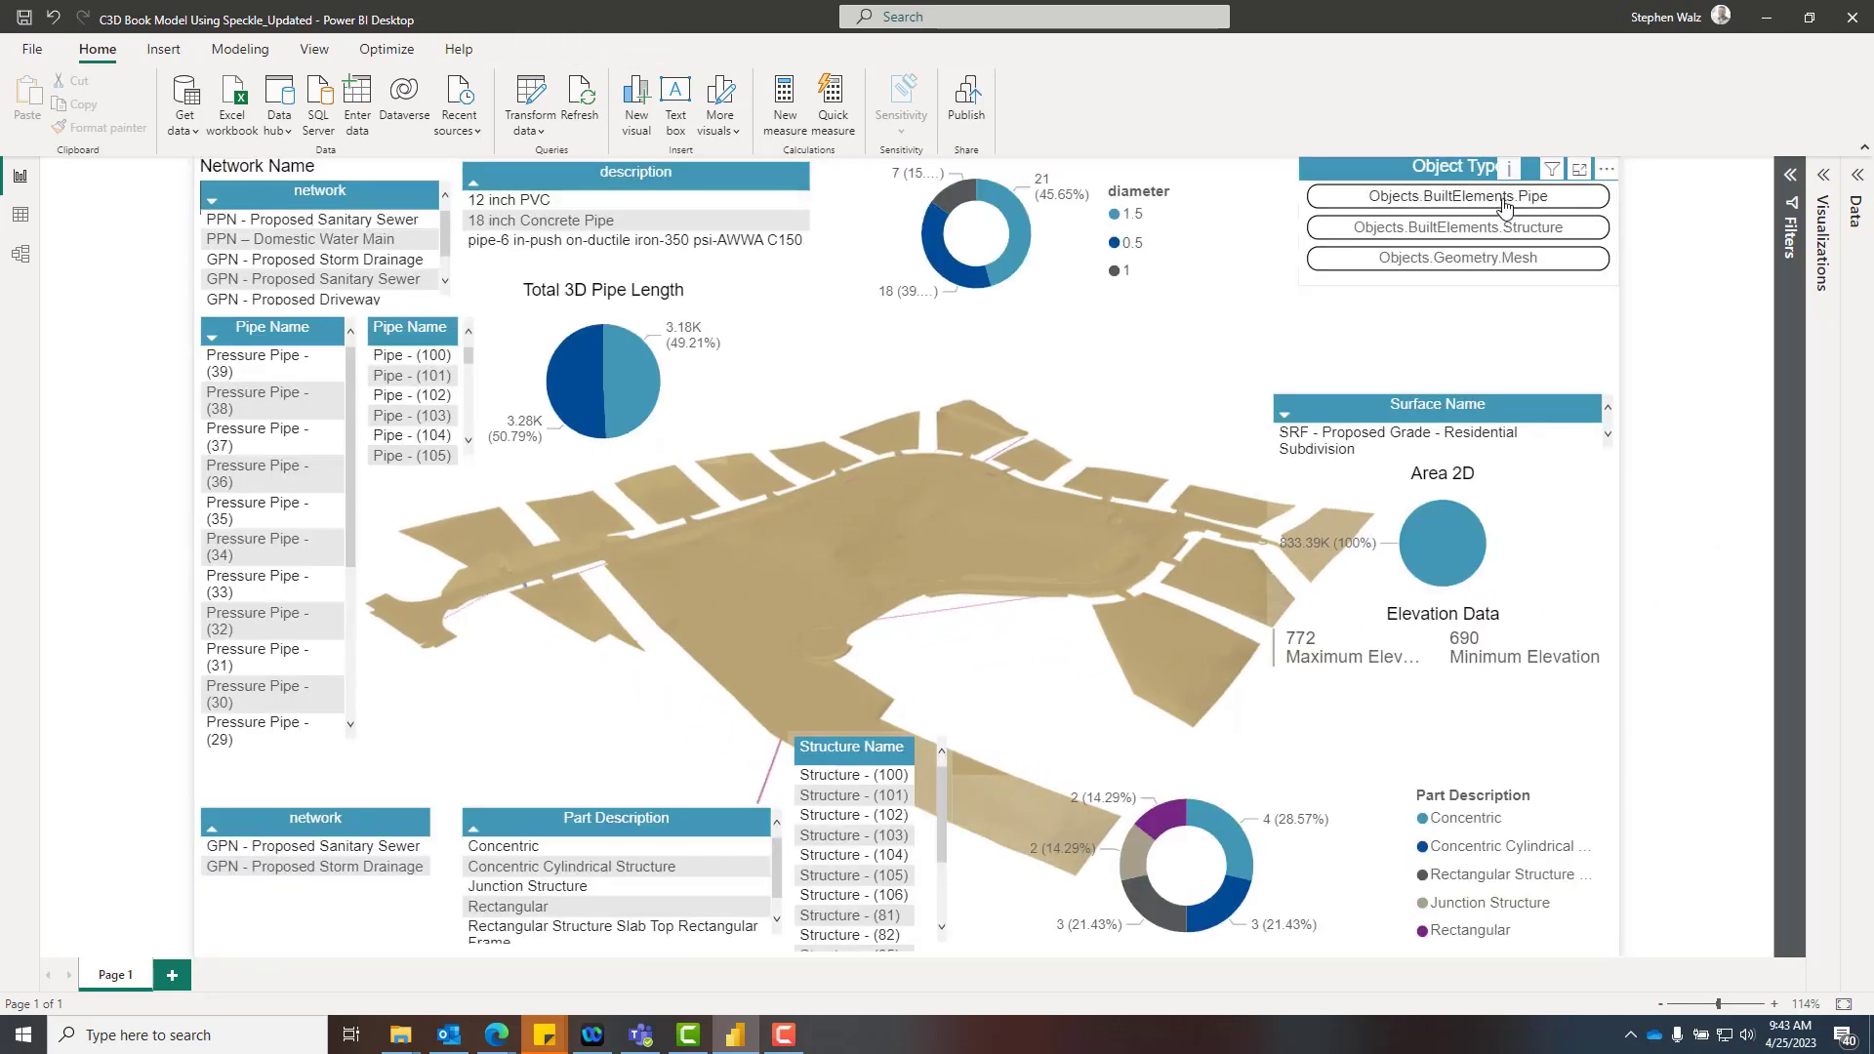
Toggle the Pipe, Structure and Mesh object-type buttons, singly and combined, to cross-filter the dashboard.
click(1455, 196)
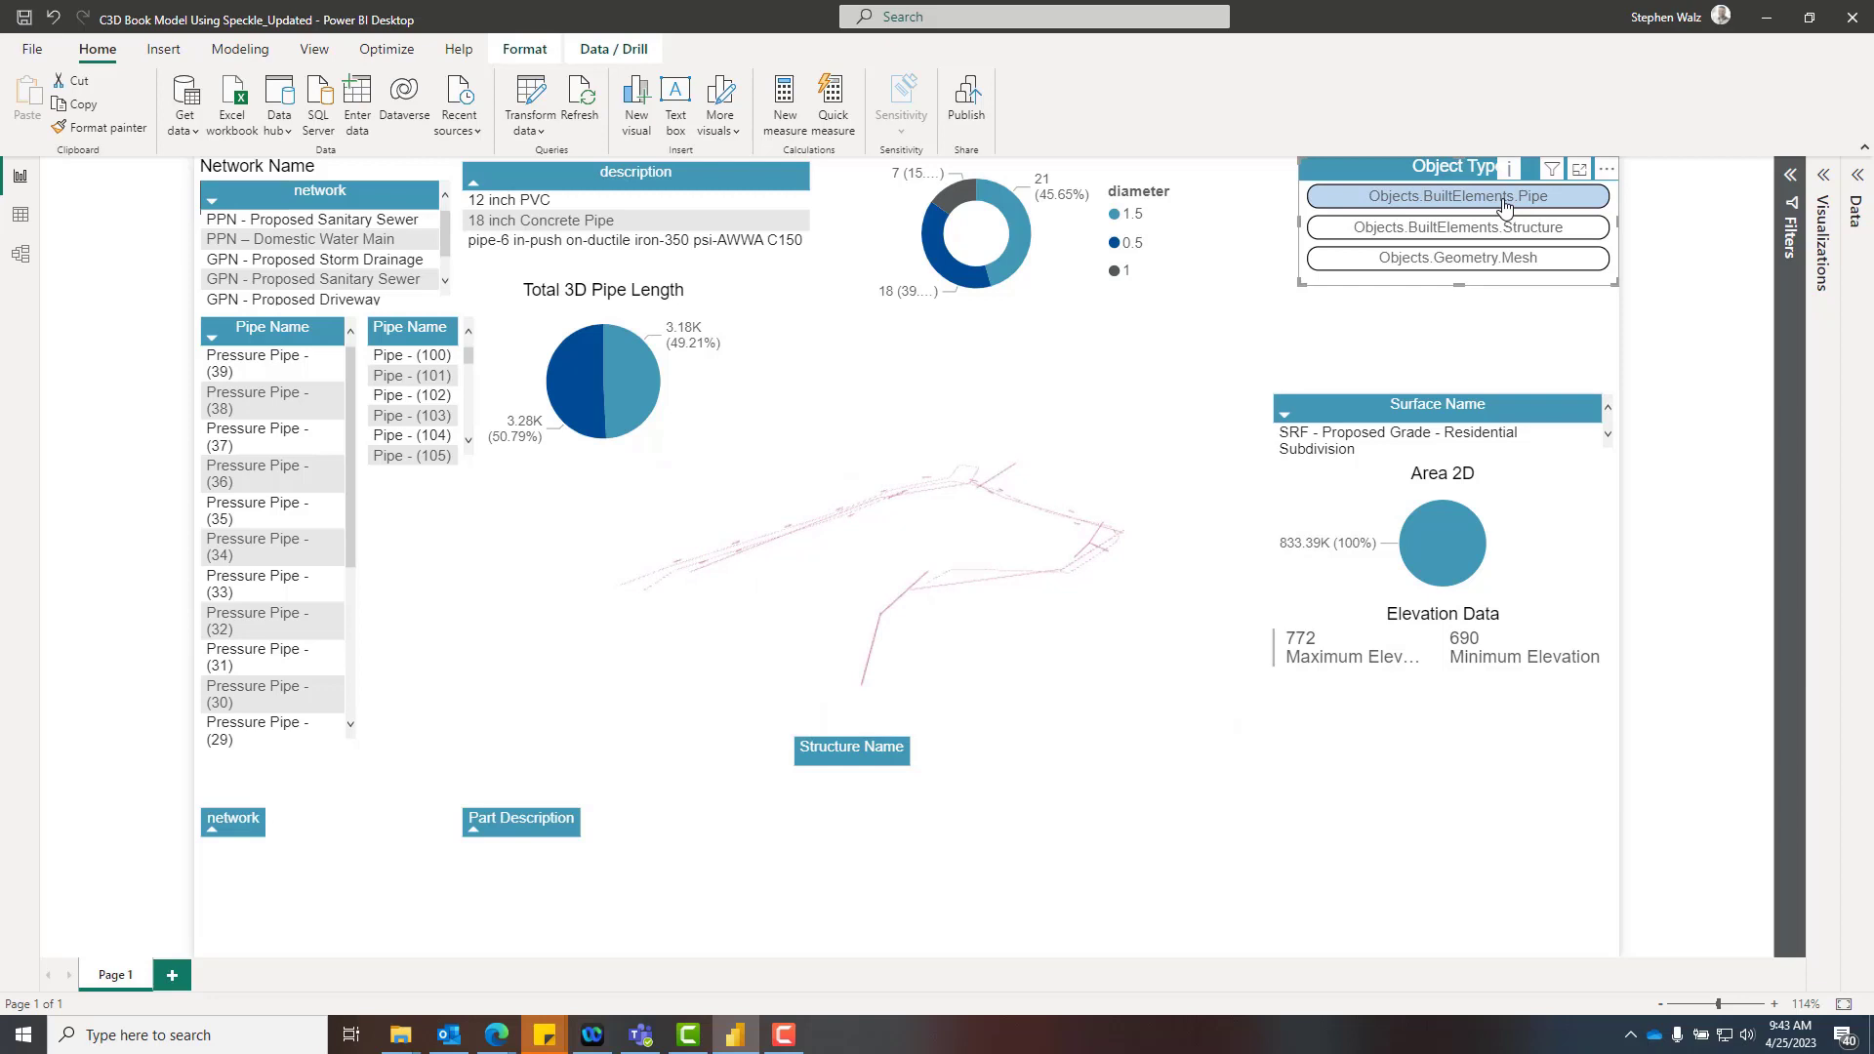
click(1456, 195)
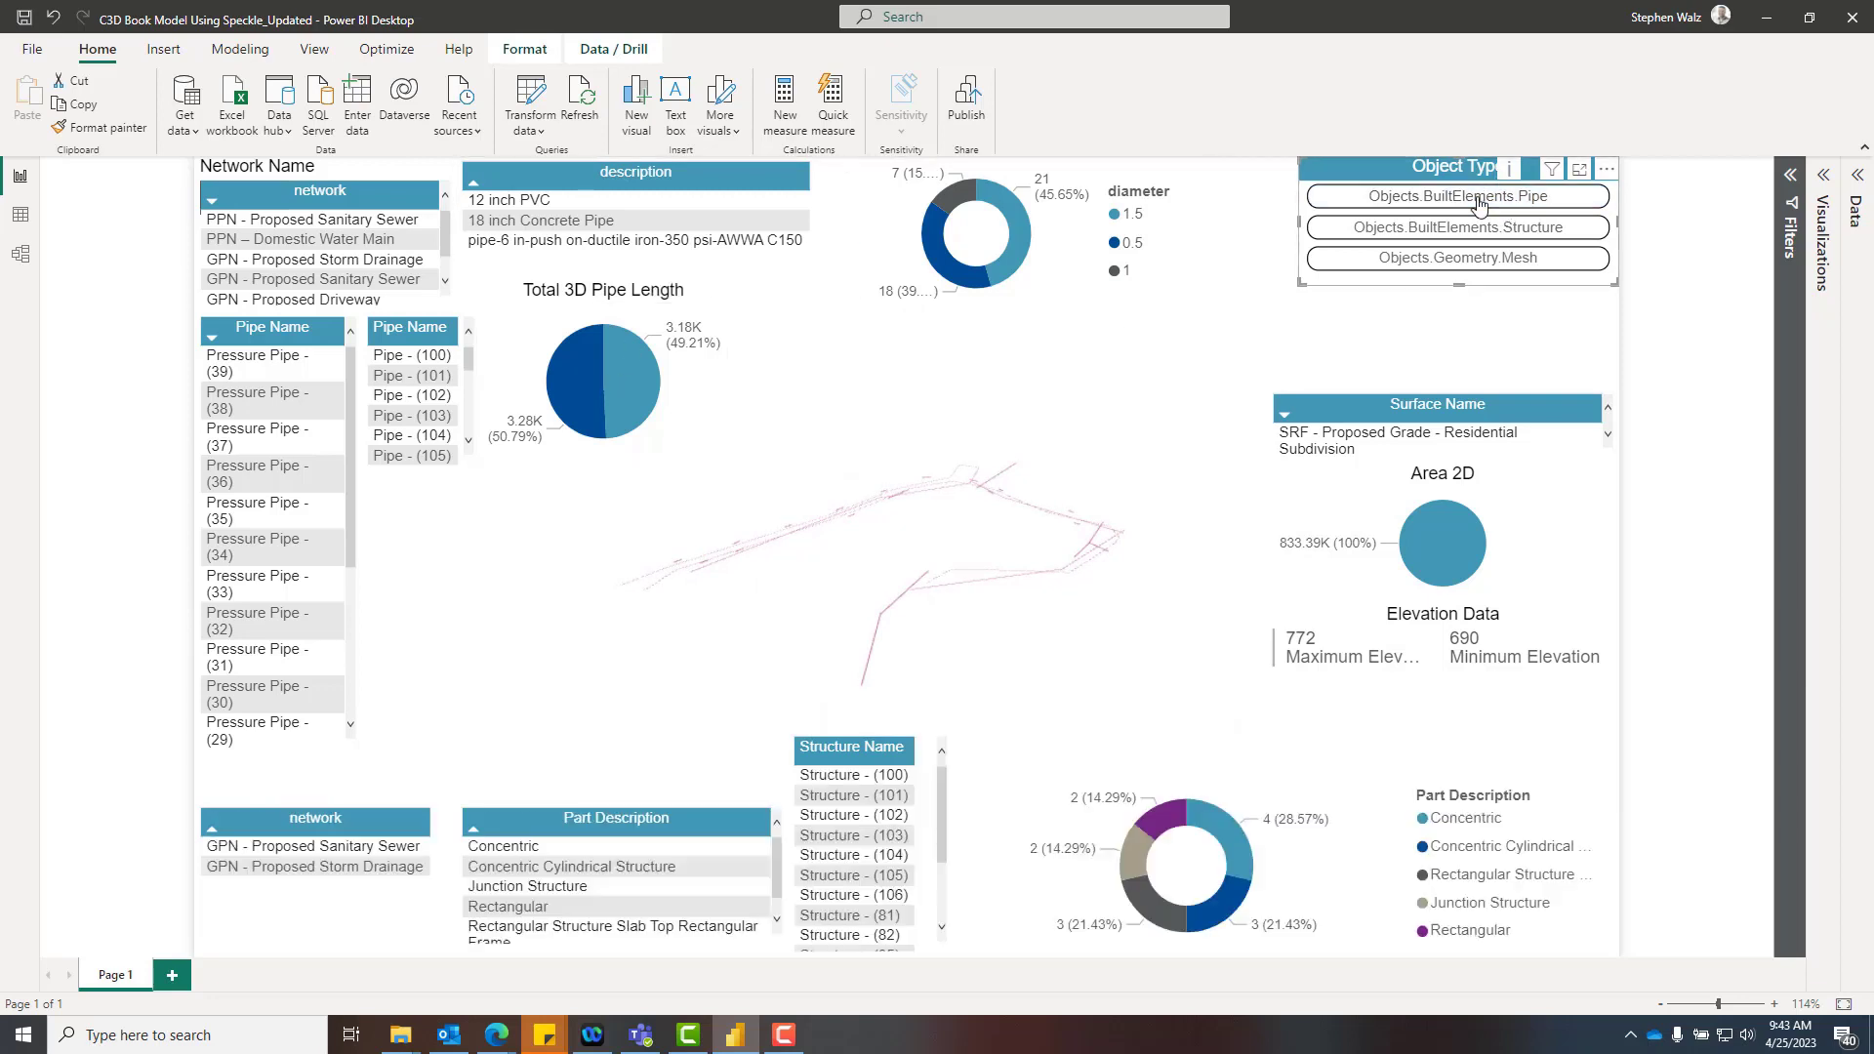
click(1455, 227)
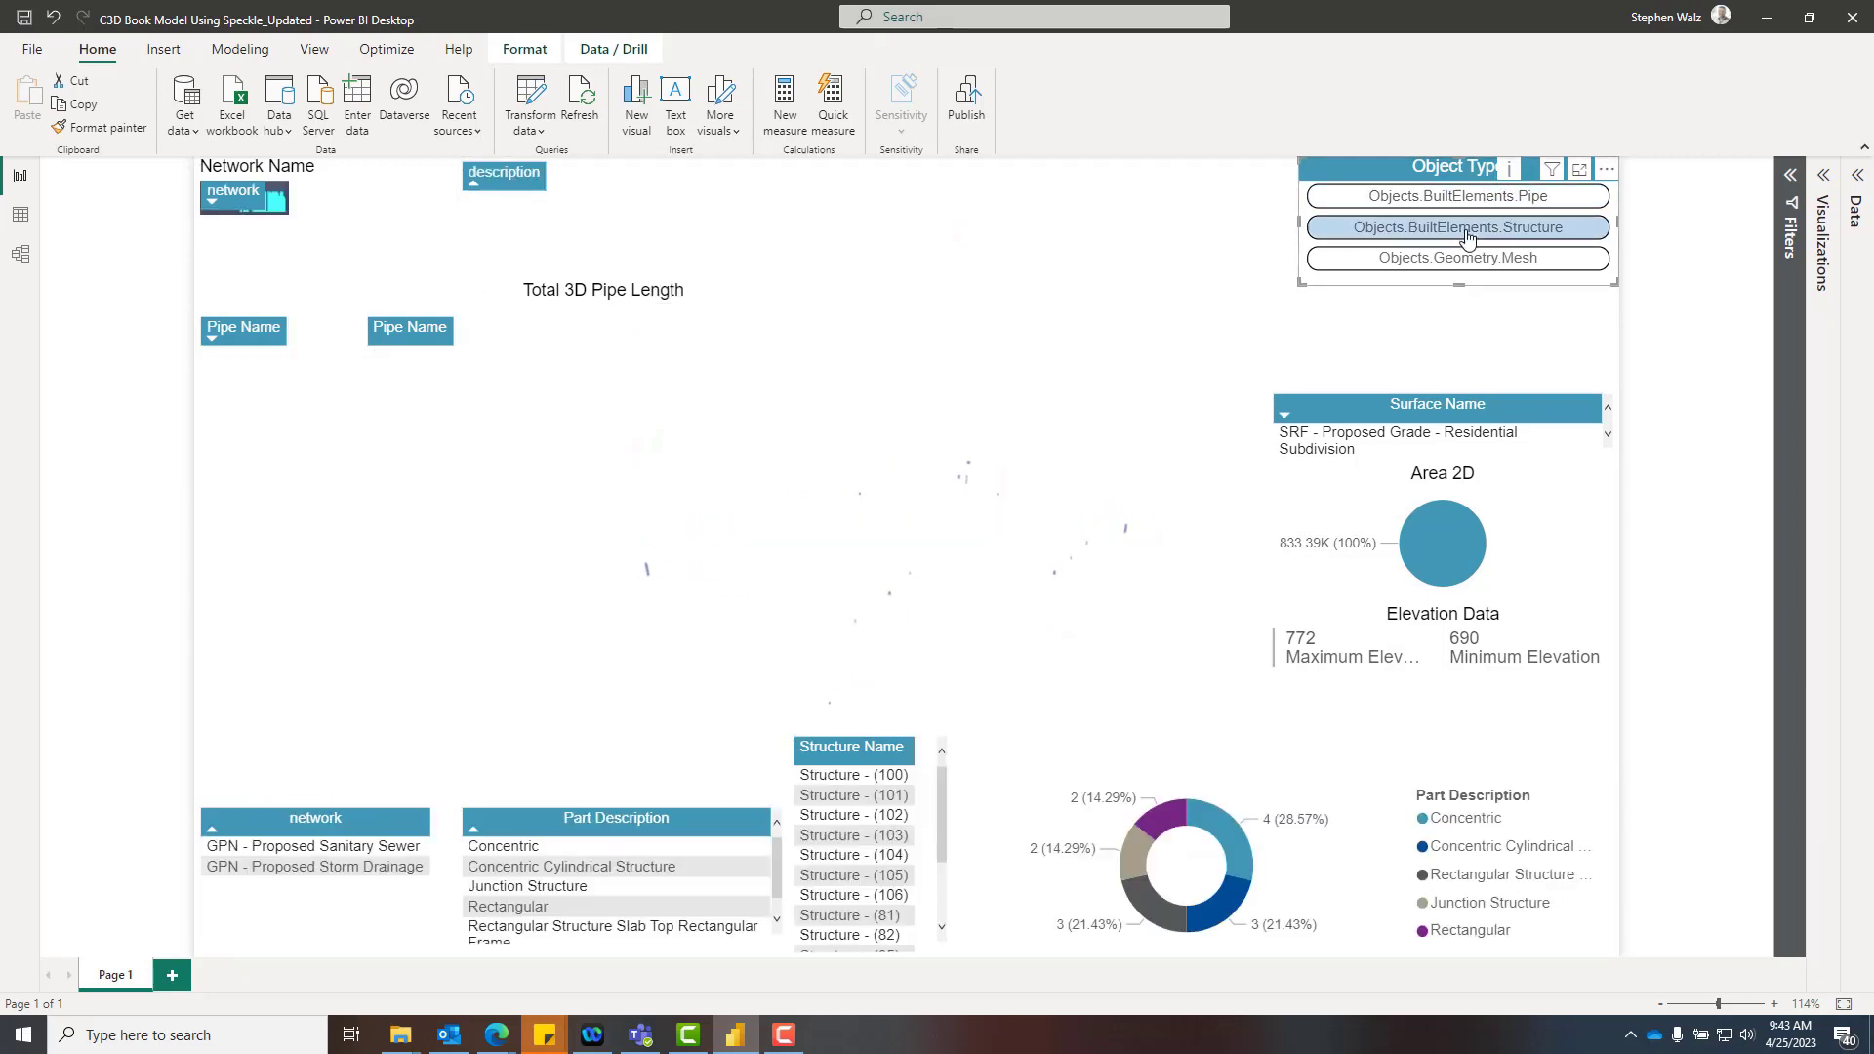
click(1455, 258)
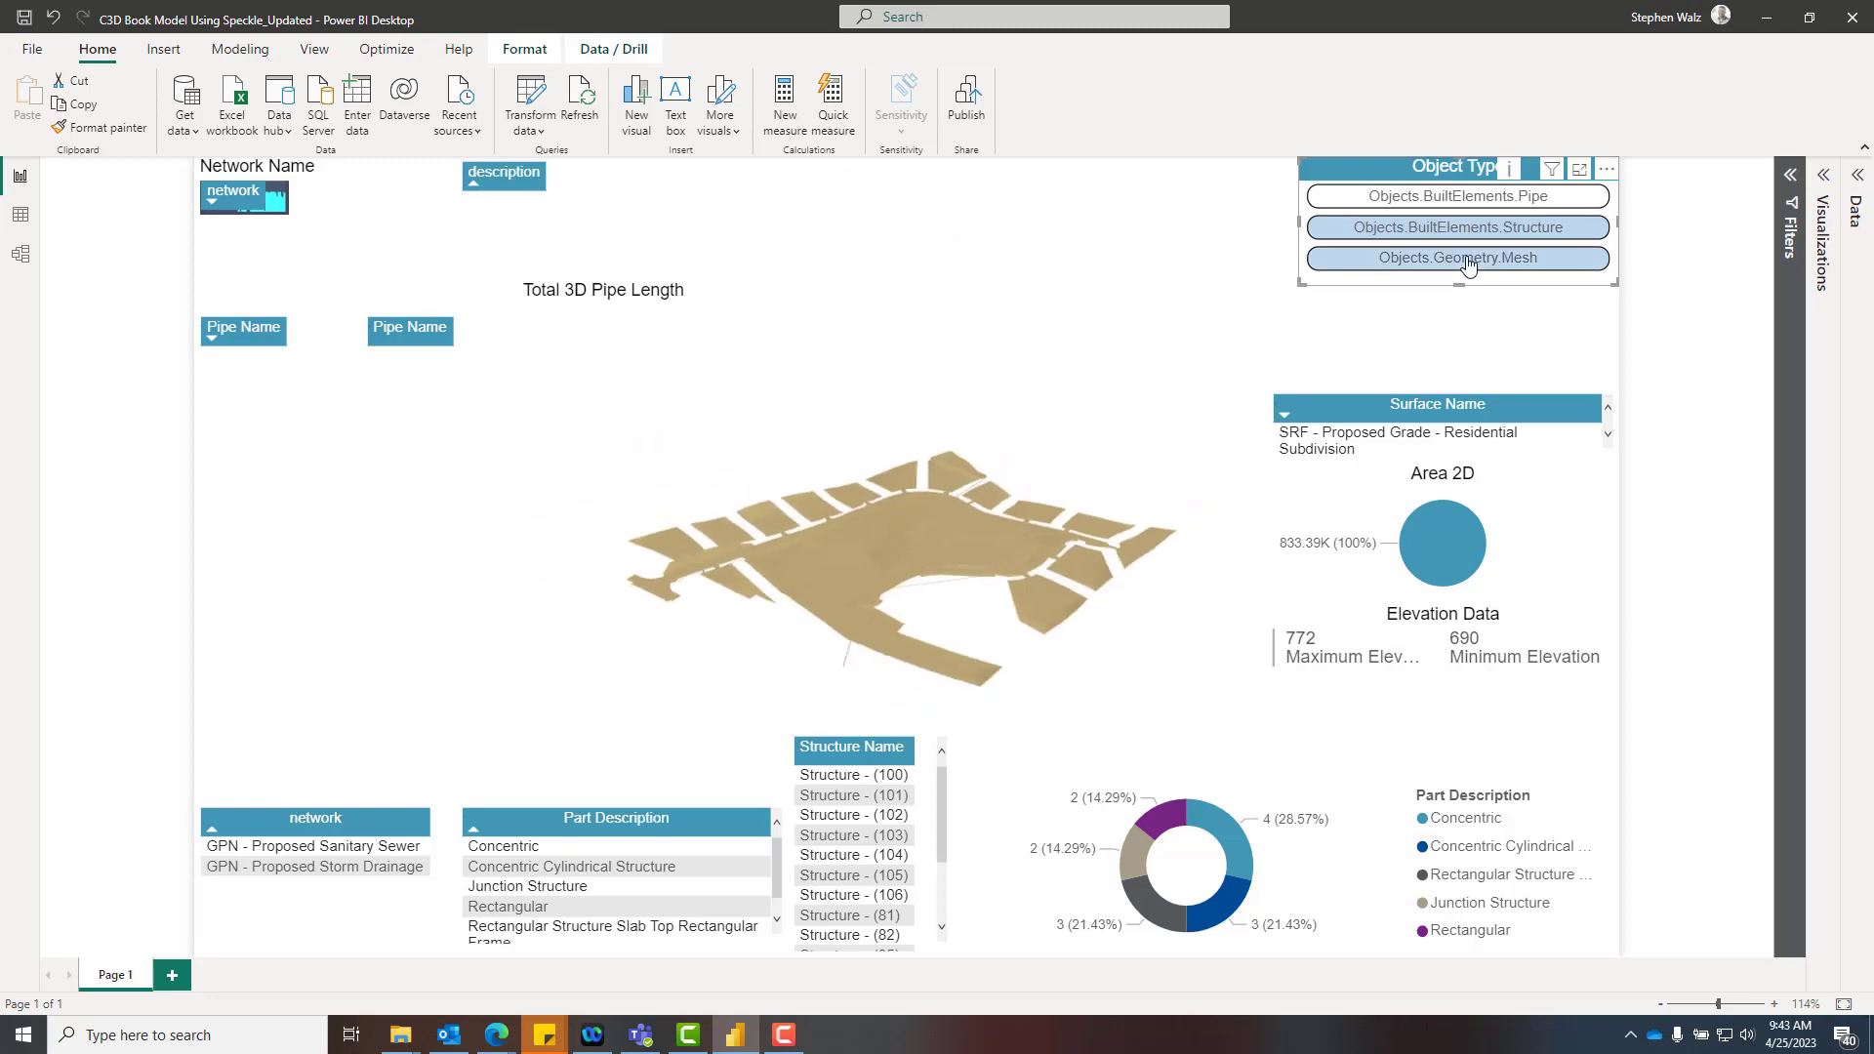
click(1456, 227)
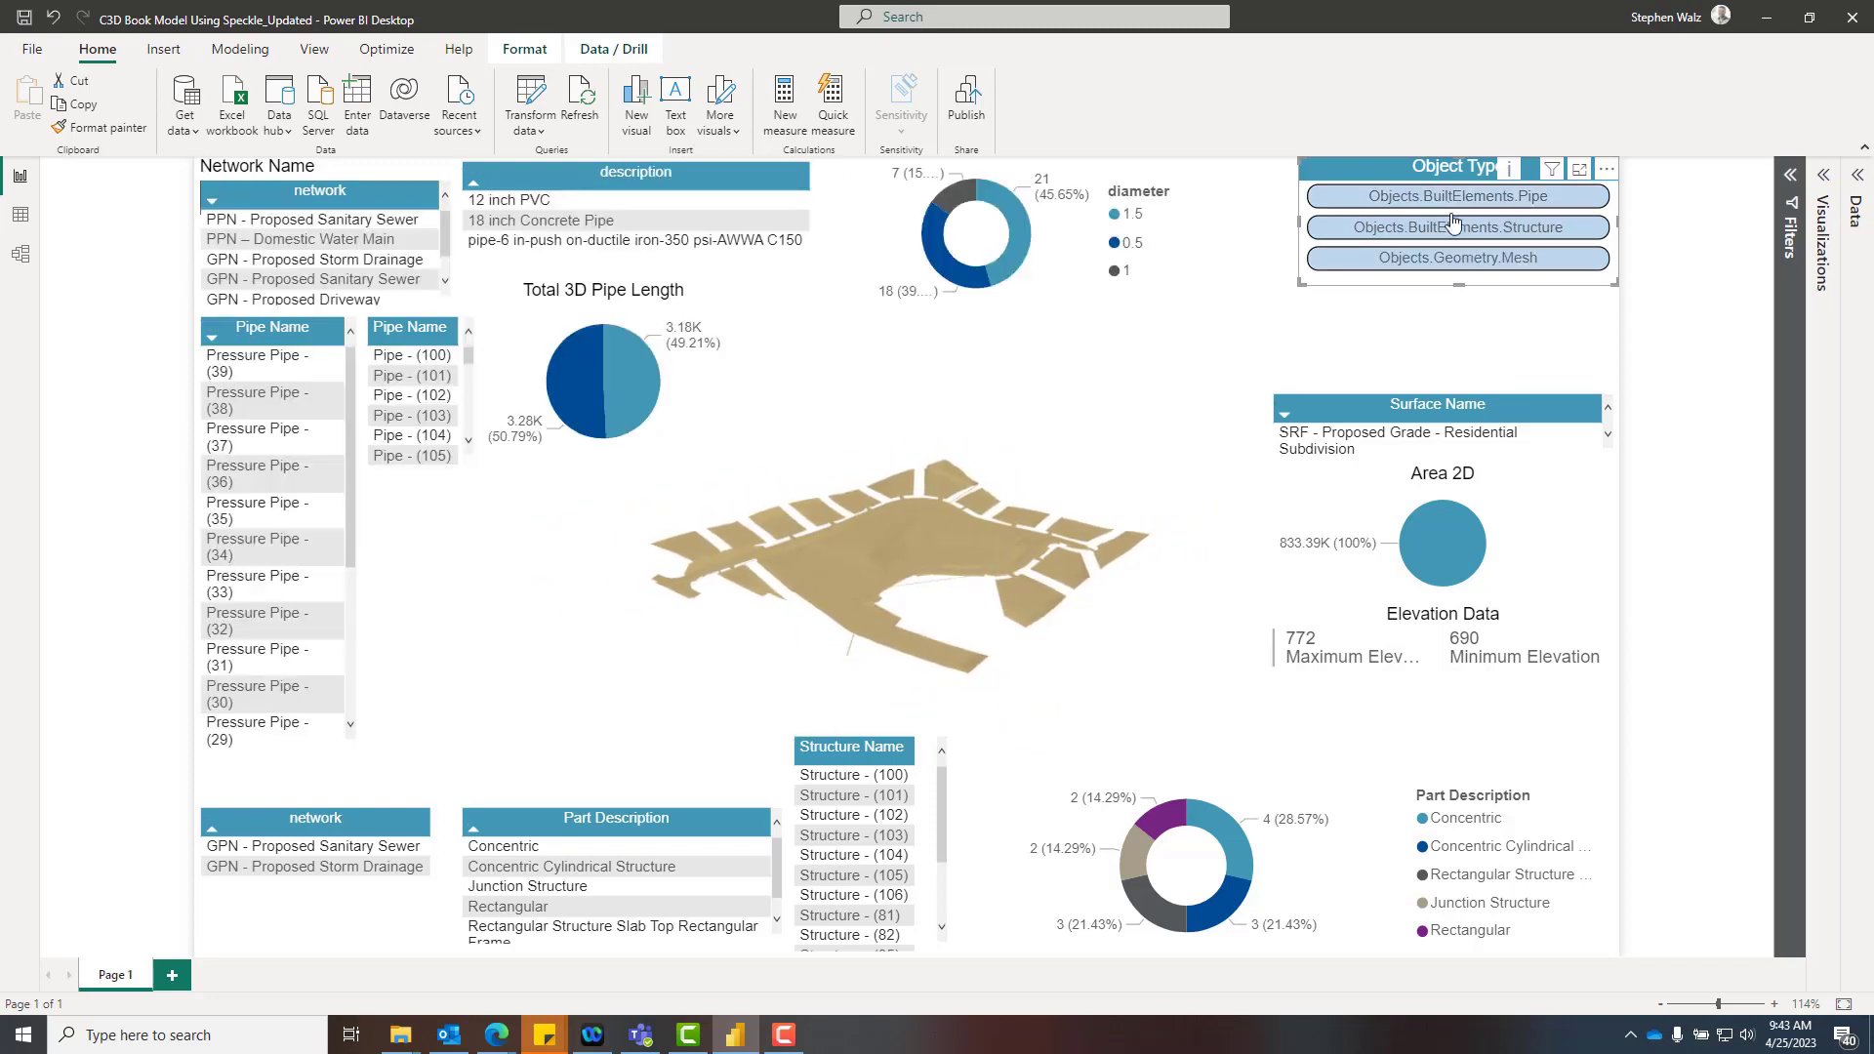
click(1454, 257)
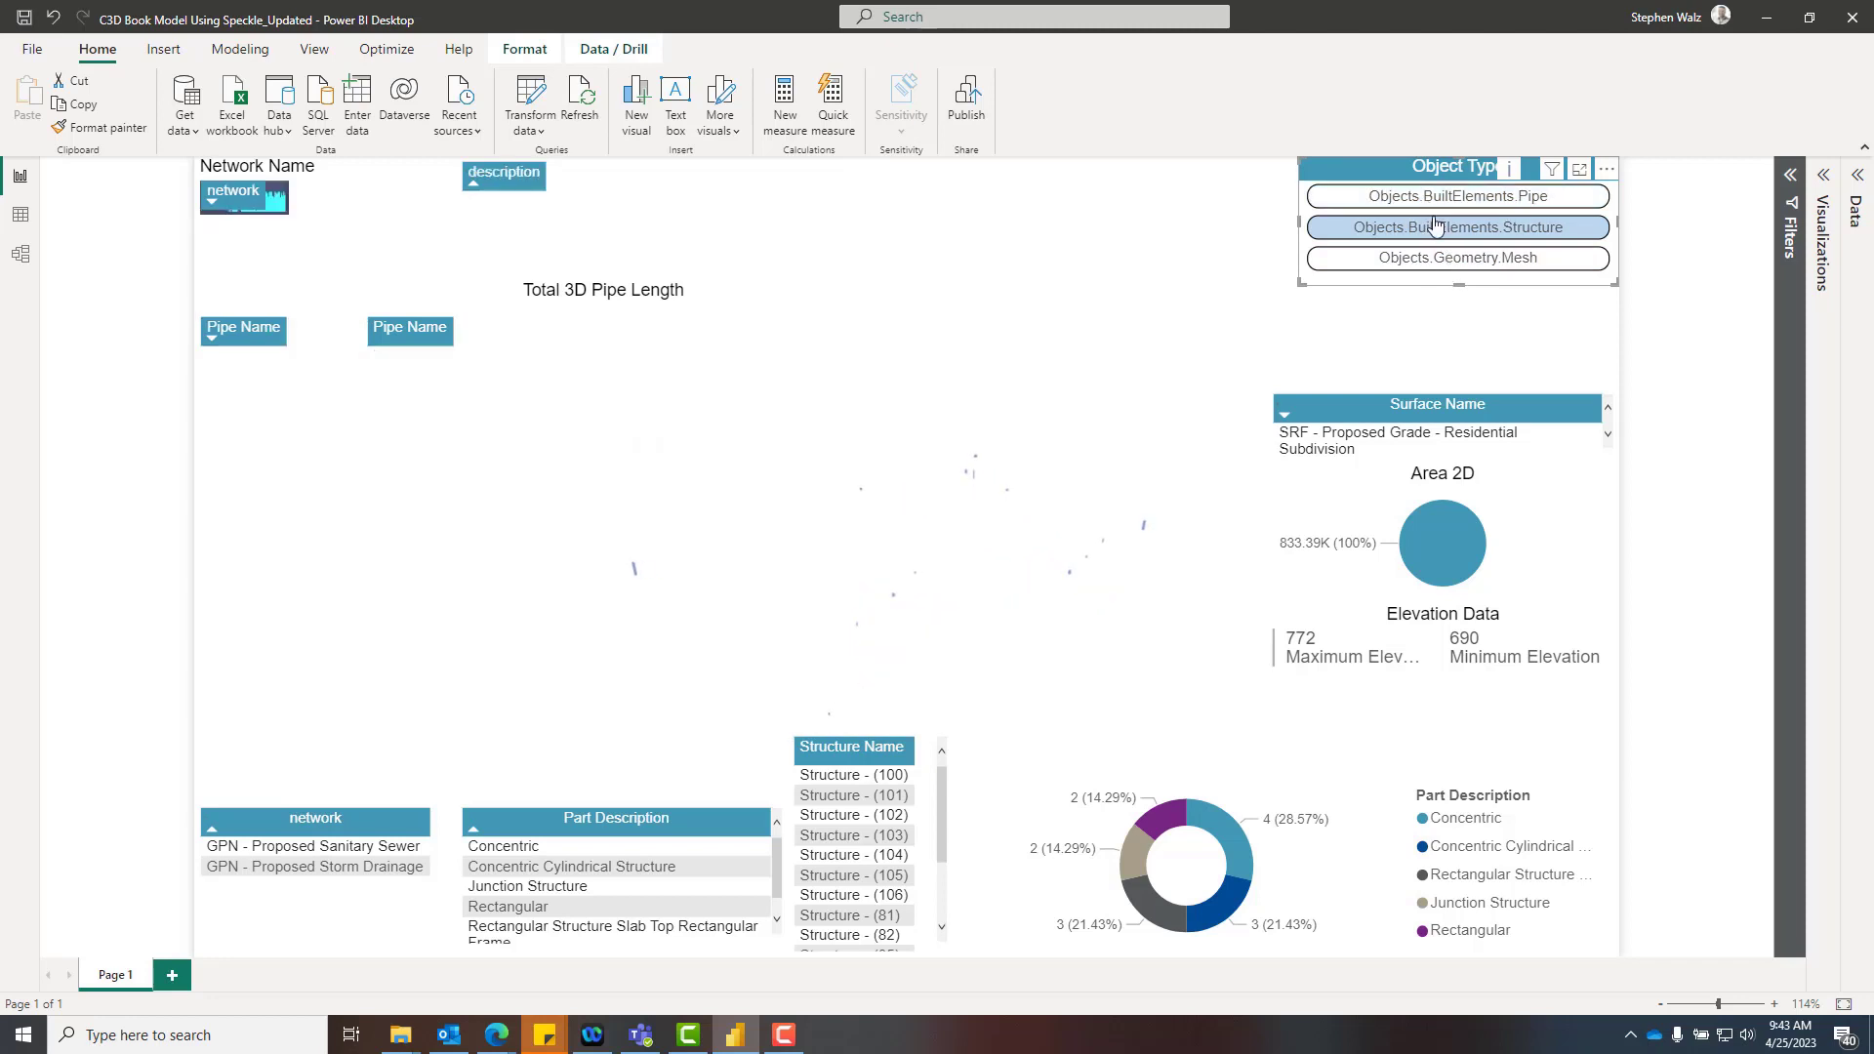
click(1457, 228)
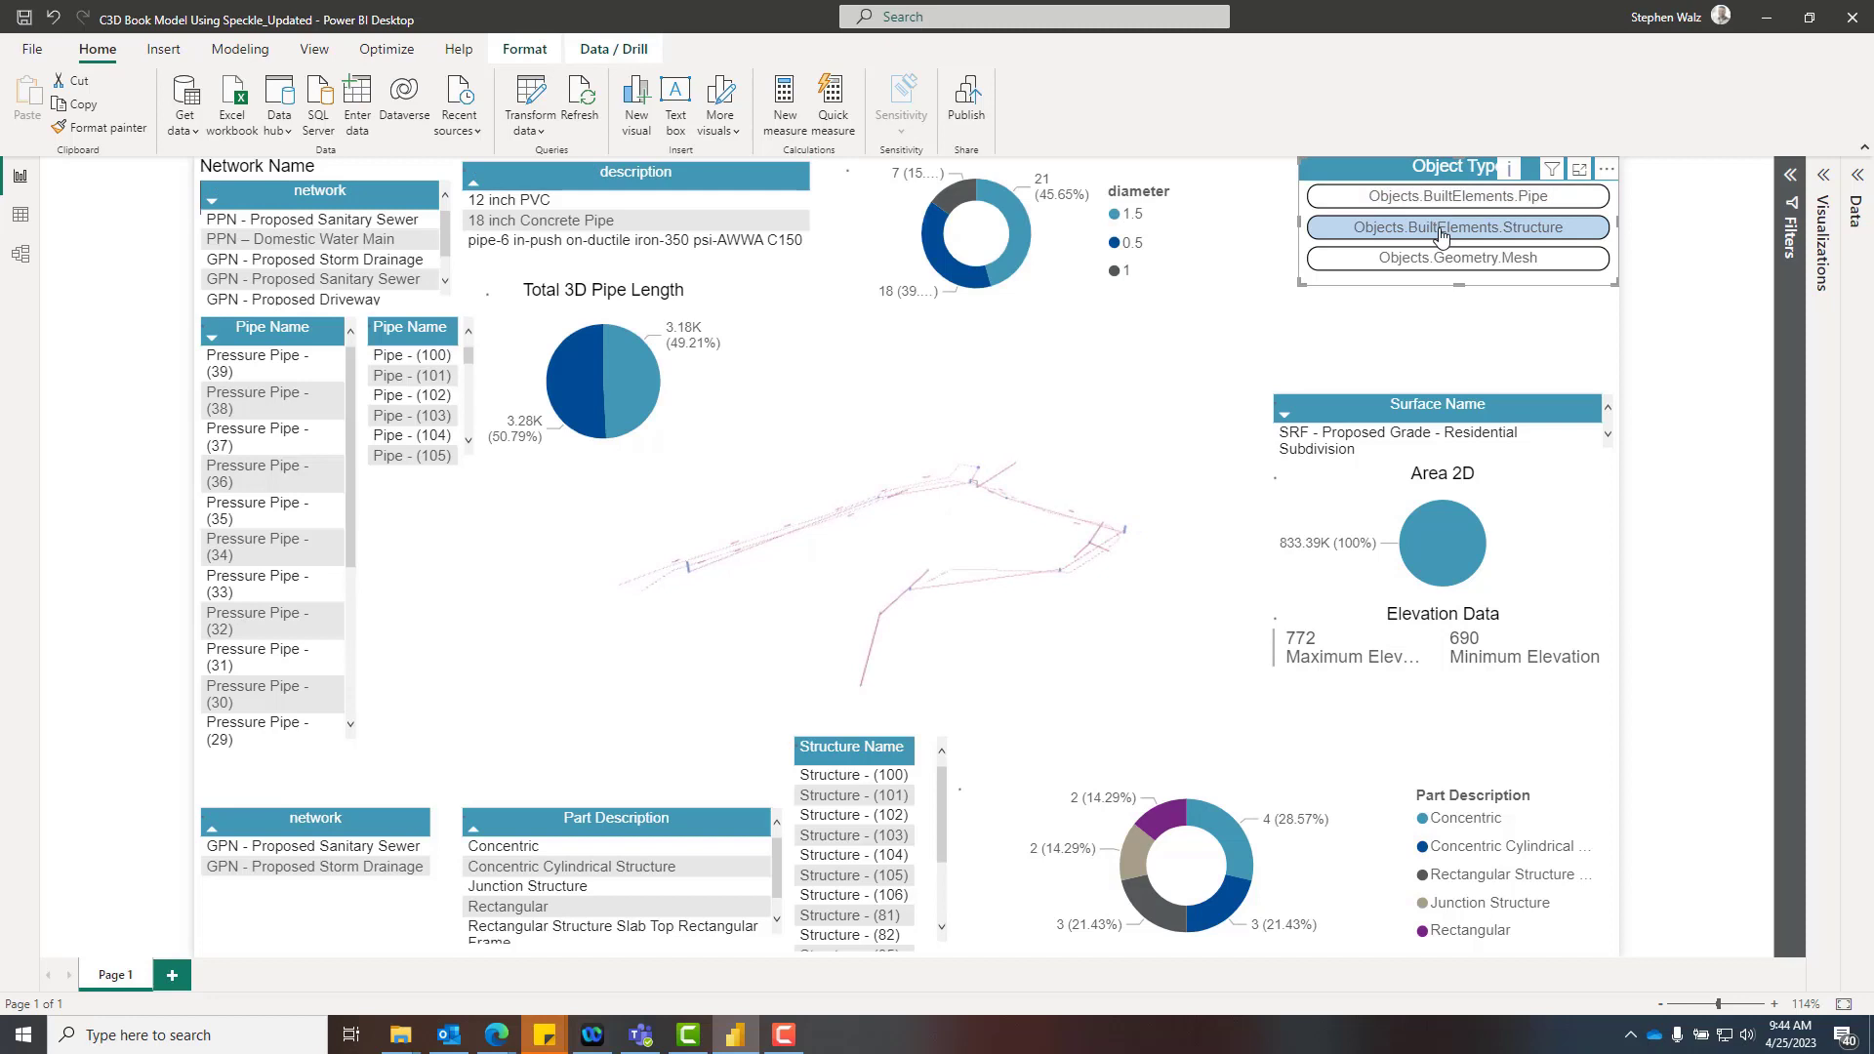
click(1454, 258)
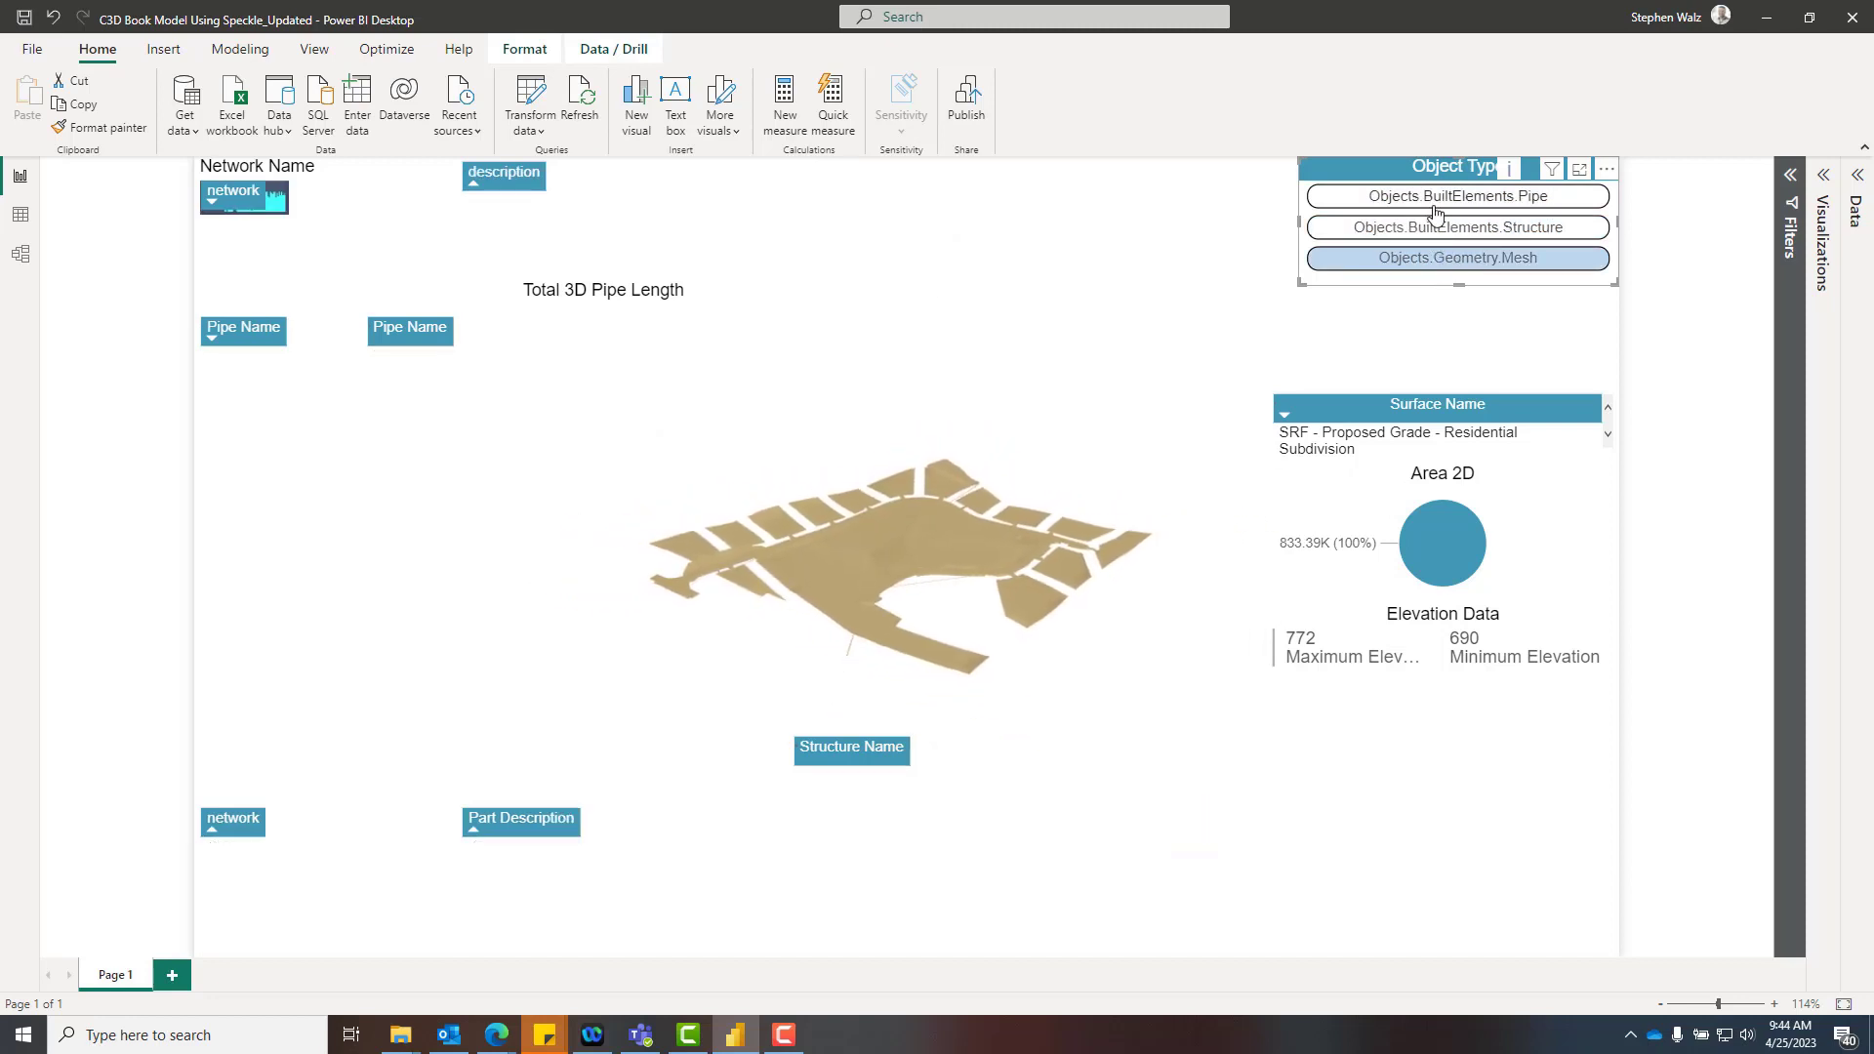
click(1455, 228)
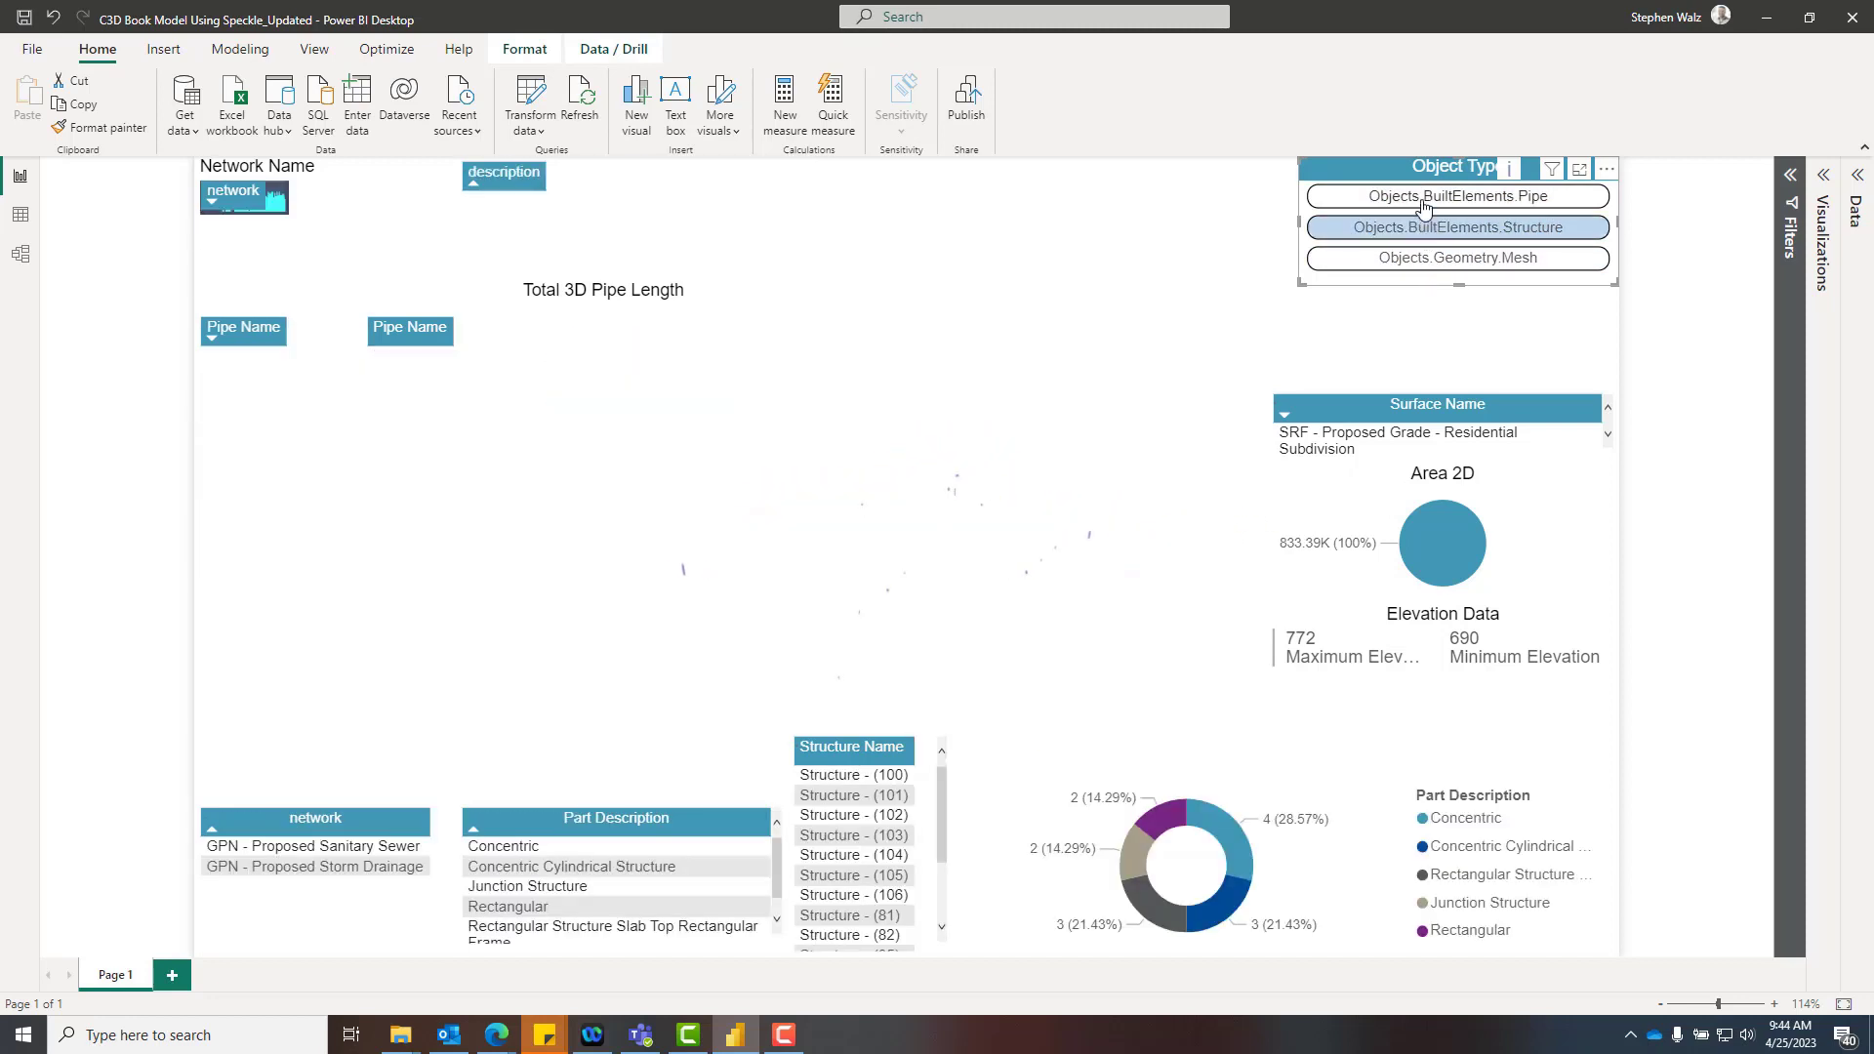
click(1453, 197)
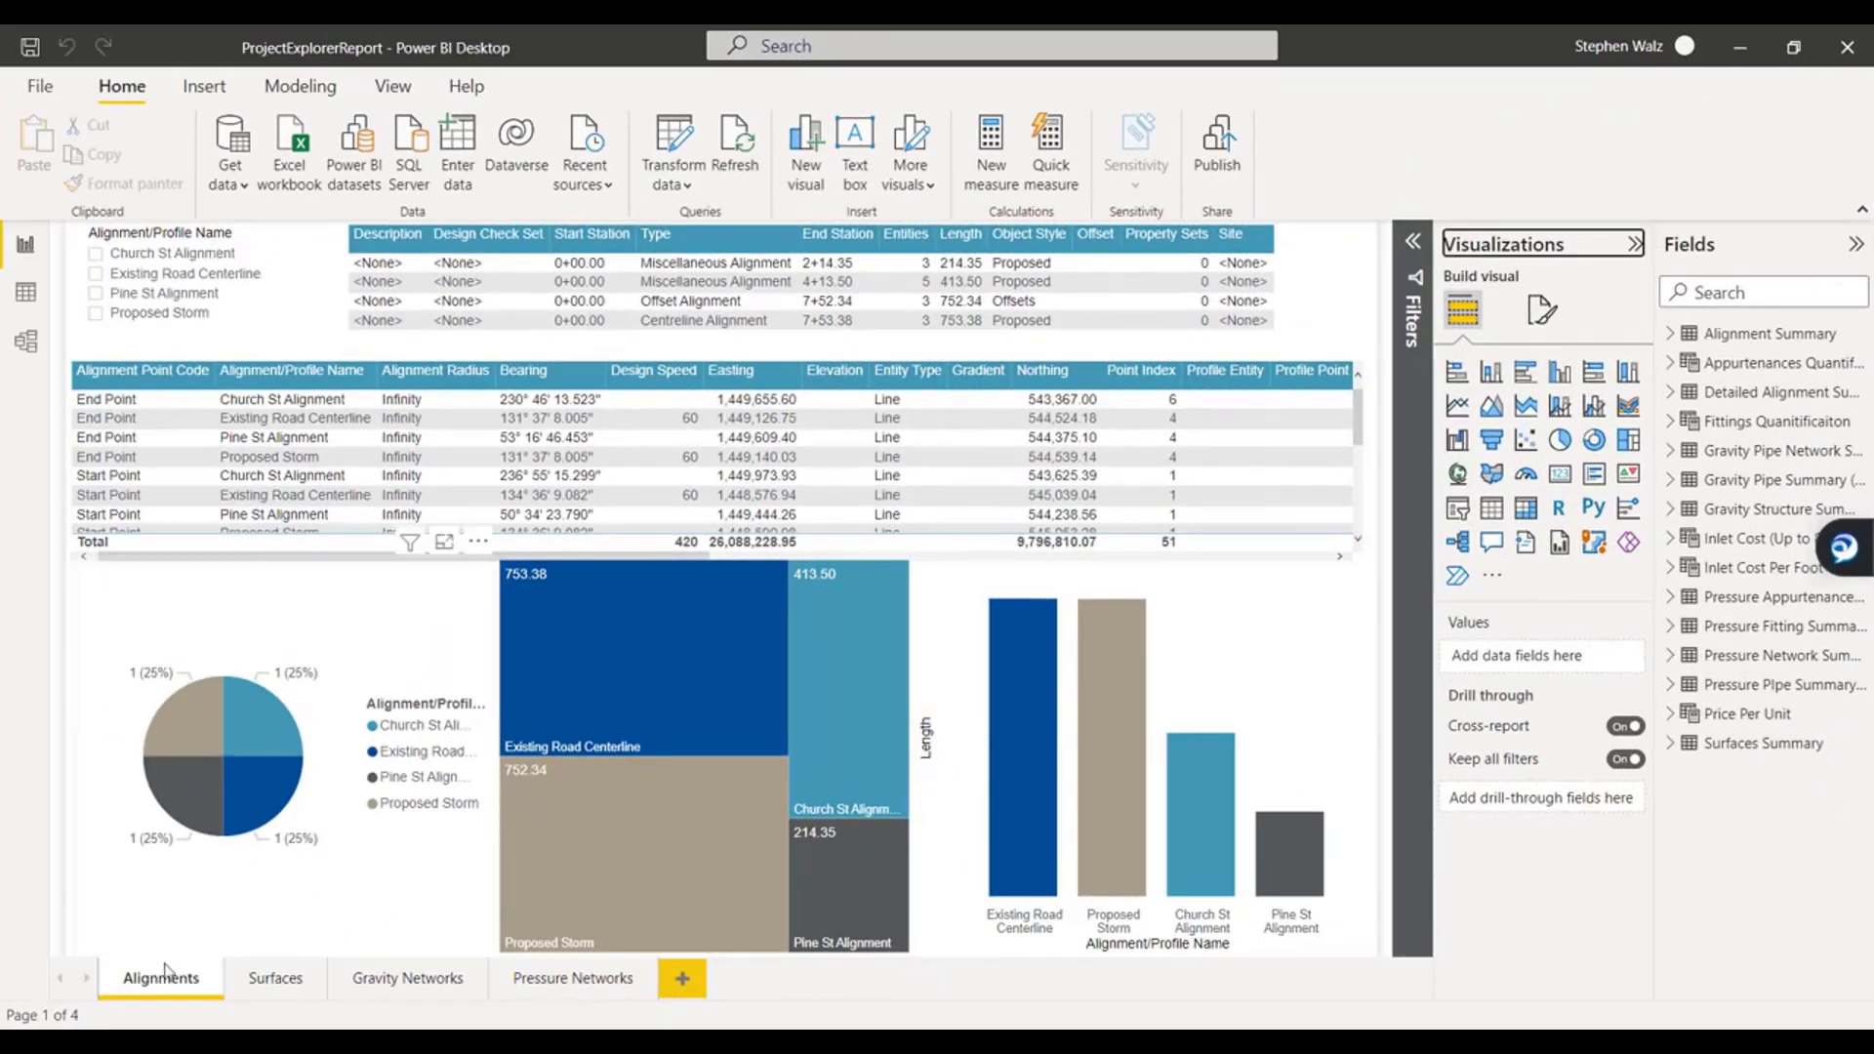
mouse_move(275, 978)
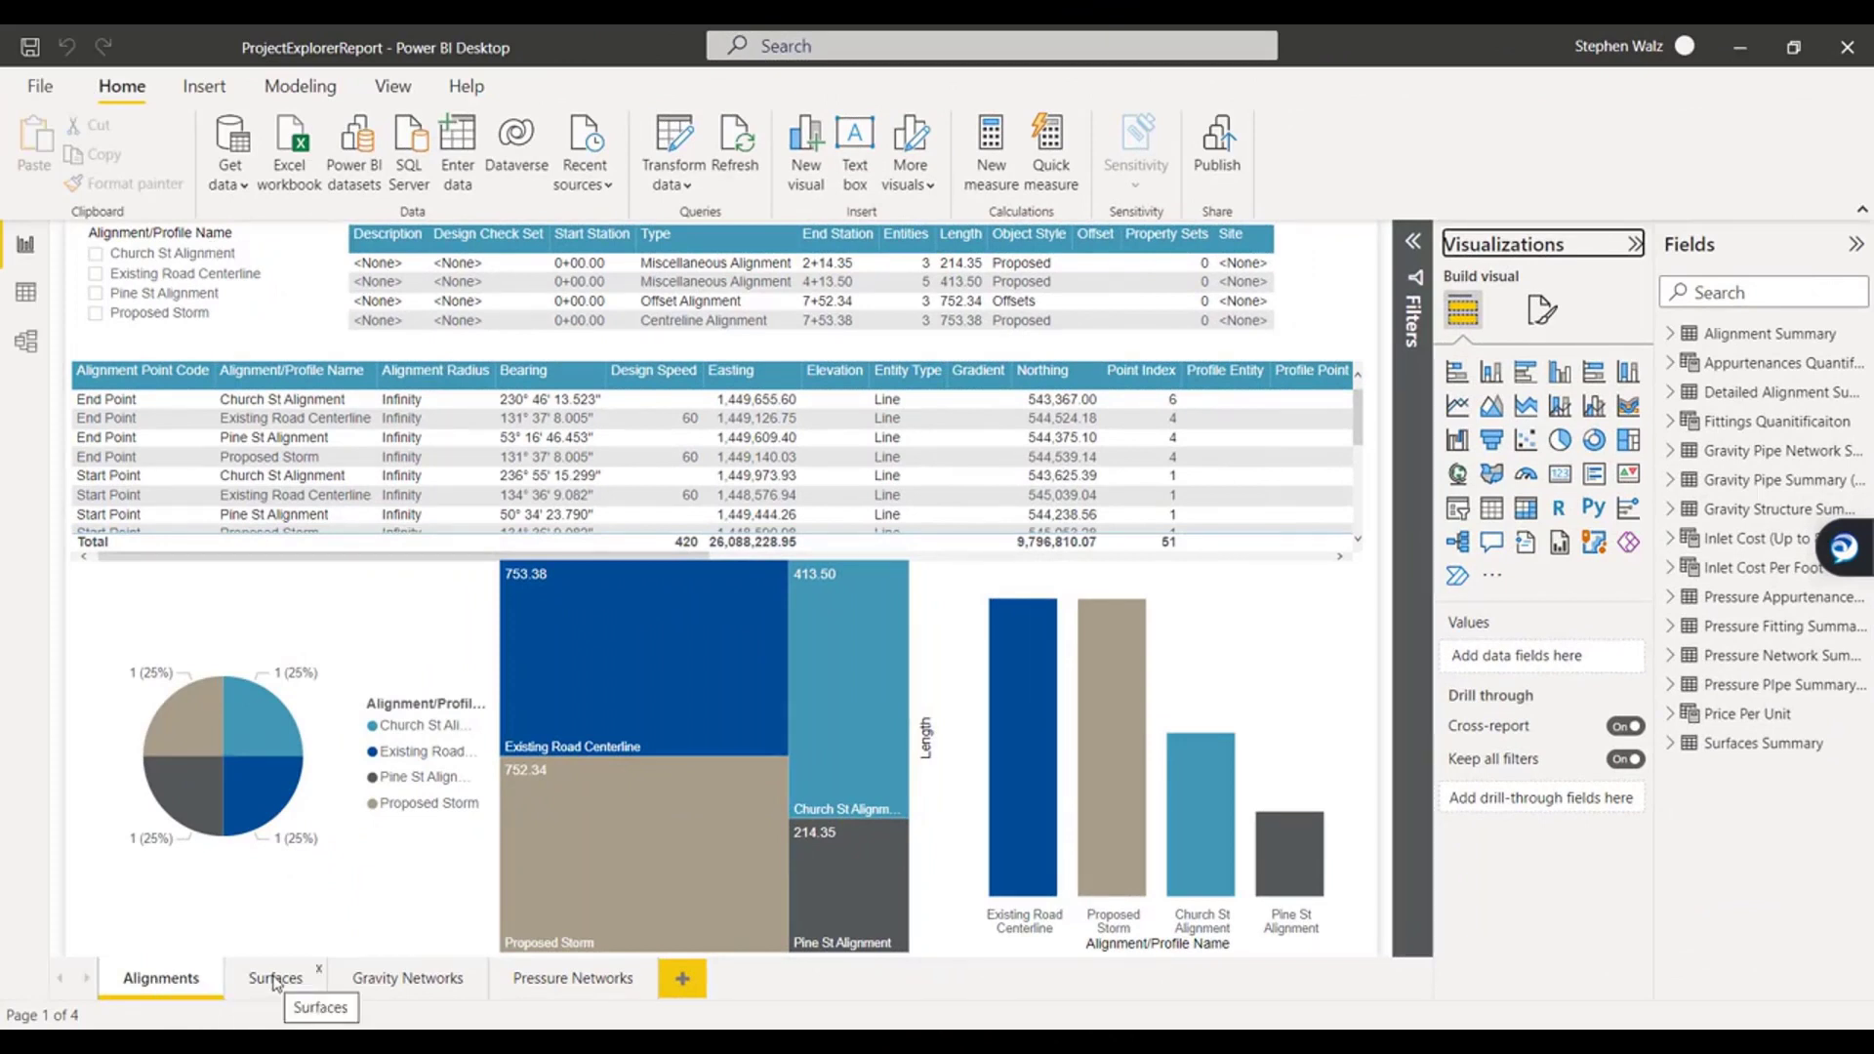
mouse_move(661, 598)
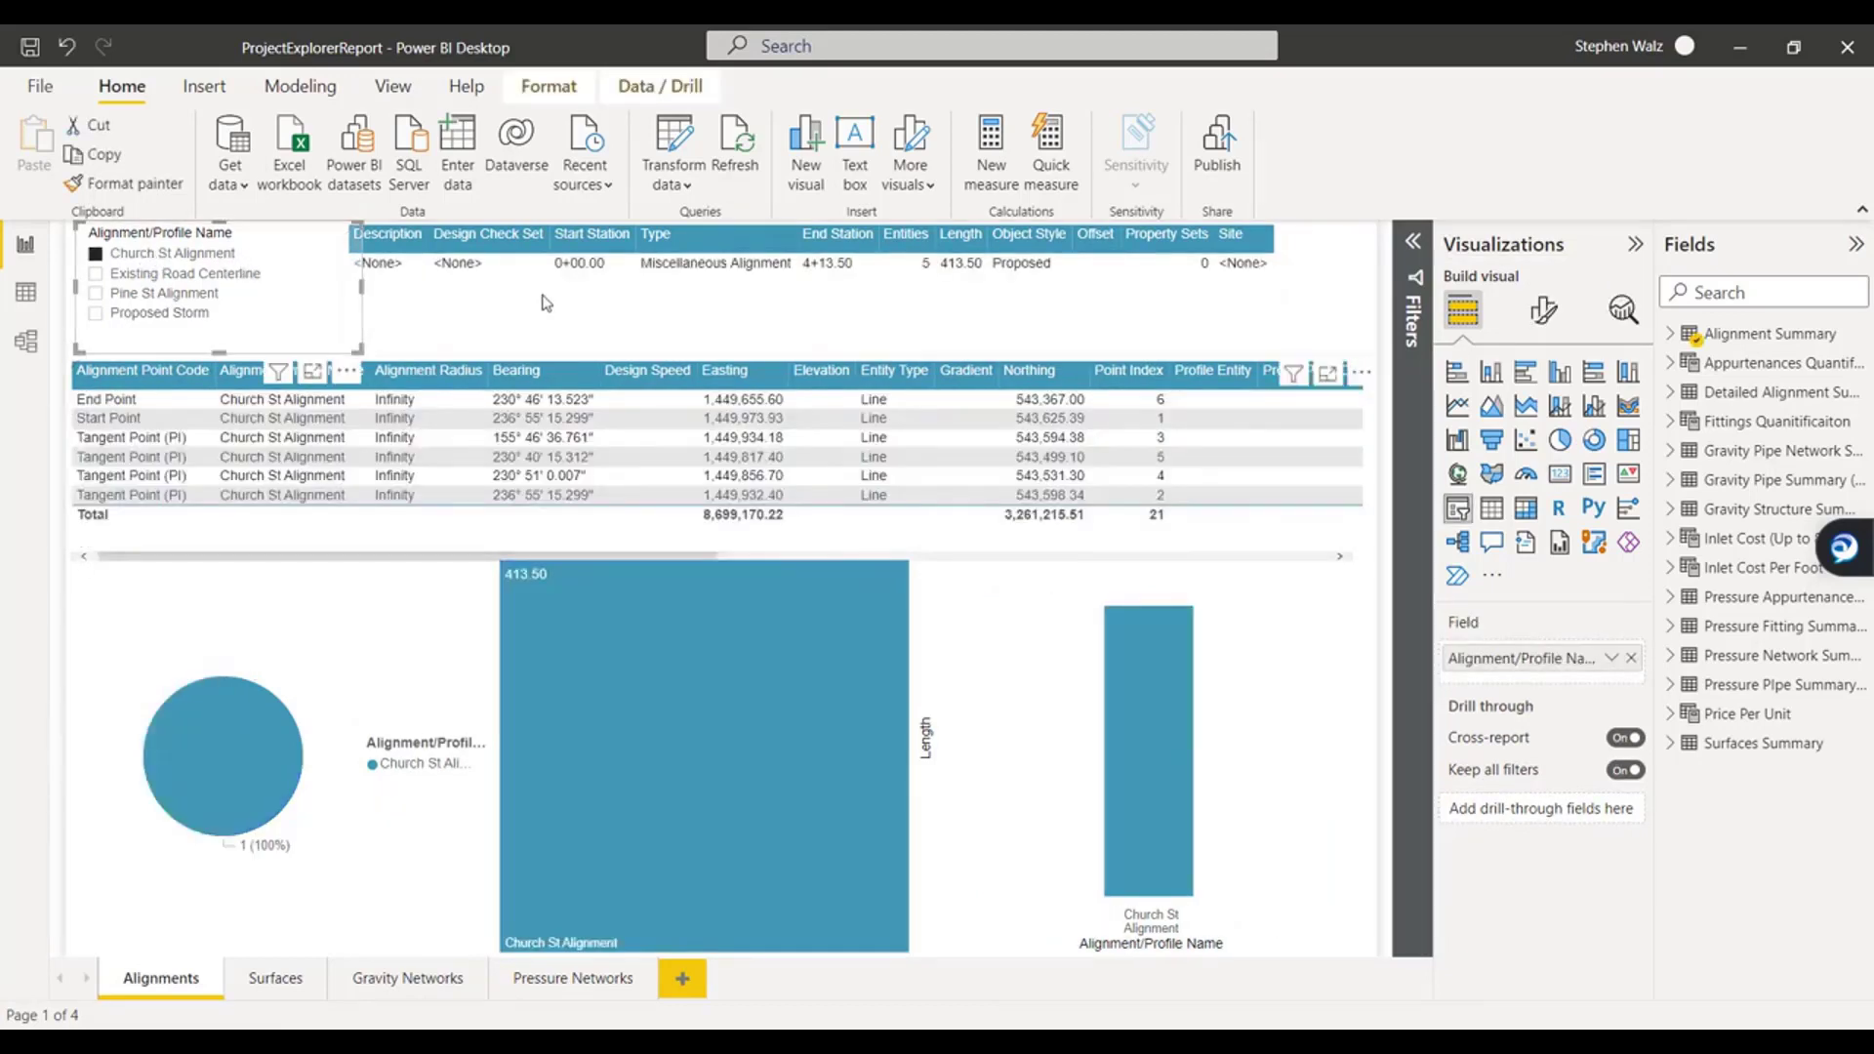
mouse_move(1337, 293)
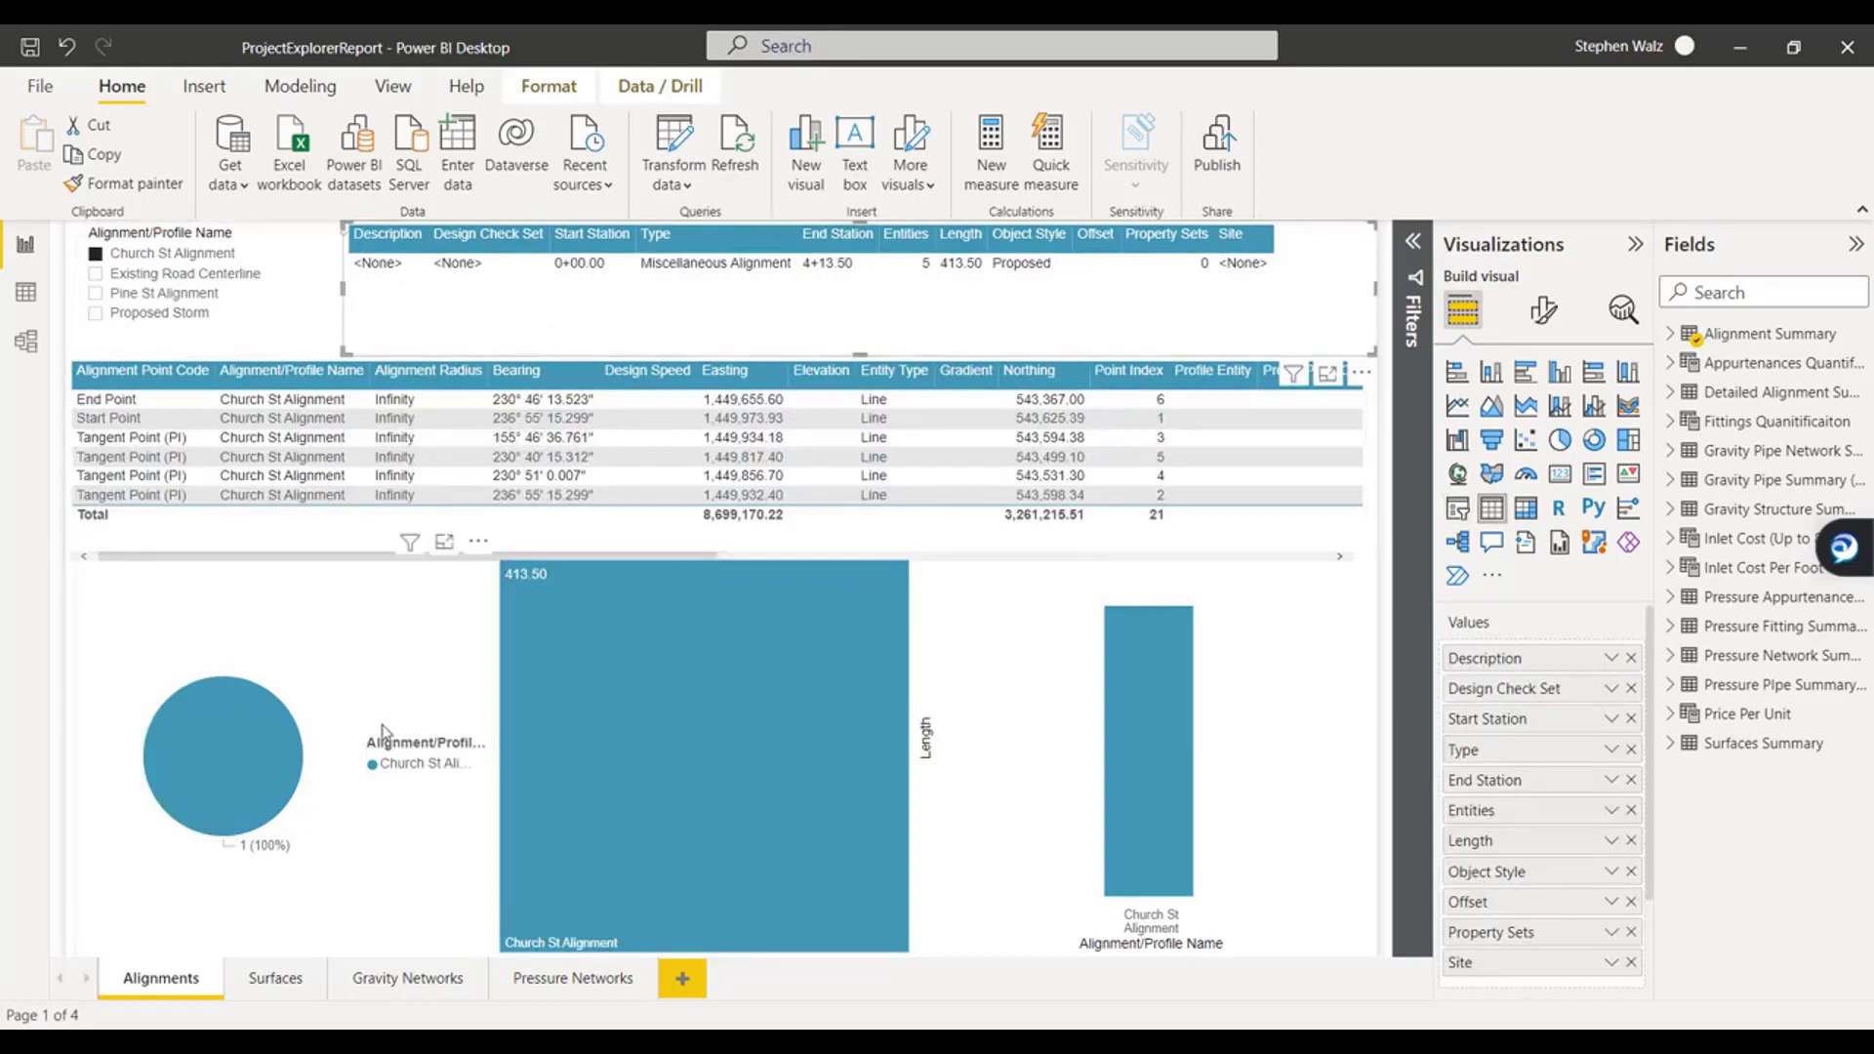
mouse_move(834, 774)
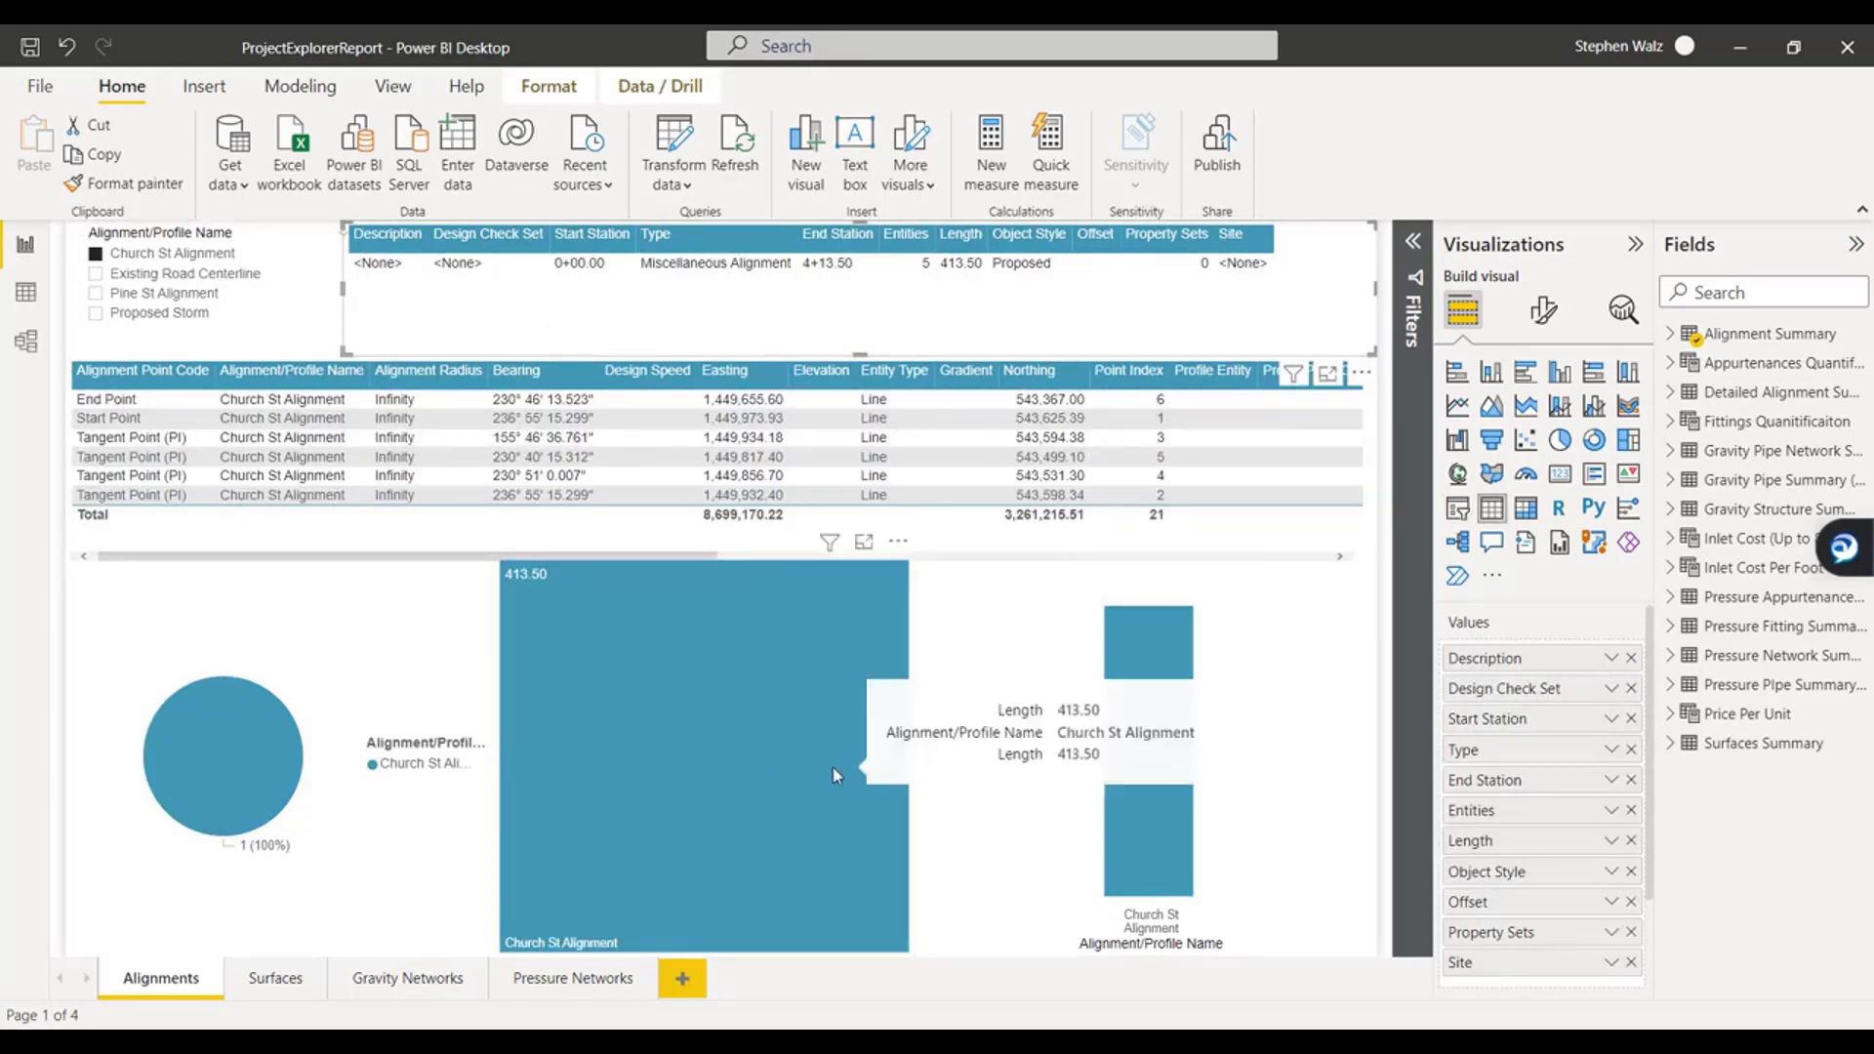
mouse_move(760, 783)
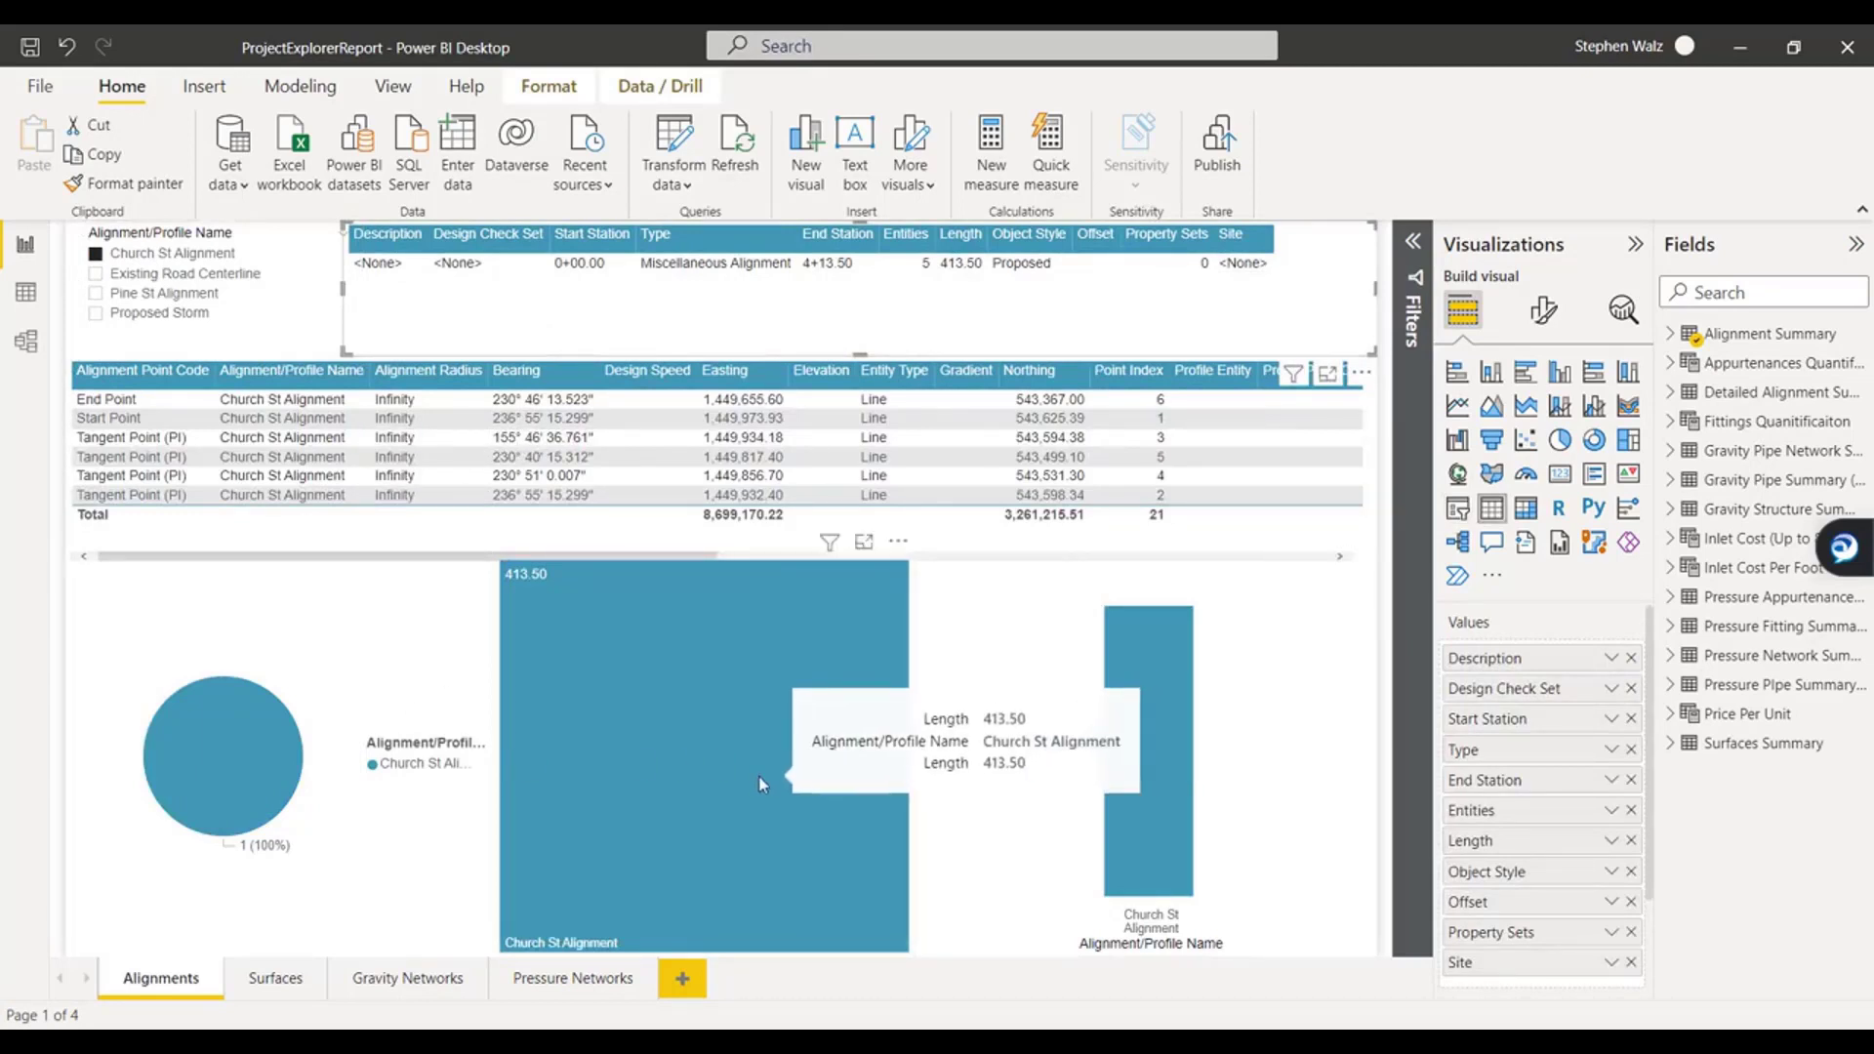
mouse_move(251, 777)
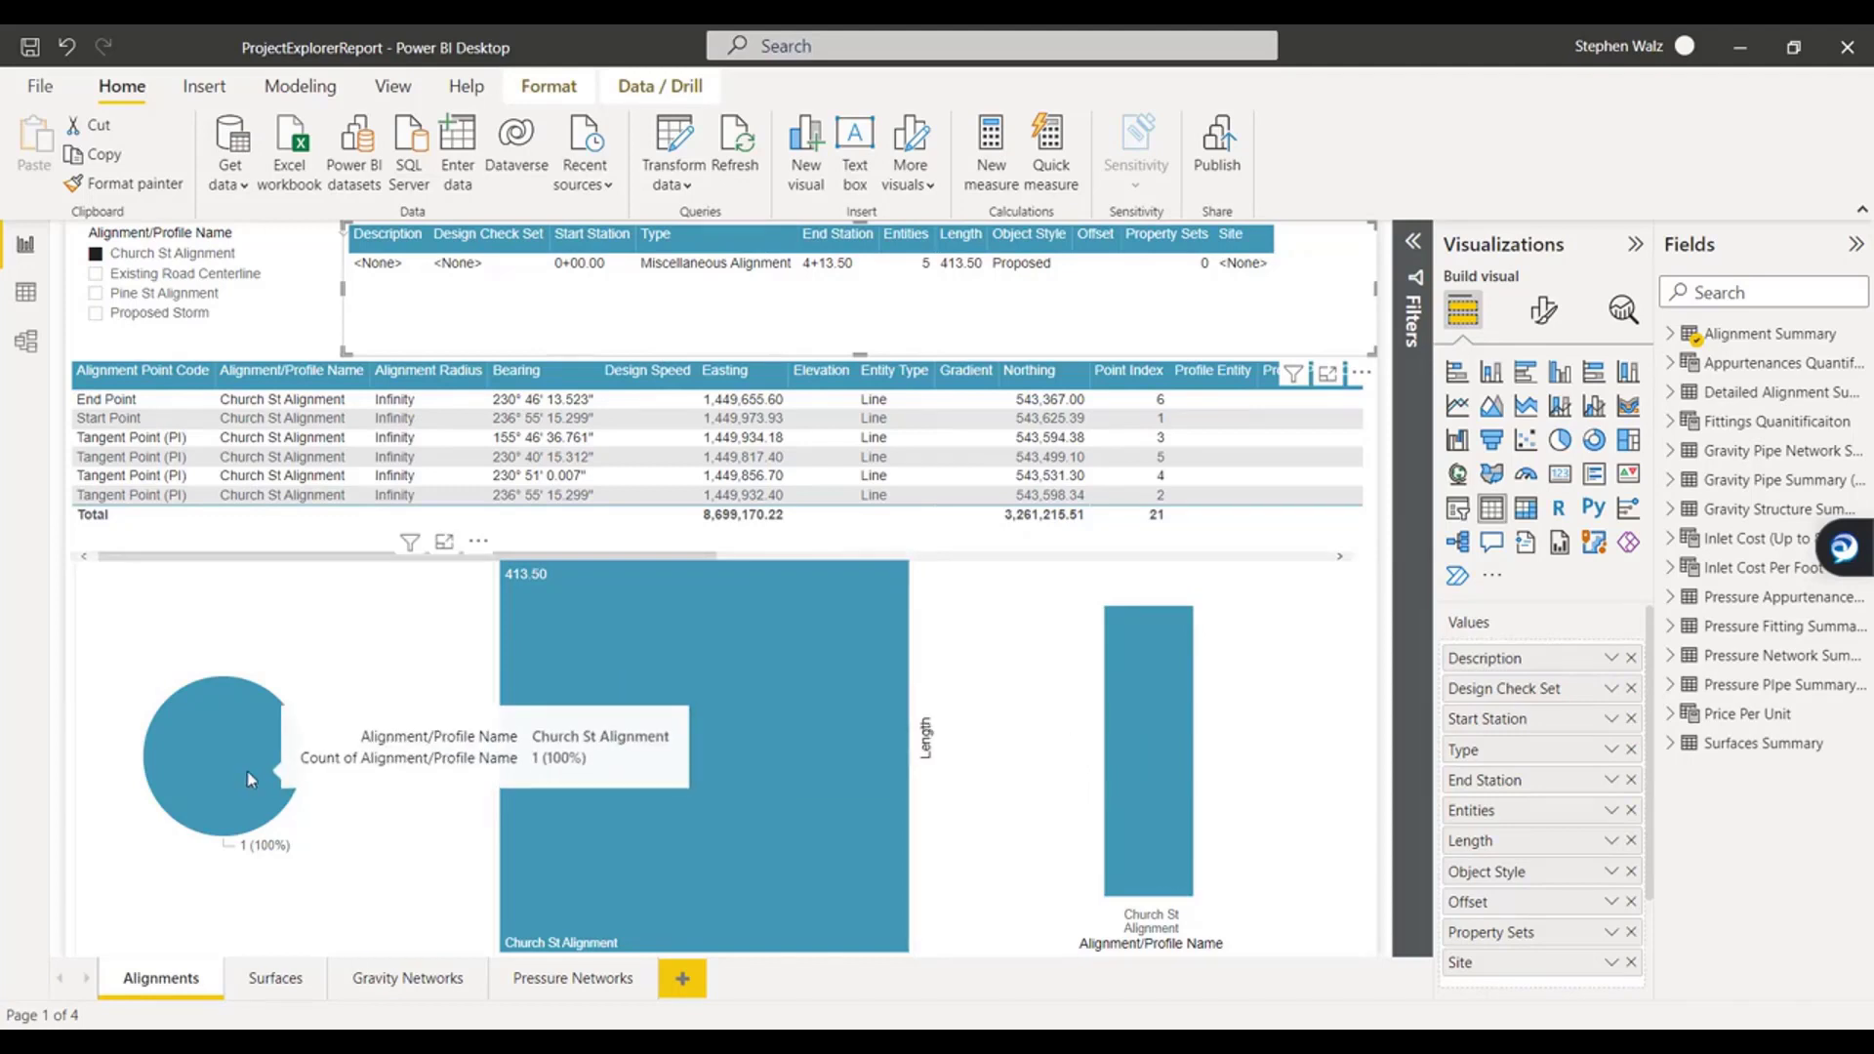
mouse_move(1124, 840)
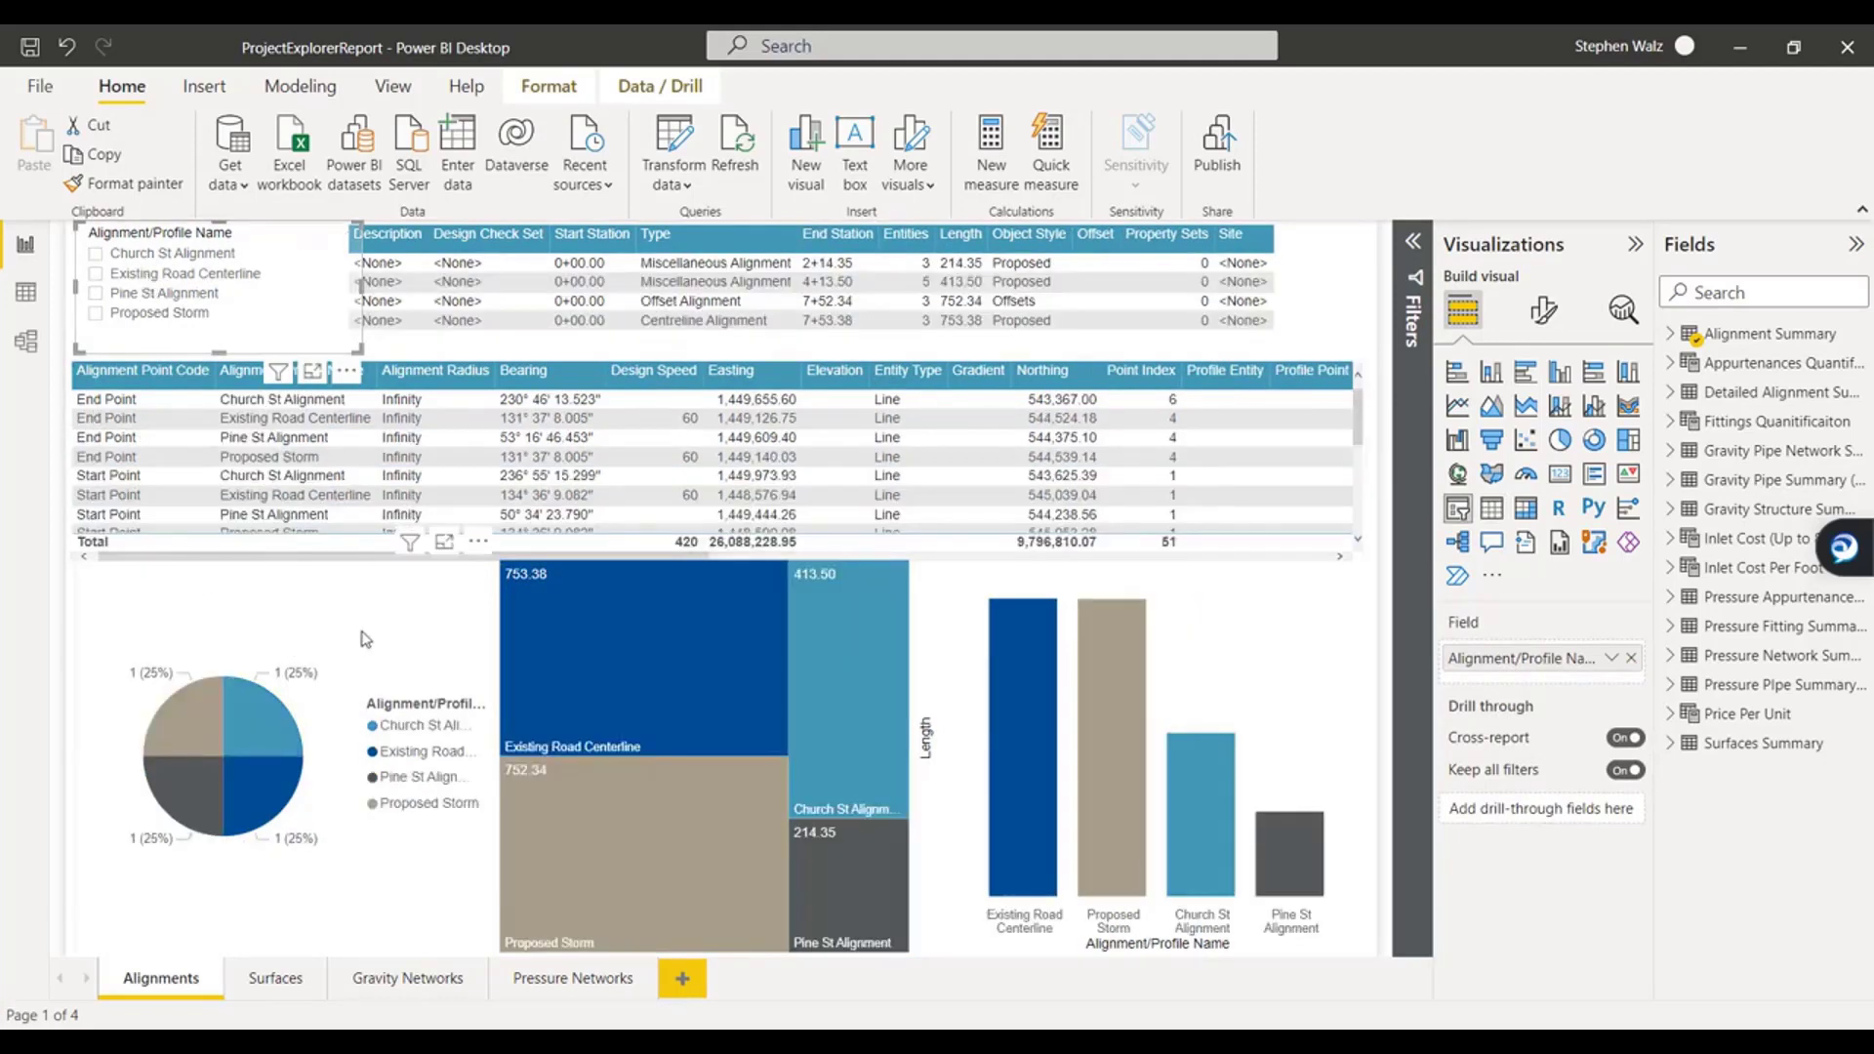
mouse_move(815, 586)
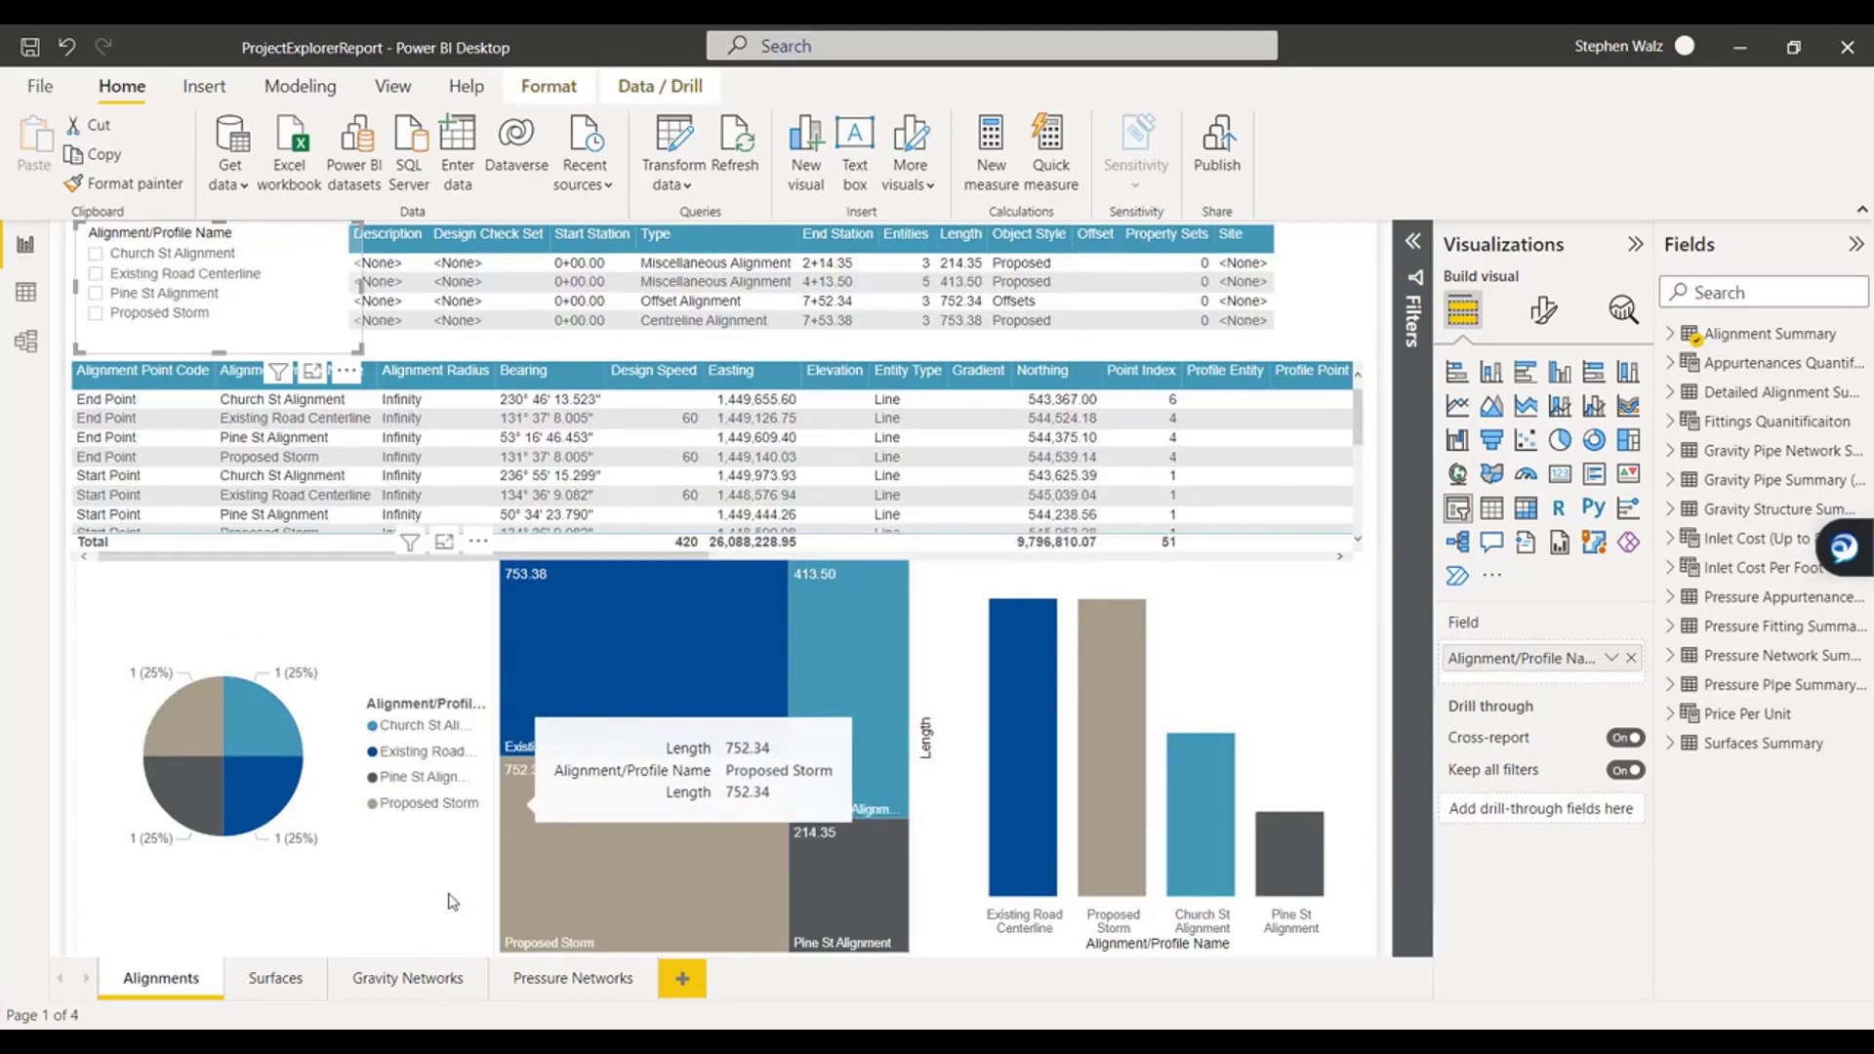
Switch to the Surfaces report page.
click(273, 978)
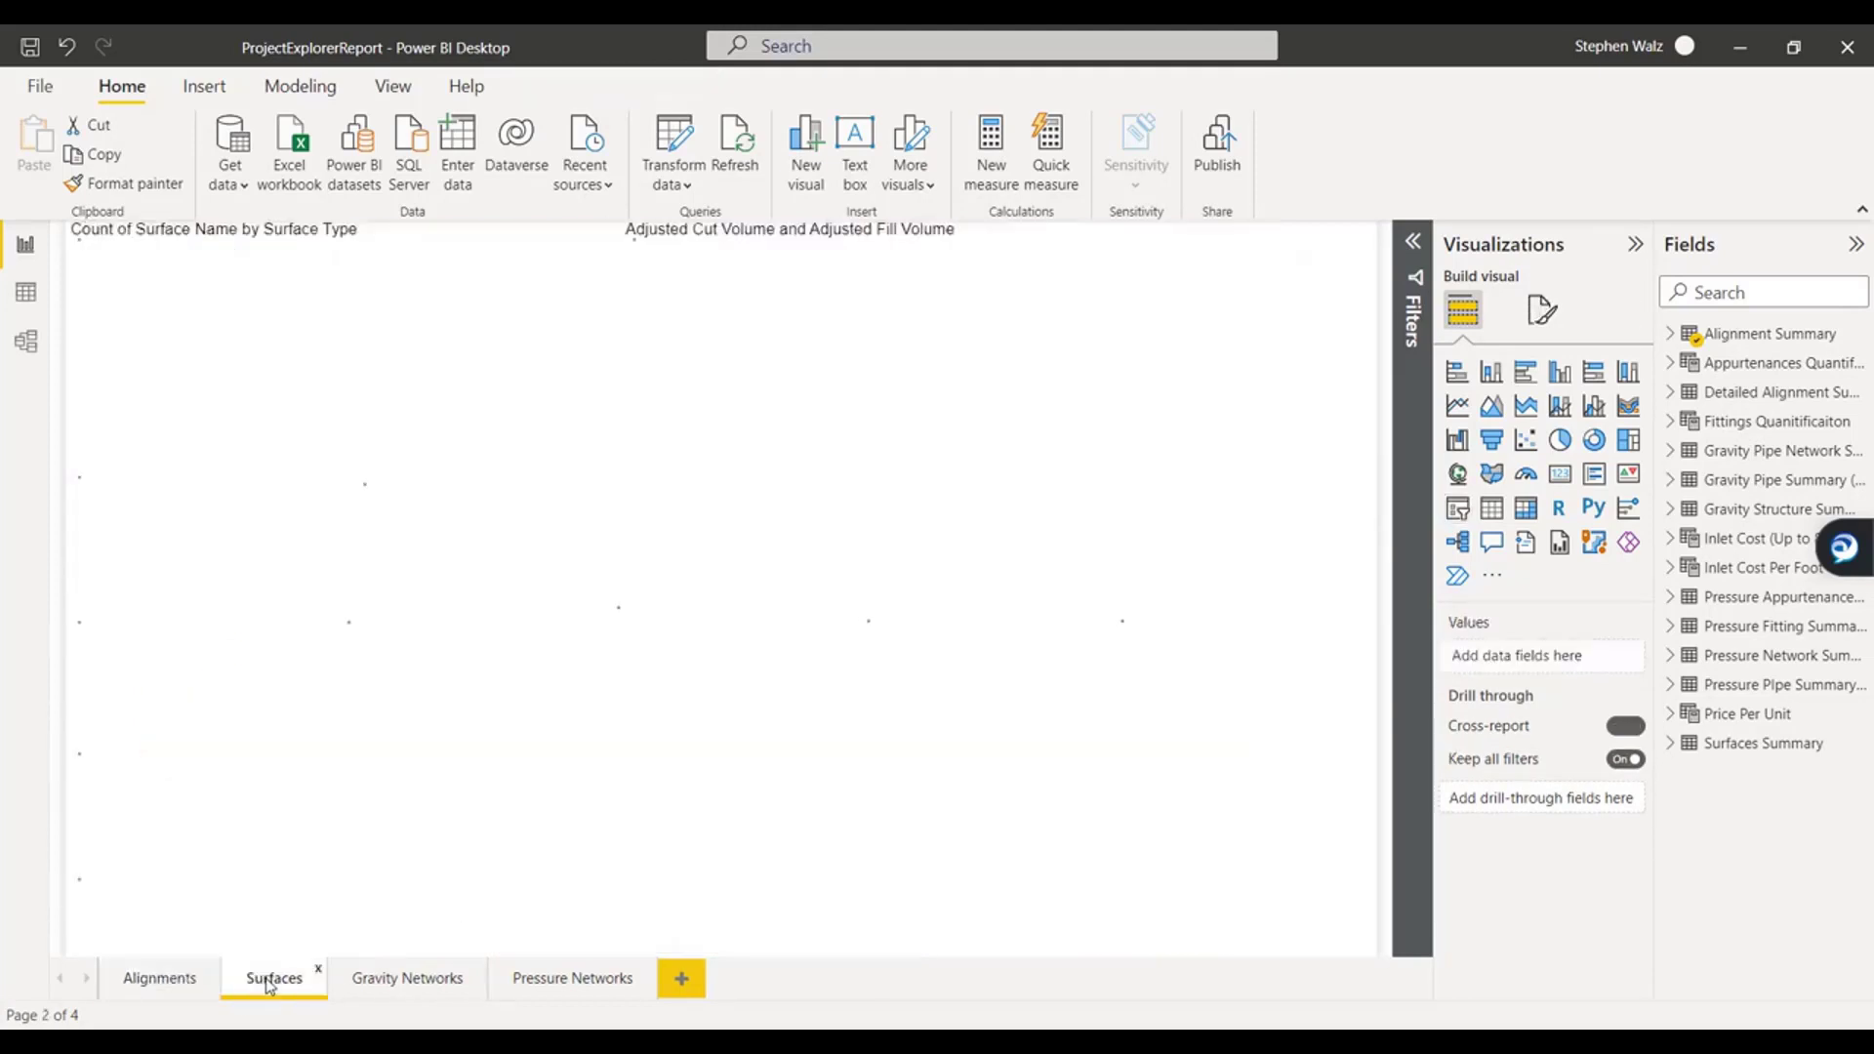
Cross-filter the Surfaces page to the Overall EG surface.
click(273, 978)
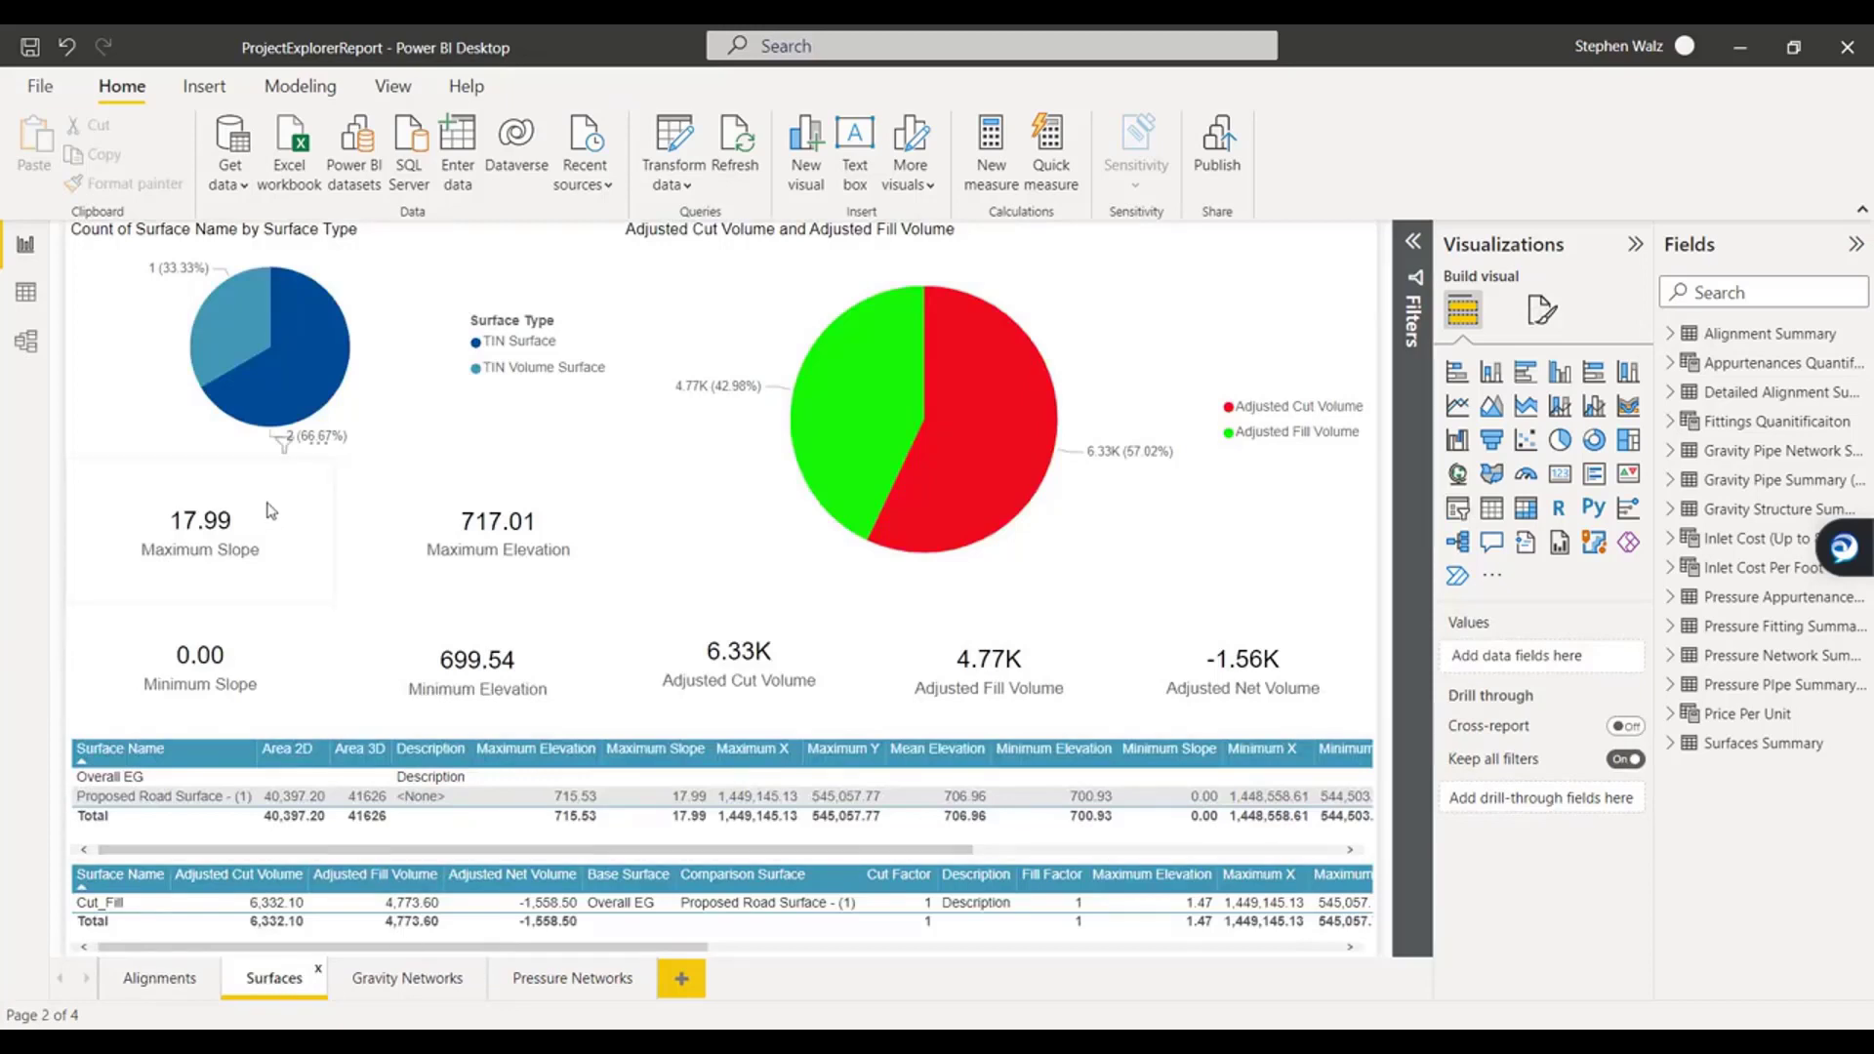
mouse_move(502, 379)
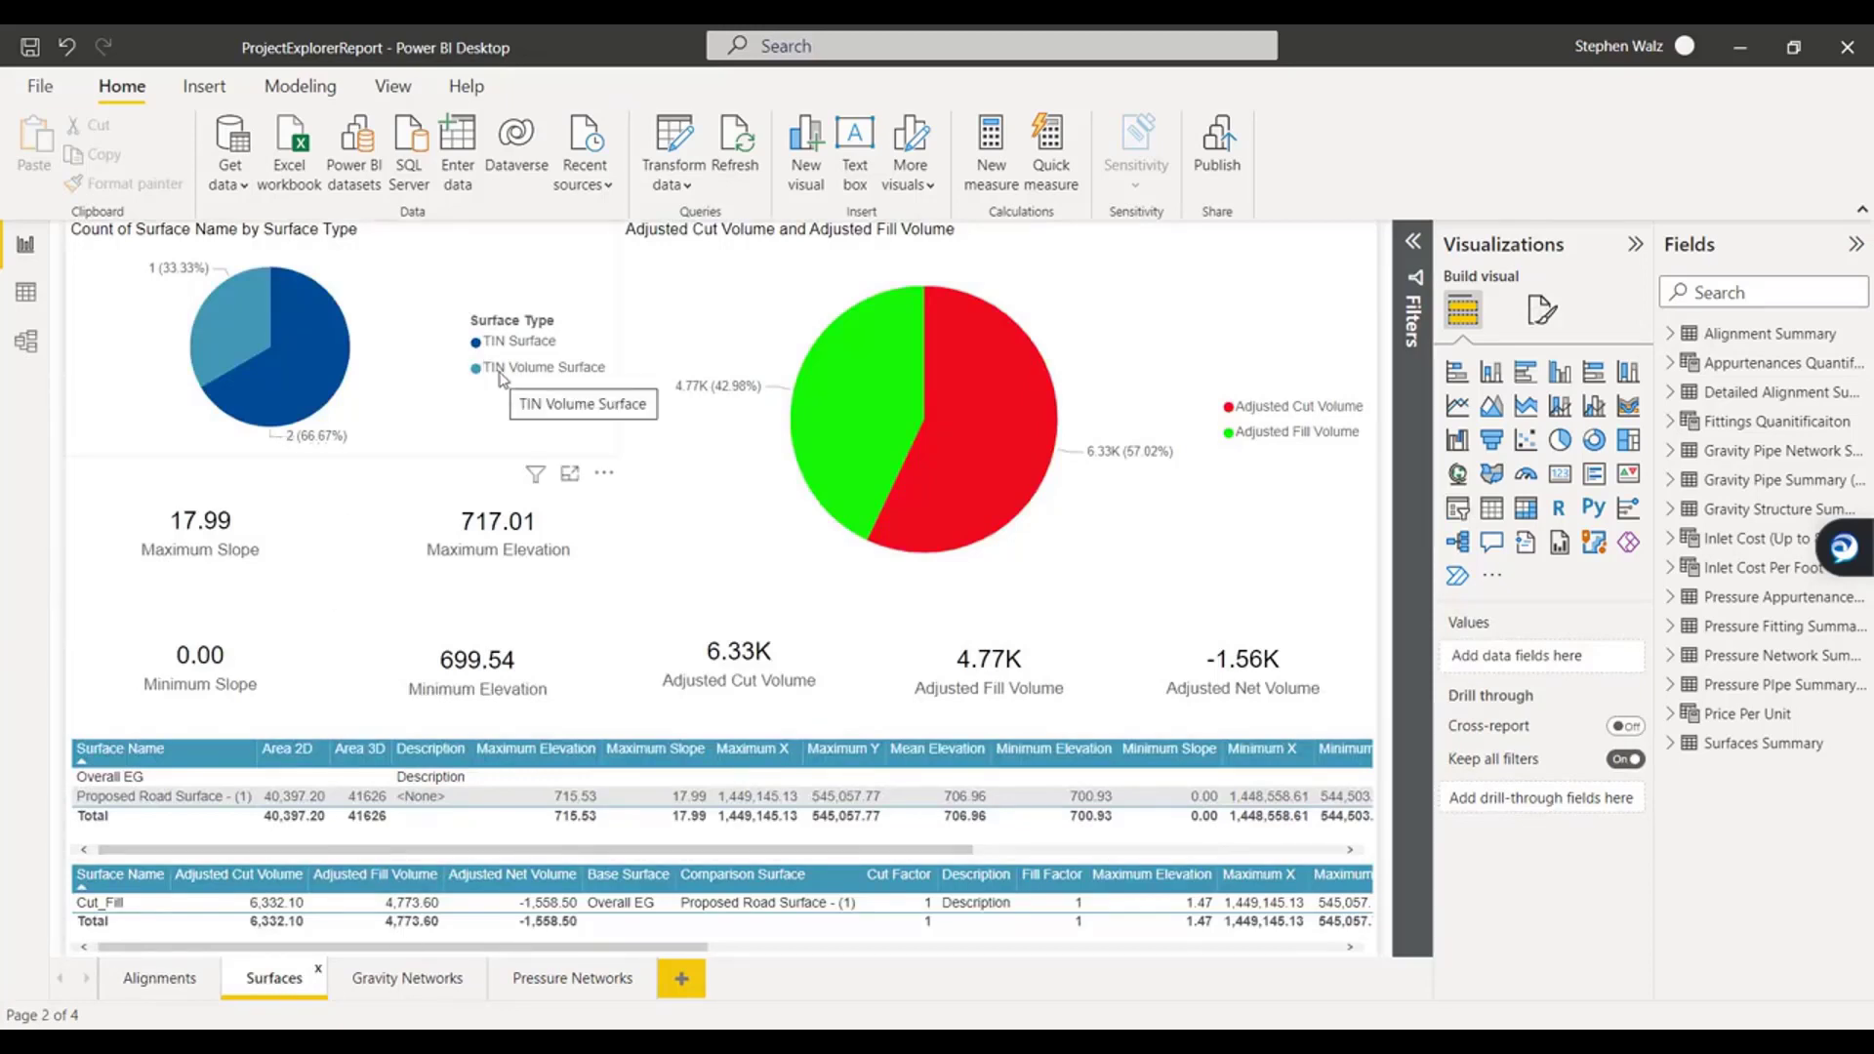
mouse_move(887, 469)
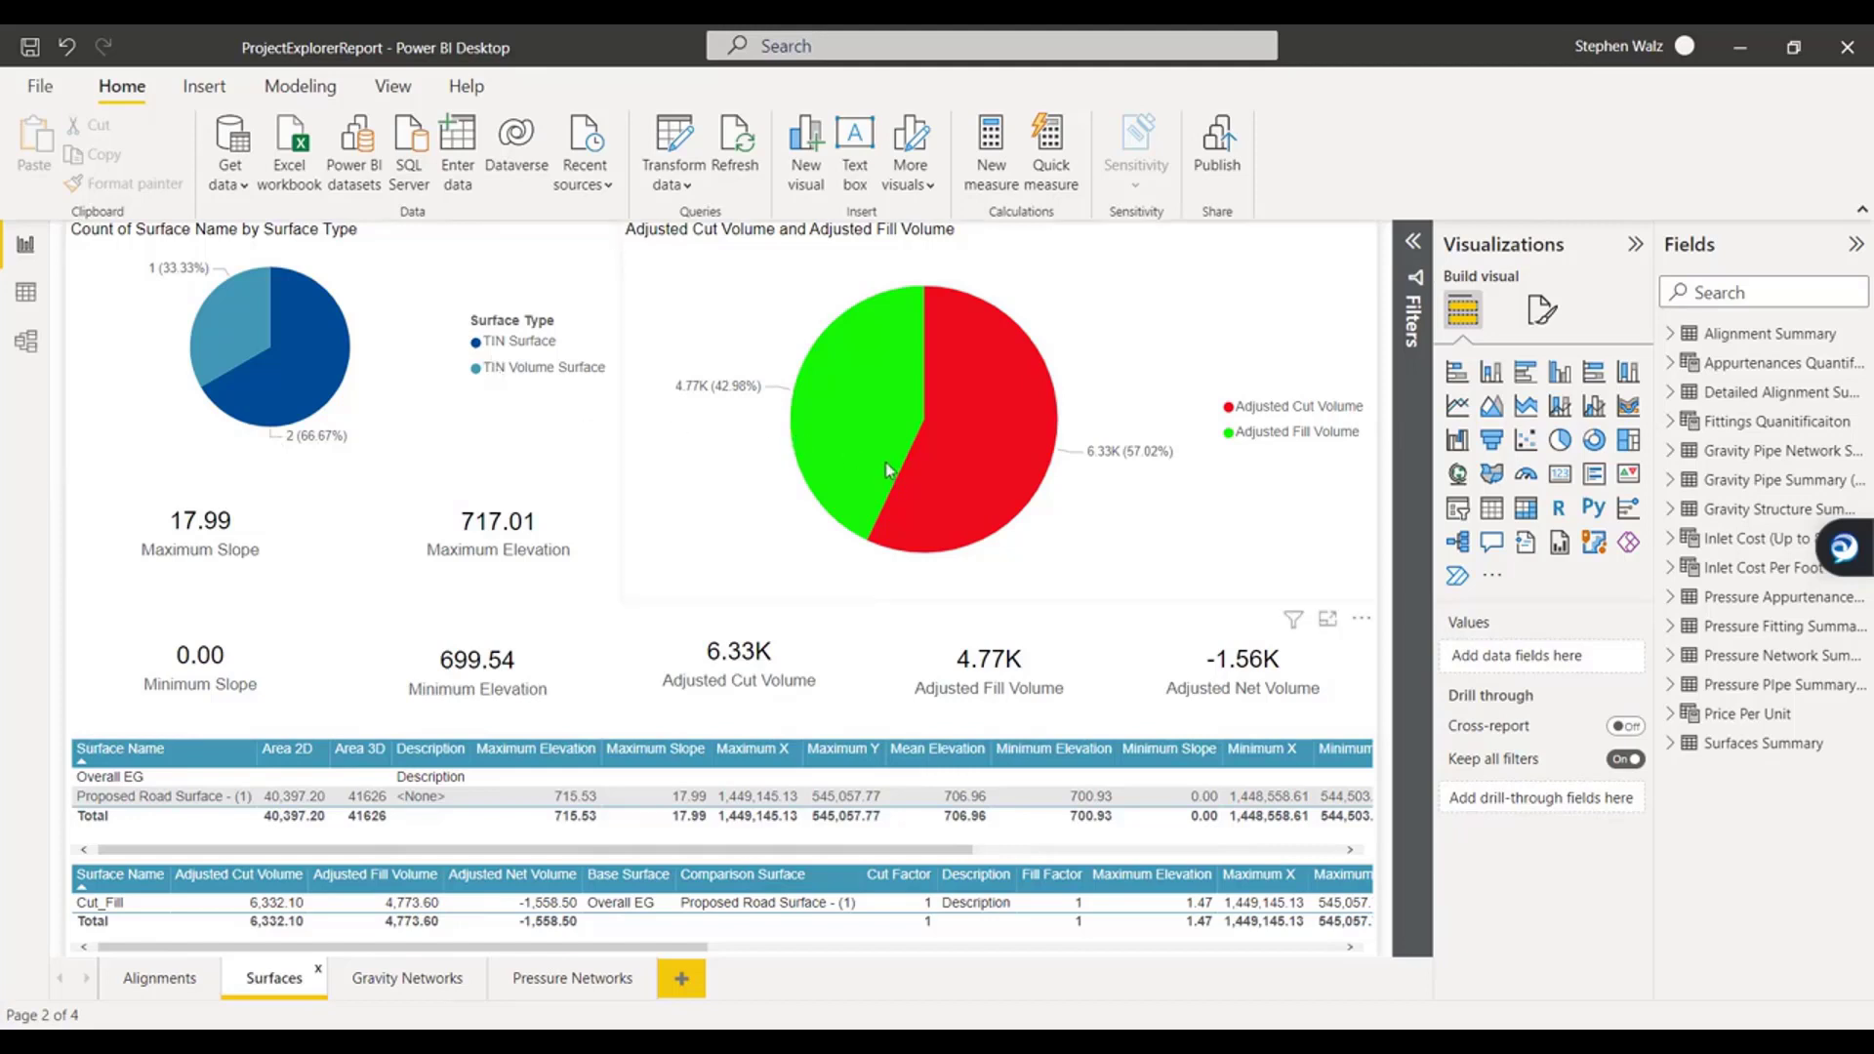
mouse_move(932, 500)
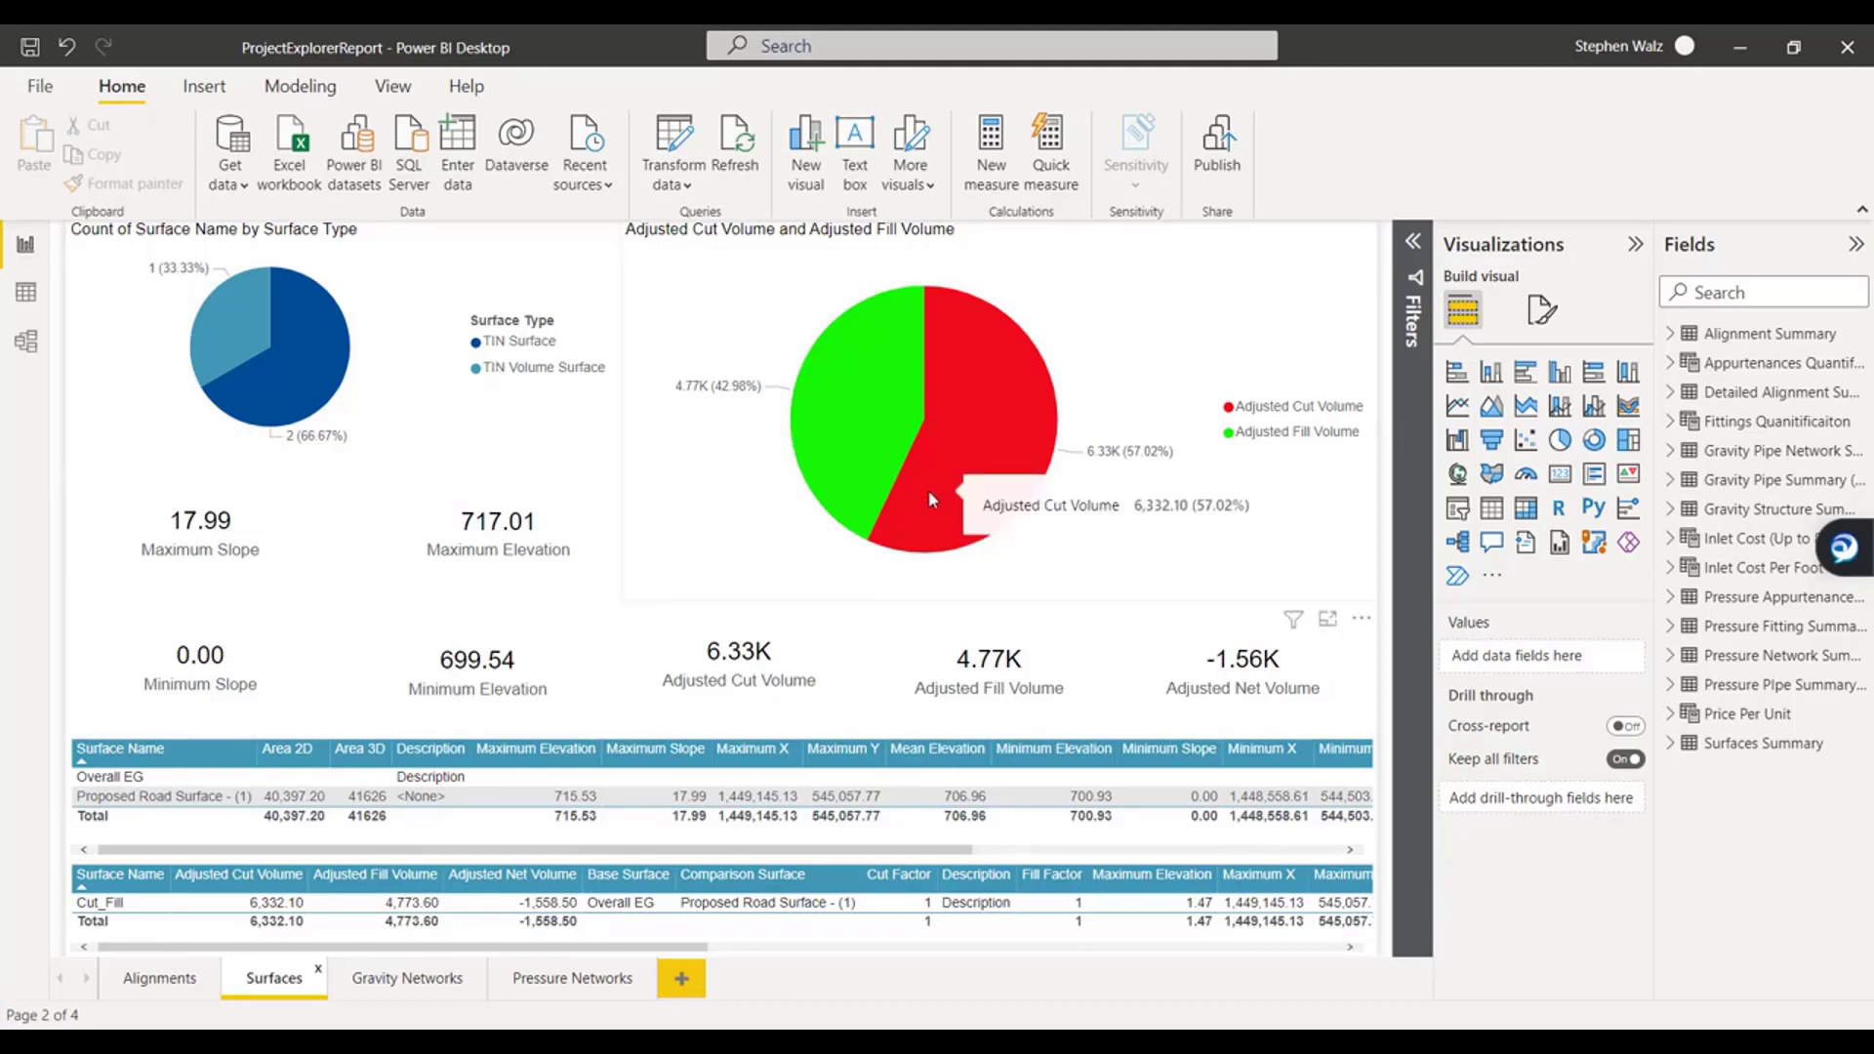
click(111, 777)
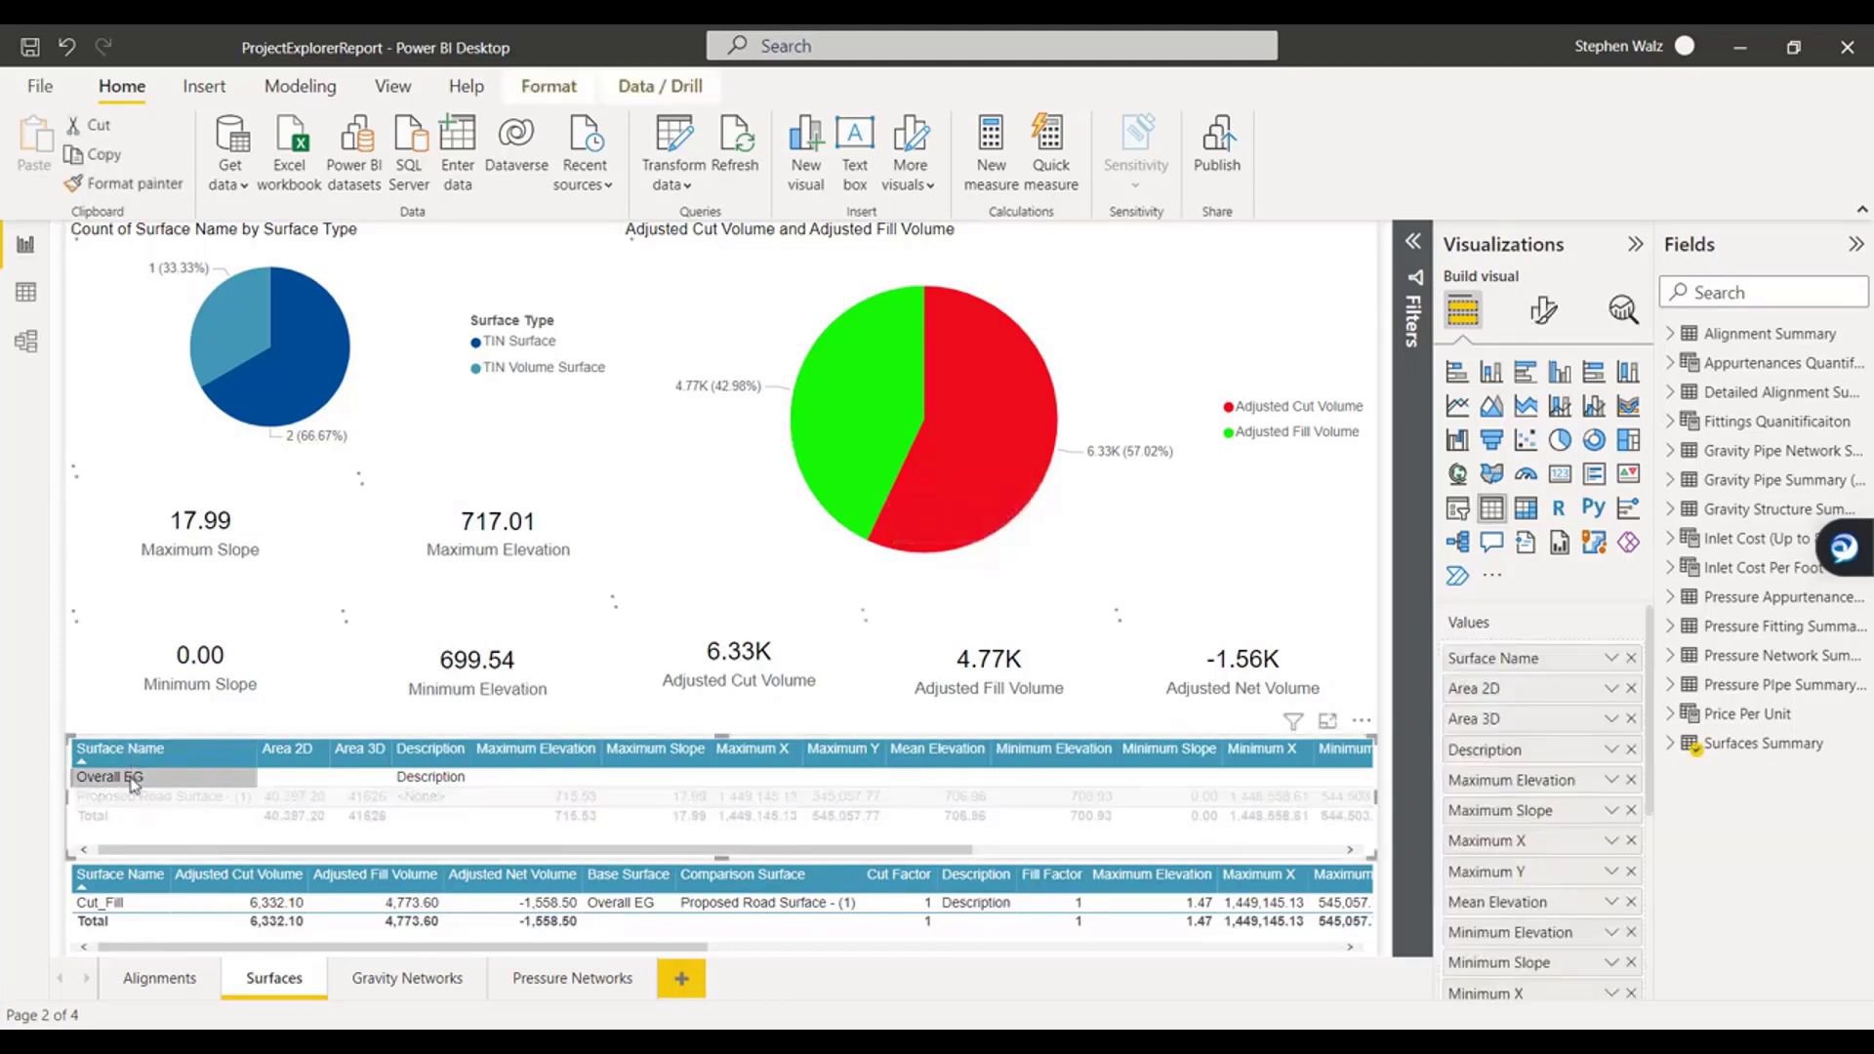
click(110, 776)
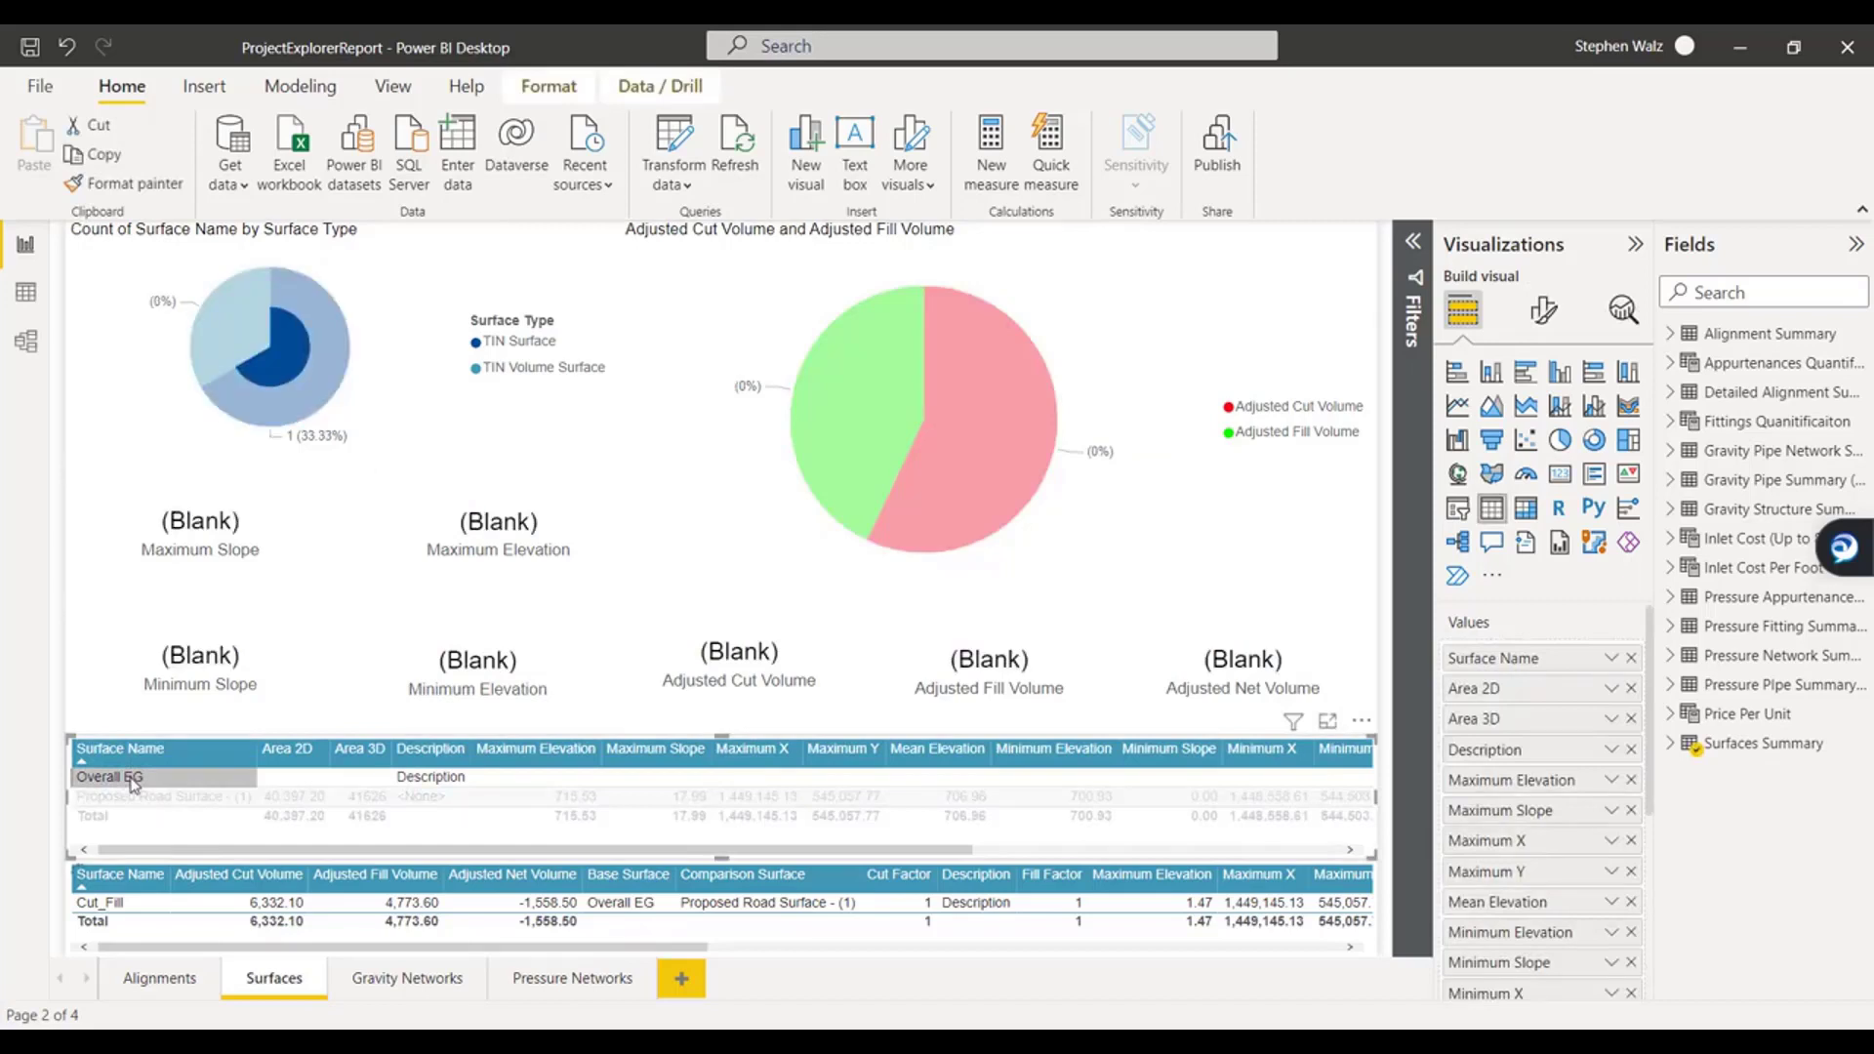
Filter to Proposed Road Surface, restore all surfaces, then view the Gravity Networks page.
click(111, 796)
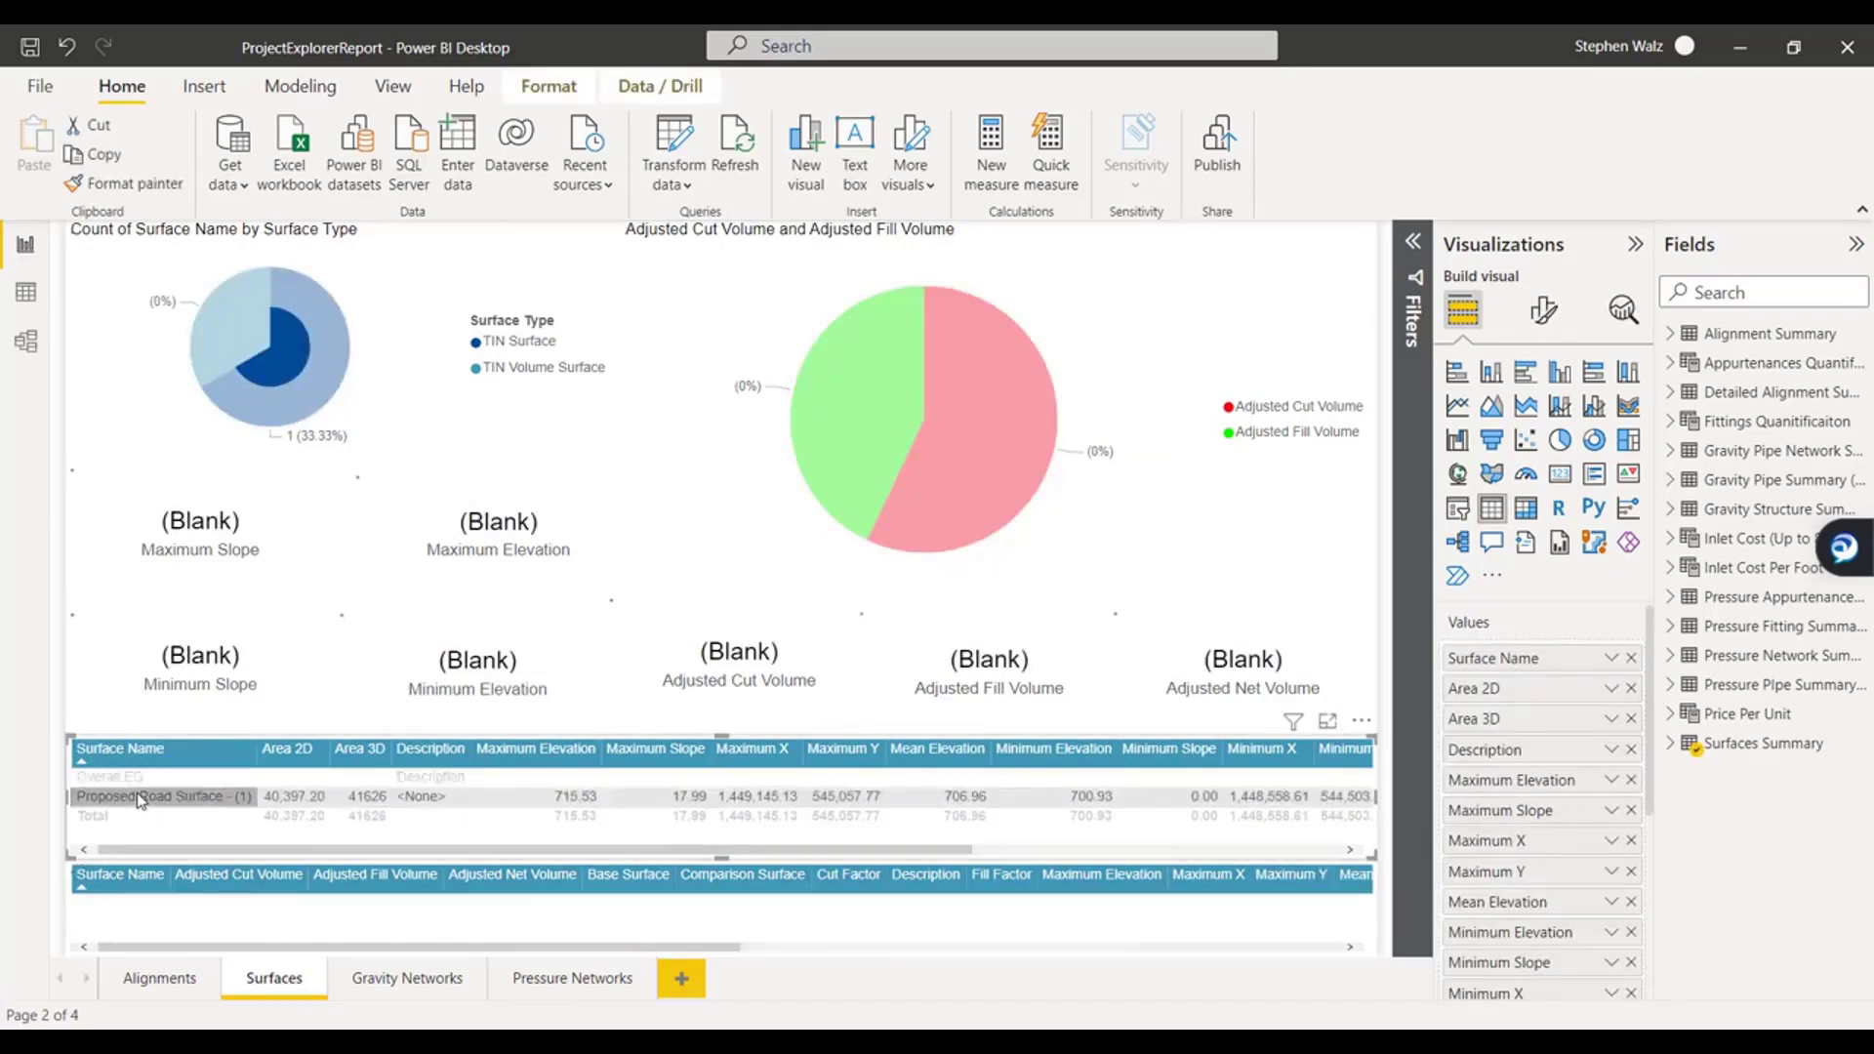
click(164, 797)
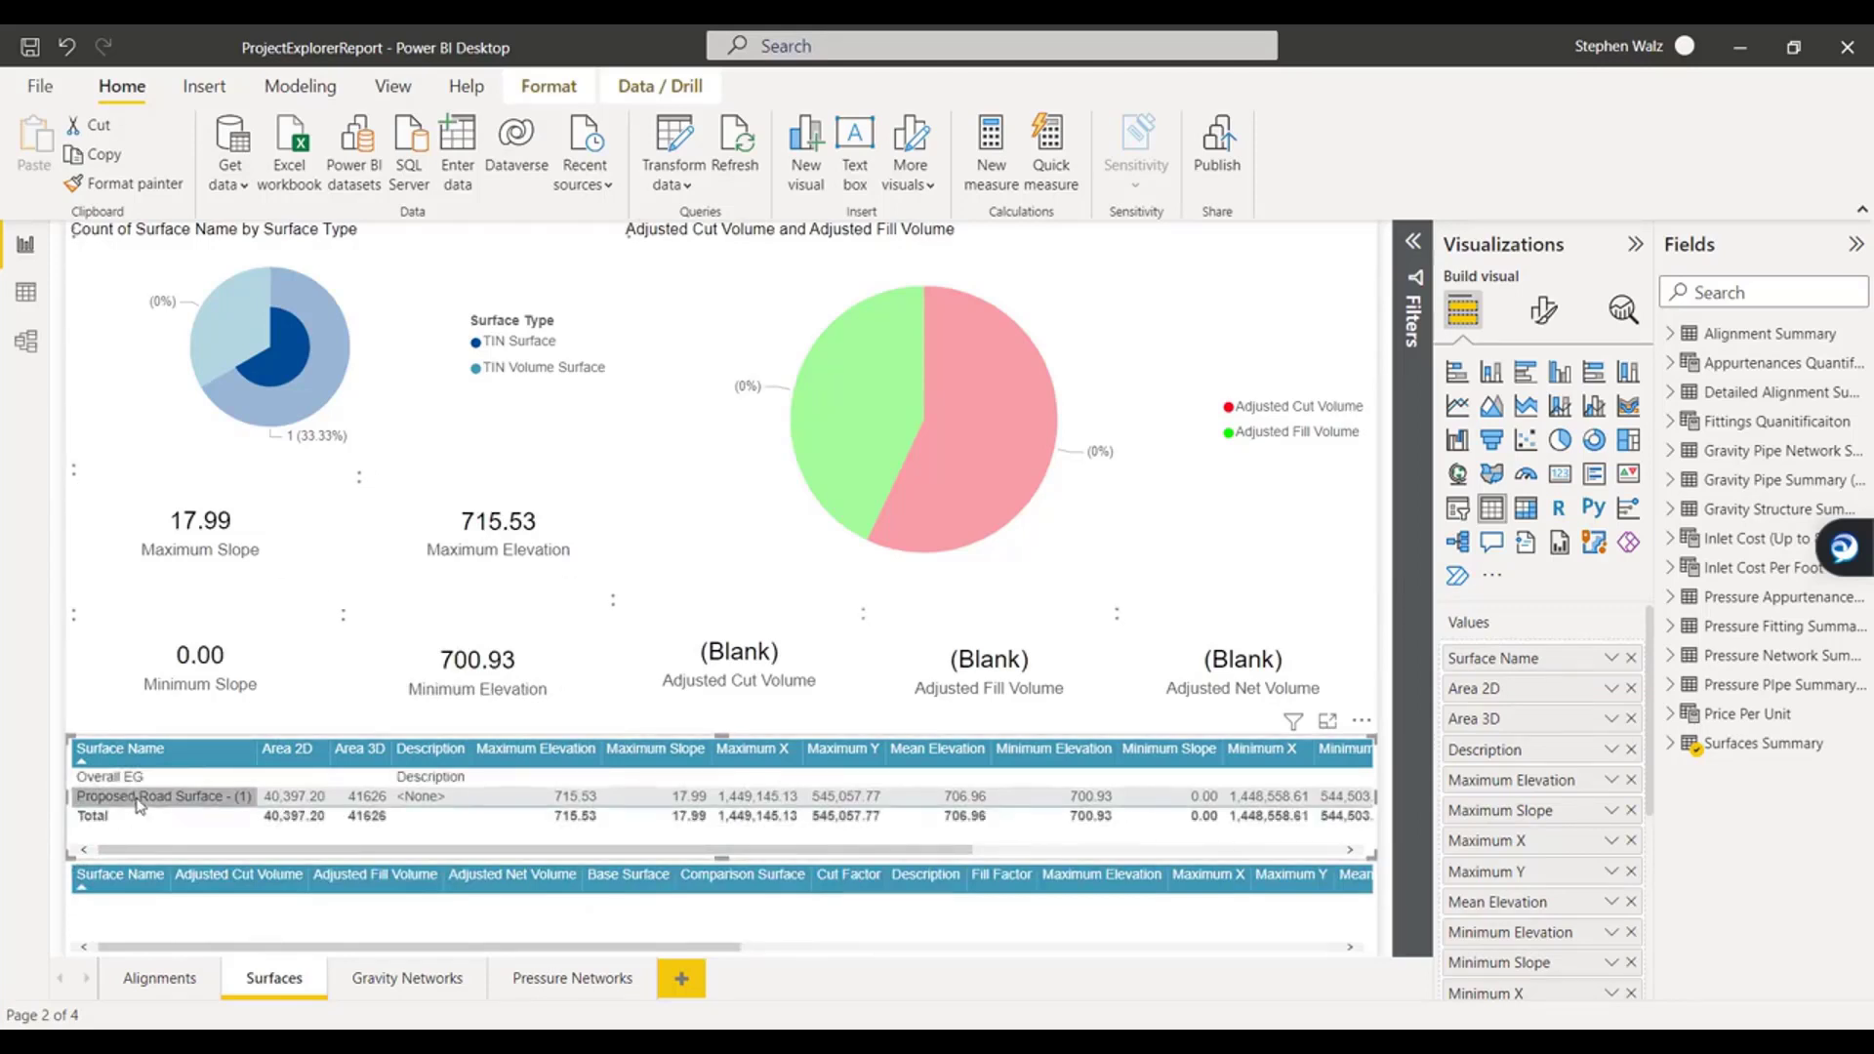
click(164, 797)
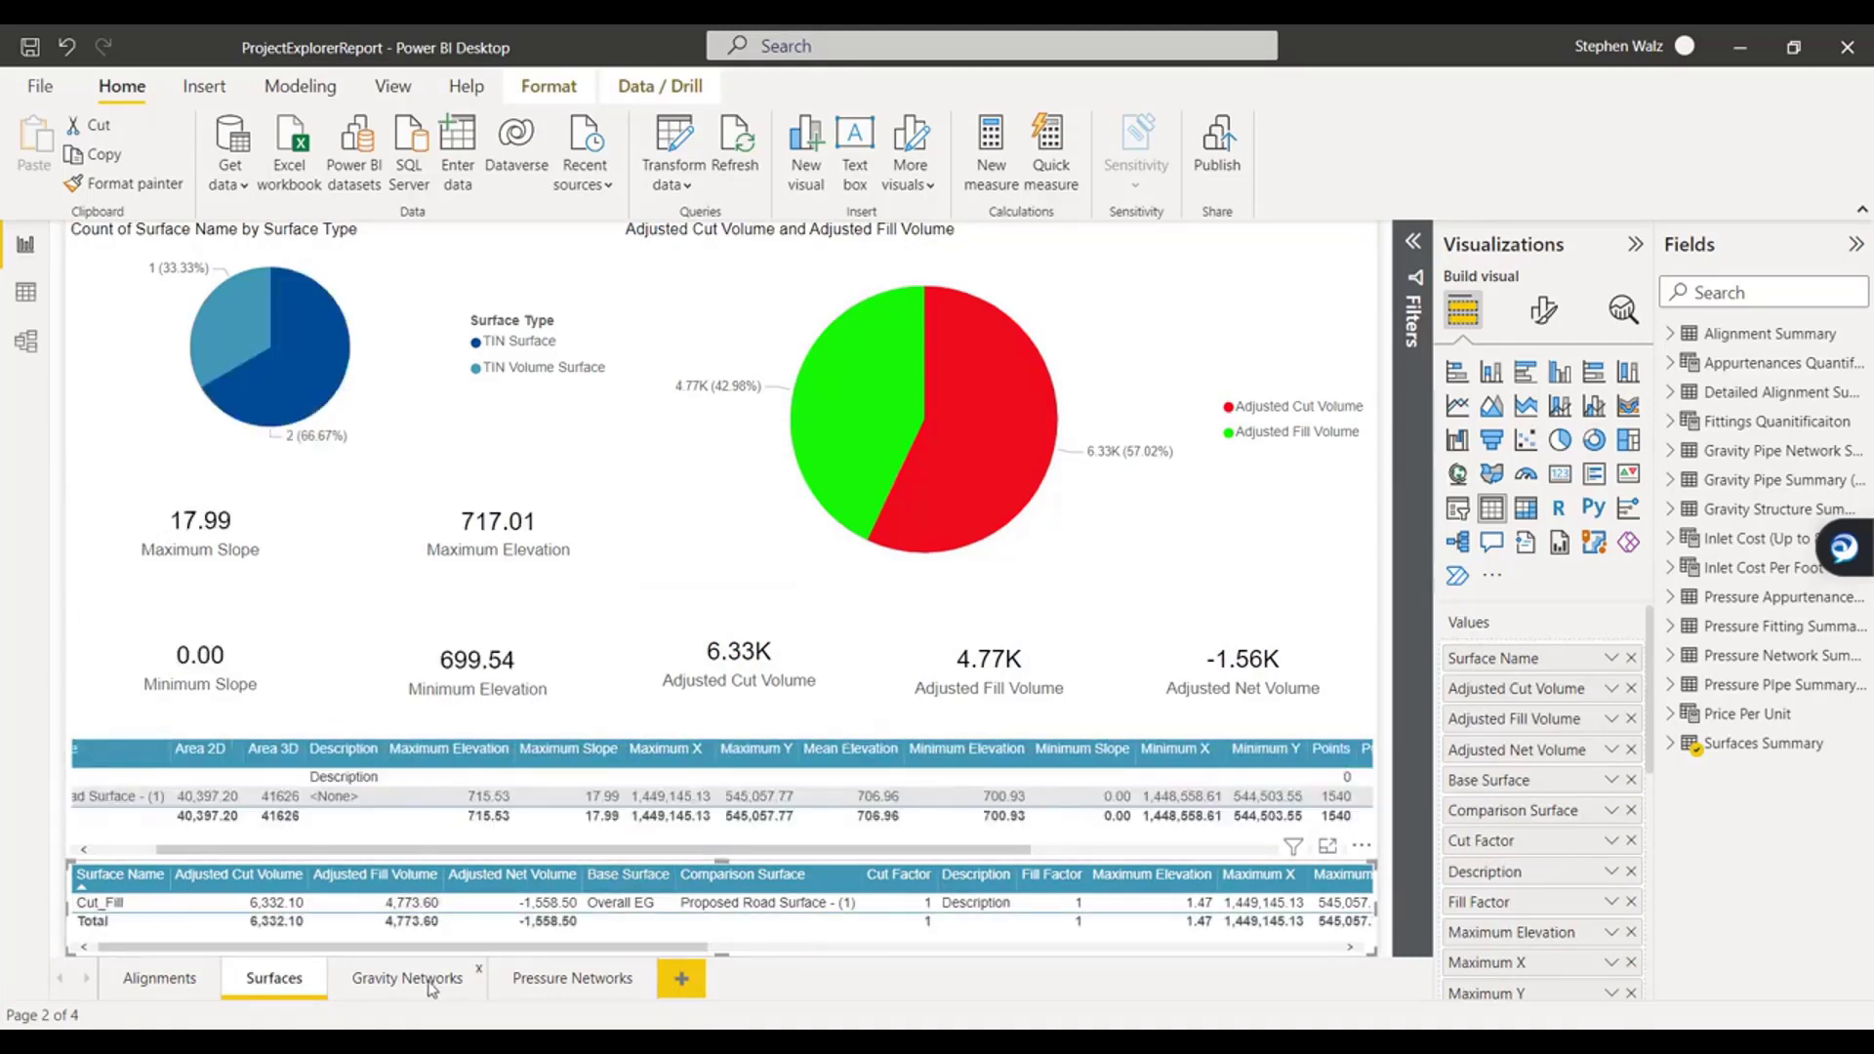
click(406, 978)
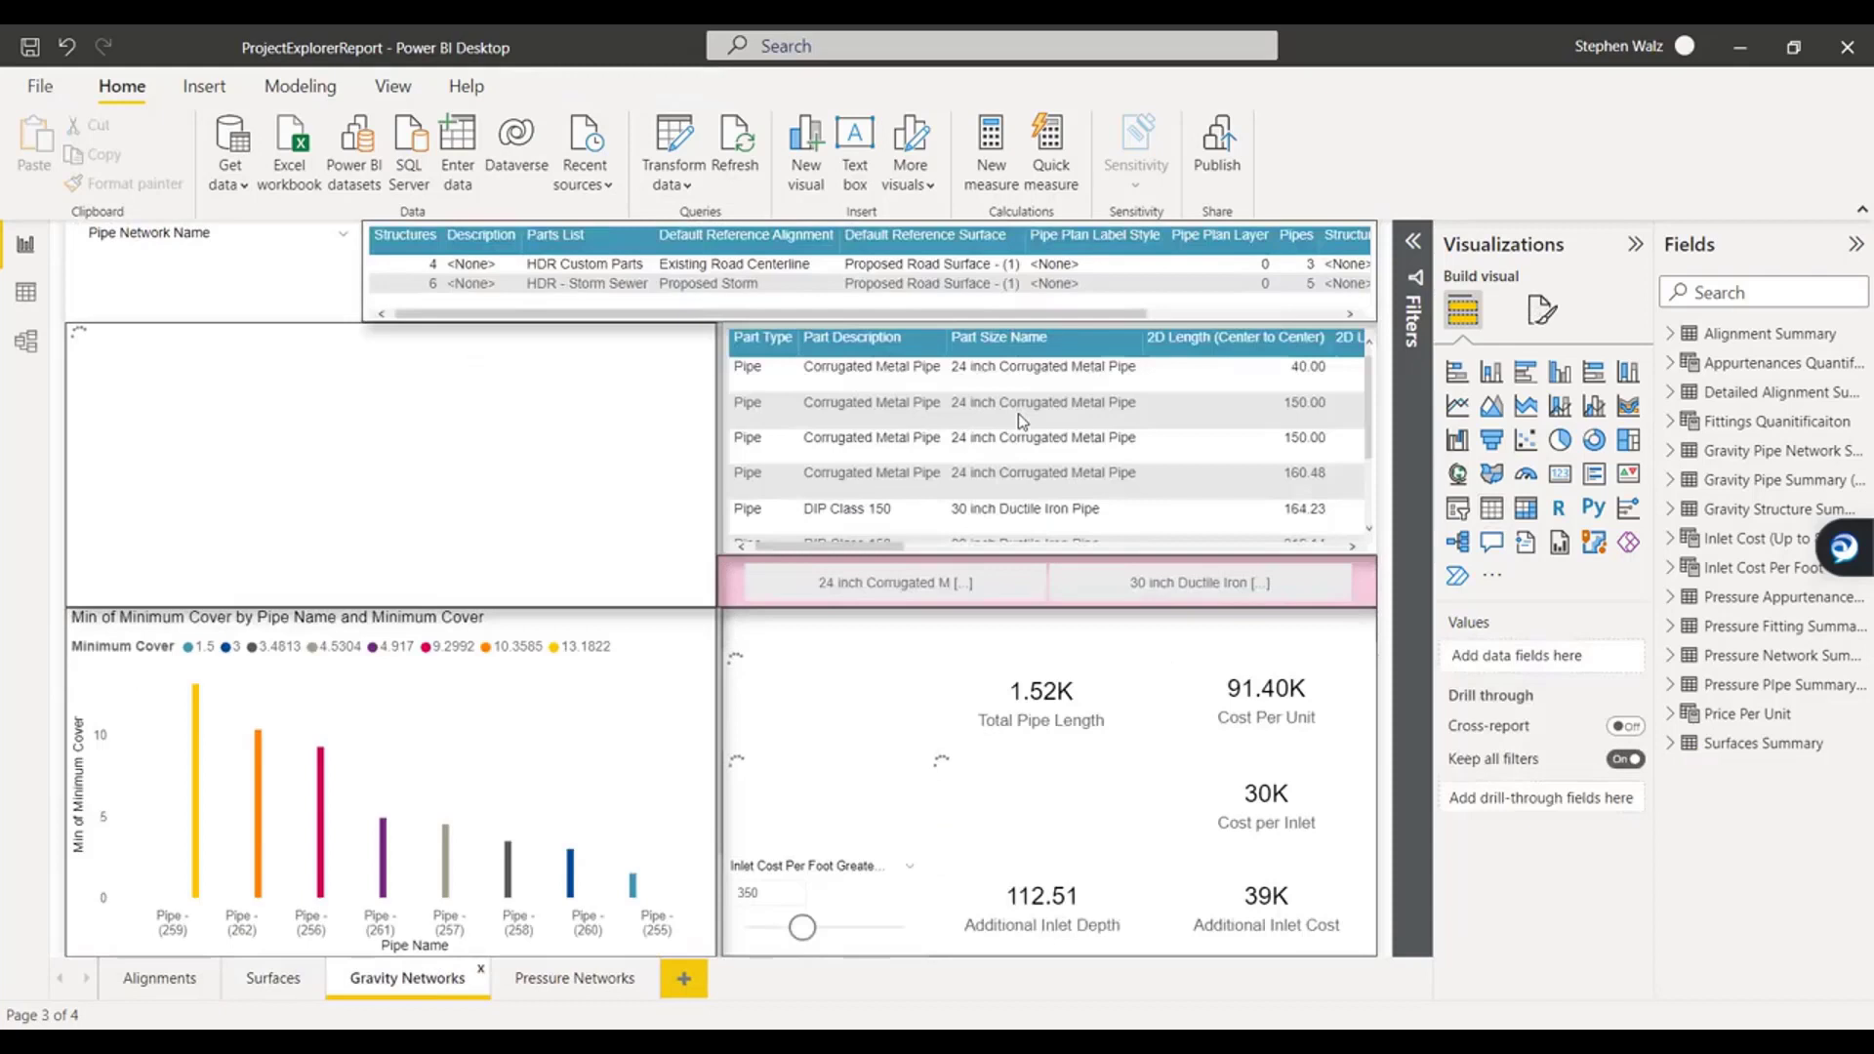
click(341, 233)
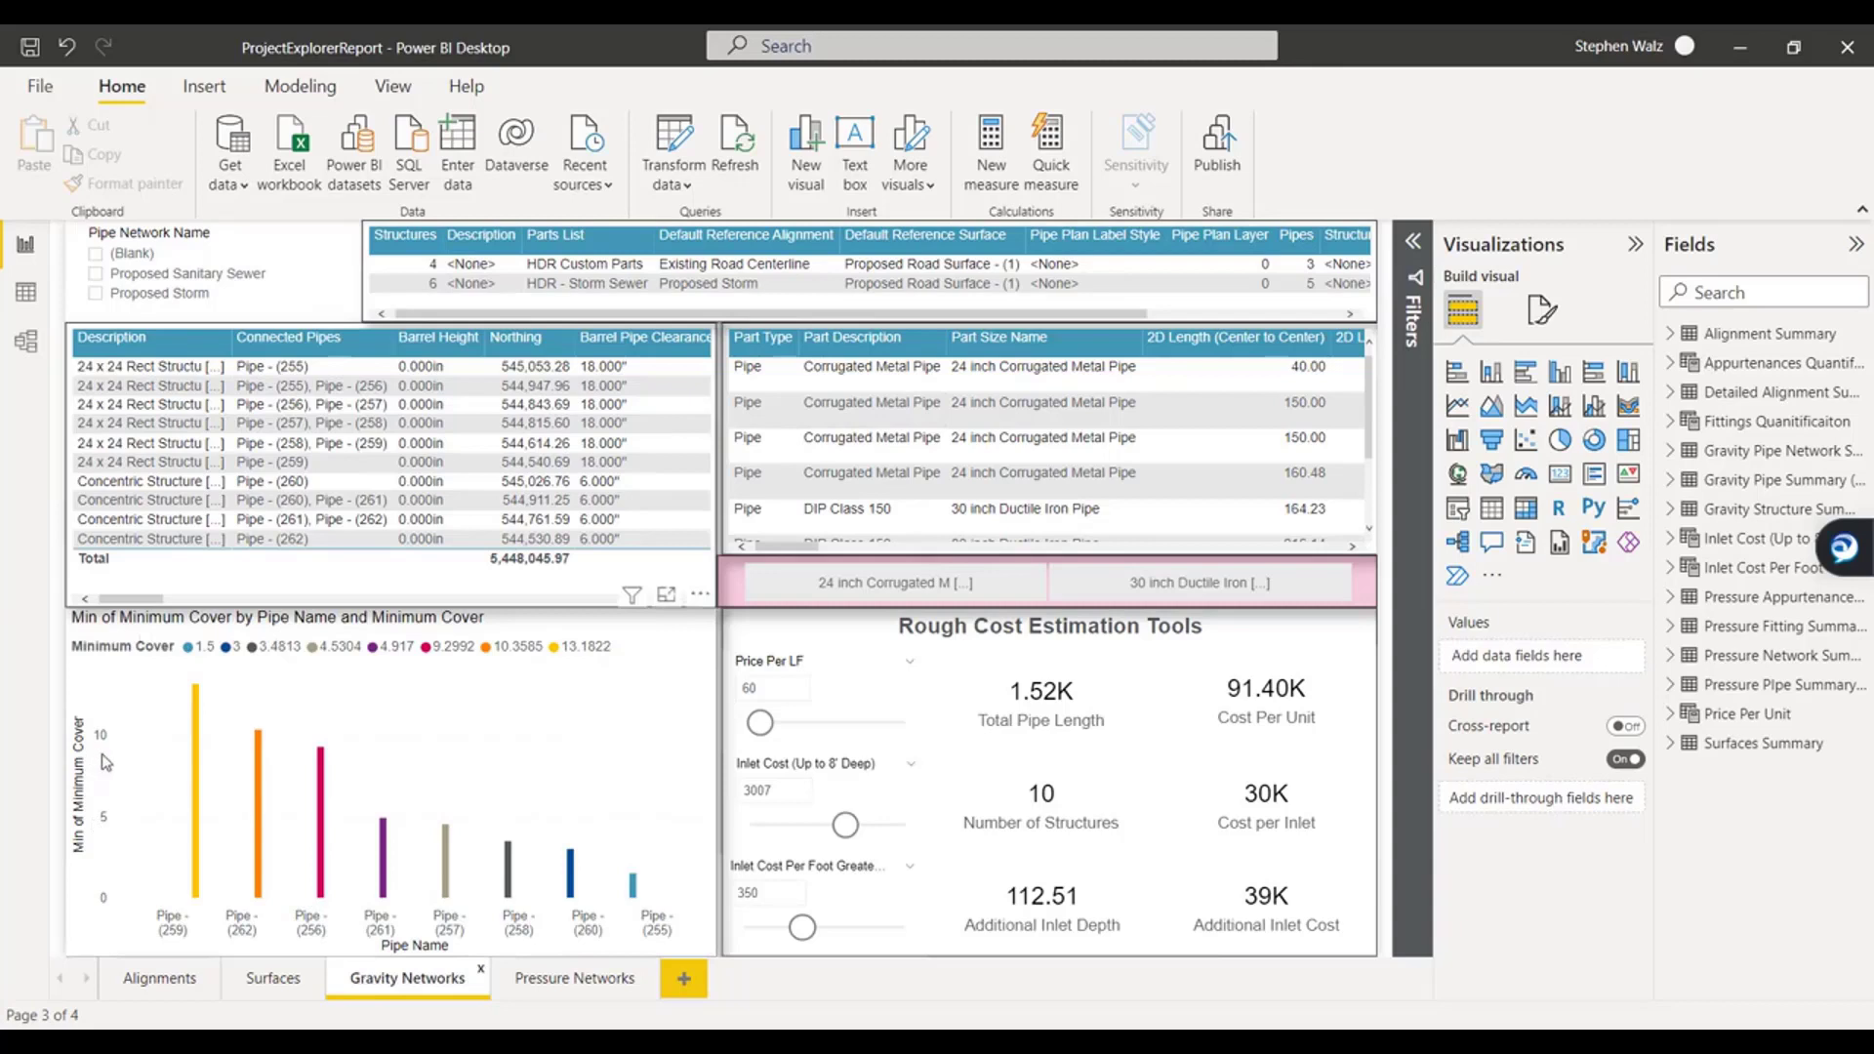
mouse_move(633, 878)
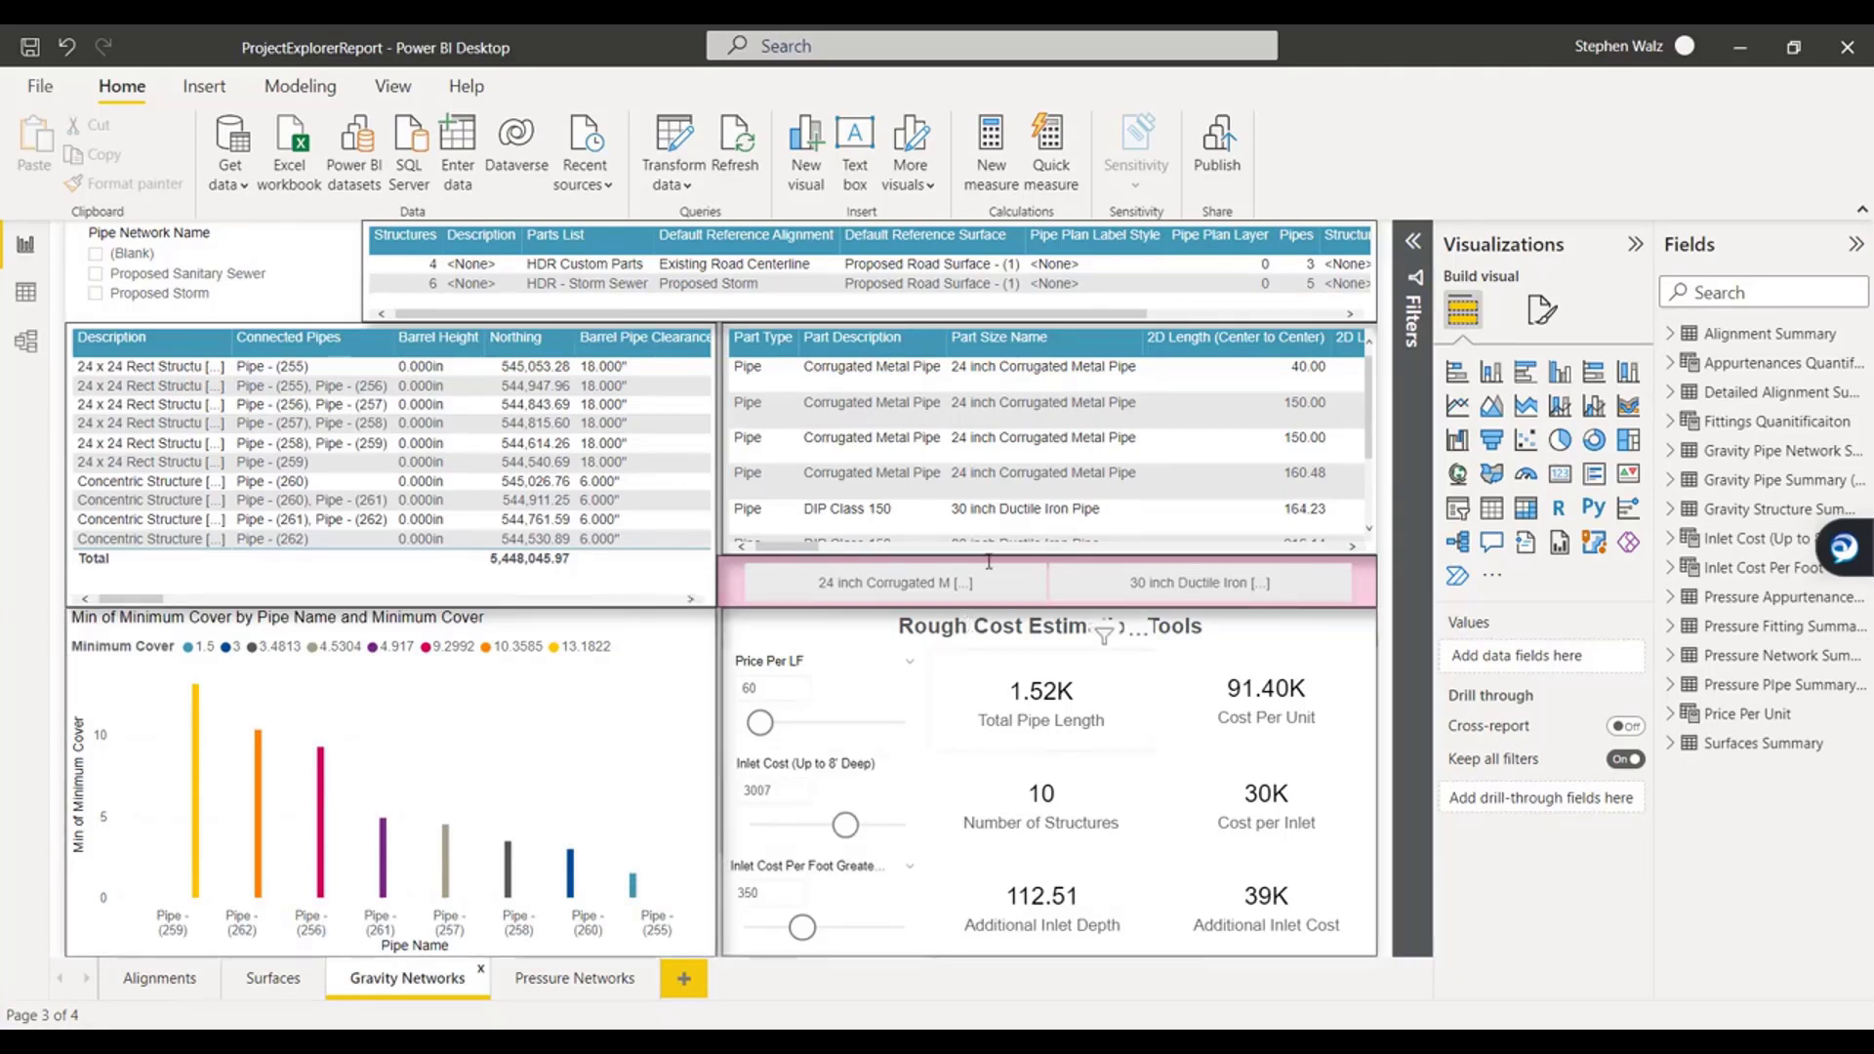
click(156, 272)
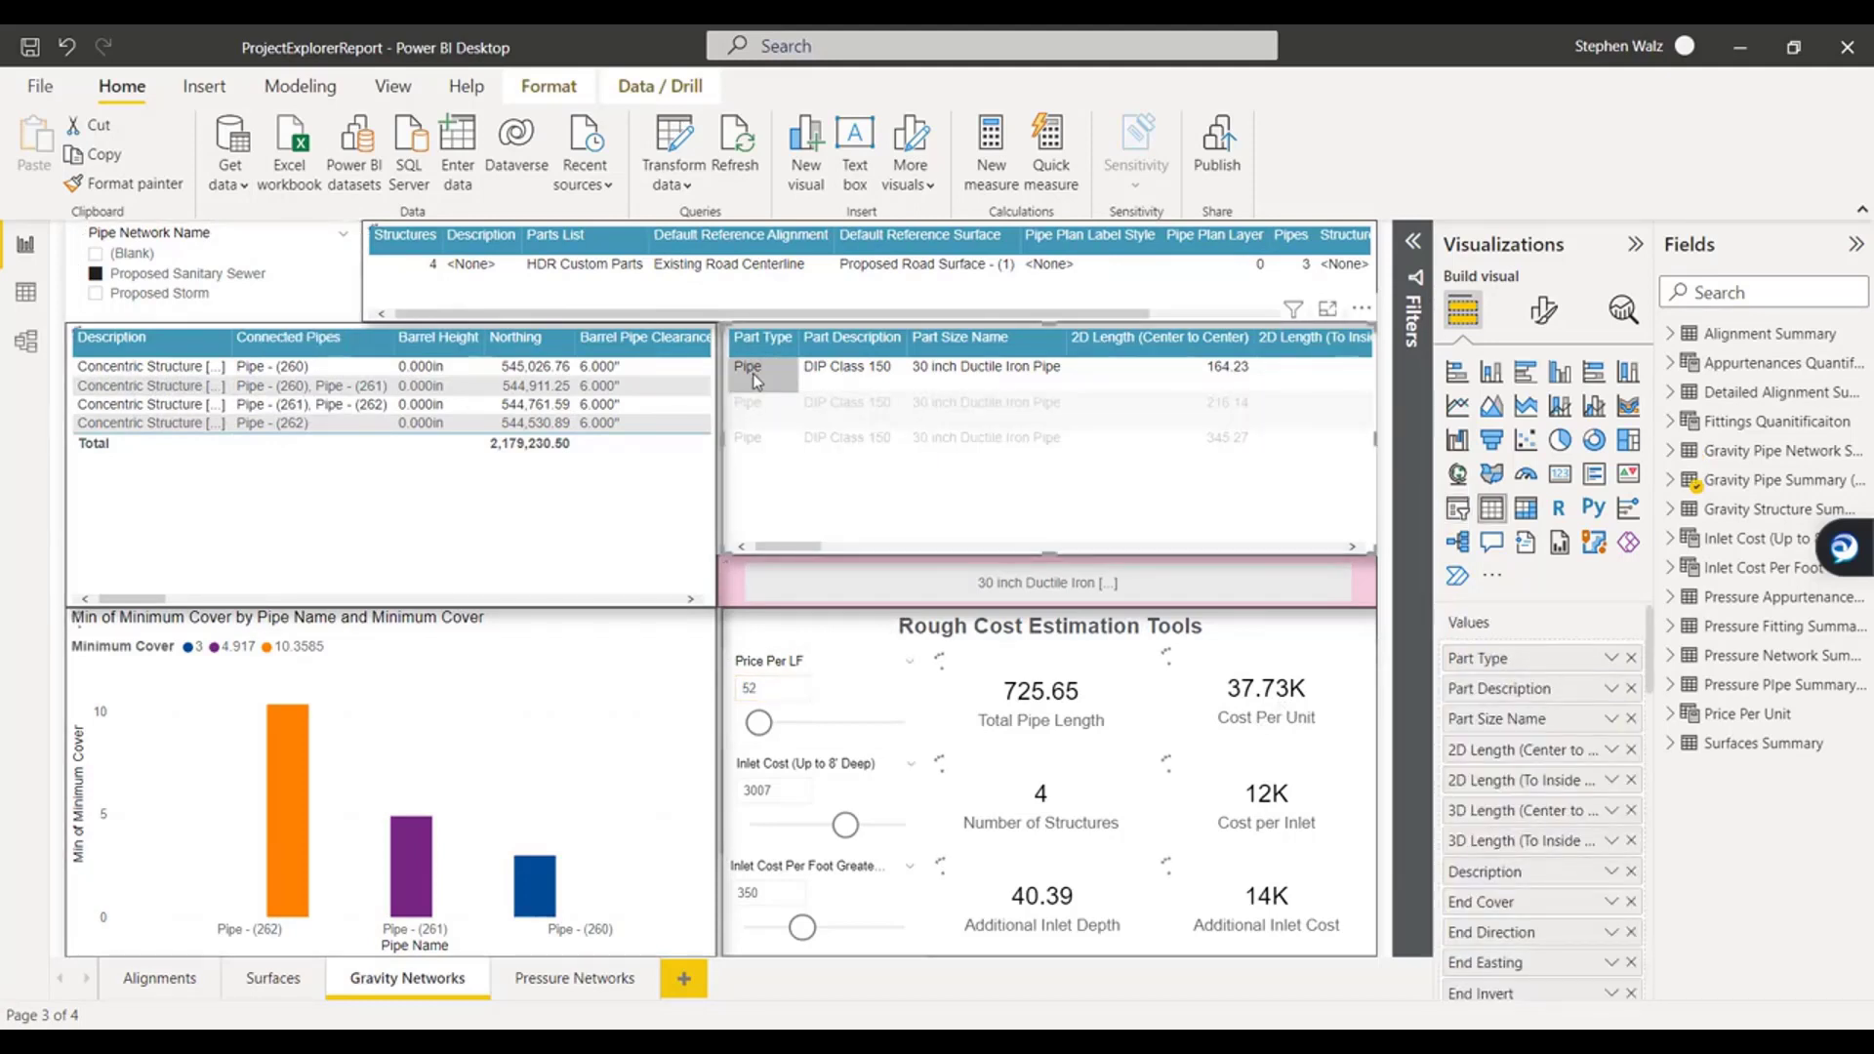
Preview a ductile iron pipe's costs and set Price Per LF to 48.
click(747, 366)
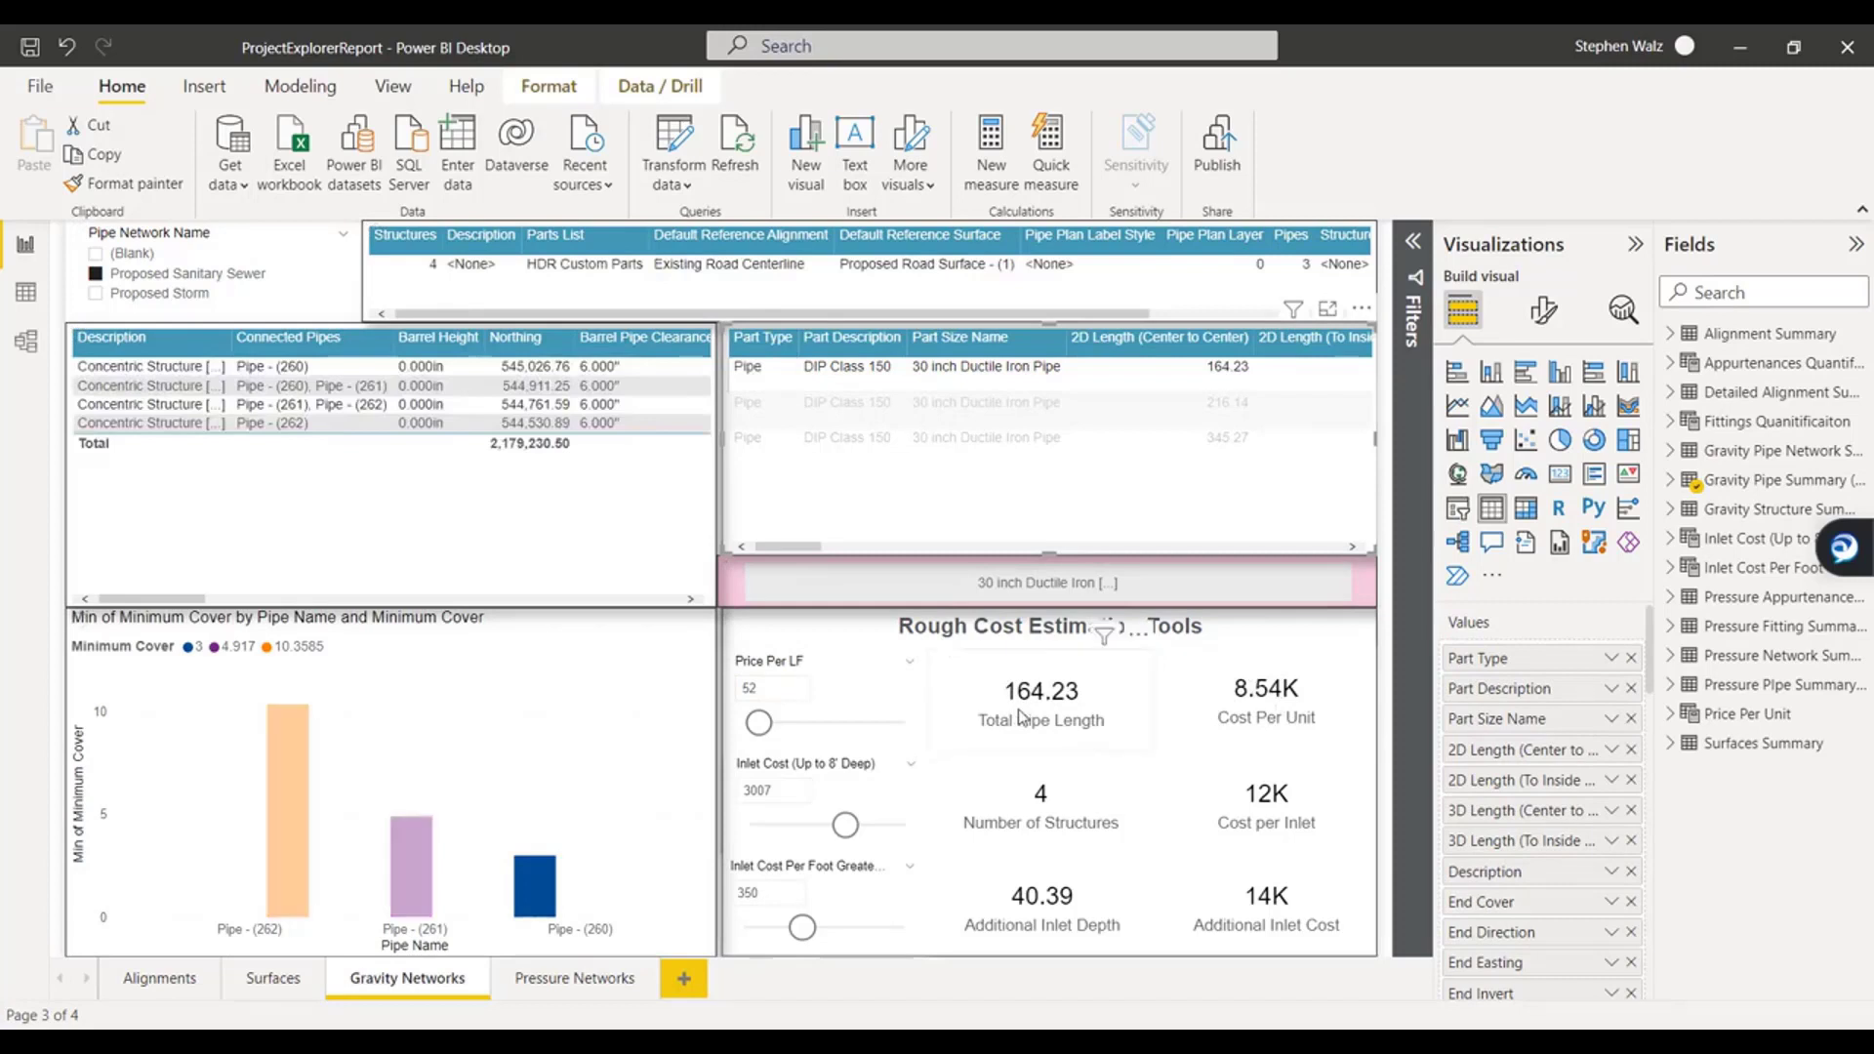
mouse_move(1169, 568)
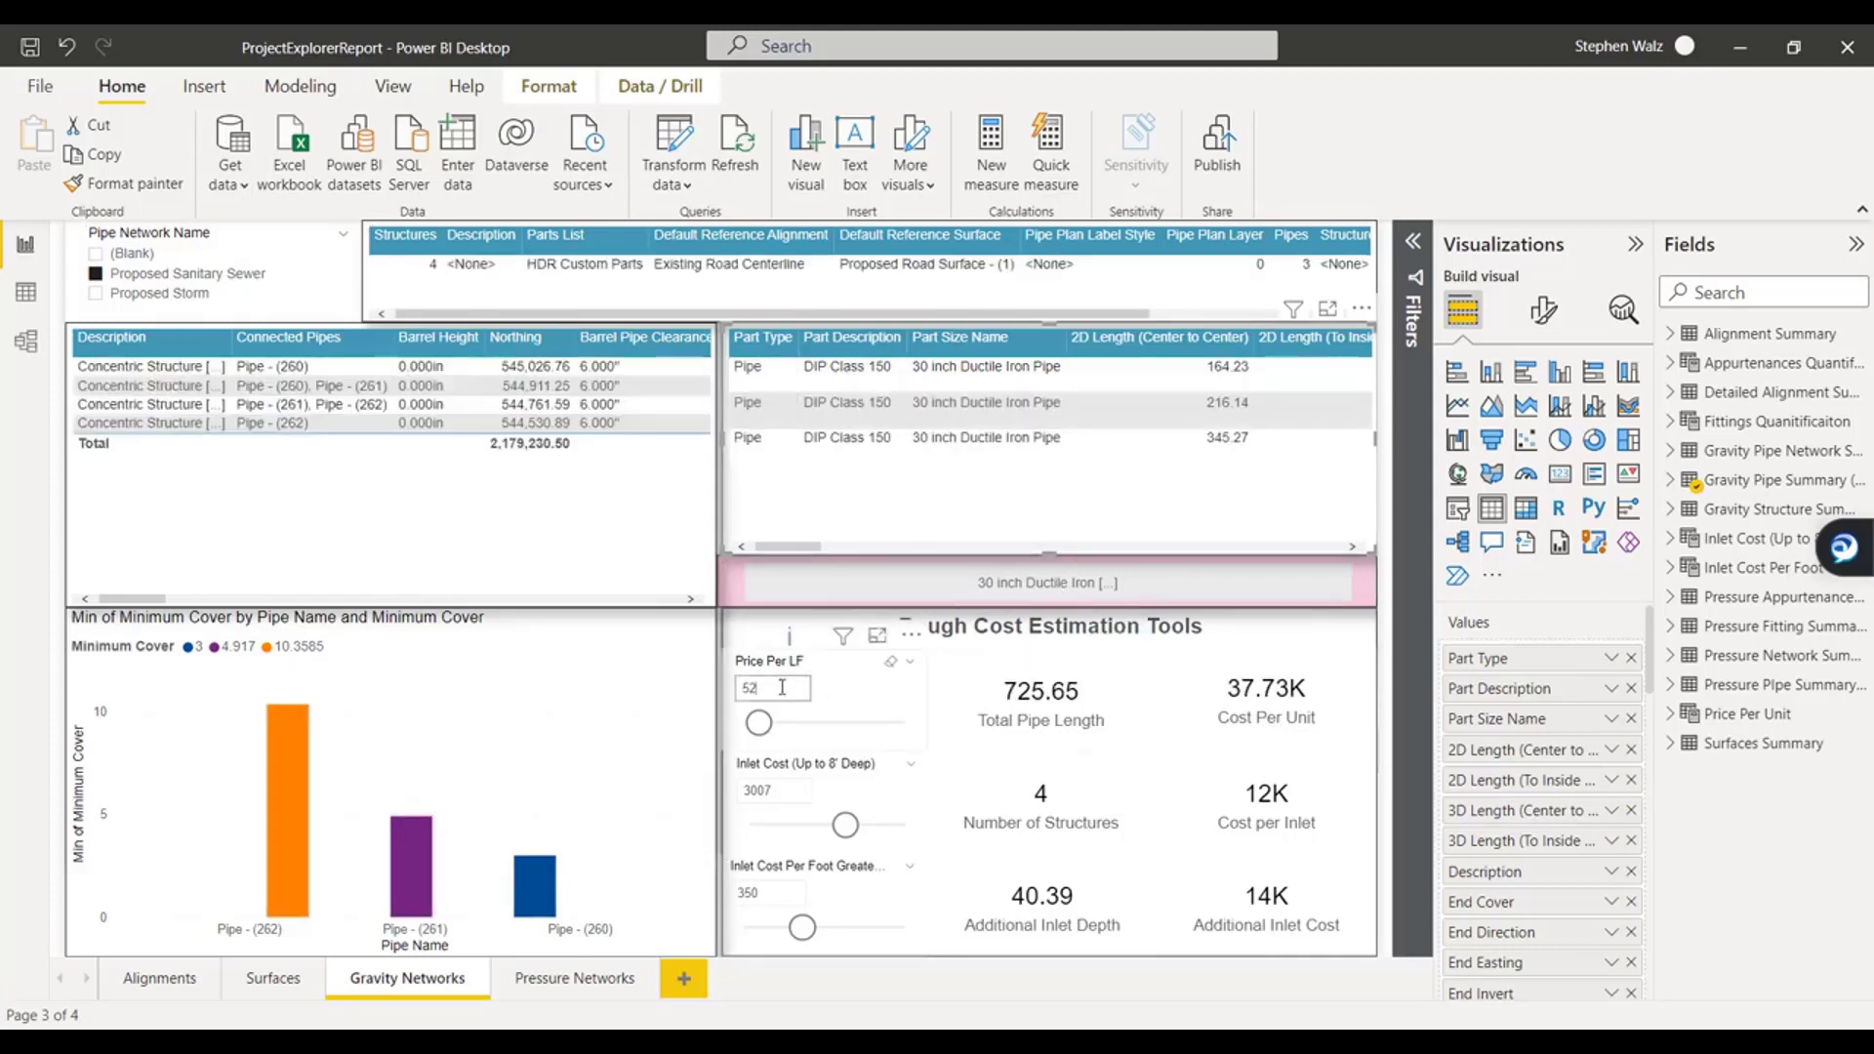
text(48)
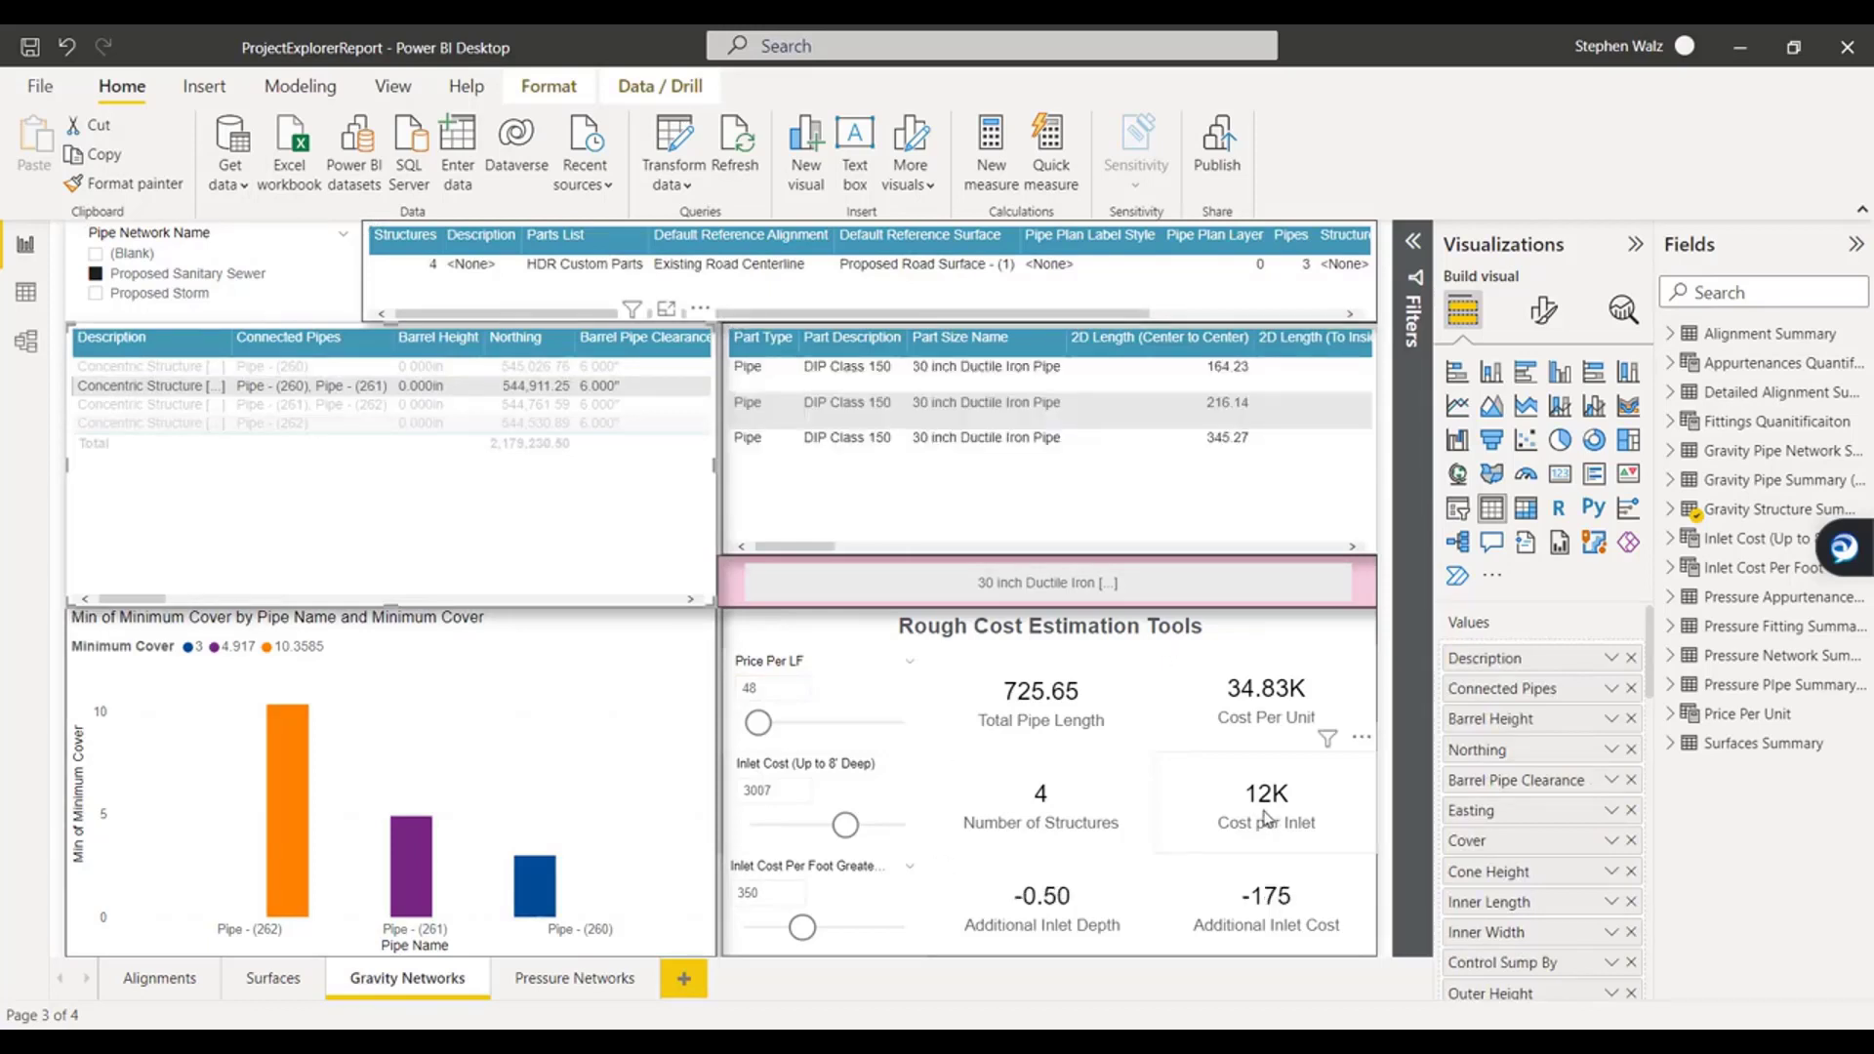
click(155, 385)
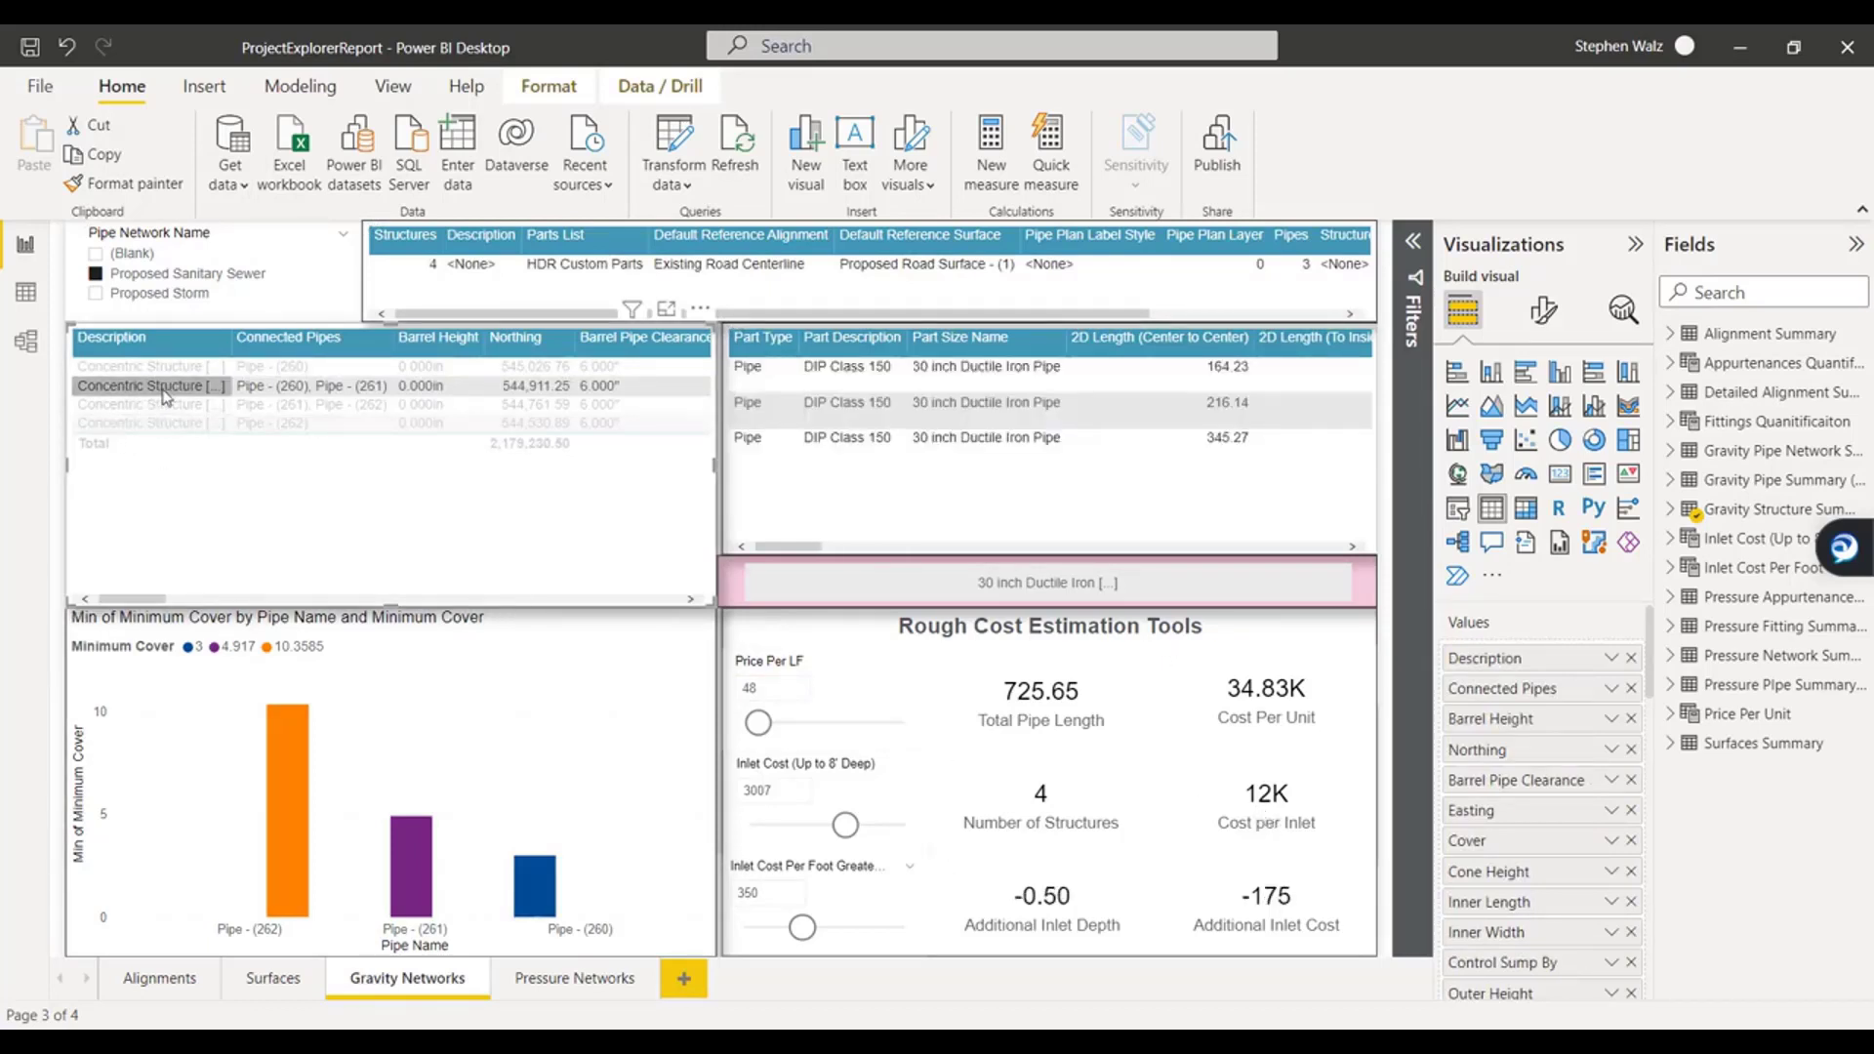